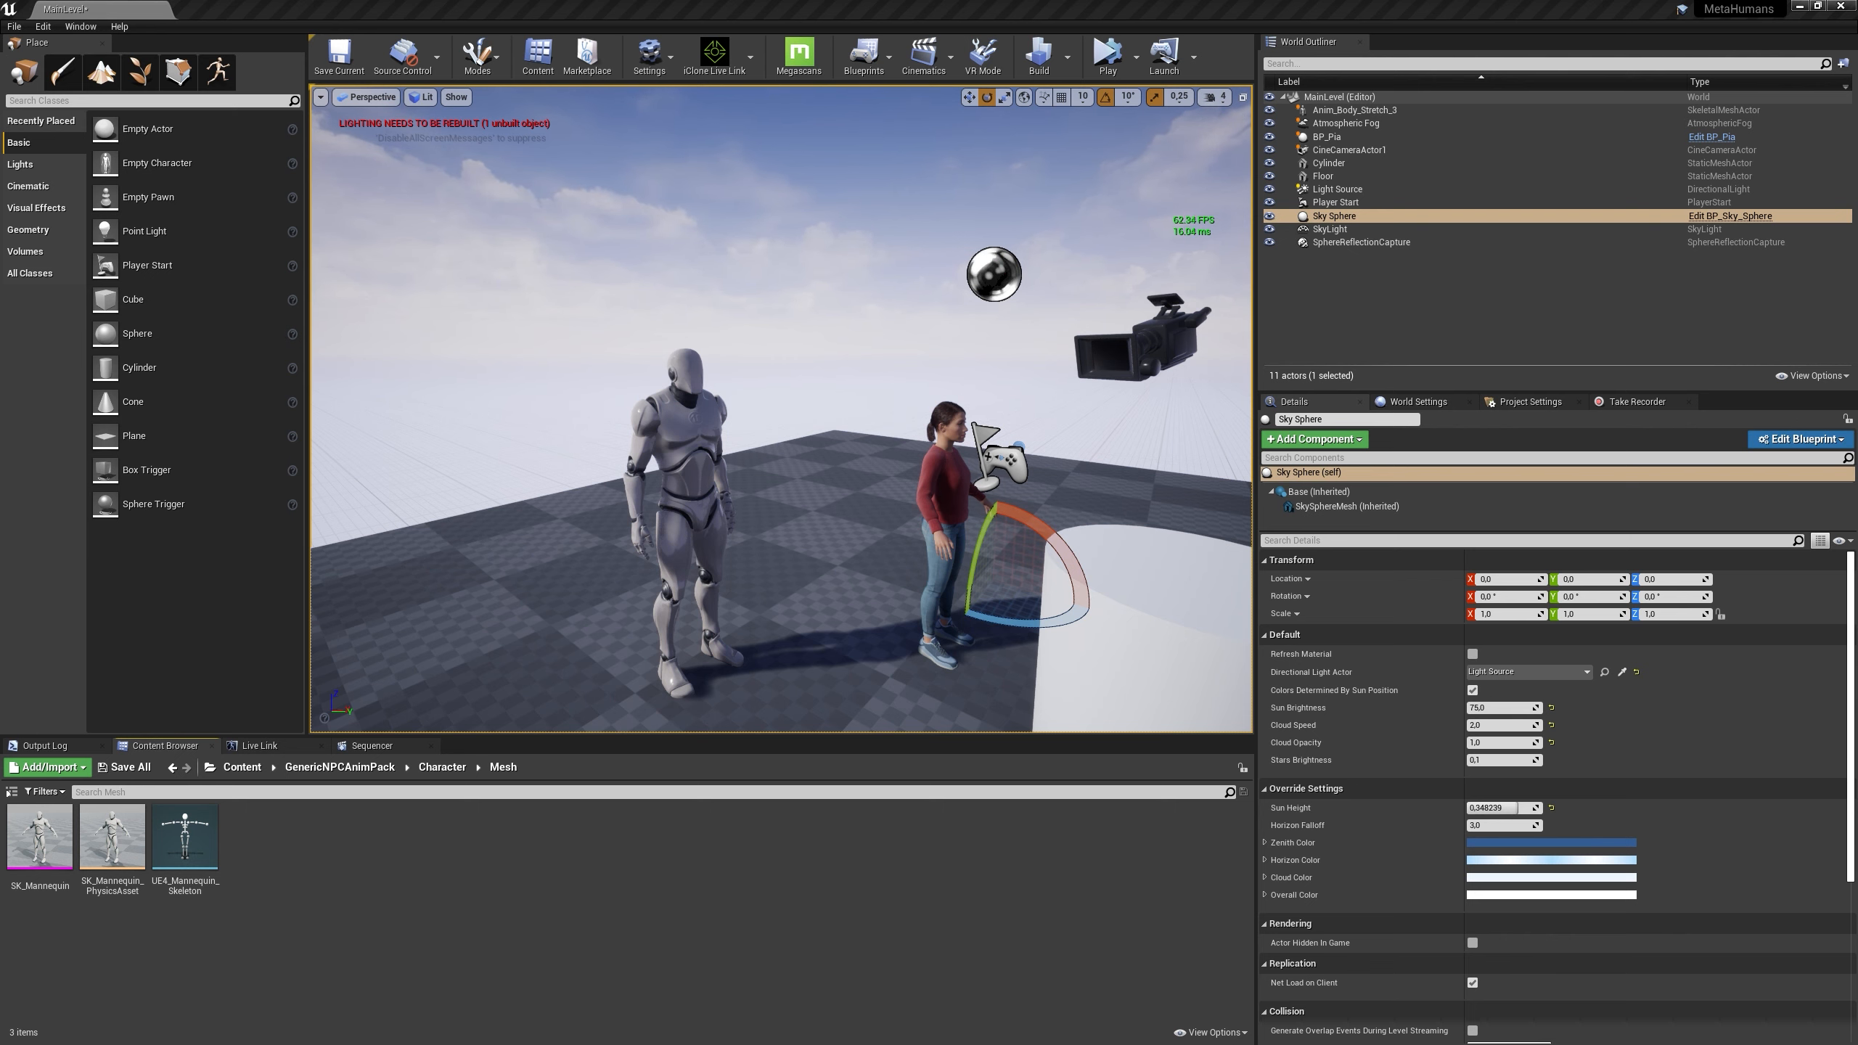
mouse_move(511, 367)
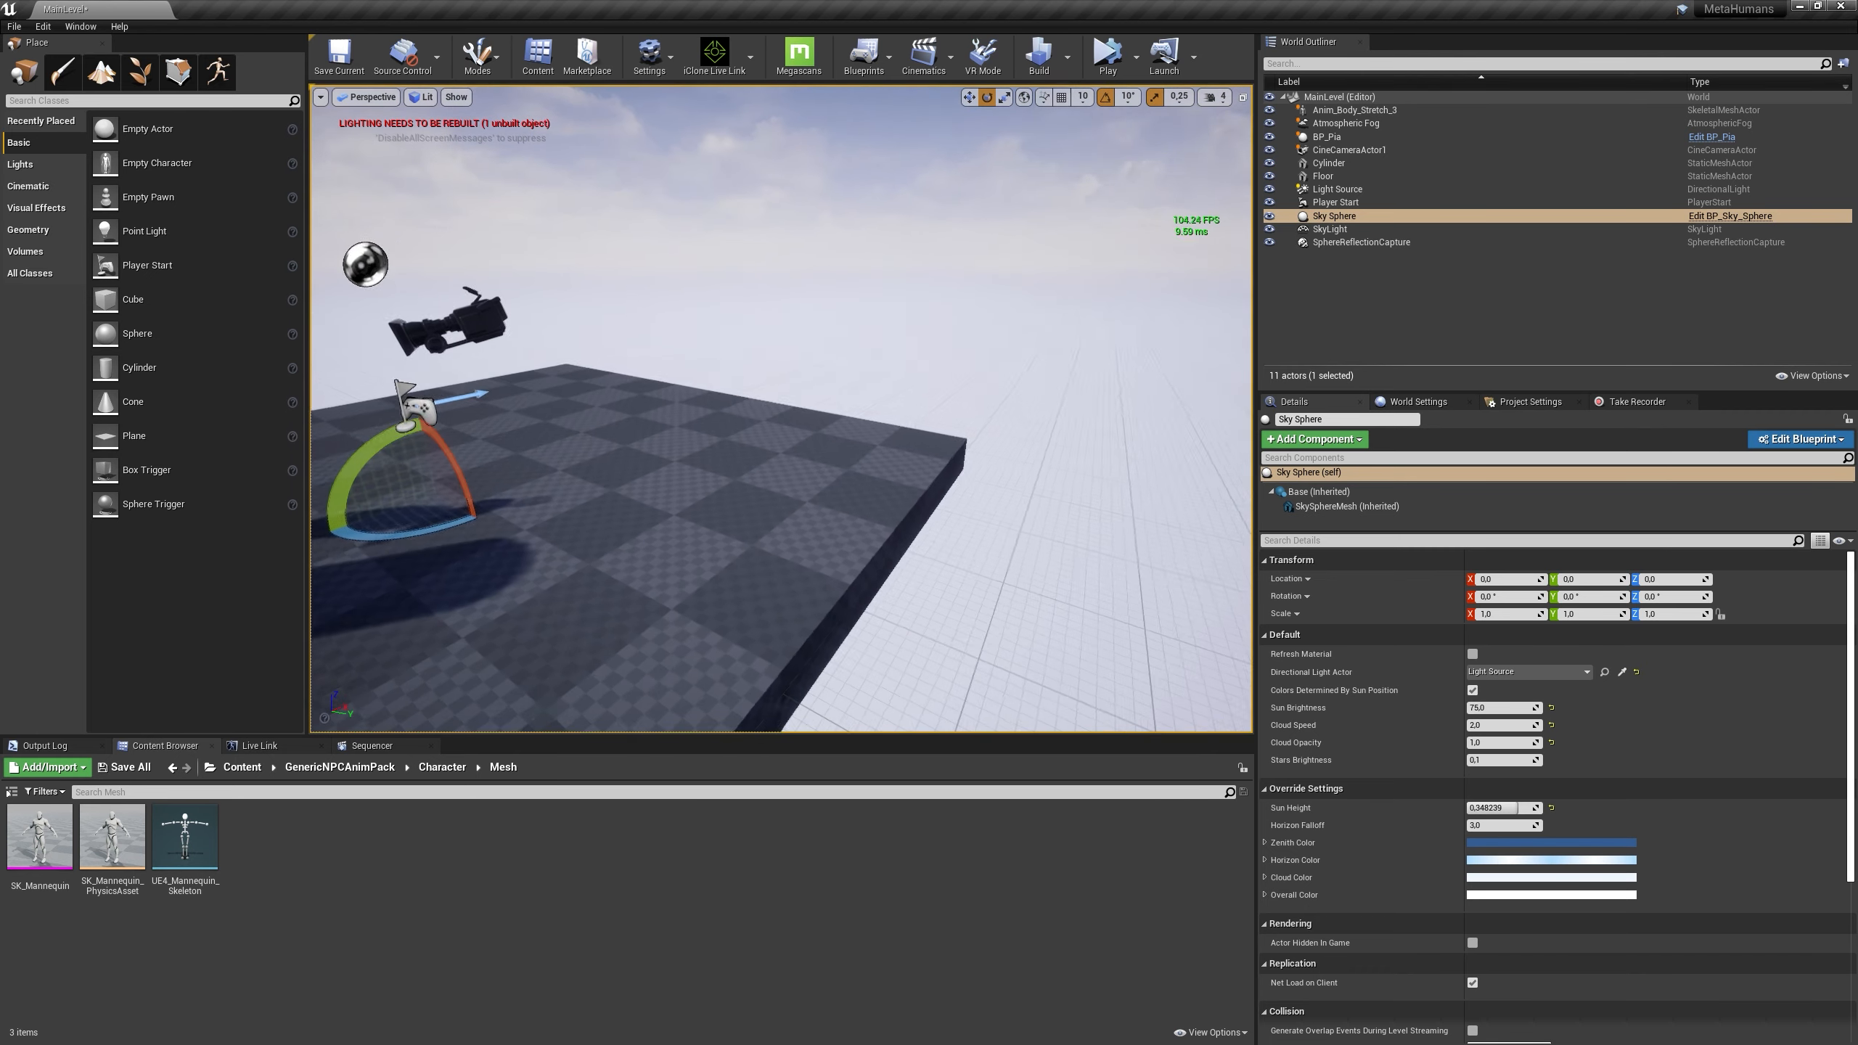
Click through the level's camera, sky sphere and mannequin, then select the Pia MetaHuman
click(1346, 149)
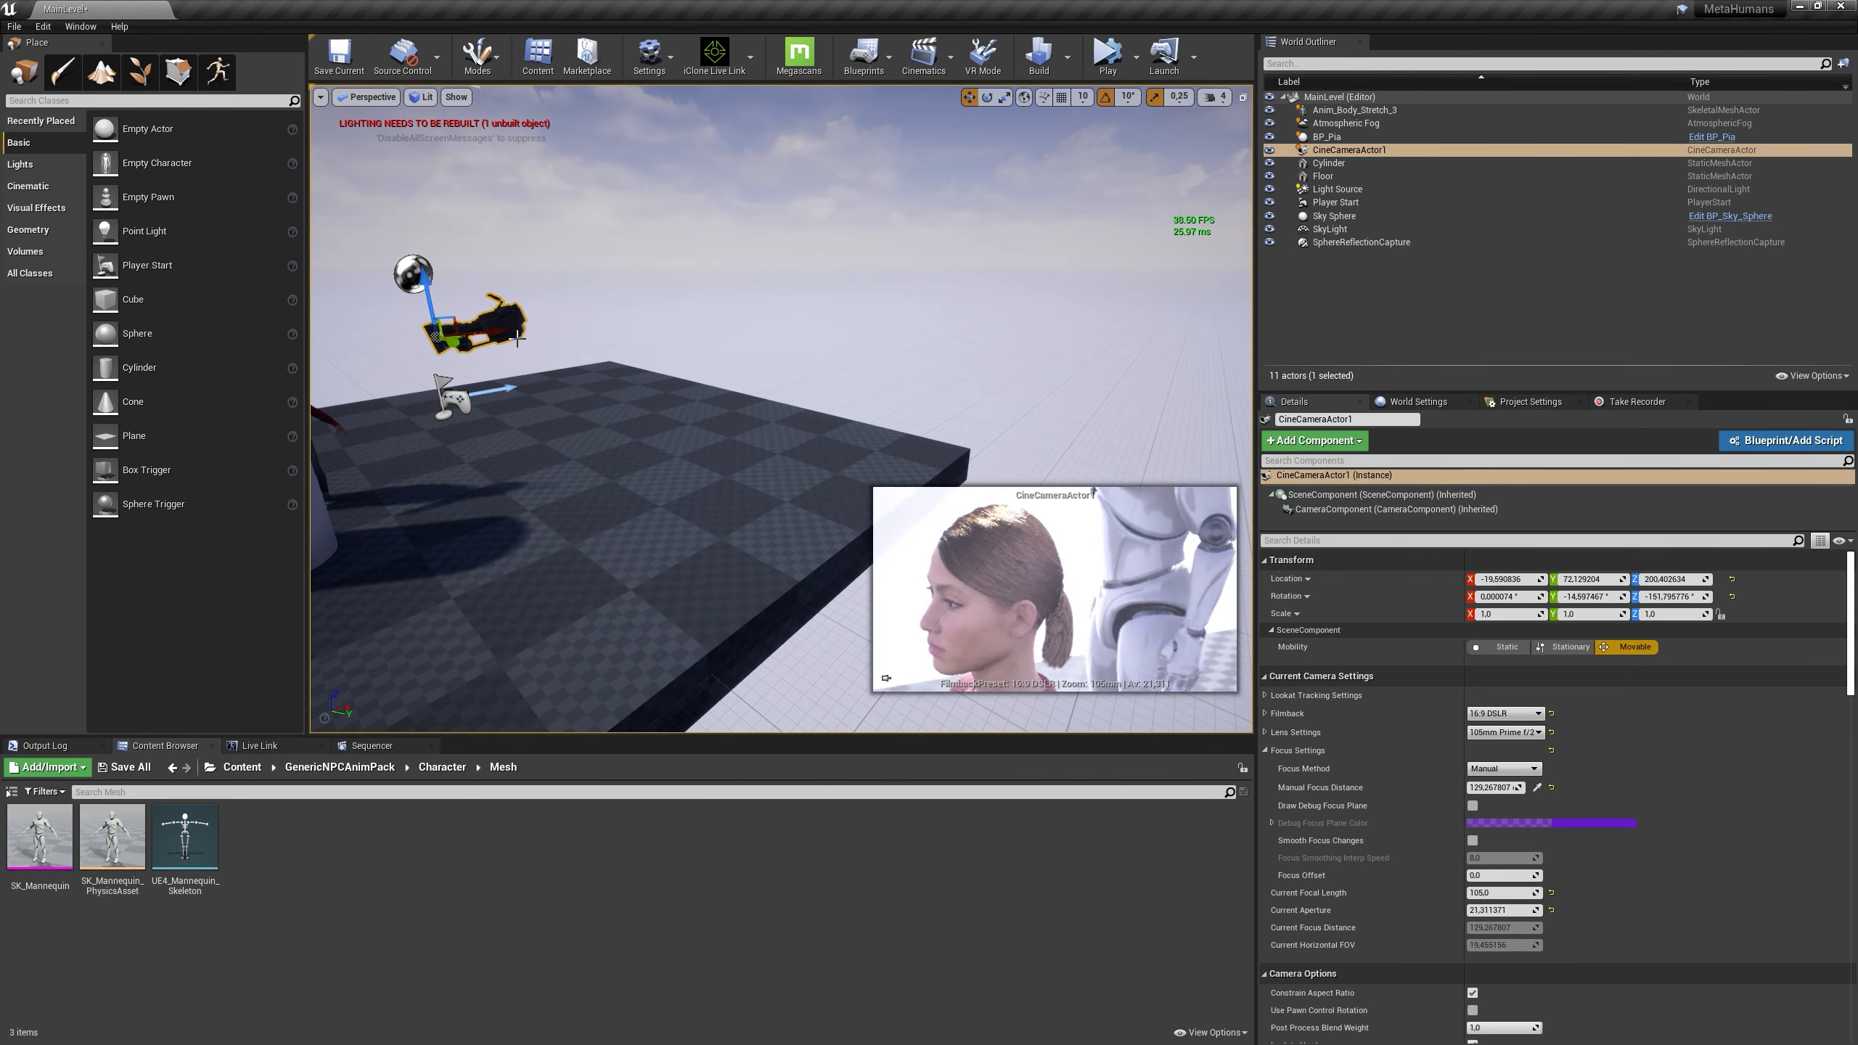
click(1333, 215)
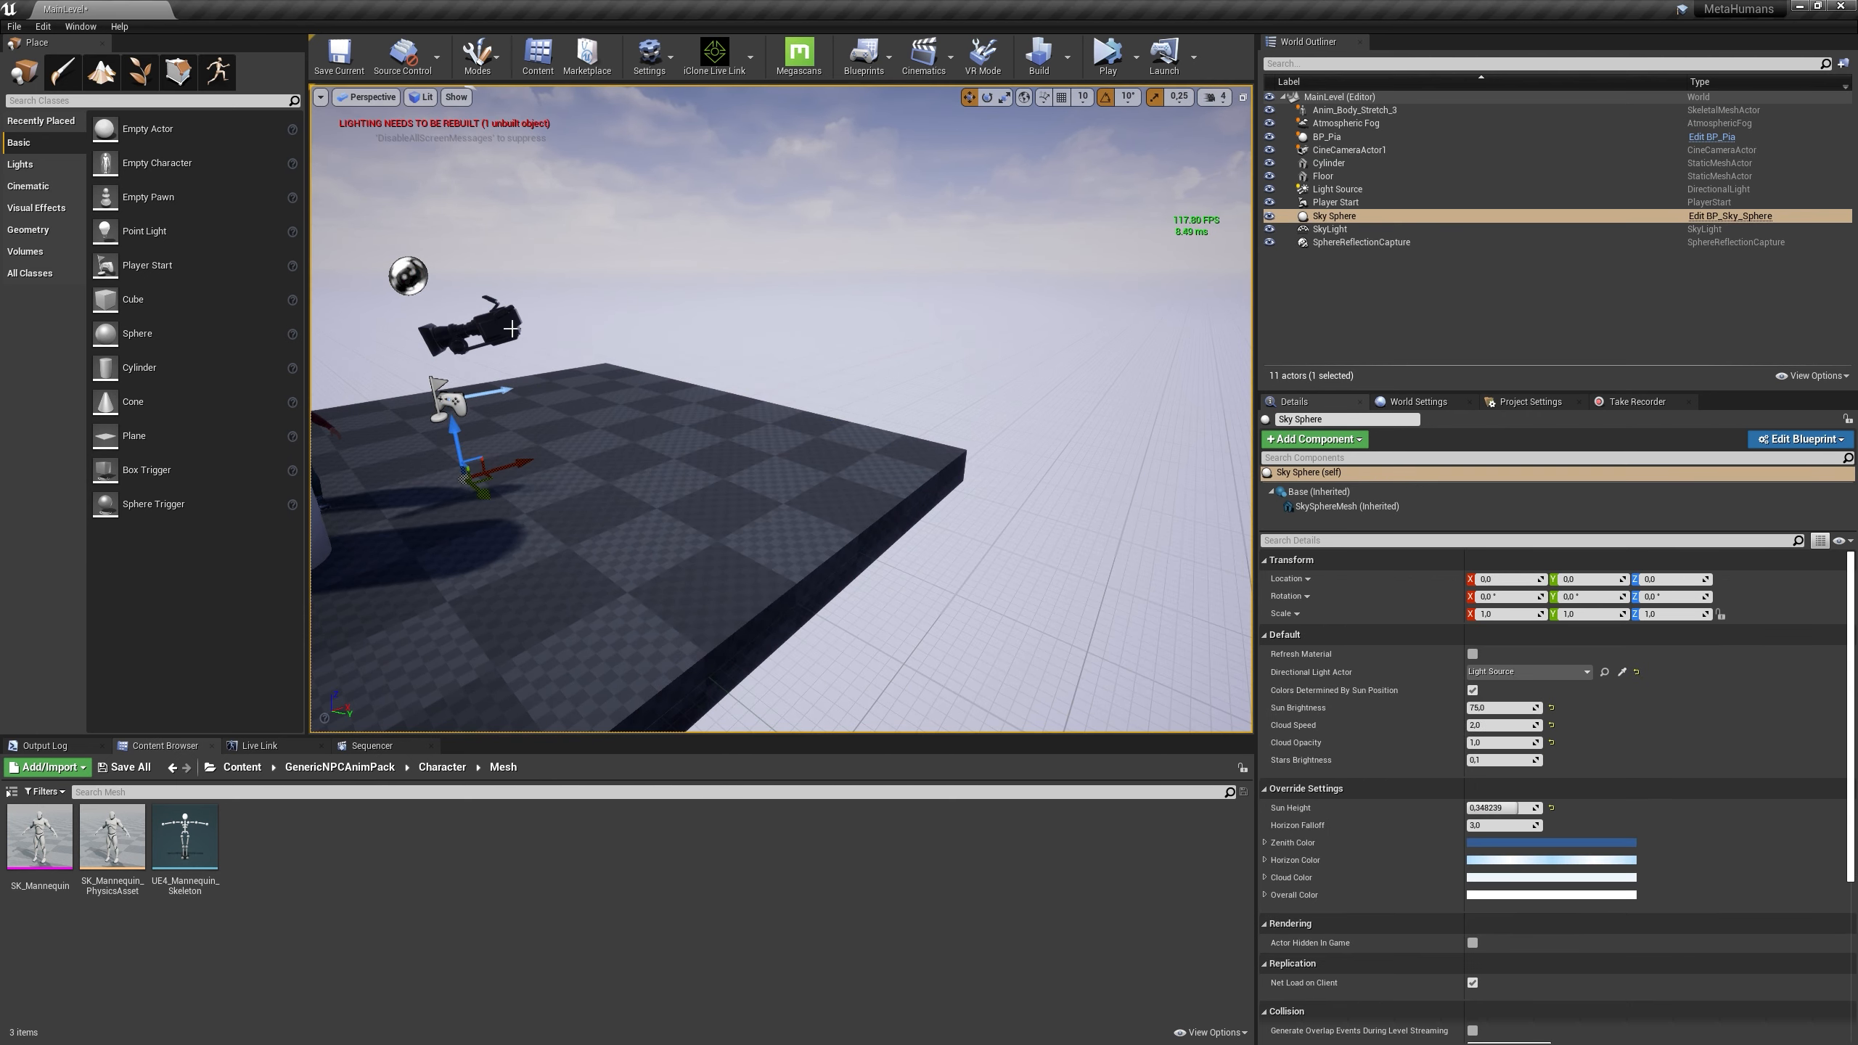
click(1348, 149)
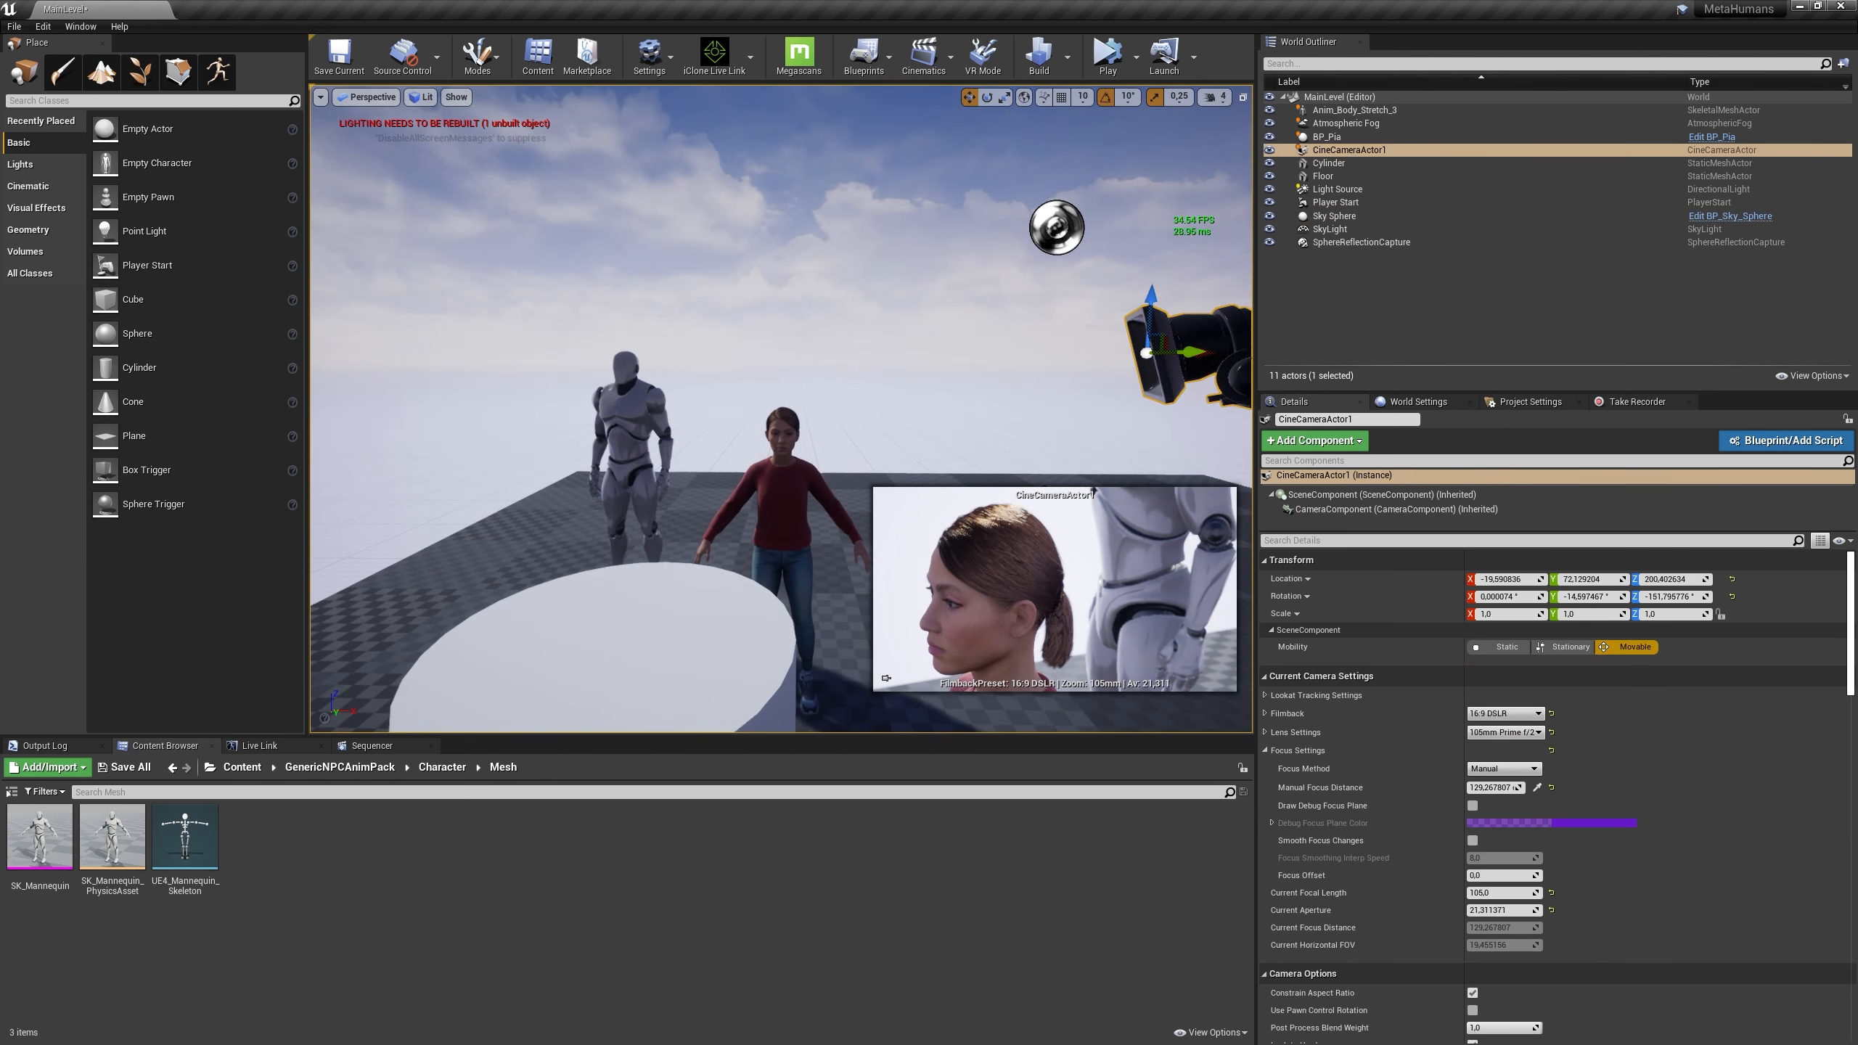
click(1353, 109)
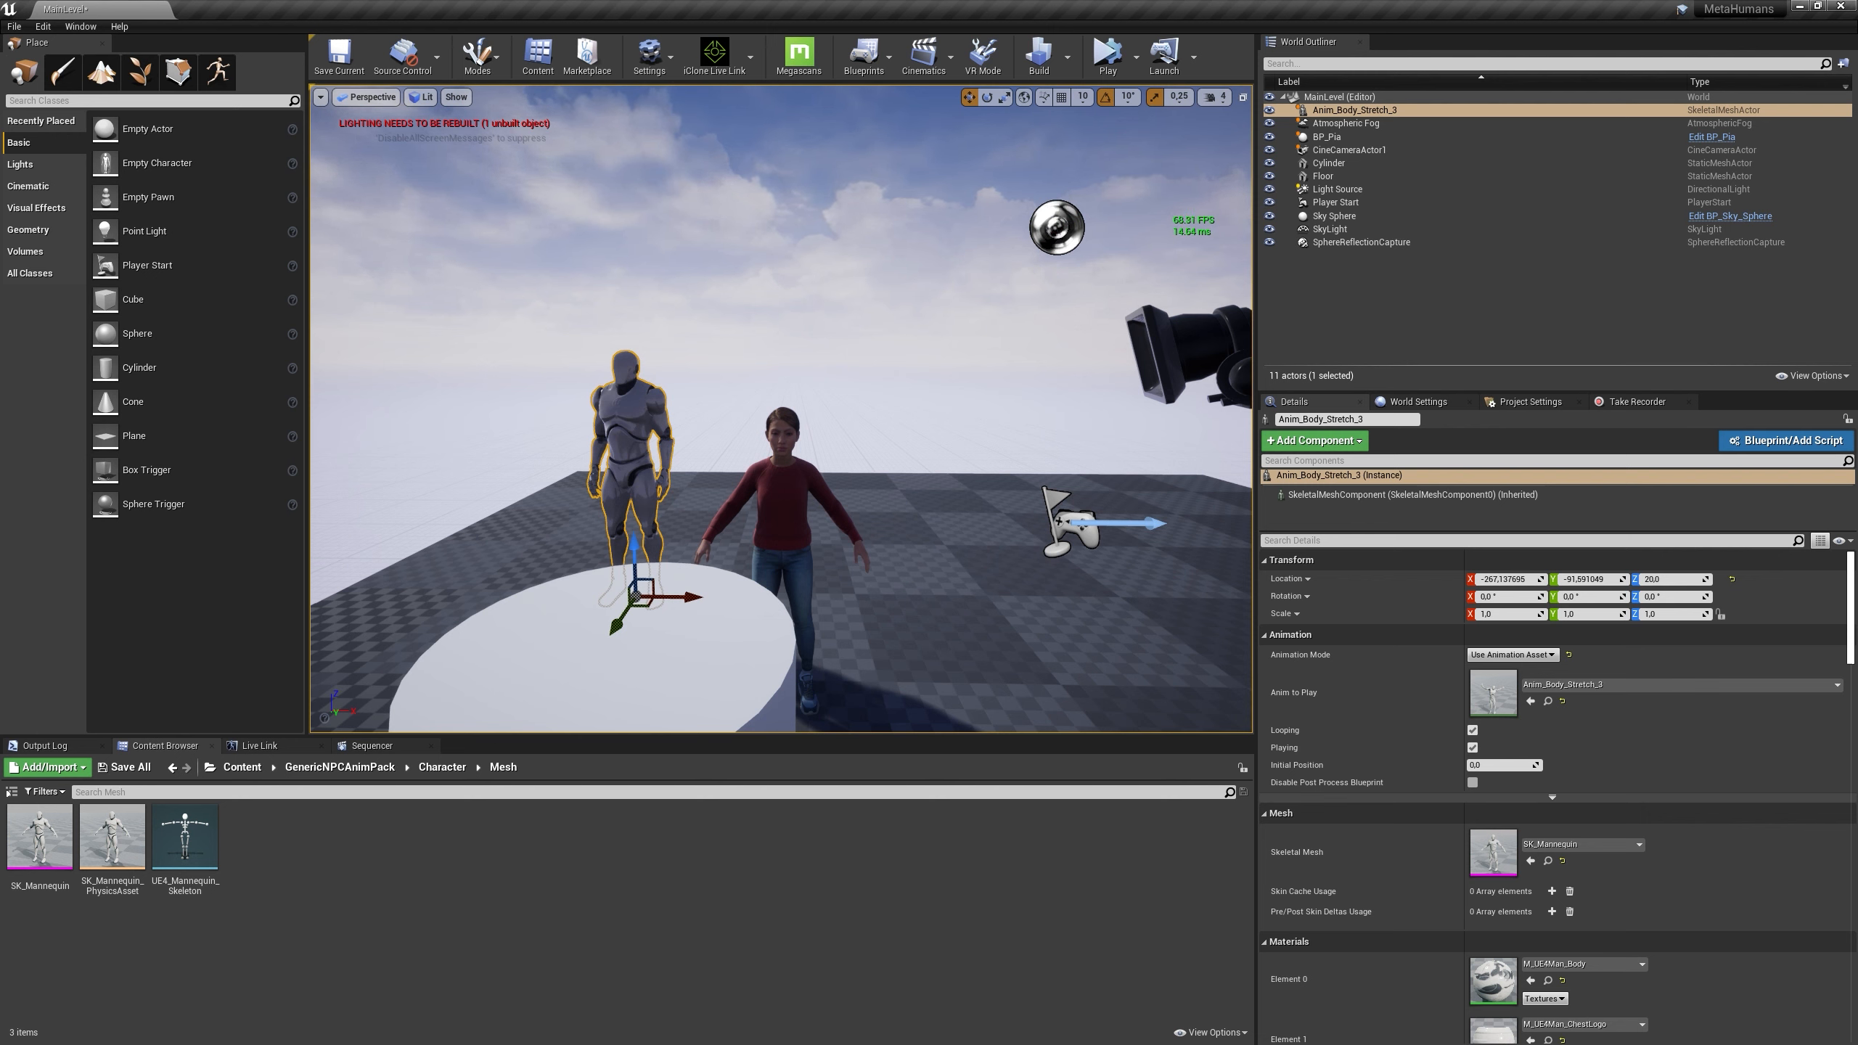
mouse_move(746, 353)
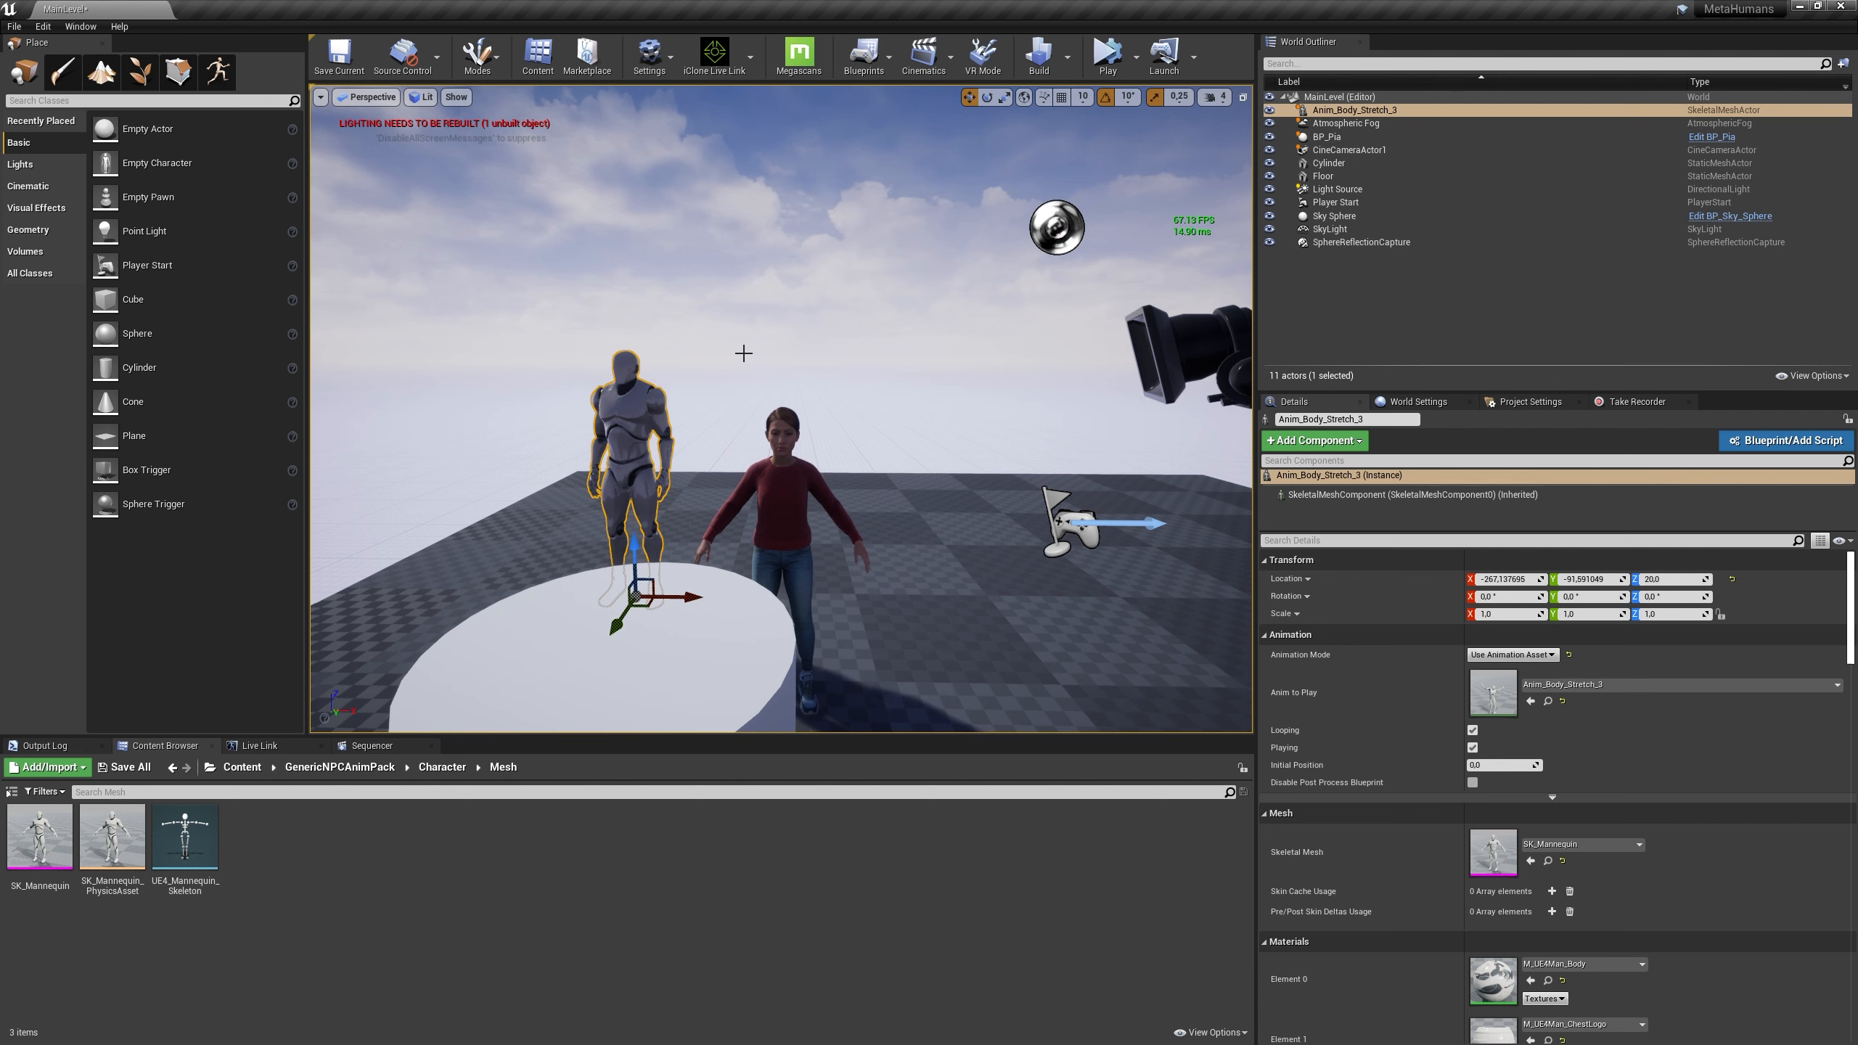
click(775, 486)
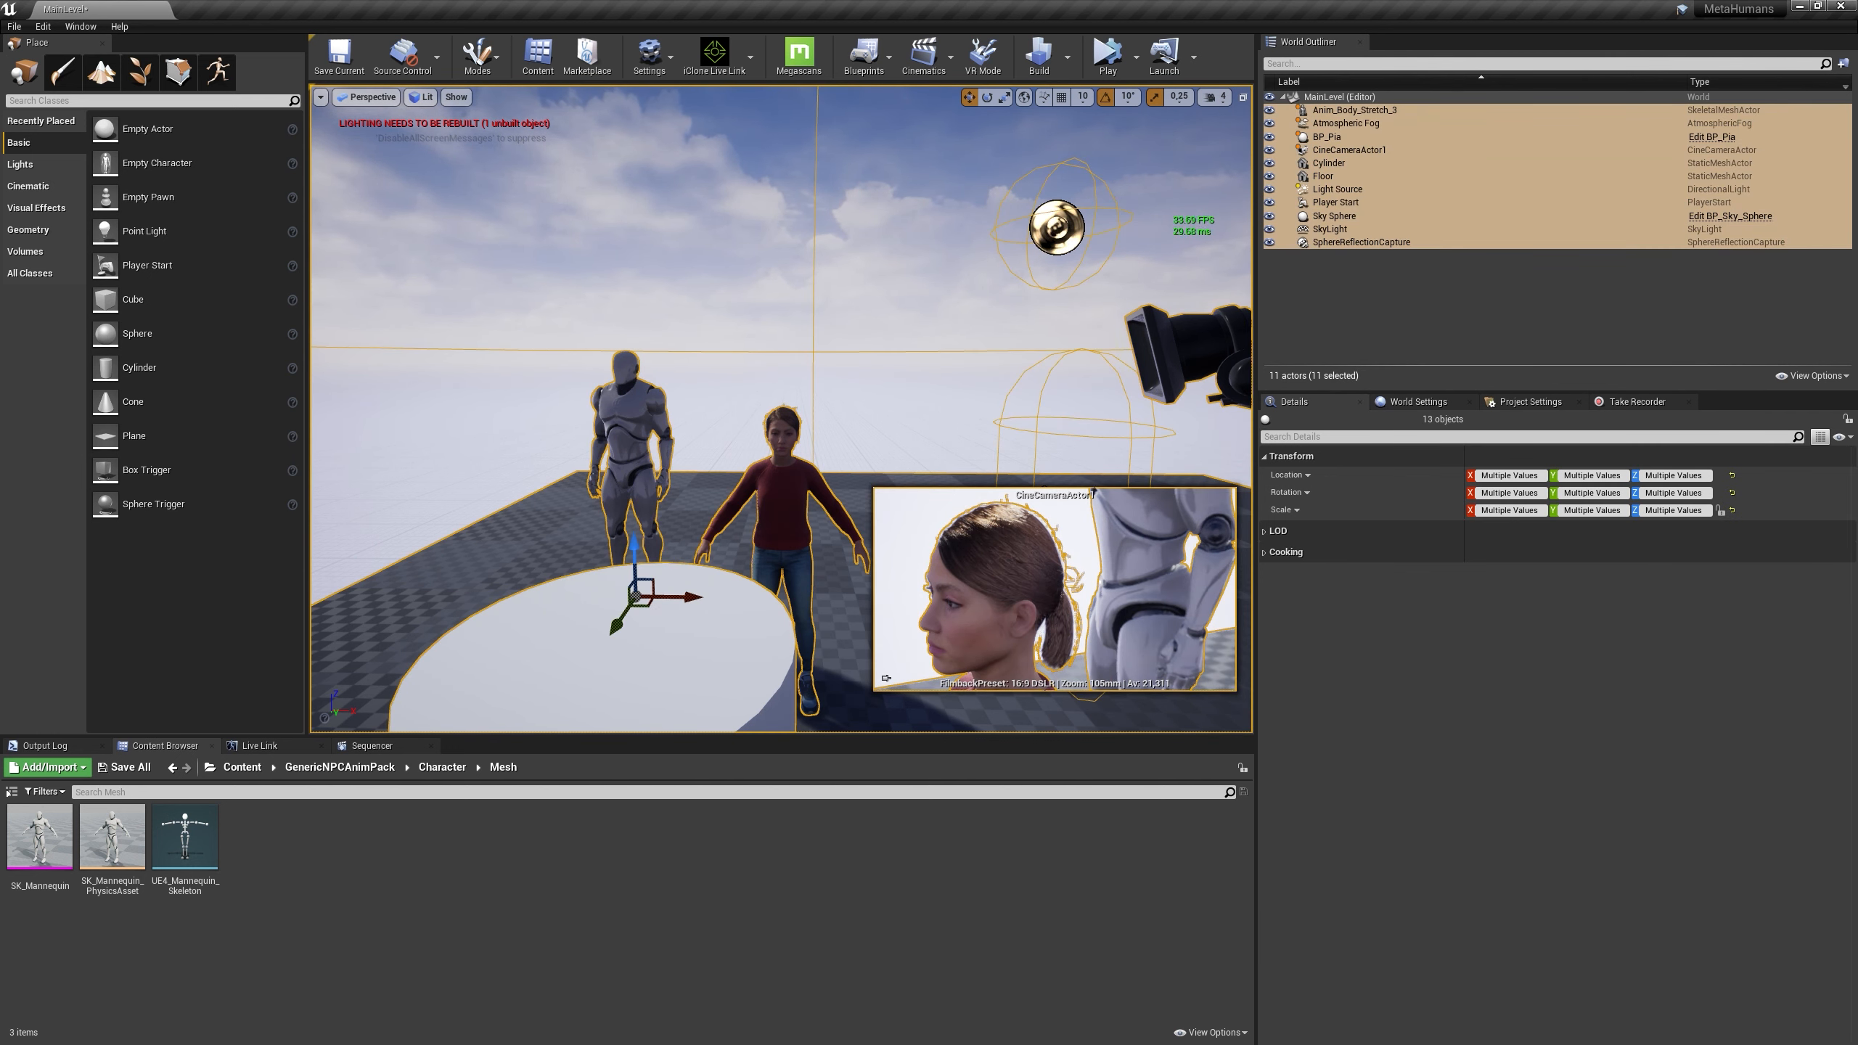
click(1333, 215)
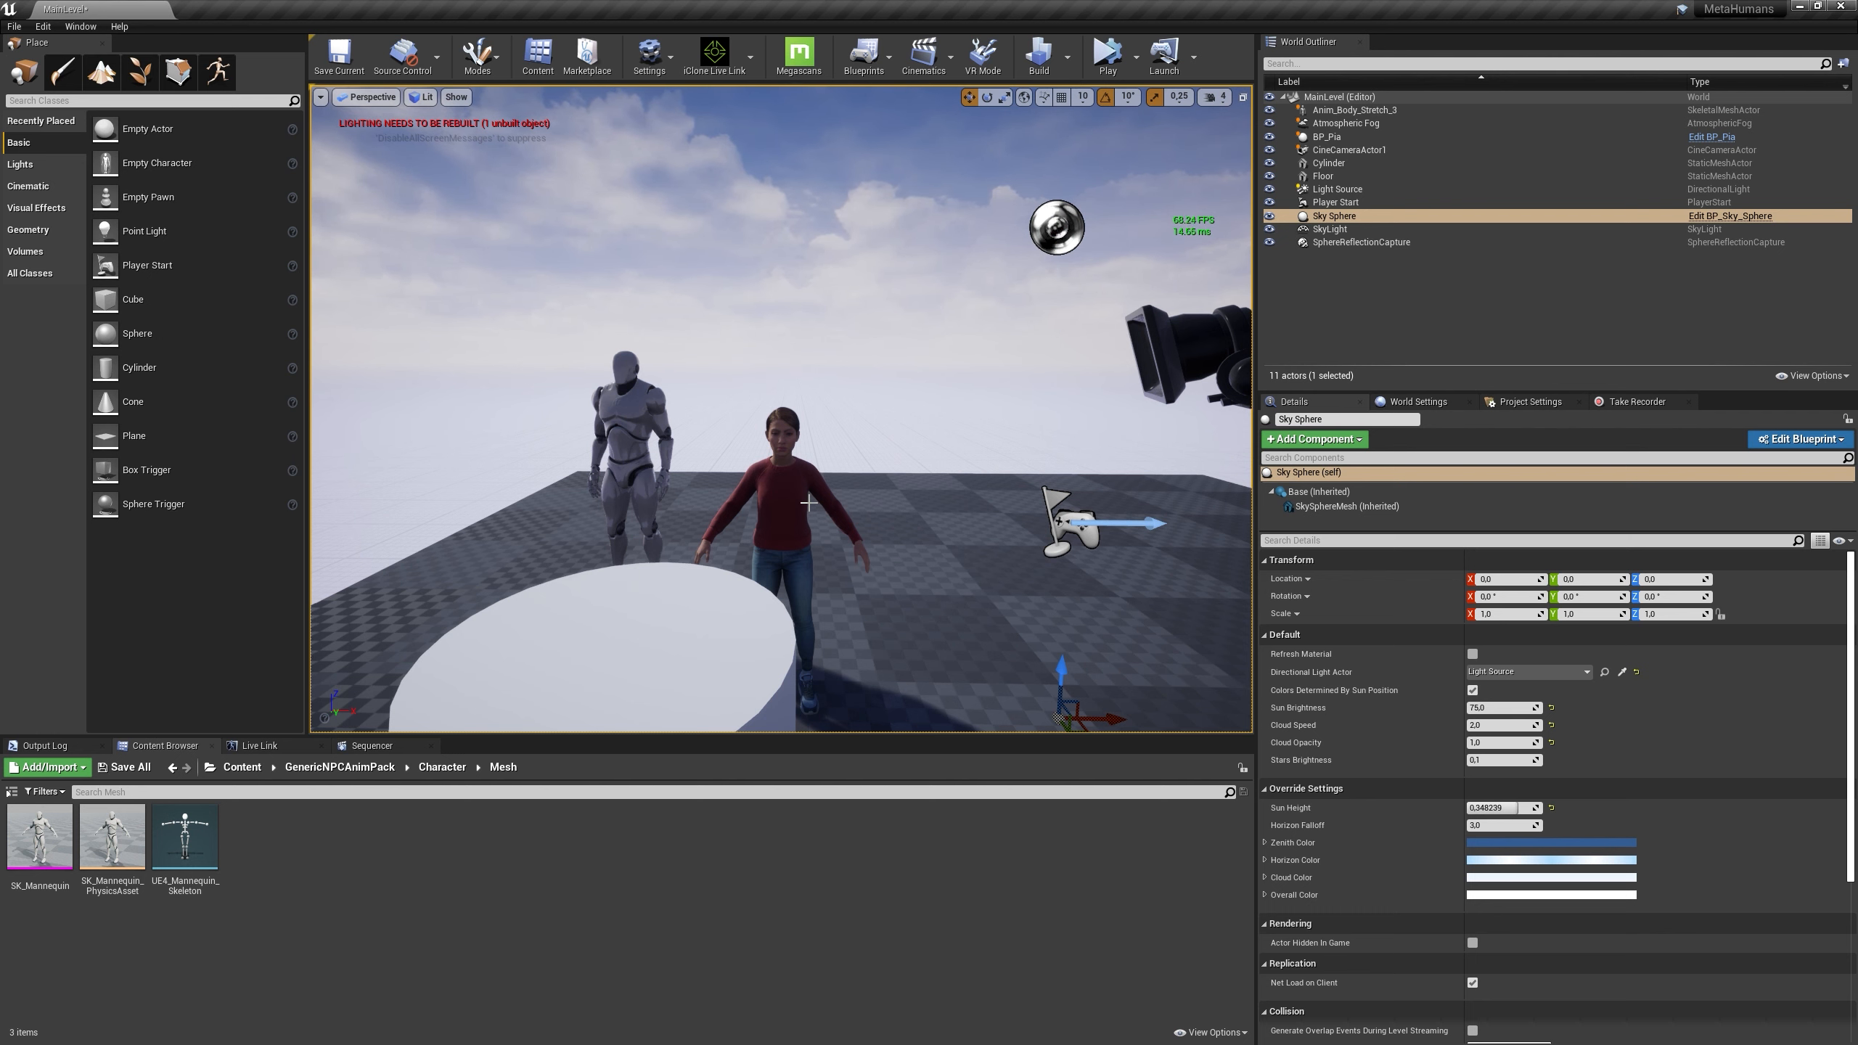
click(1330, 136)
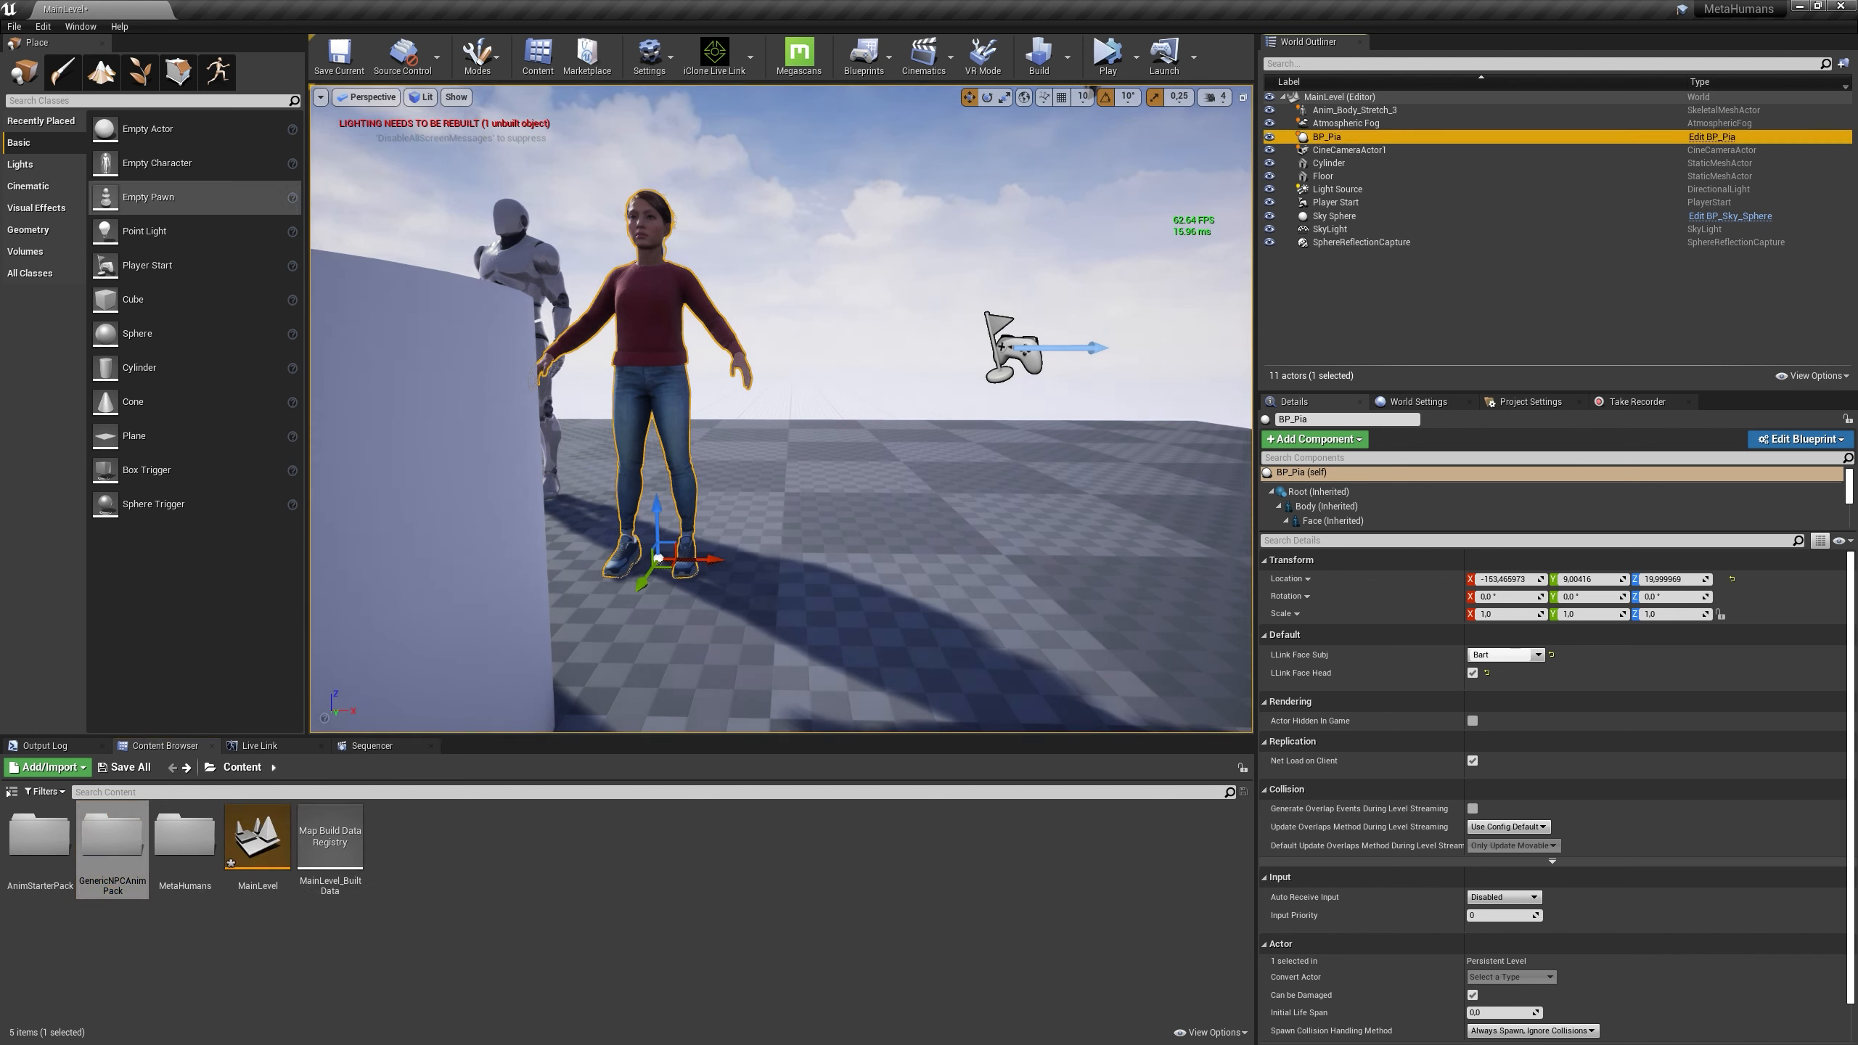
mouse_move(910, 312)
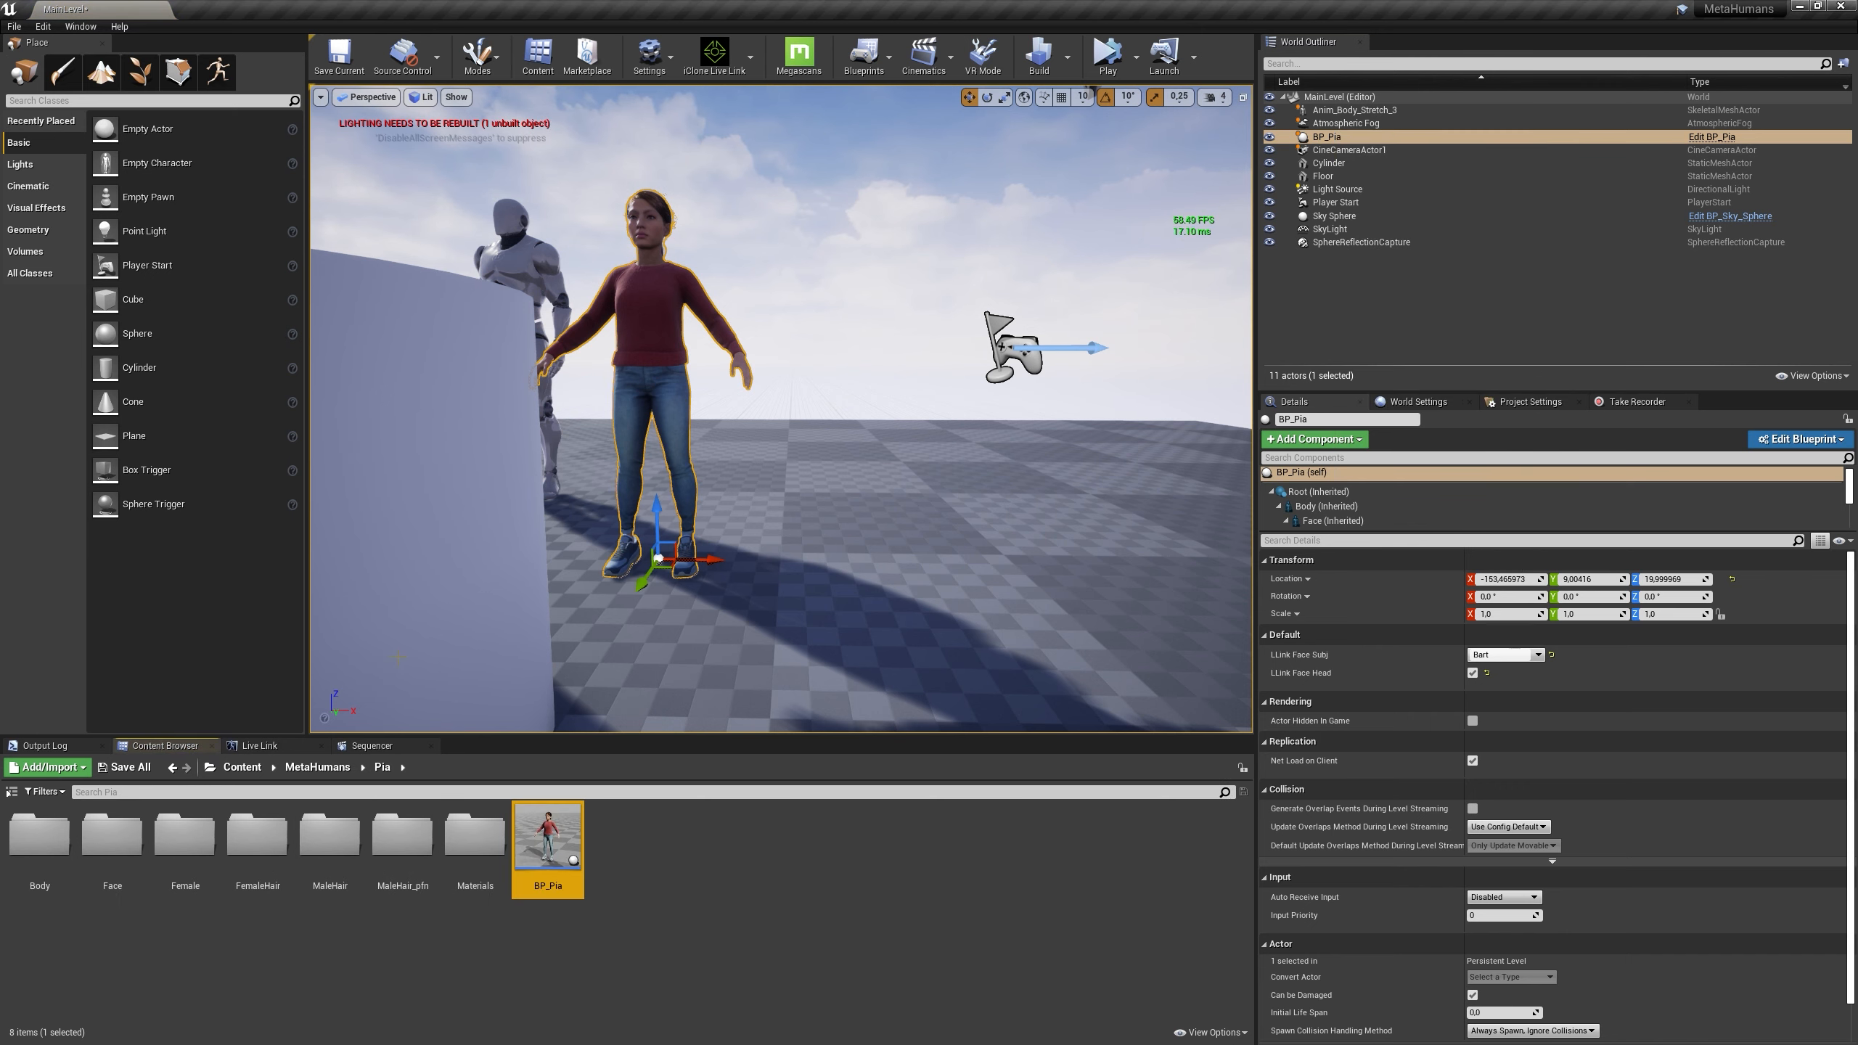
Open the BP_Pia blueprint and select Pia's Body component
double_click(547, 828)
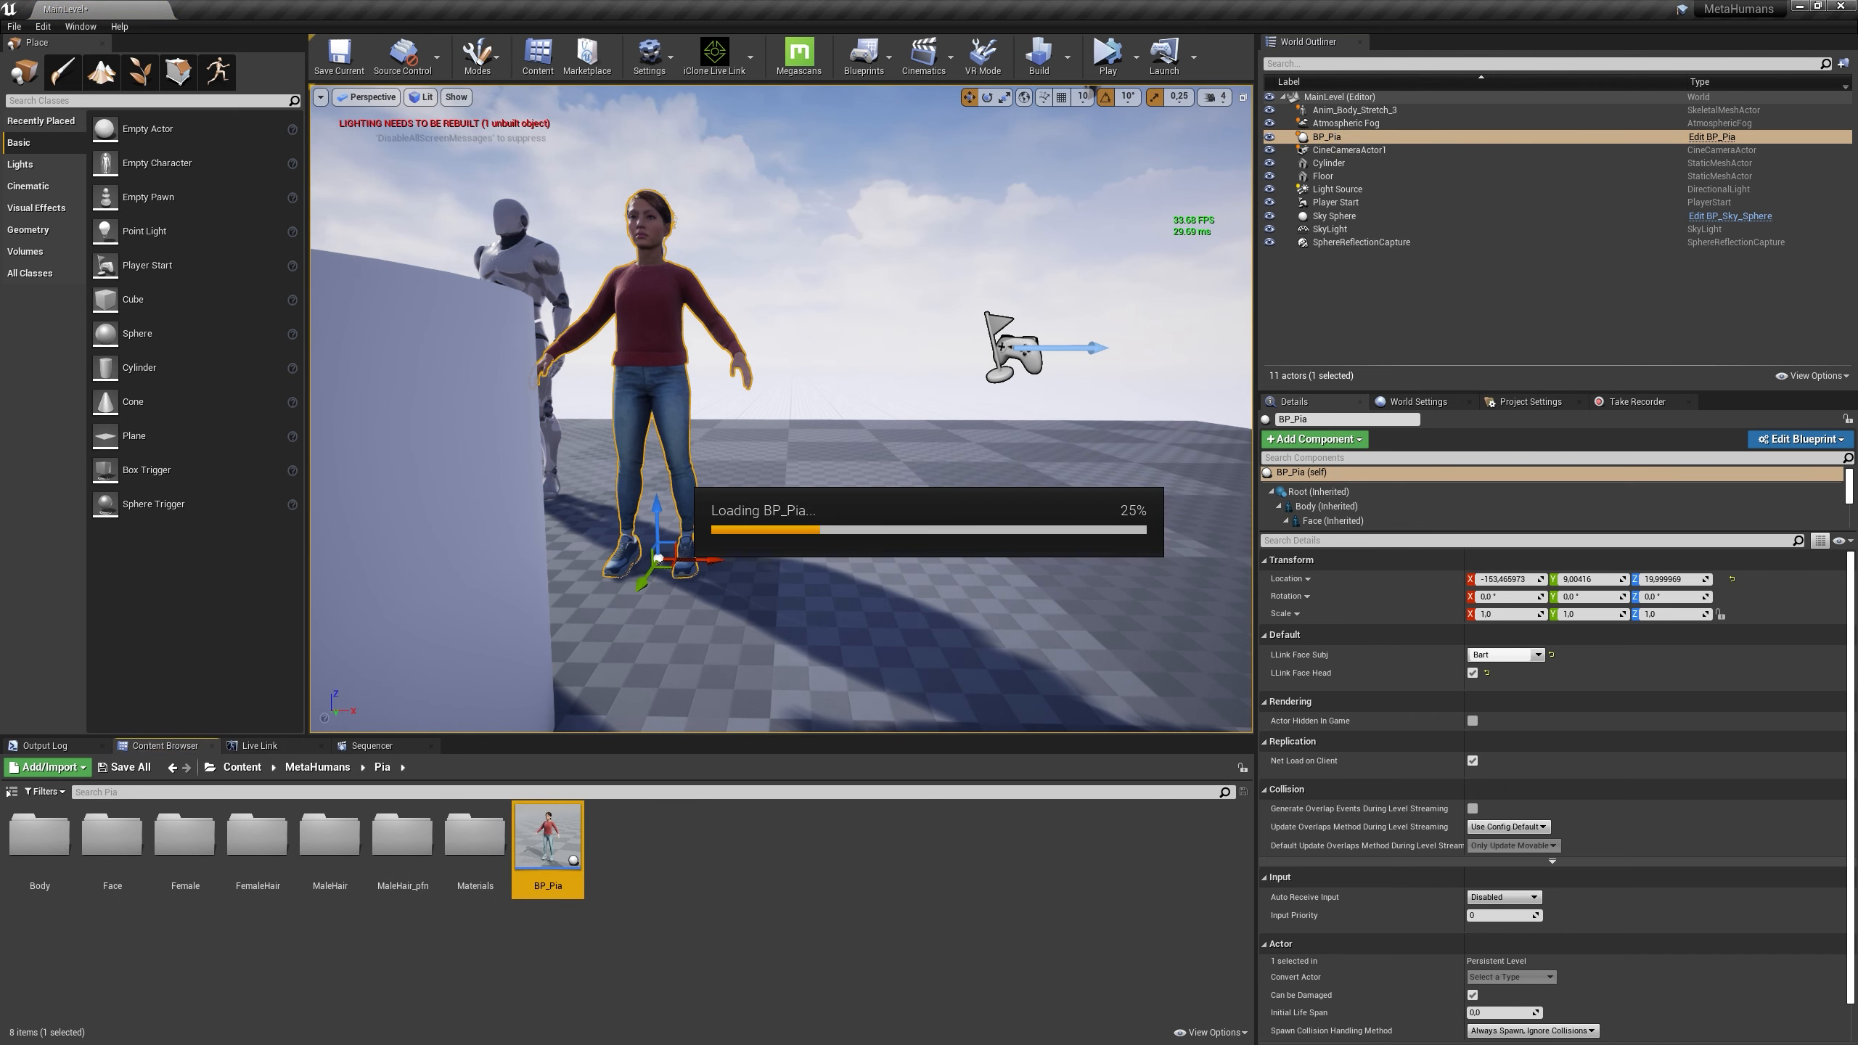
click(1798, 439)
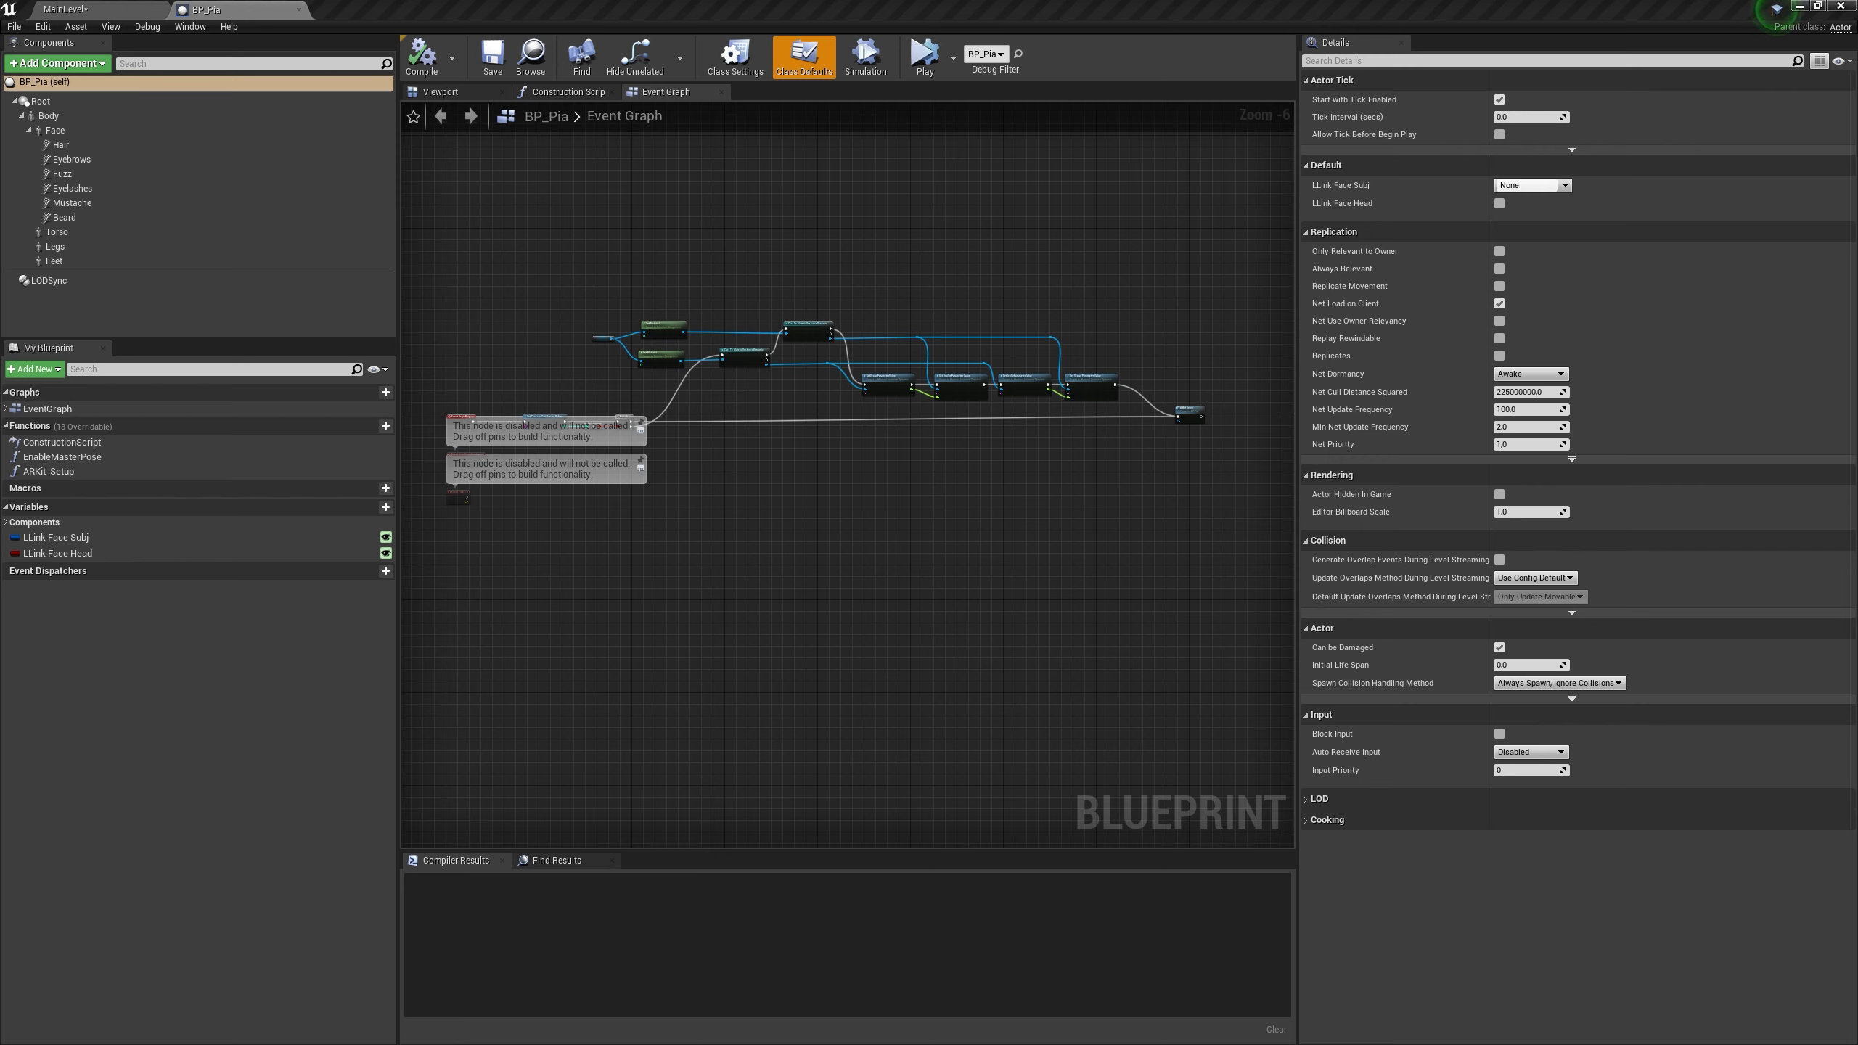
mouse_move(725, 405)
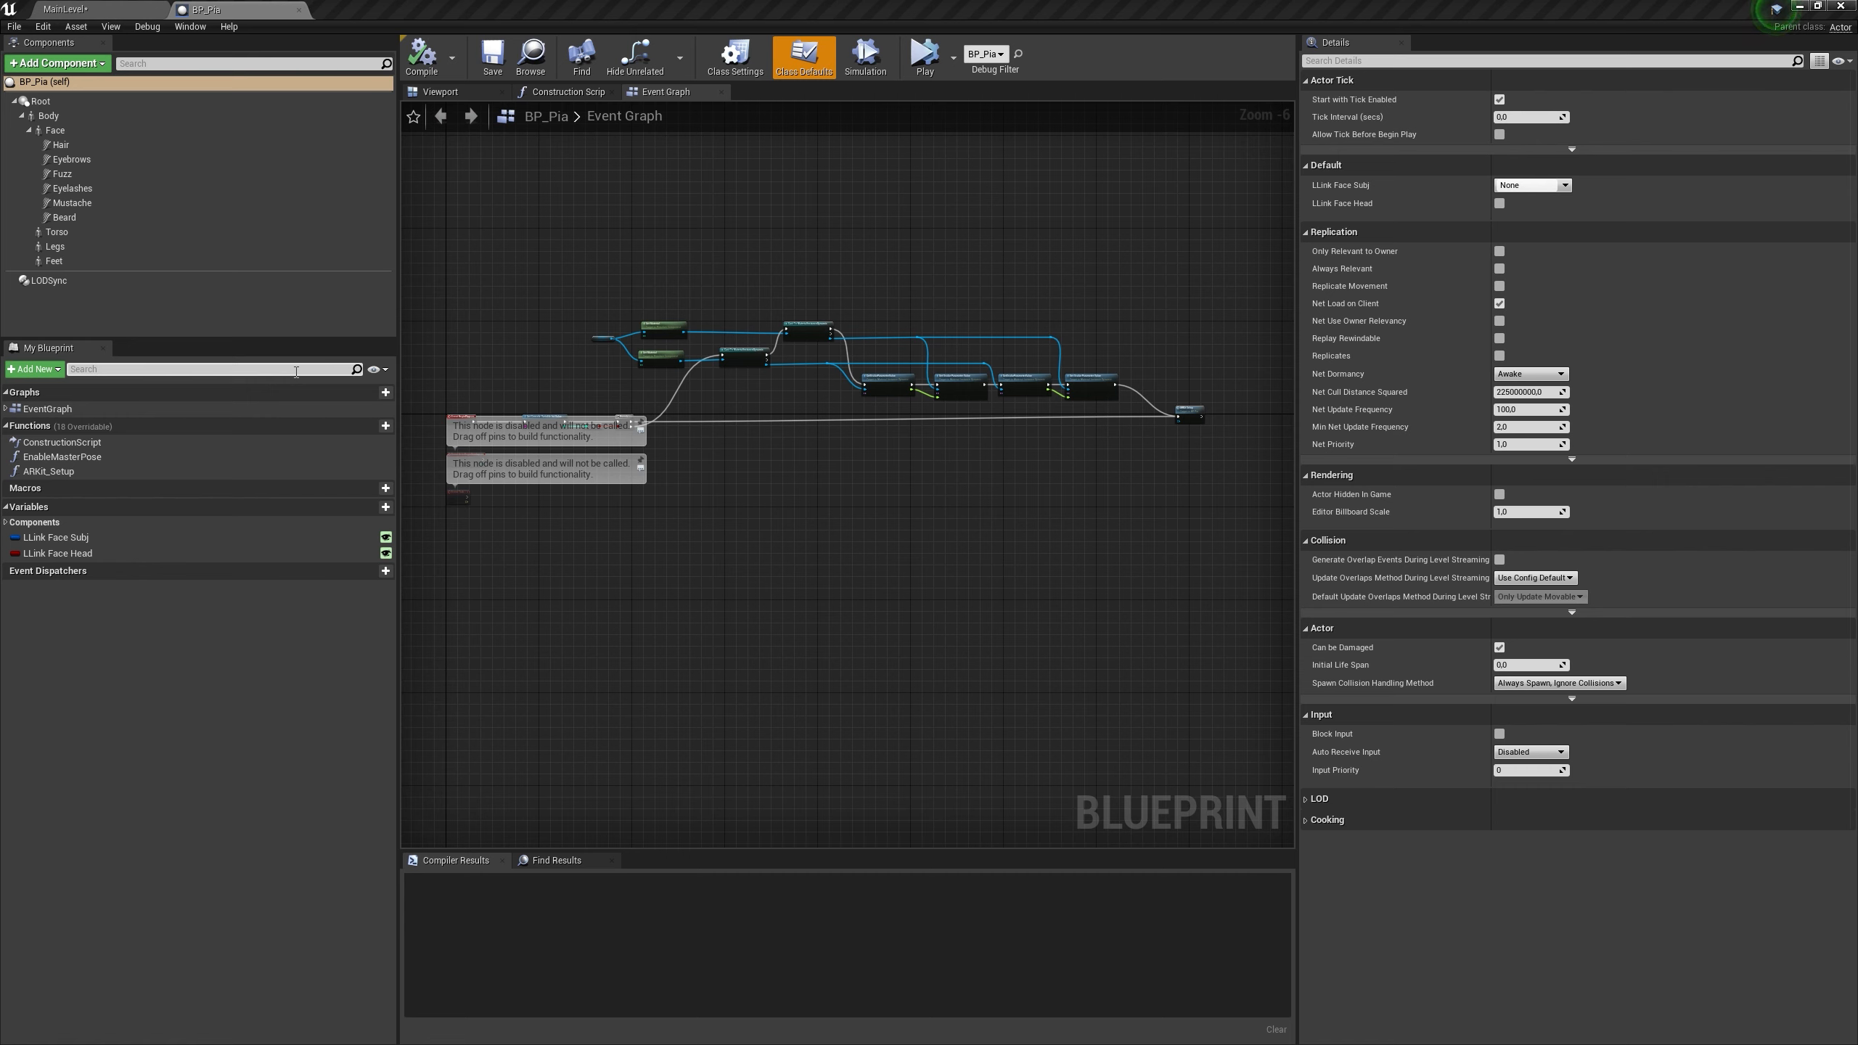
mouse_move(195, 10)
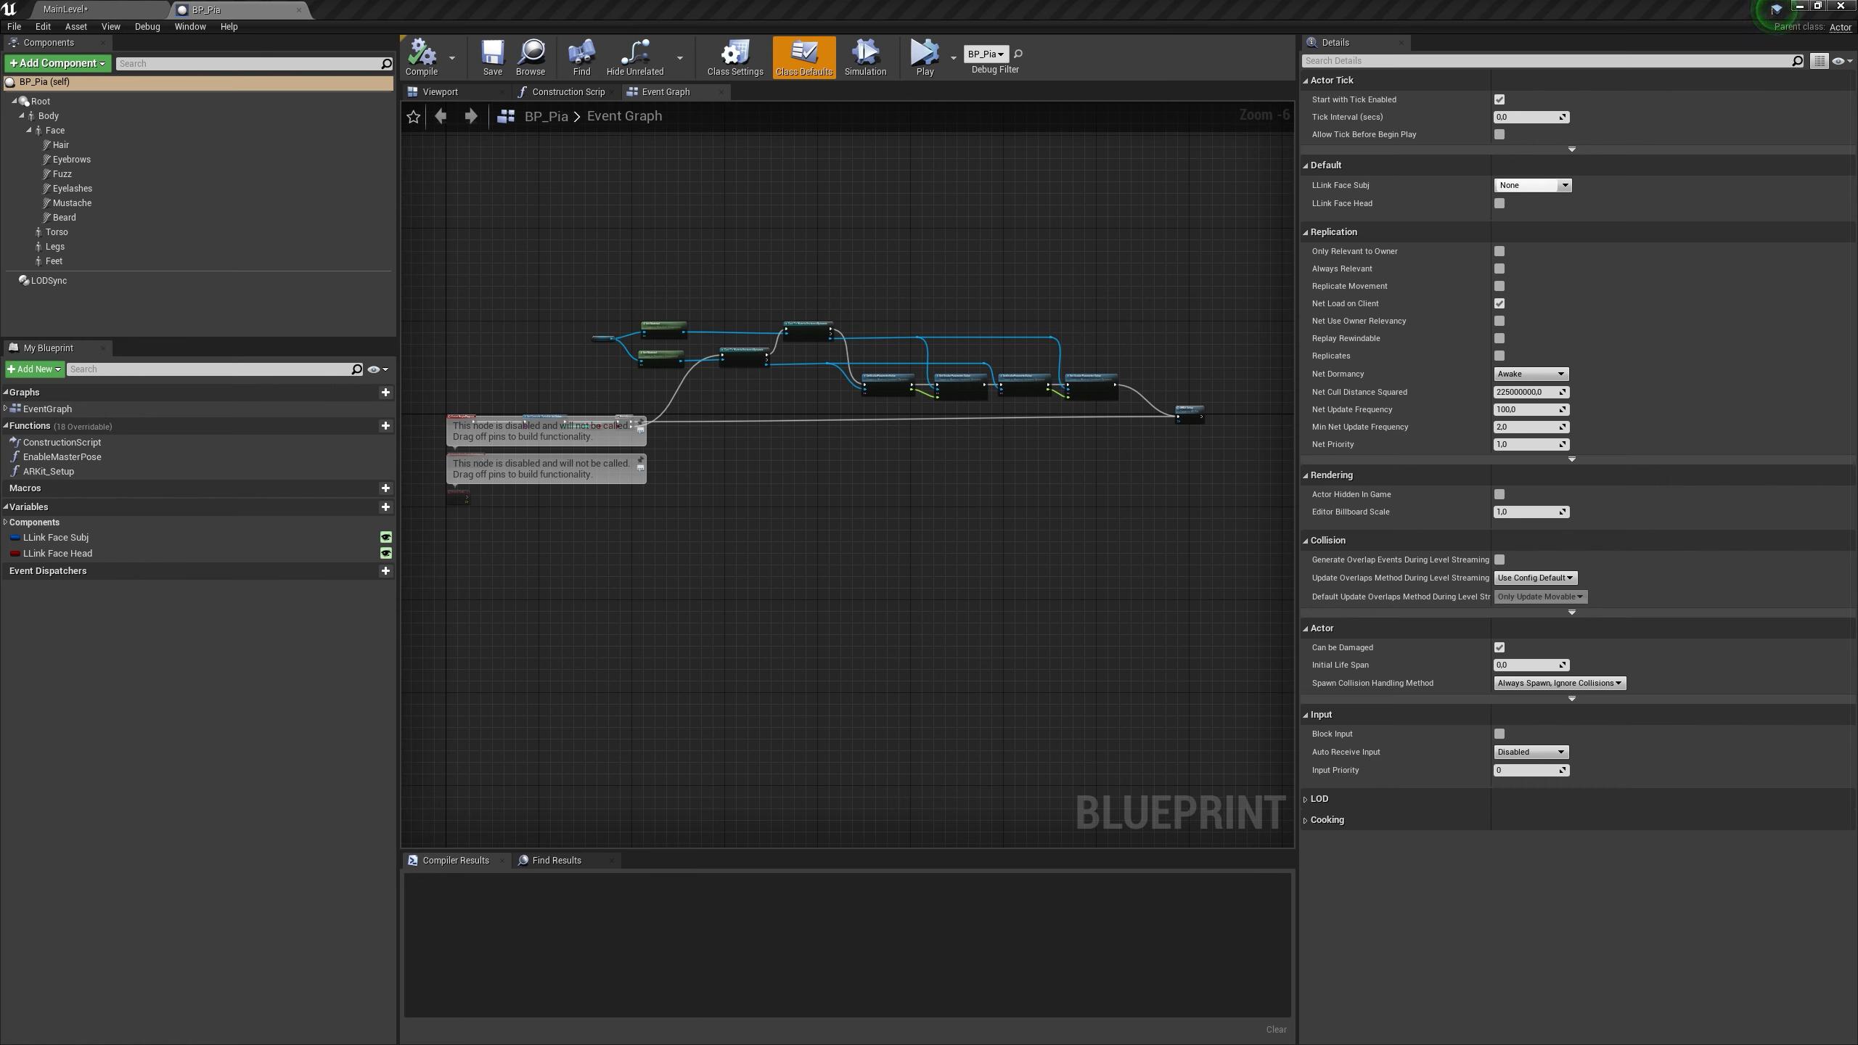
mouse_move(210, 217)
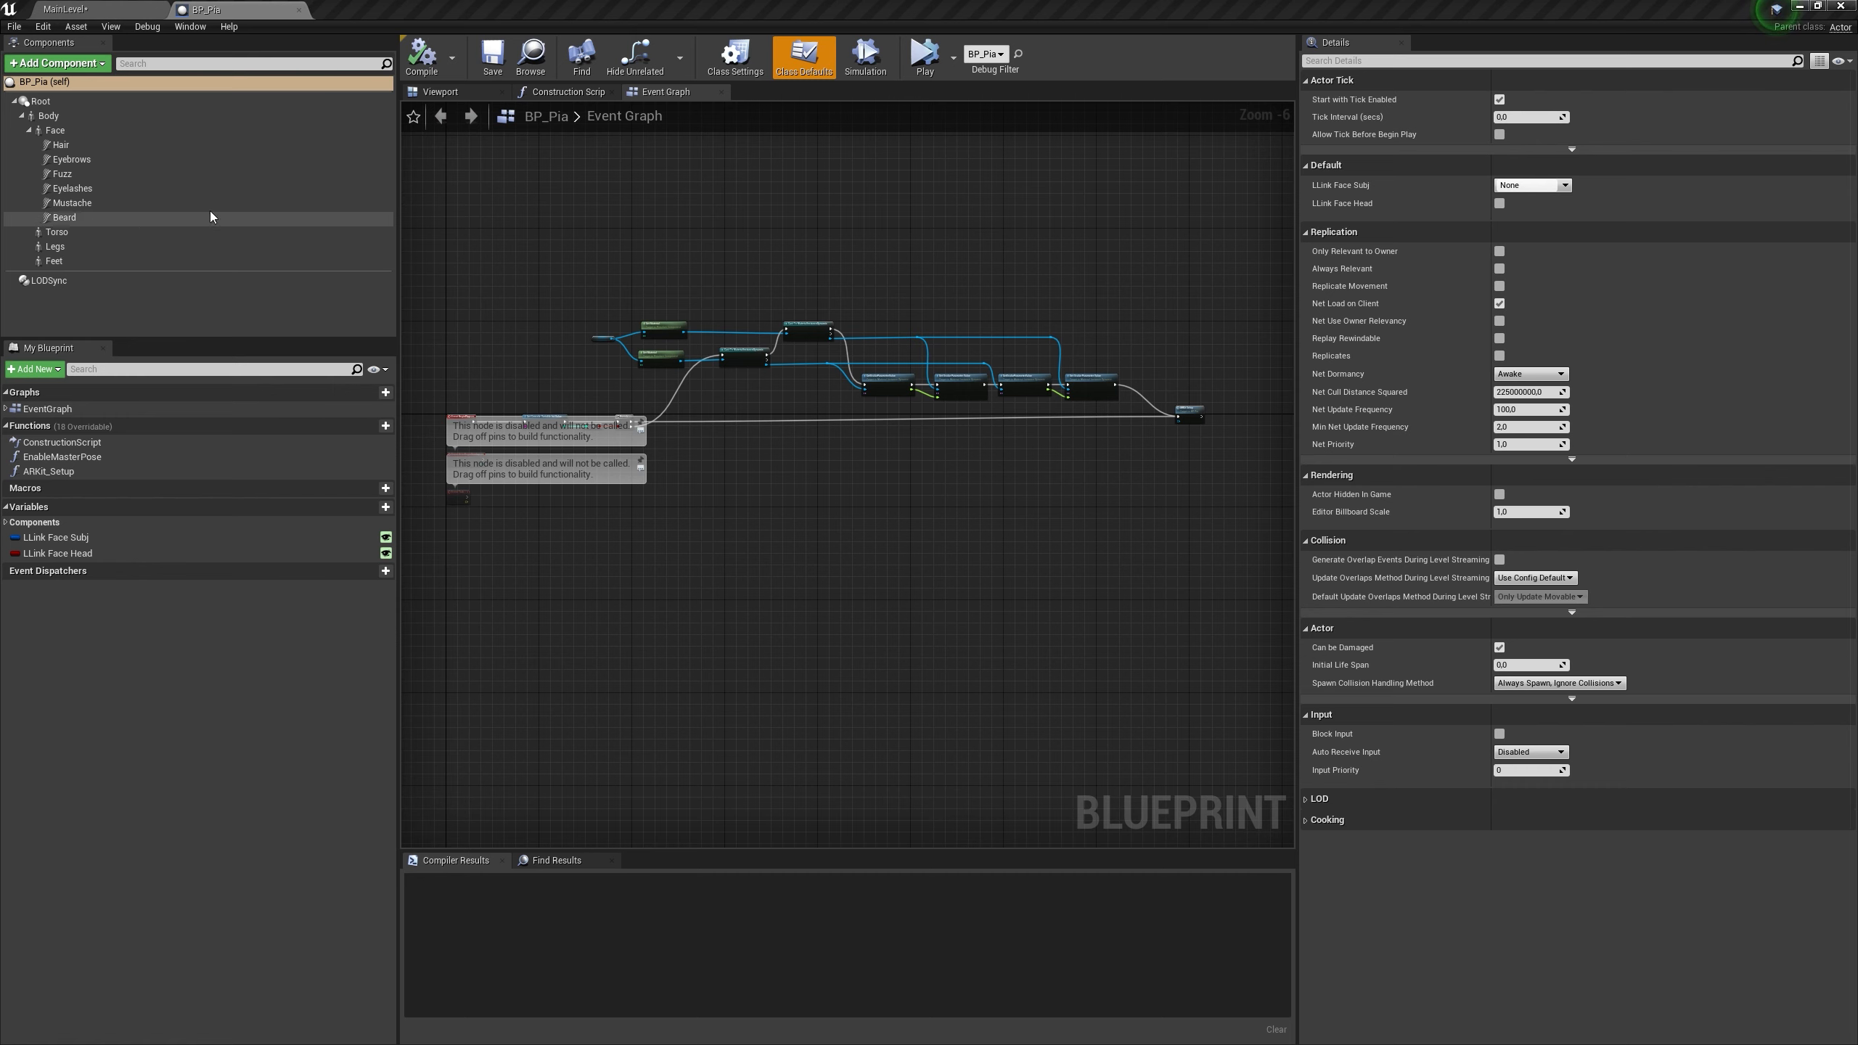
click(49, 115)
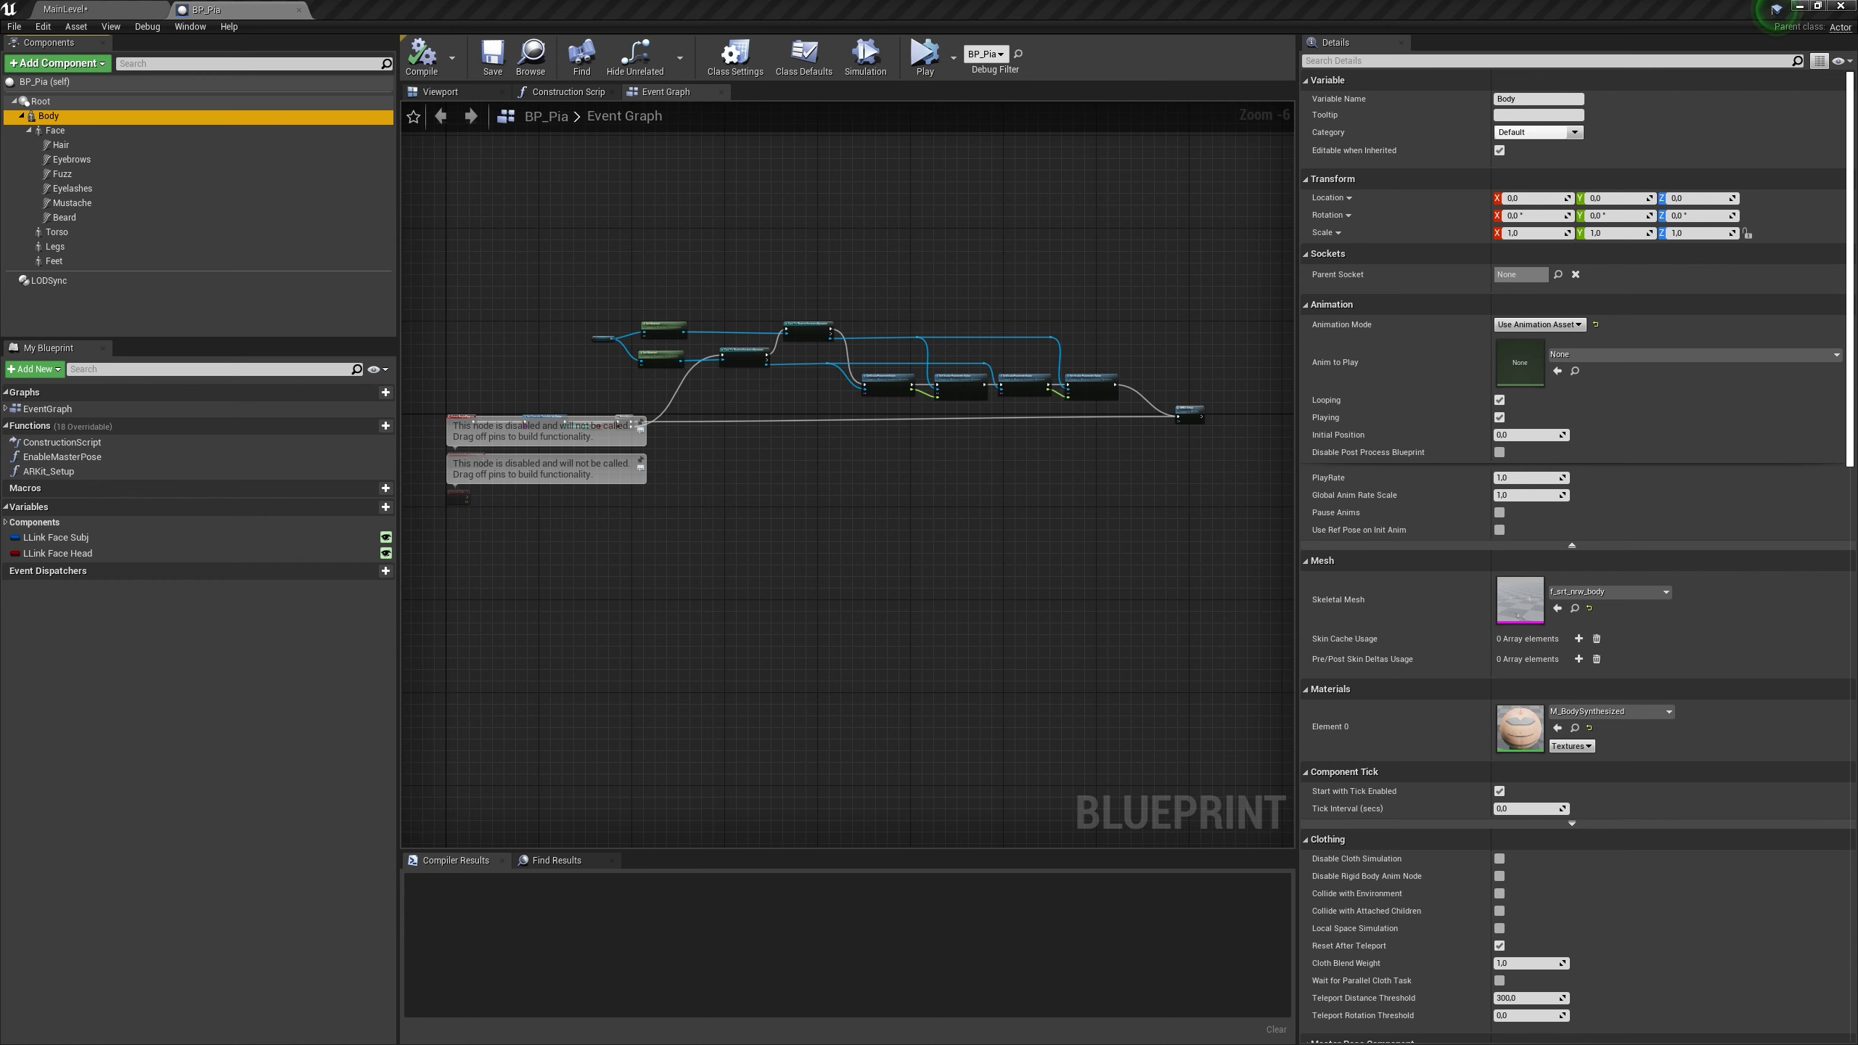
mouse_move(748, 474)
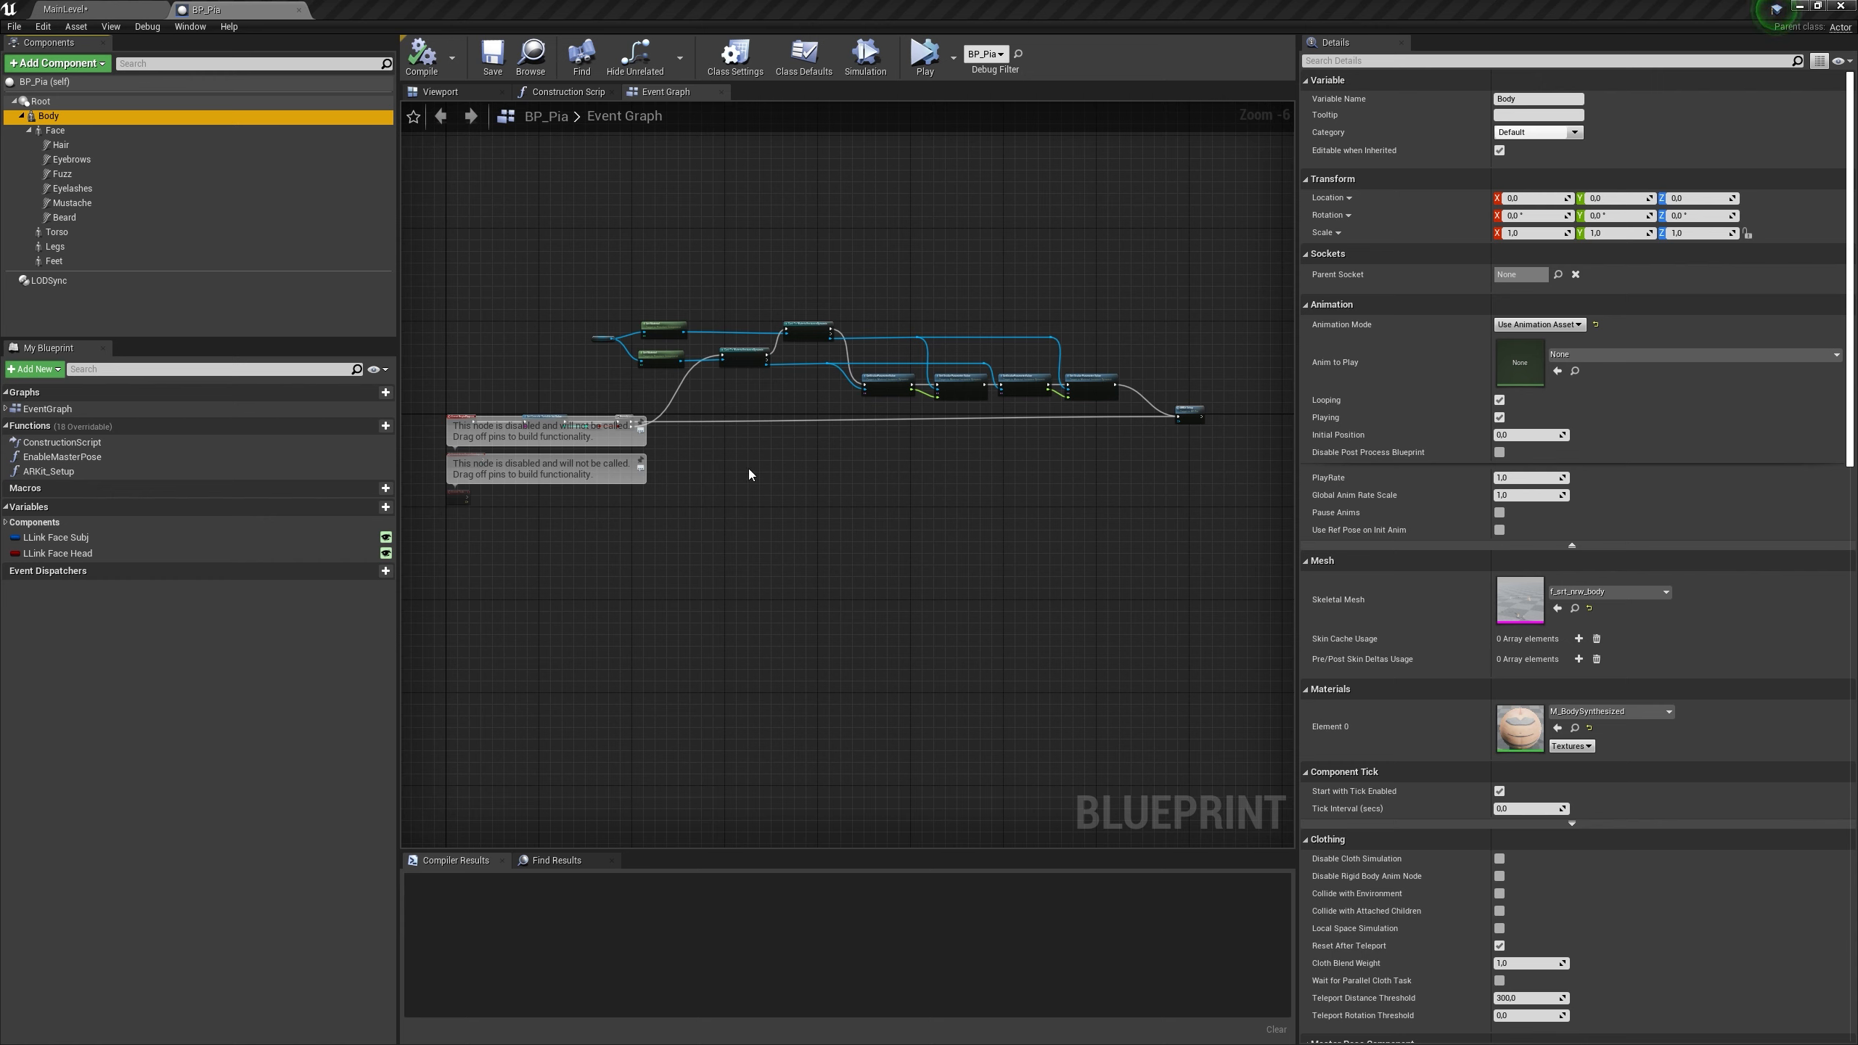
mouse_move(384, 537)
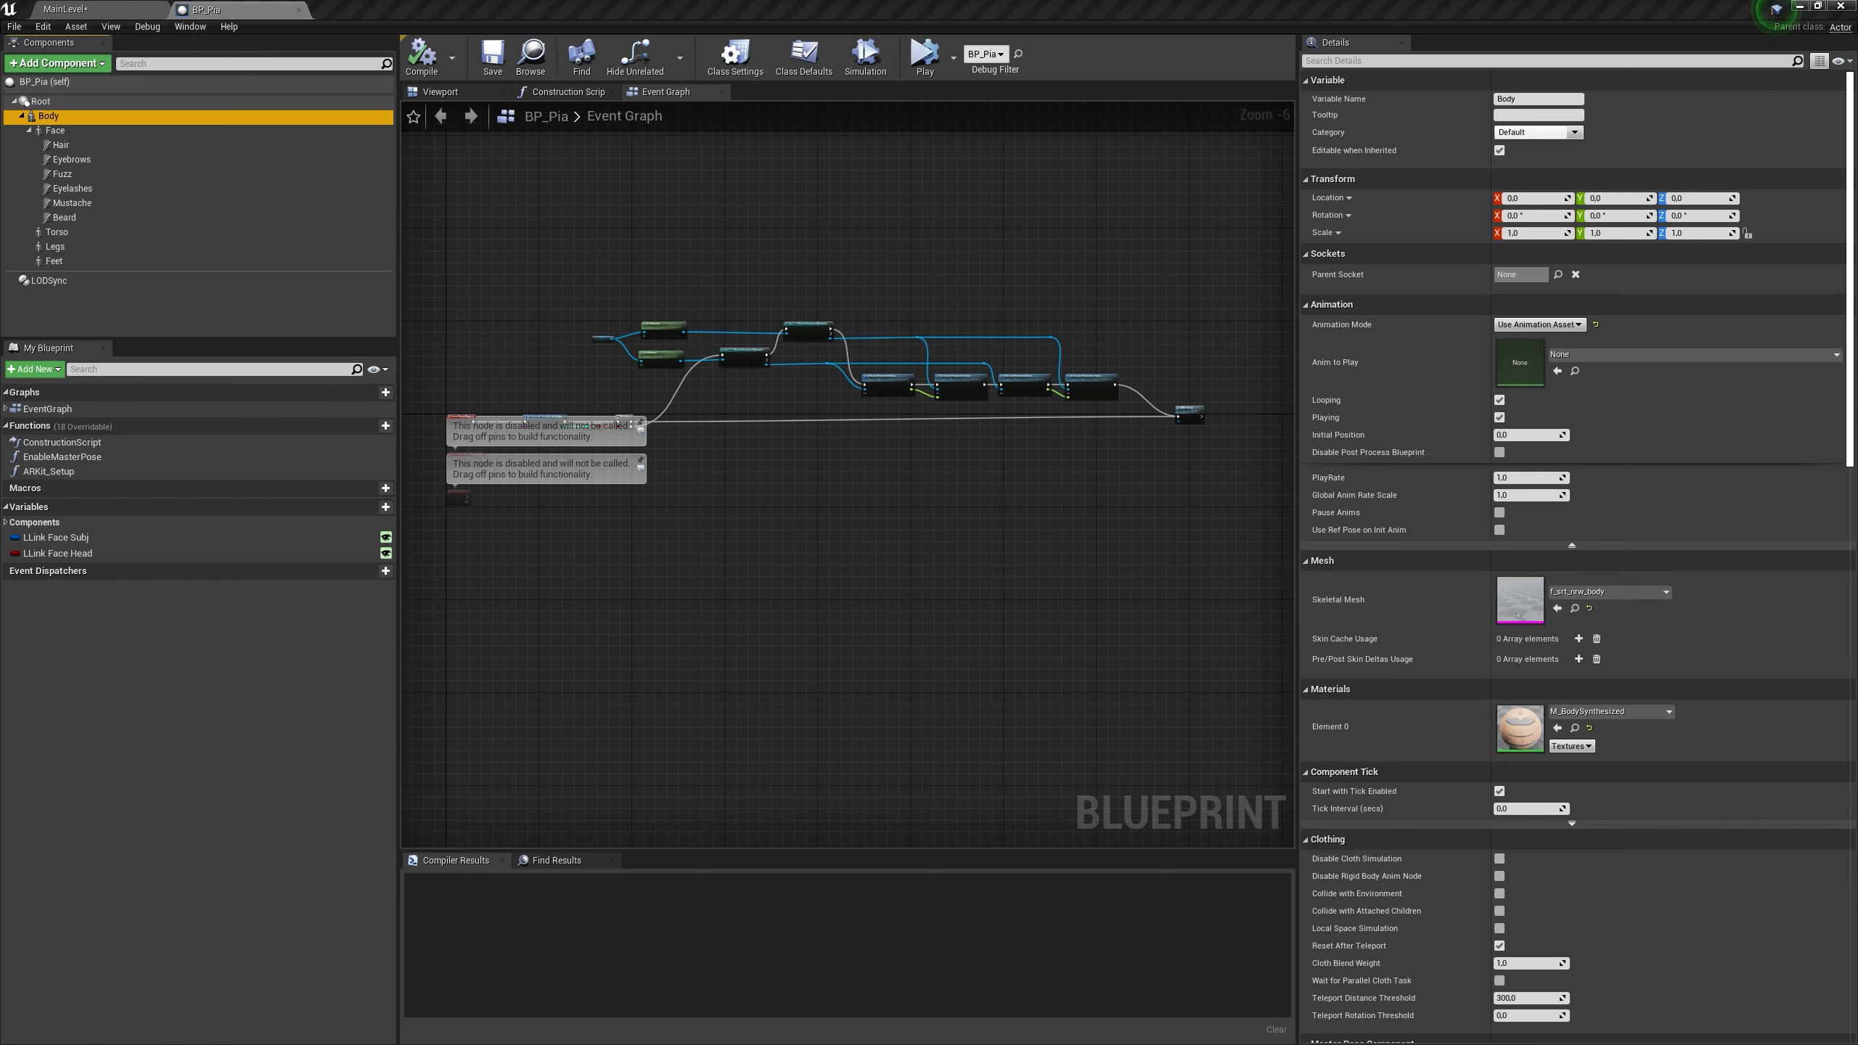
mouse_move(1576, 608)
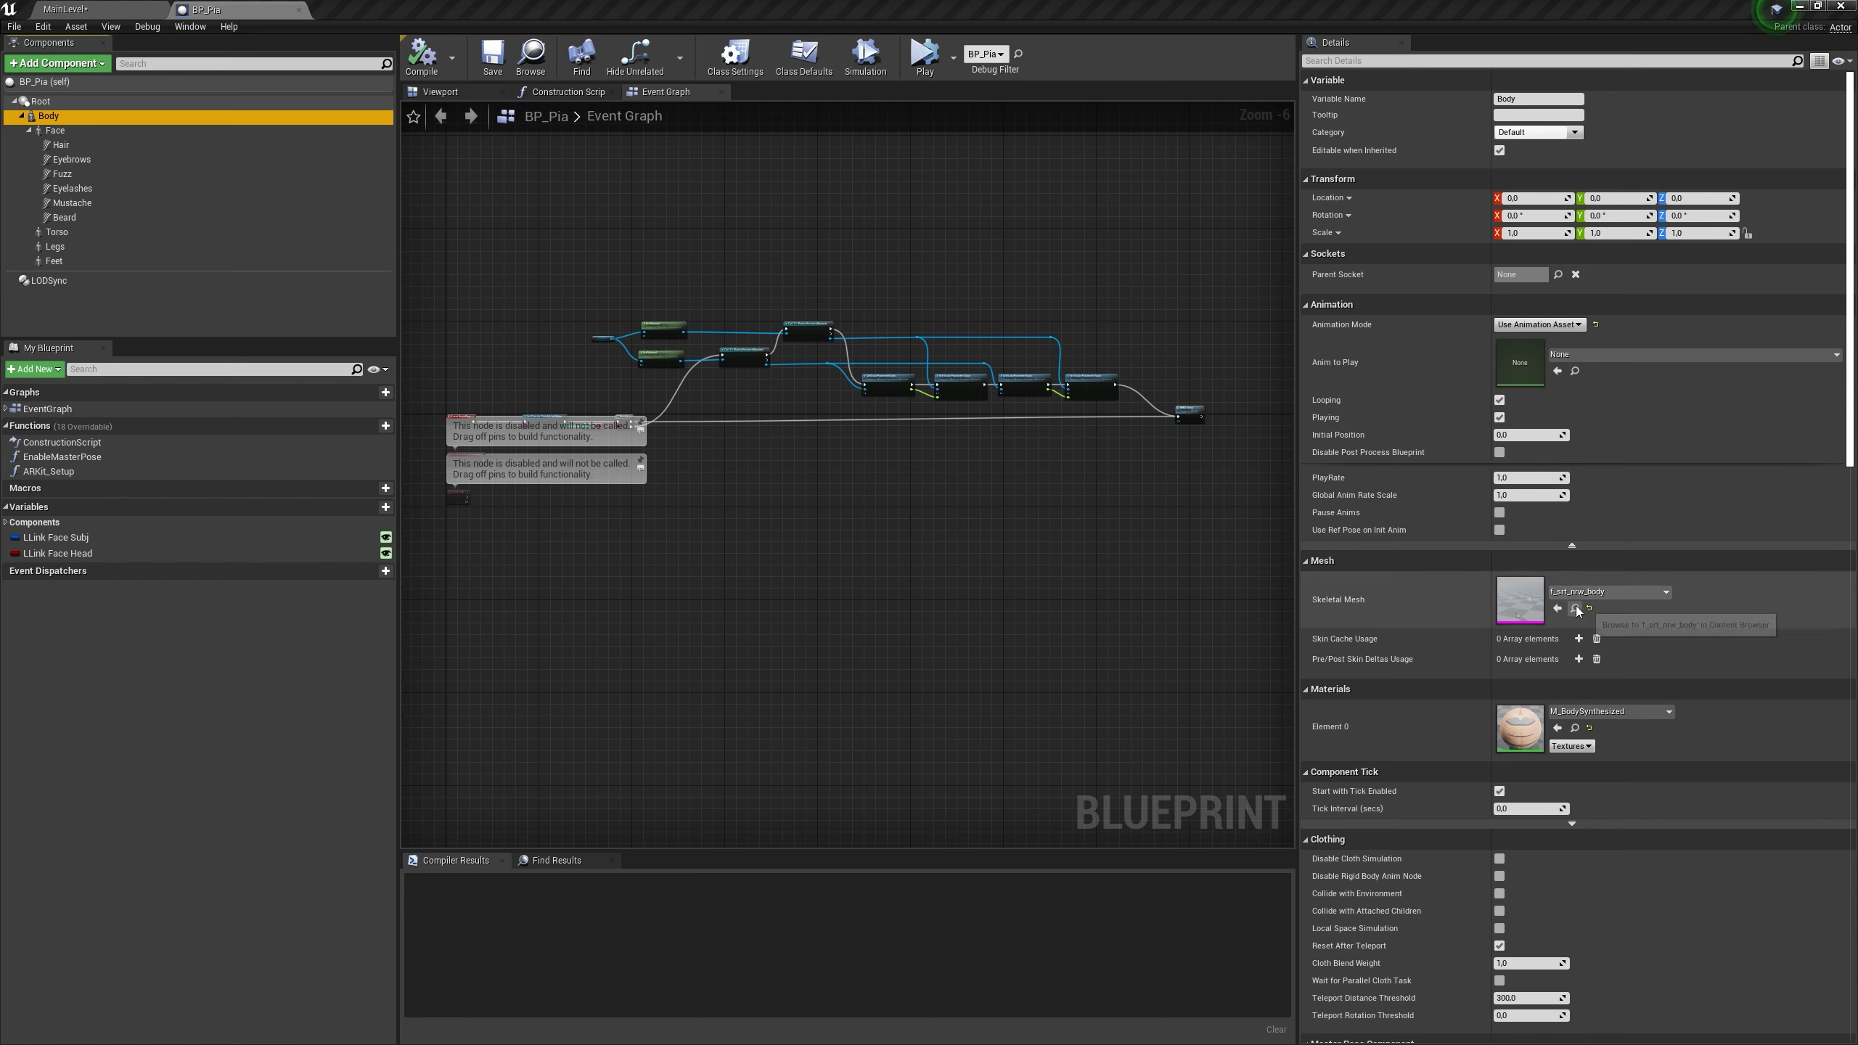
Locate Pia's f_srt_nrw_body skeletal mesh in the Content Browser
click(71, 9)
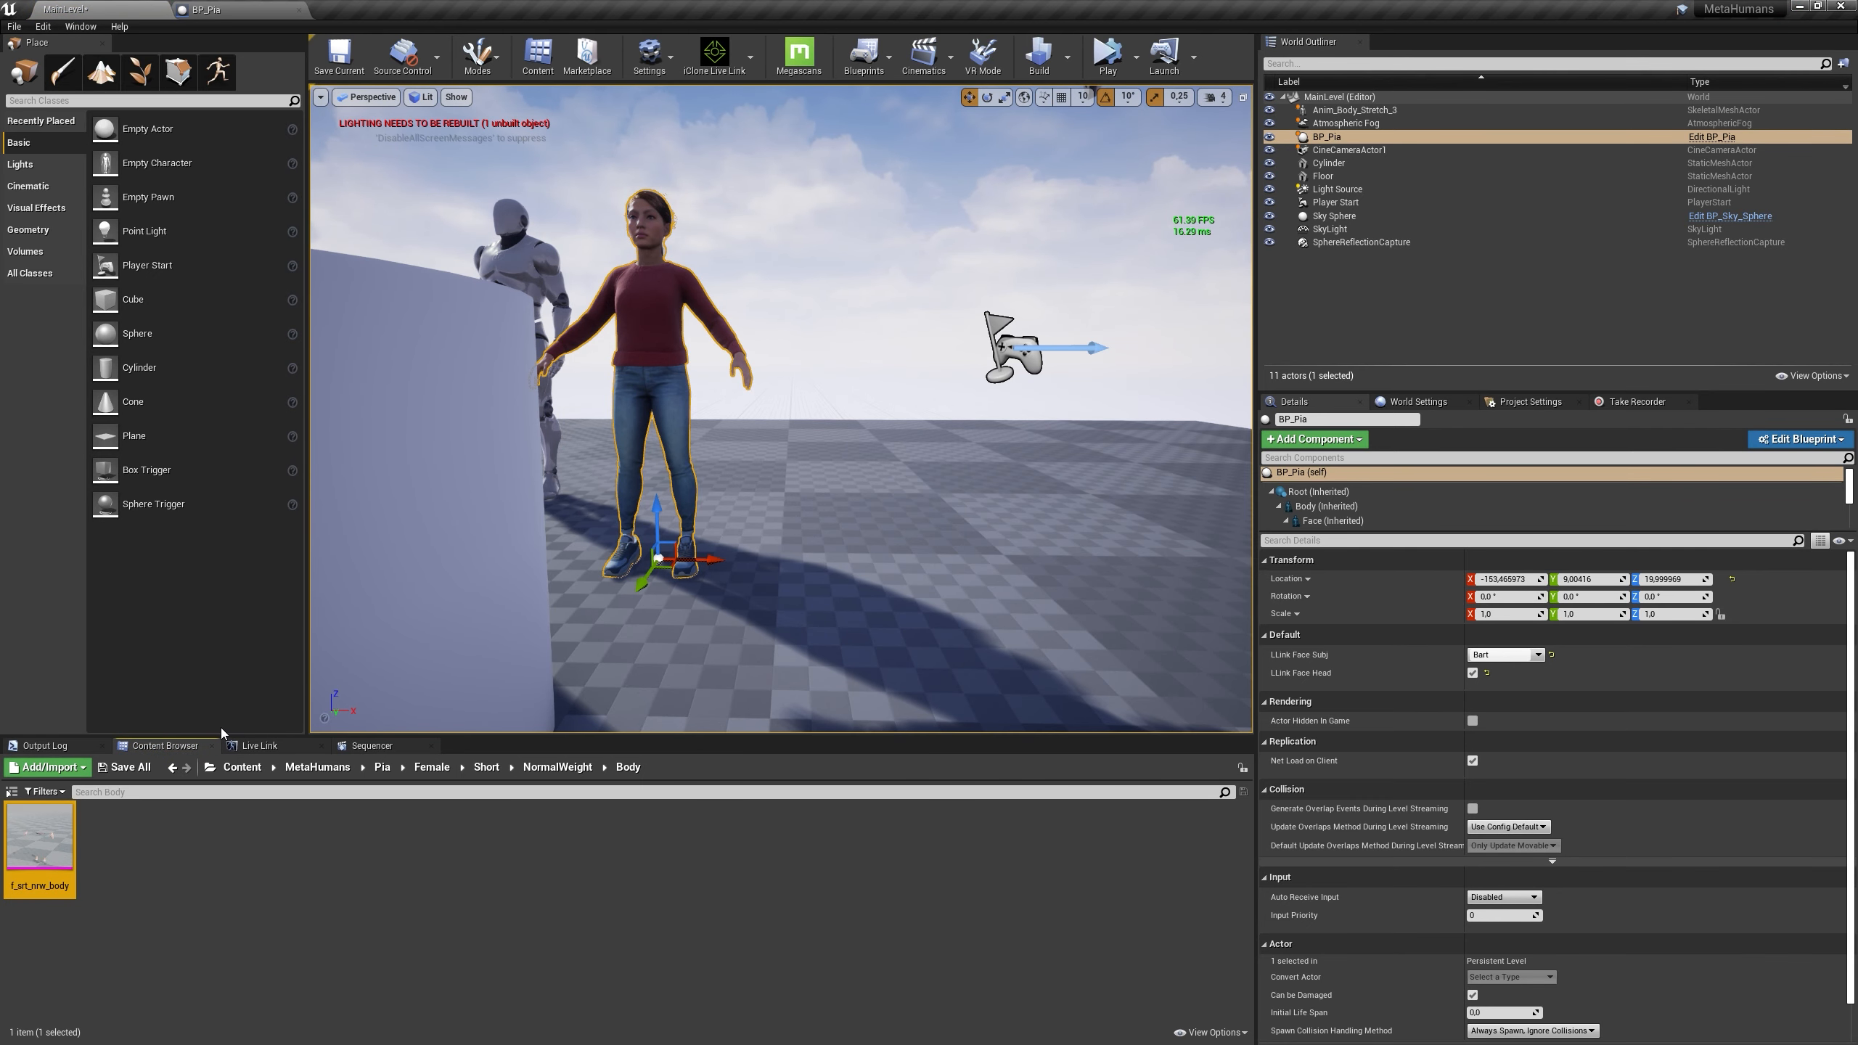
mouse_move(221, 734)
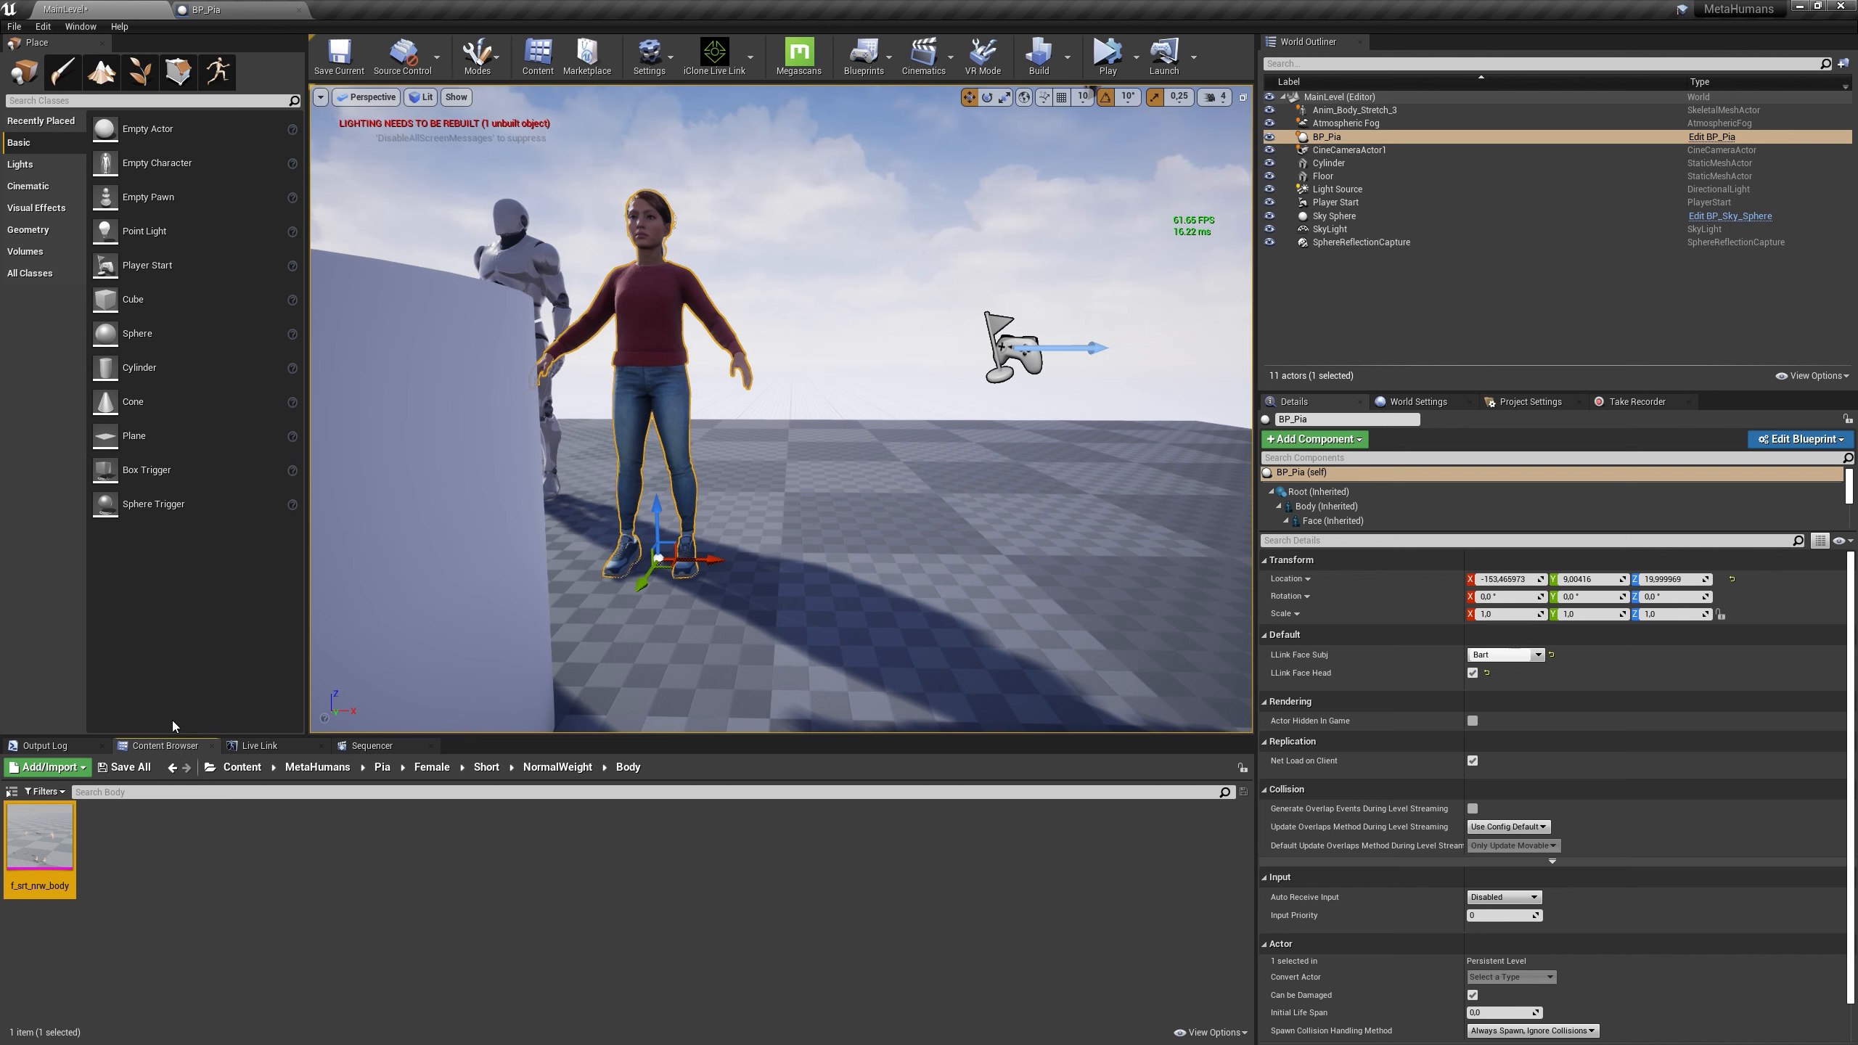
mouse_move(238, 734)
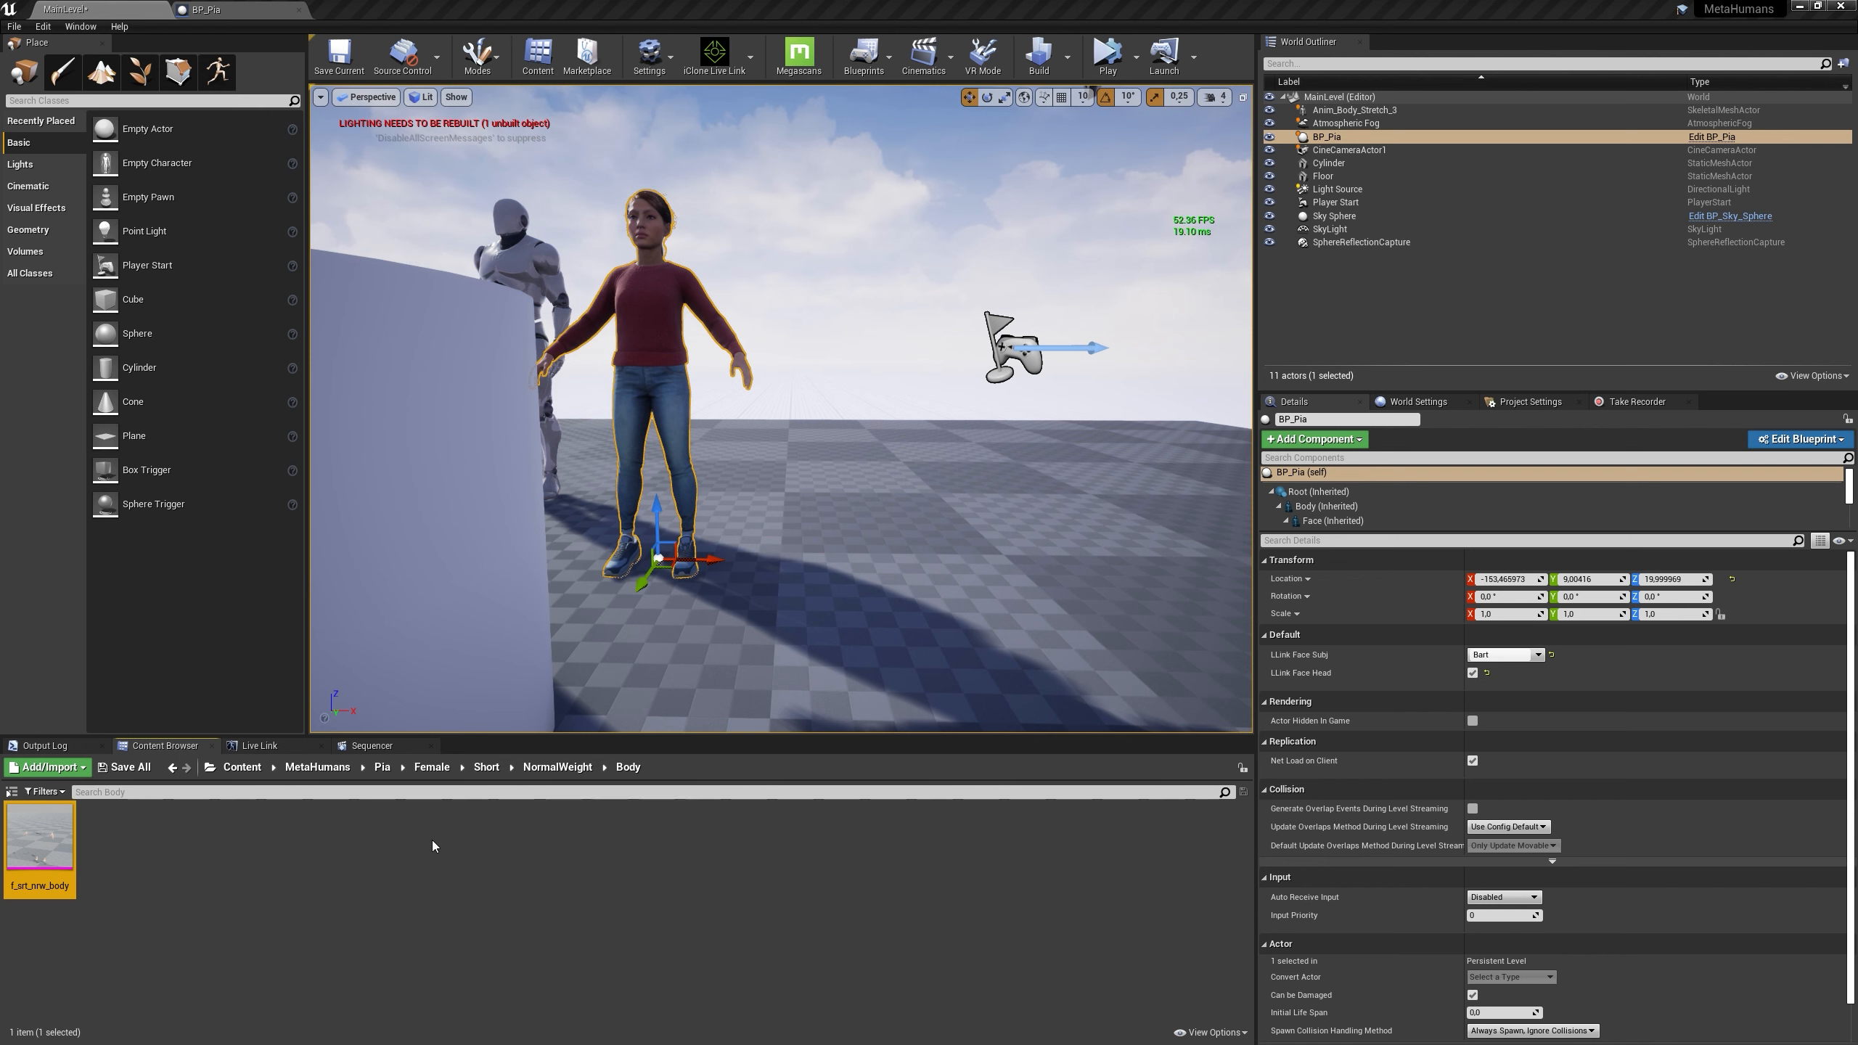
mouse_move(39, 841)
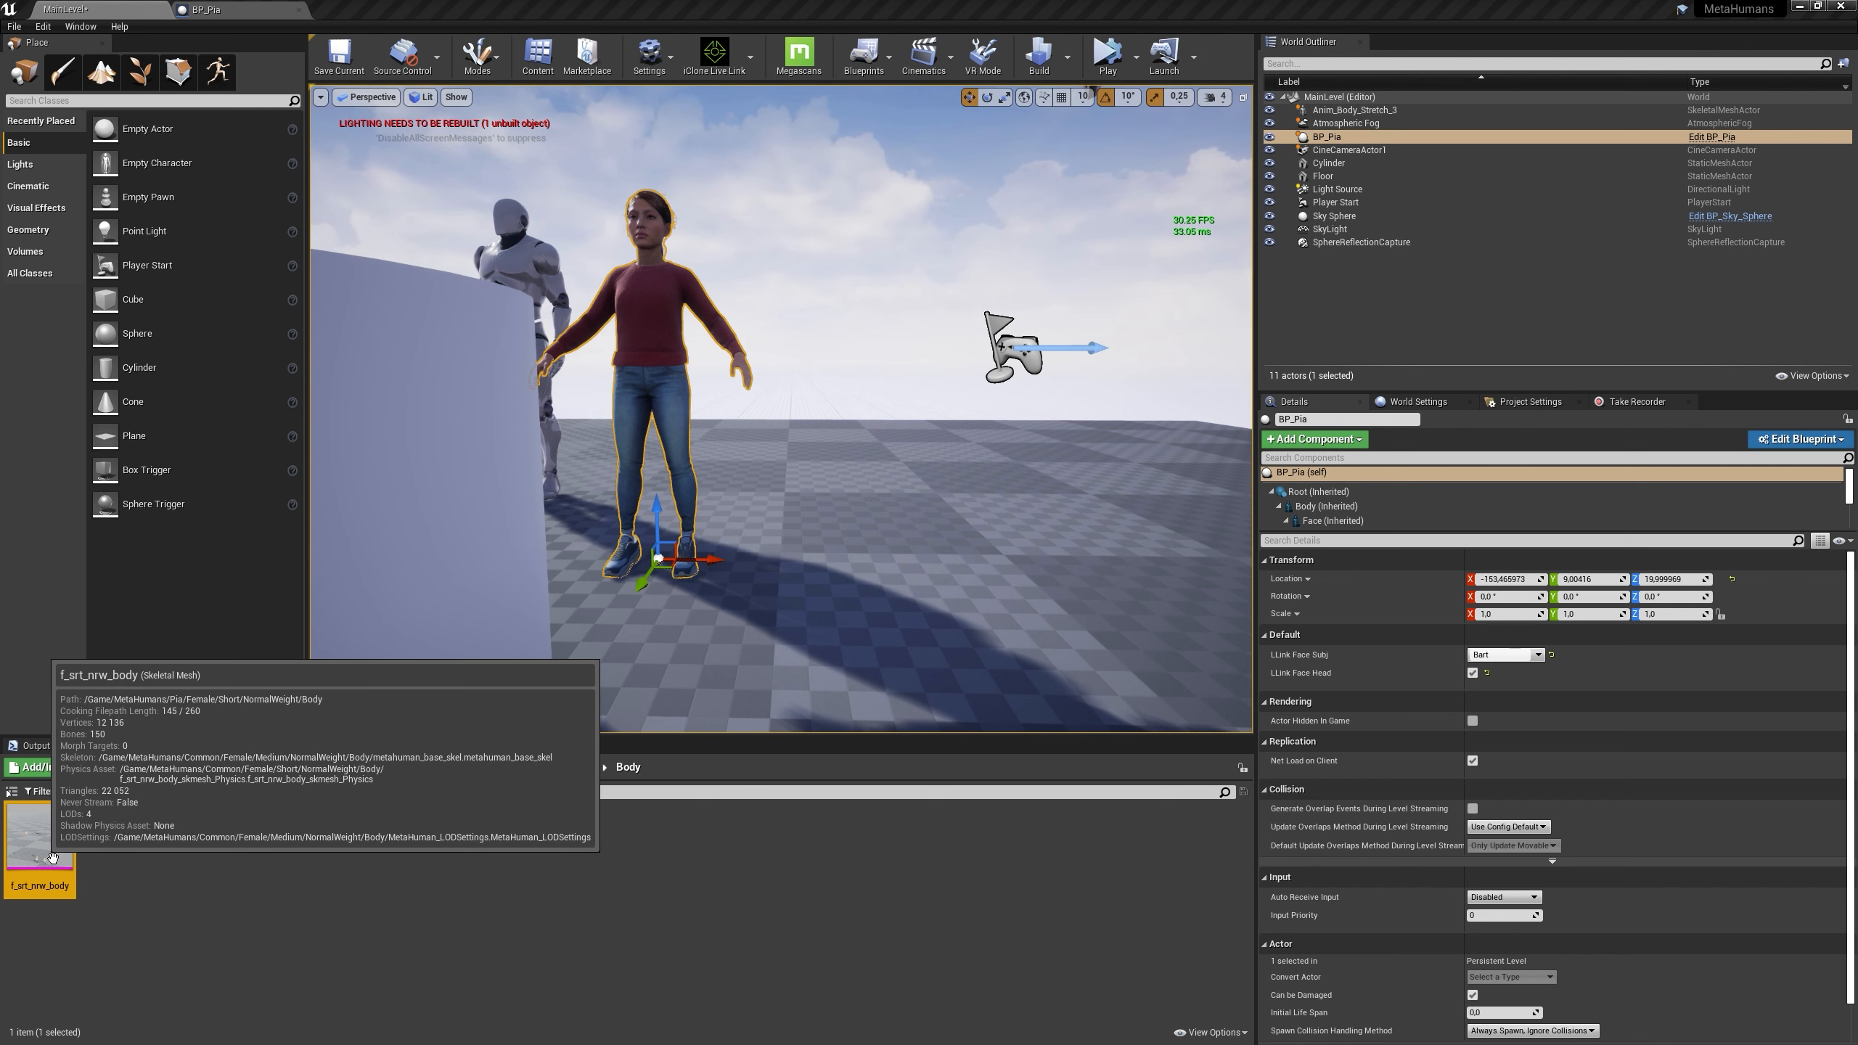
Open f_srt_nrw_body to view metahuman_base_skel's retarget sources and bone mapping
double_click(39, 838)
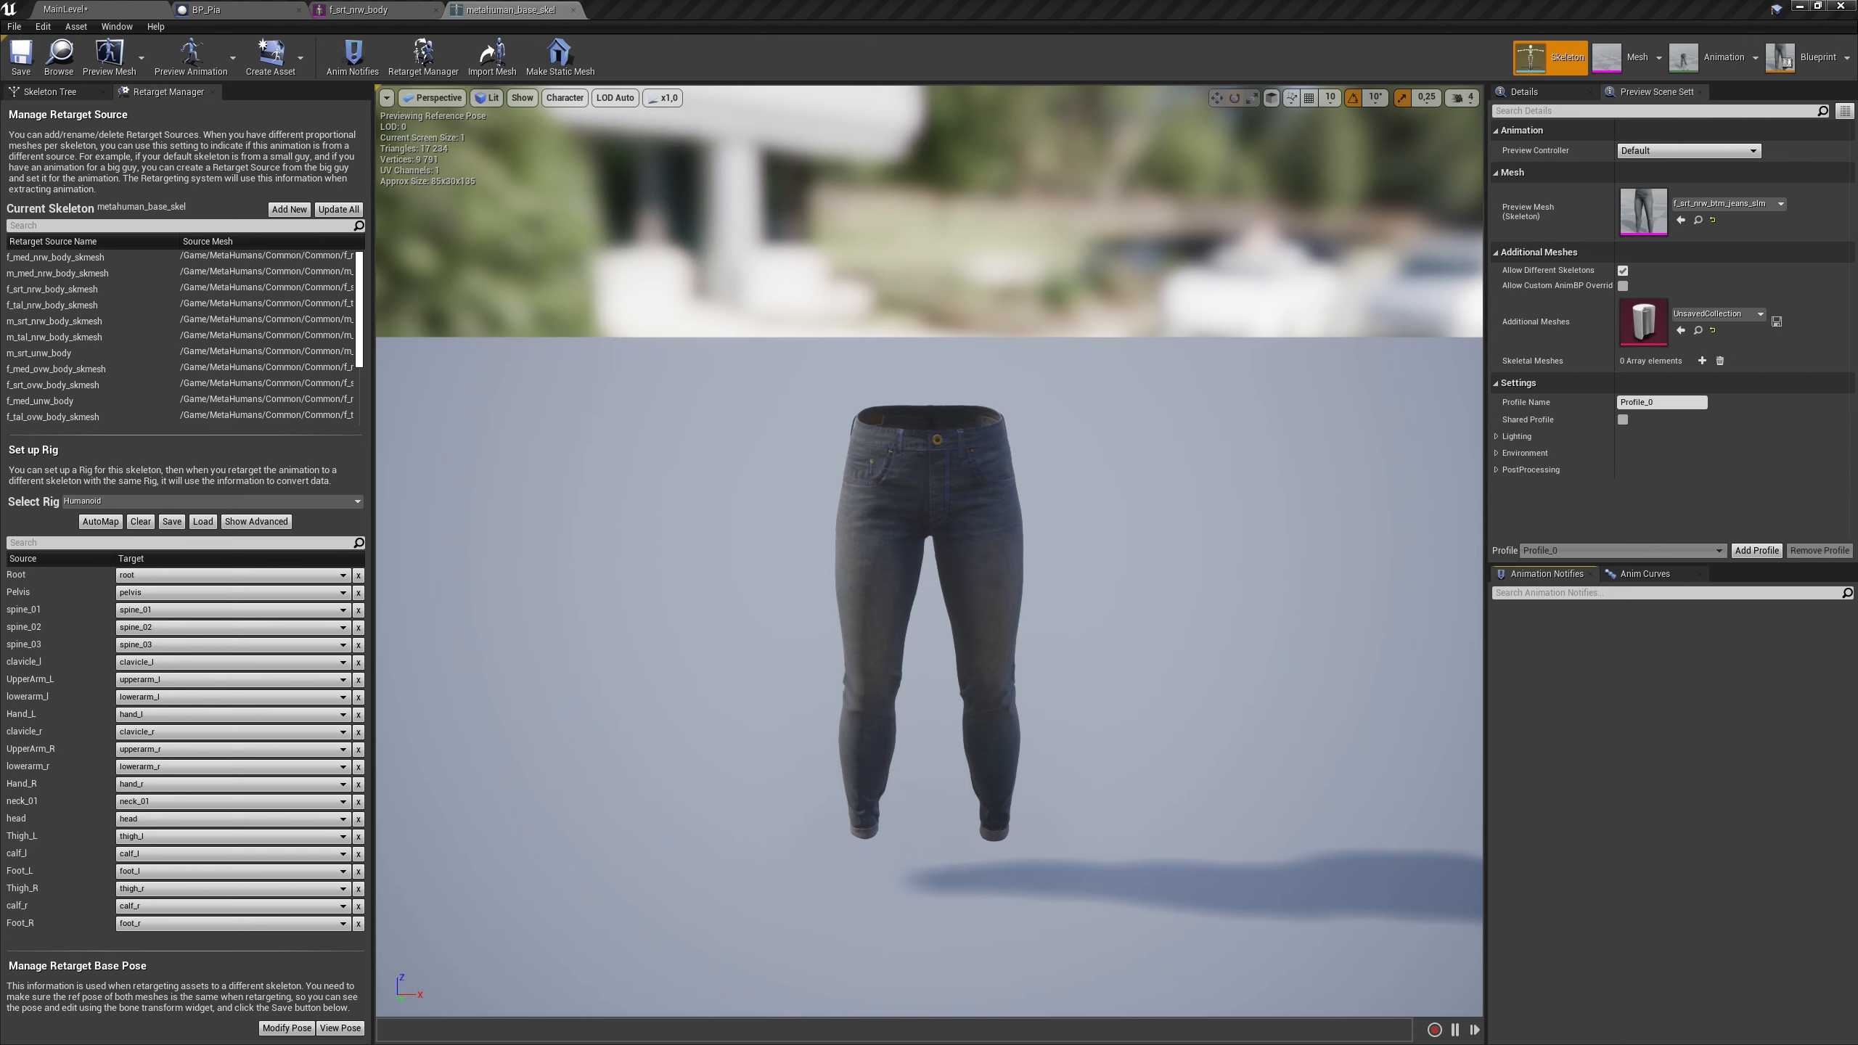
Set the skeleton's preview mesh to f_srt_nrw_body
click(1770, 203)
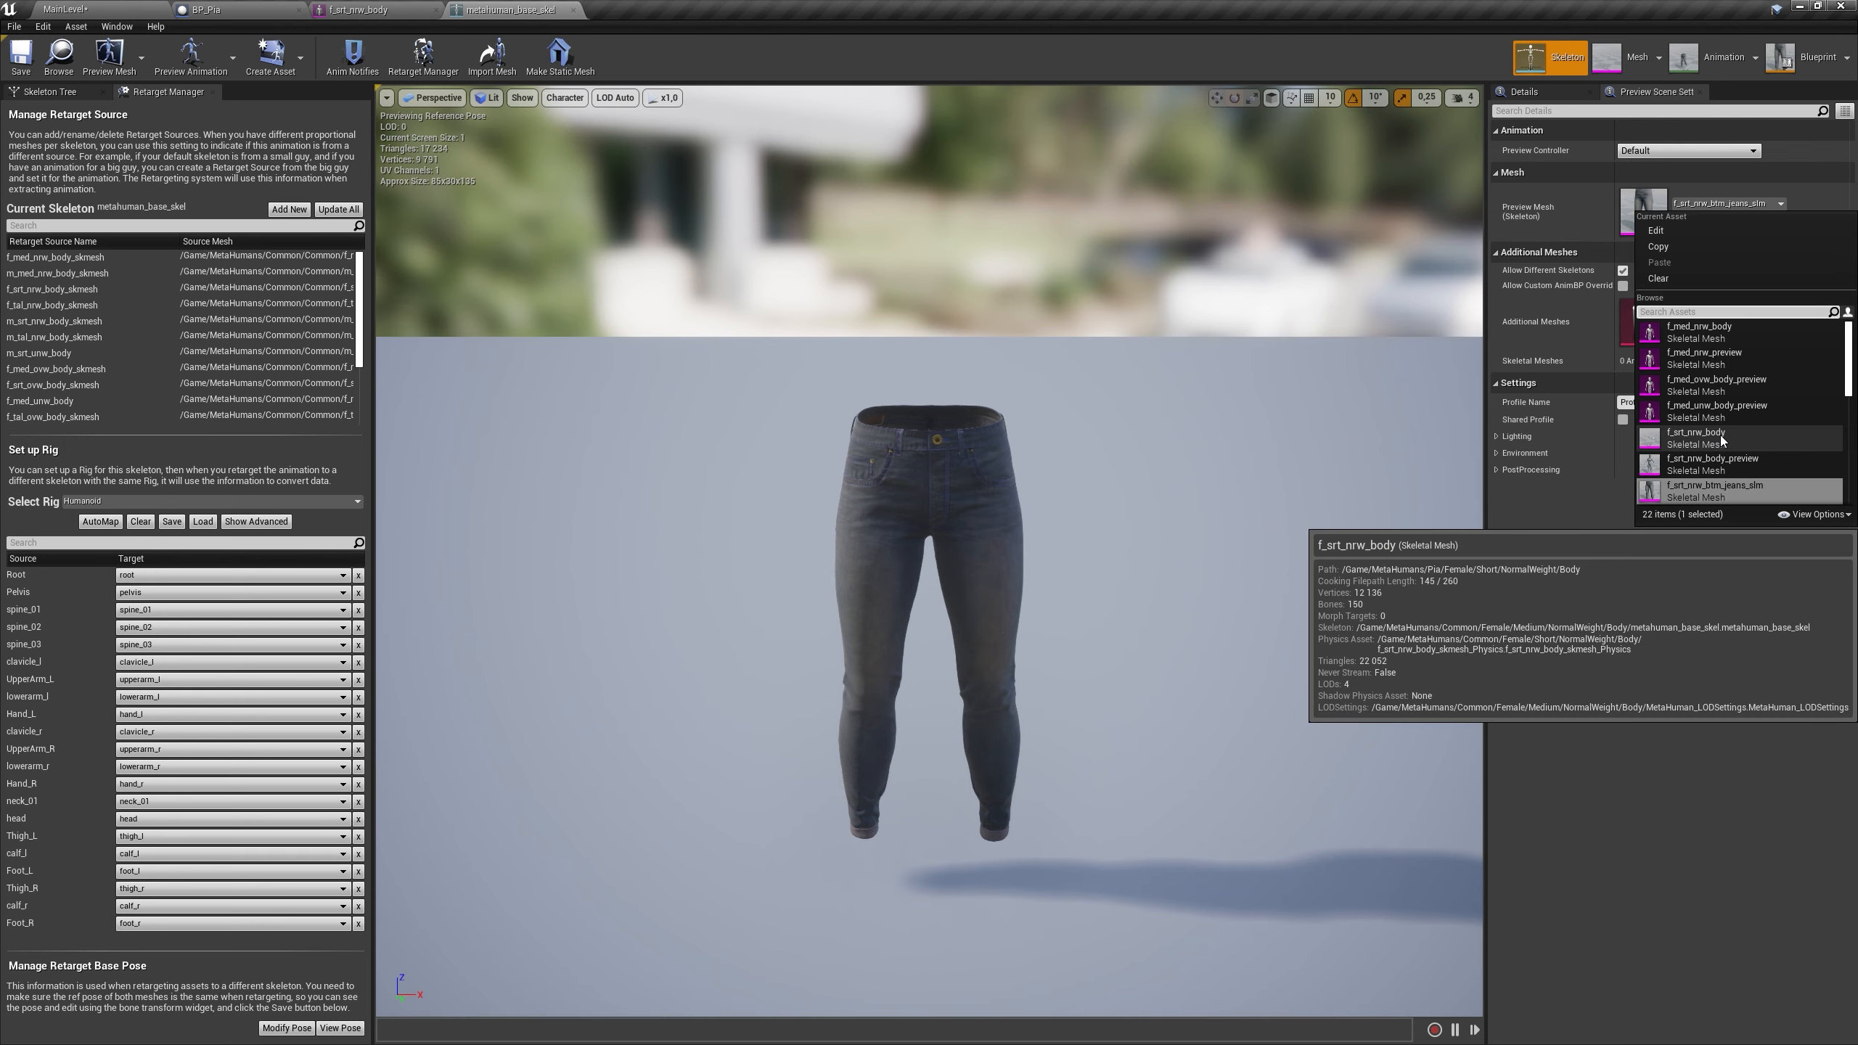
click(1697, 435)
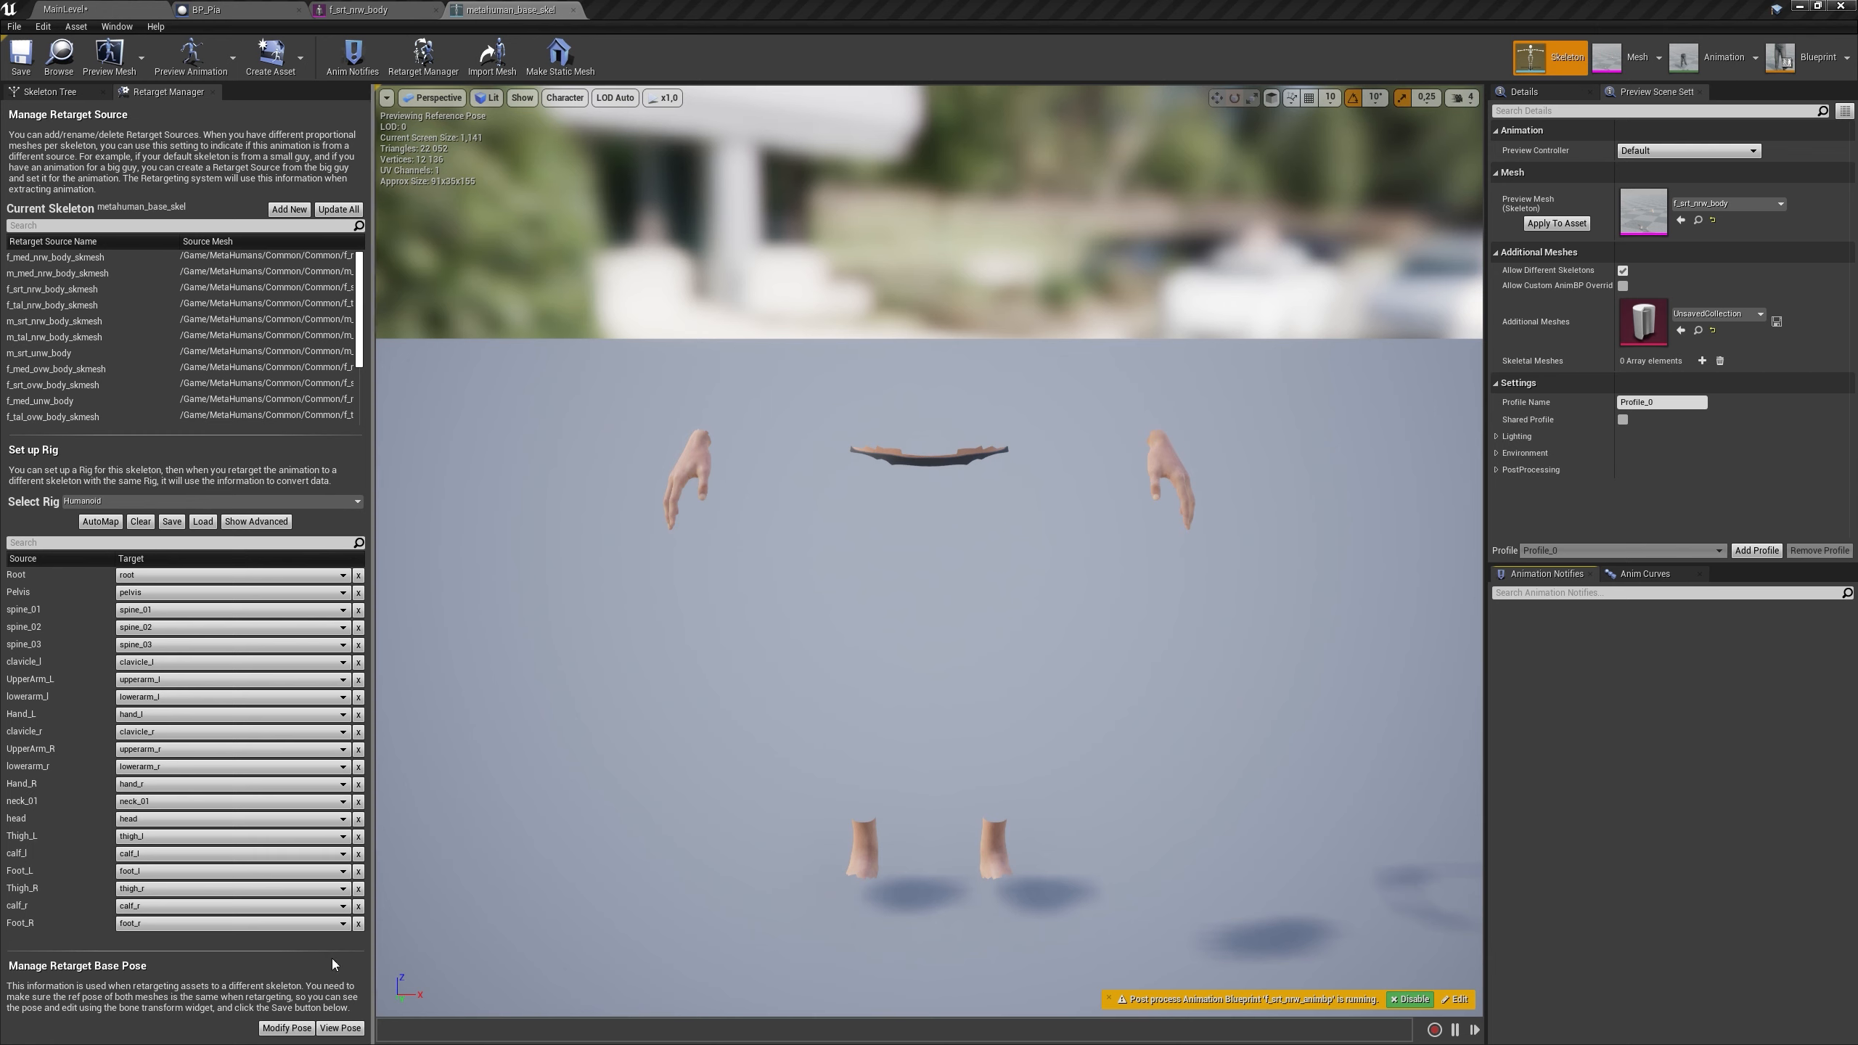
Show the retarget base pose and advanced bone mapping, scrolling through the bone list
click(285, 1028)
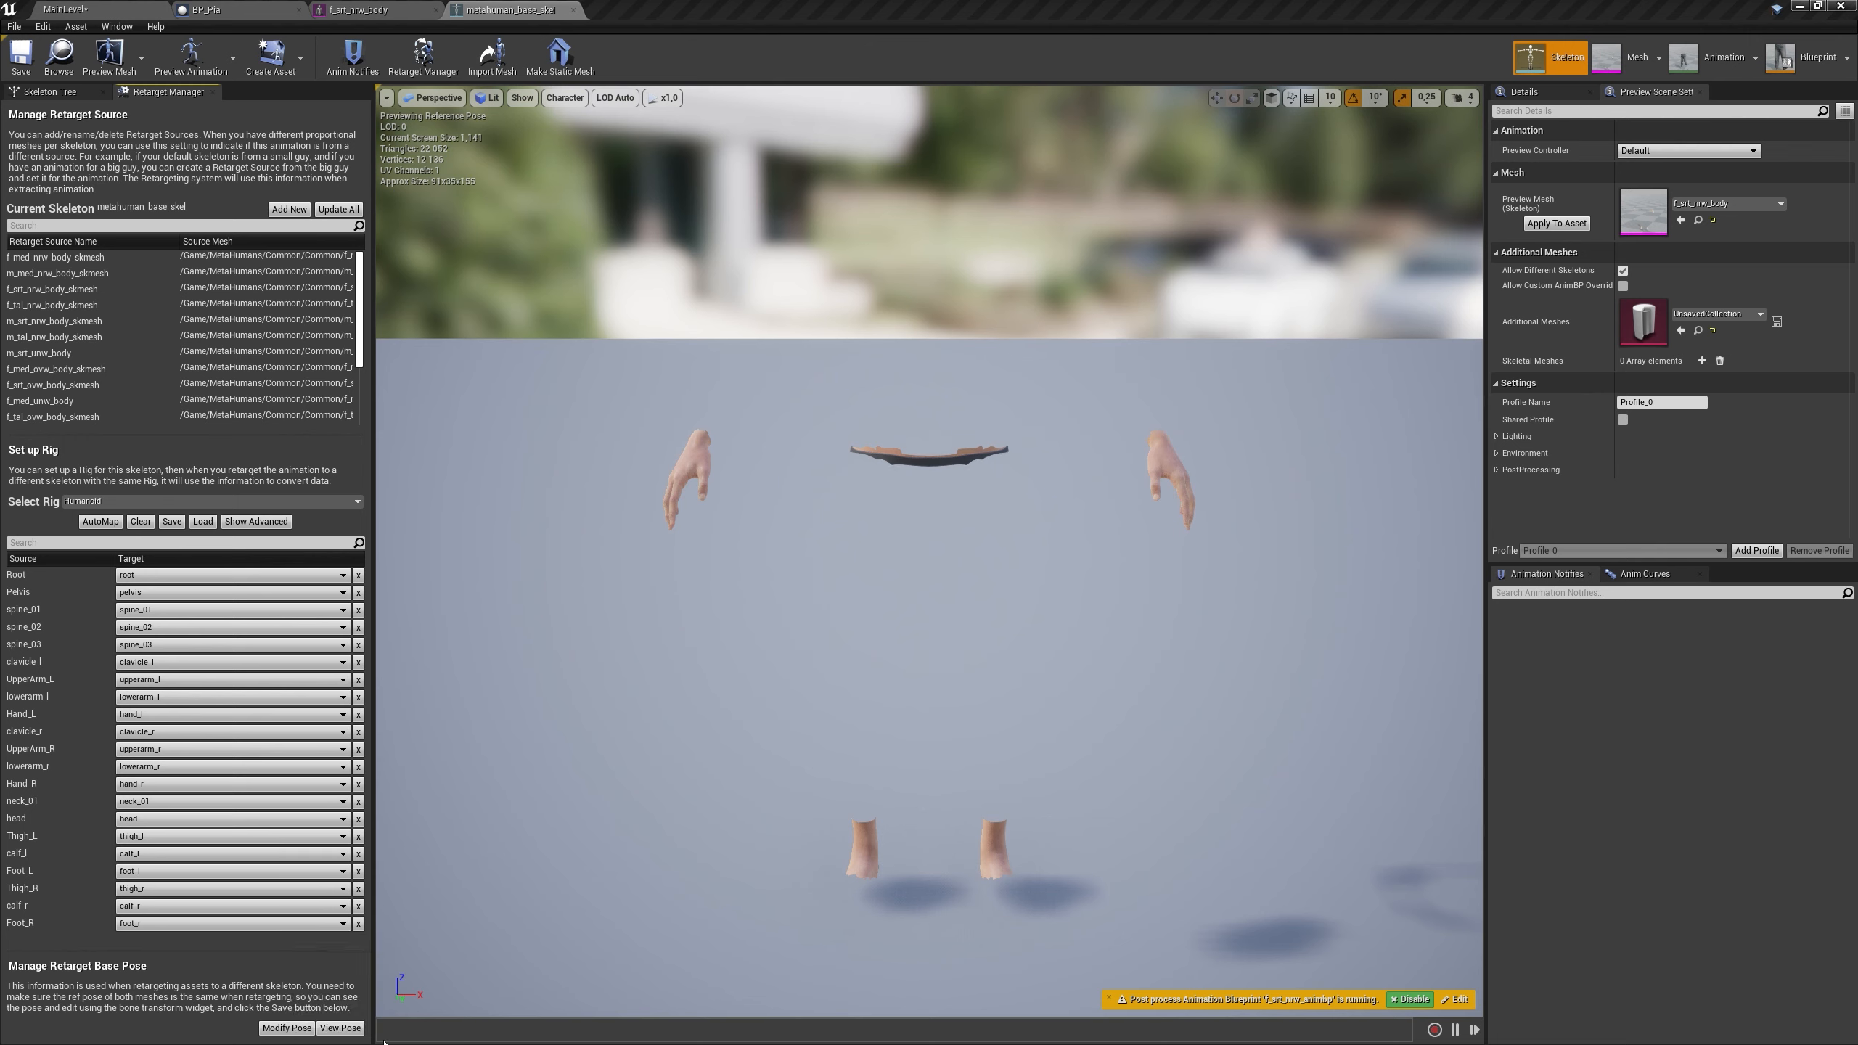
click(341, 1028)
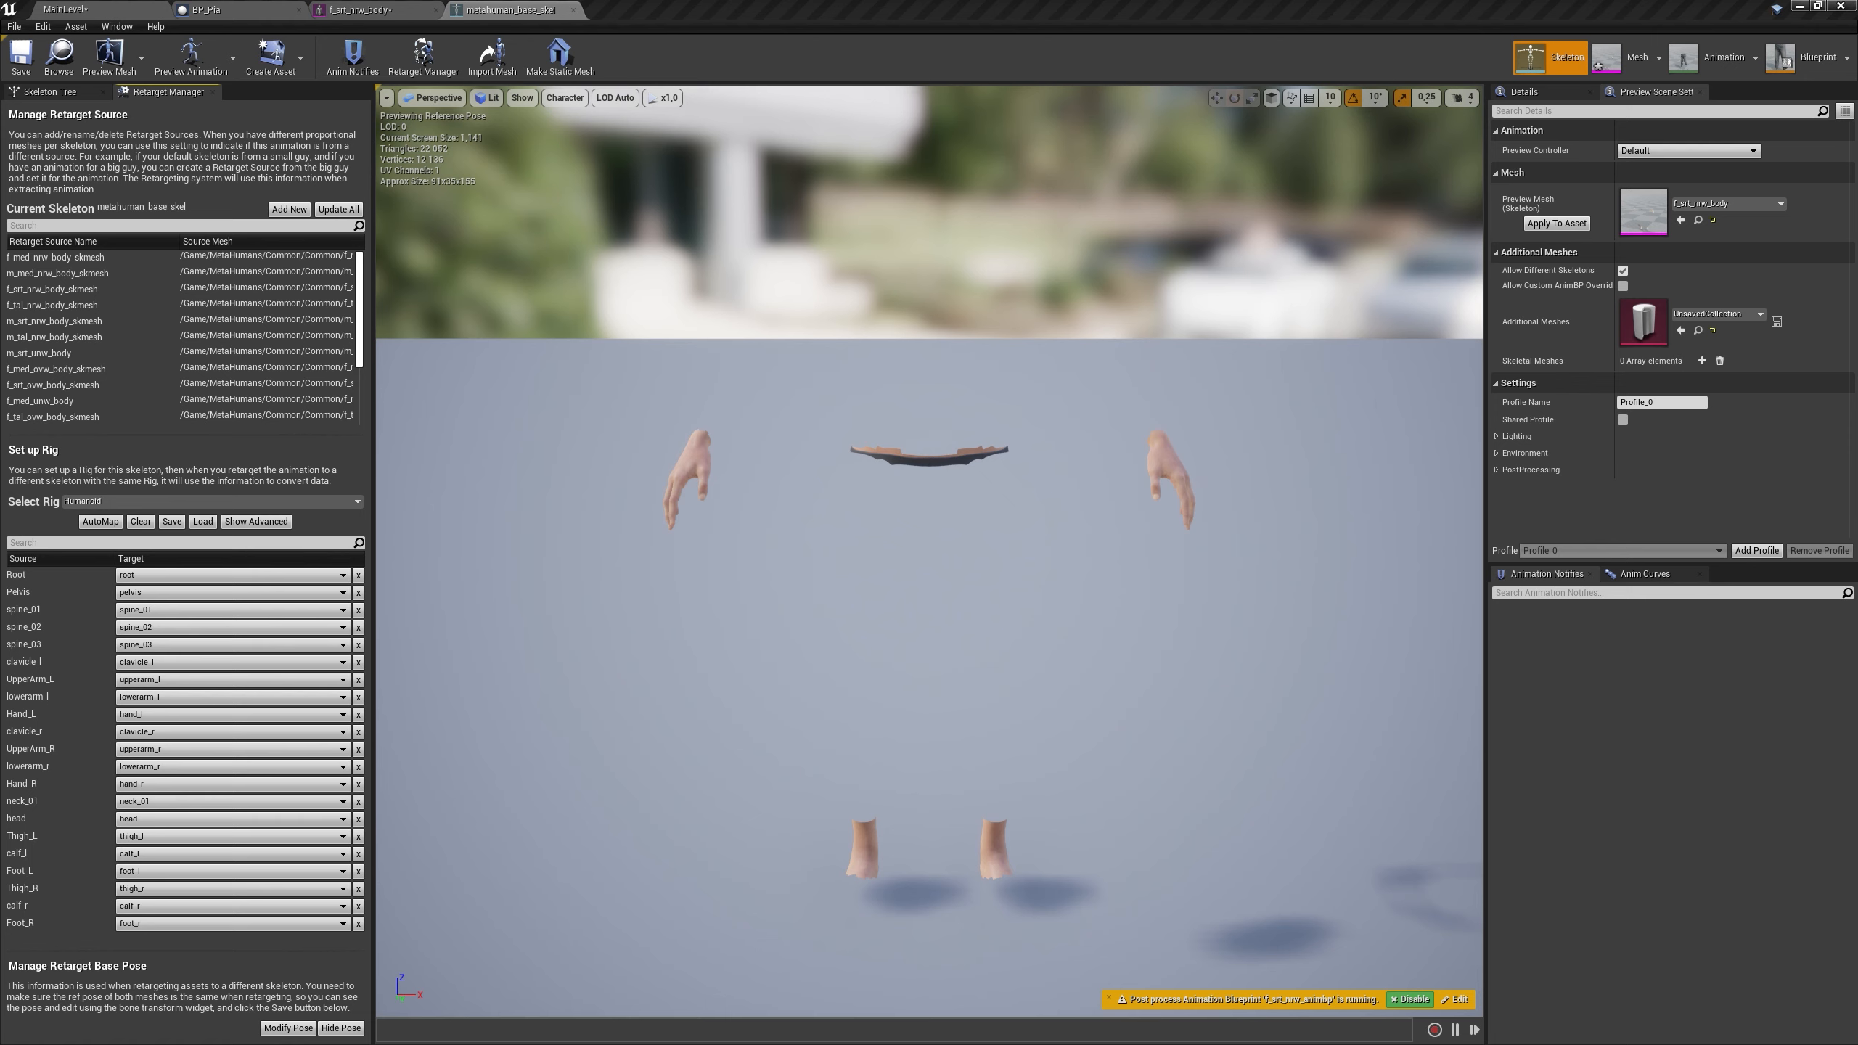
mouse_move(36, 528)
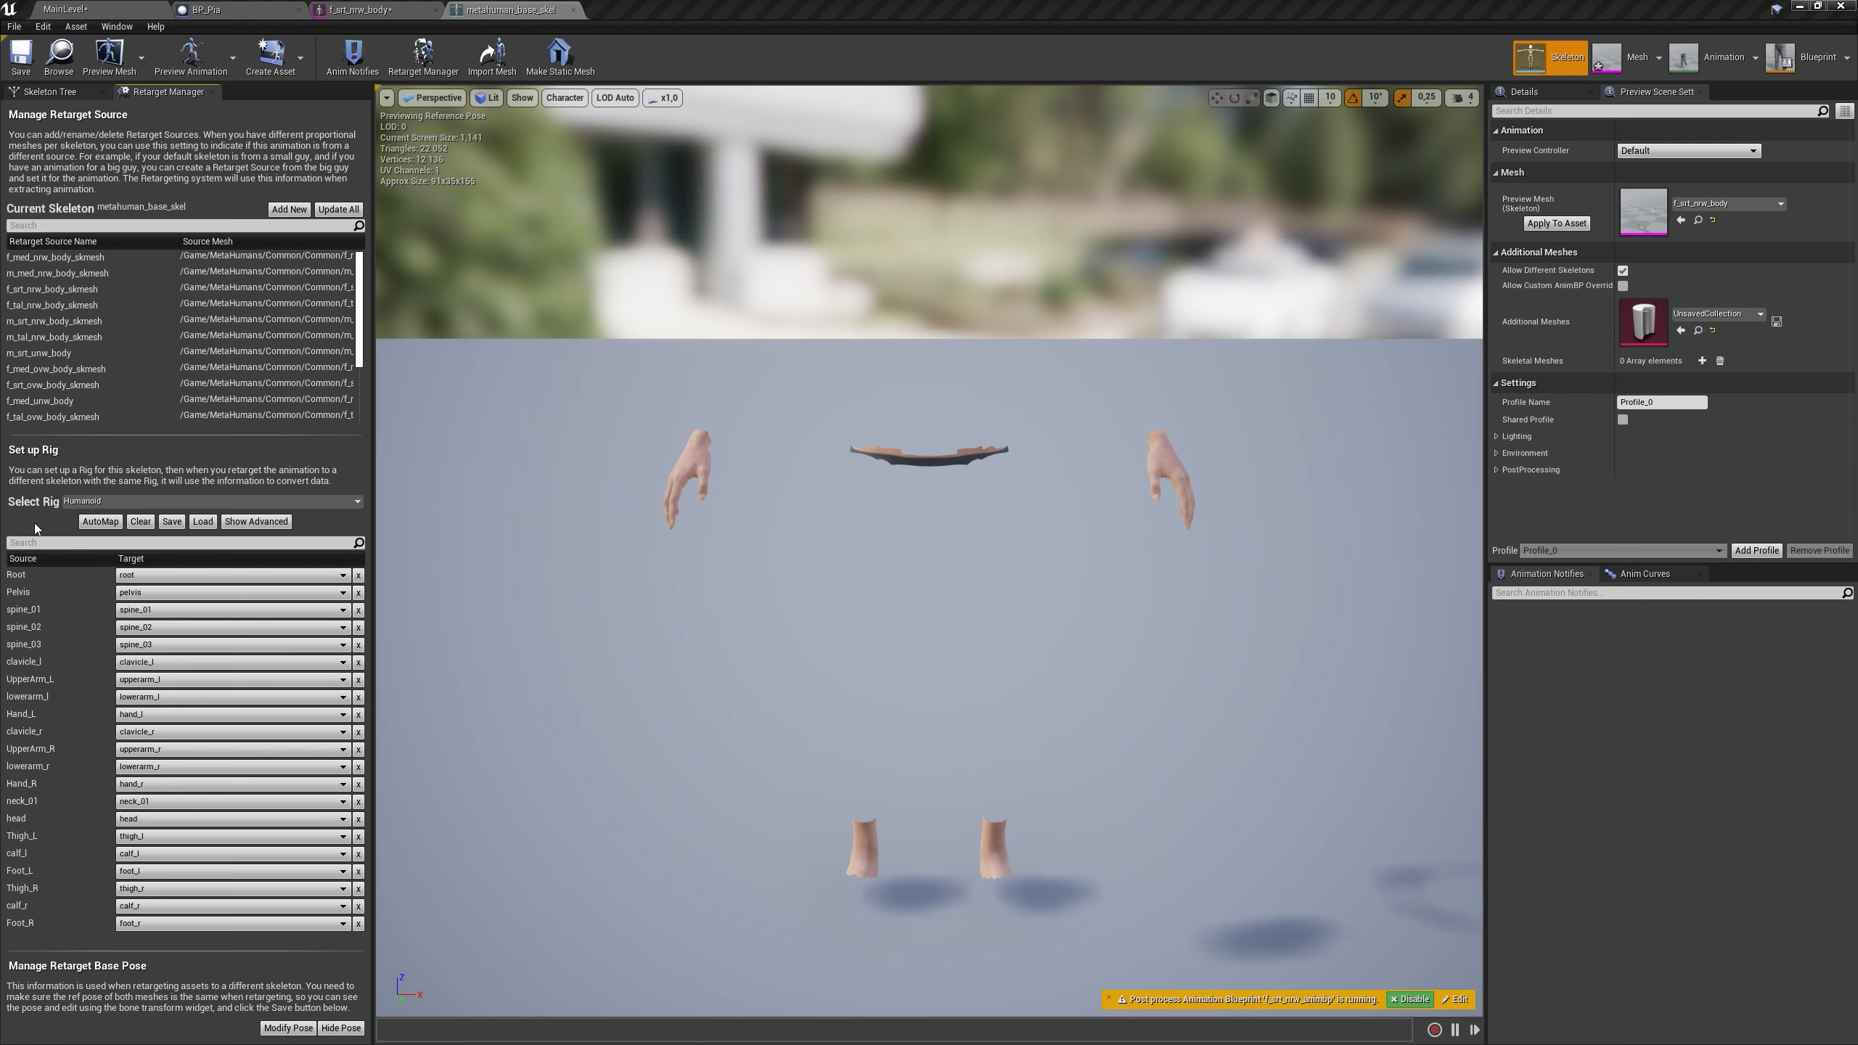
scroll(down, 3)
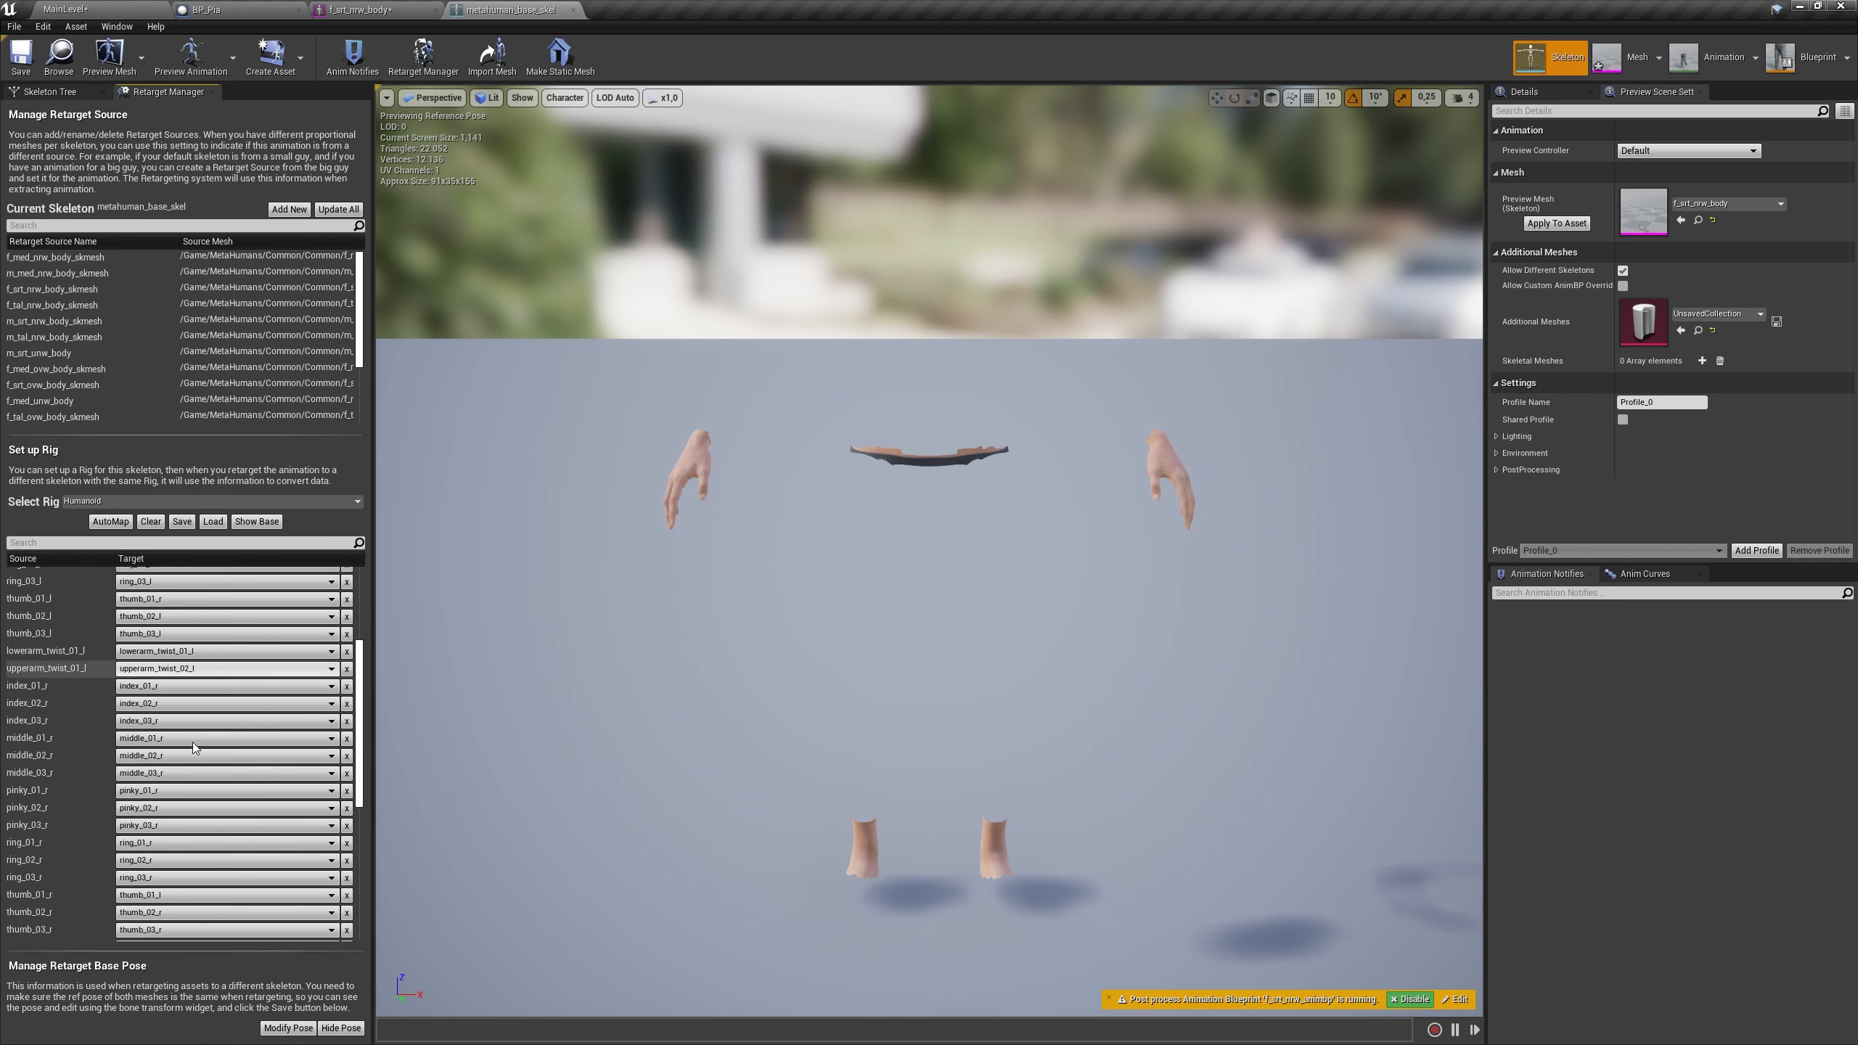
scroll(down, 3)
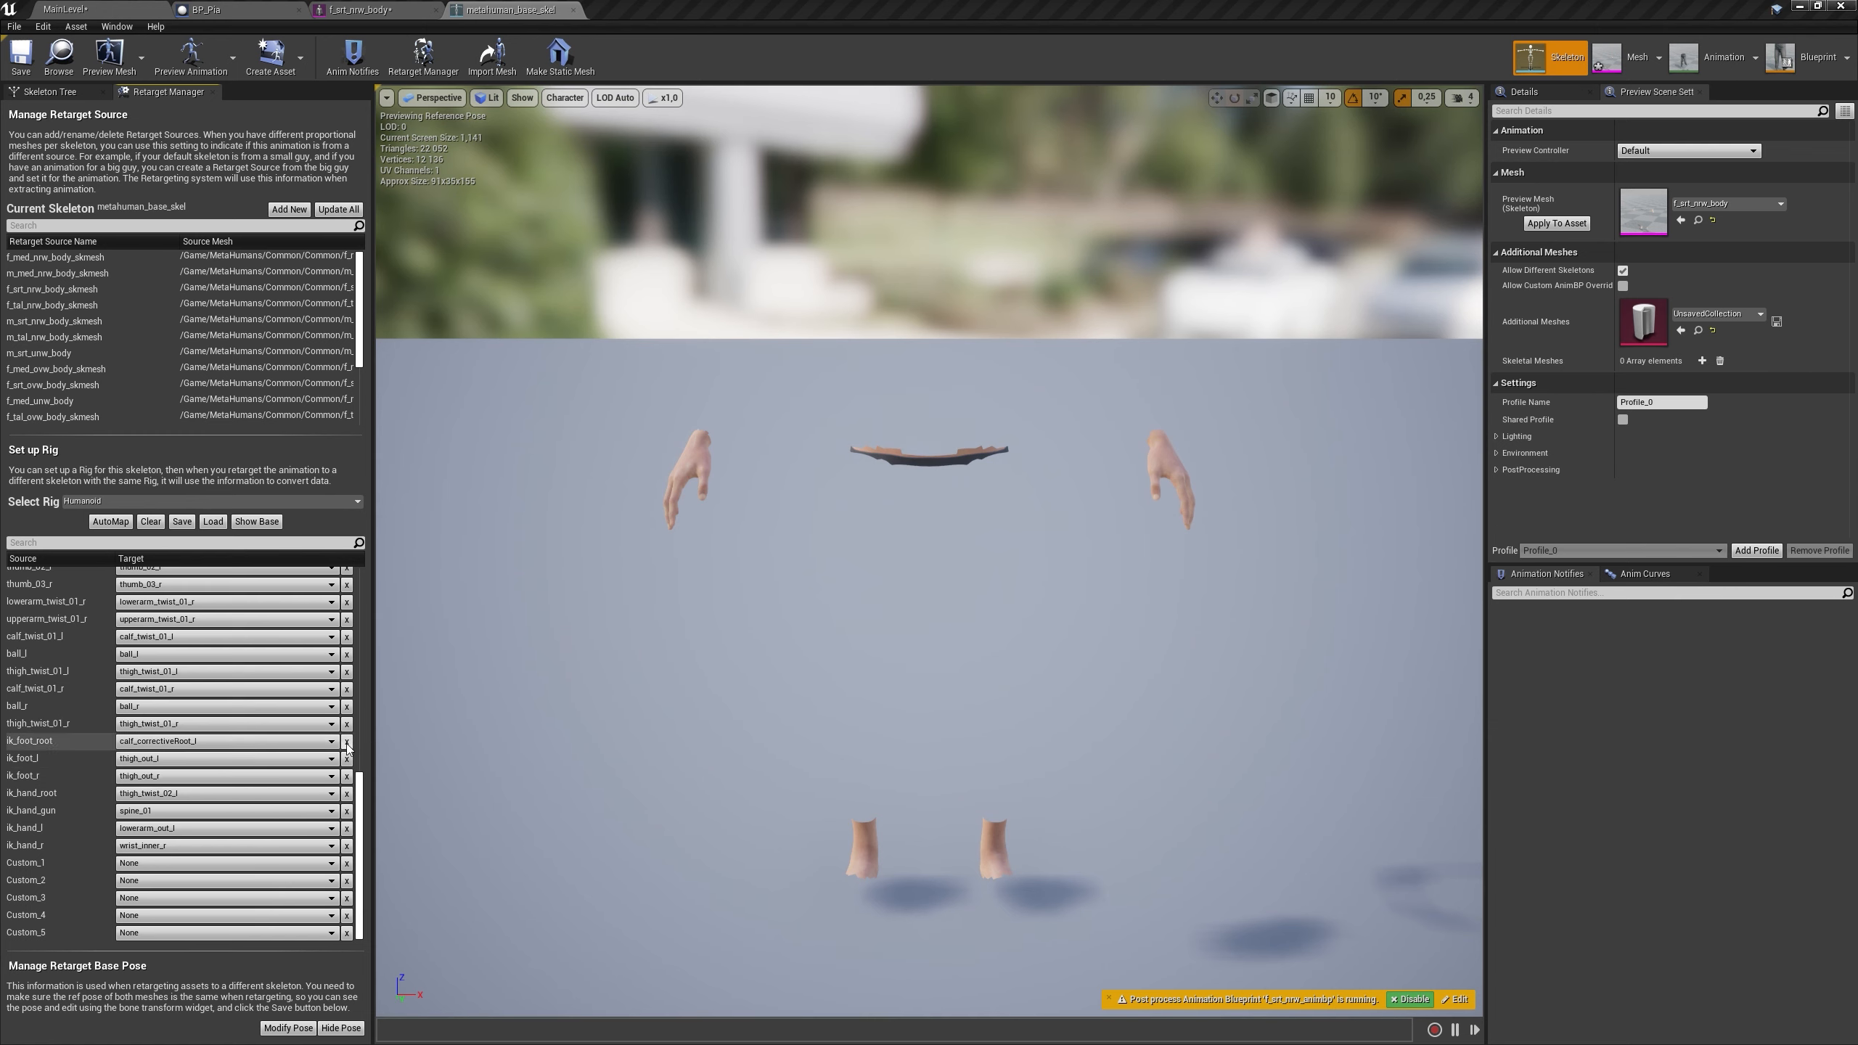
Clear the ik_hand_r bone target and save the mapping as BoneMapping
click(346, 741)
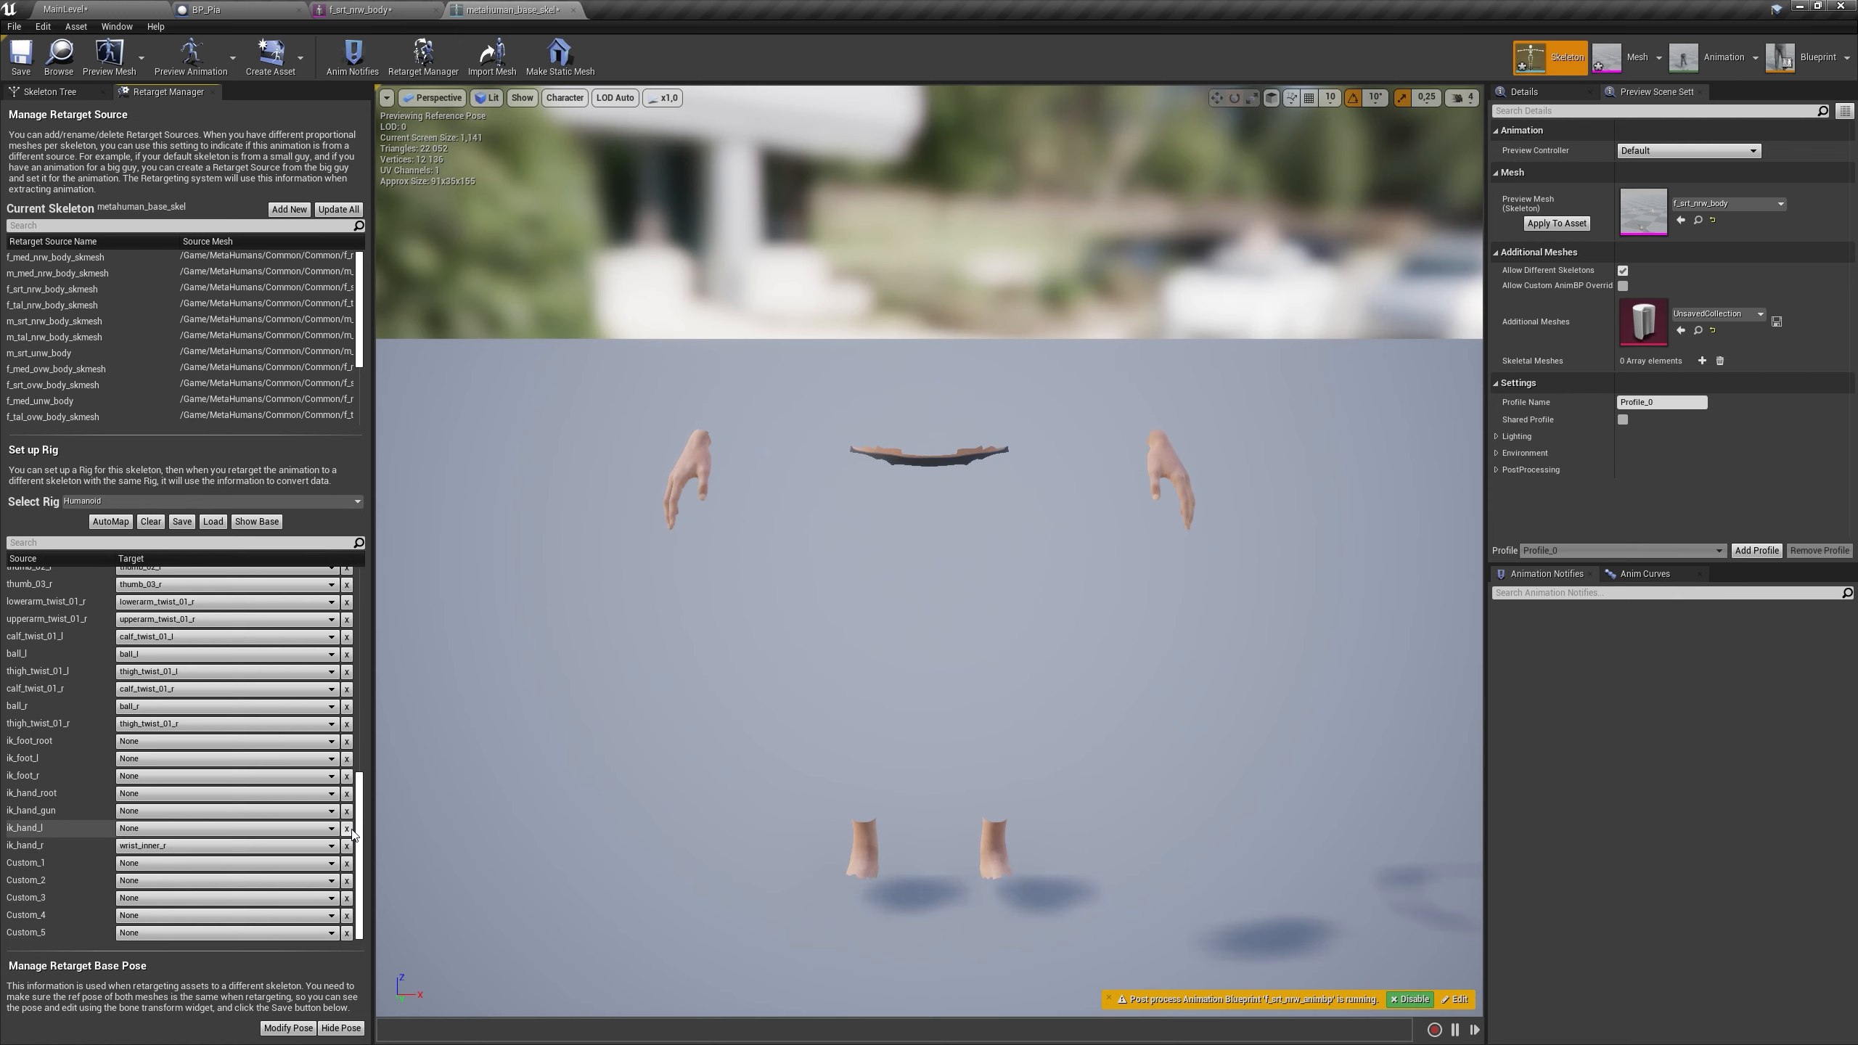
click(347, 846)
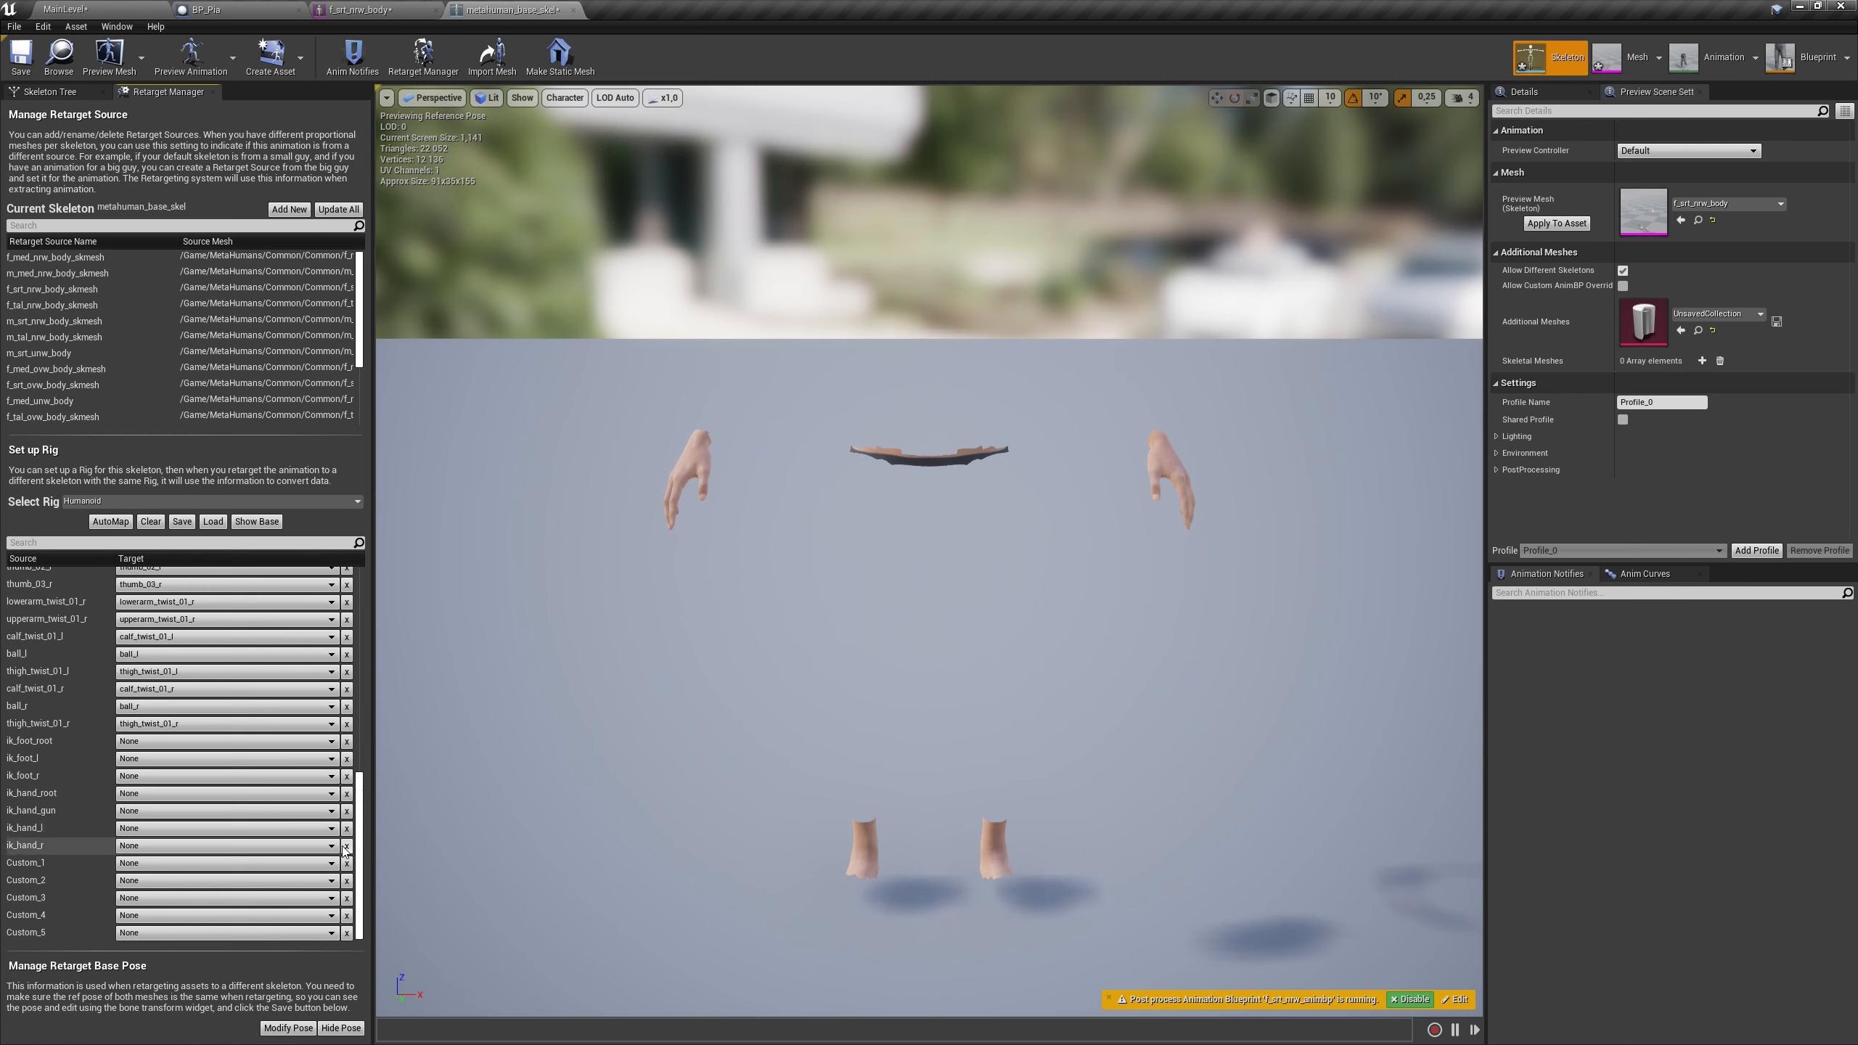
mouse_move(225, 827)
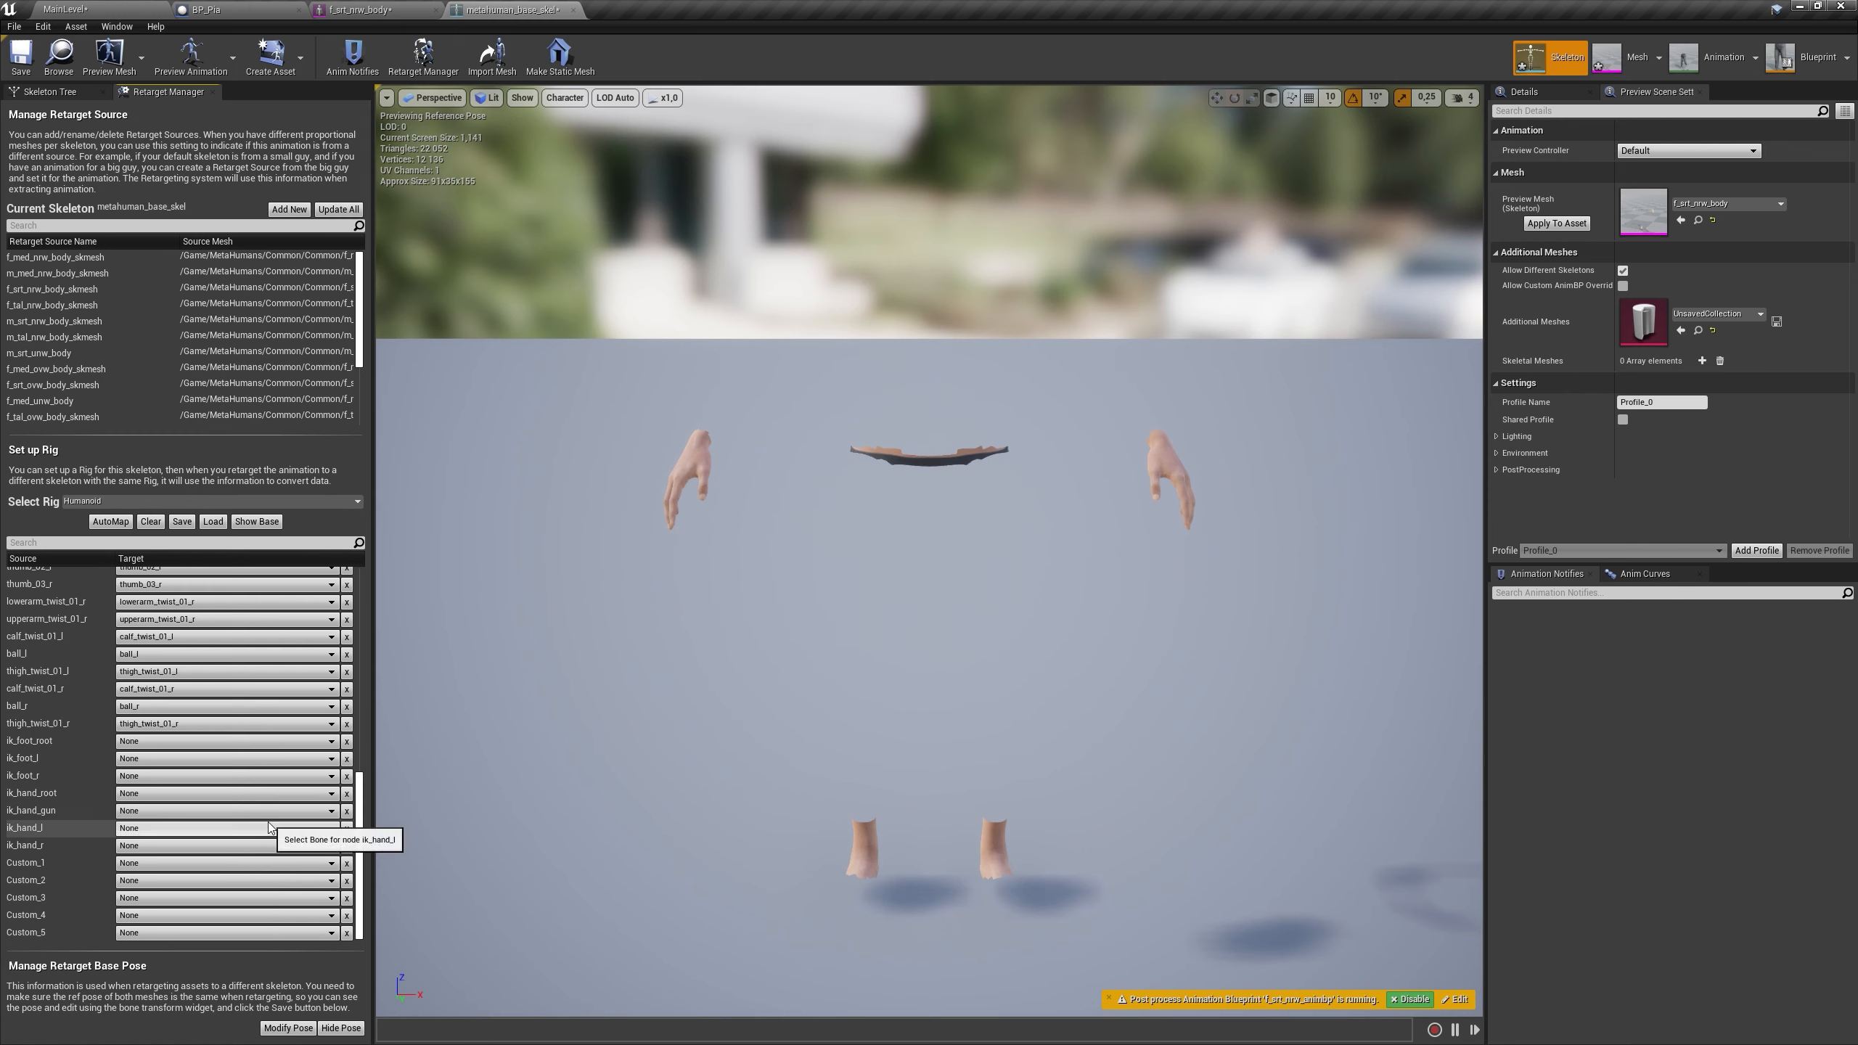
click(180, 521)
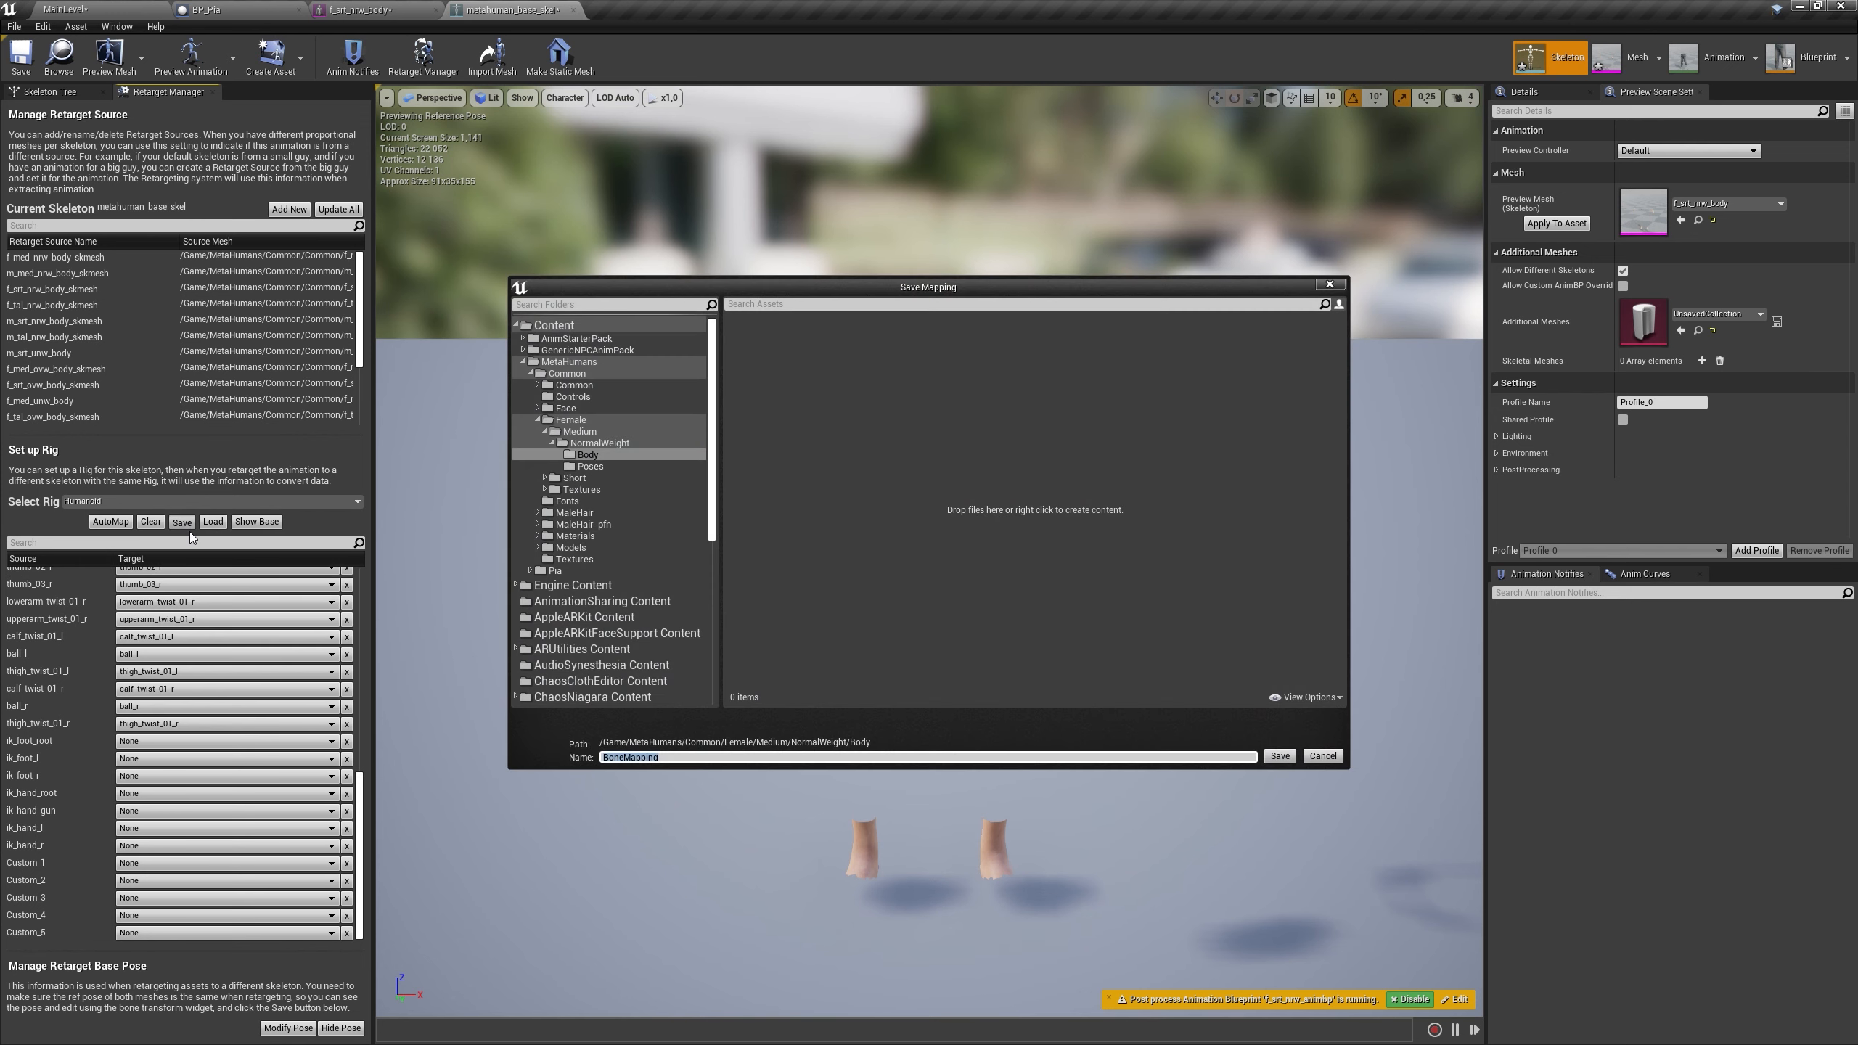
click(1277, 756)
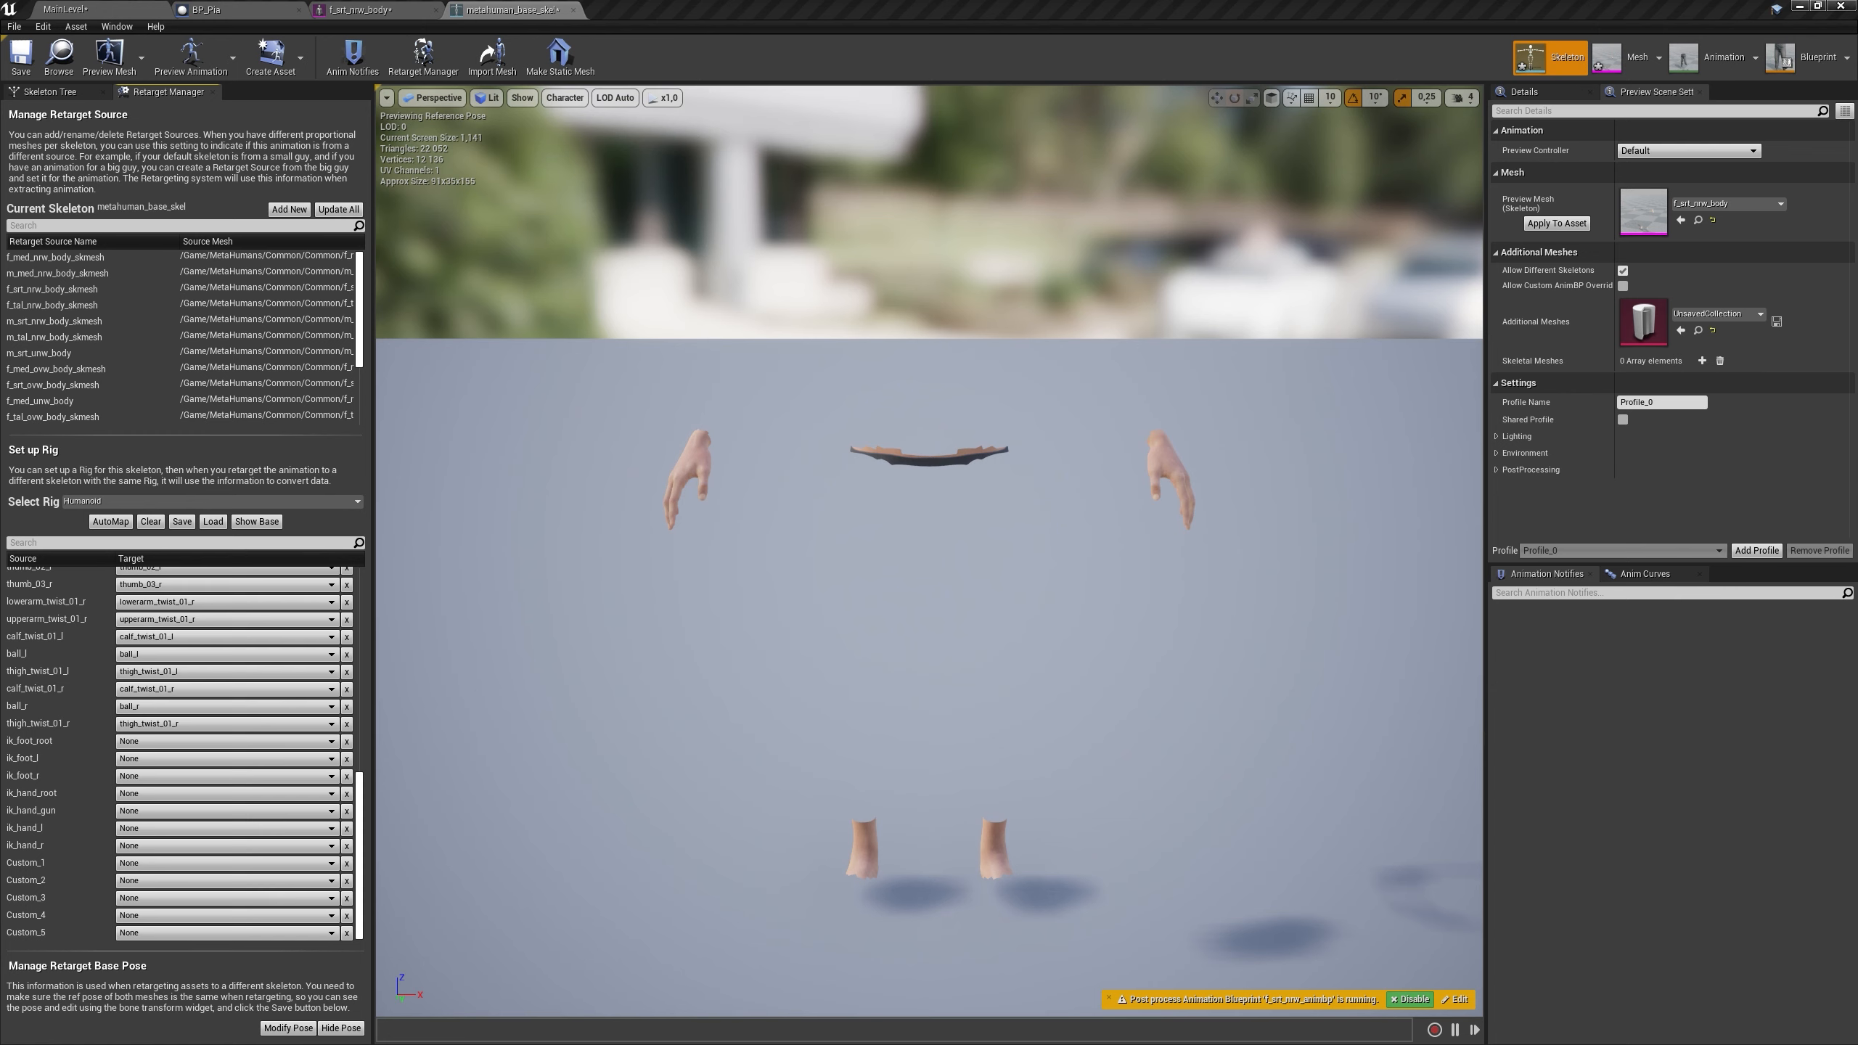
mouse_move(455, 749)
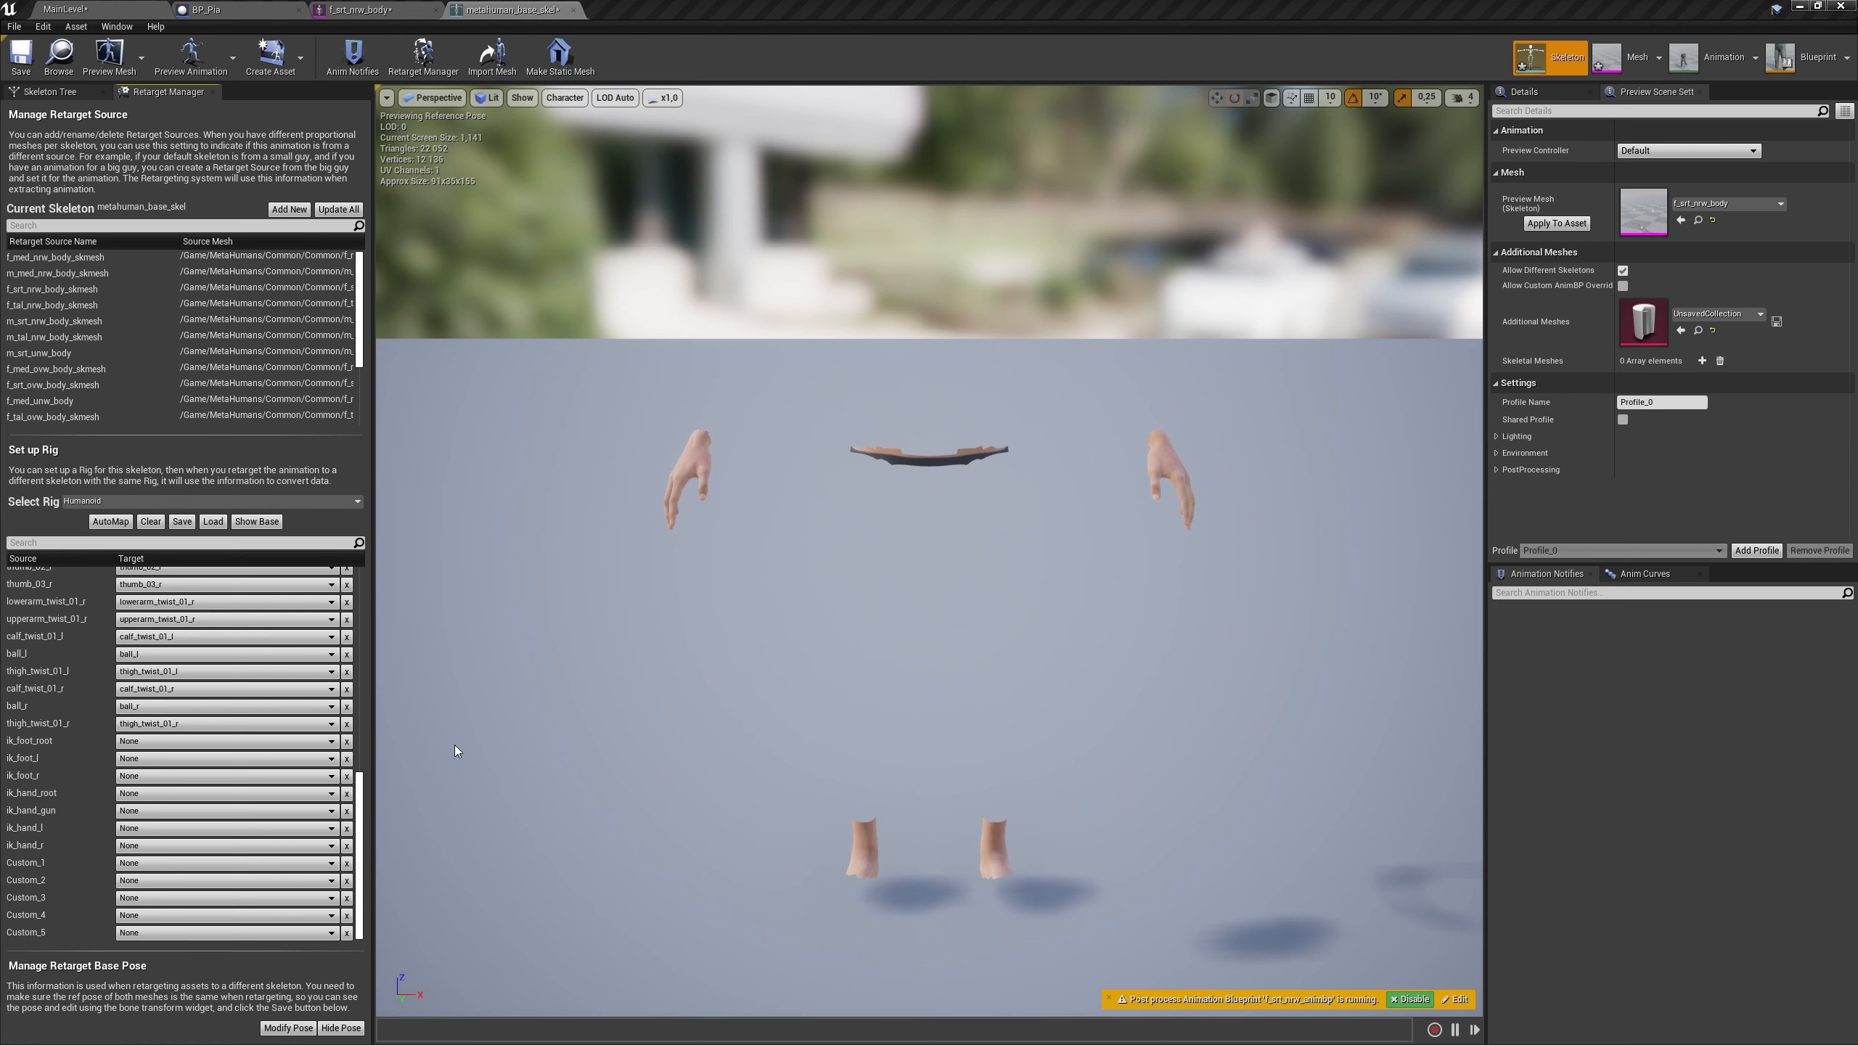
scroll(down, 3)
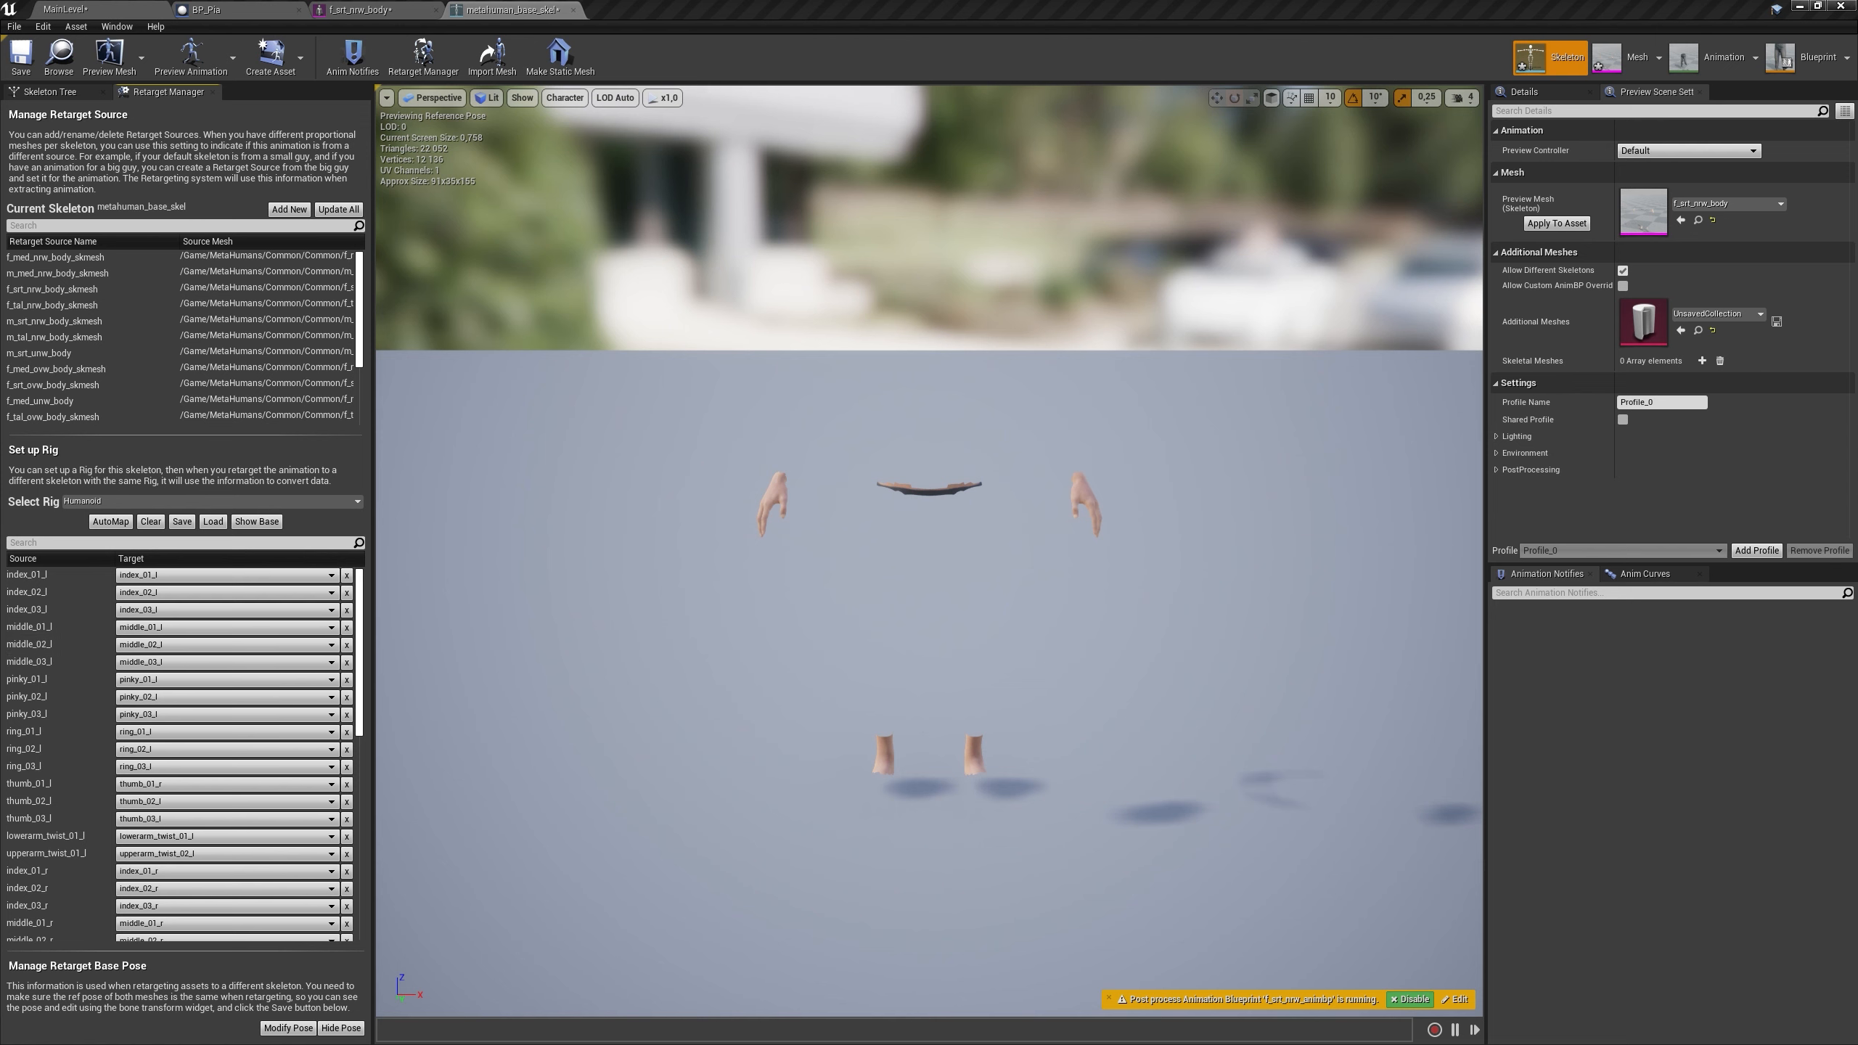
mouse_move(50, 91)
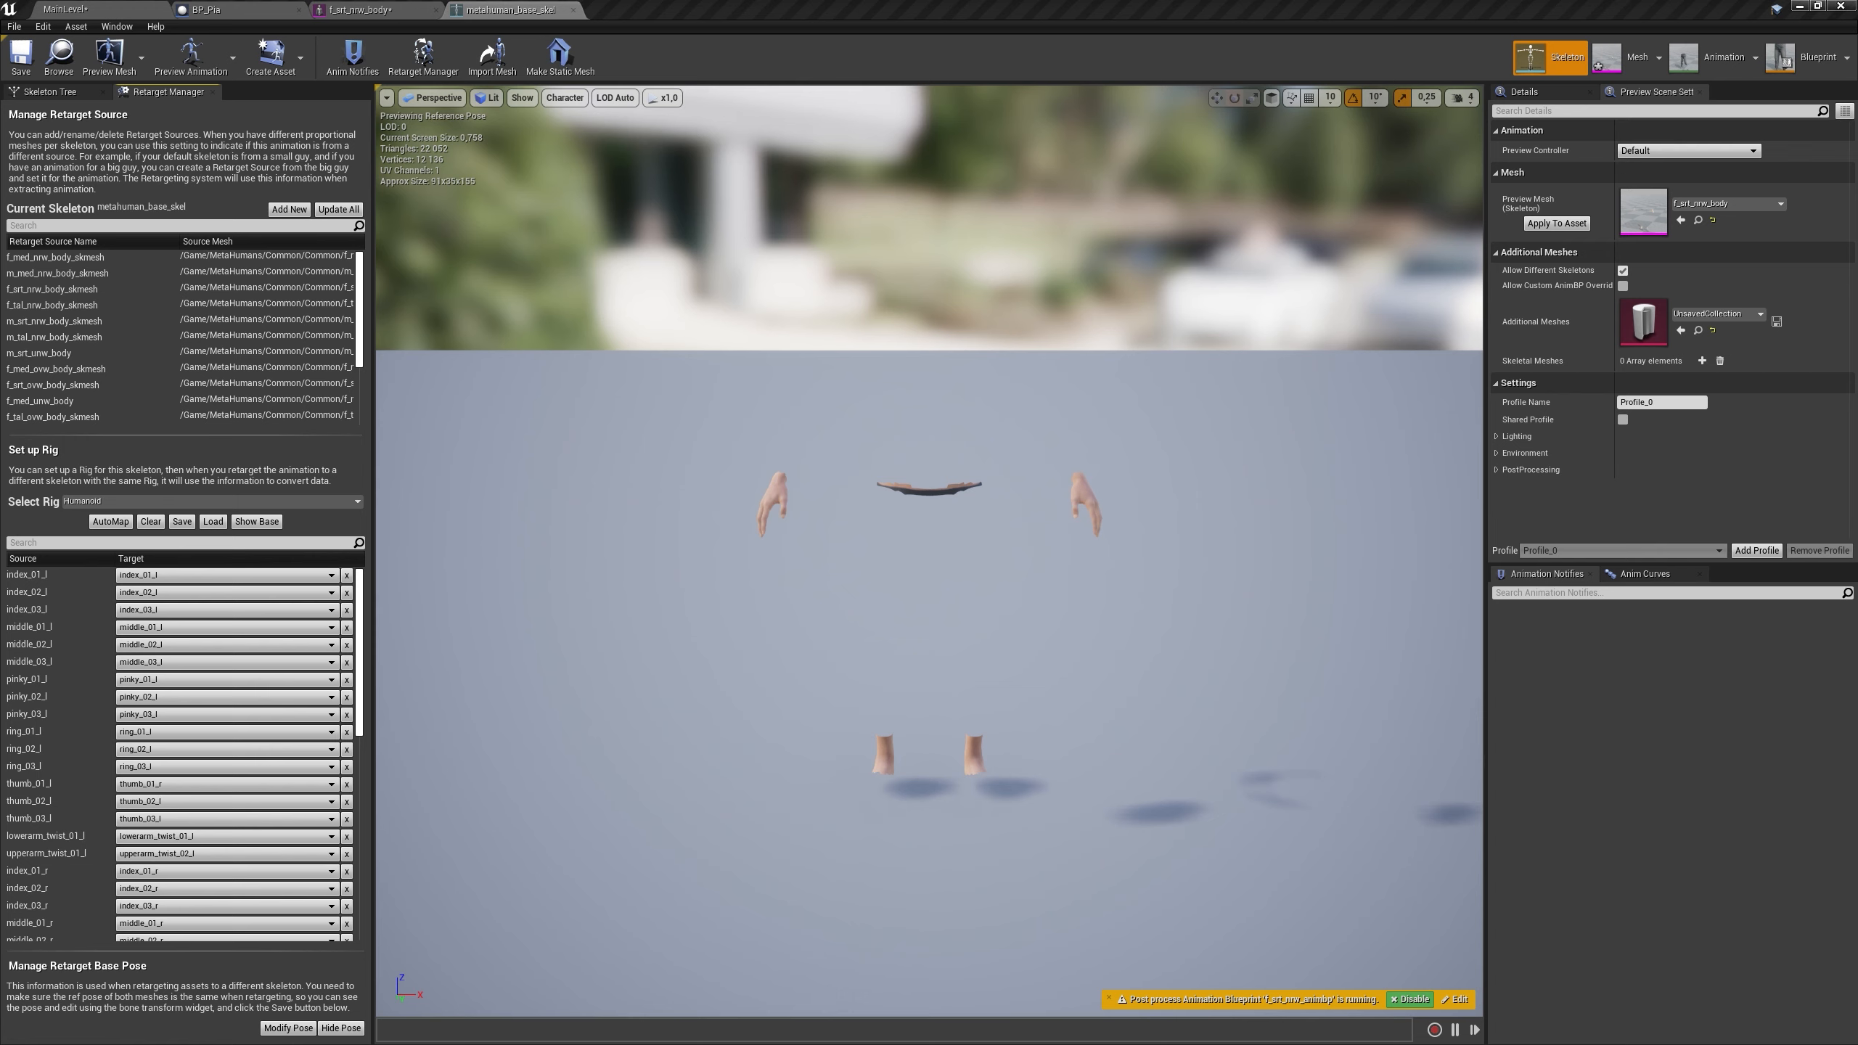
Return to MainLevel and save all modified assets
click(214, 9)
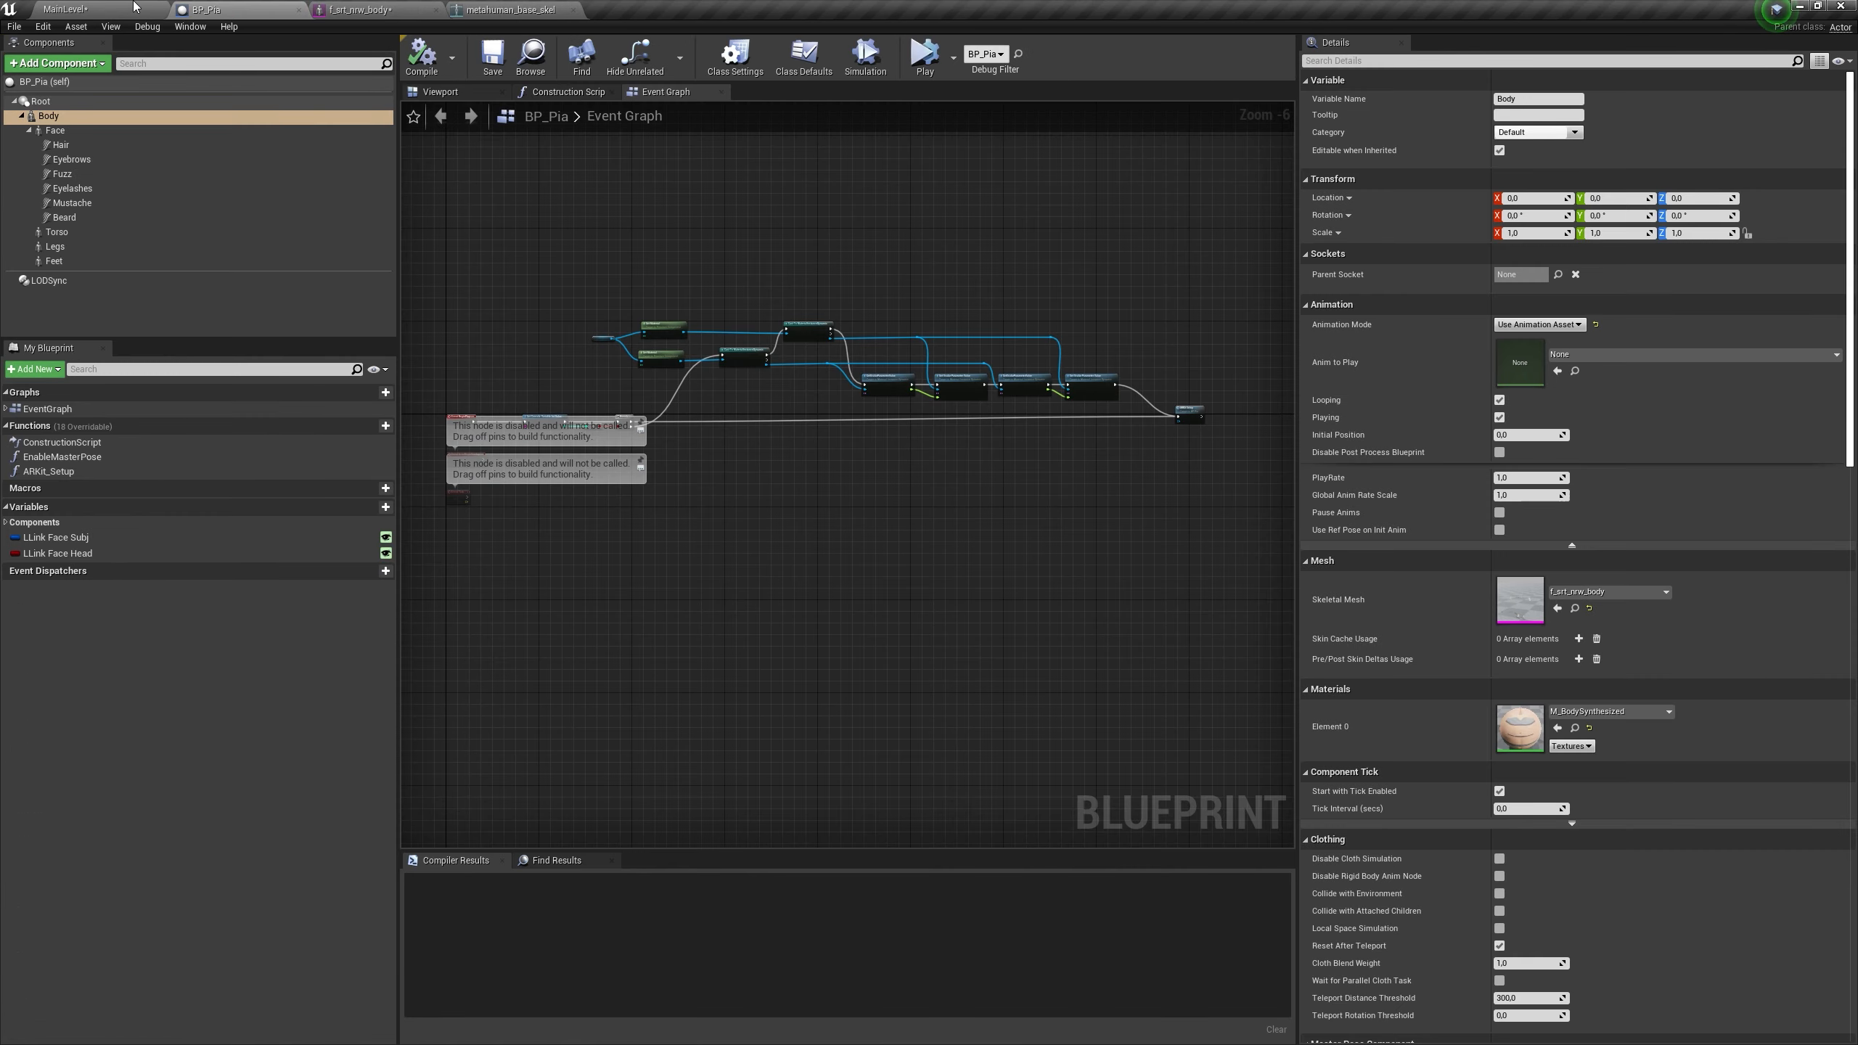
click(60, 10)
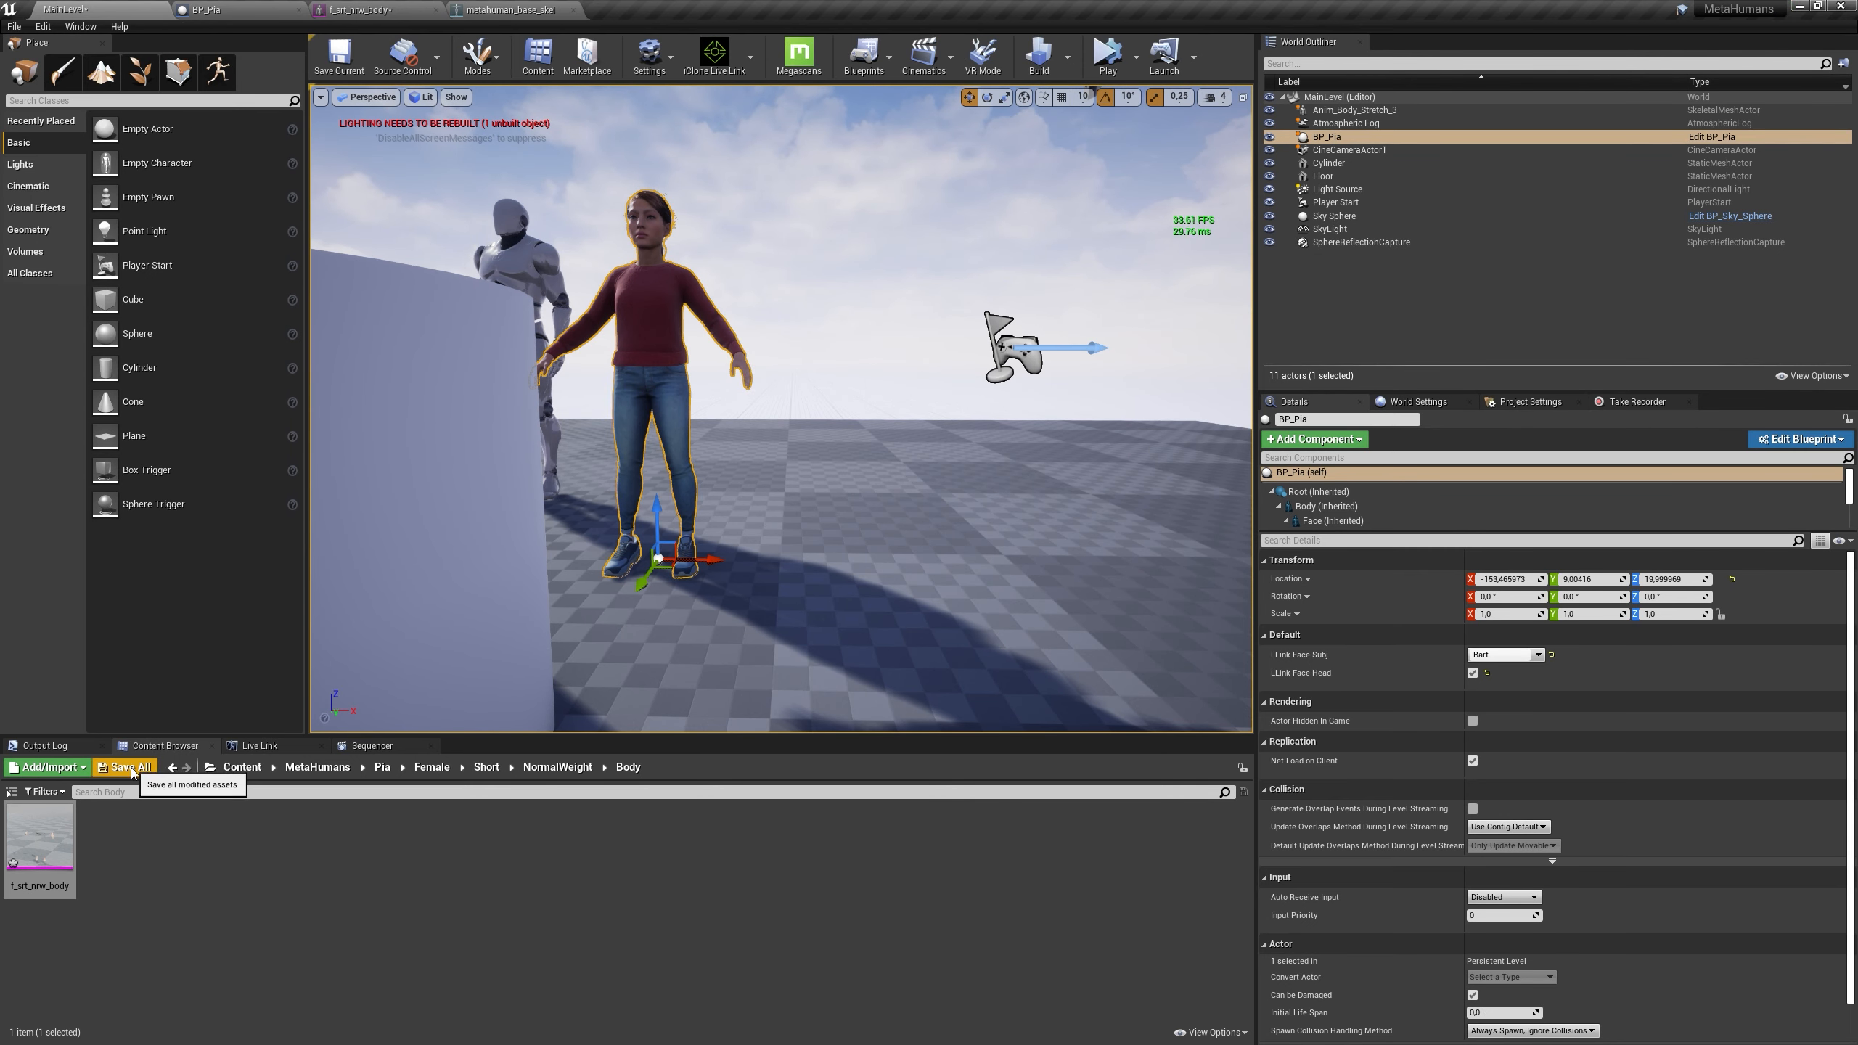
click(127, 767)
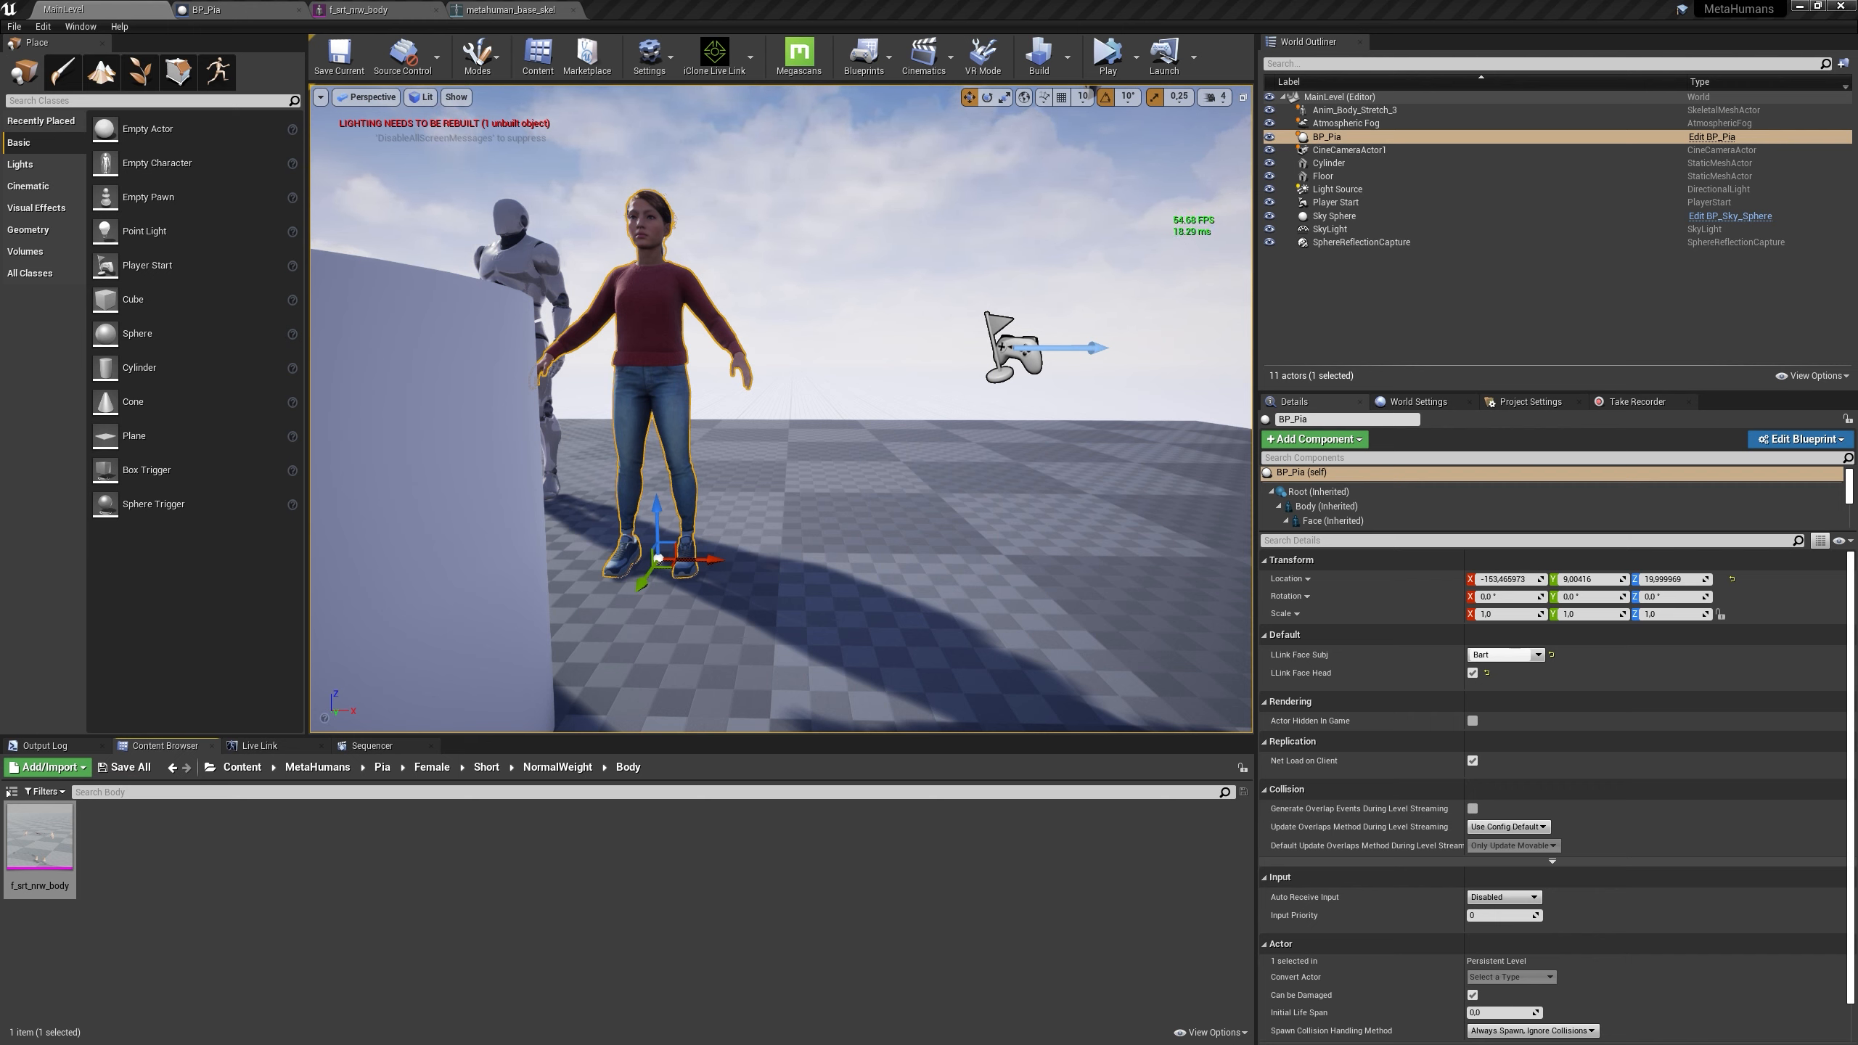
Delete the cylinder from the level and save MainLevel
click(1328, 162)
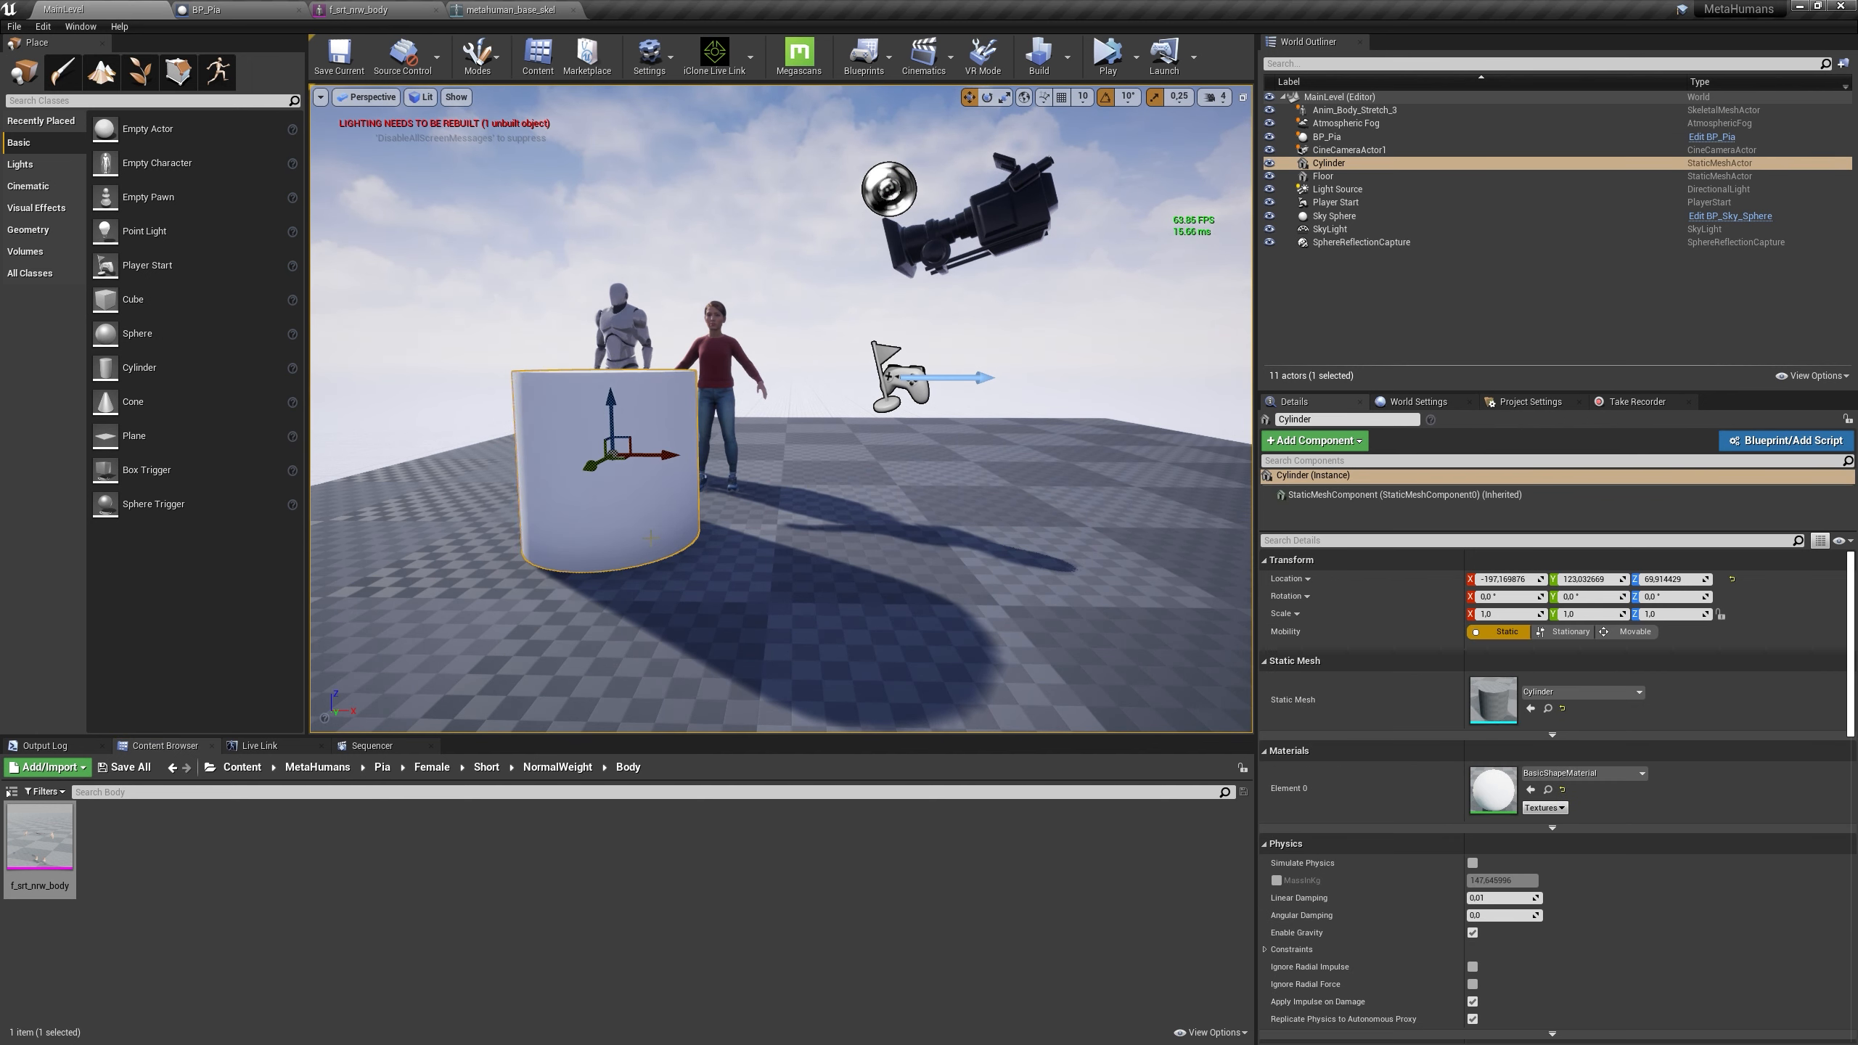
key(Delete)
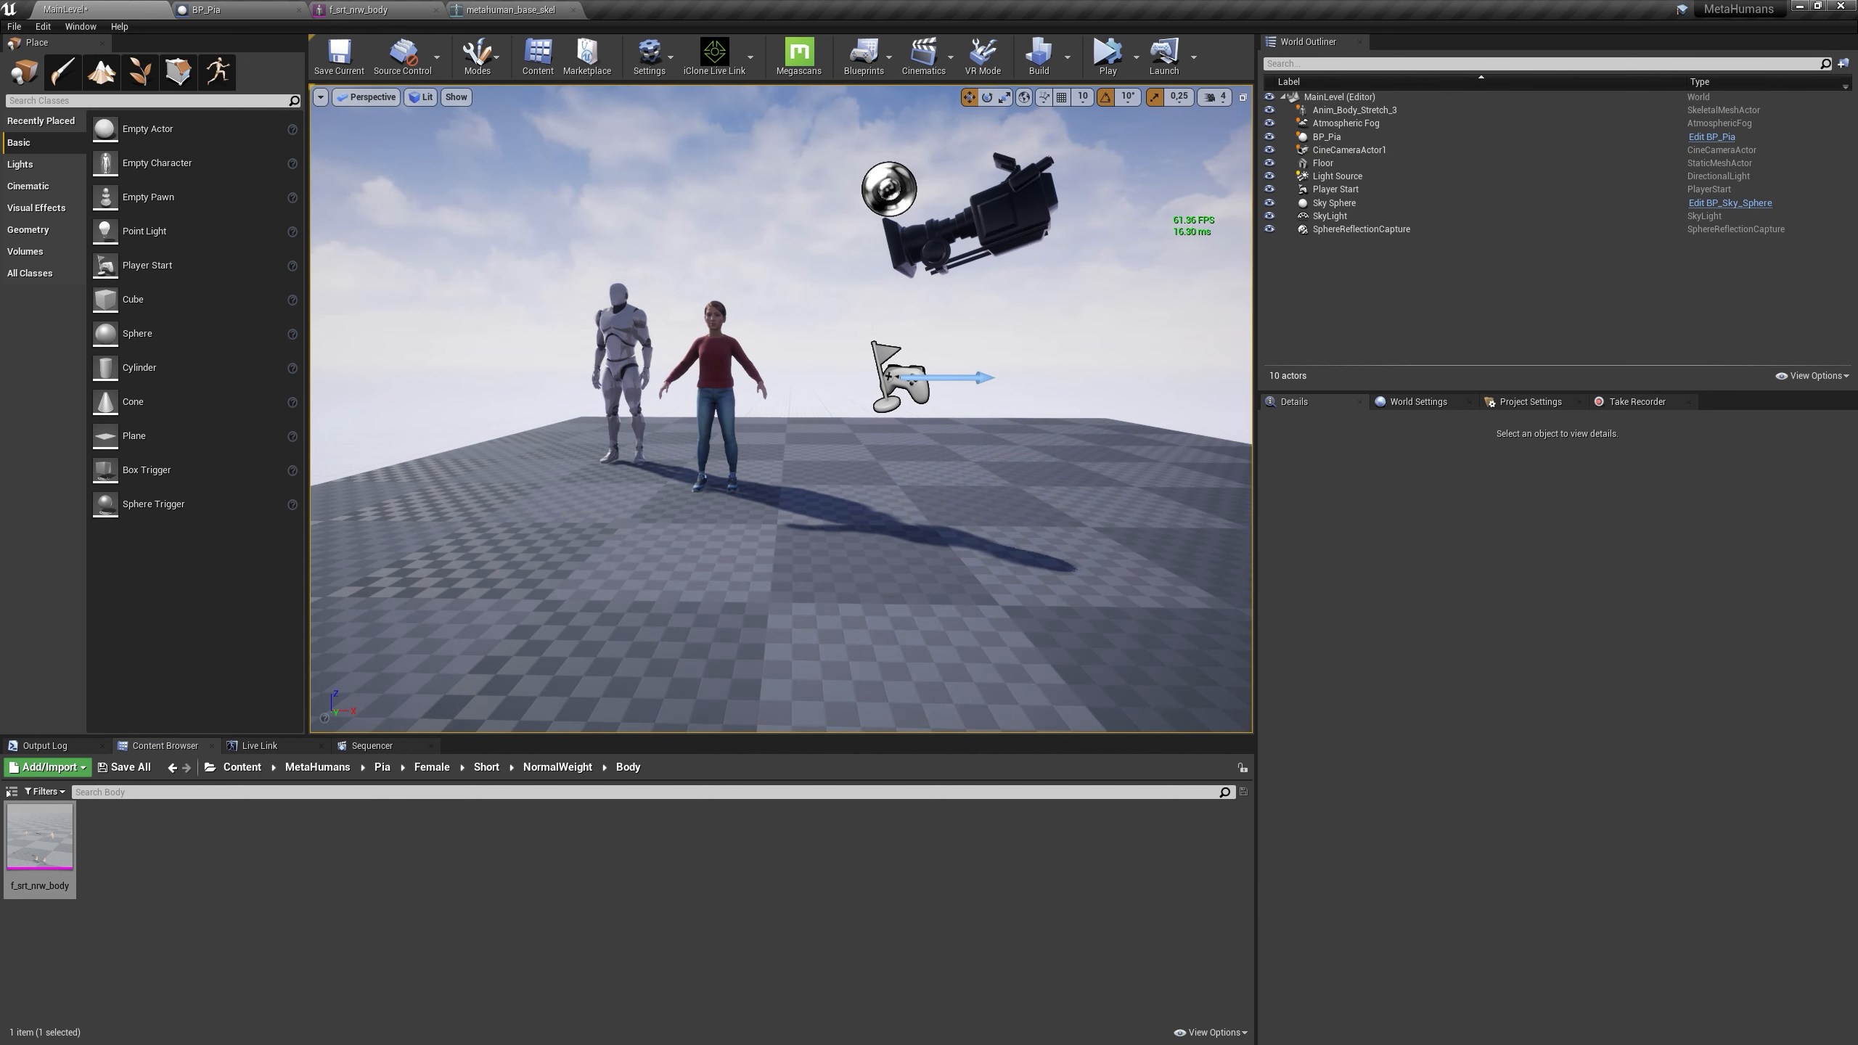
click(123, 766)
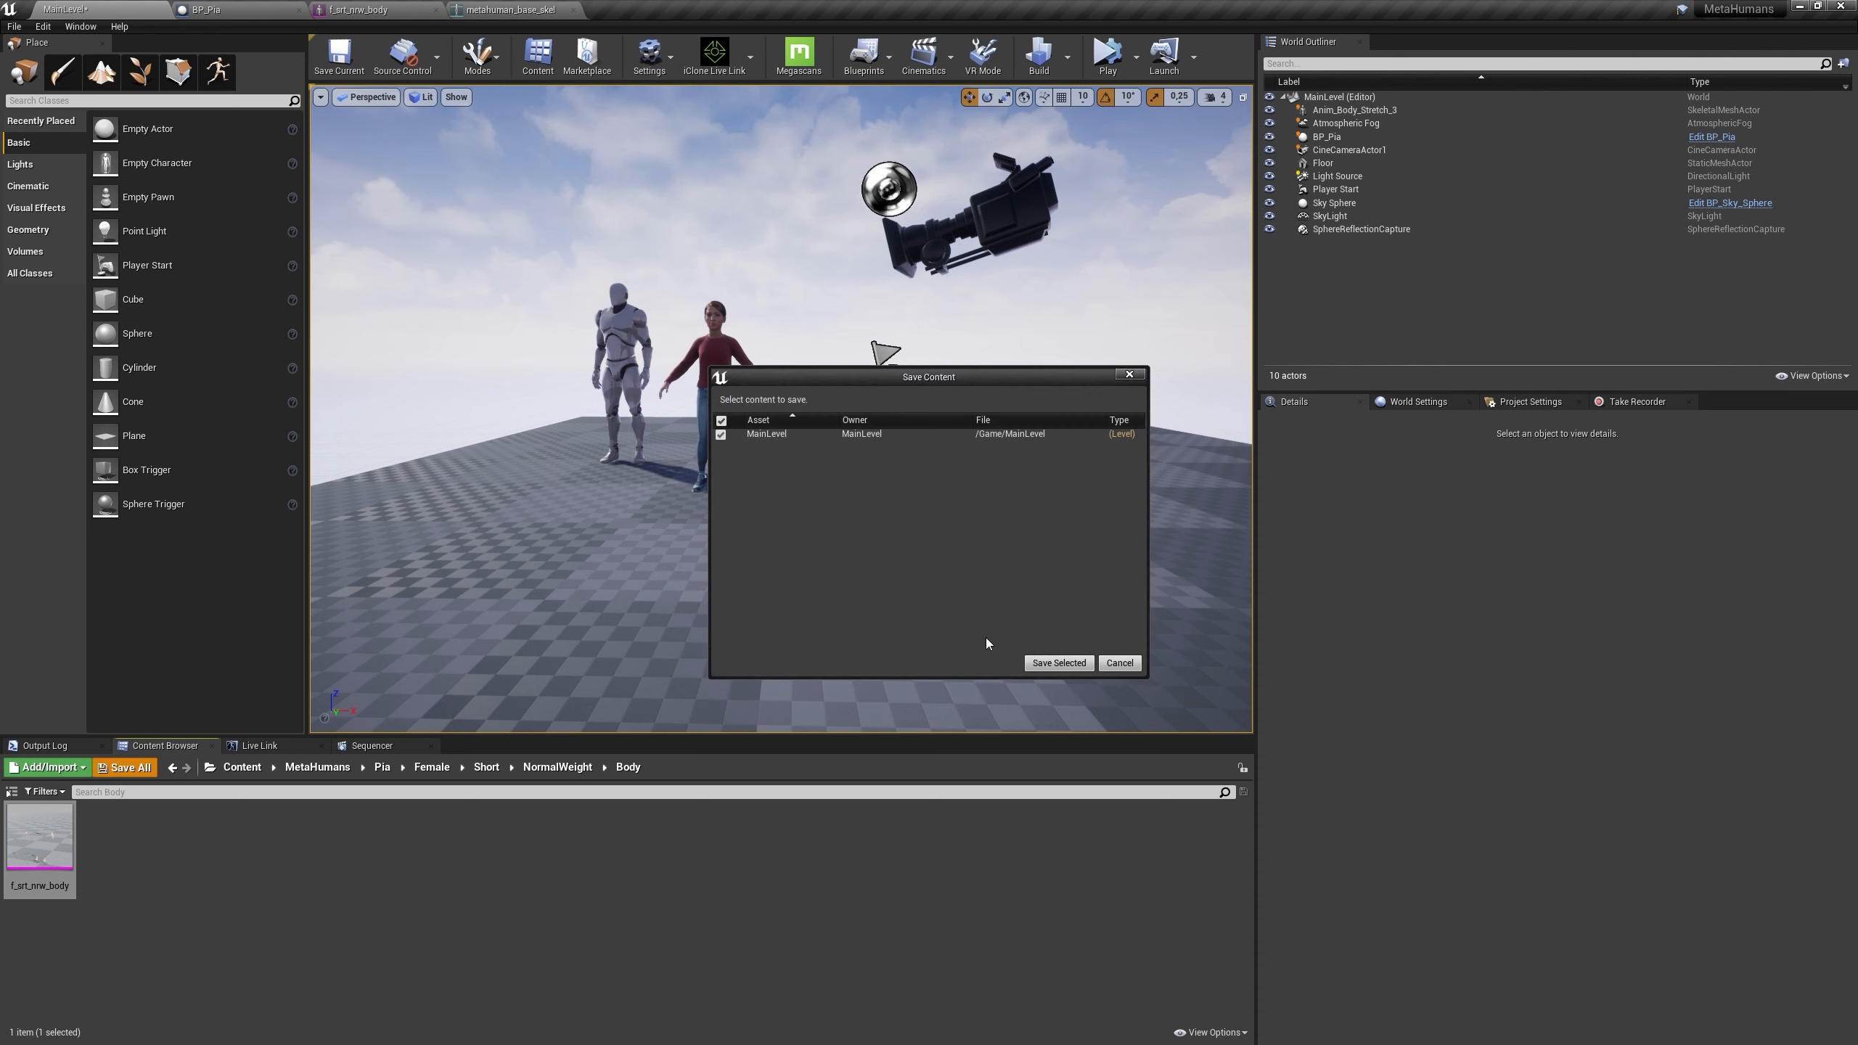
click(1056, 663)
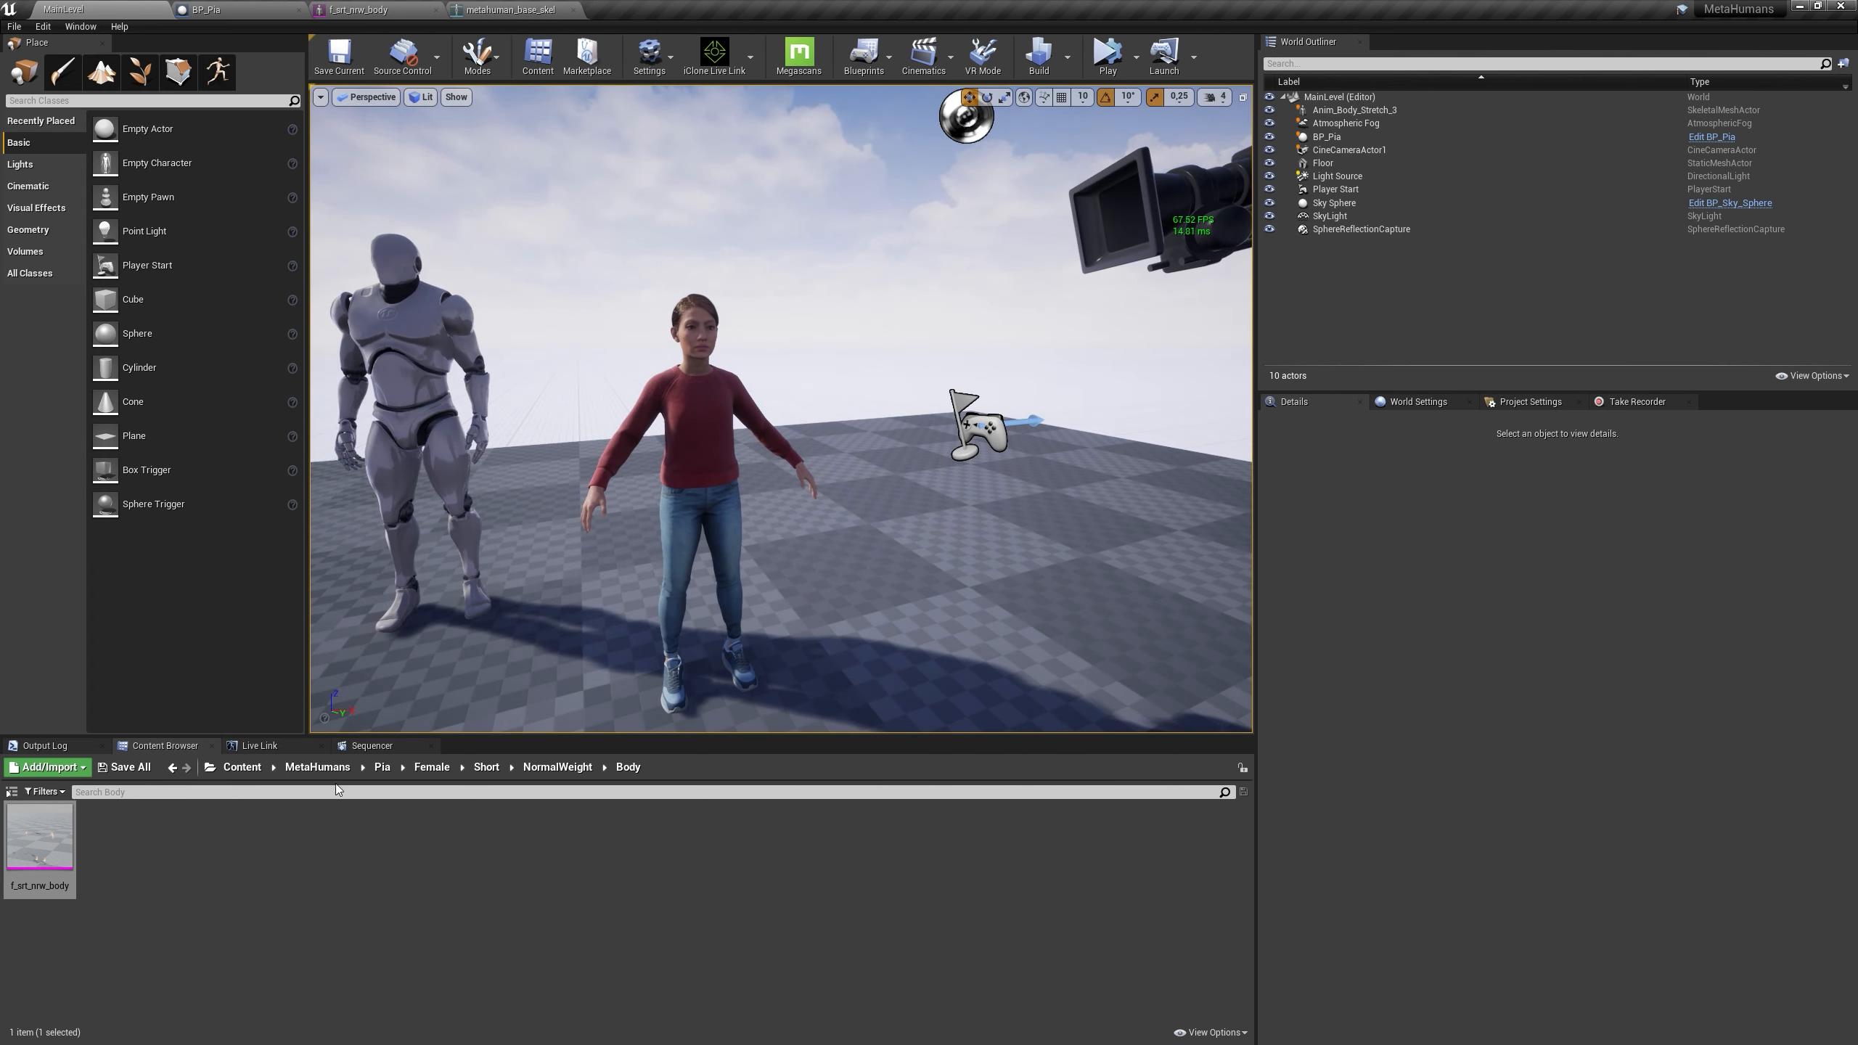
Open the mannequin's SK_Mannequin skeleton for editing, then close the Unreal editor
click(1353, 109)
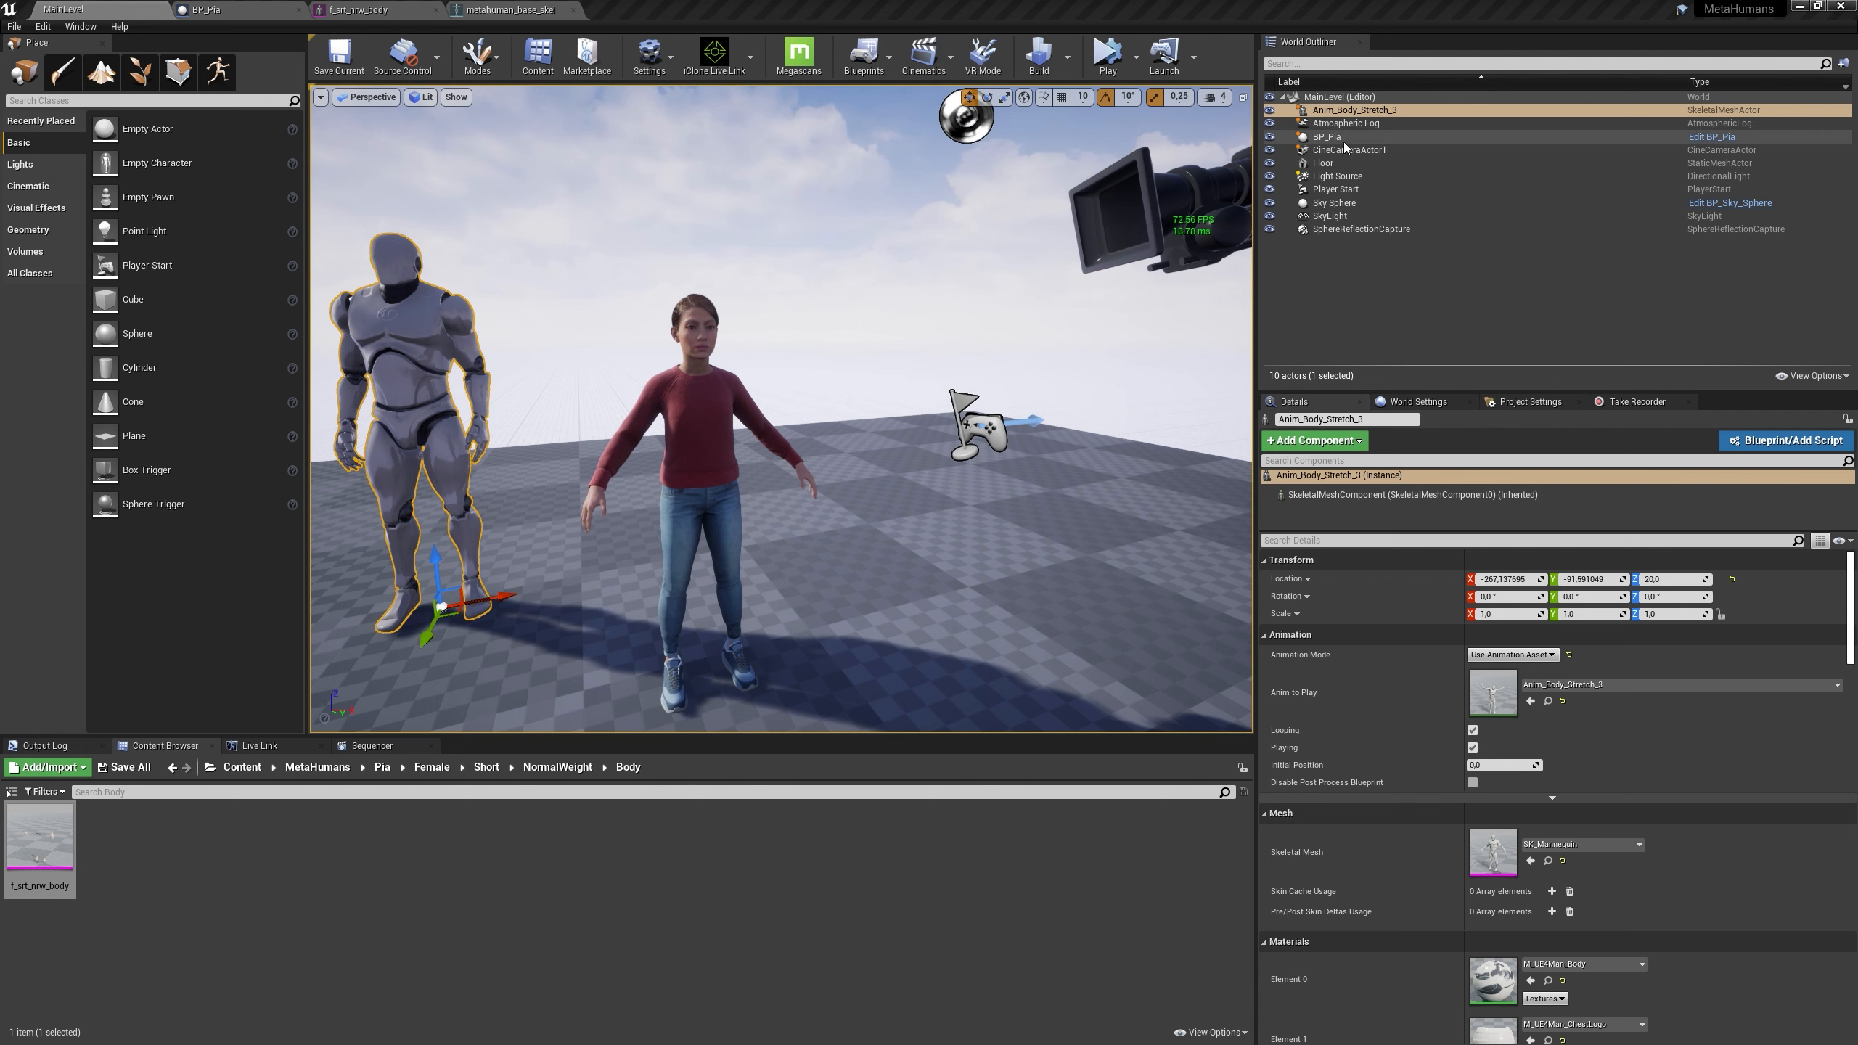
right_click(1351, 109)
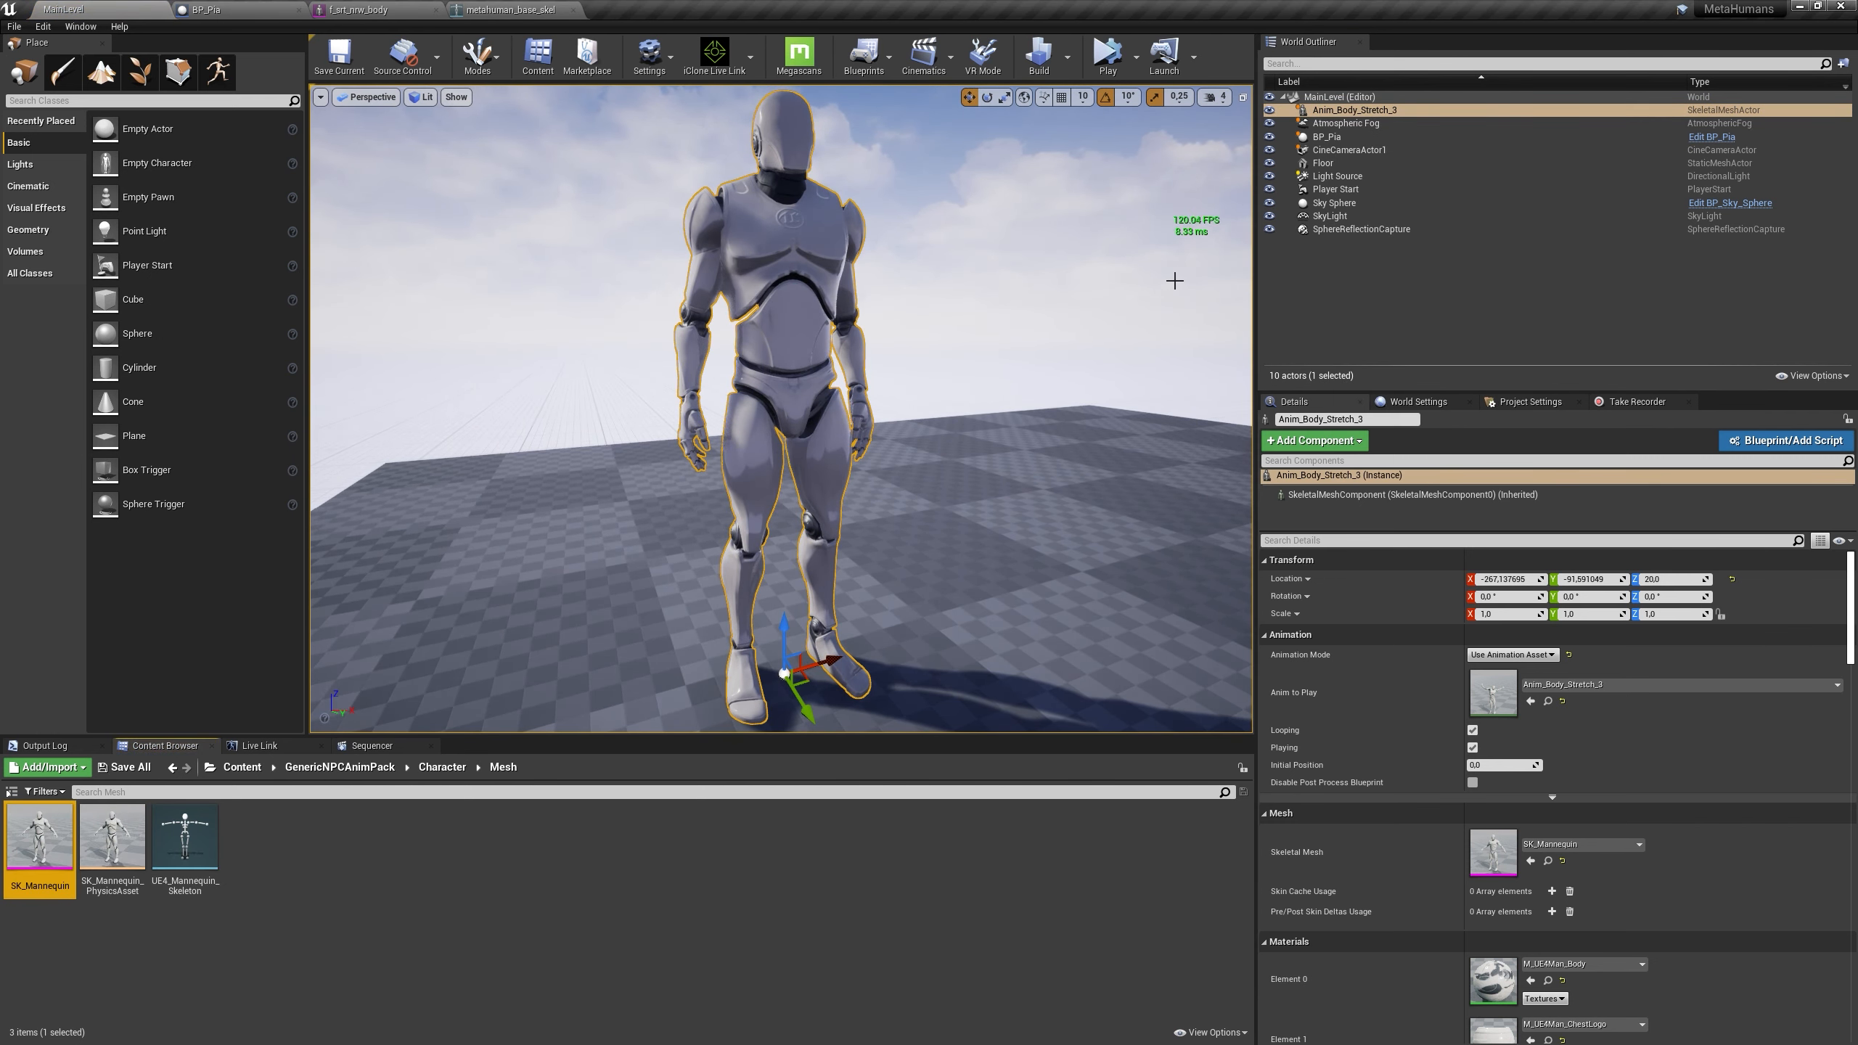
right_click(1351, 109)
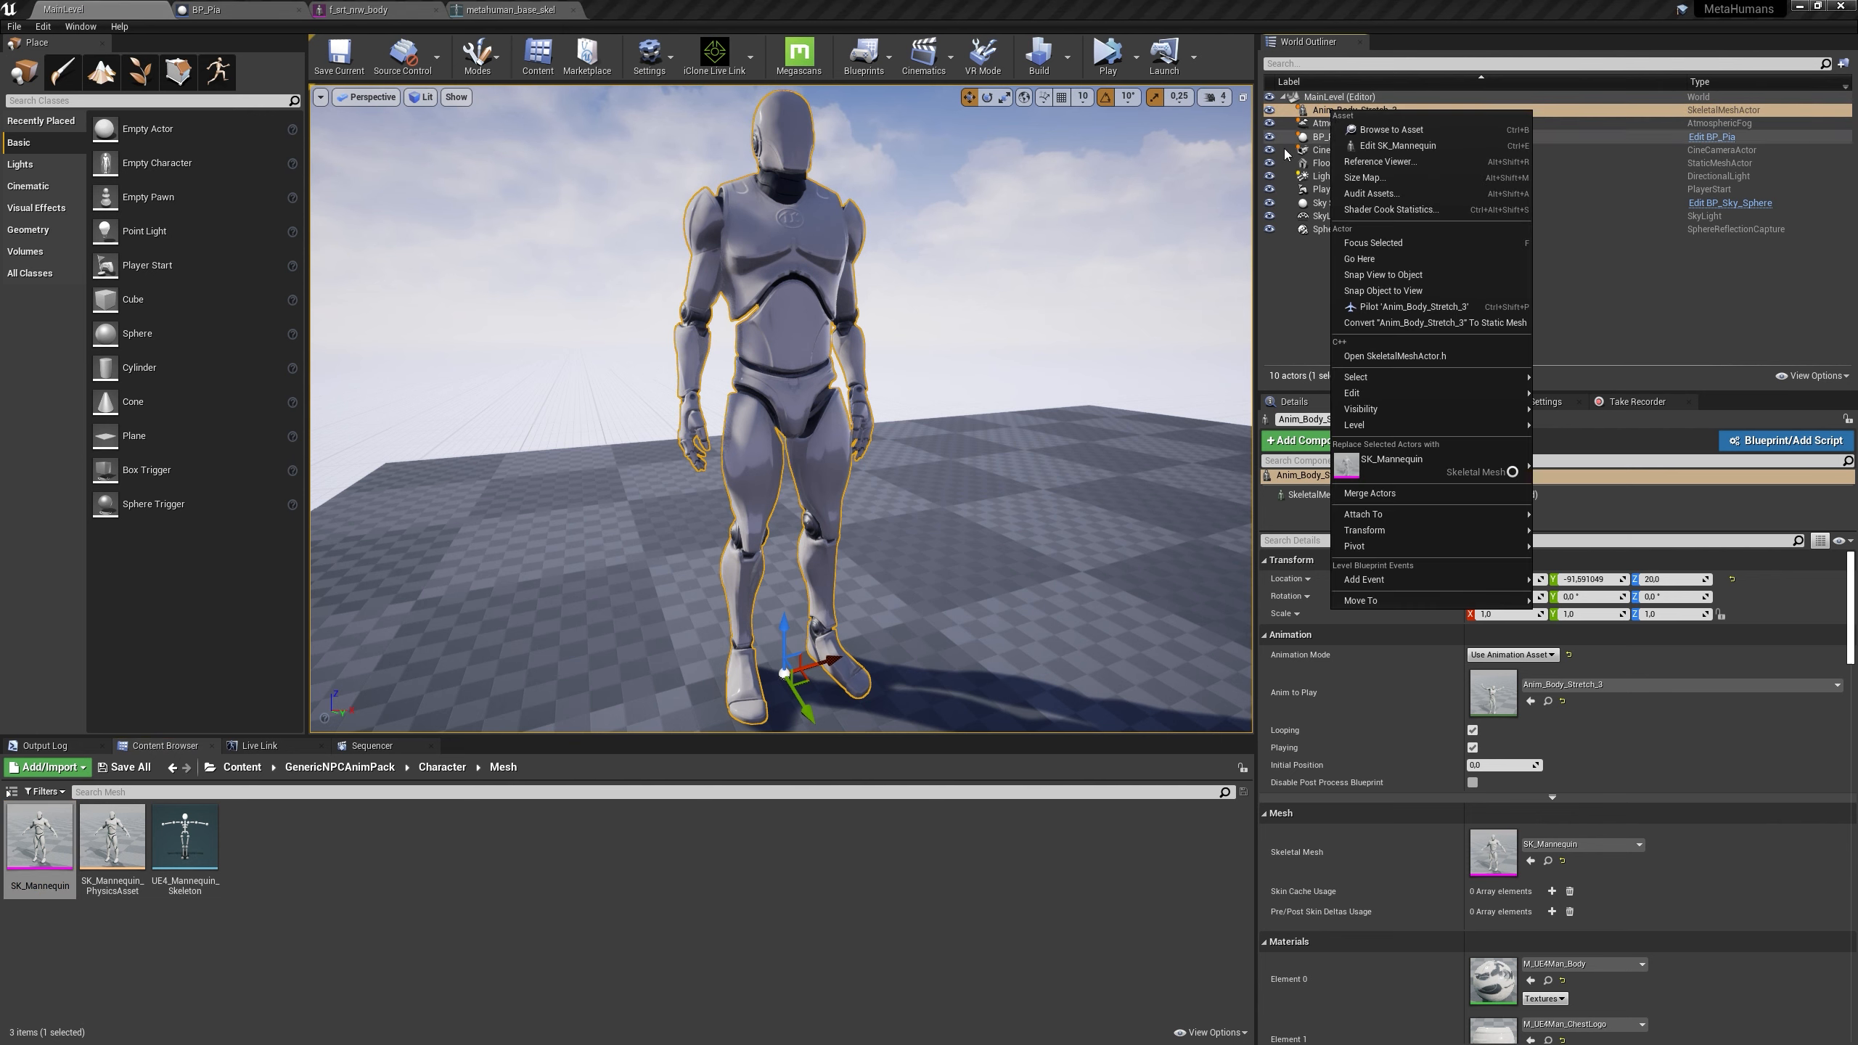
click(1398, 144)
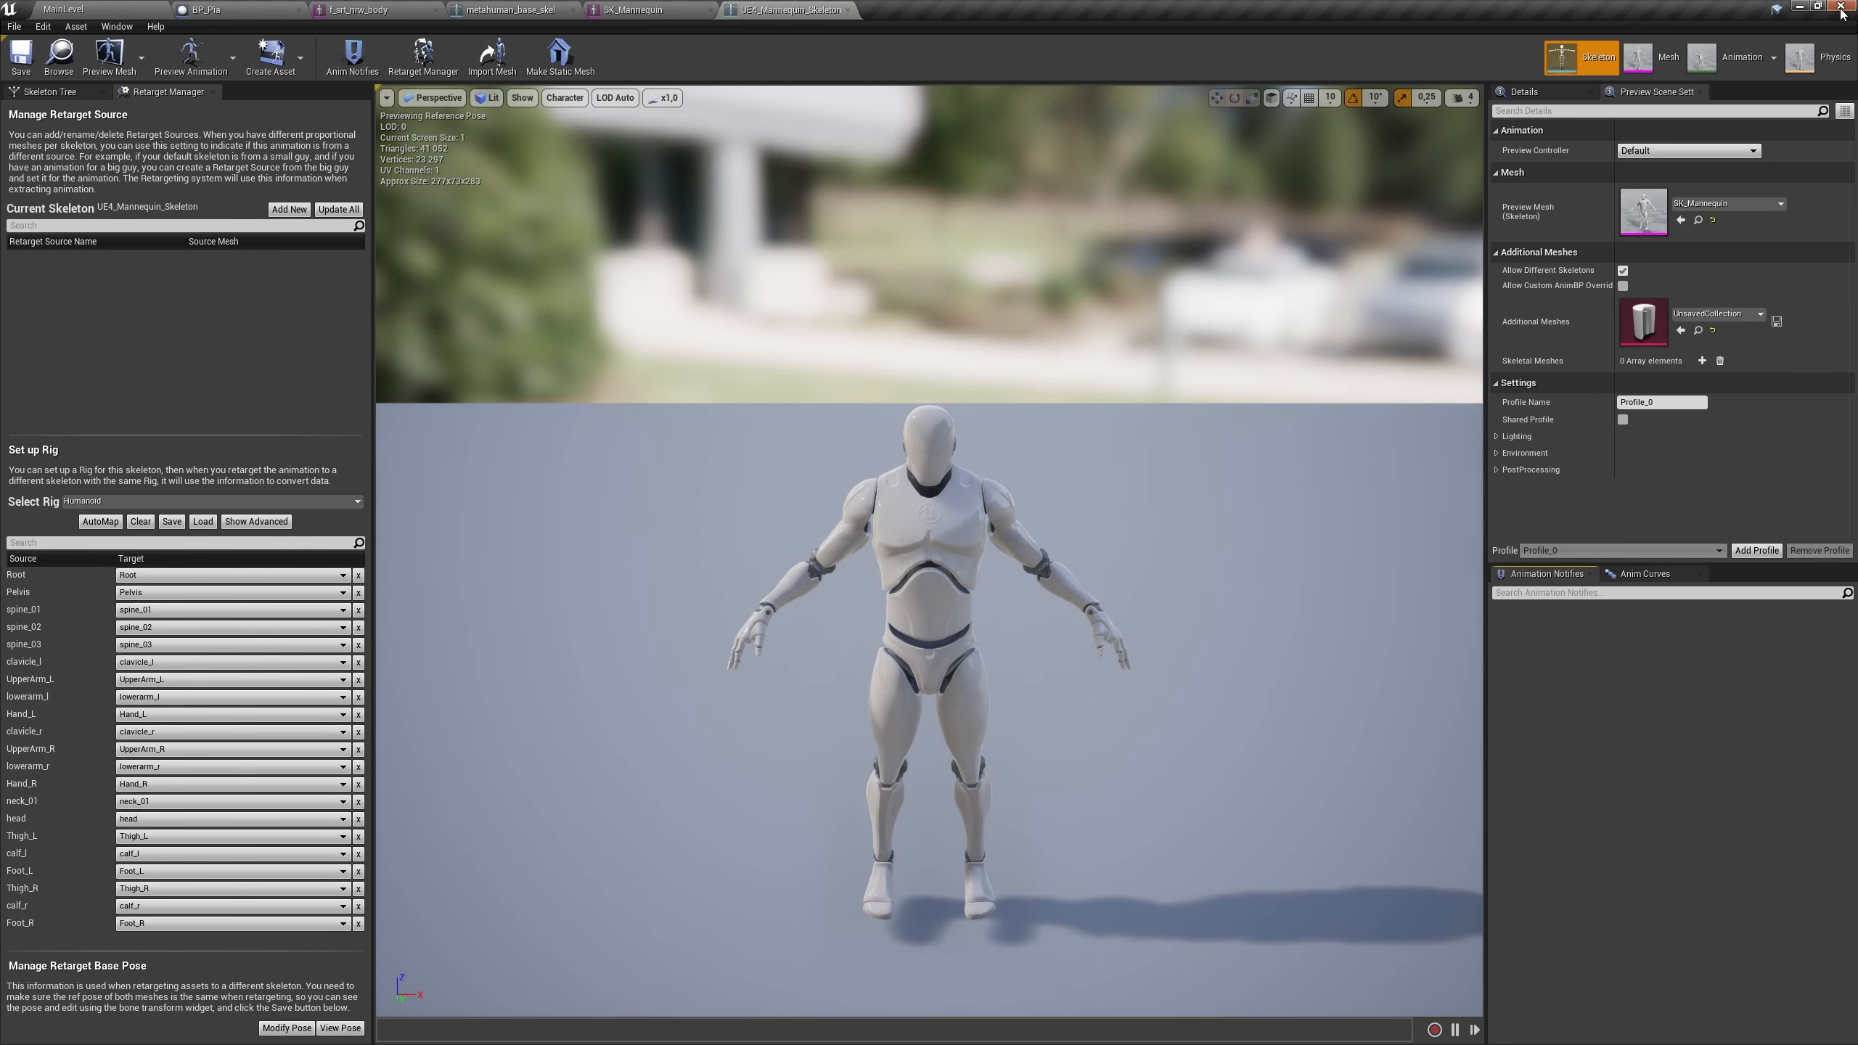
click(1819, 8)
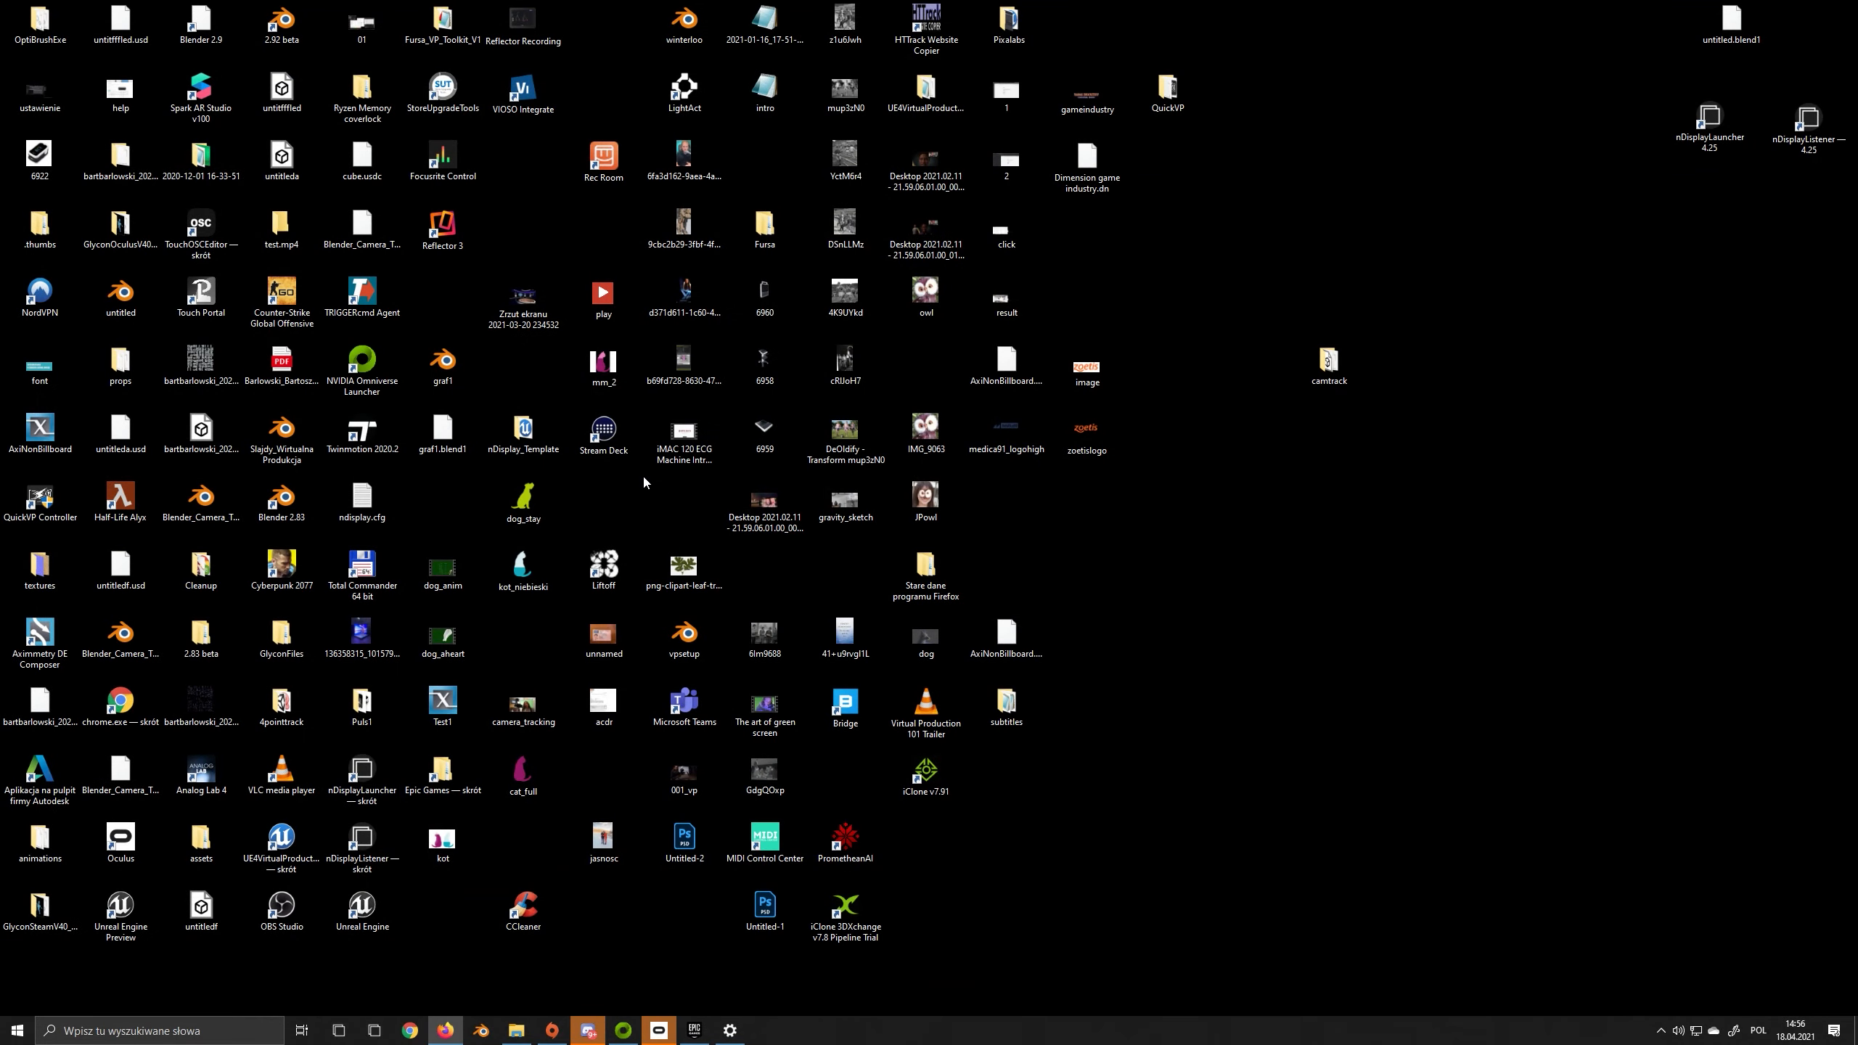
Search the launcher library for 'meta' and launch the MetaHumans project
click(693, 1030)
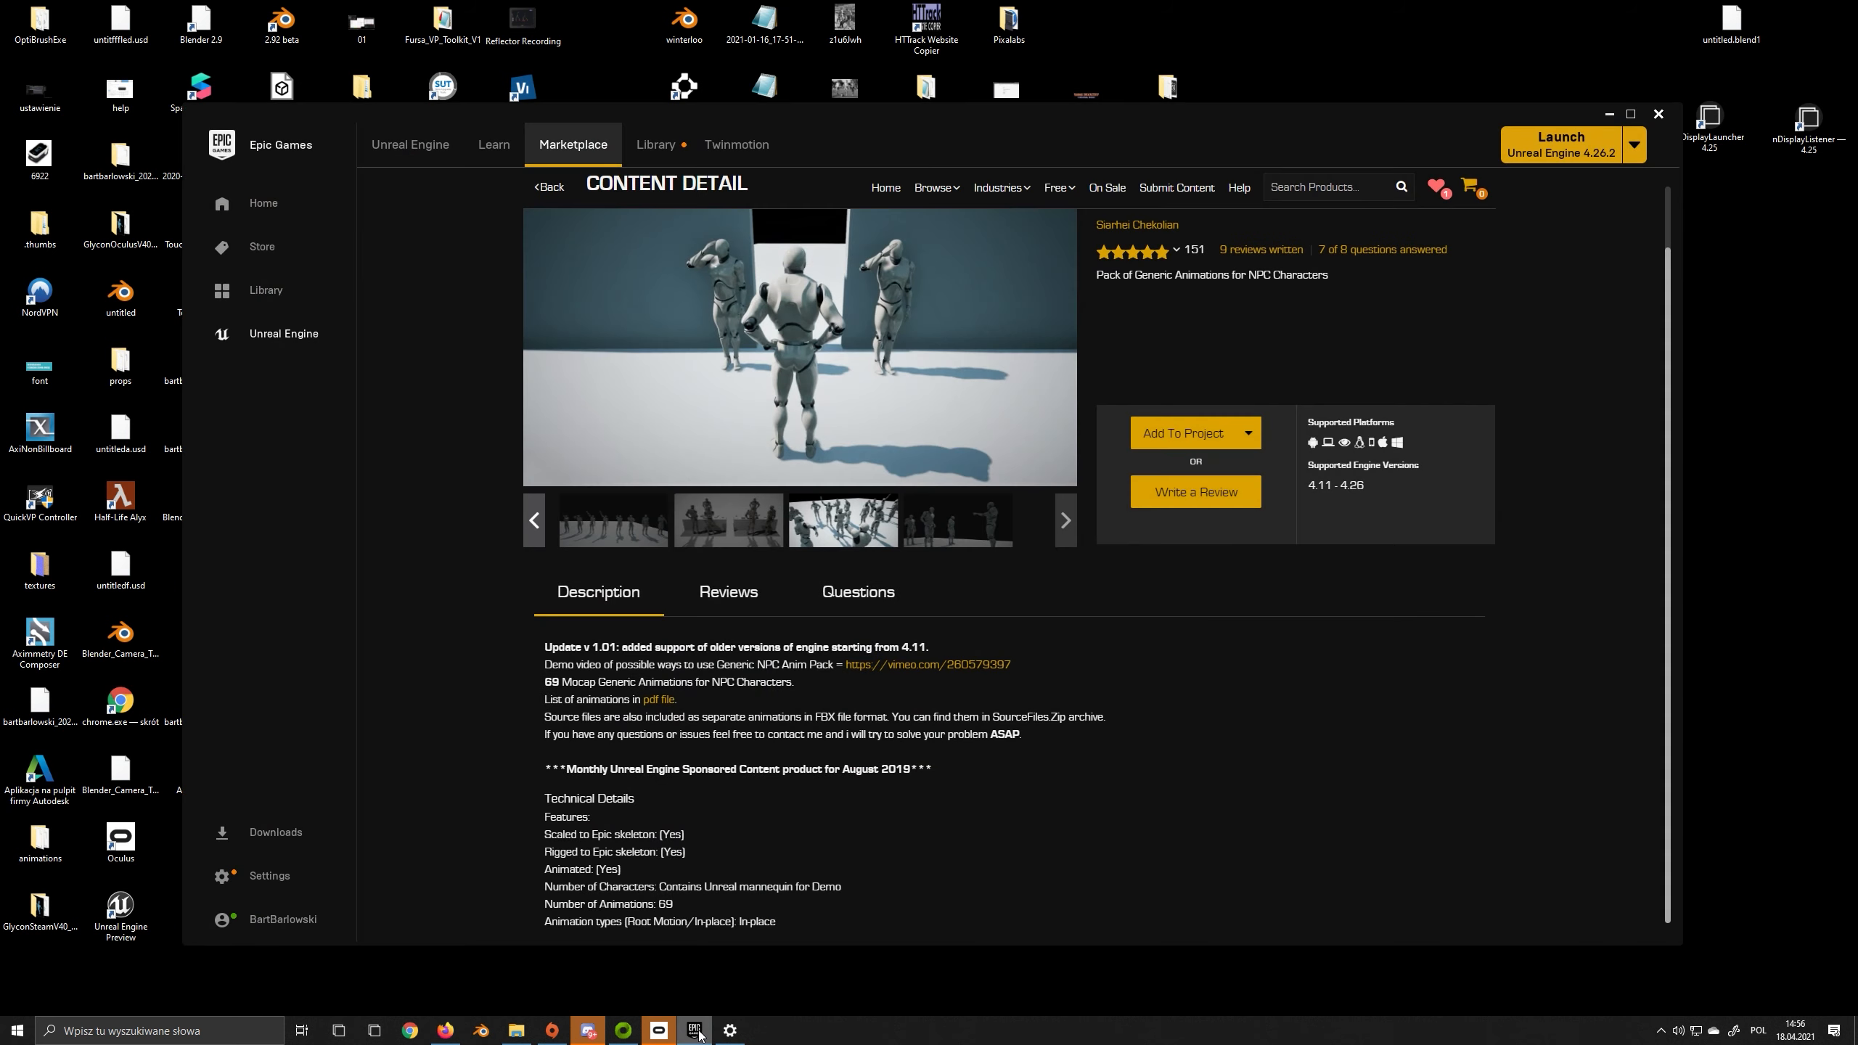
mouse_move(699, 637)
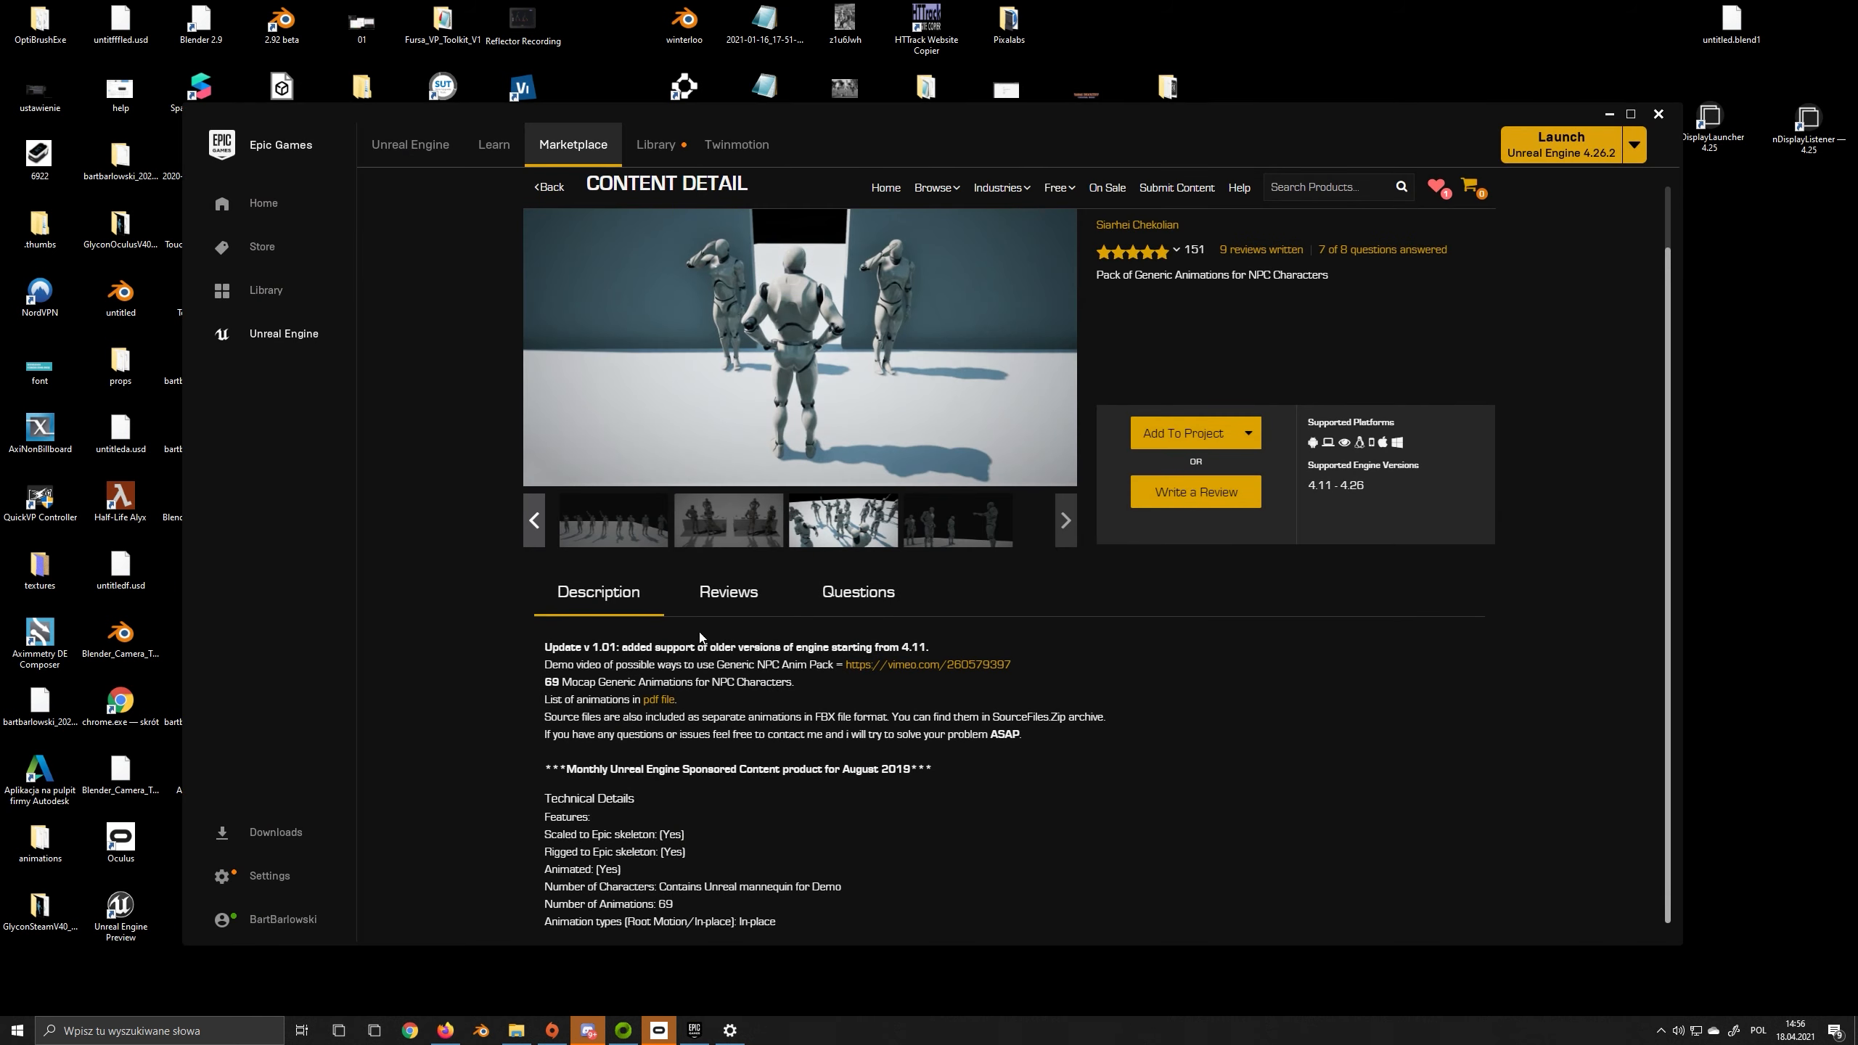
click(655, 143)
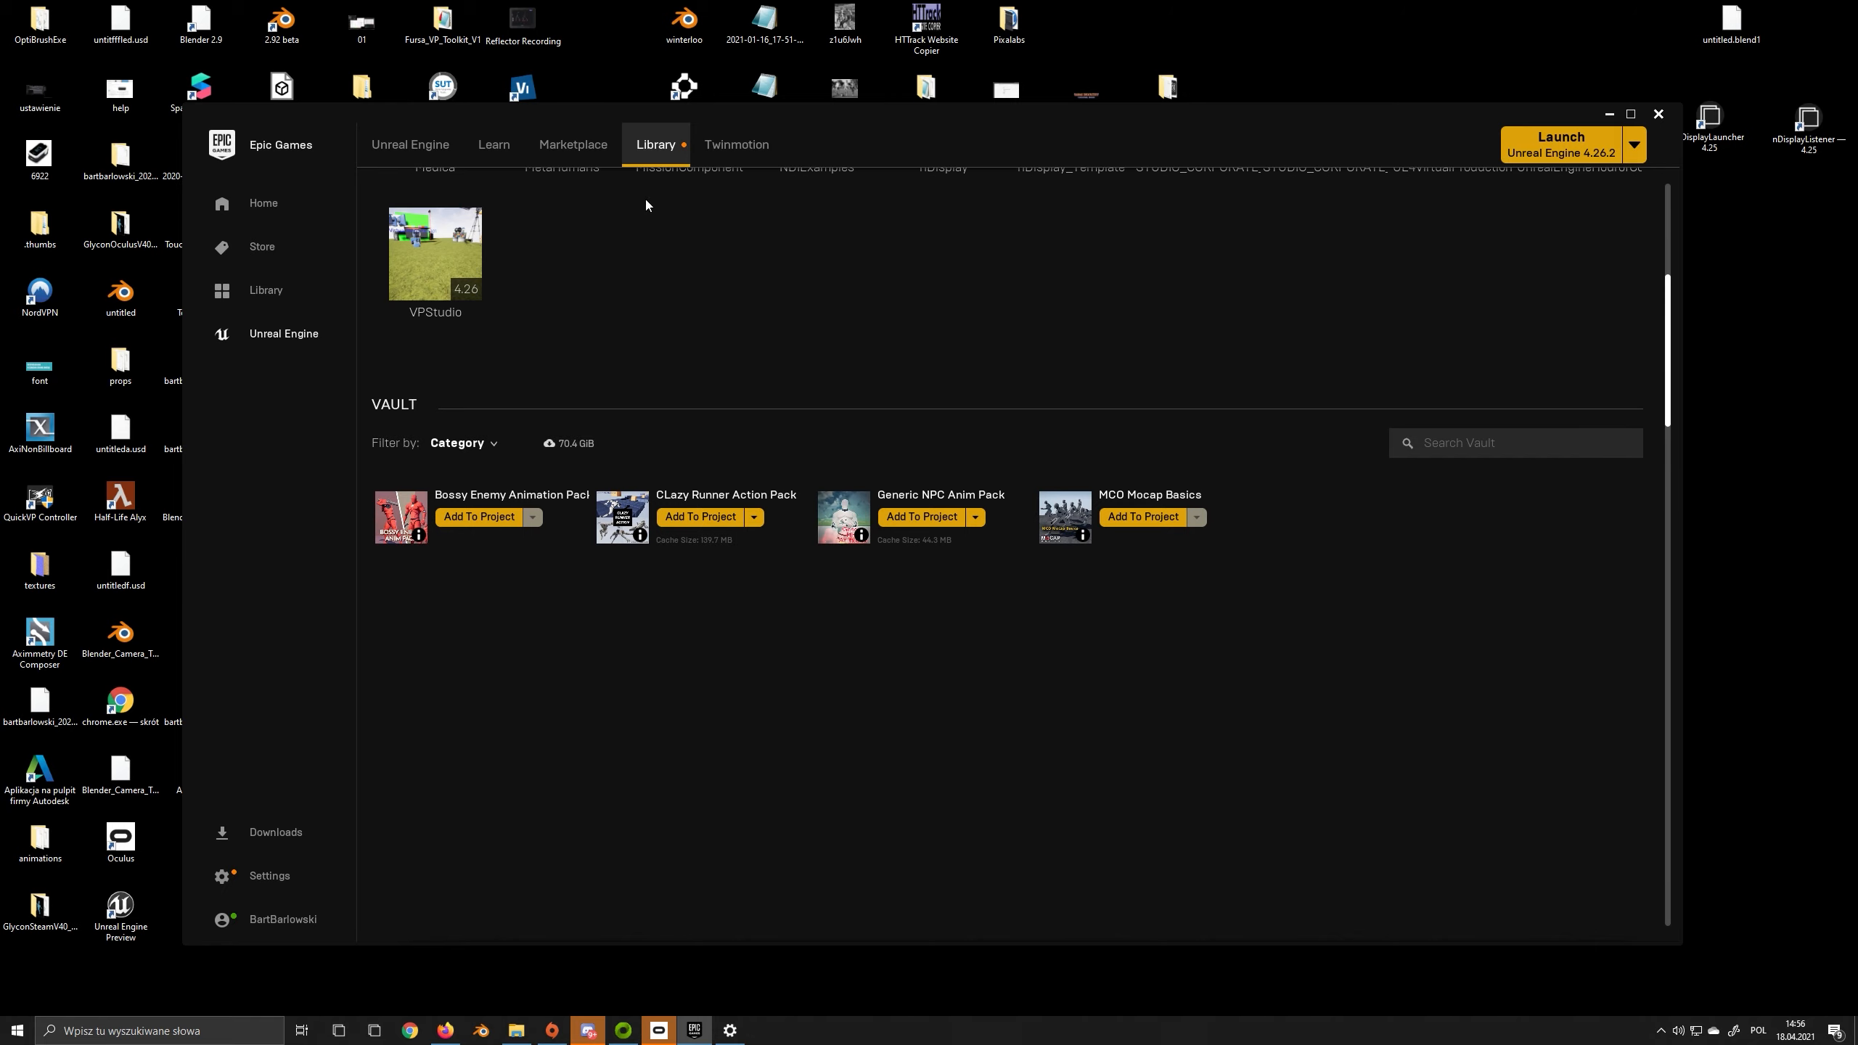
scroll(up, 3)
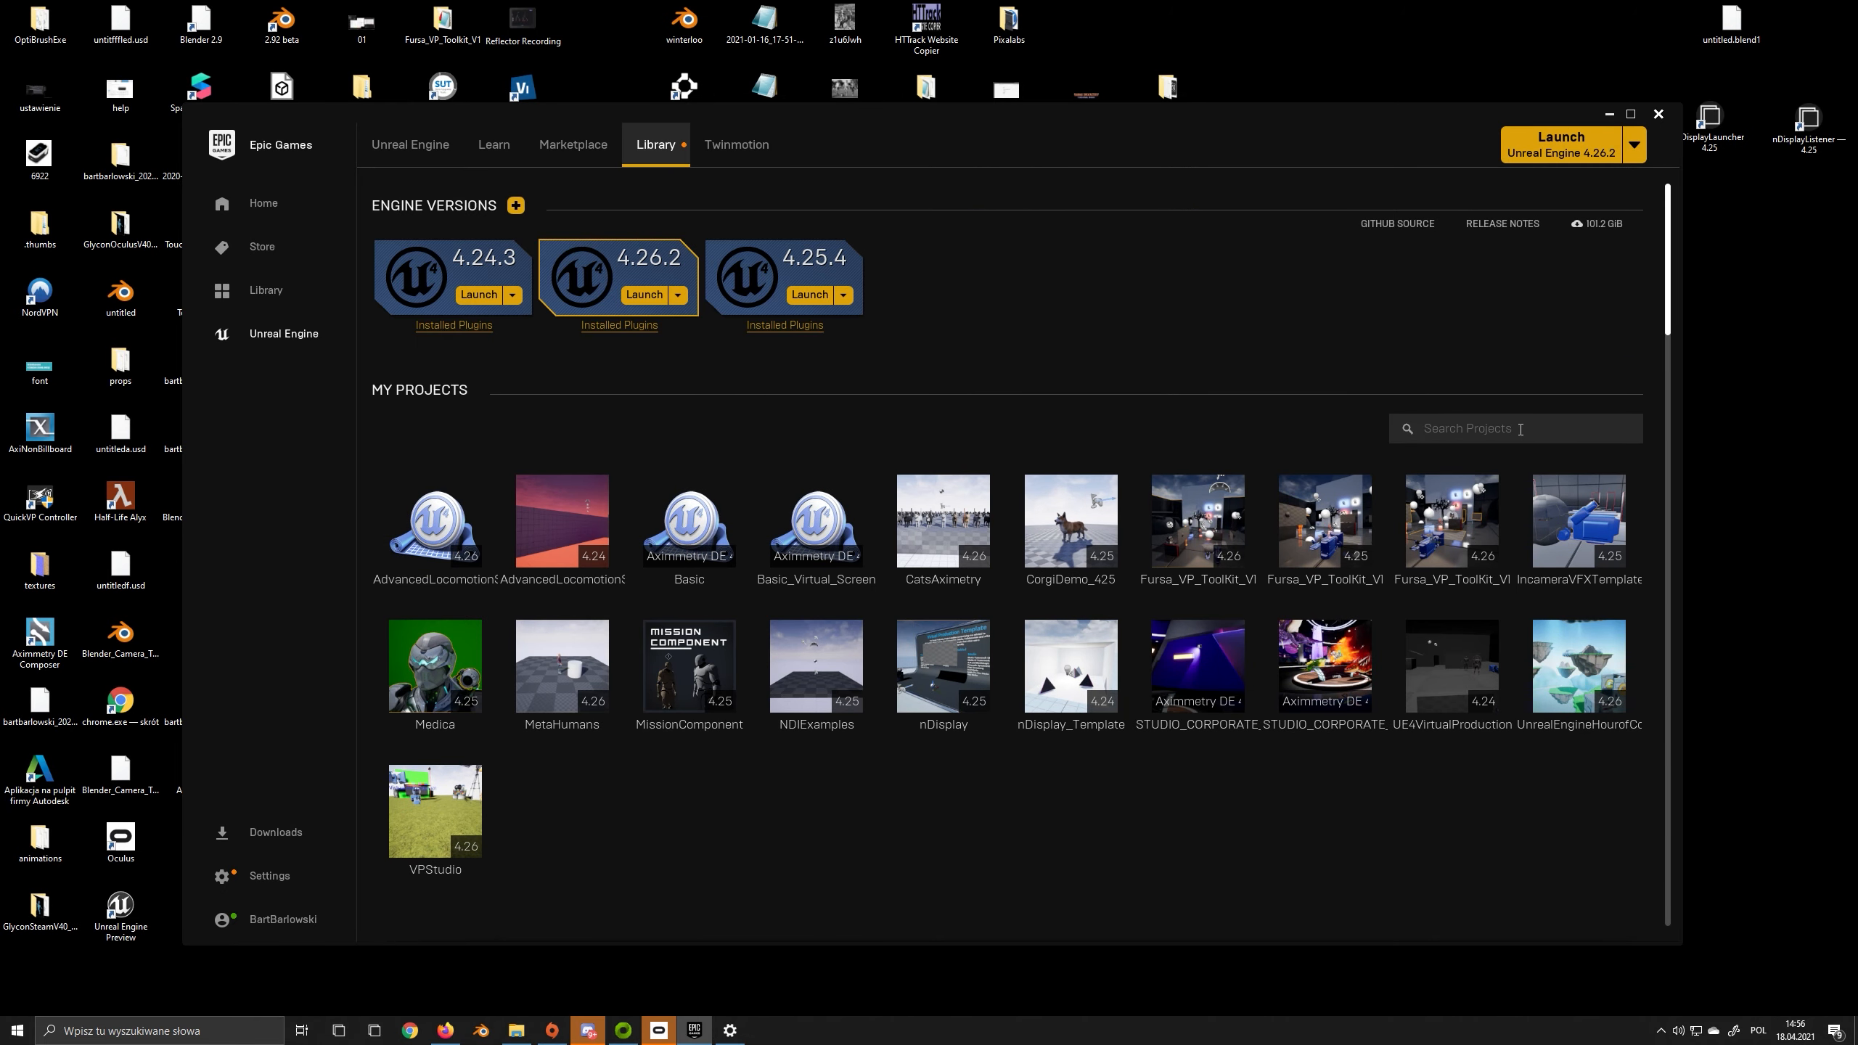
text(meta)
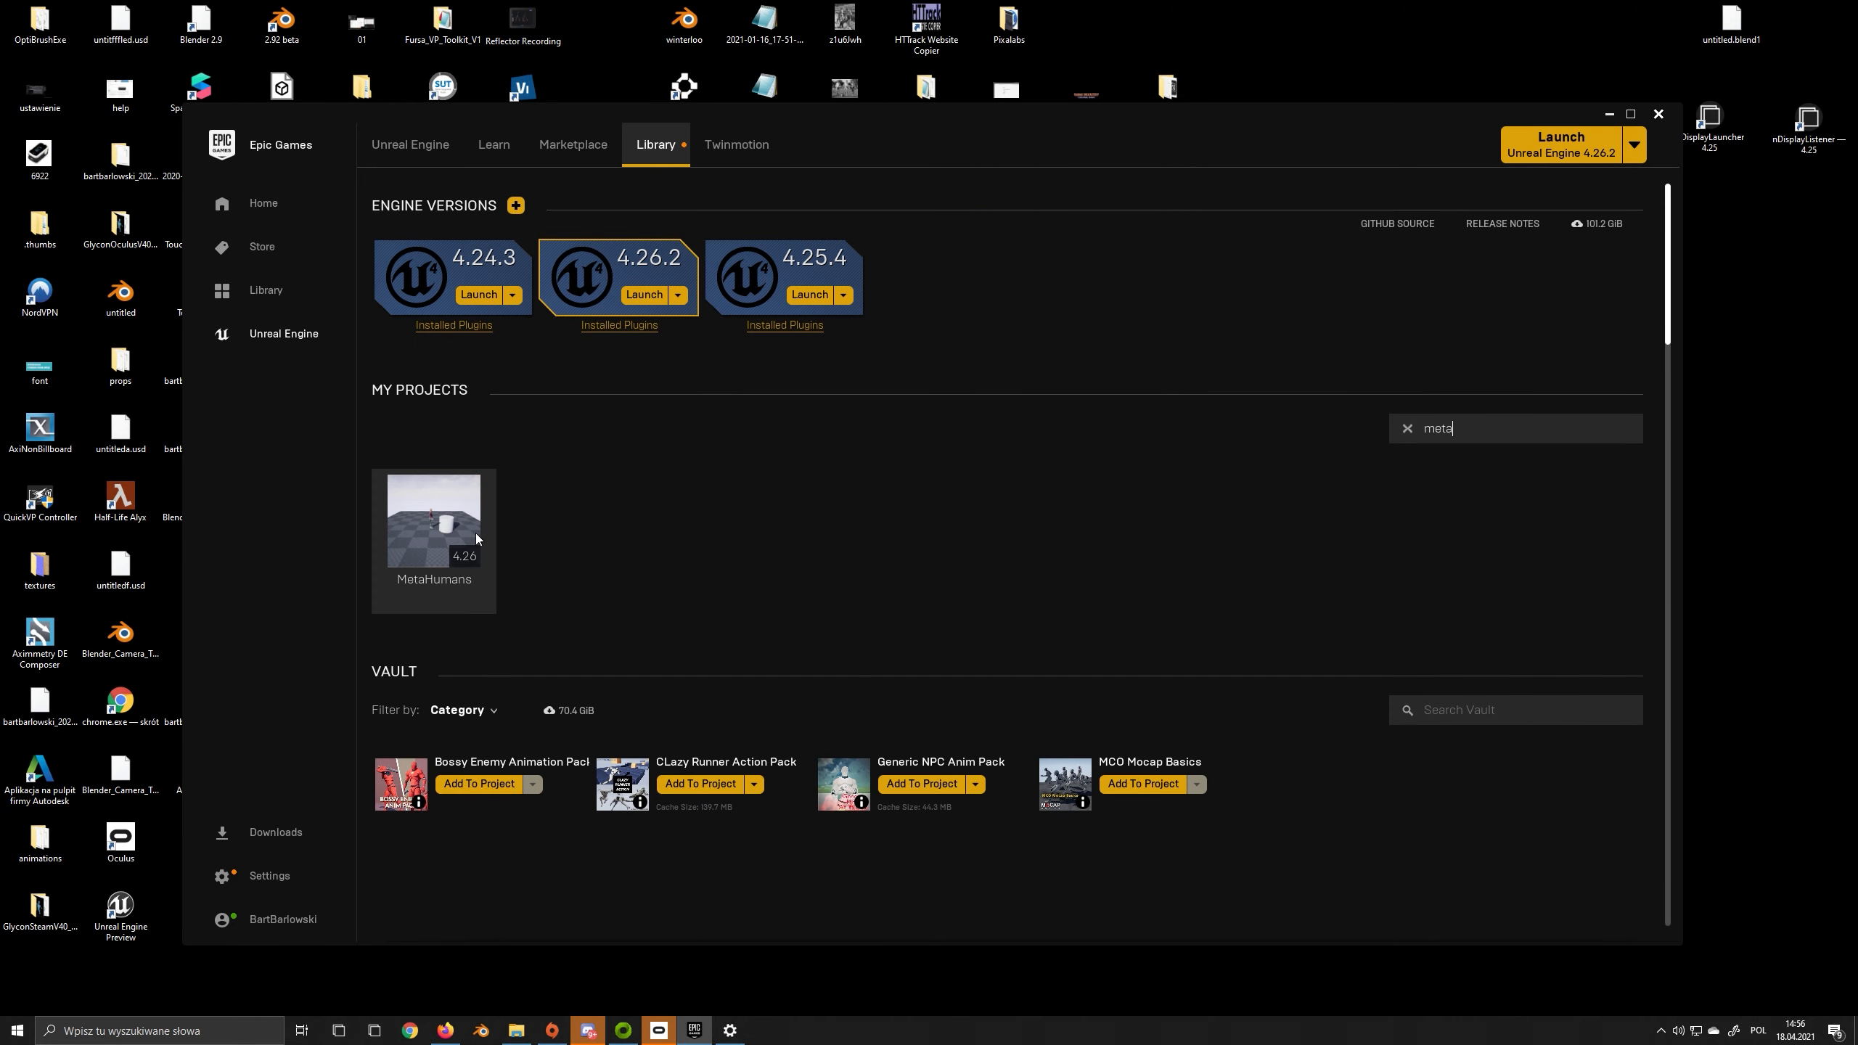
double_click(432, 524)
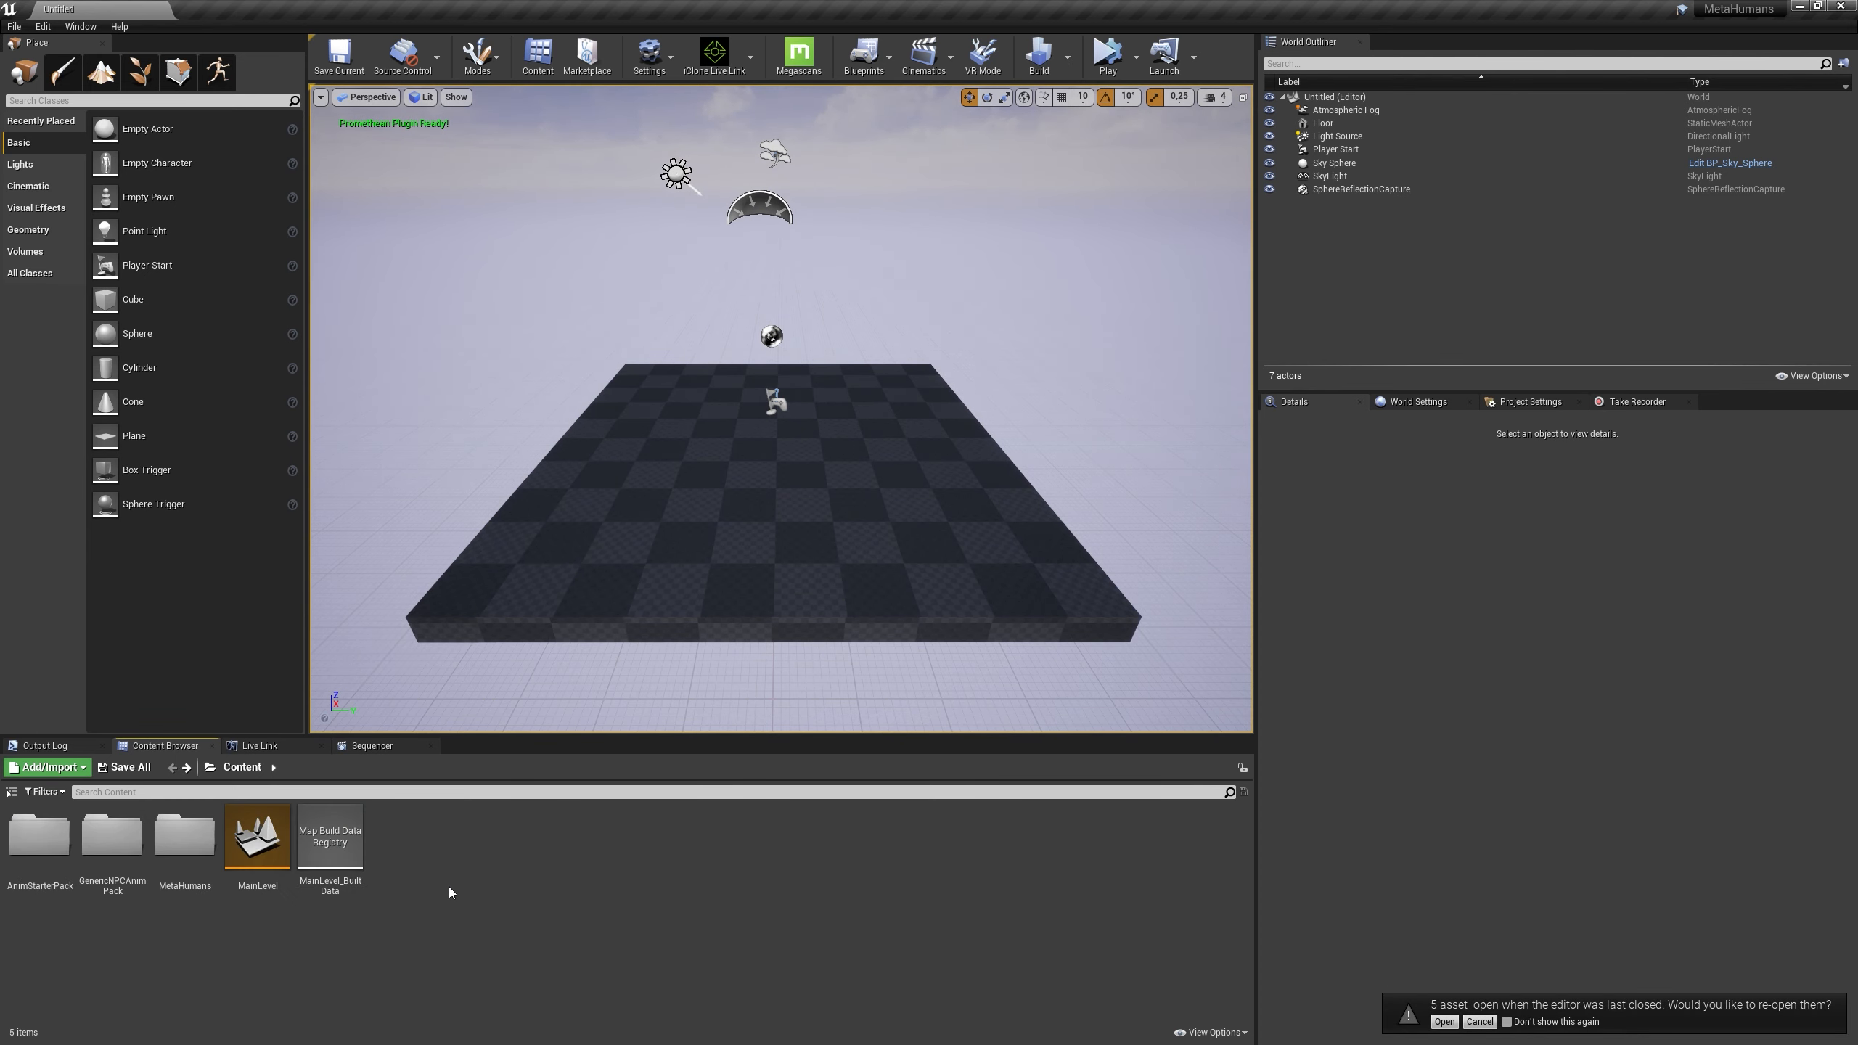
Open MainLevel and restore last session's assets, including the mannequin skeleton's retarget manager
double_click(256, 837)
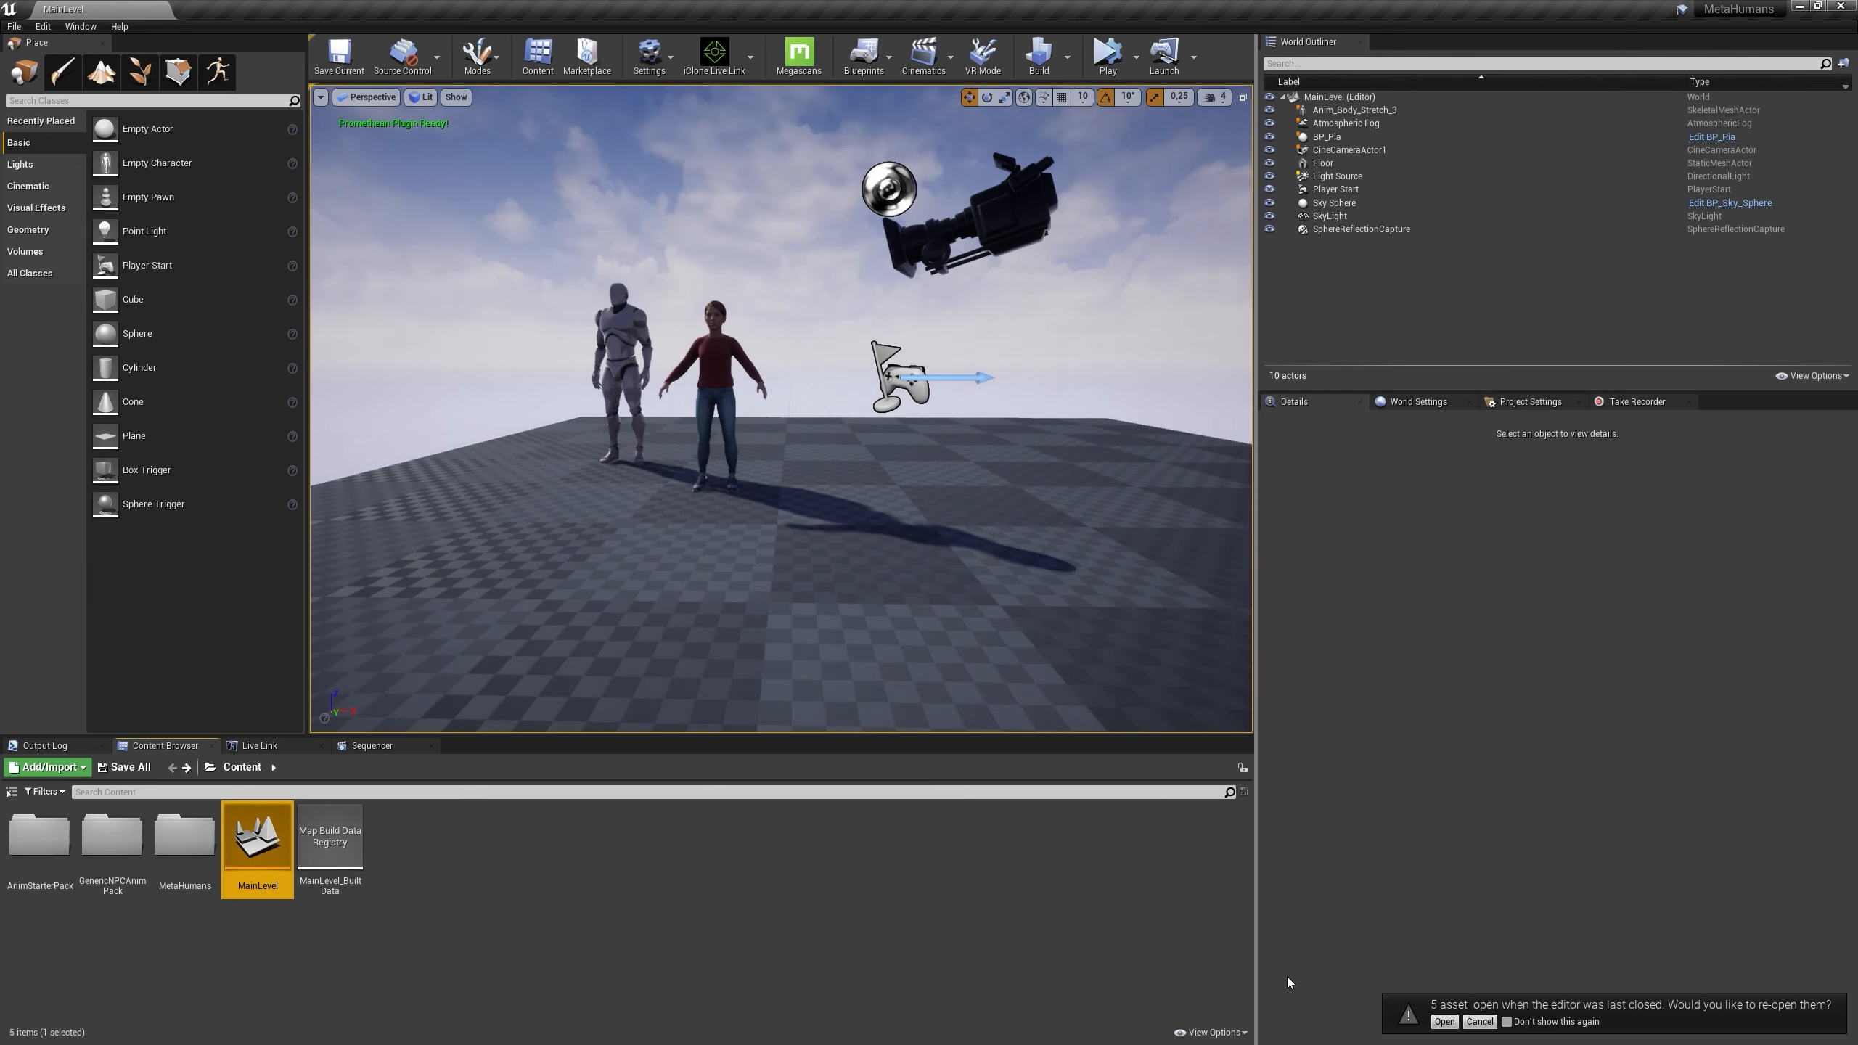
click(1442, 1021)
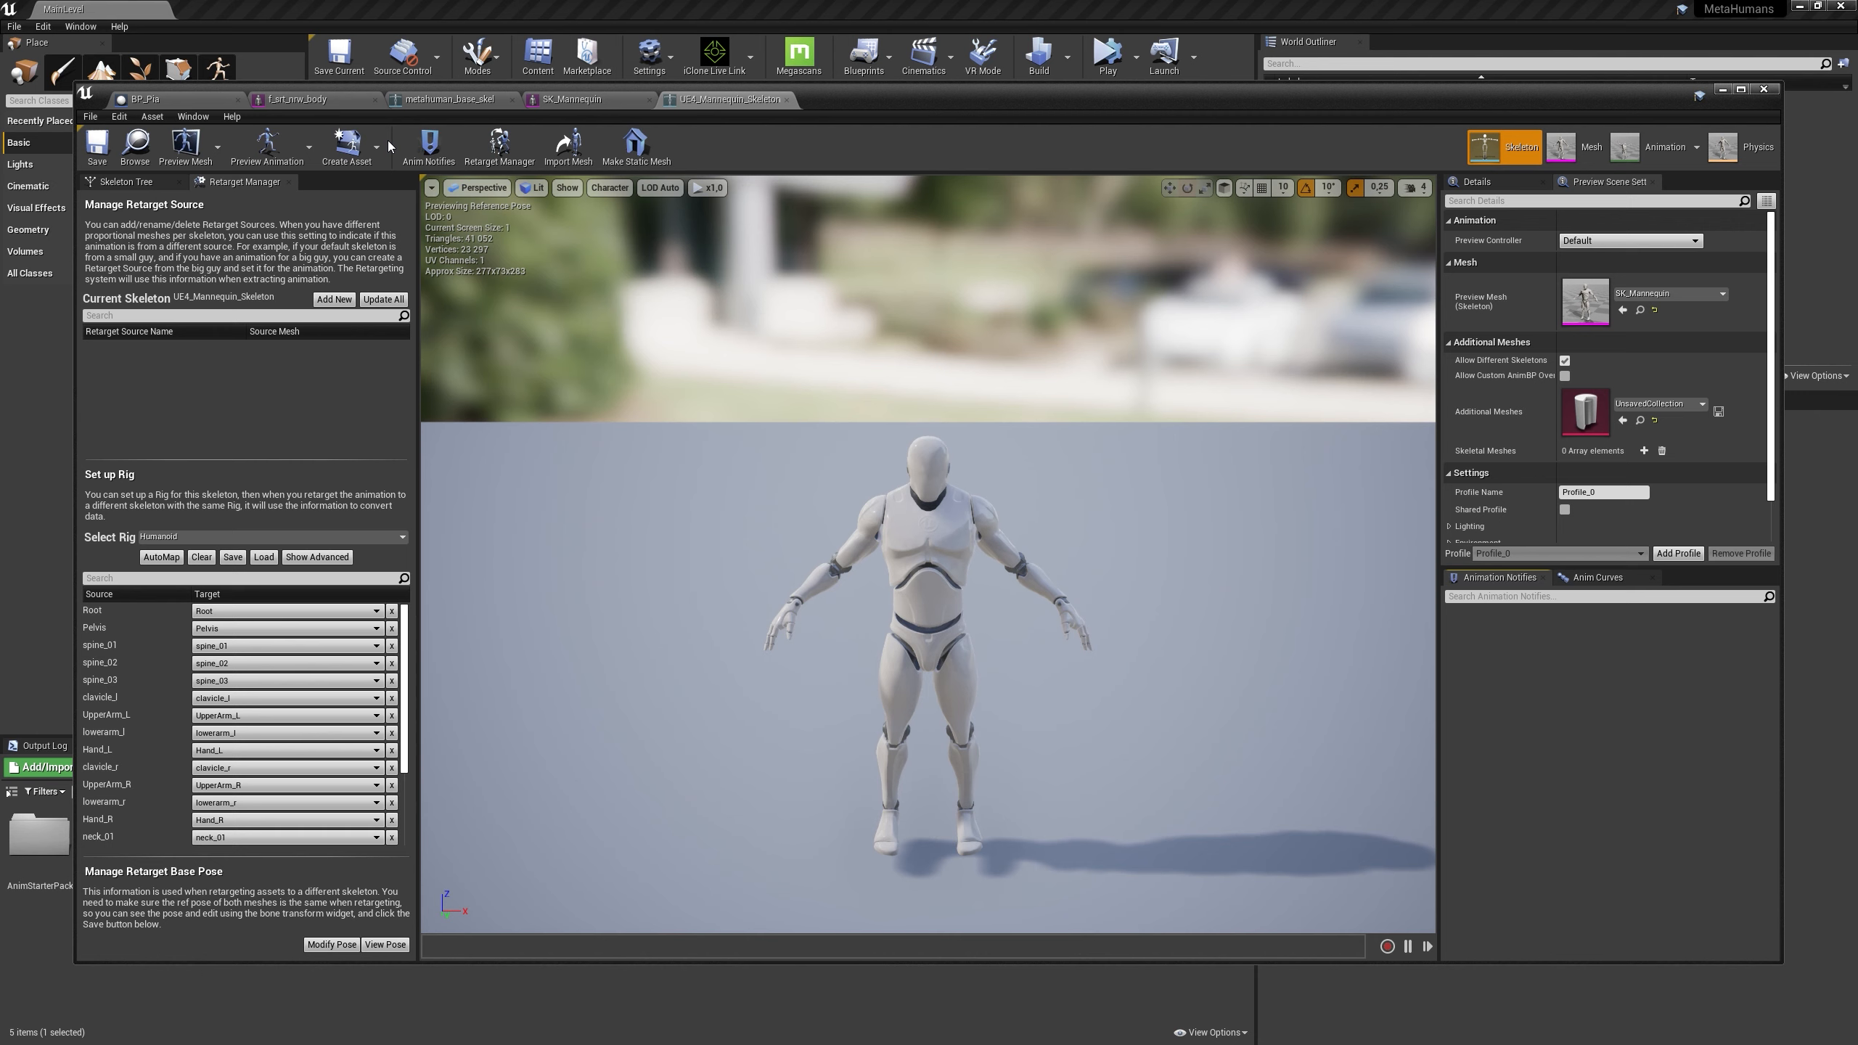
mouse_move(389, 144)
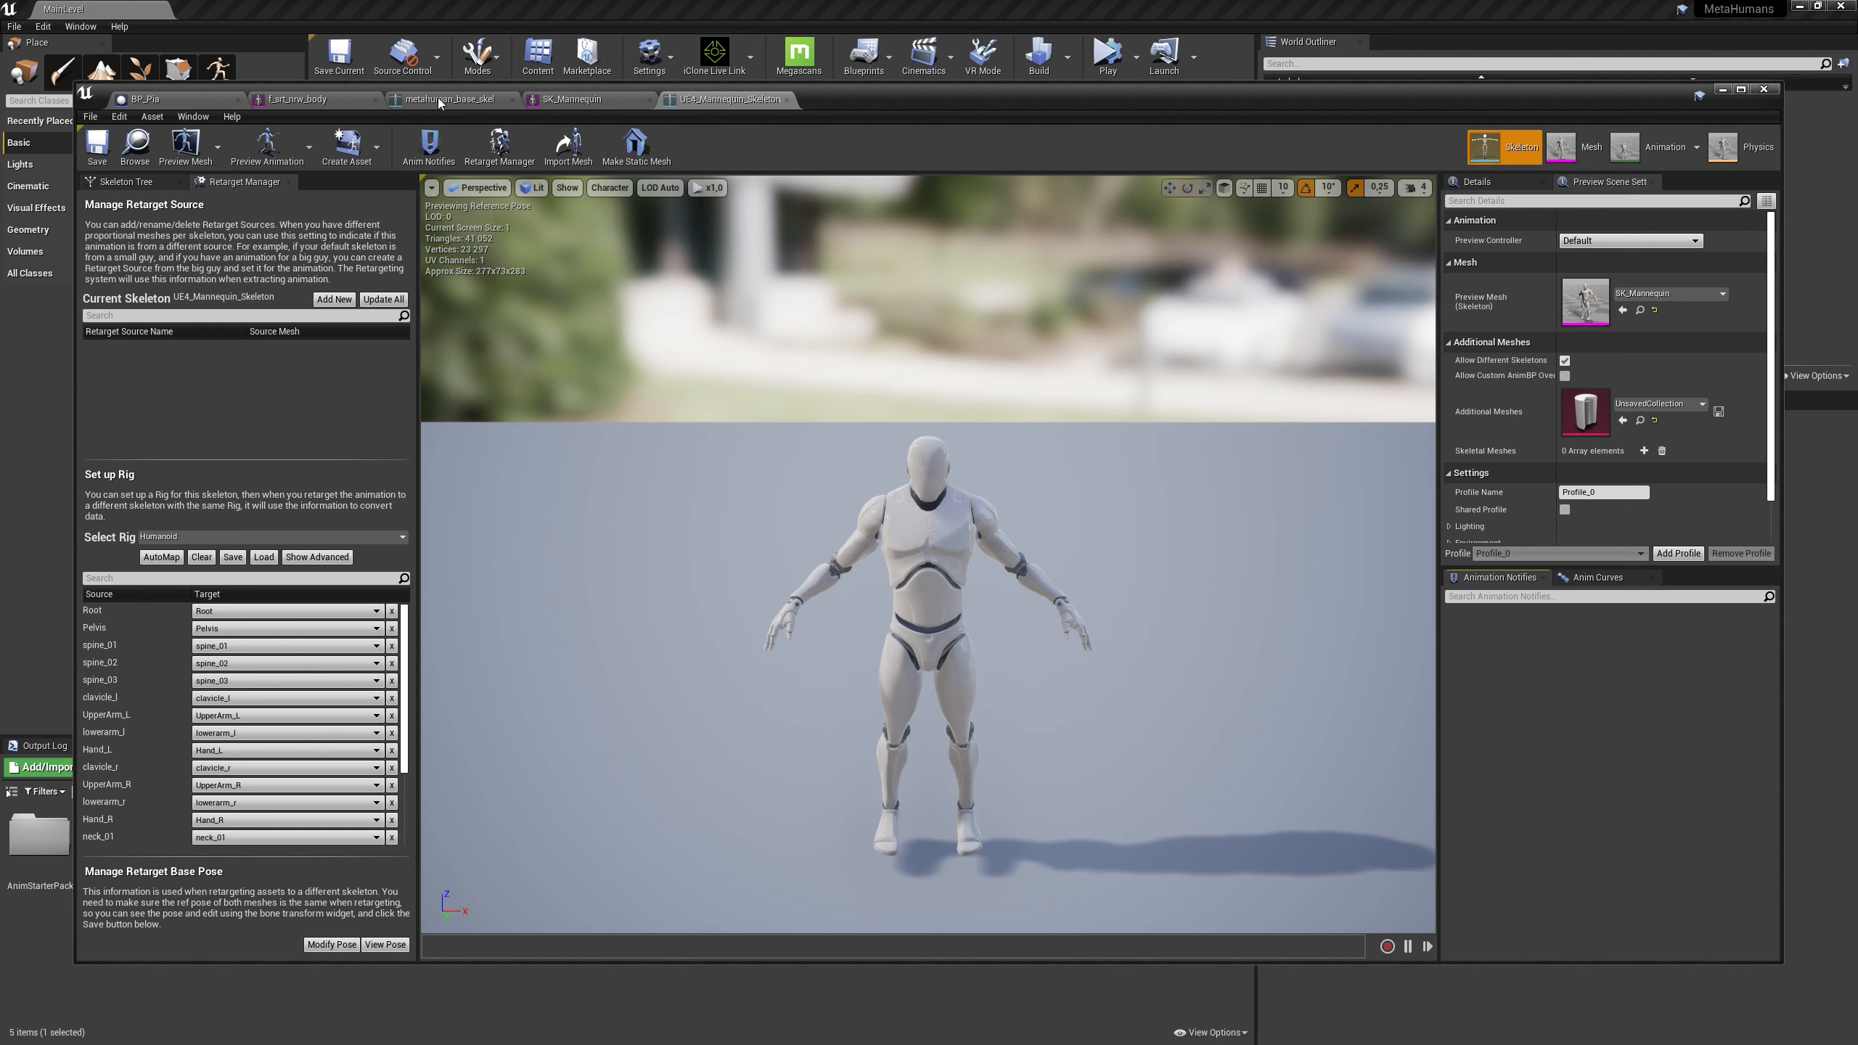
Preview metahuman_base_skel with f_srt_nrw_body instead of f_med_nrw_body, and show its Skeleton Tree
click(450, 99)
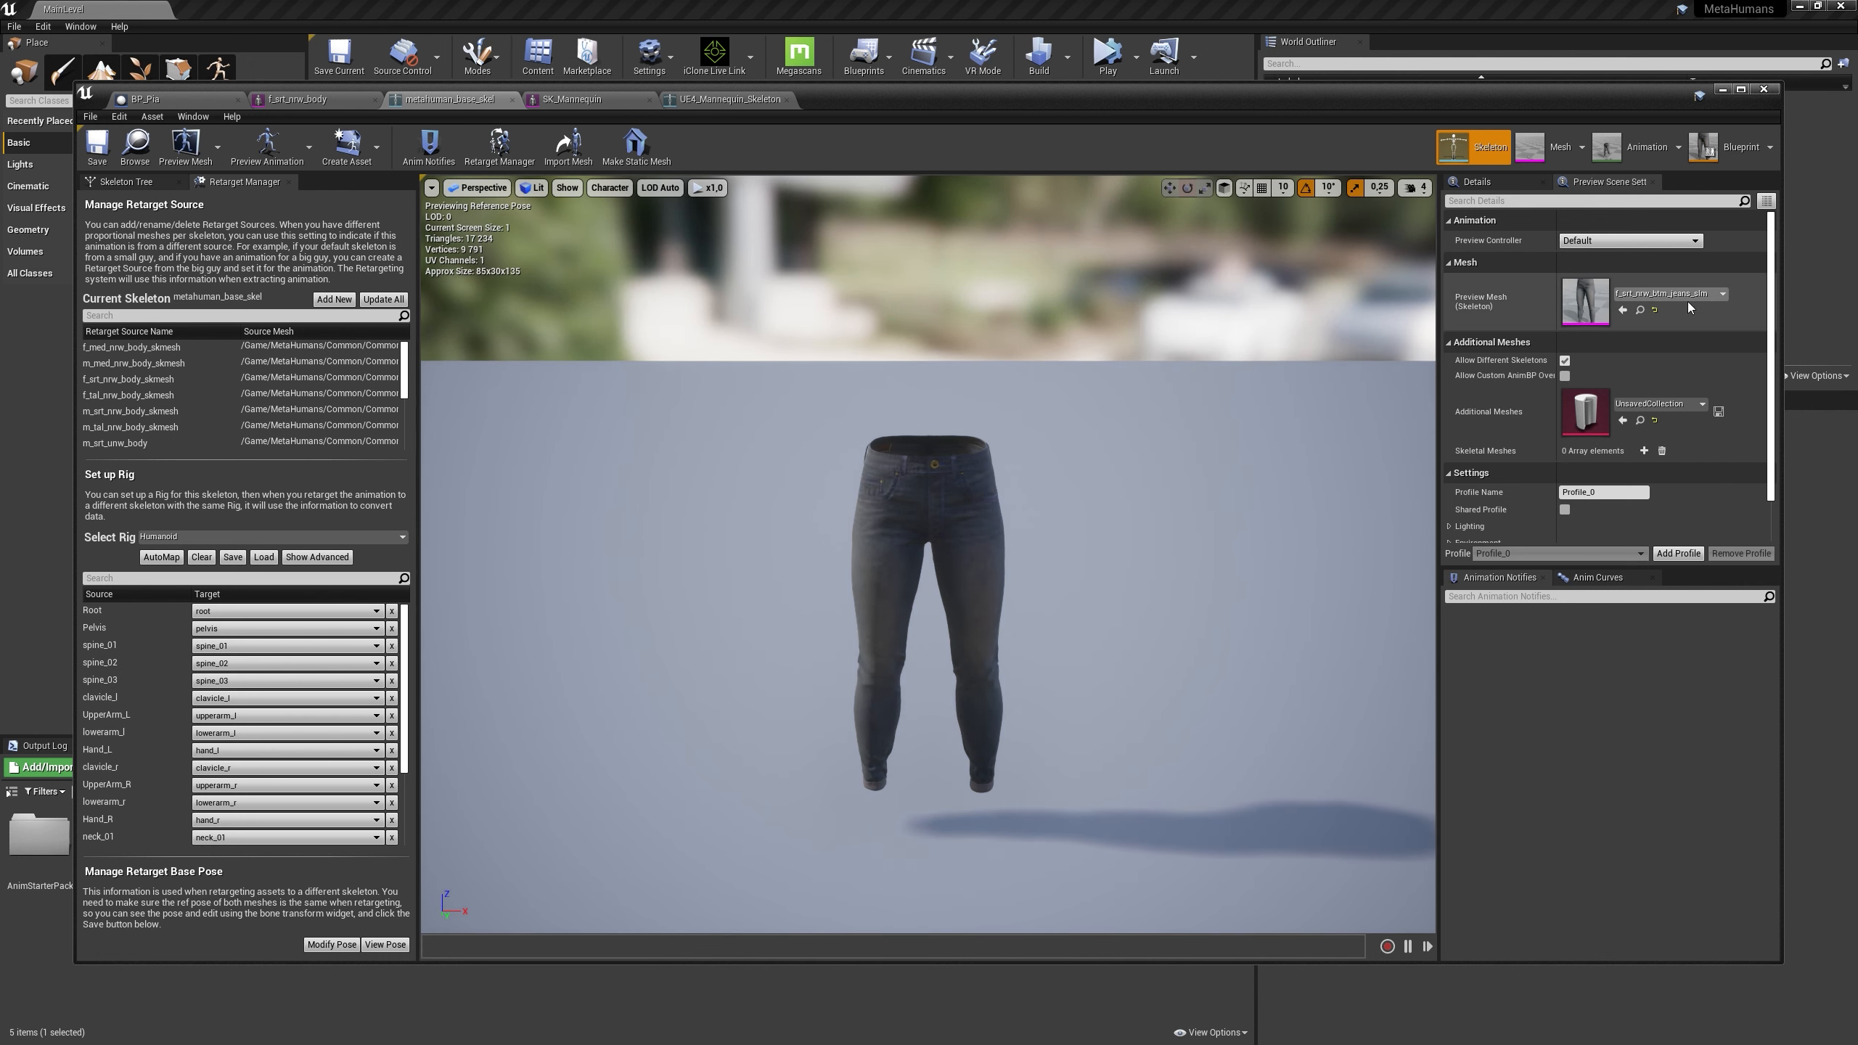
click(1722, 293)
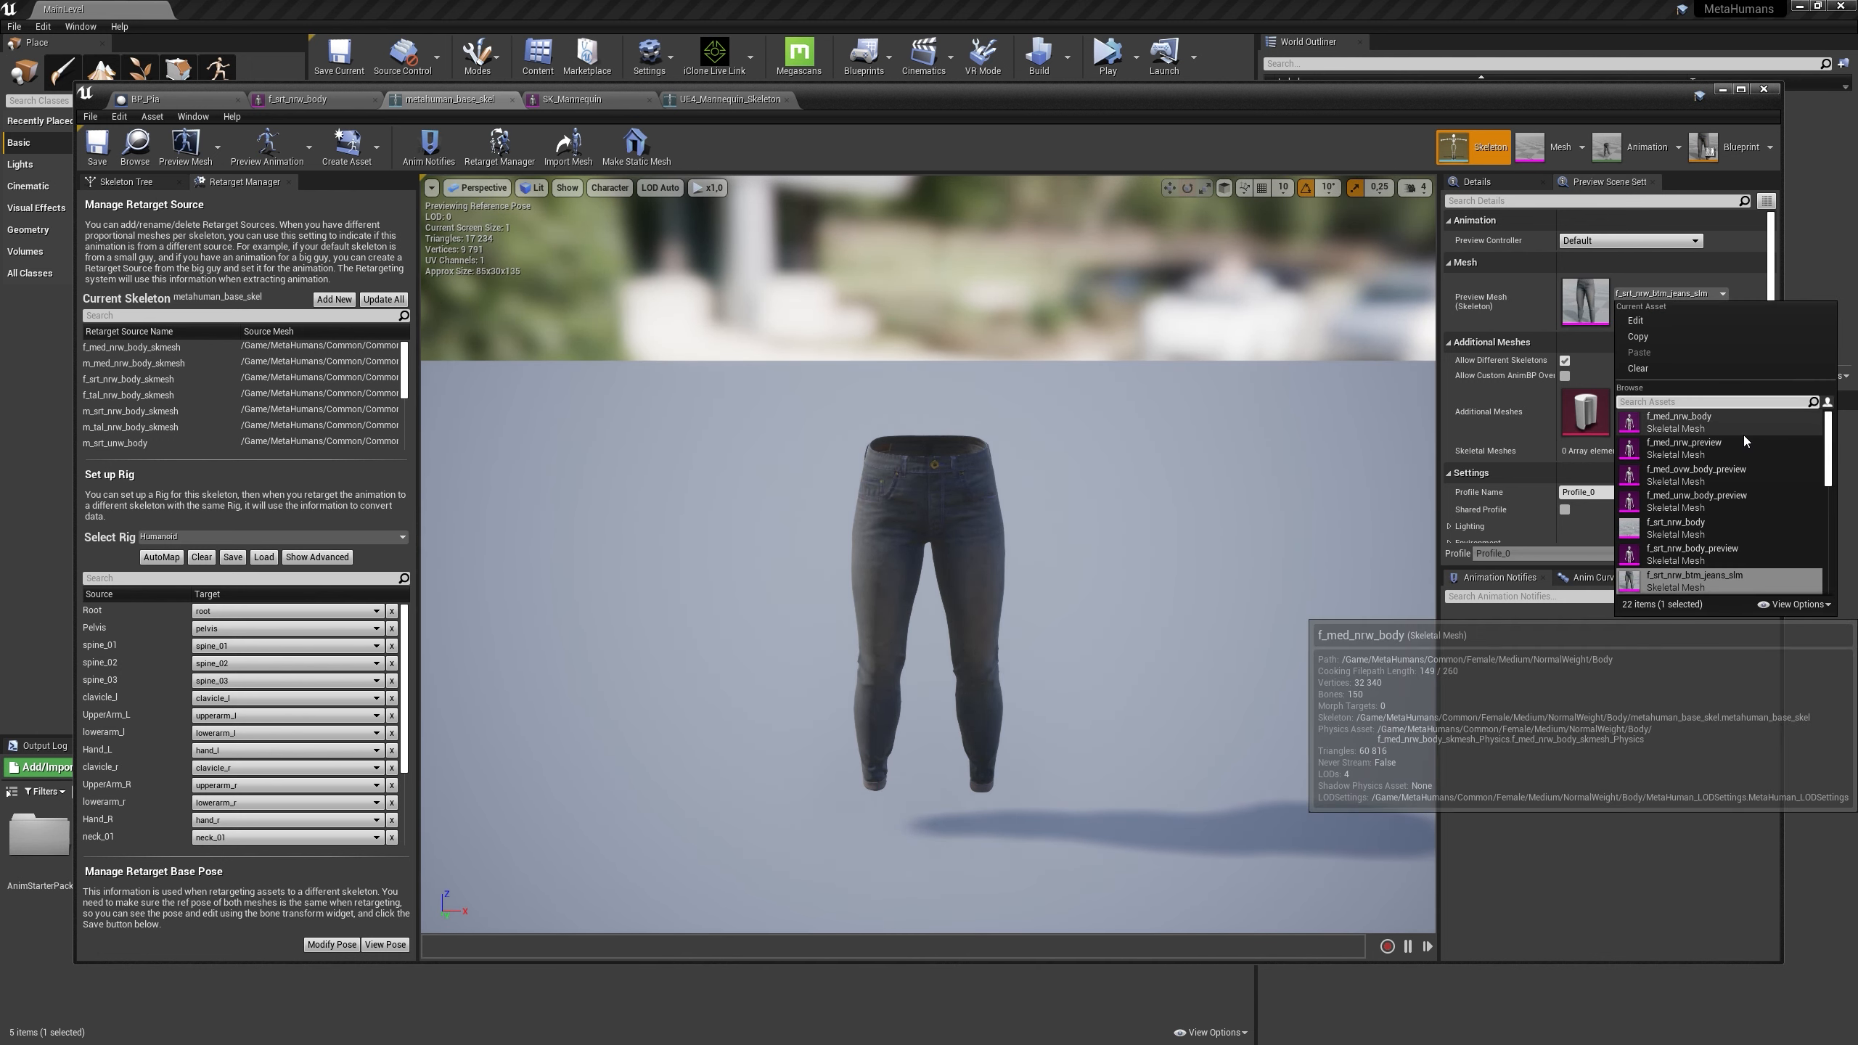
click(1674, 416)
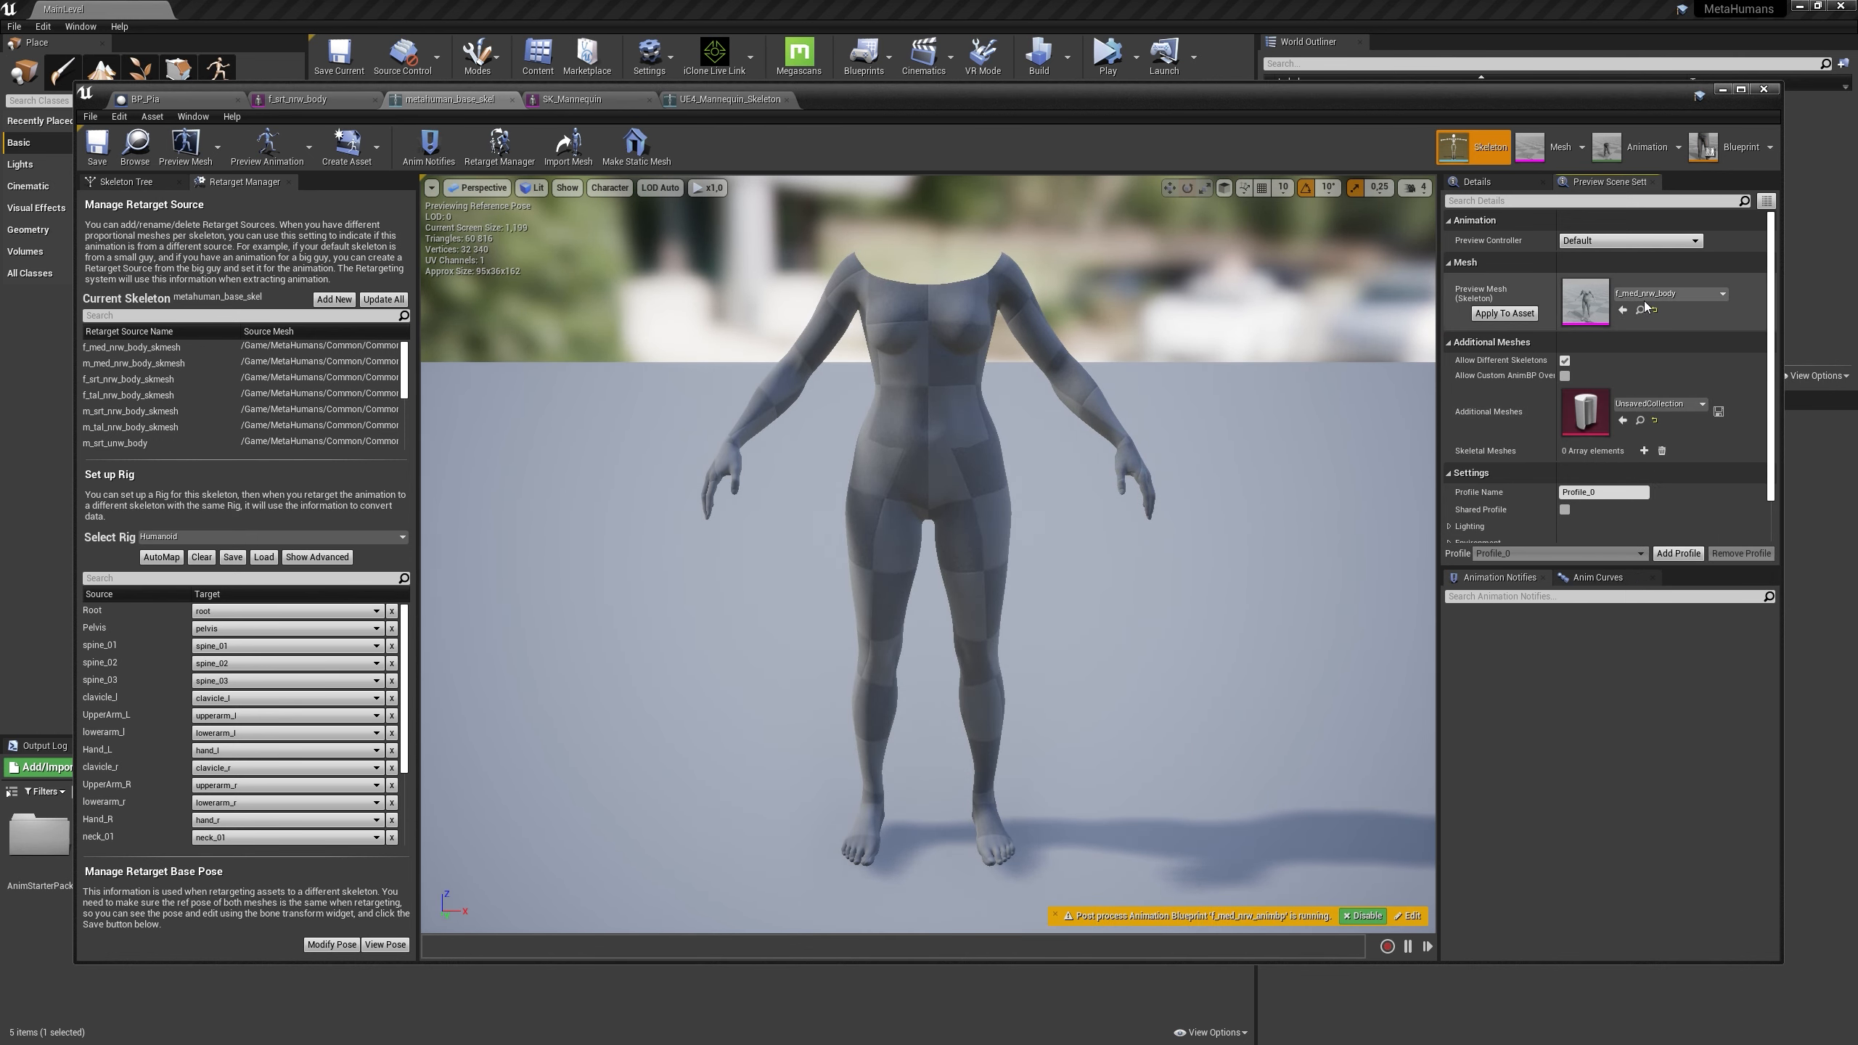
click(1707, 292)
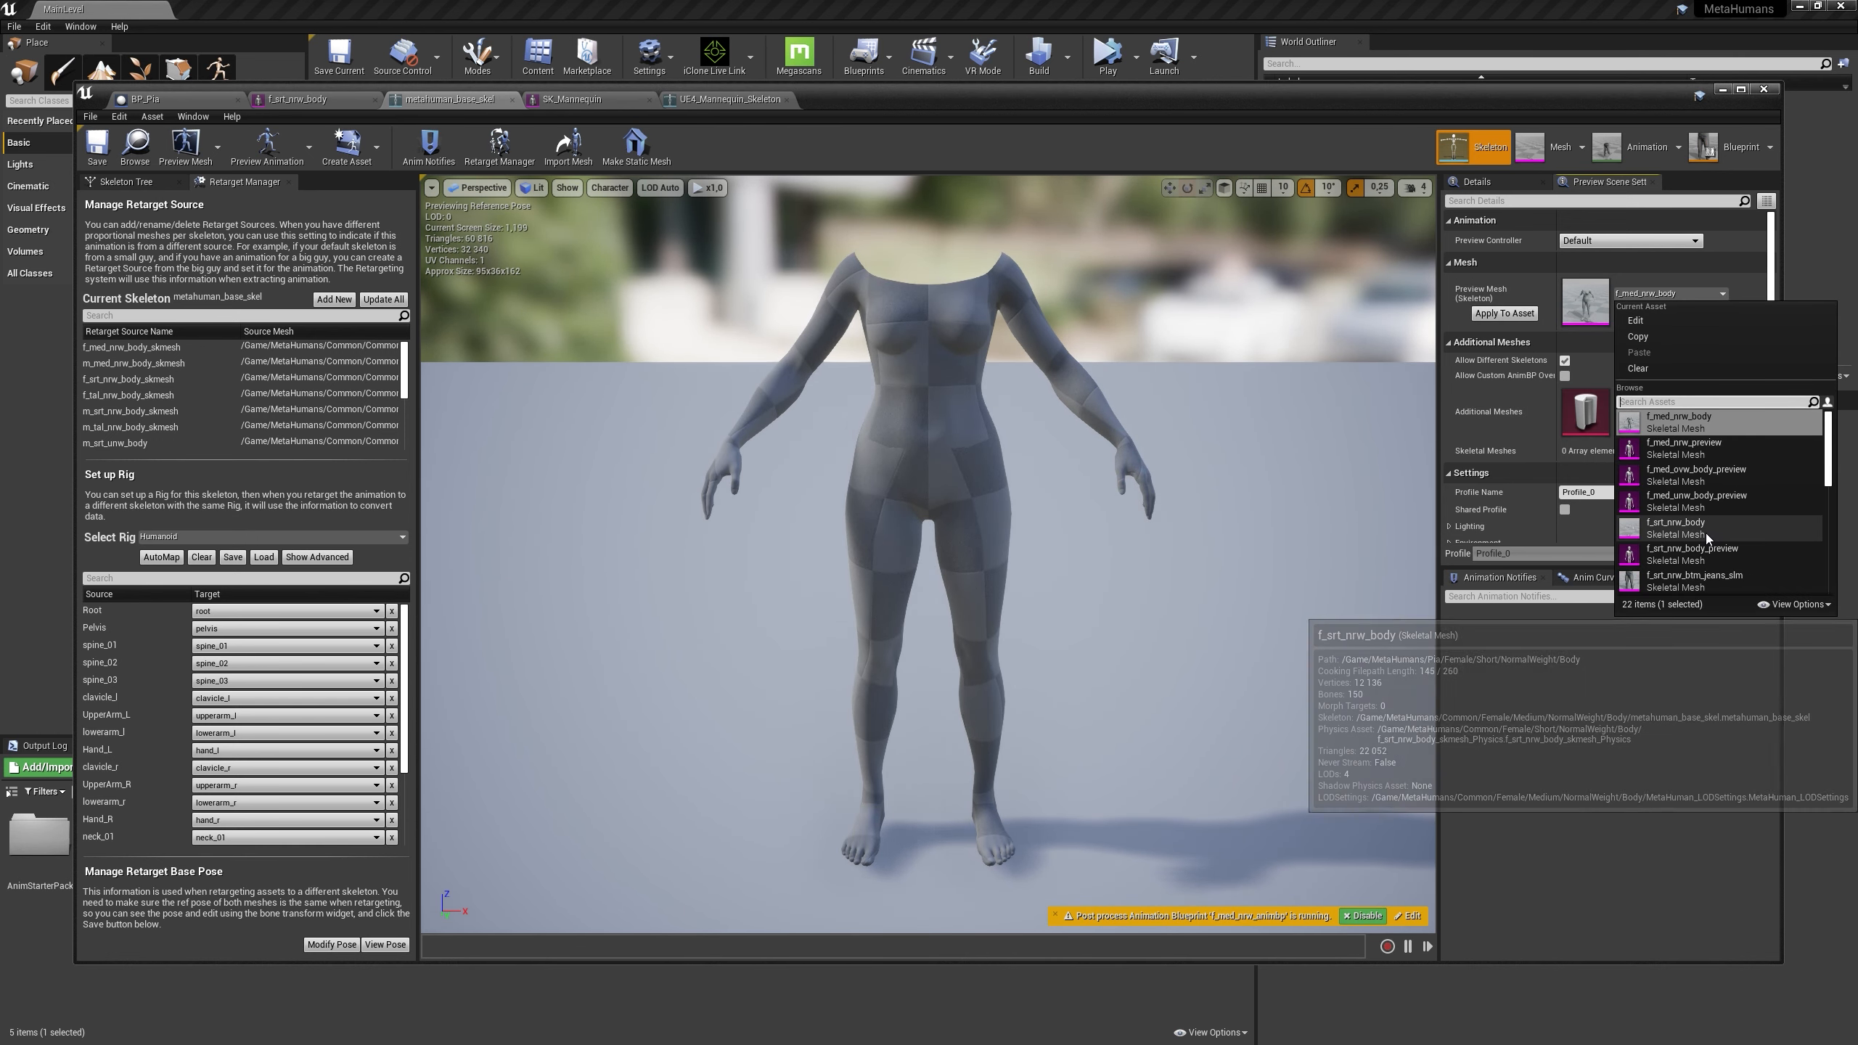
click(1676, 524)
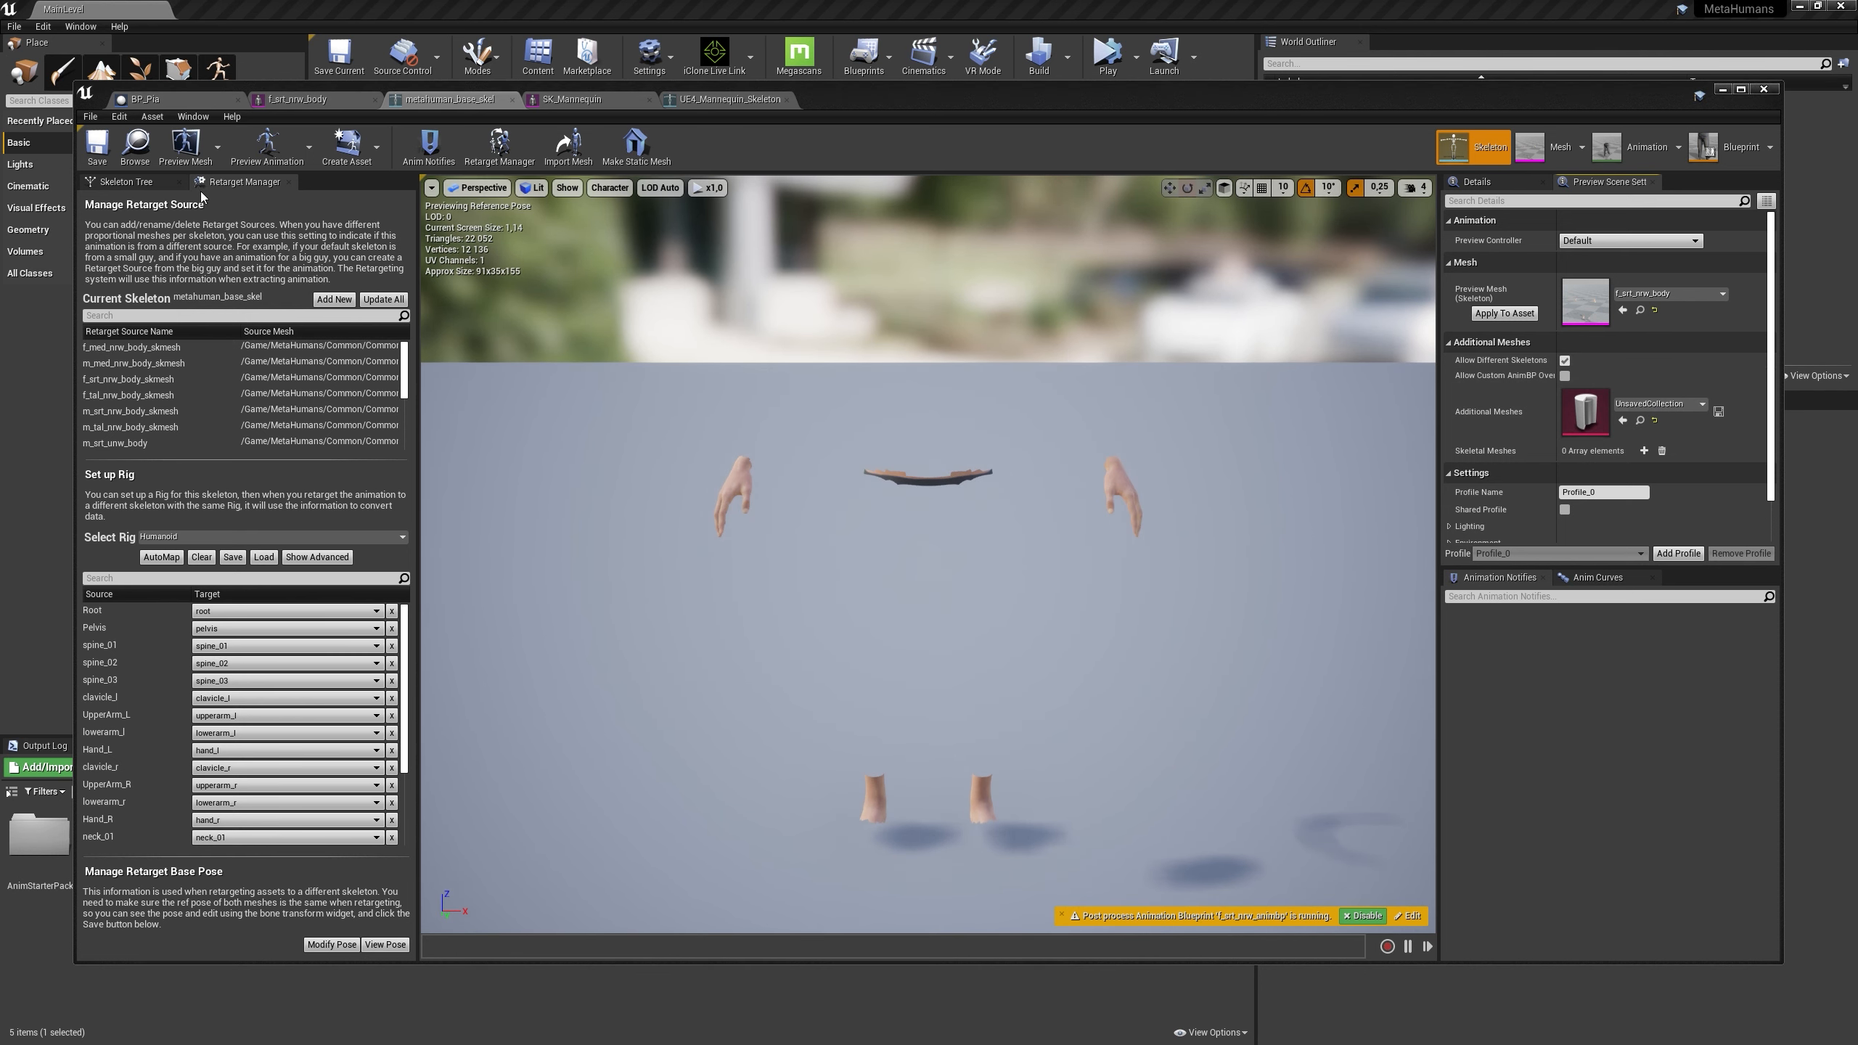
click(122, 182)
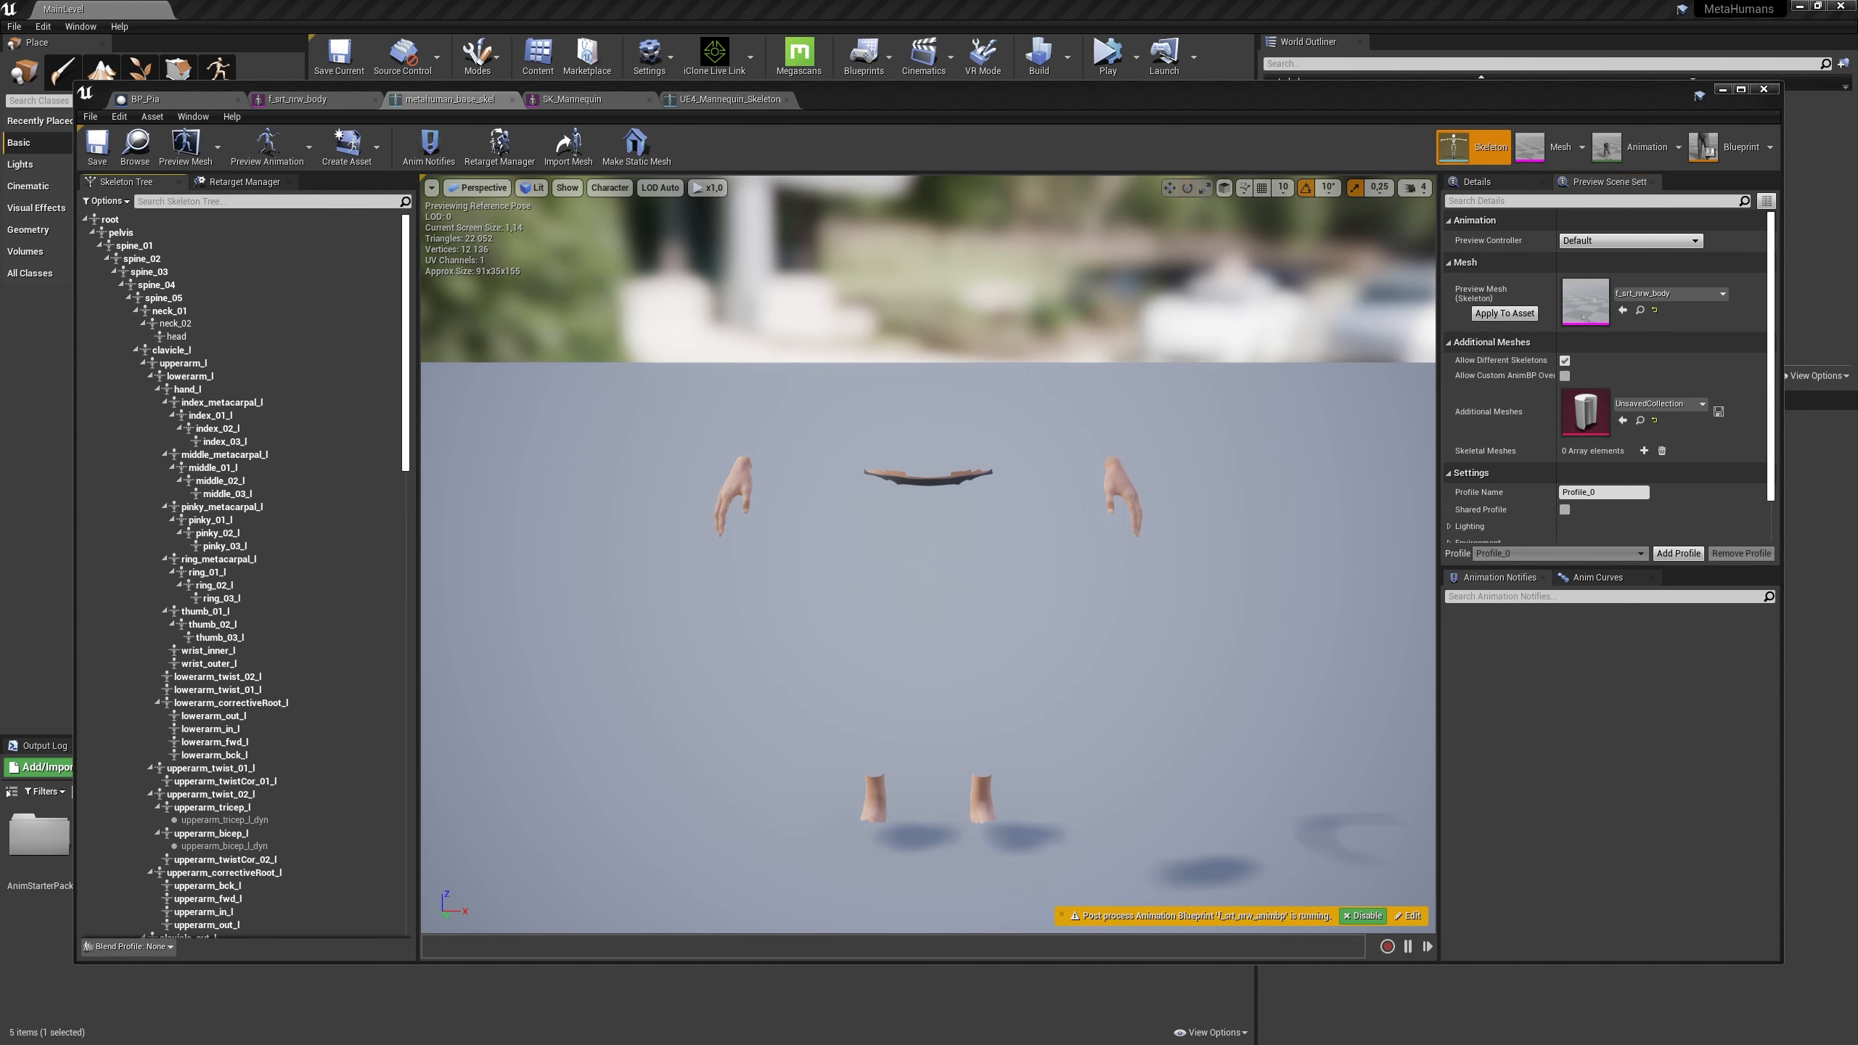
Enable Show Retargeting Options and view the root bone's translation retargeting choices
click(105, 201)
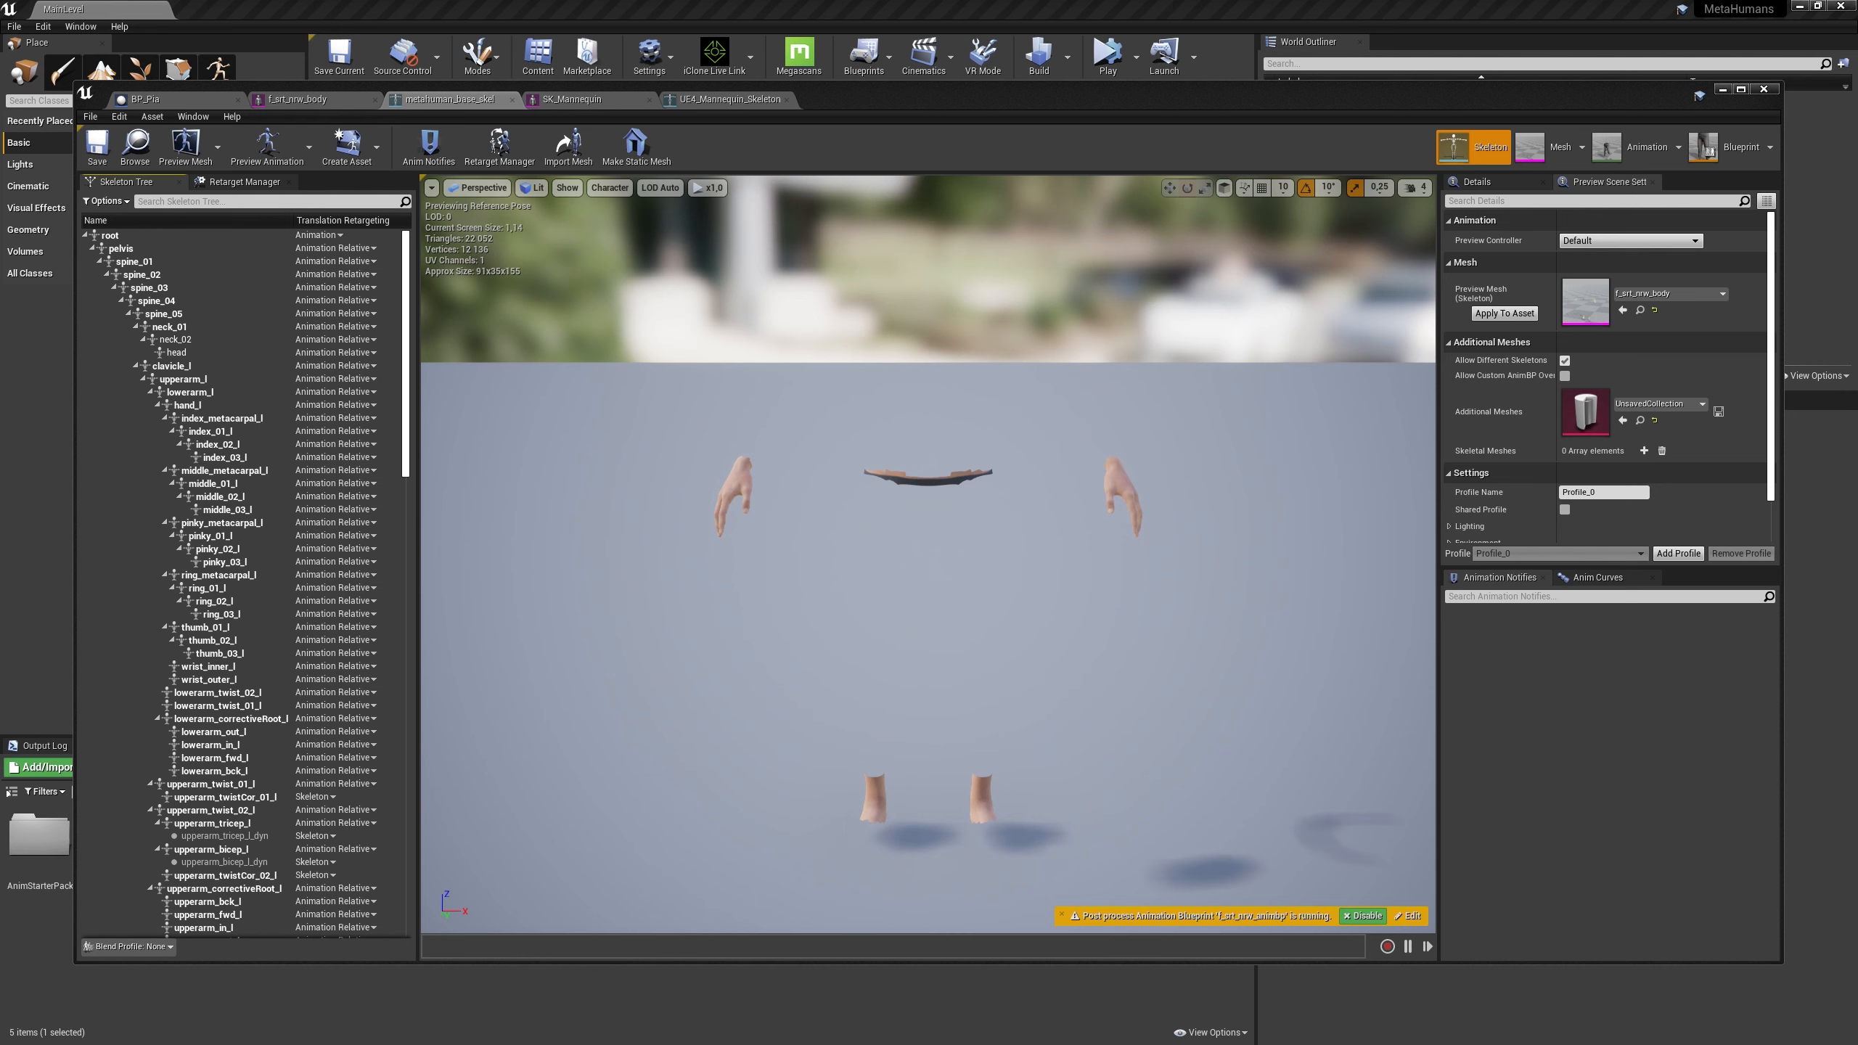
mouse_move(338, 261)
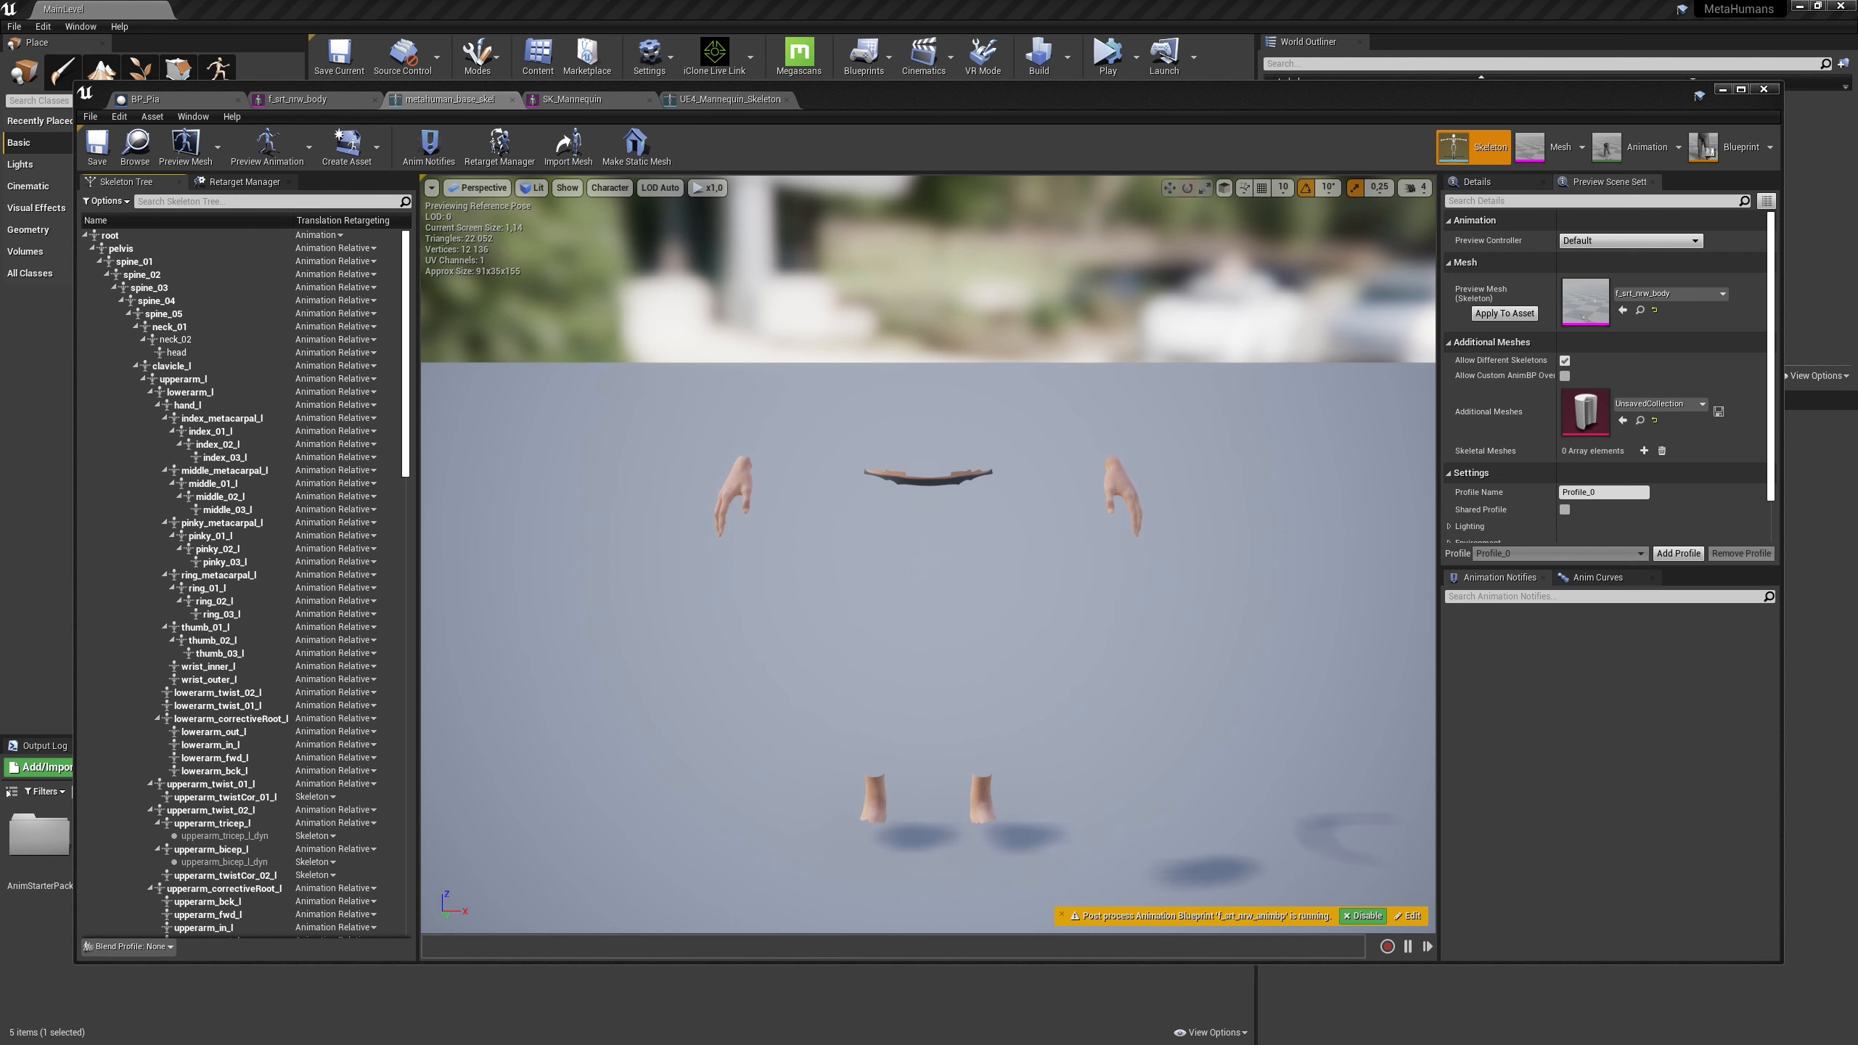
click(338, 235)
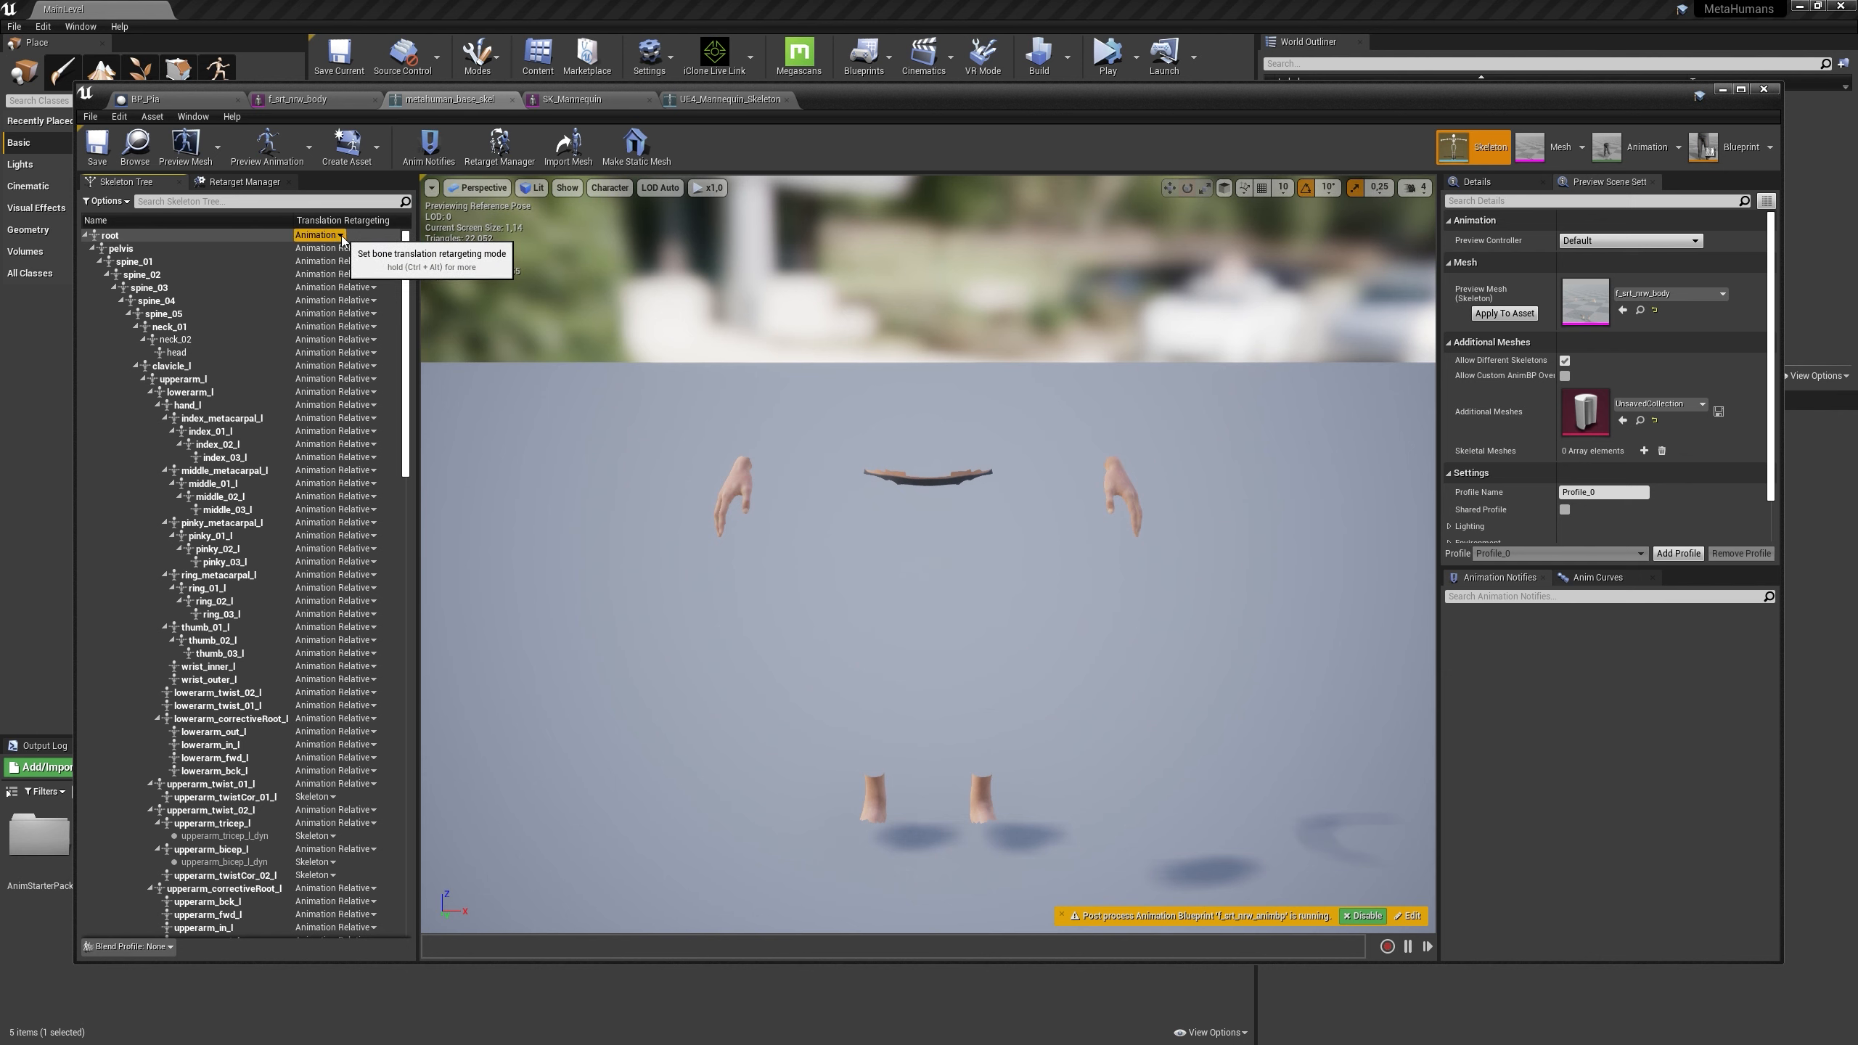
click(318, 234)
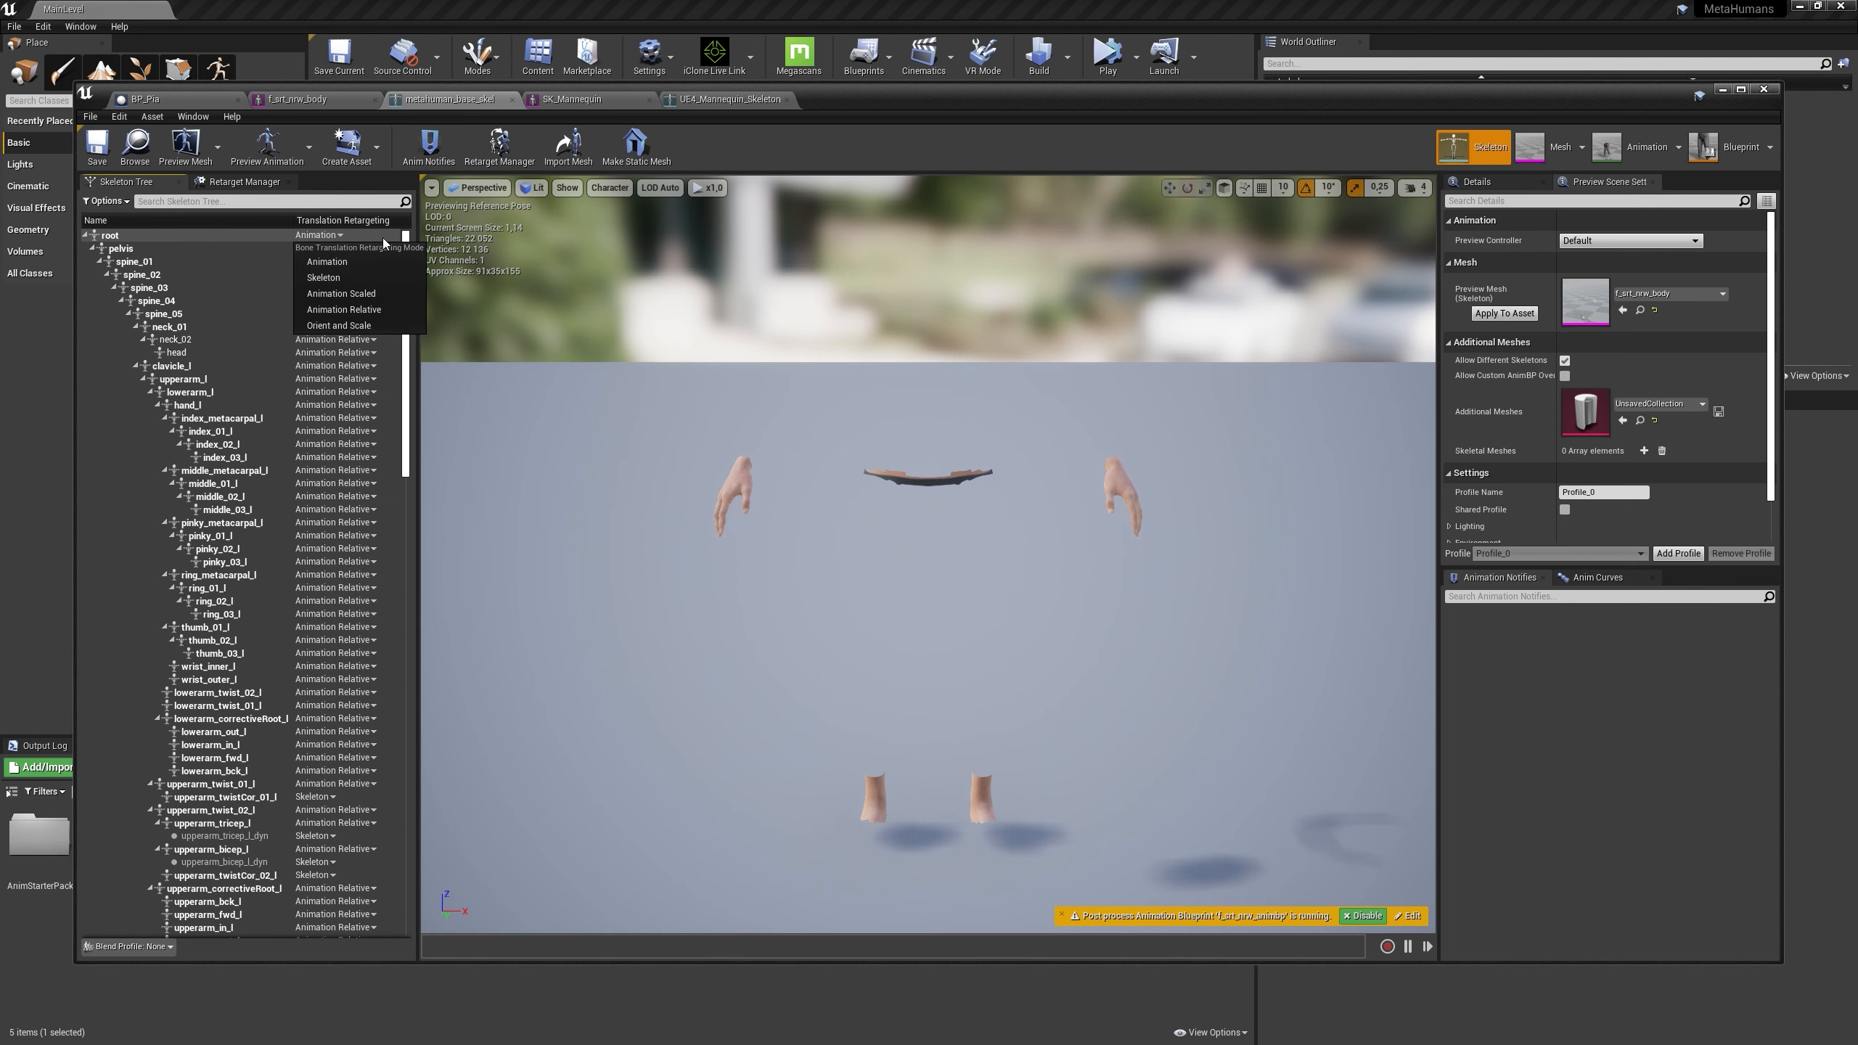
Recursively set metahuman_base_skel's bones under root to Skeleton translation retargeting
right_click(109, 234)
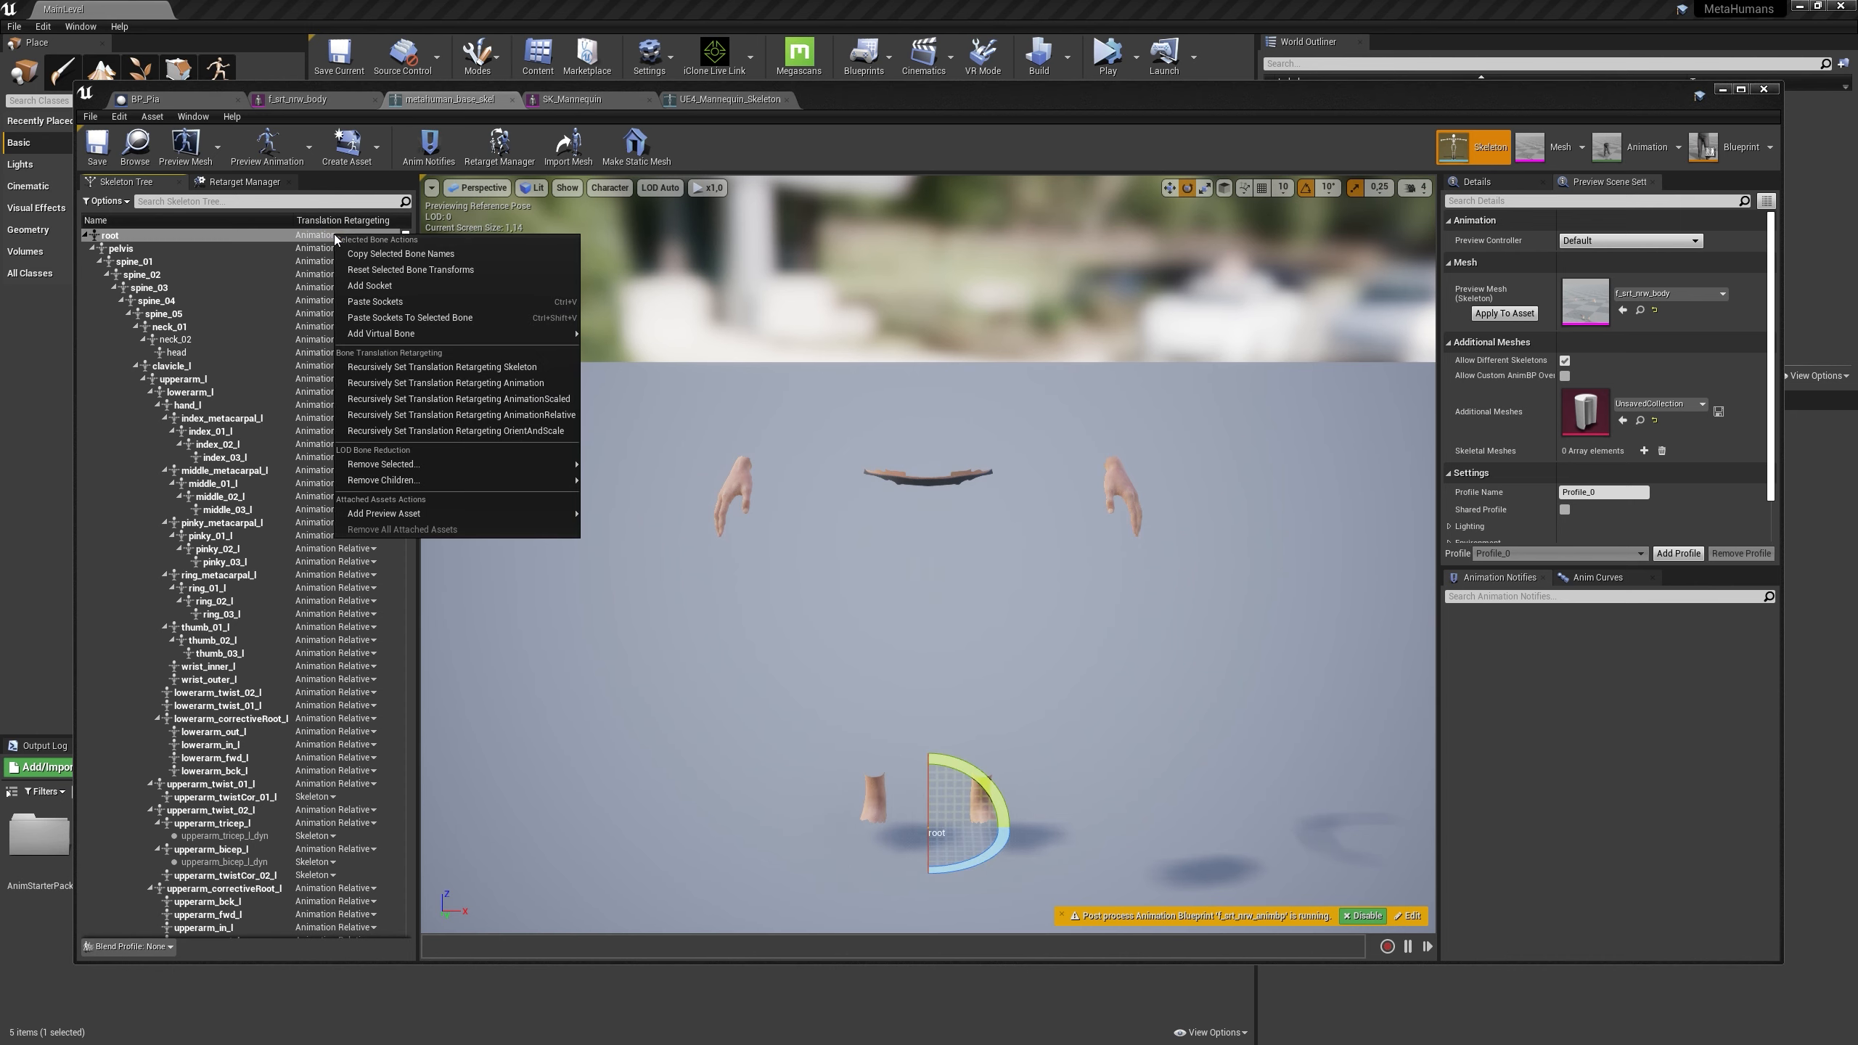
mouse_move(444, 366)
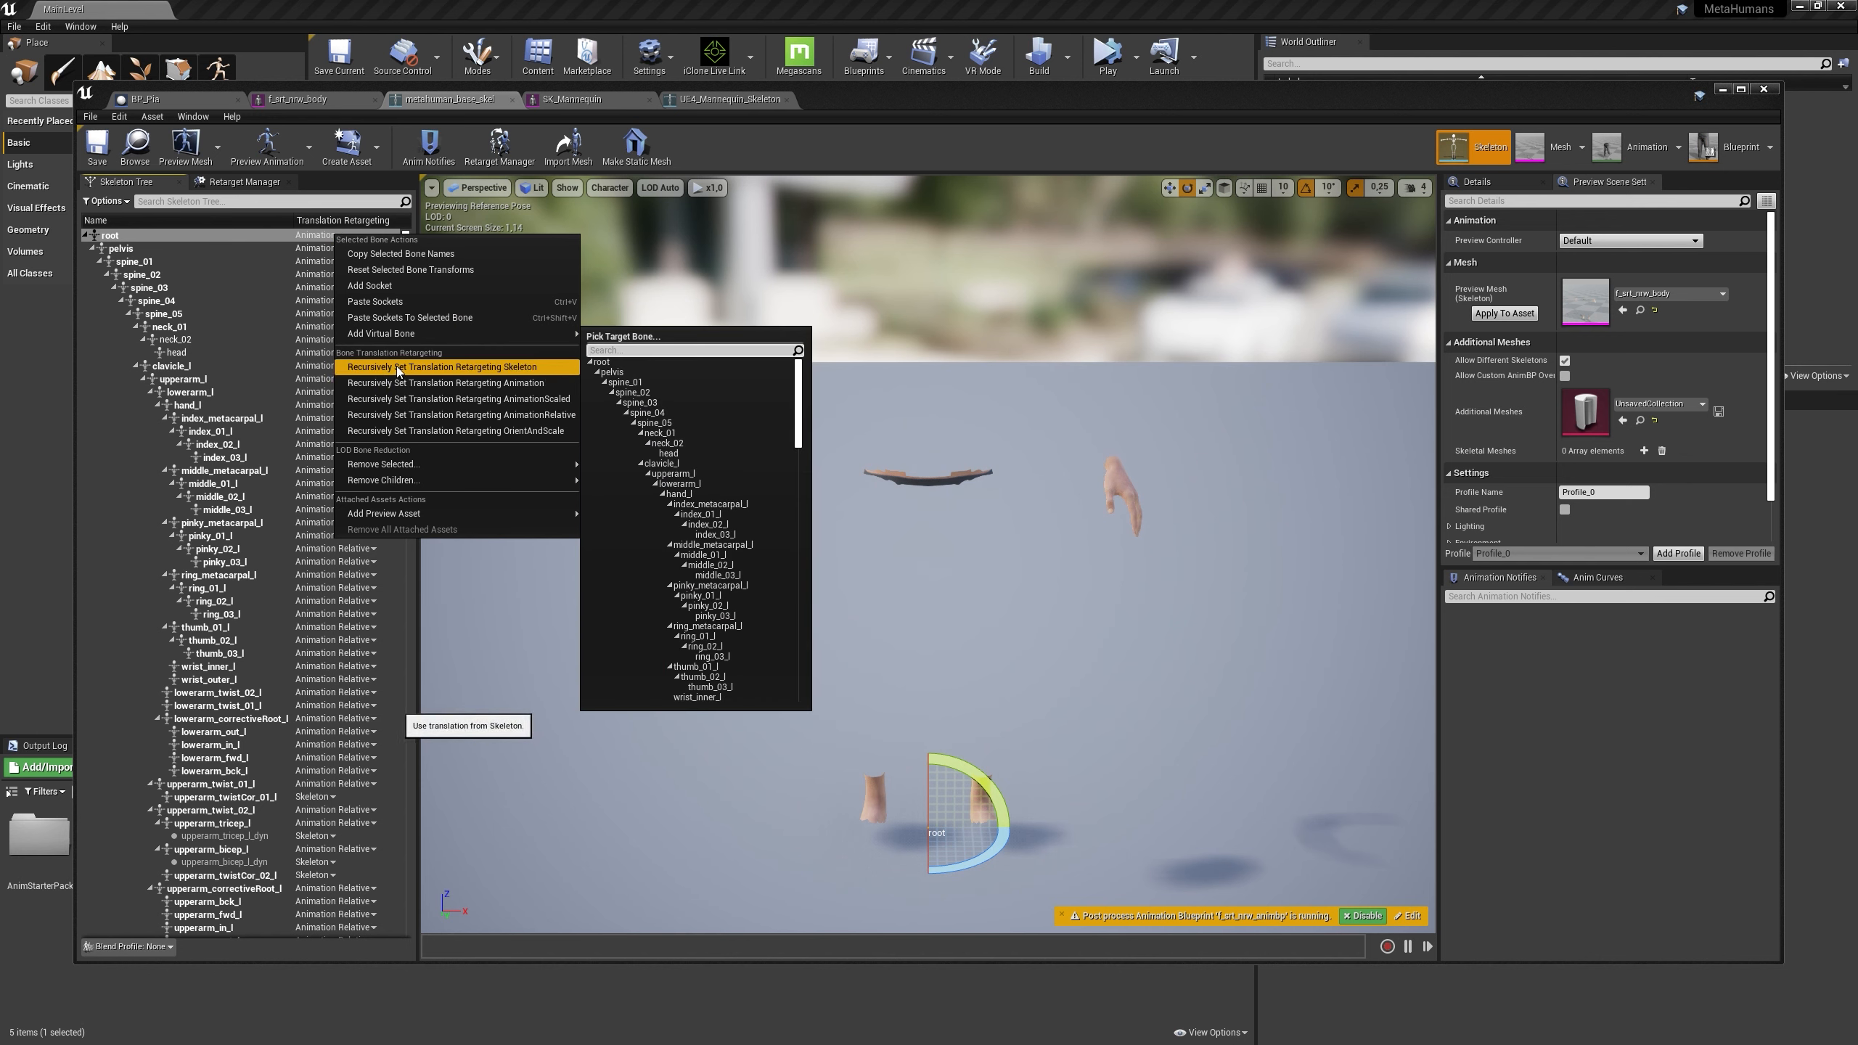
click(456, 366)
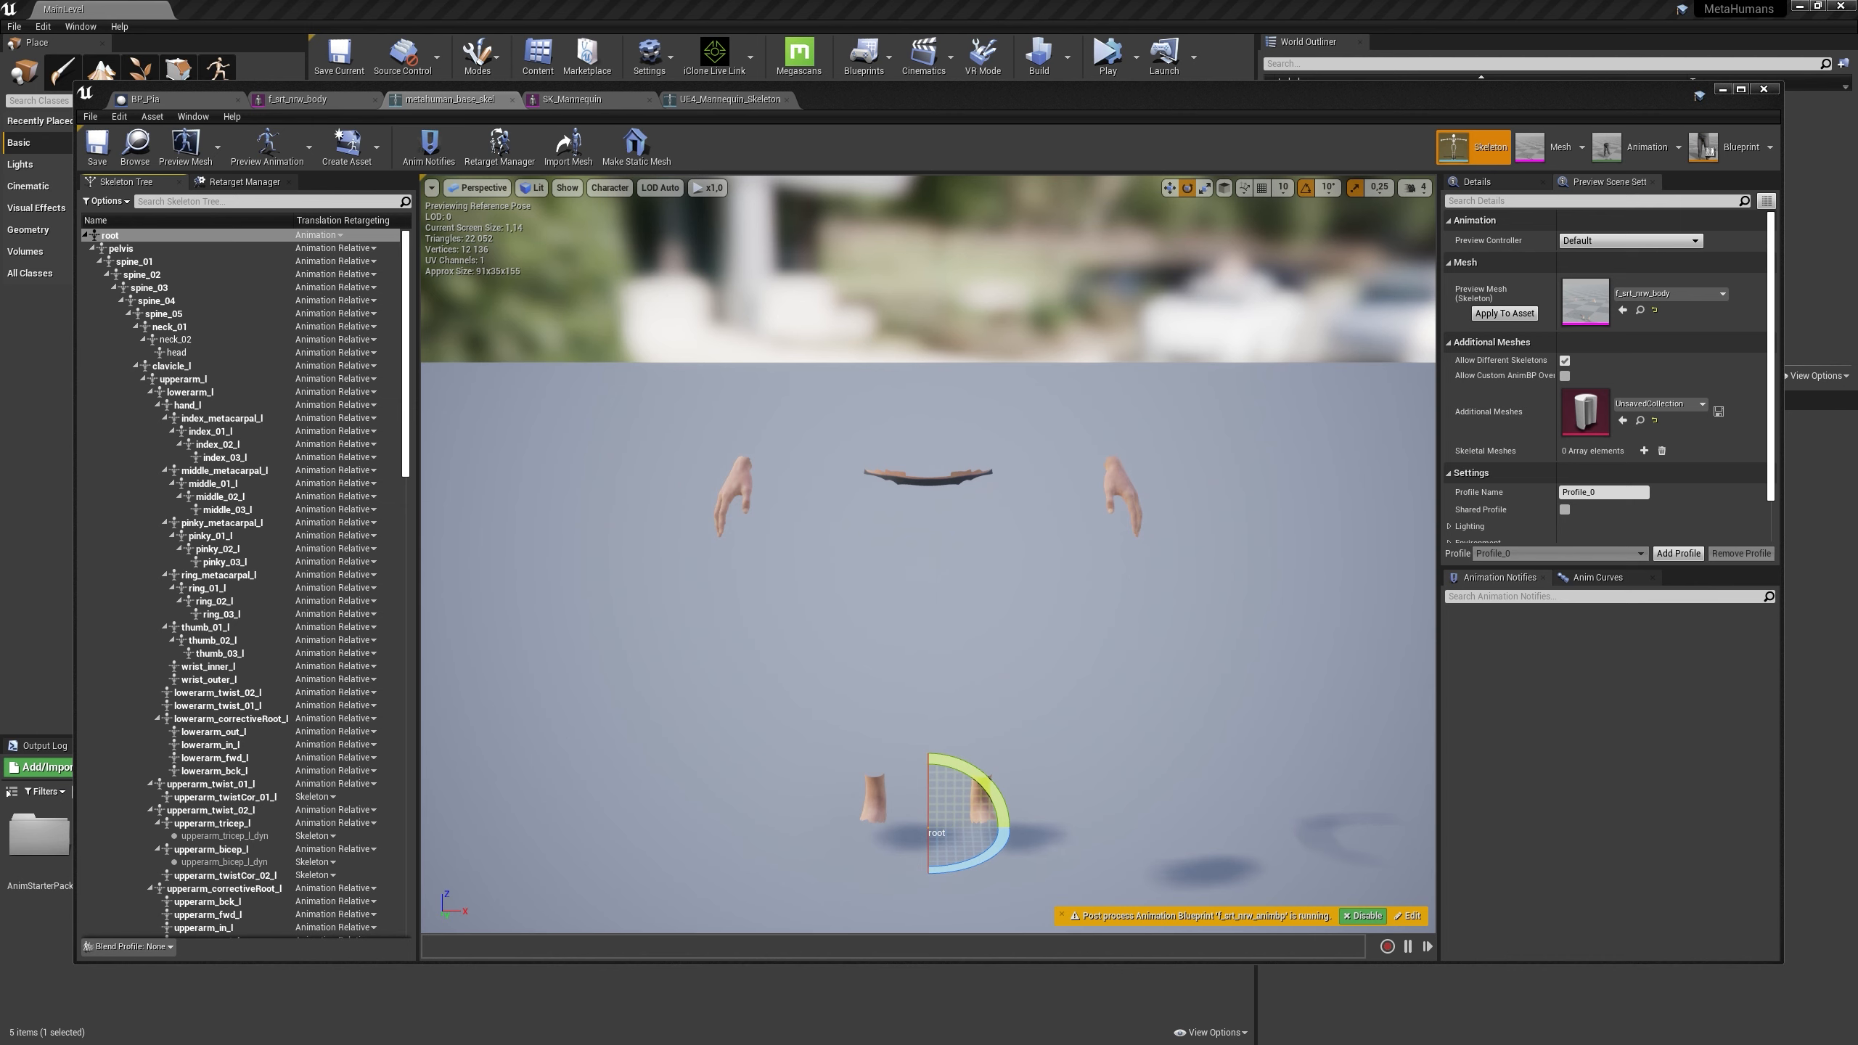
mouse_move(350, 240)
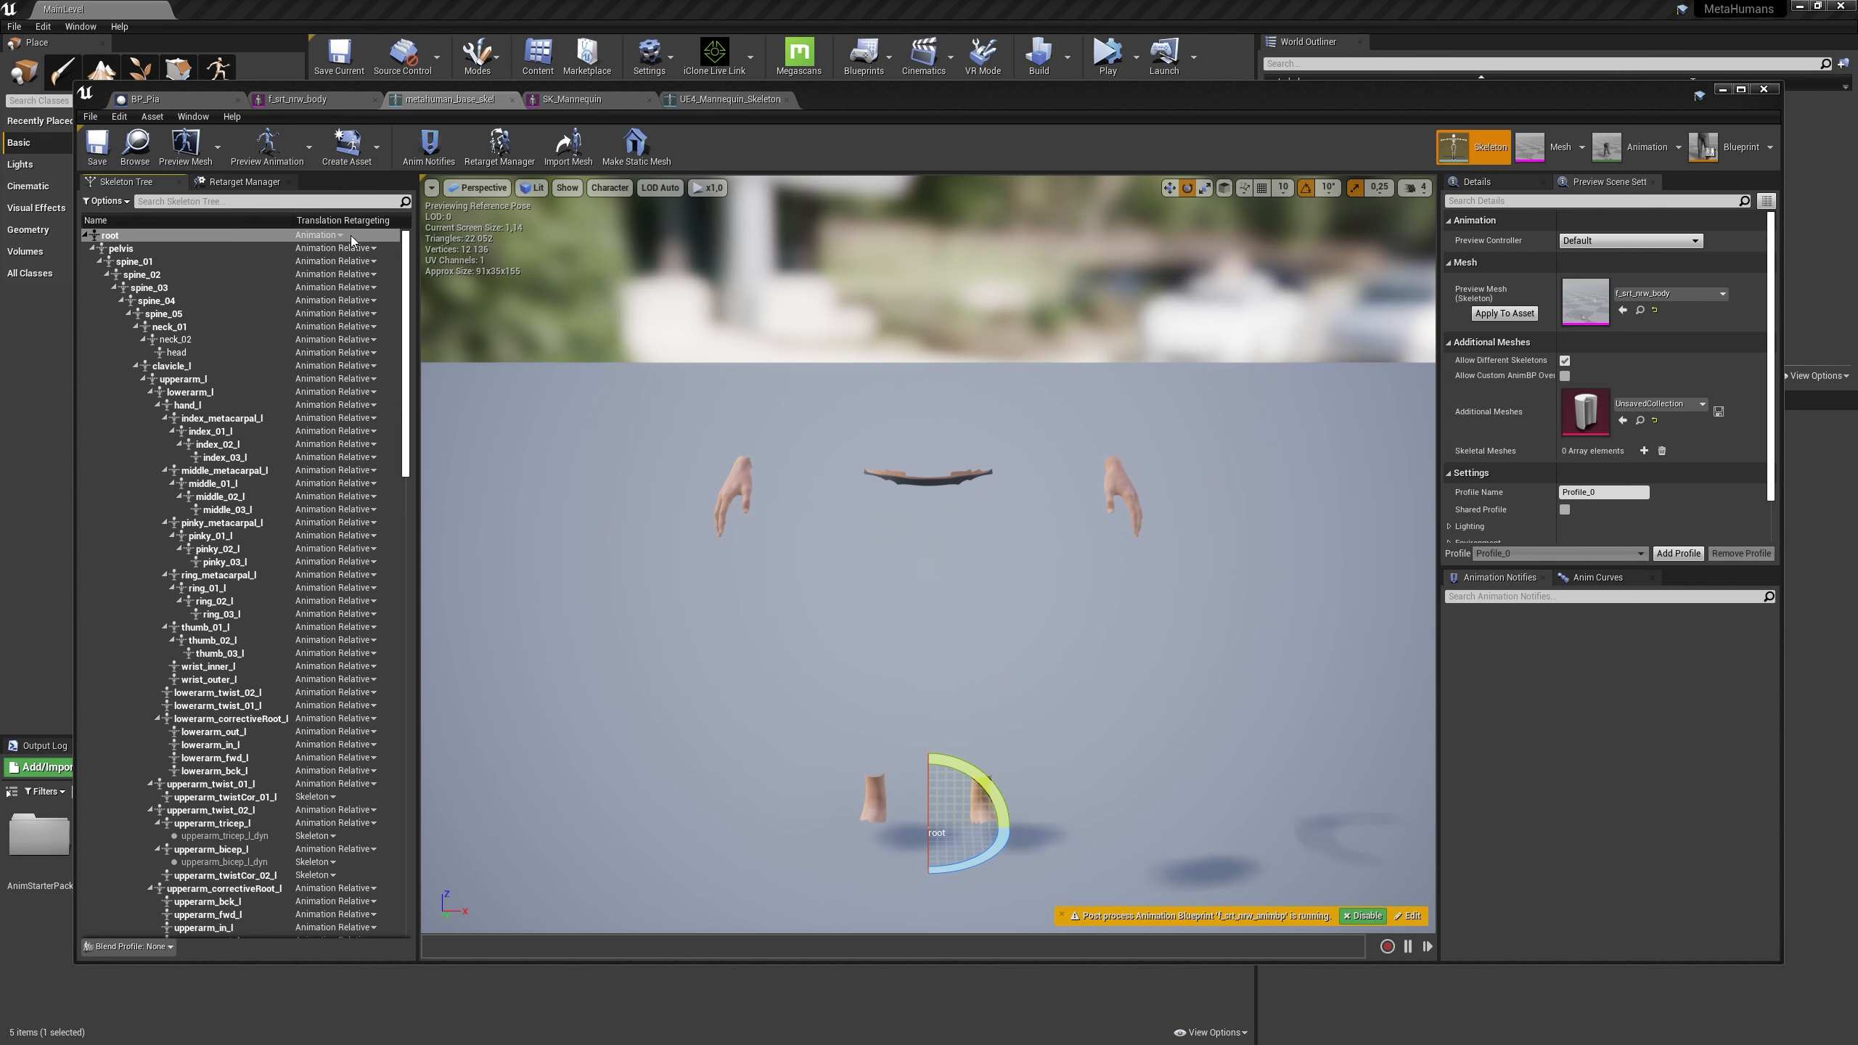
mouse_move(501, 375)
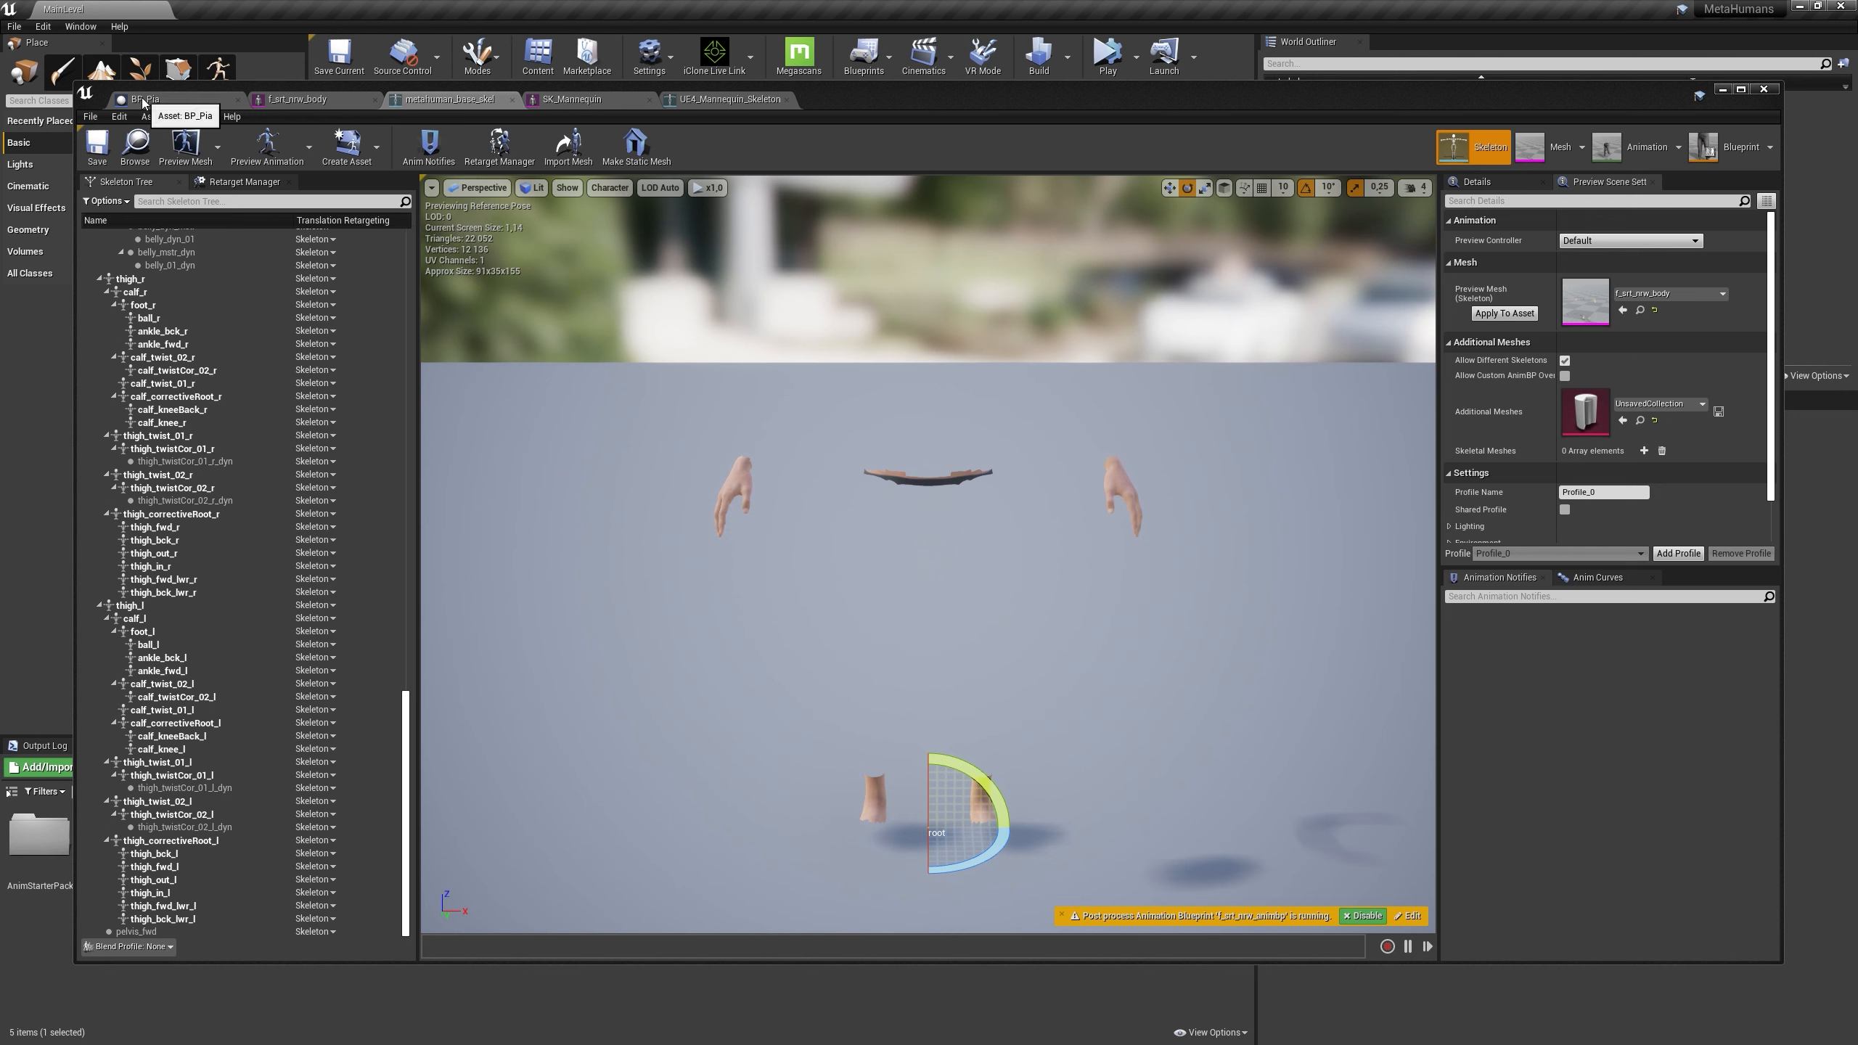
mouse_move(866, 54)
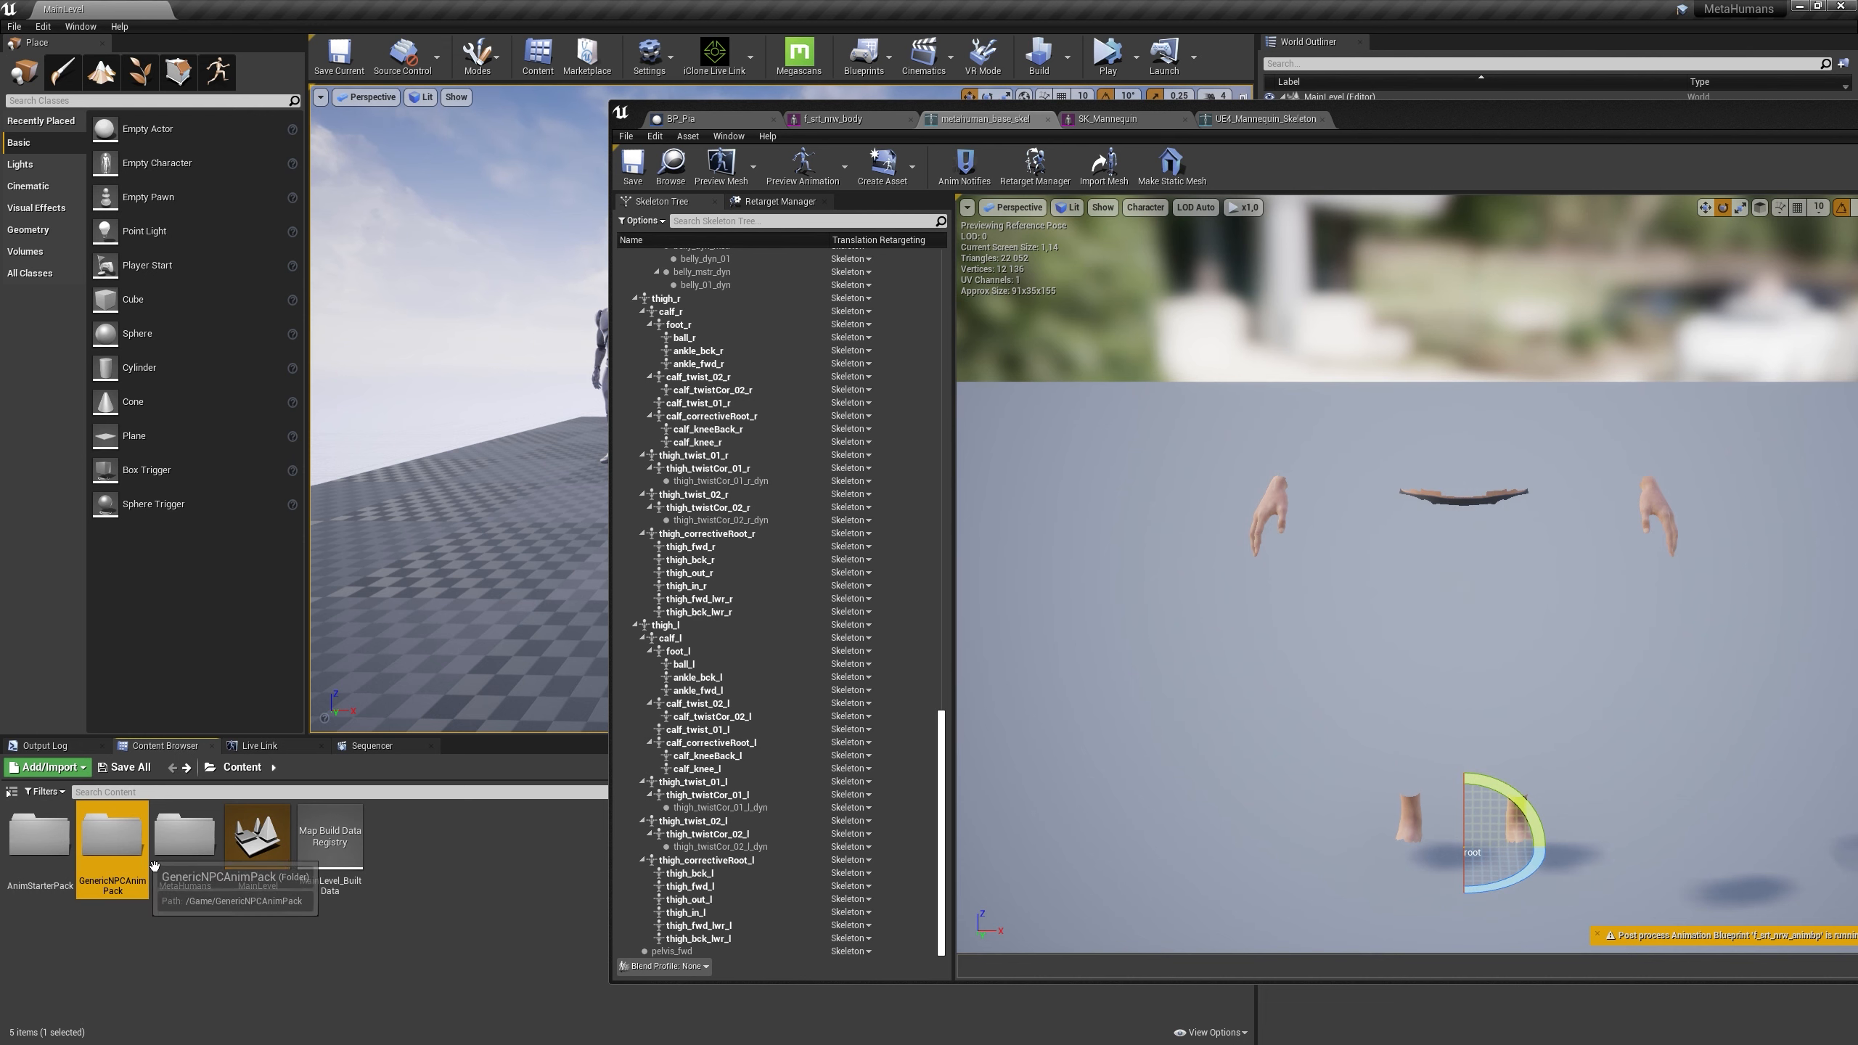
In UE4_Mannequin_Skeleton's bone tree, recursively set root's bones to Skeleton translation retargeting
double_click(111, 833)
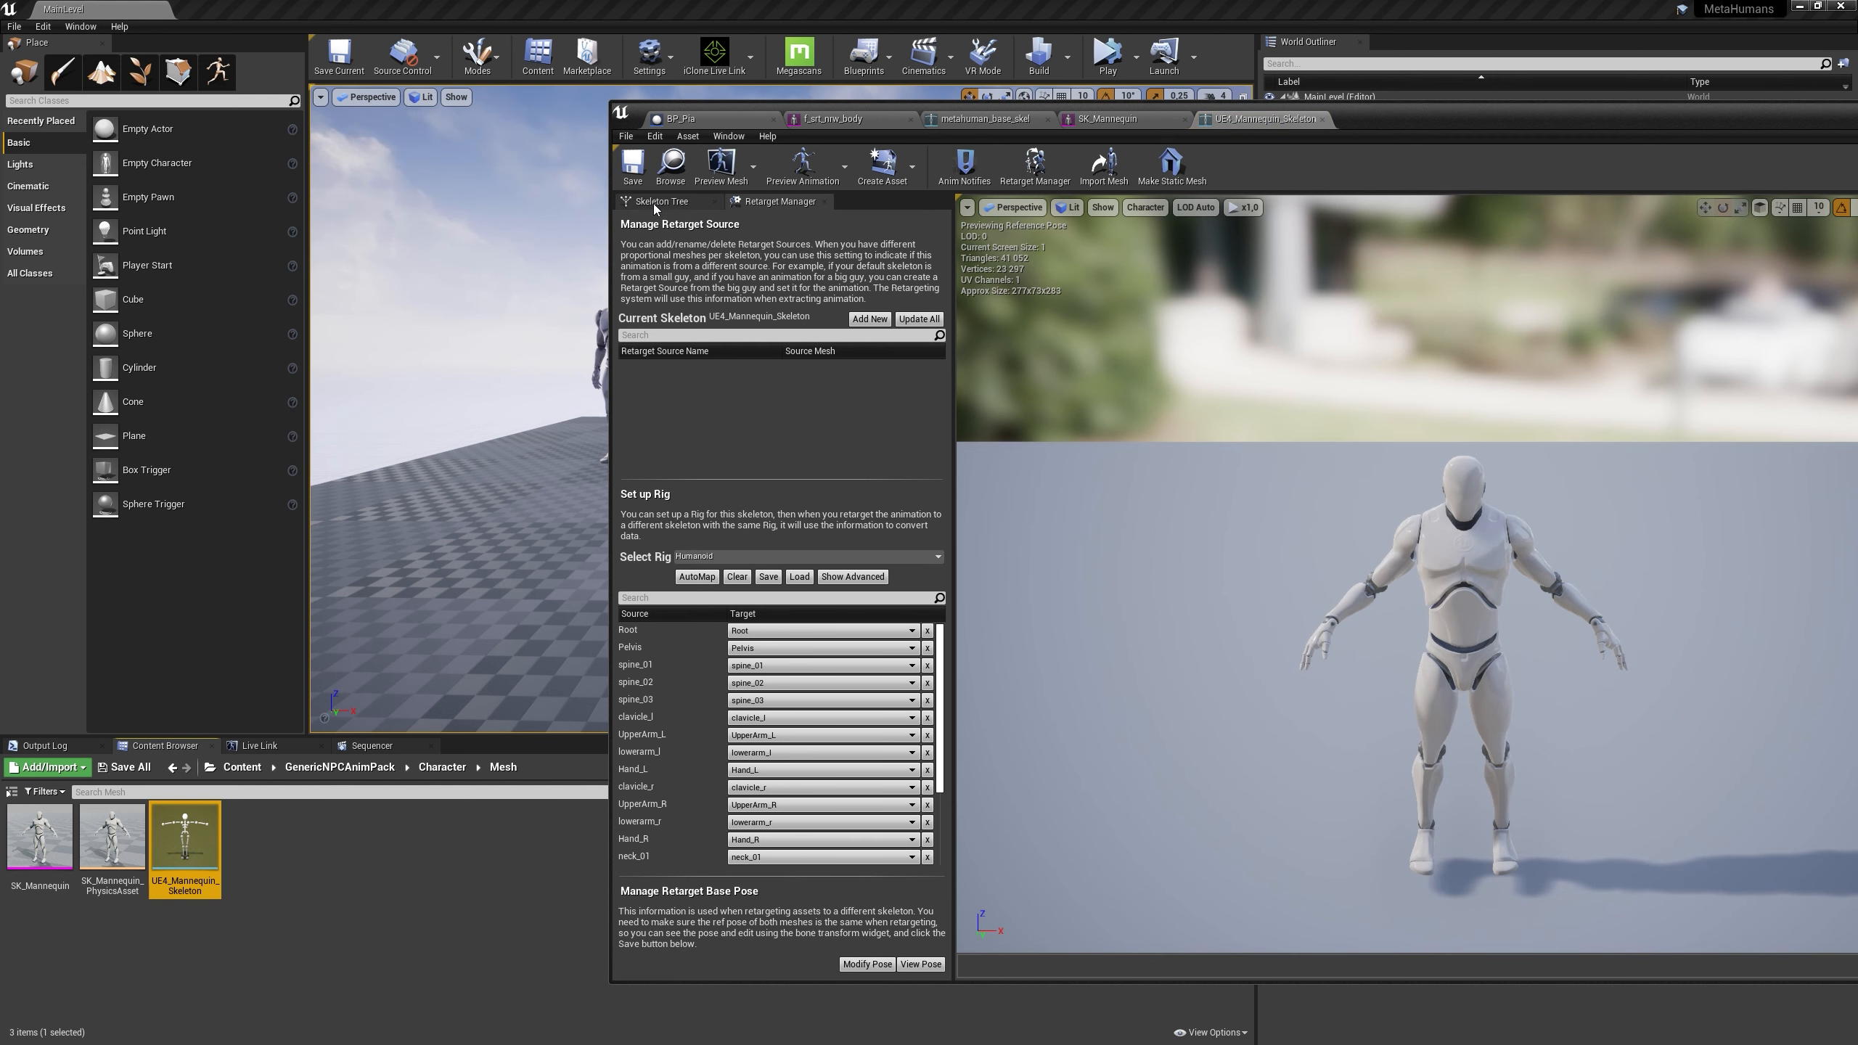
click(660, 201)
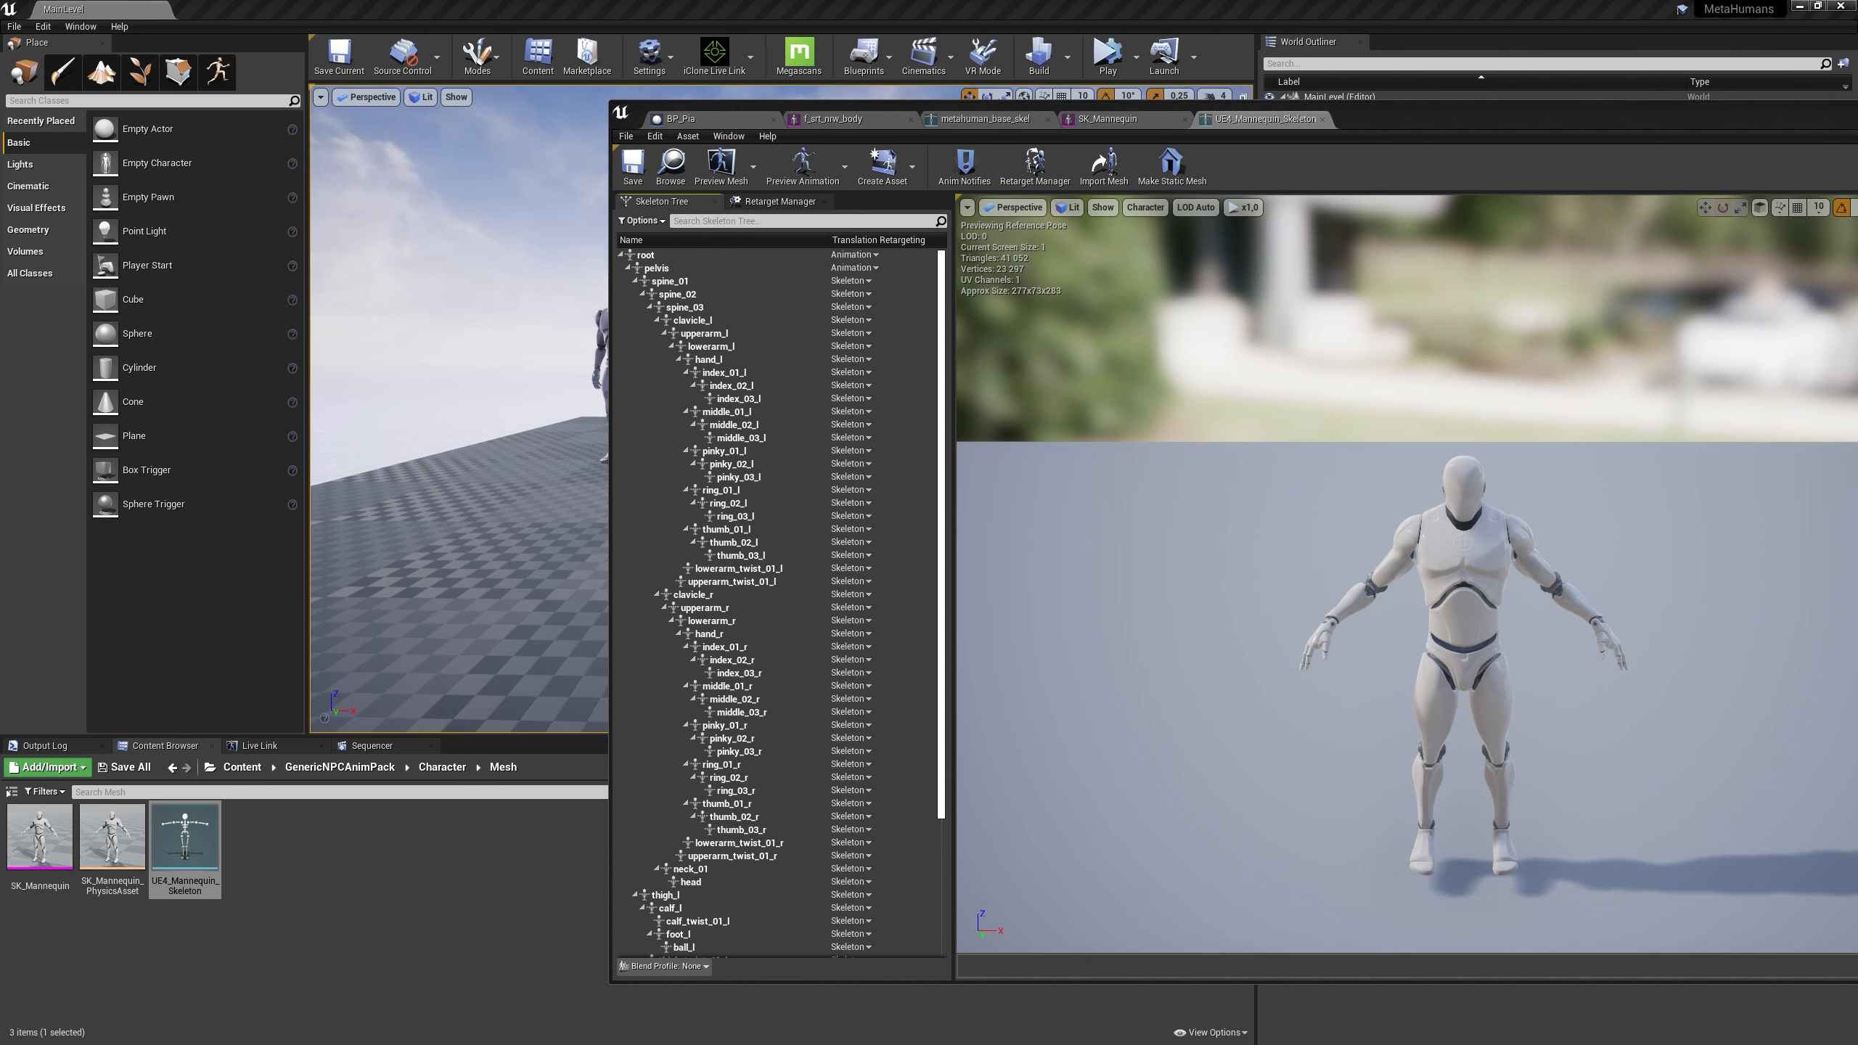
click(857, 254)
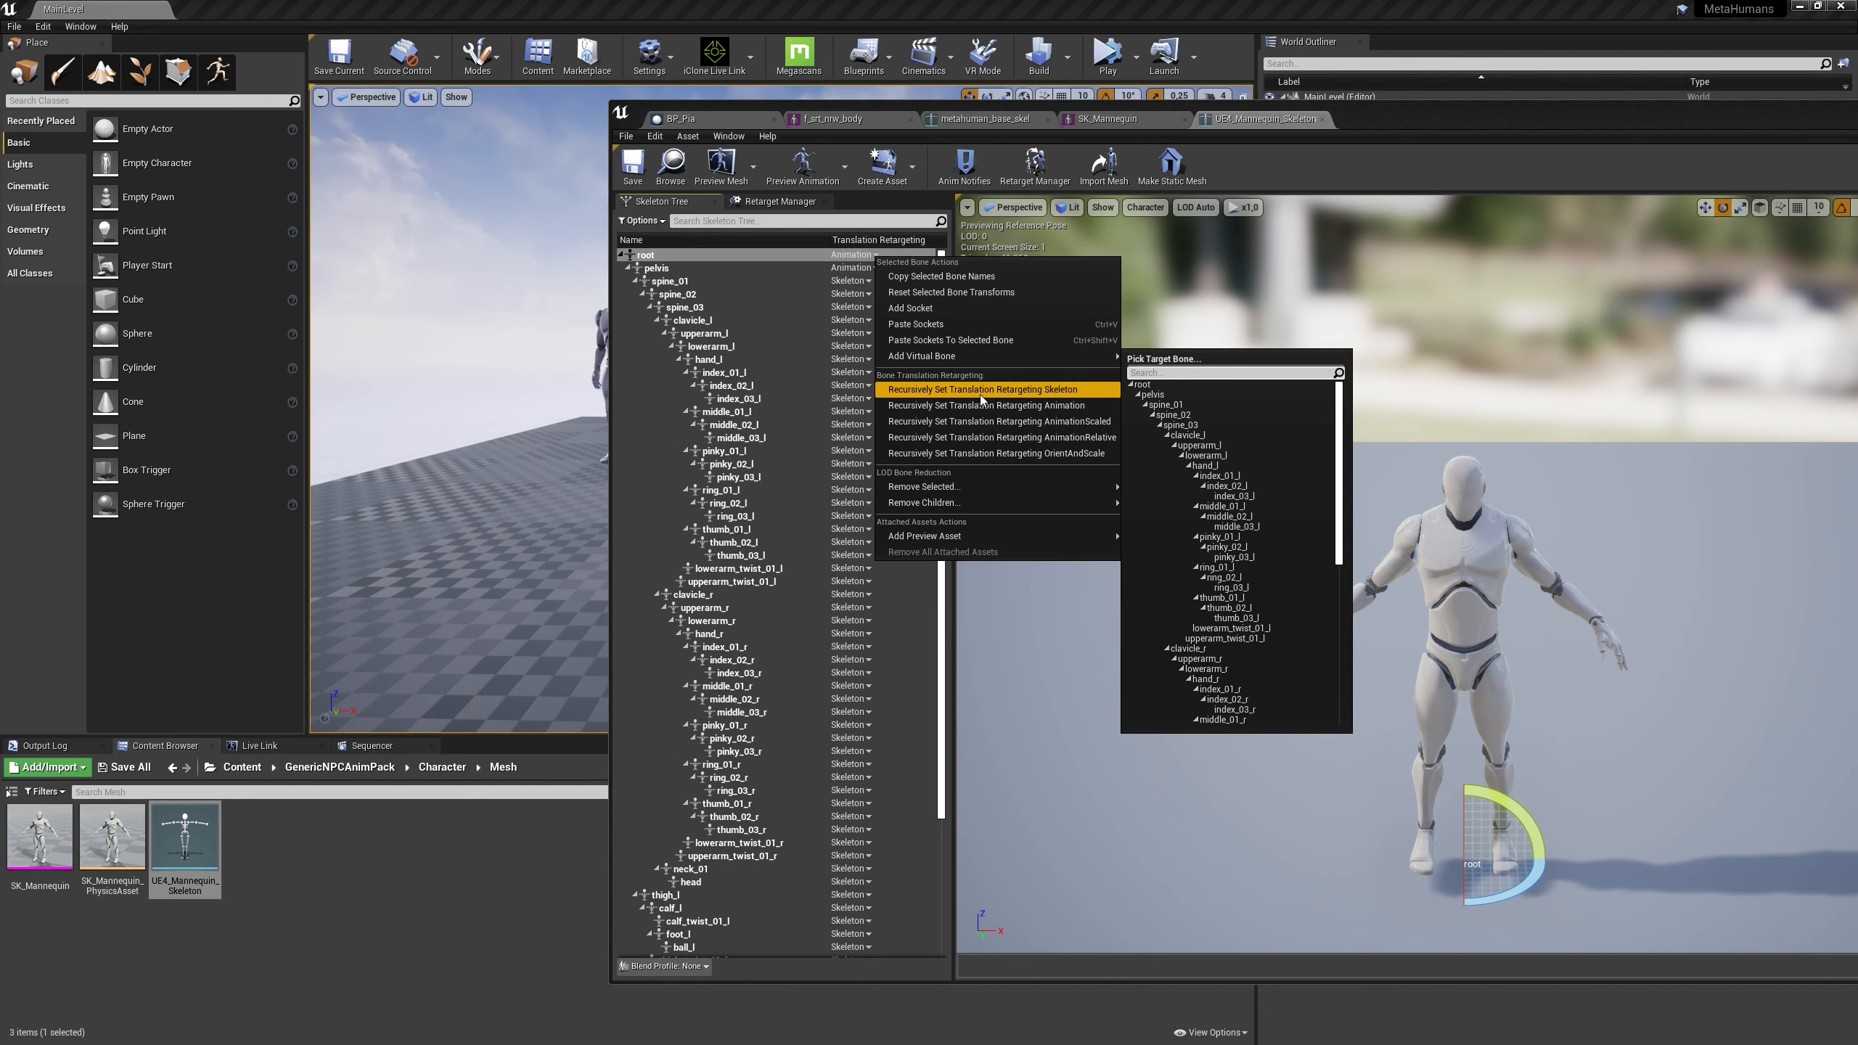
click(984, 389)
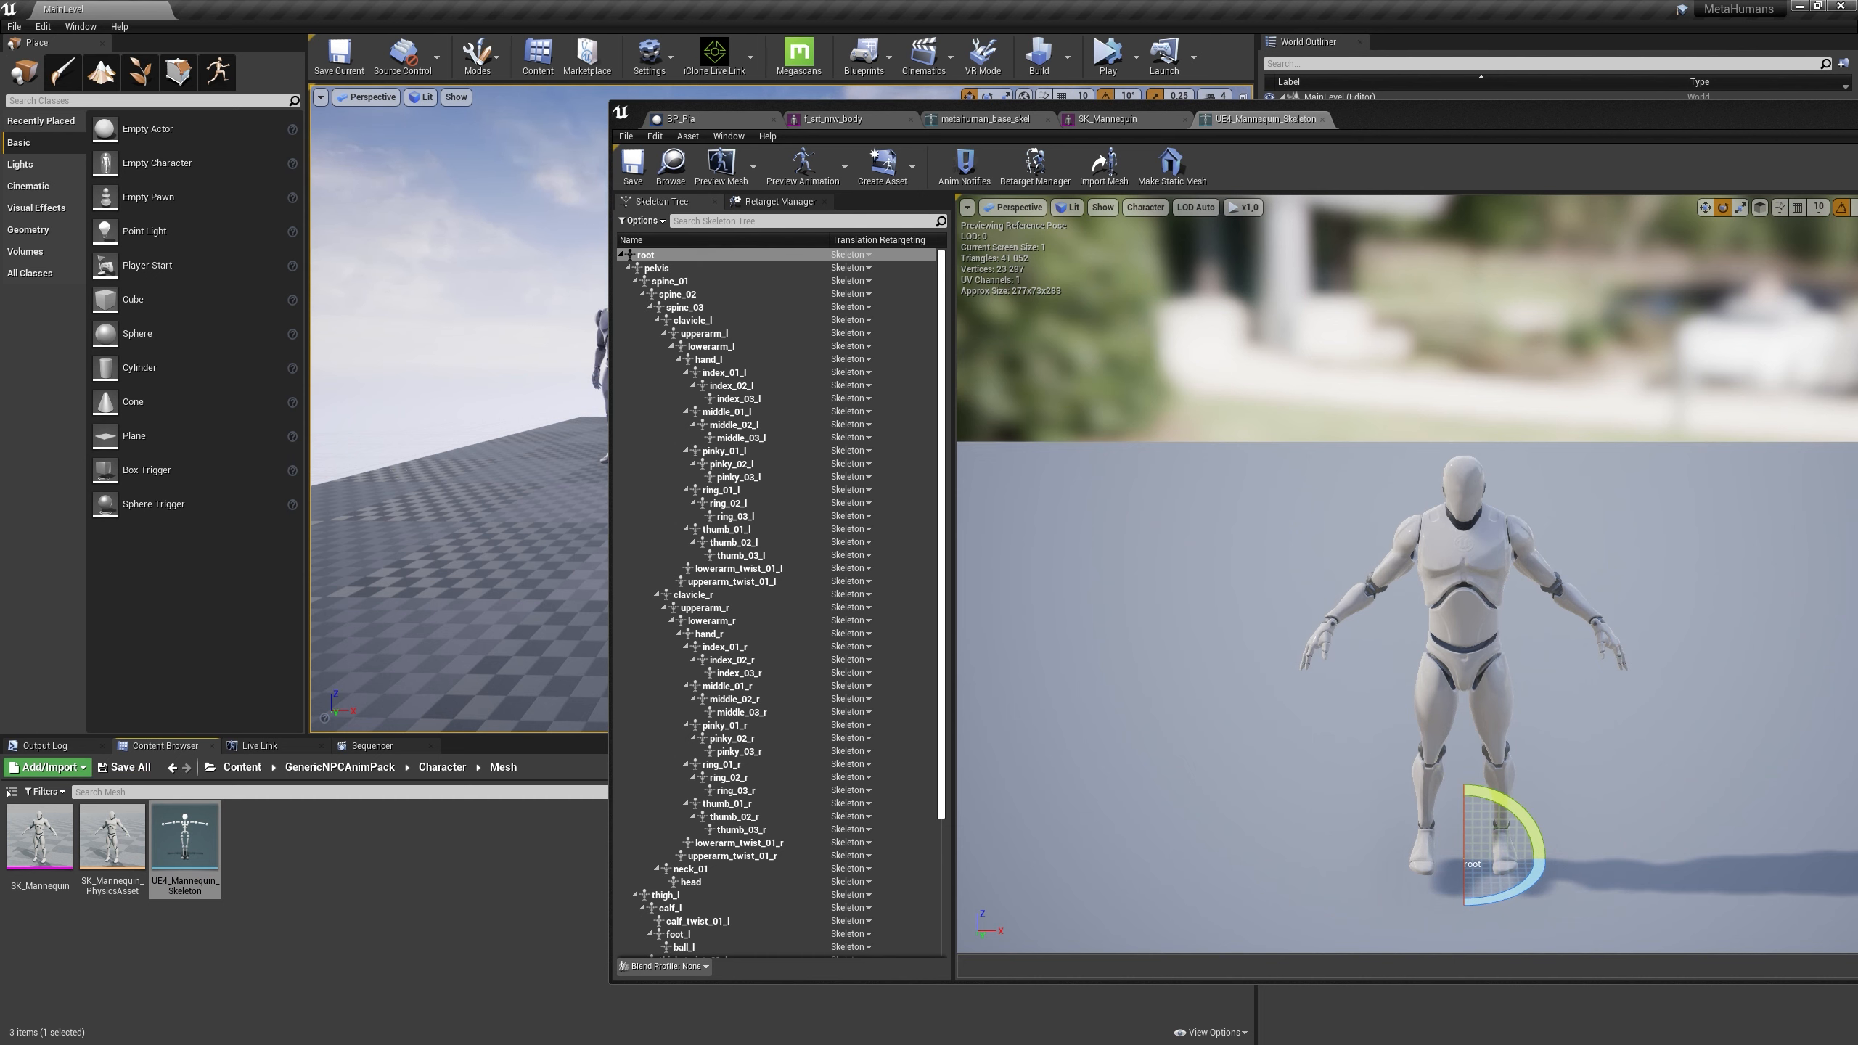
mouse_move(1374, 121)
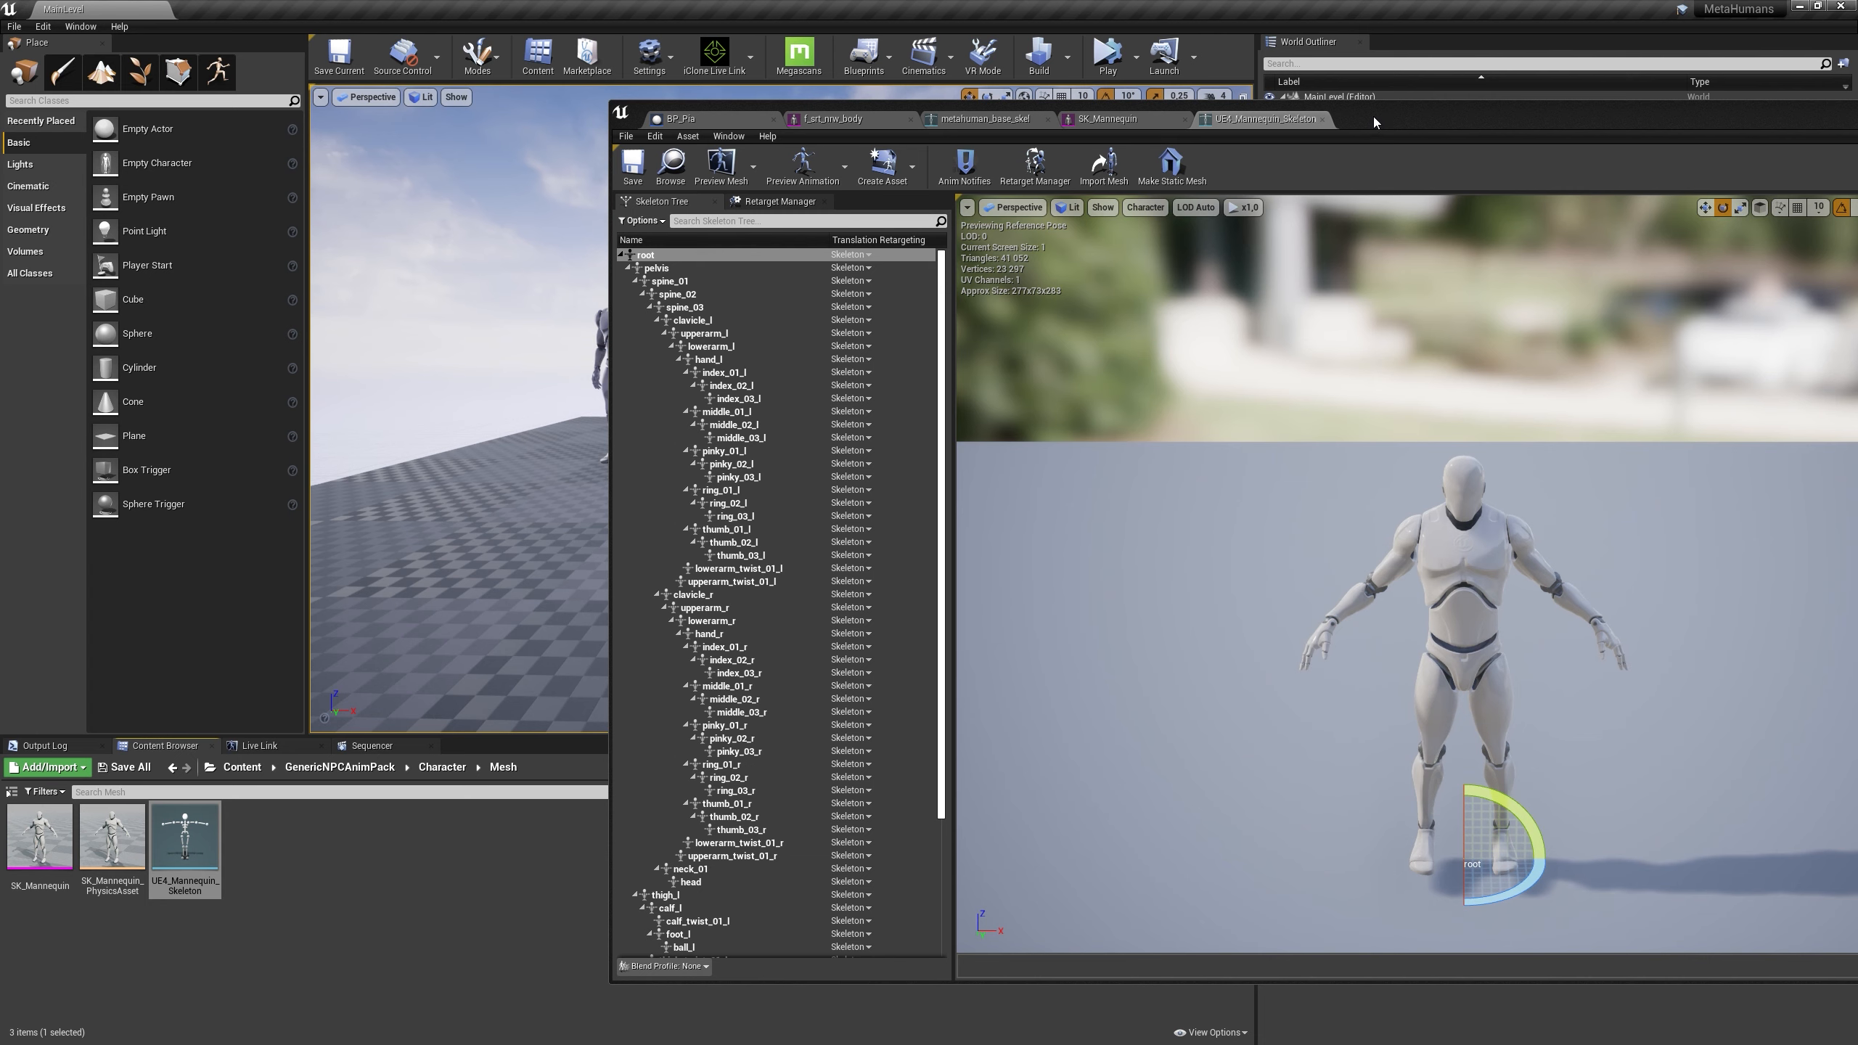
mouse_move(1372, 122)
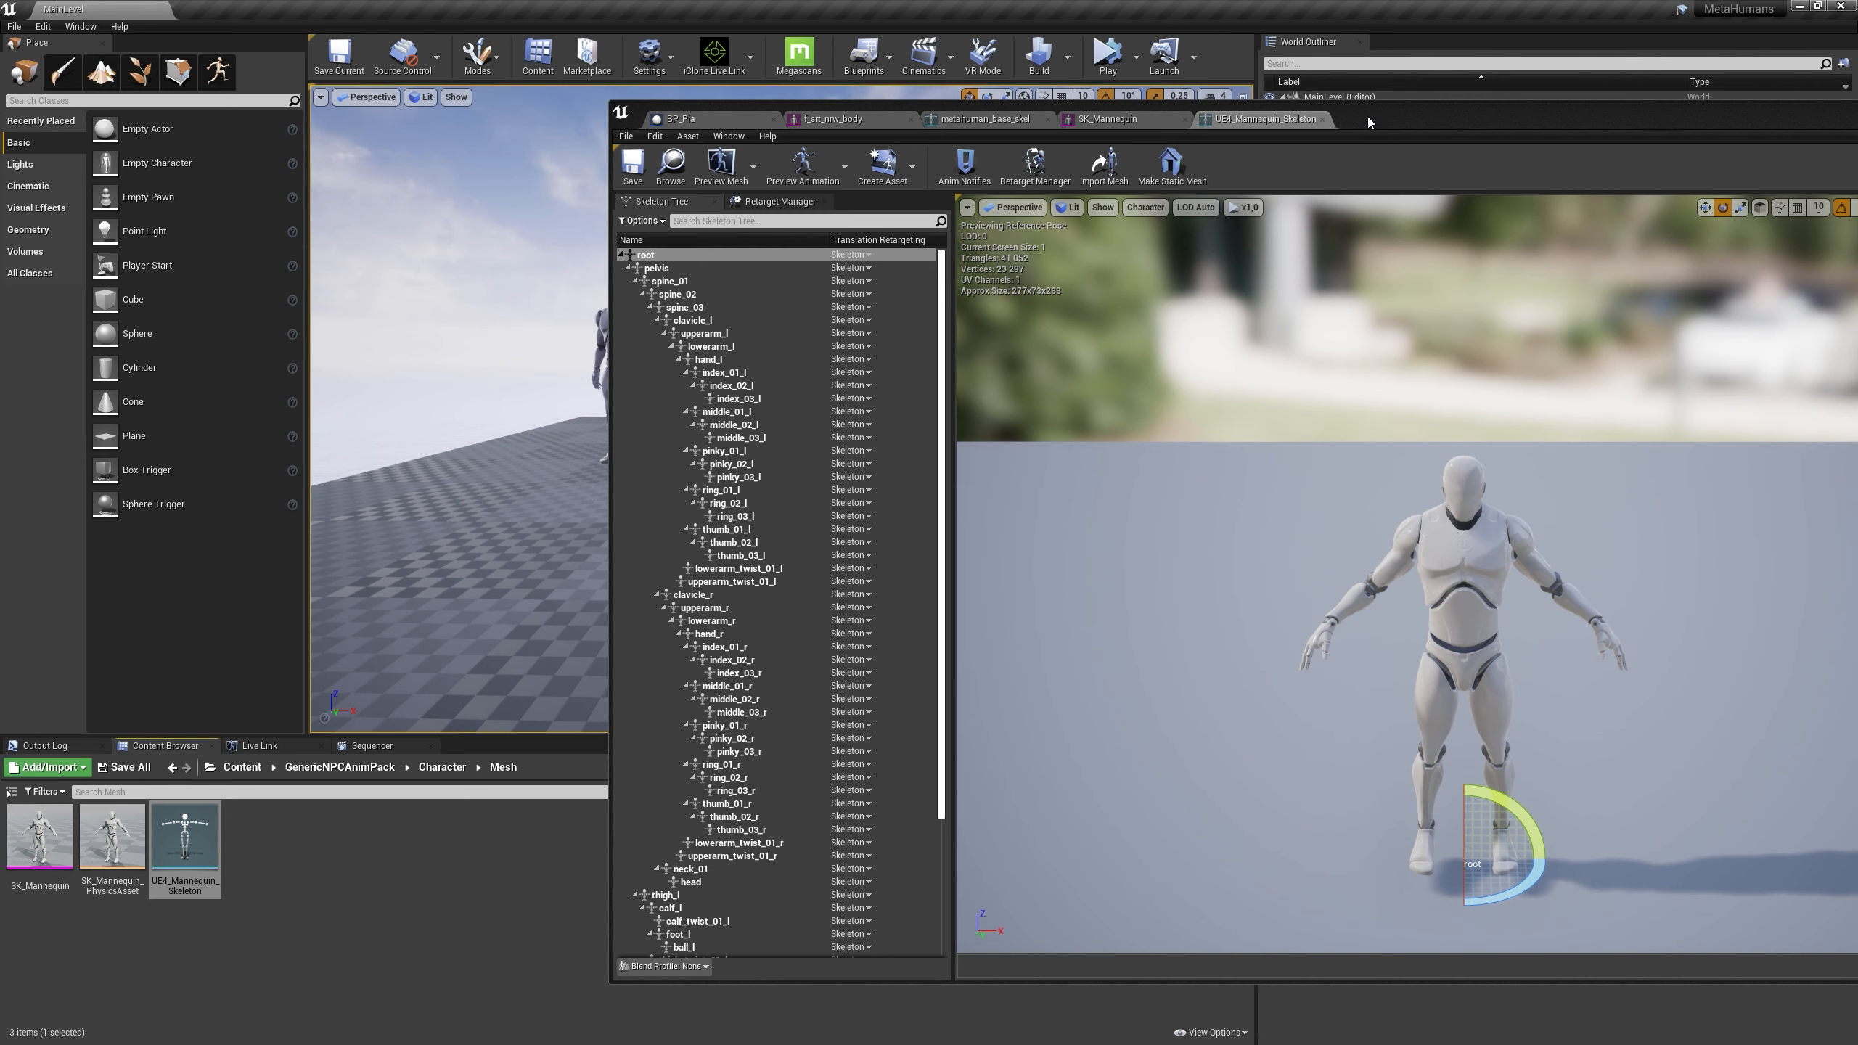
mouse_move(1467, 126)
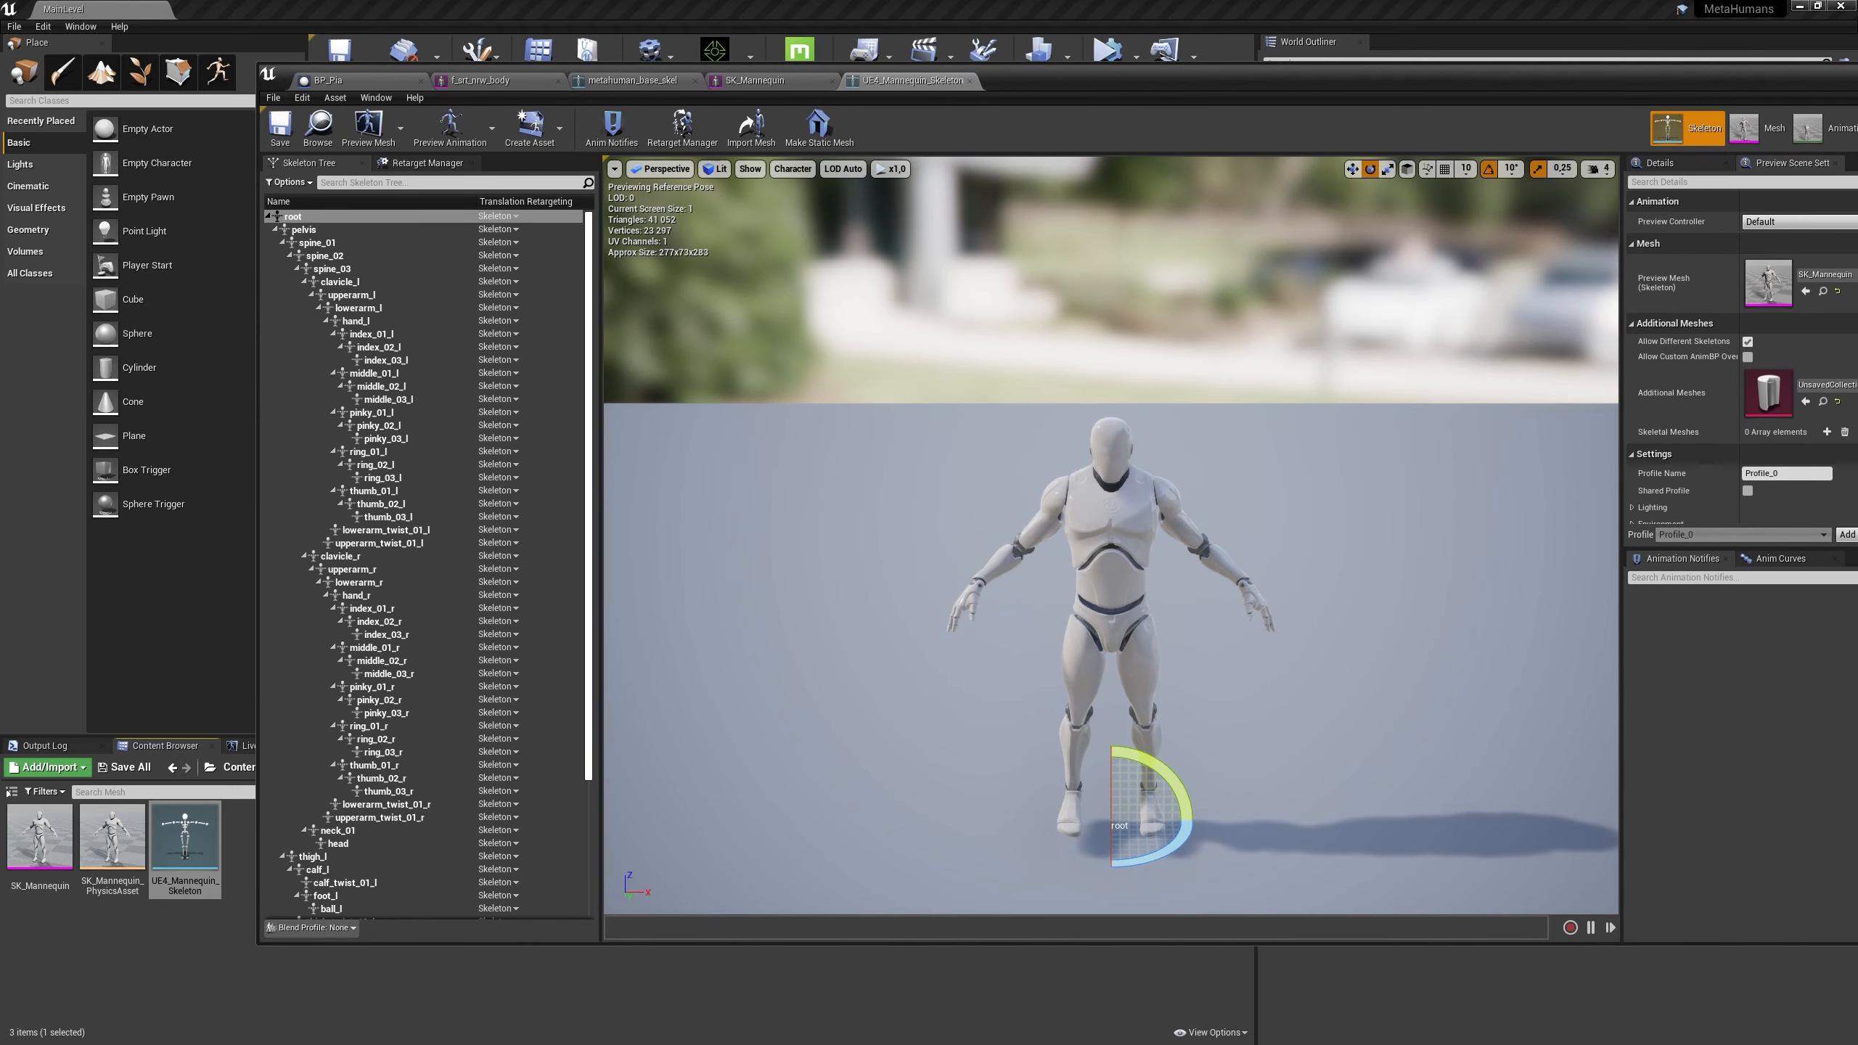
Test a body stretch animation as the mannequin's preview, then close the skeleton editor
click(450, 127)
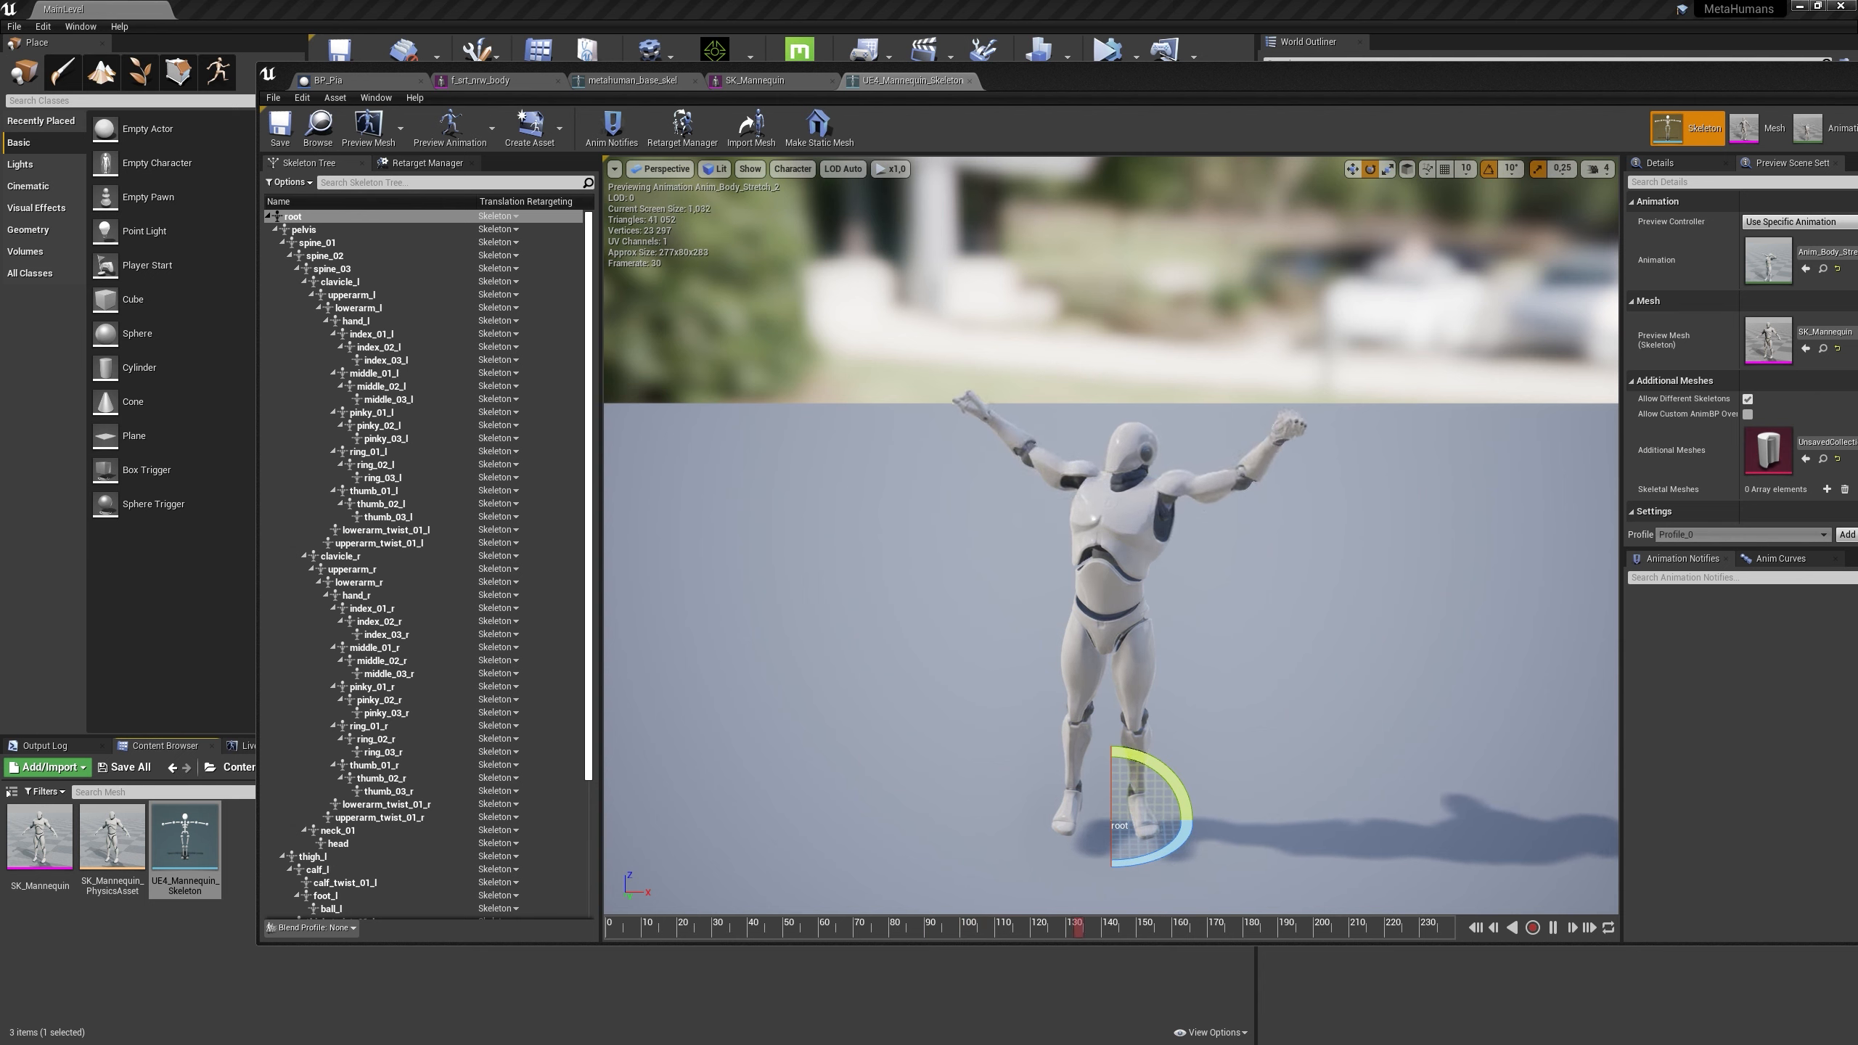
click(1293, 924)
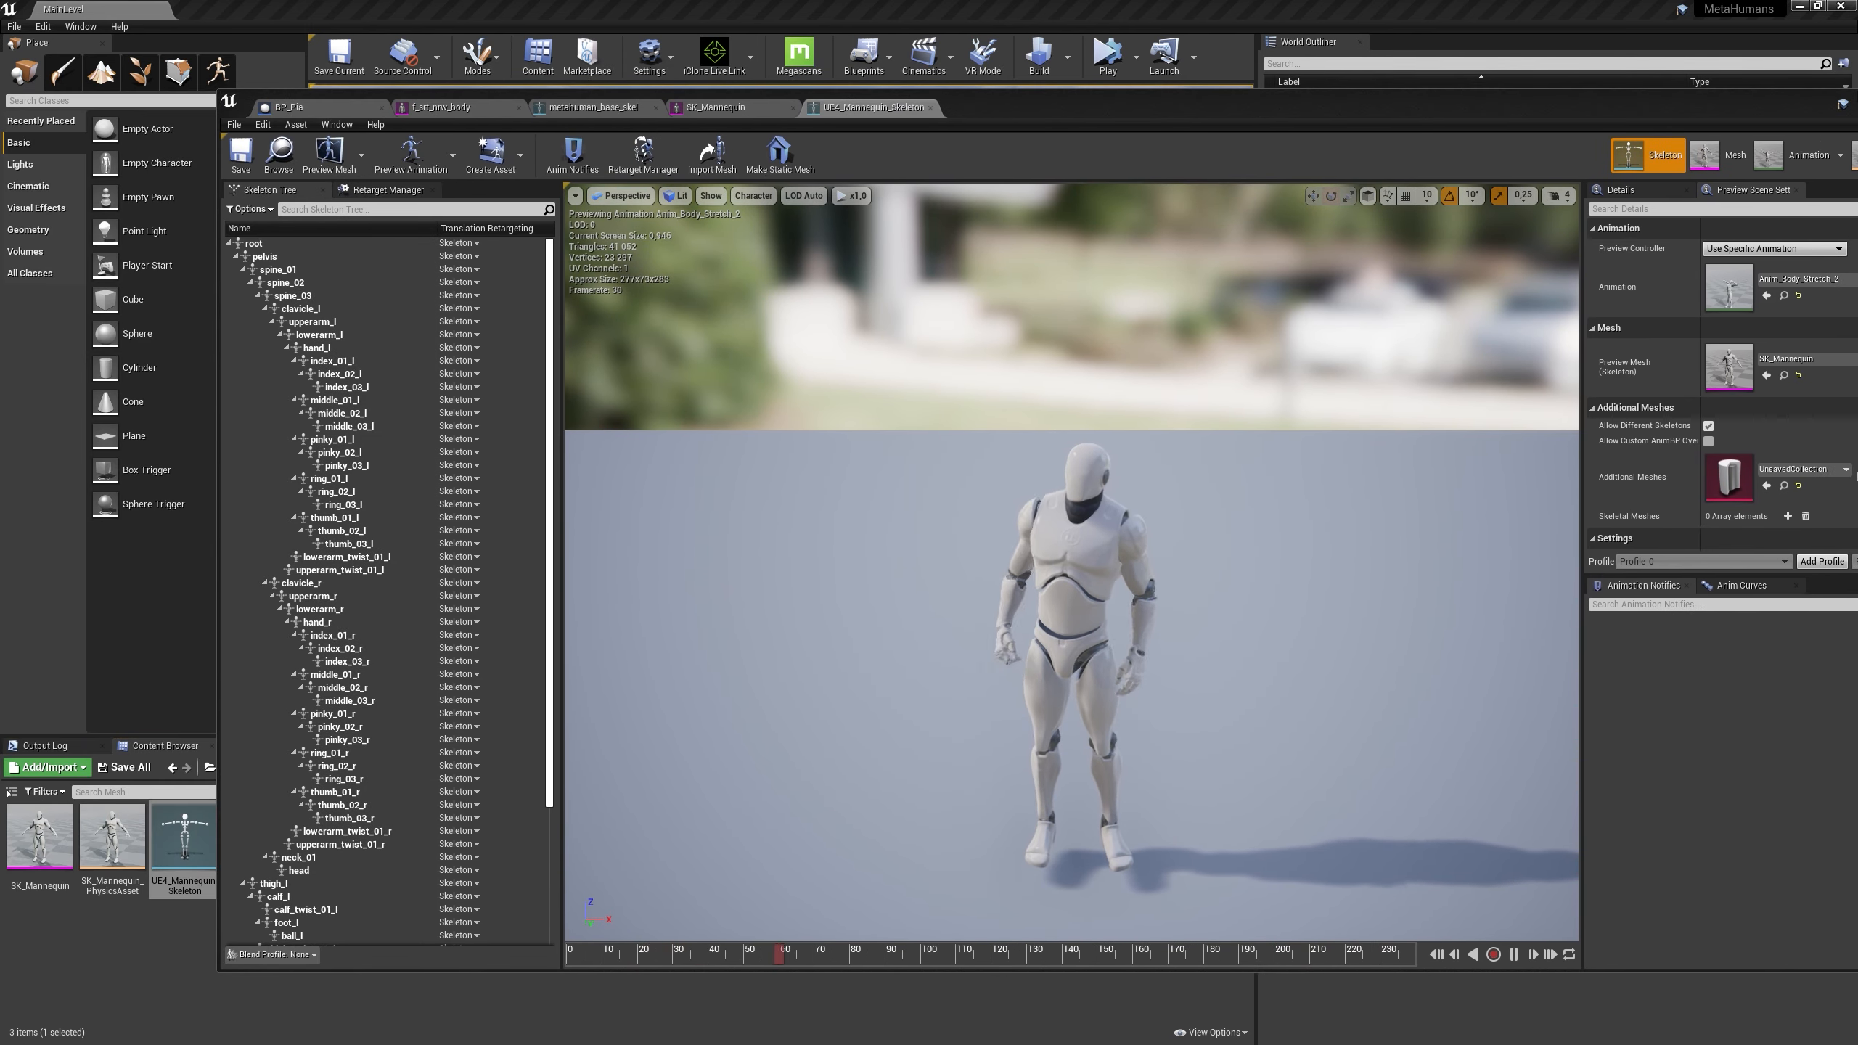
click(1512, 954)
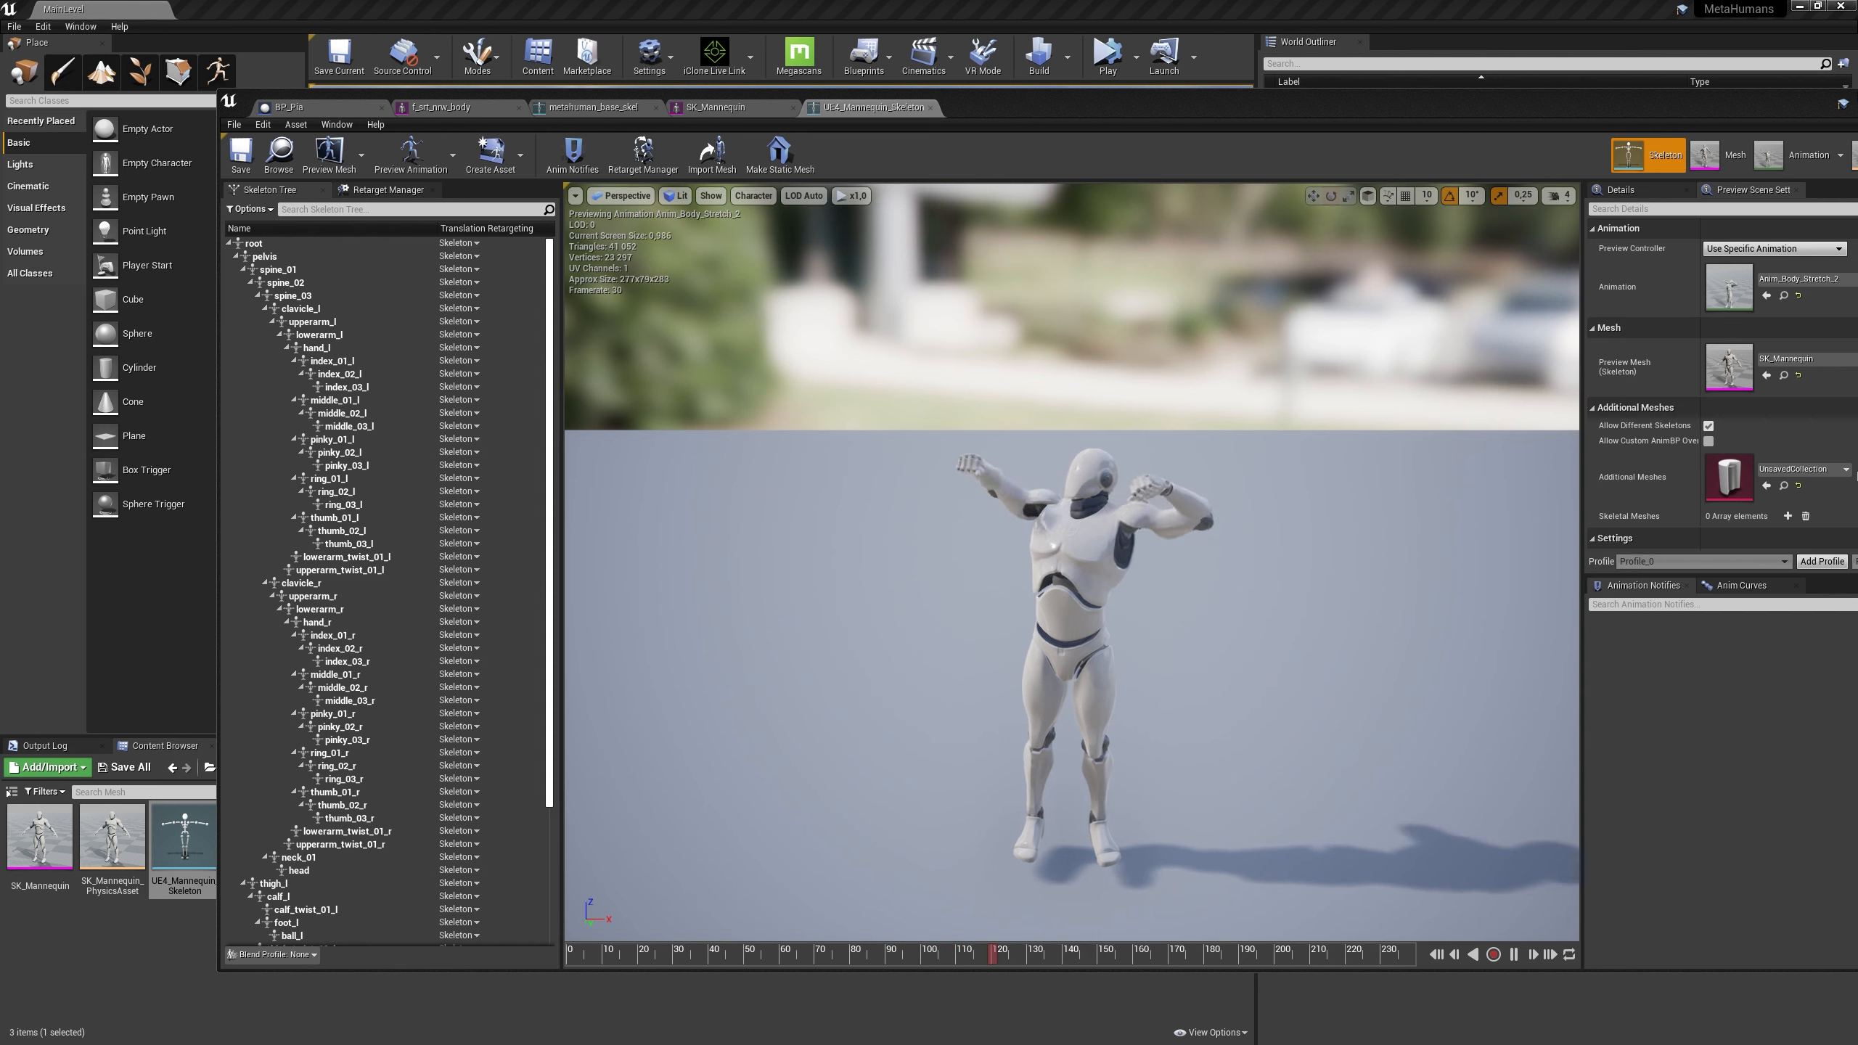
click(1211, 950)
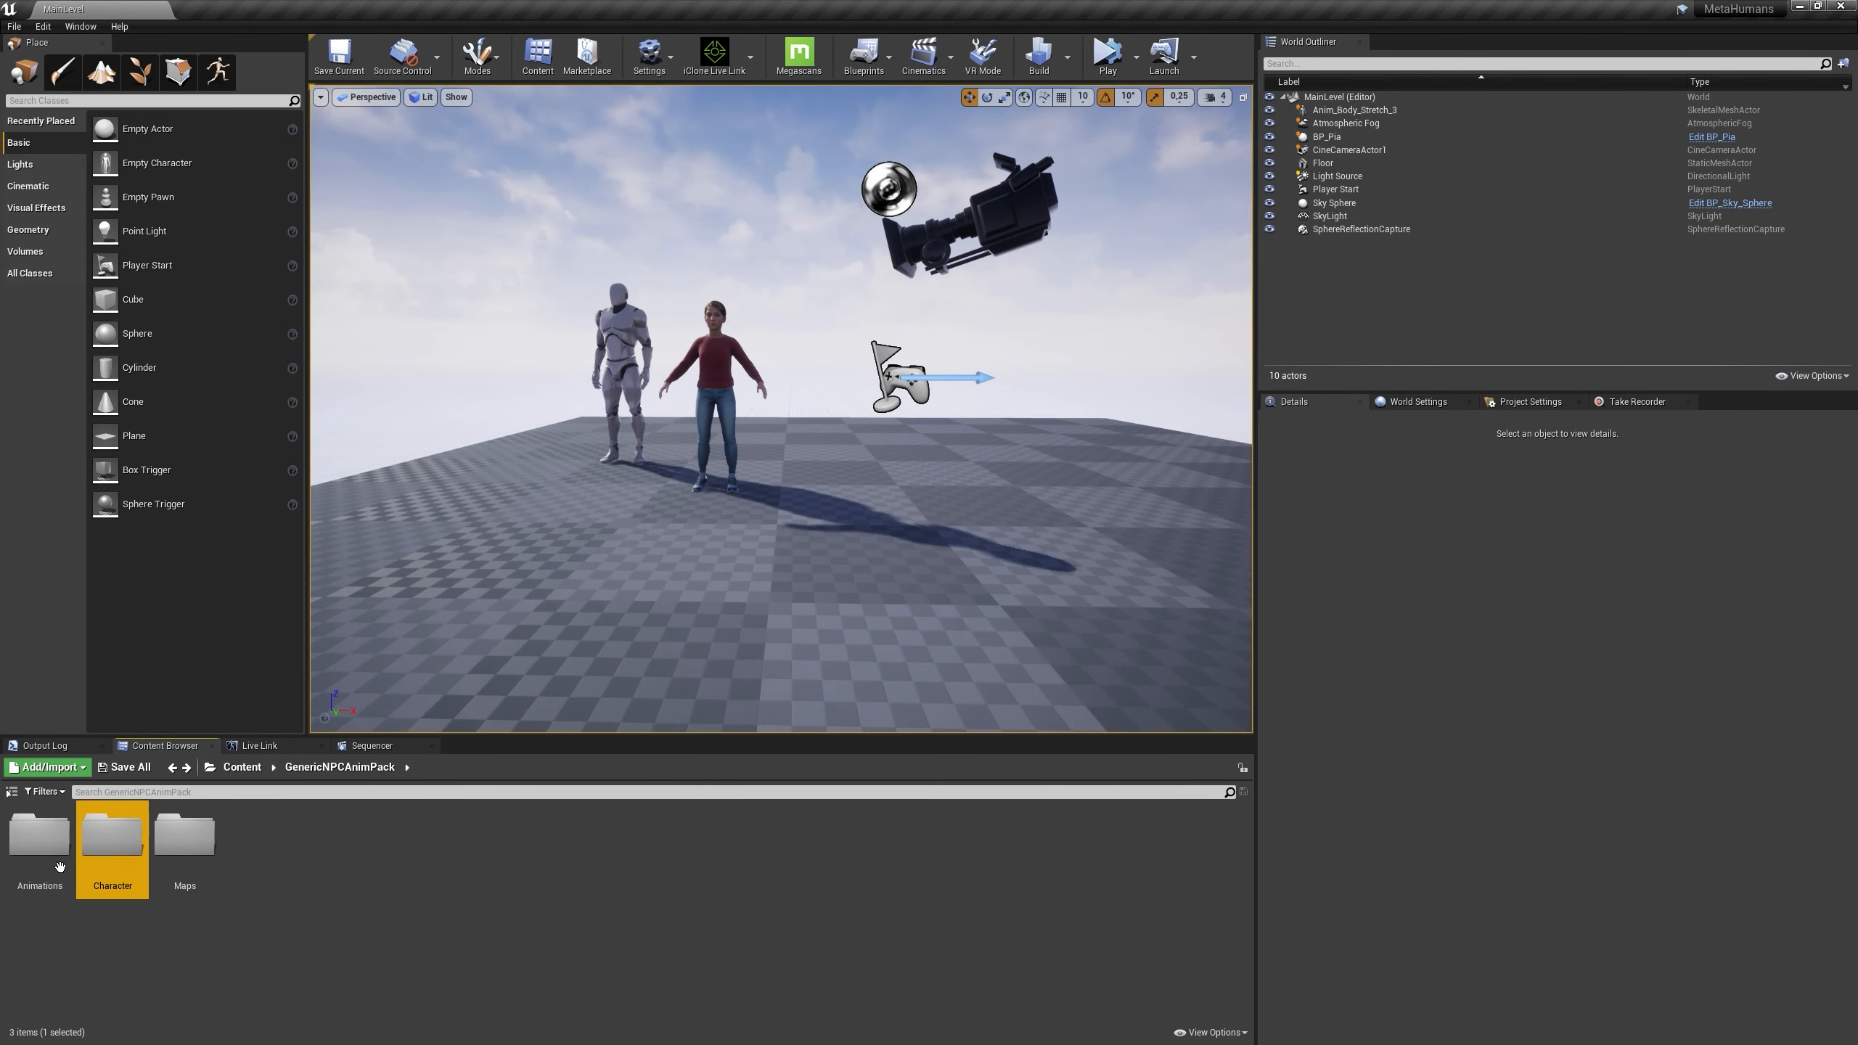
Open GenericNPCAnimPack's Animations folder and select the Anim_Body_Stretch_3 mannequin actor
double_click(40, 836)
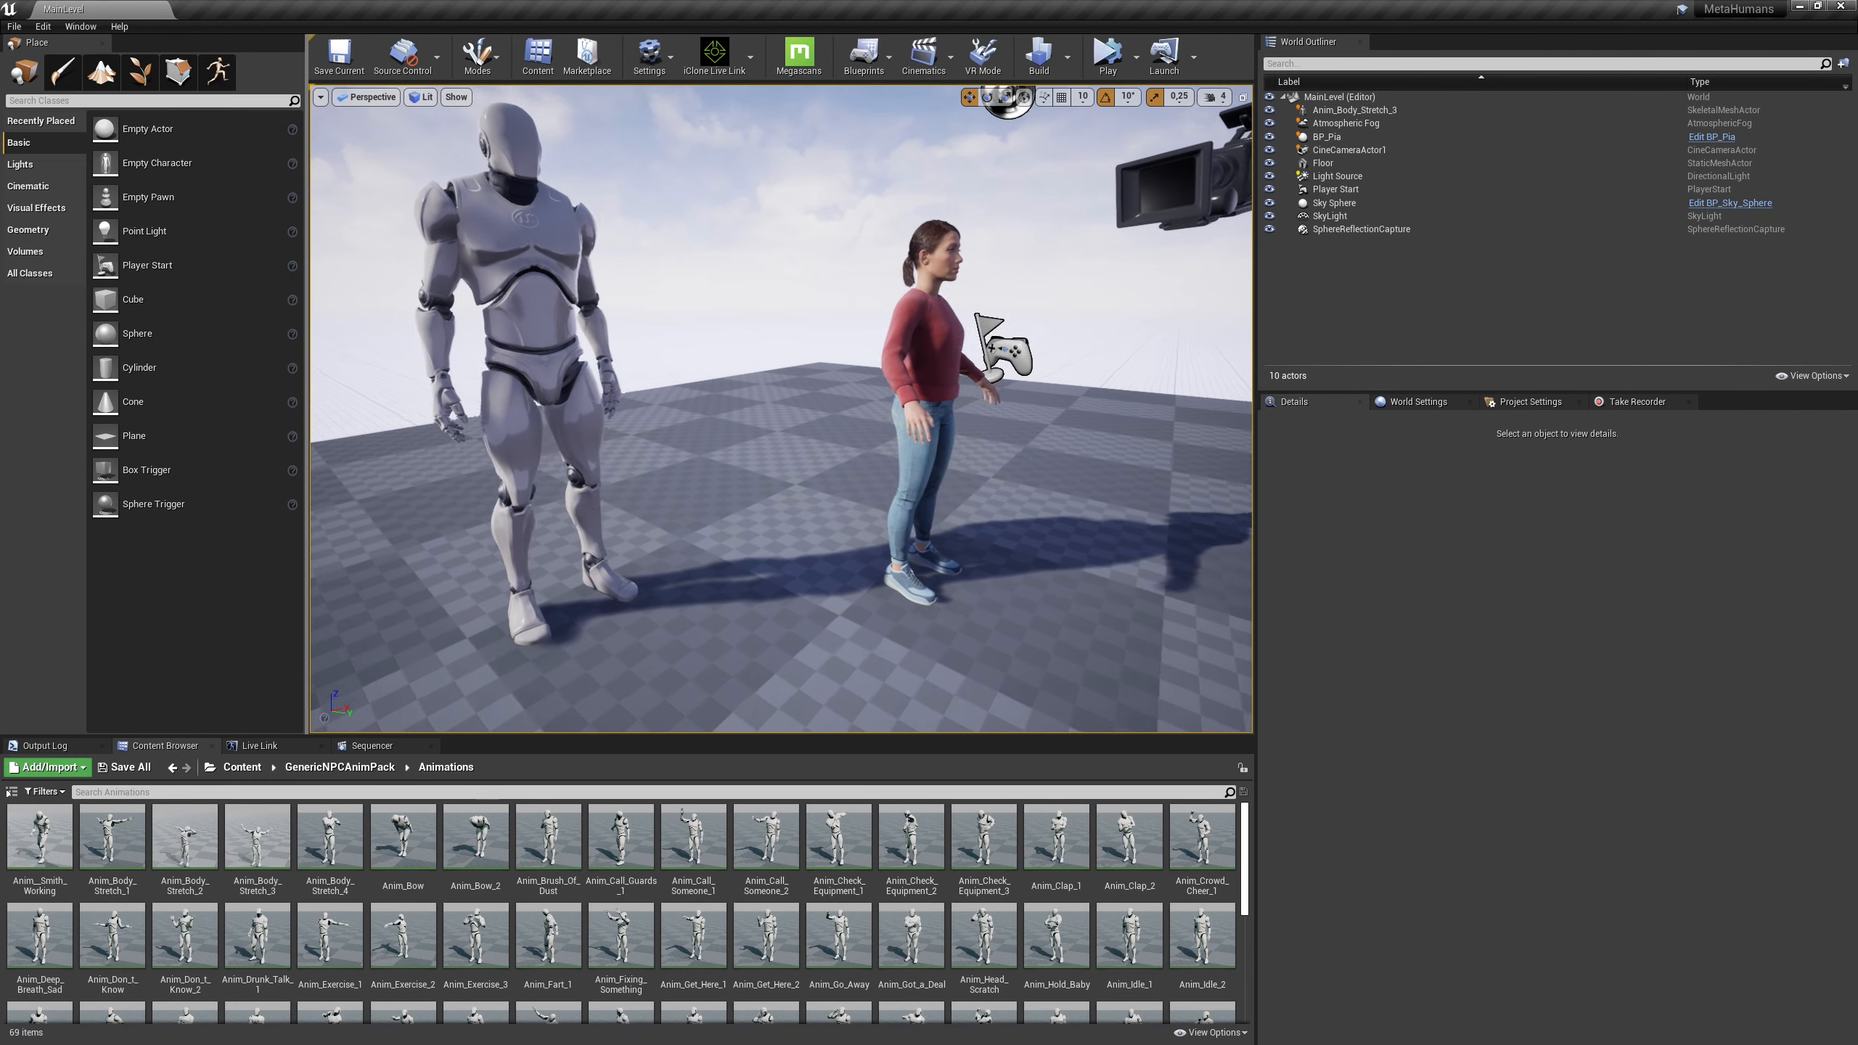
click(569, 391)
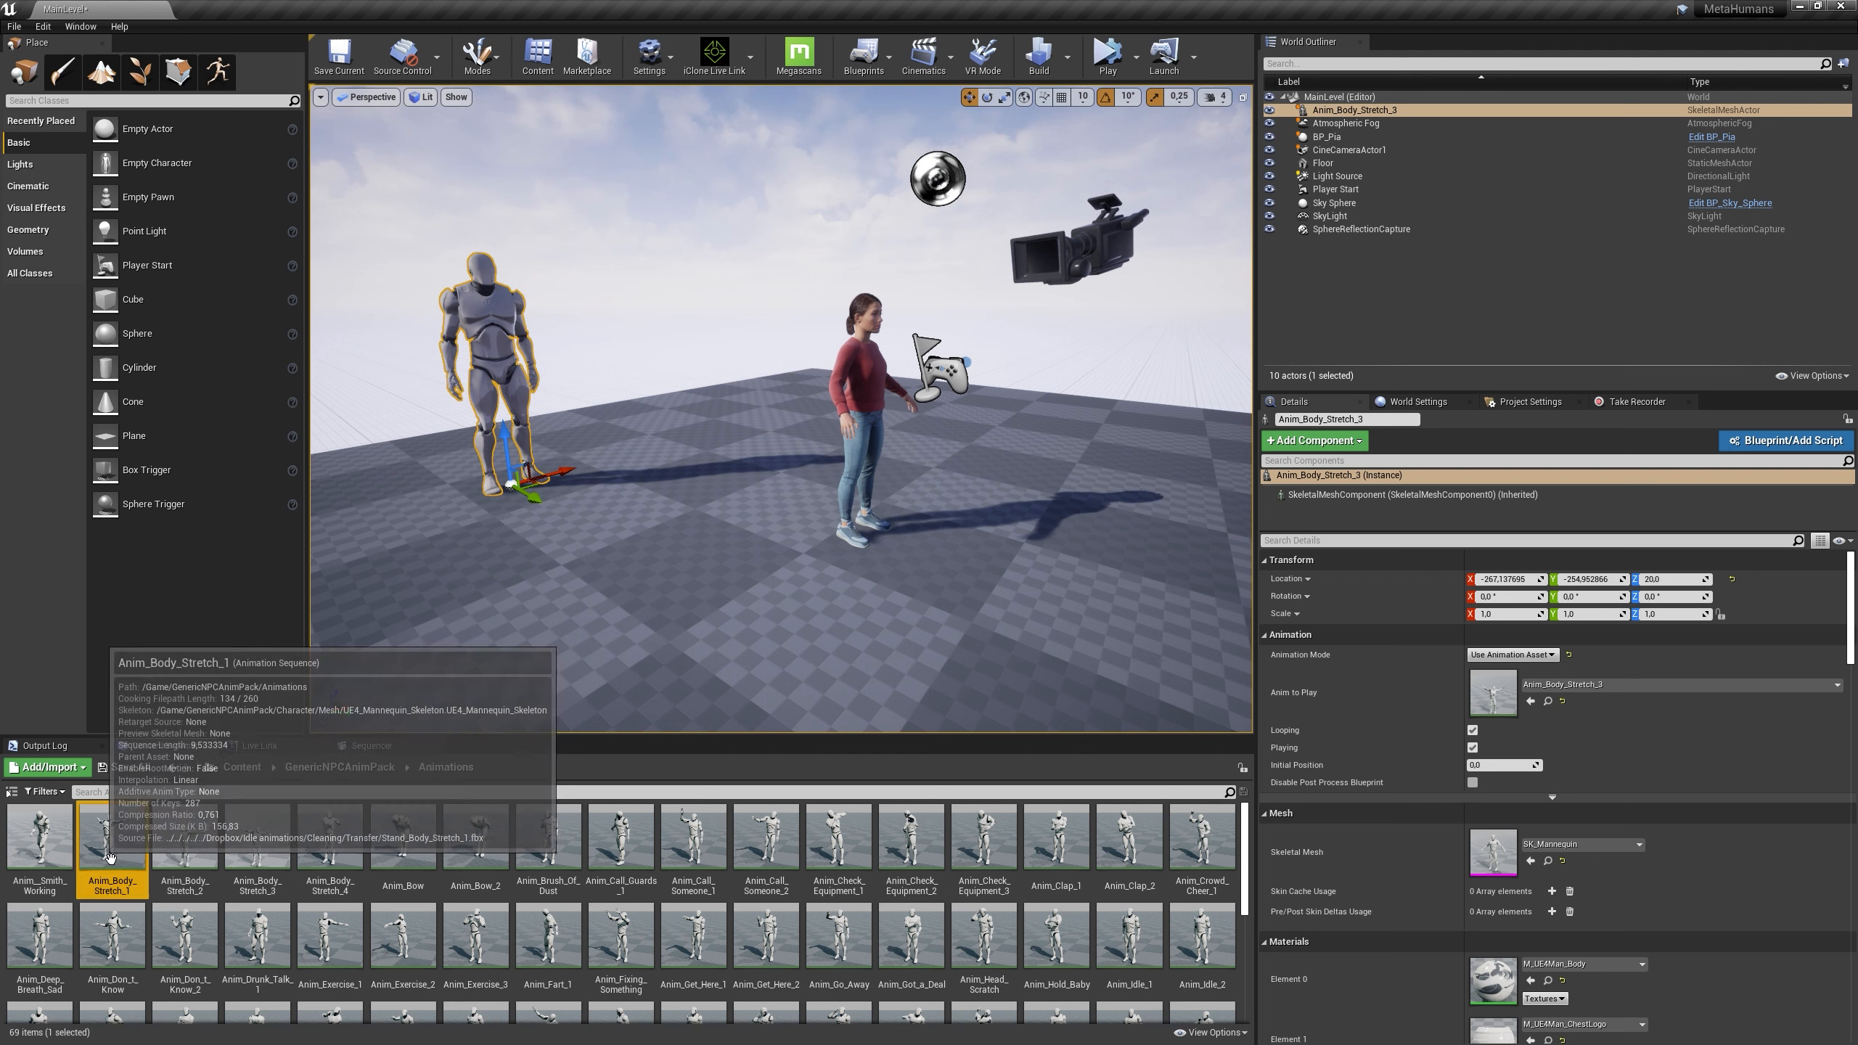
Duplicate Anim_Body_Stretch_1 and retarget the copy onto metahuman_base_skel
right_click(111, 835)
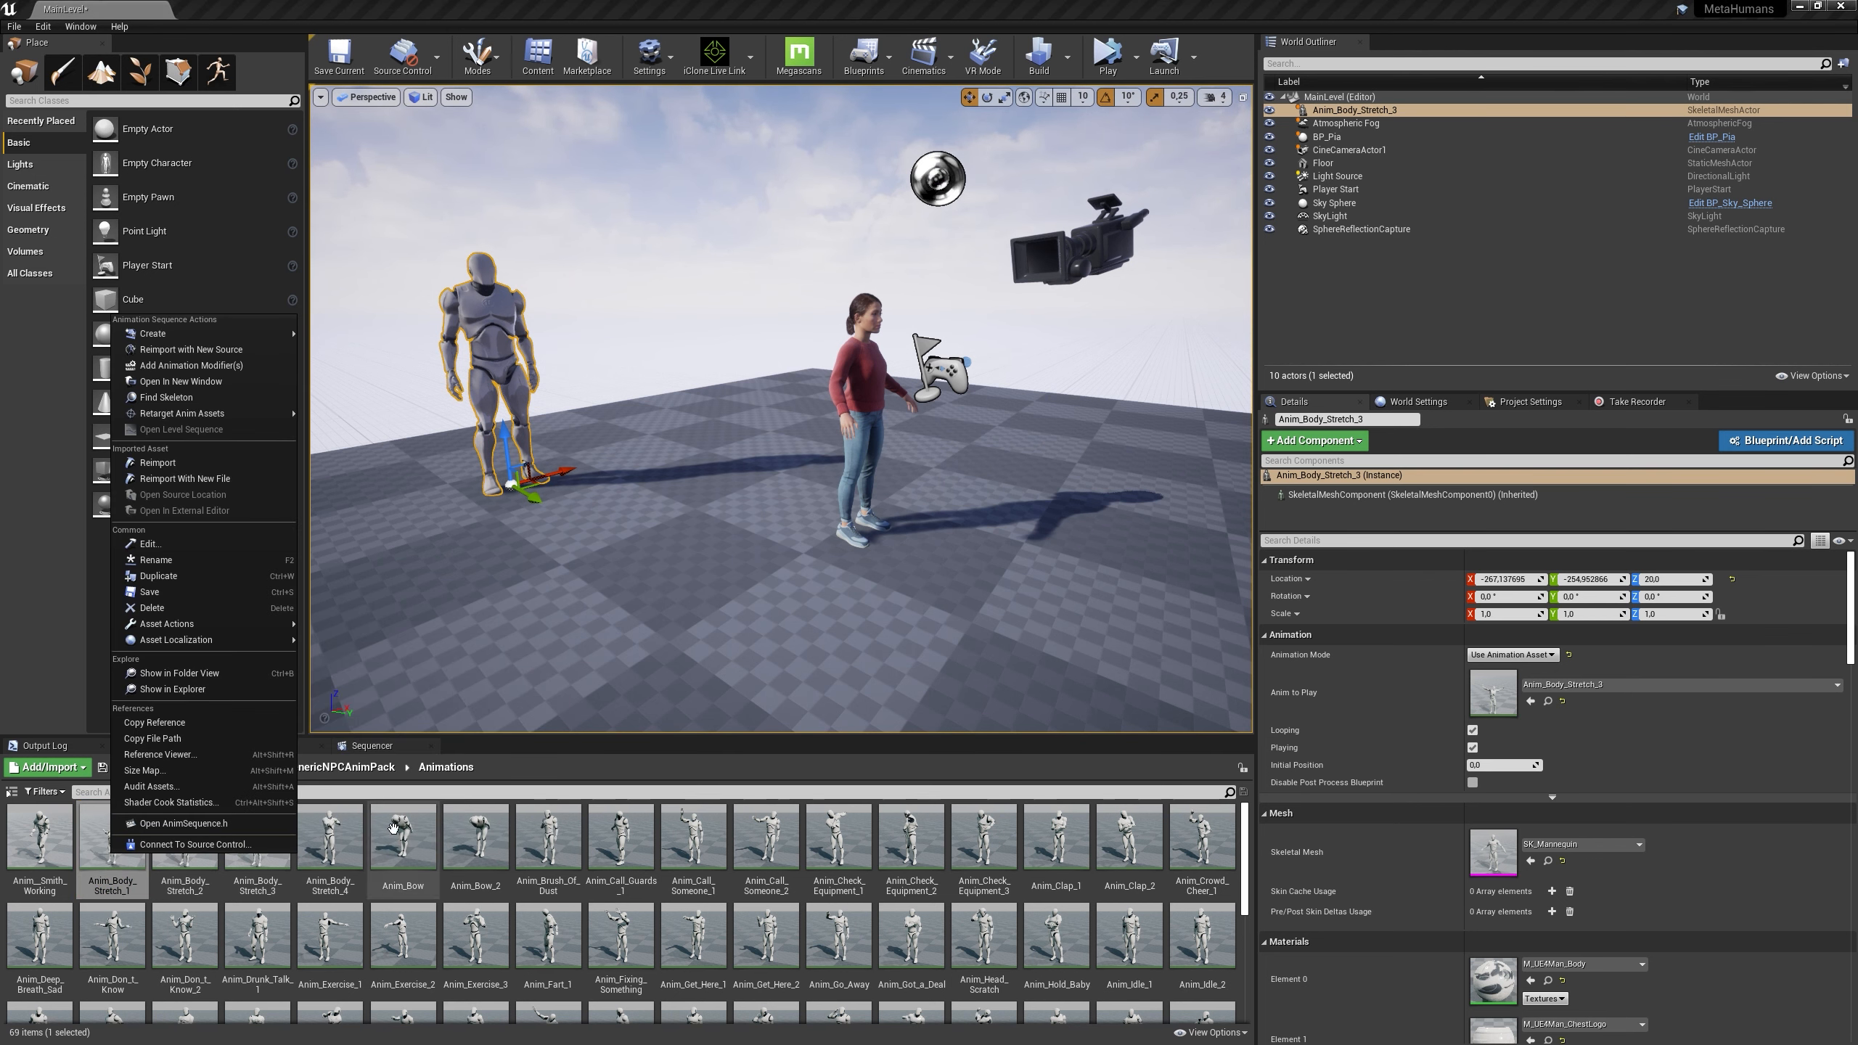
mouse_move(182, 414)
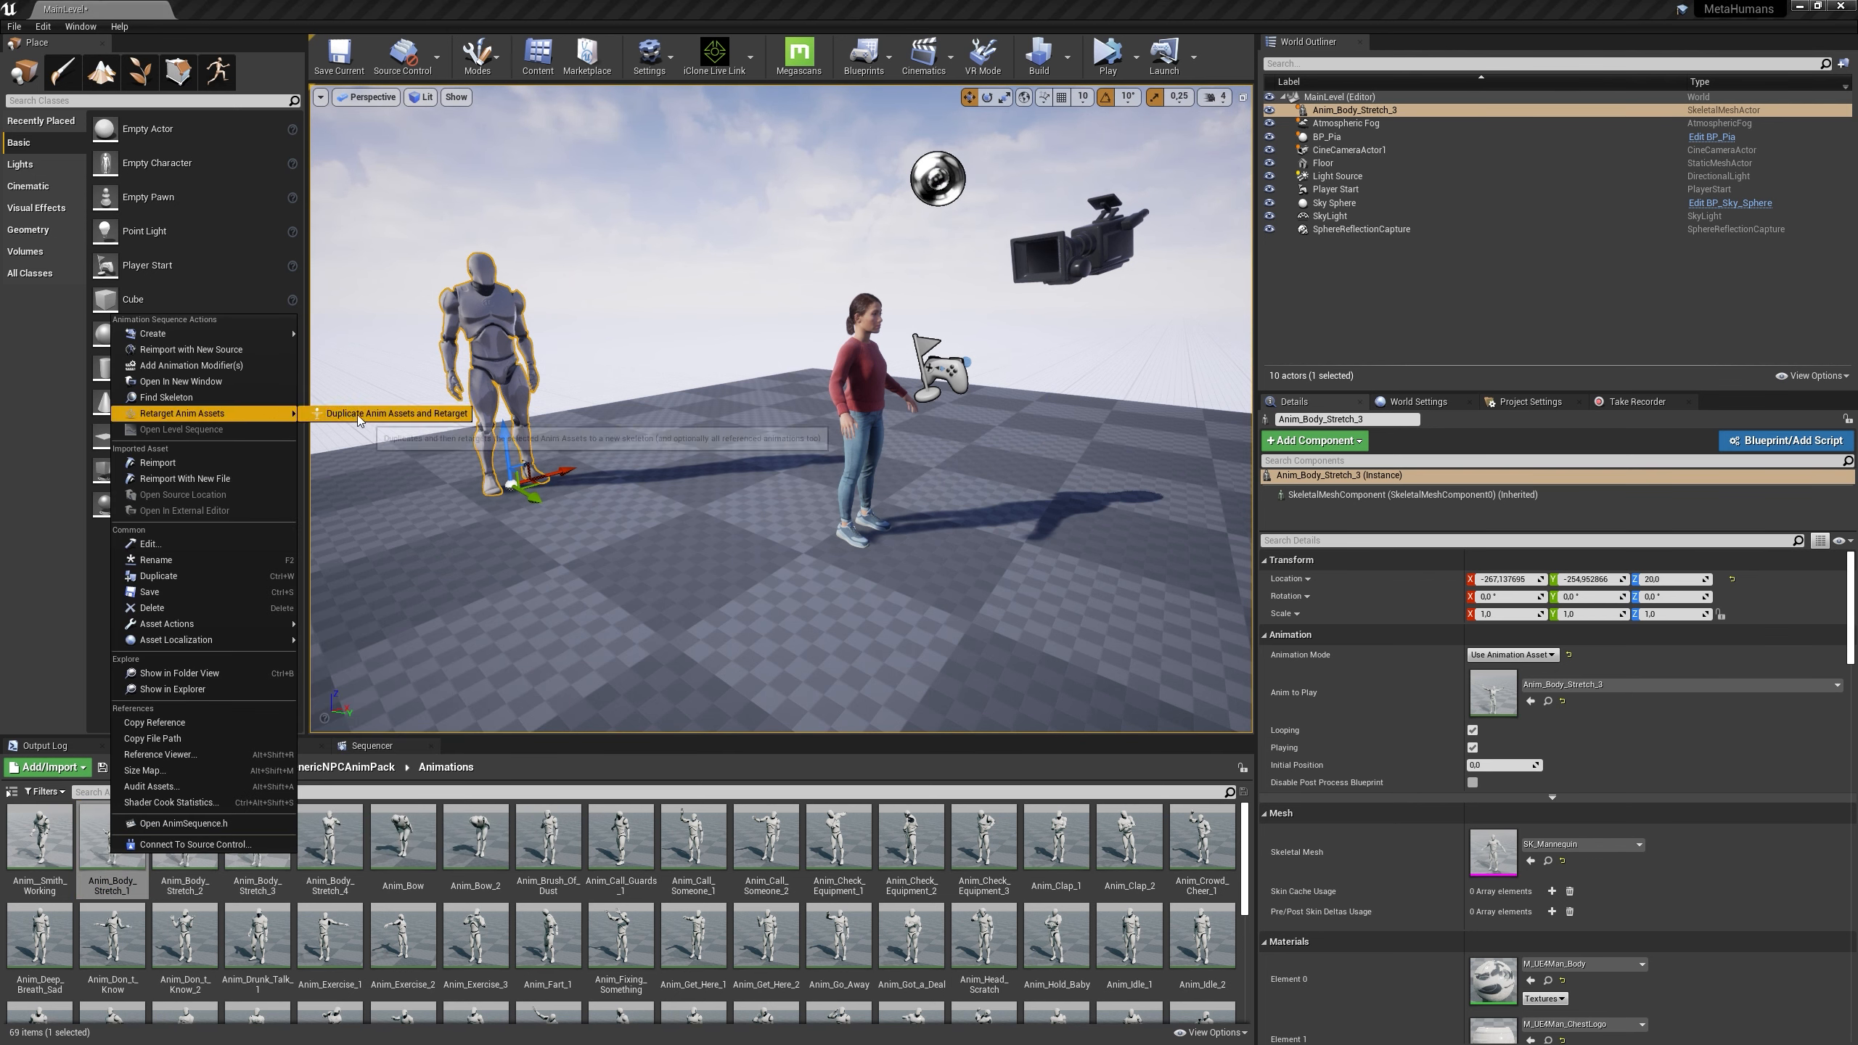
click(396, 414)
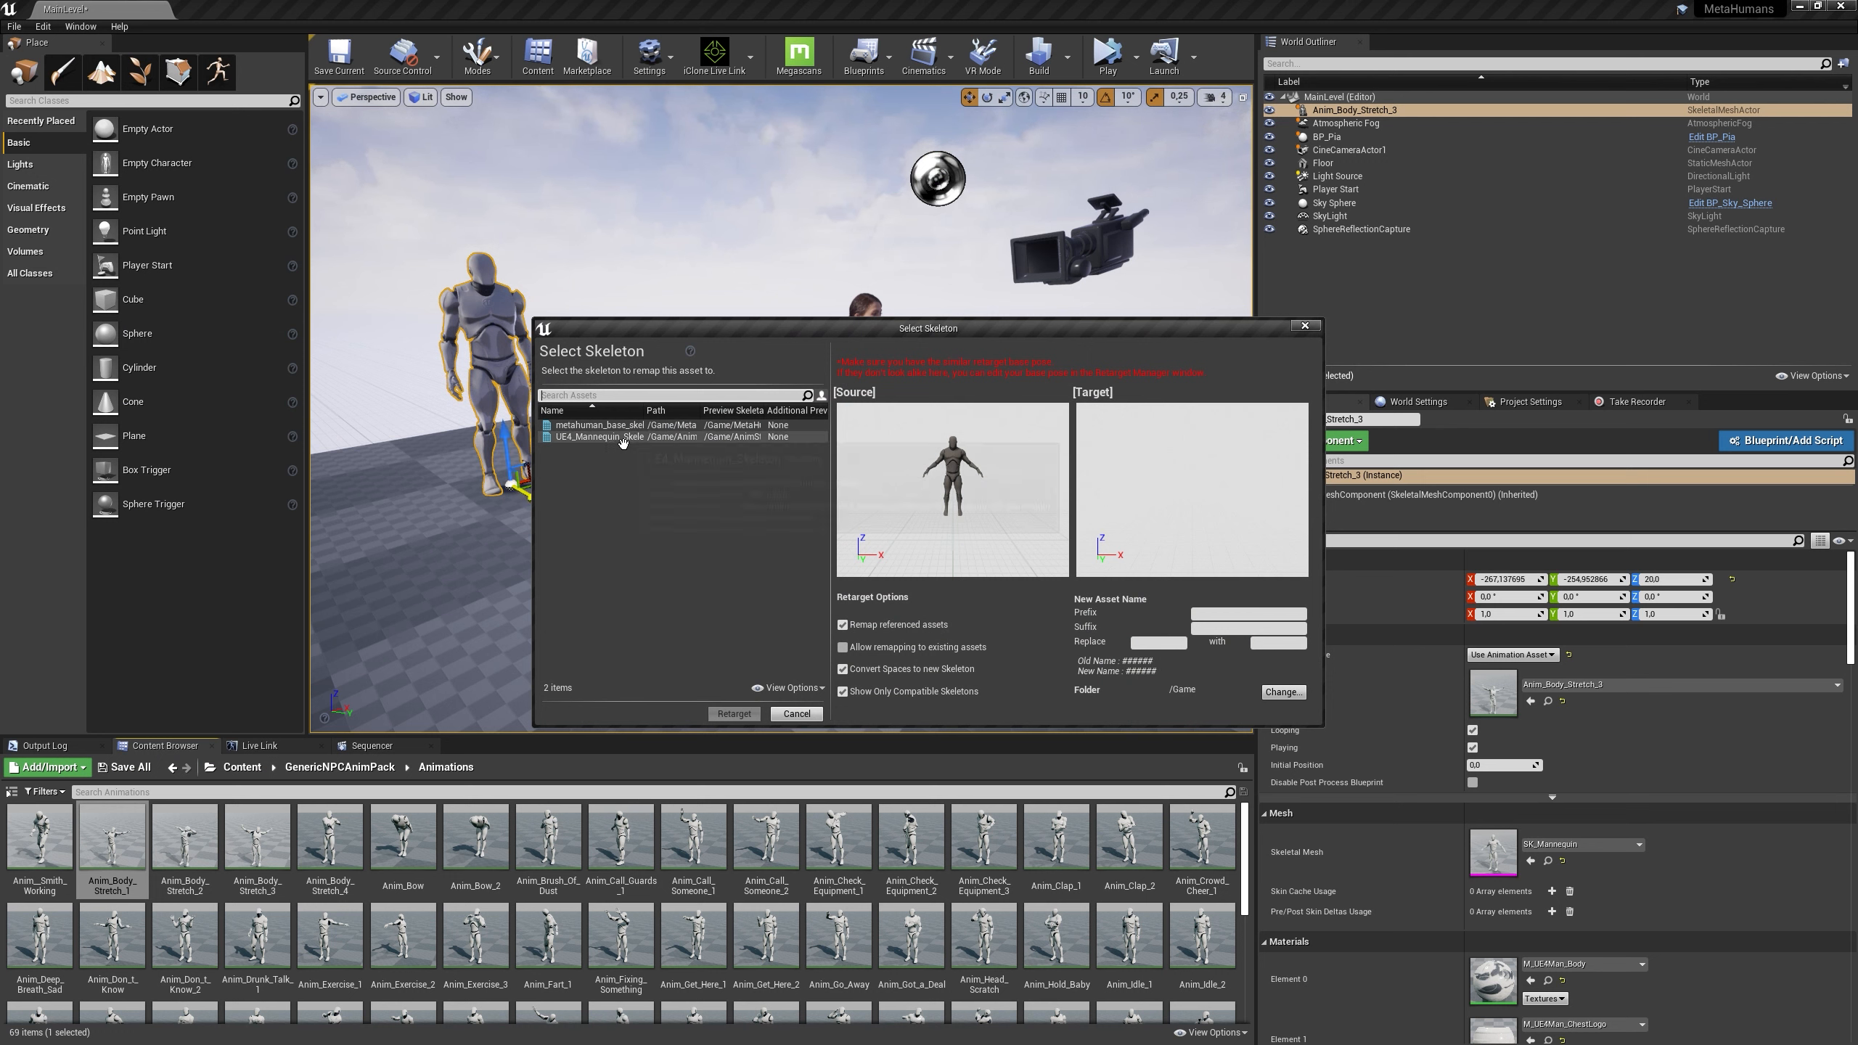
click(598, 423)
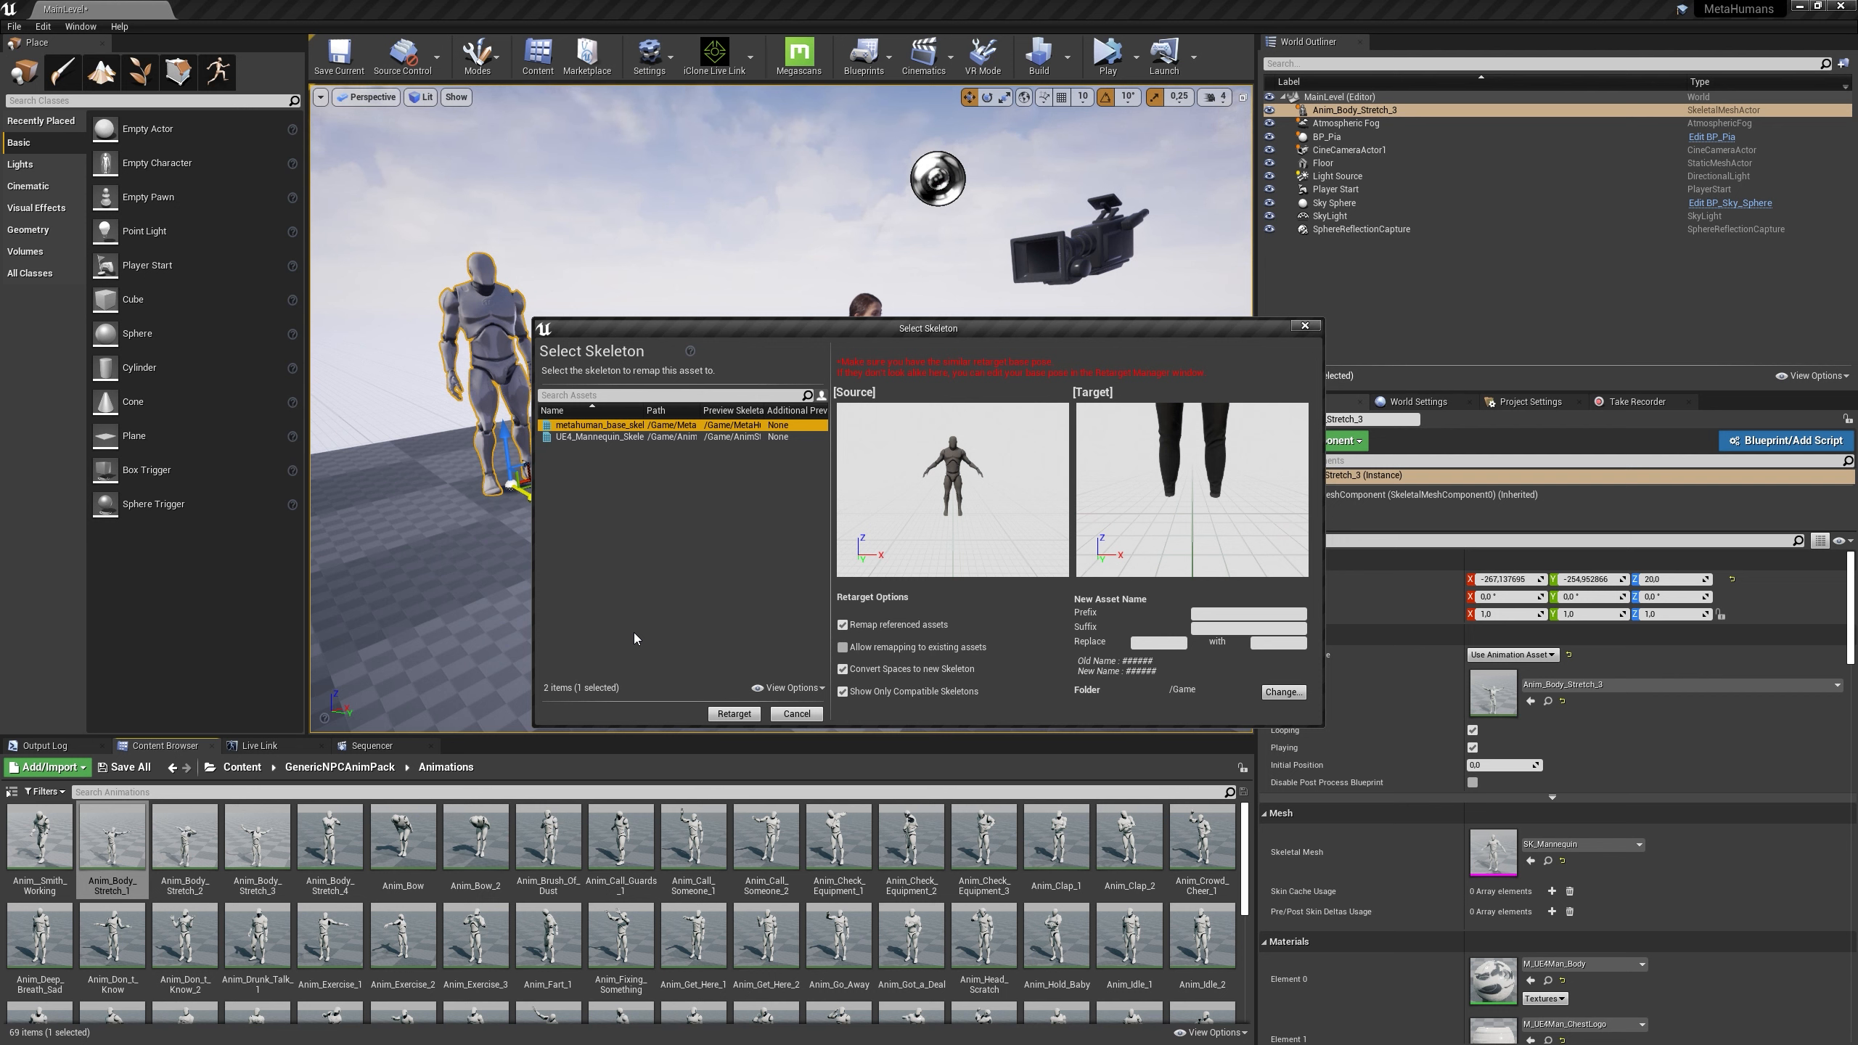
click(602, 436)
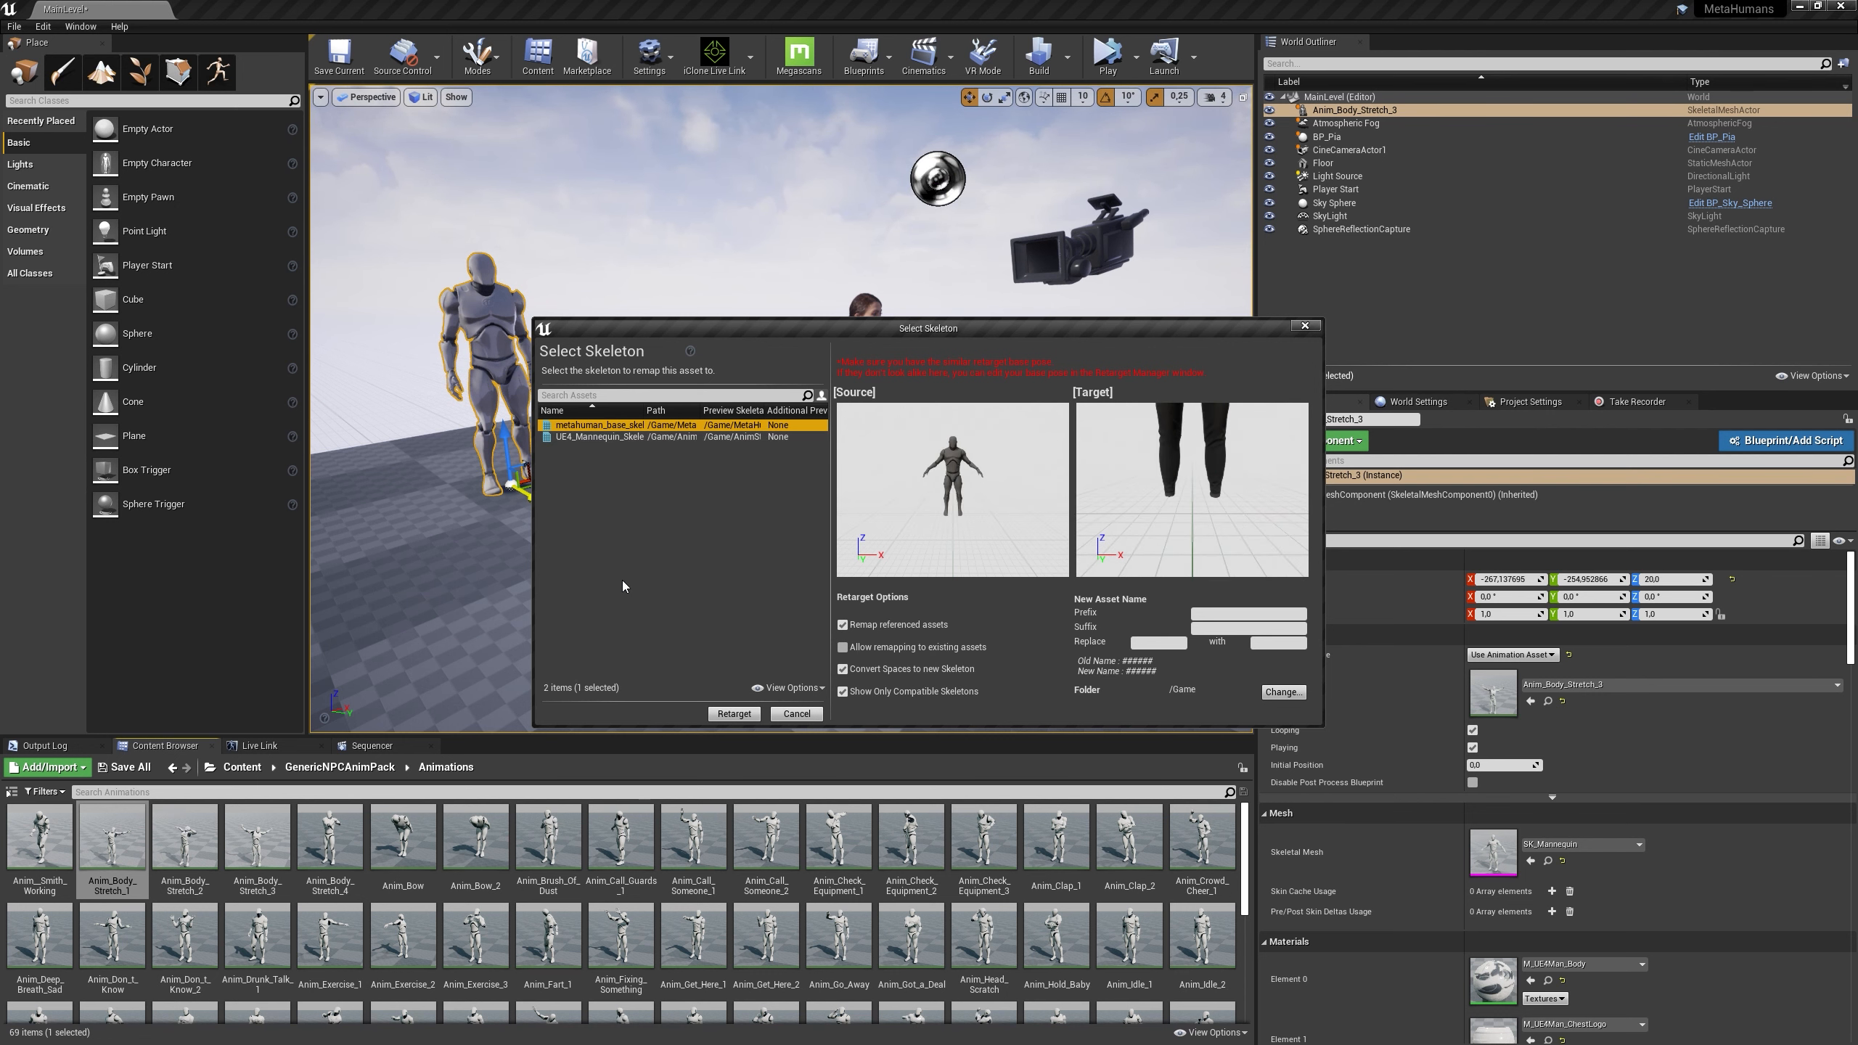
click(733, 714)
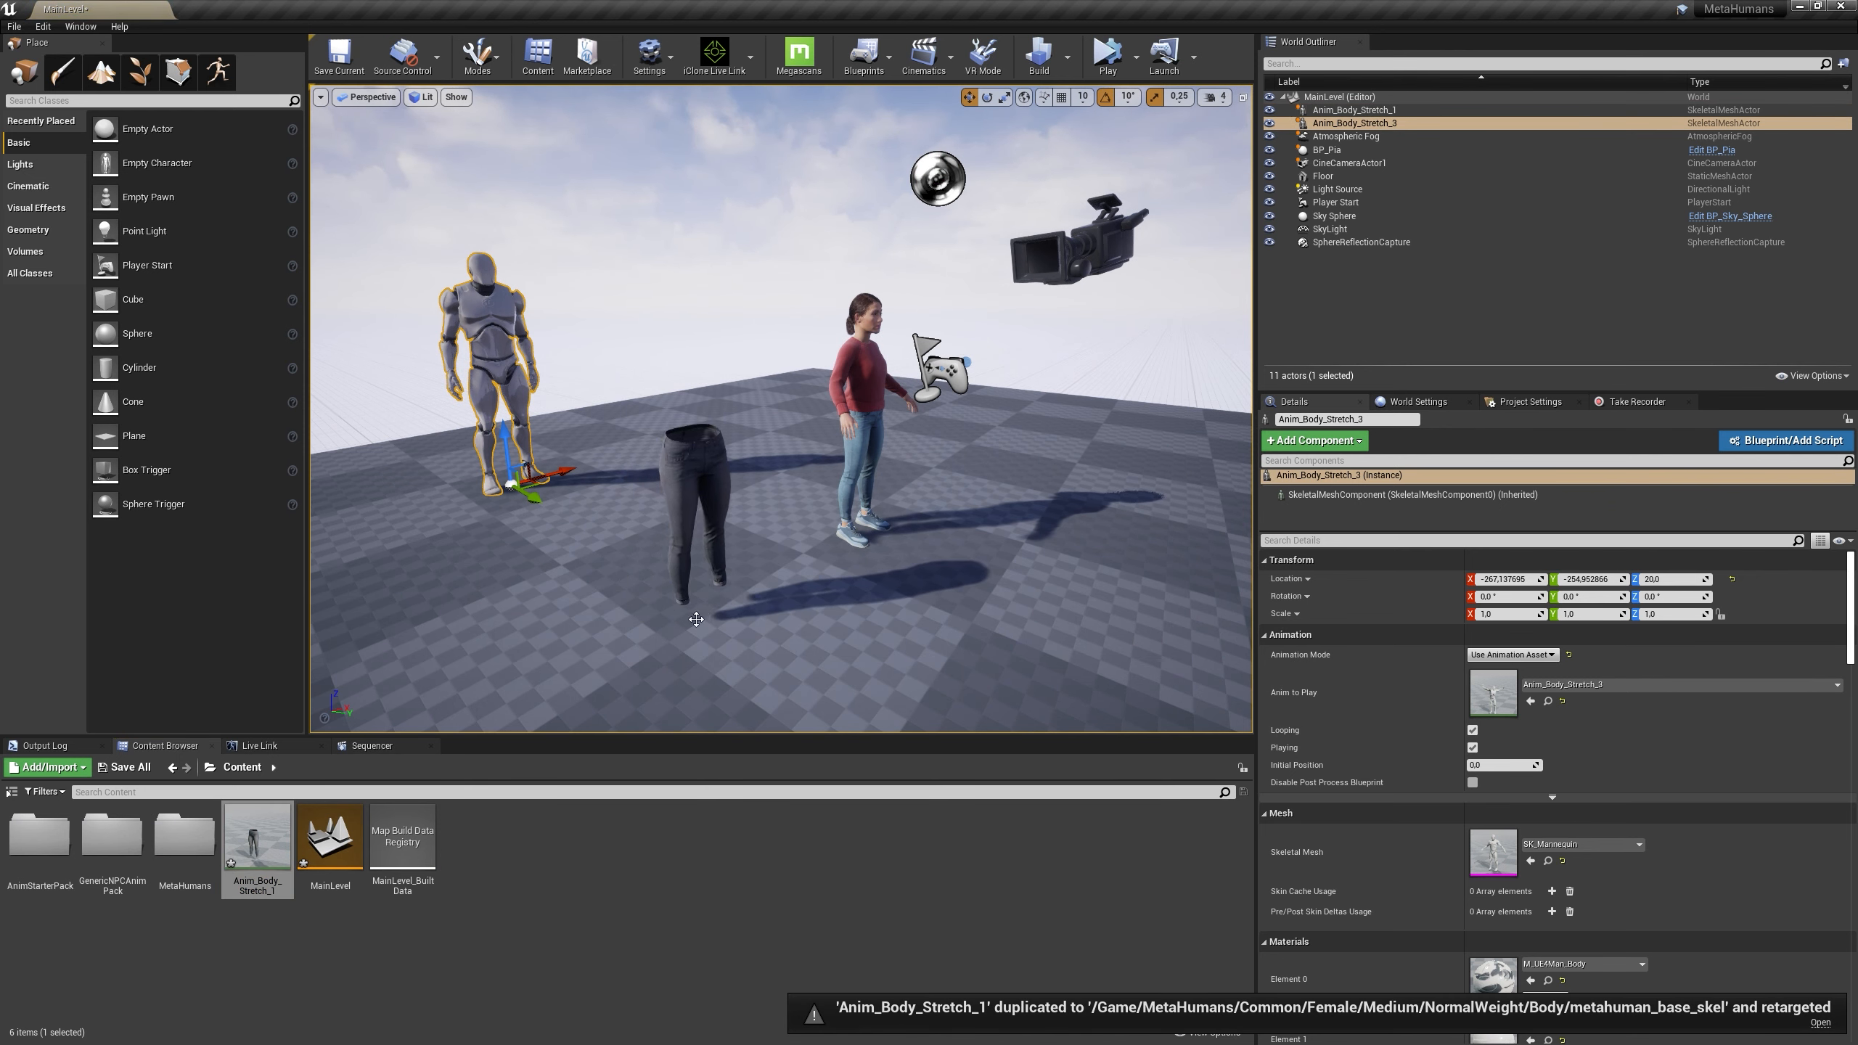
Stop the running MainLevel play session and return to the editor
click(1105, 53)
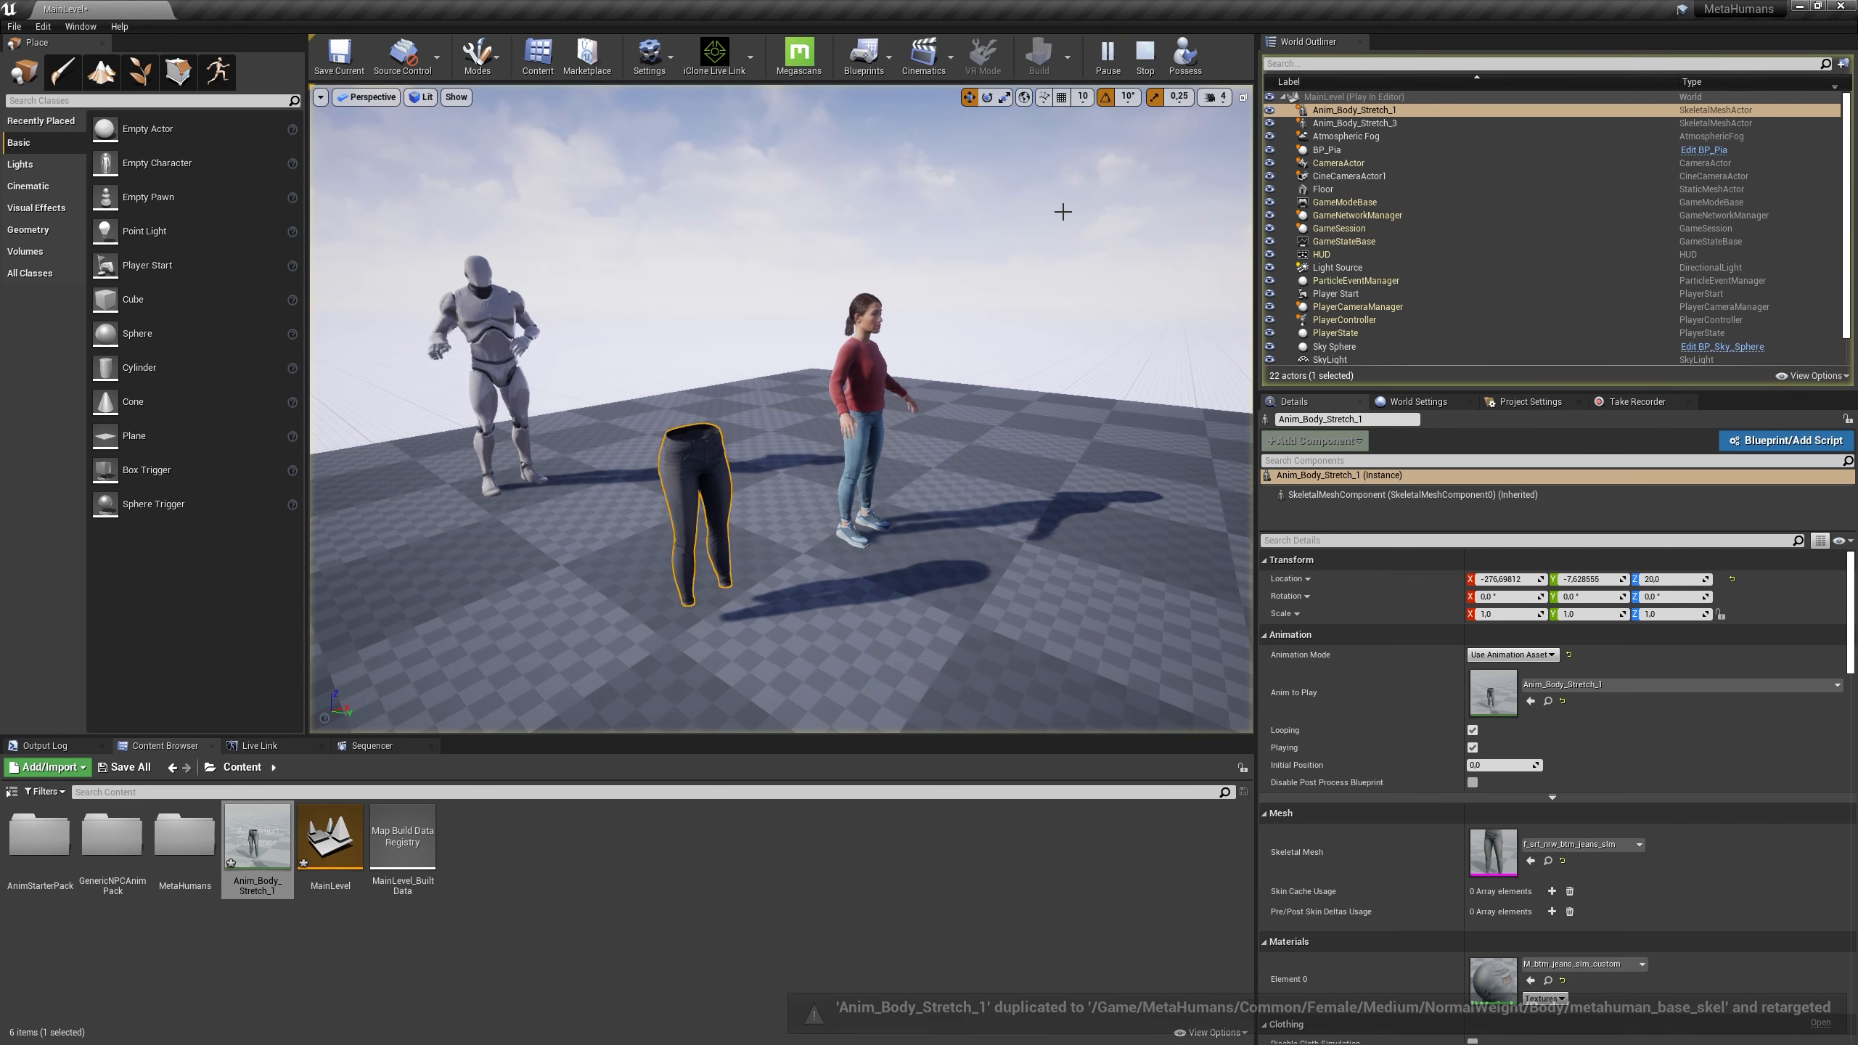
click(1144, 55)
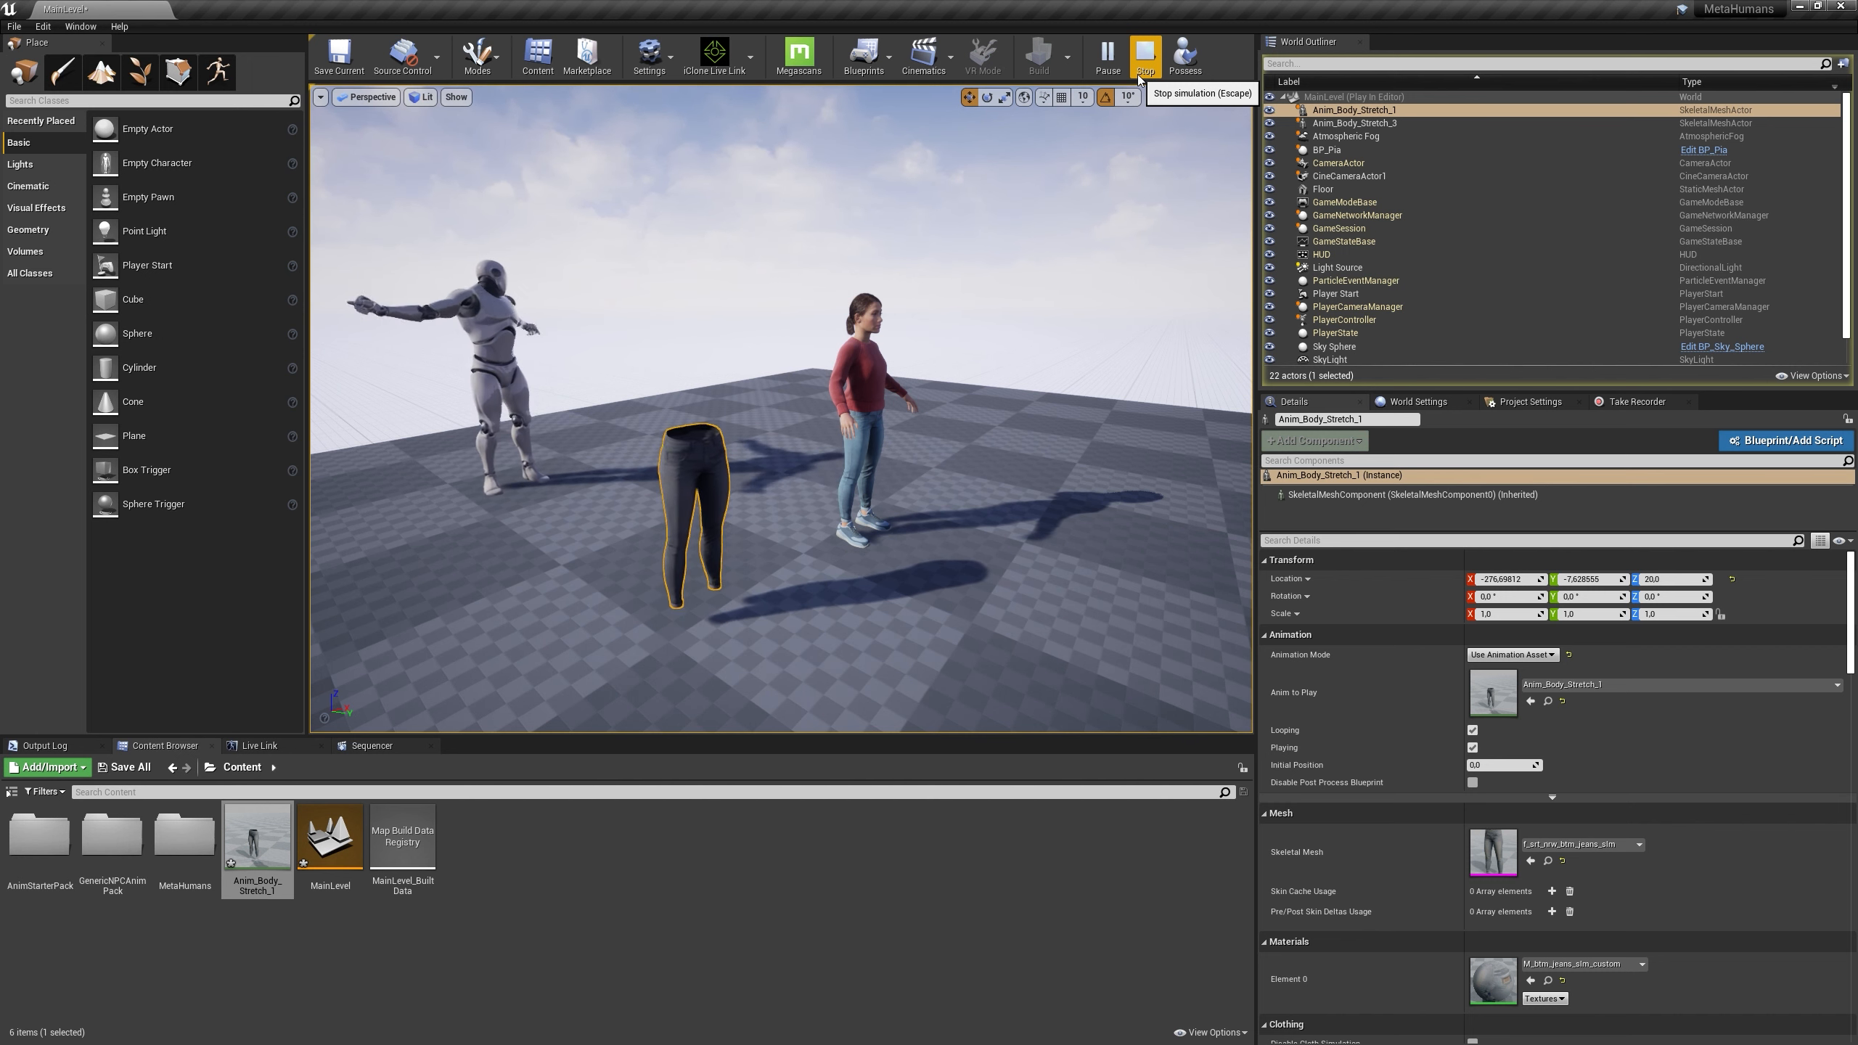
click(1144, 56)
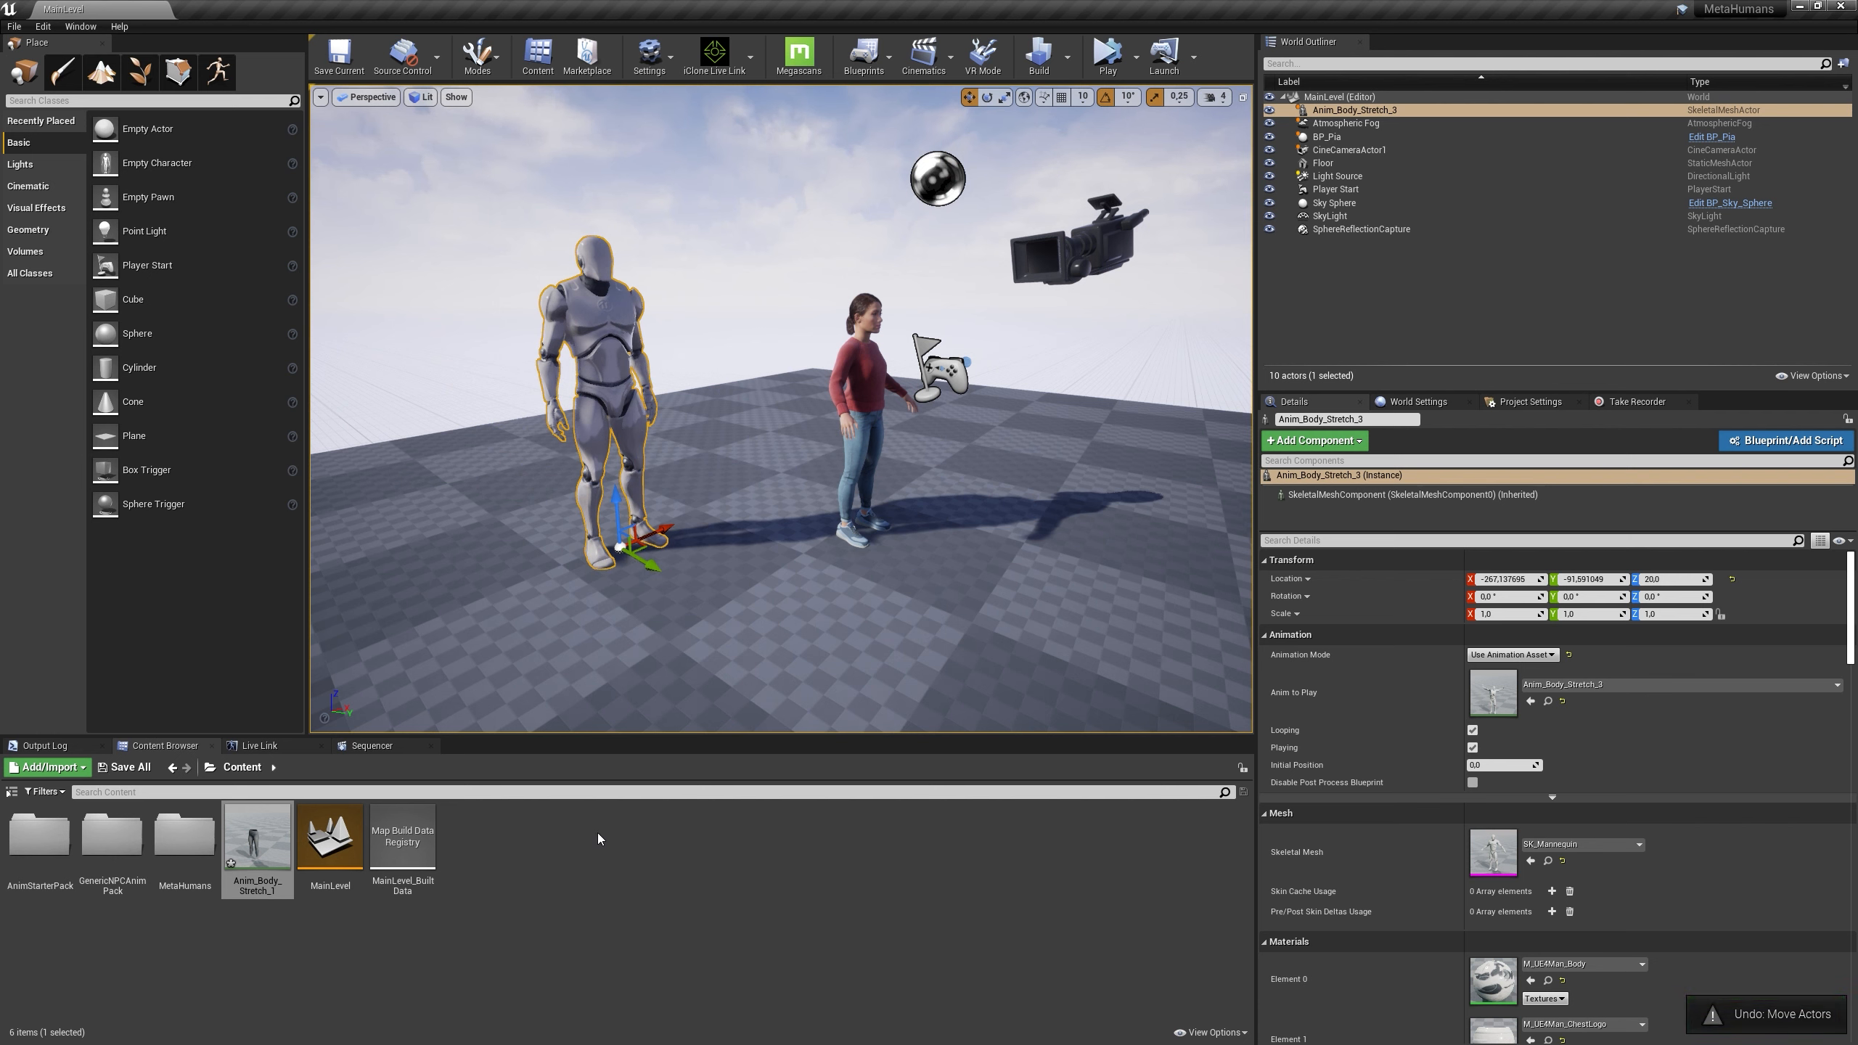
Force delete the retargeted Anim_Body_Stretch_1 copy, then open the MetaHumans folder
key(delete)
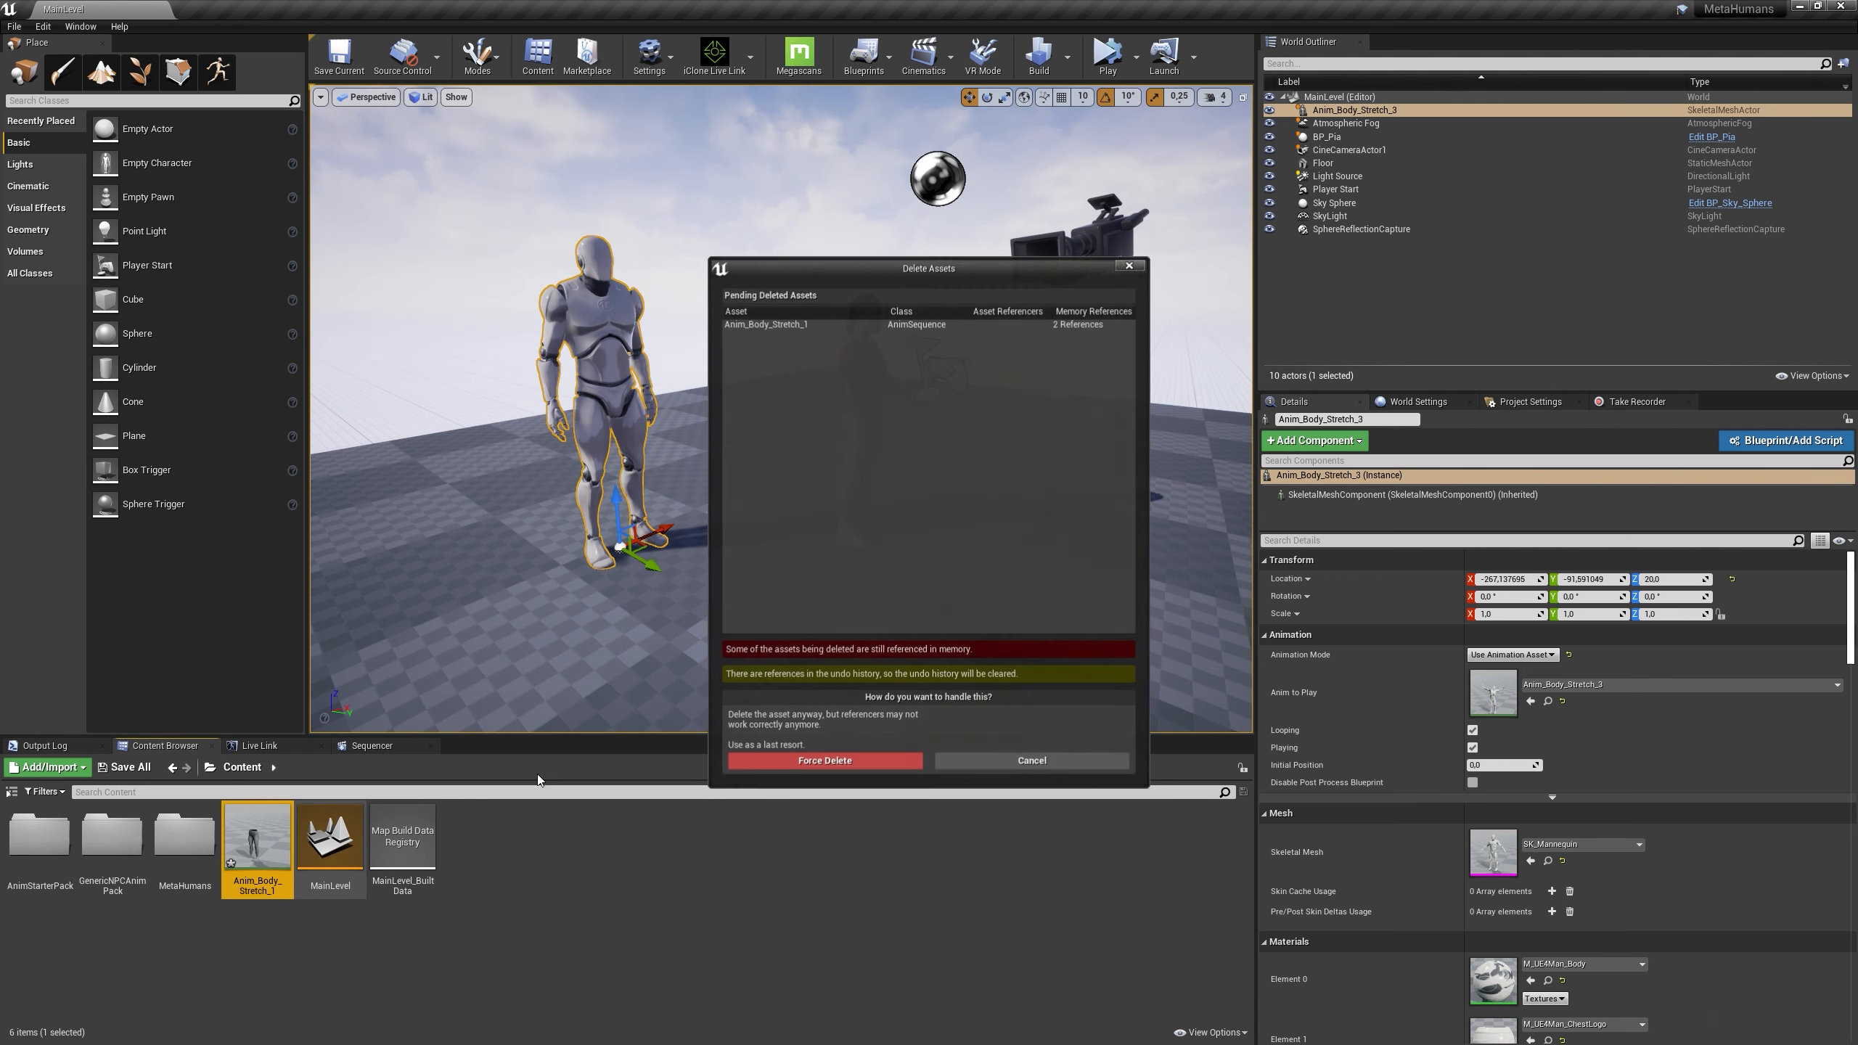
click(824, 760)
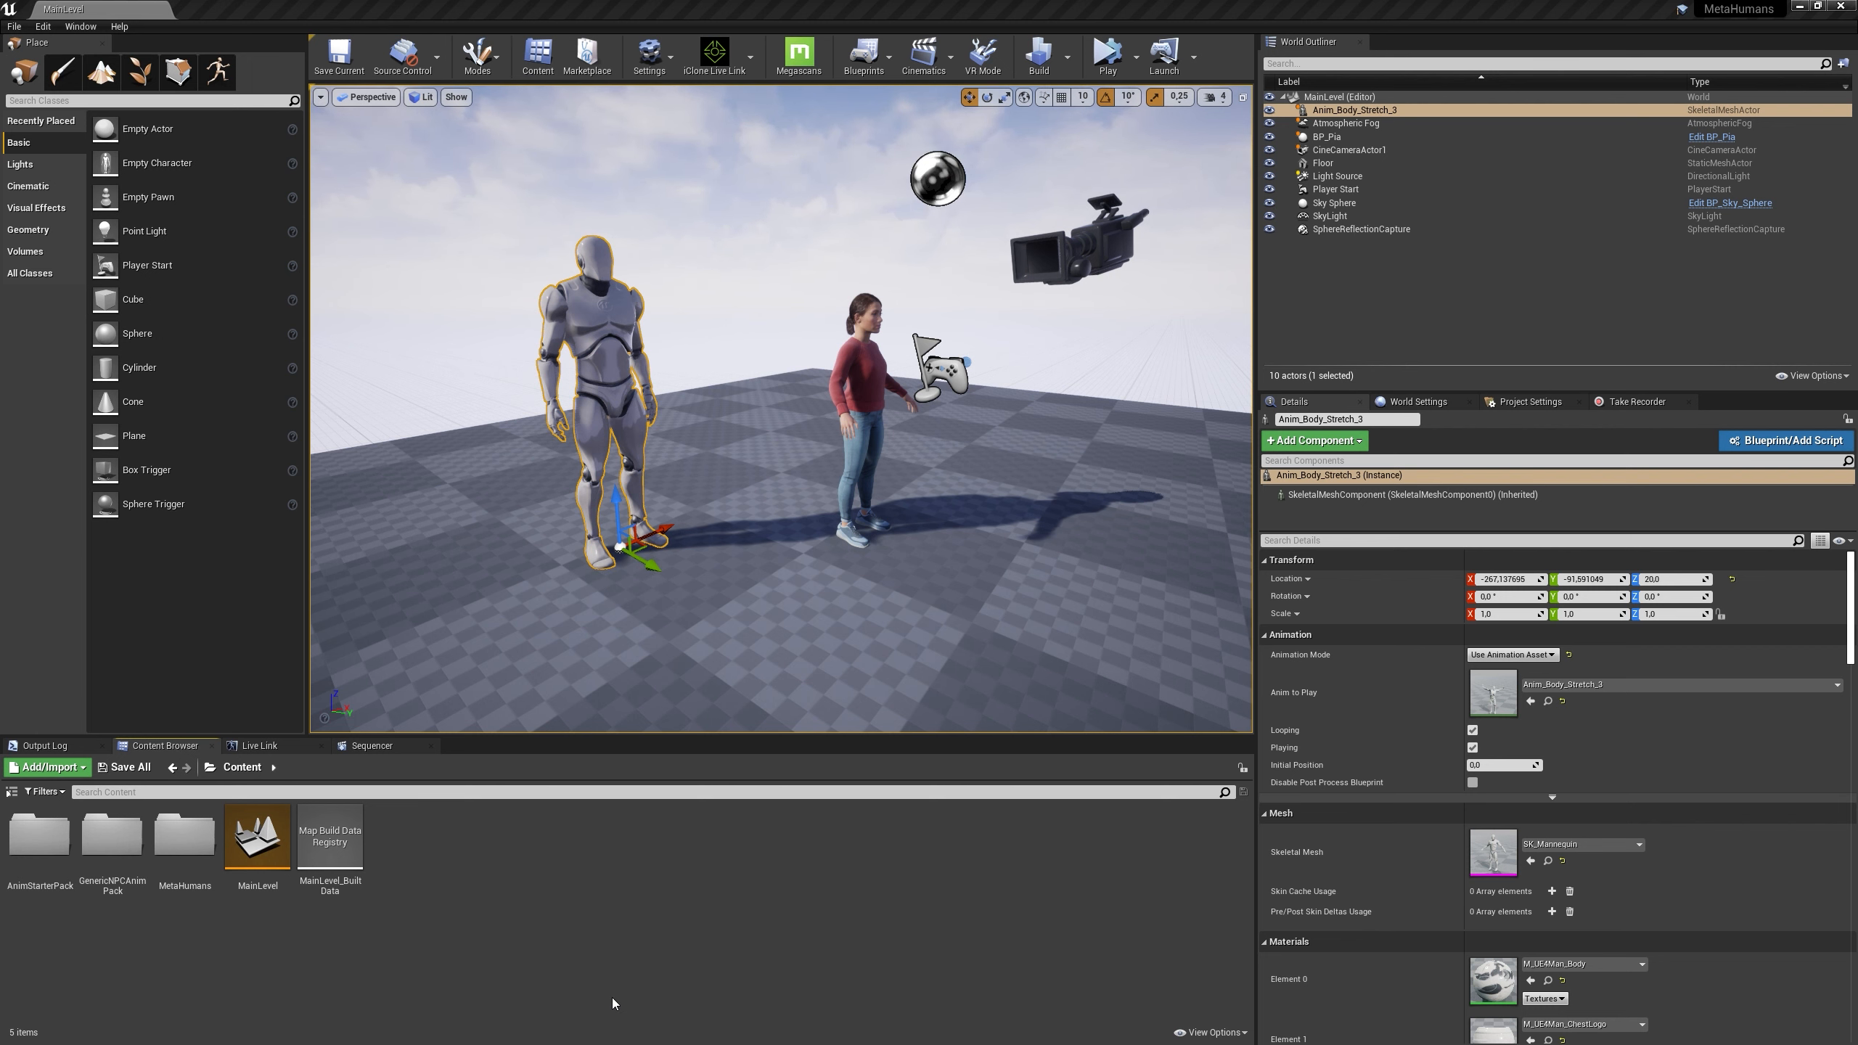
key(alt+tab)
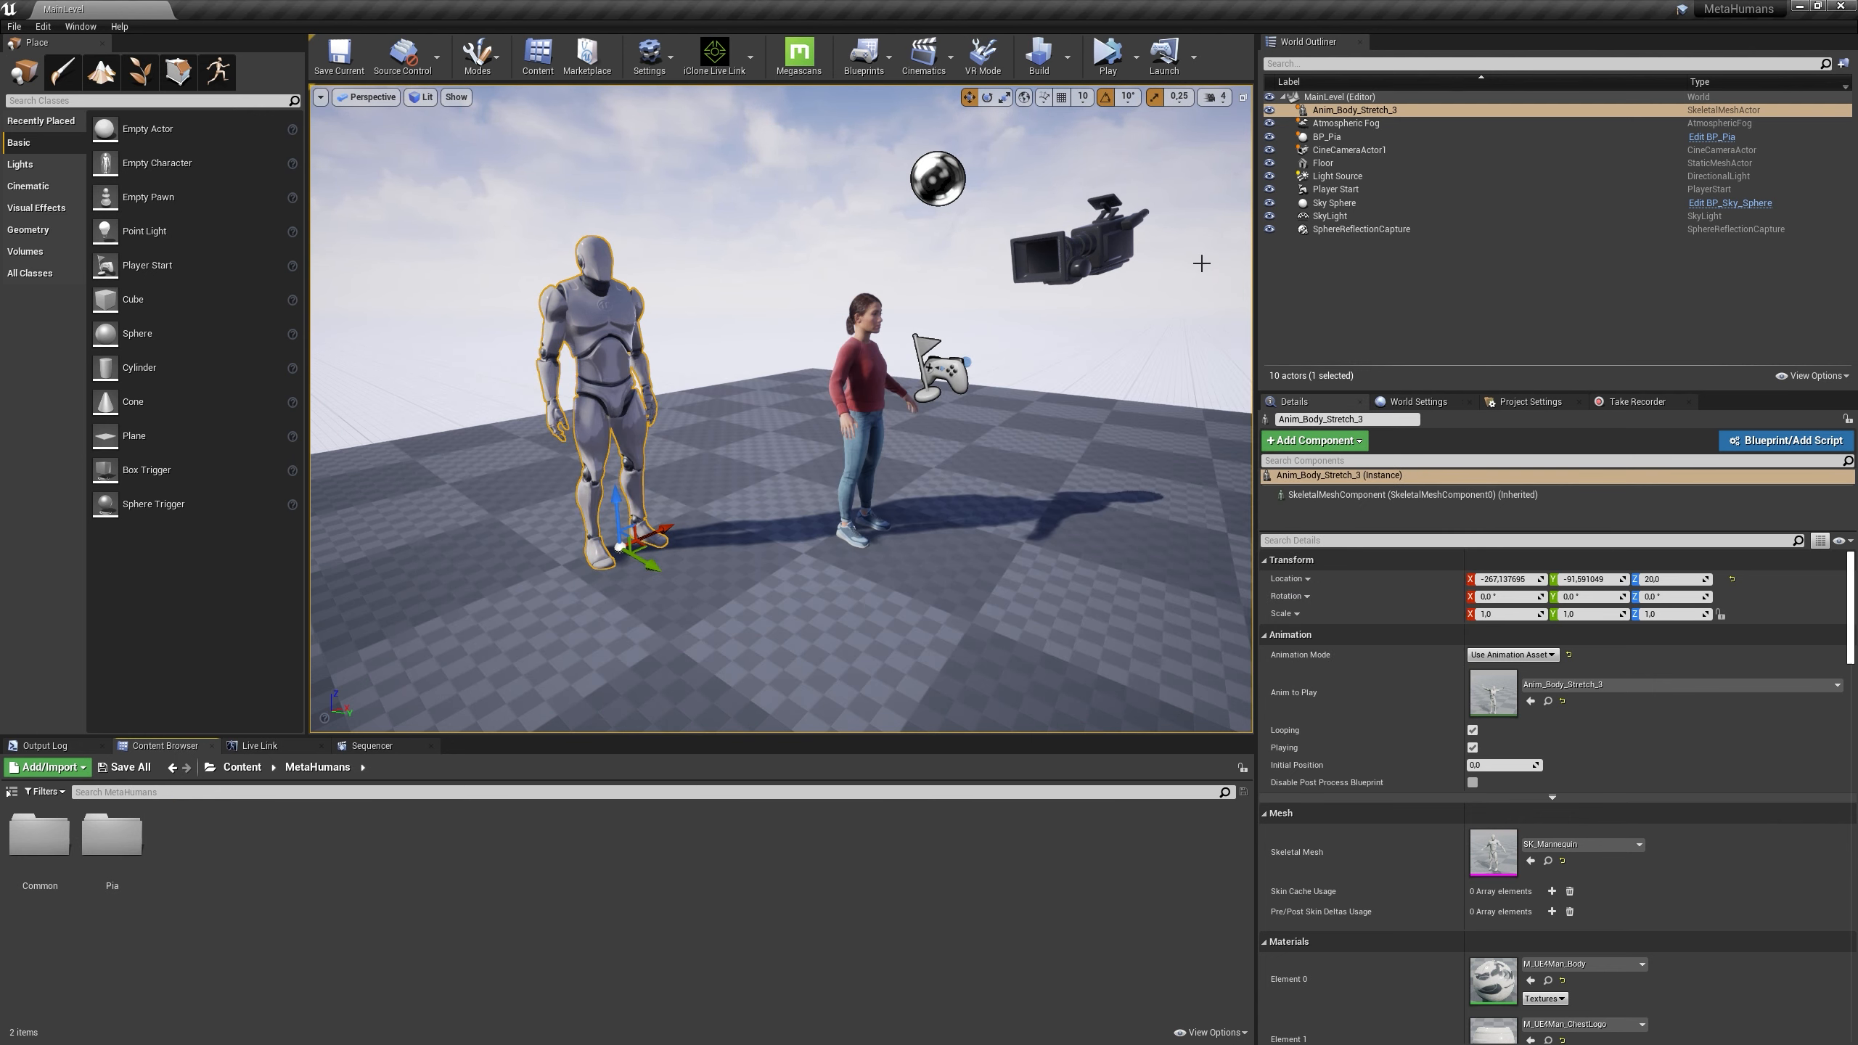
Open the BP_Pia Blueprint from the Content Browser and close it again
right_click(1328, 136)
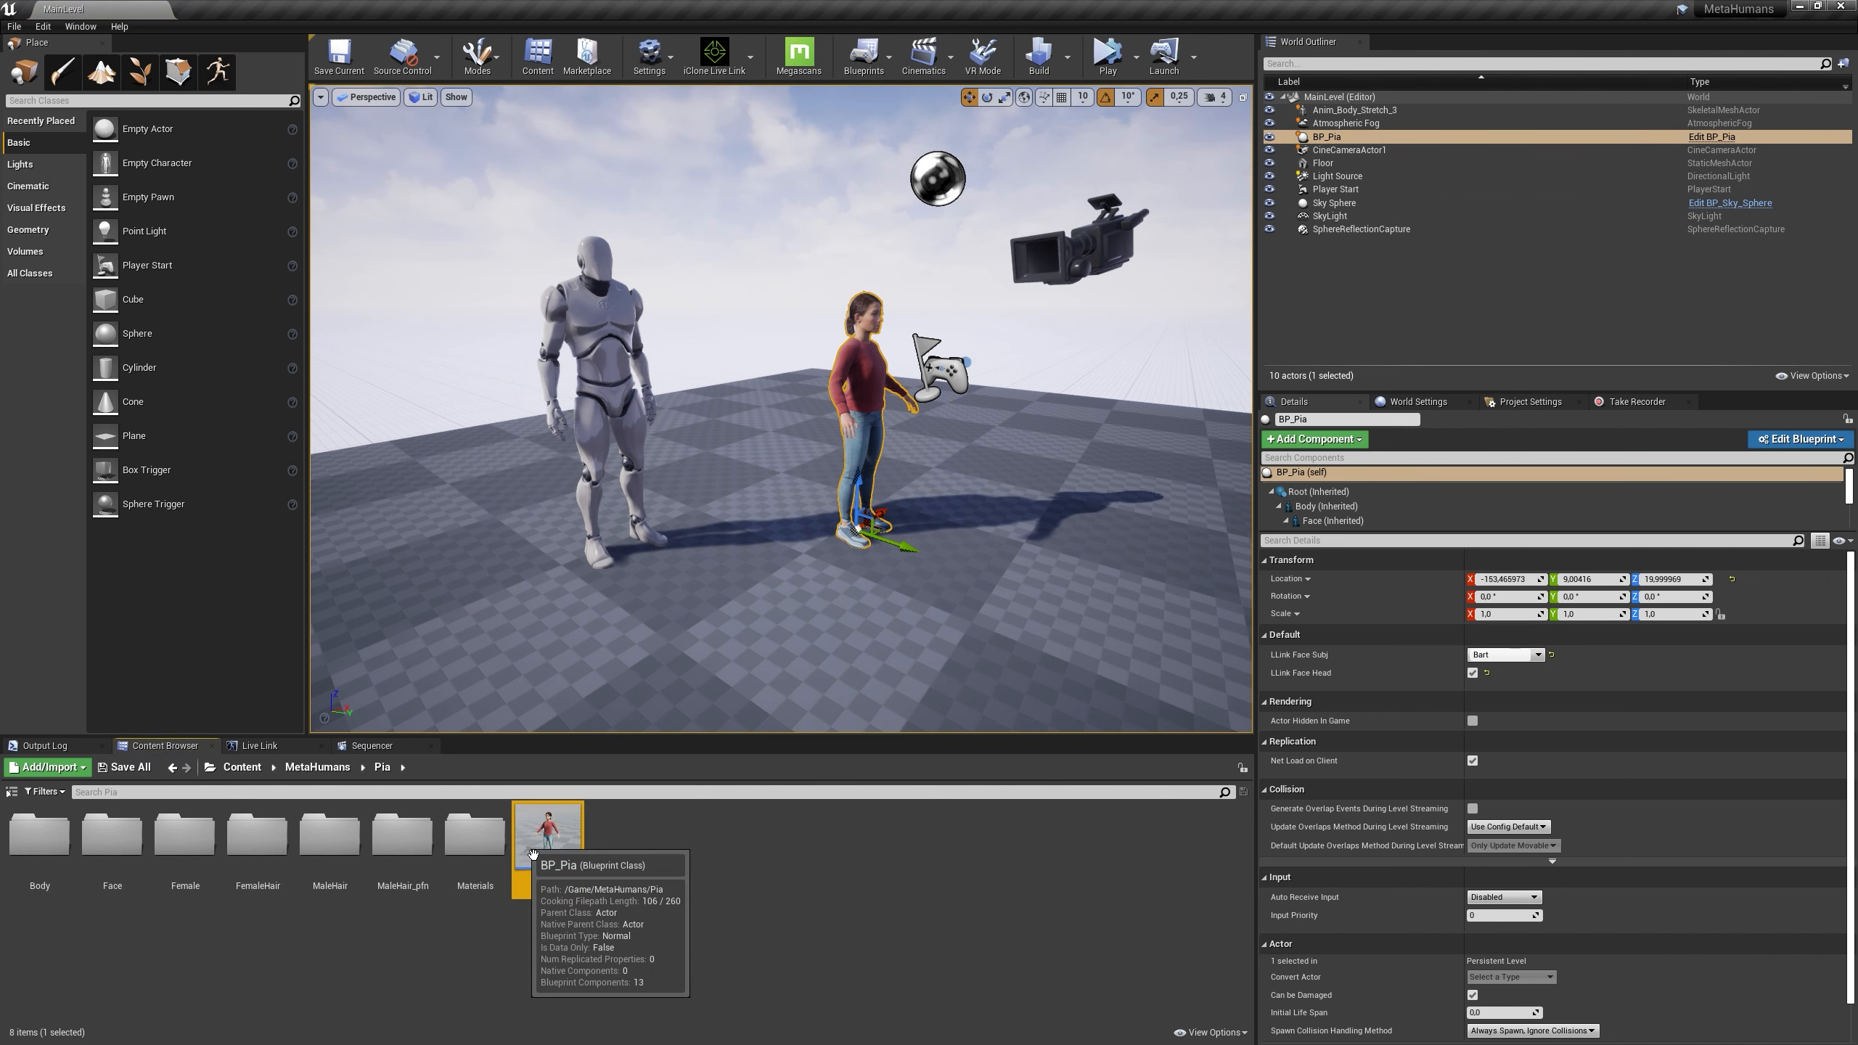
double_click(547, 824)
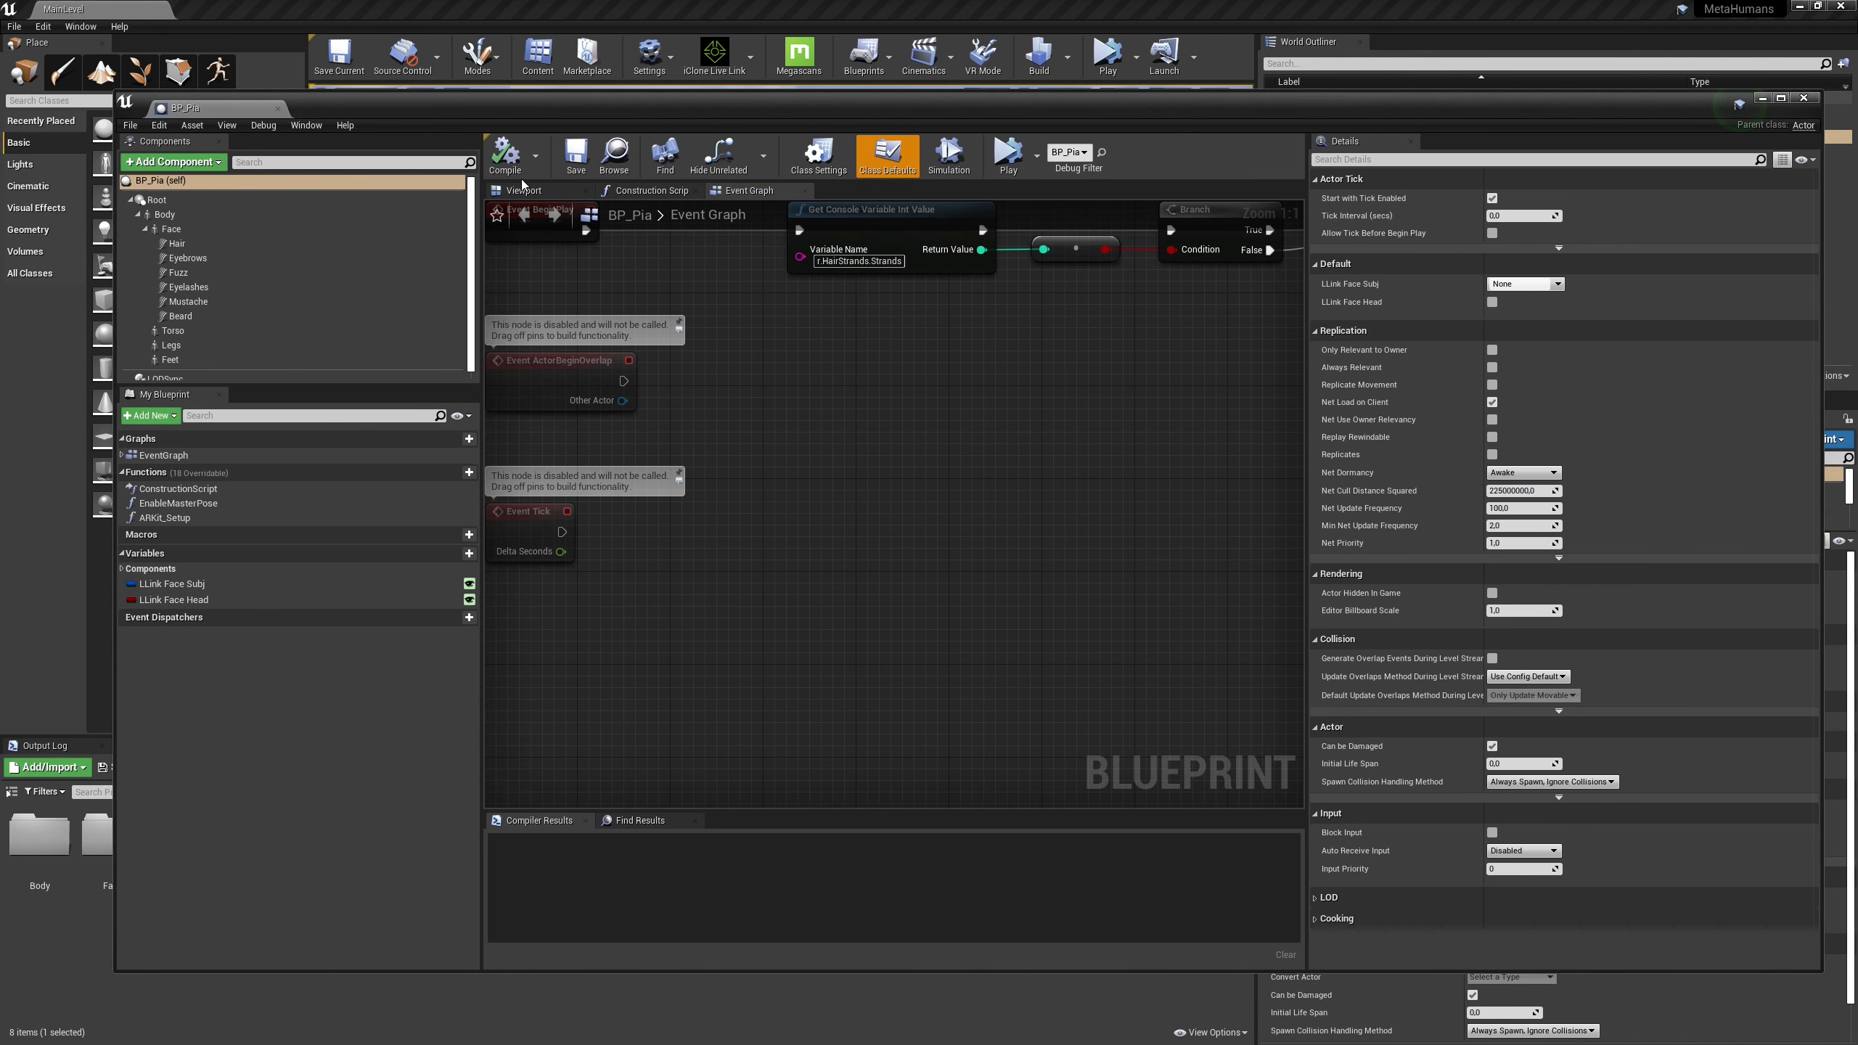
click(523, 191)
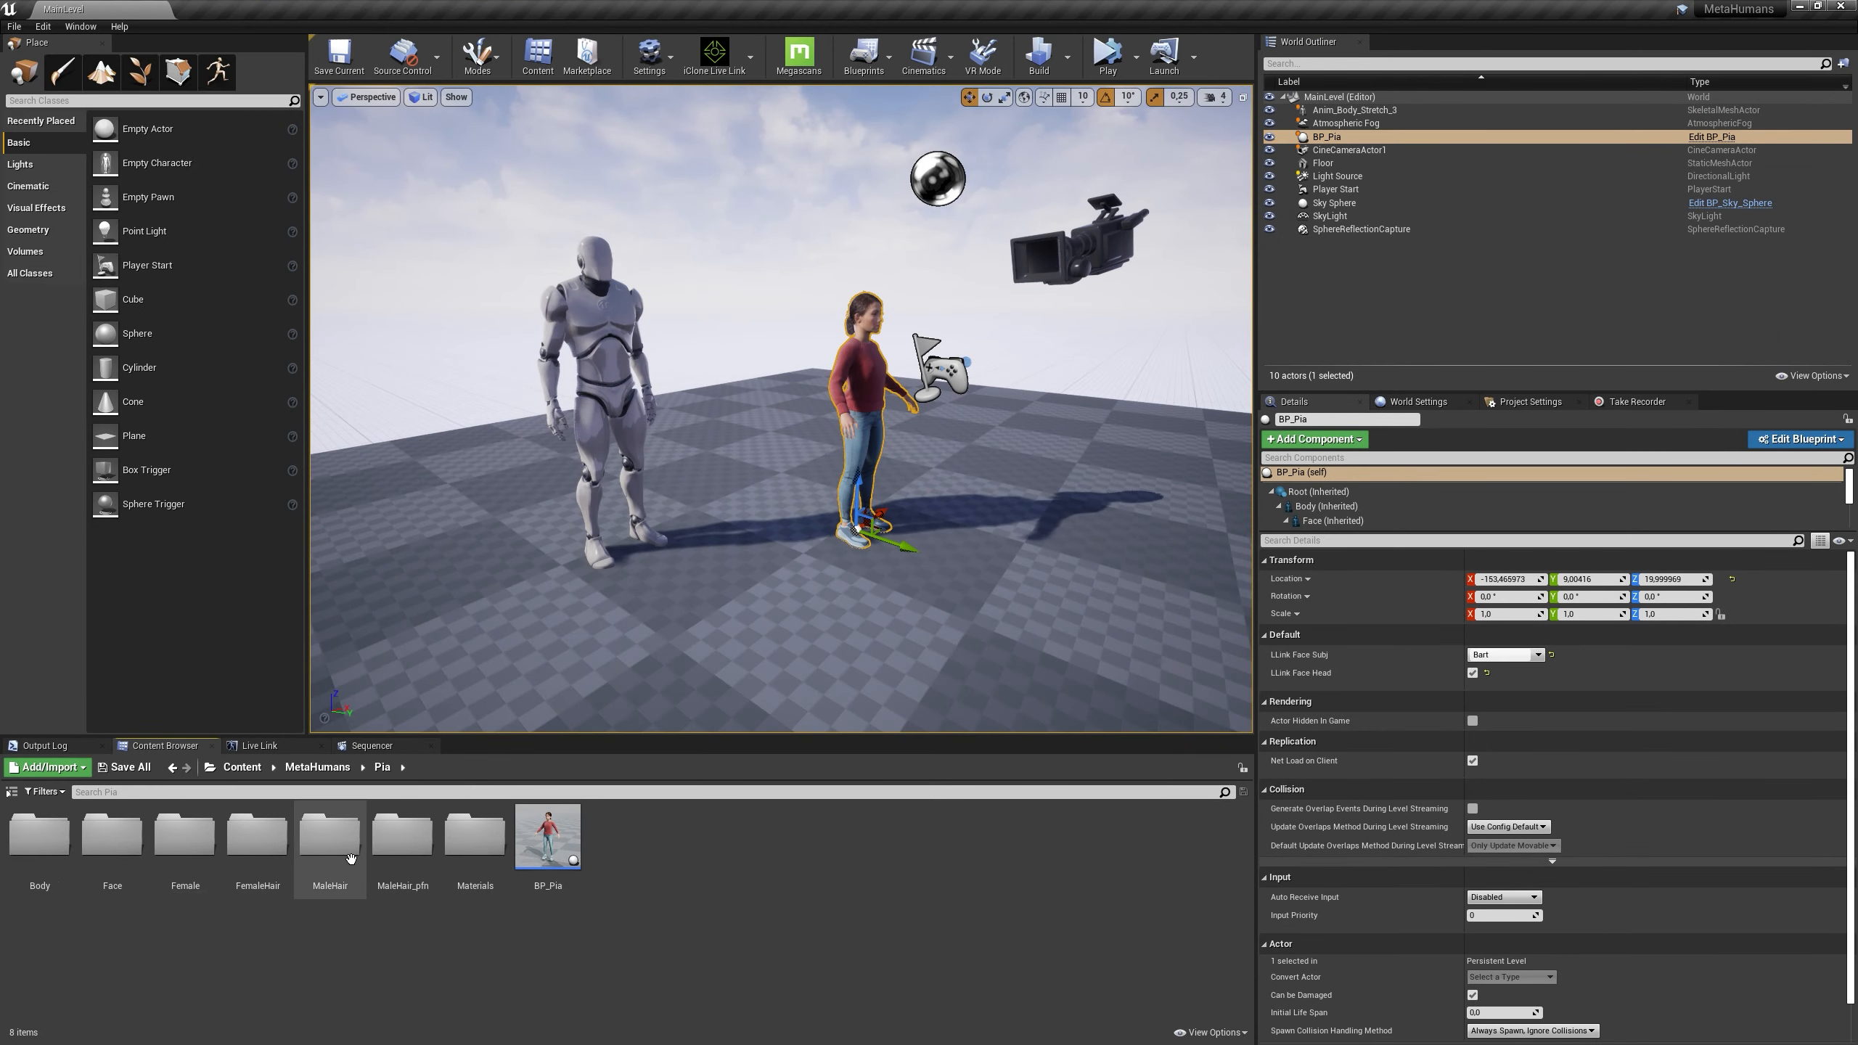
Browse Pia's folders down to Female > Short > NormalWeight > Body
double_click(185, 834)
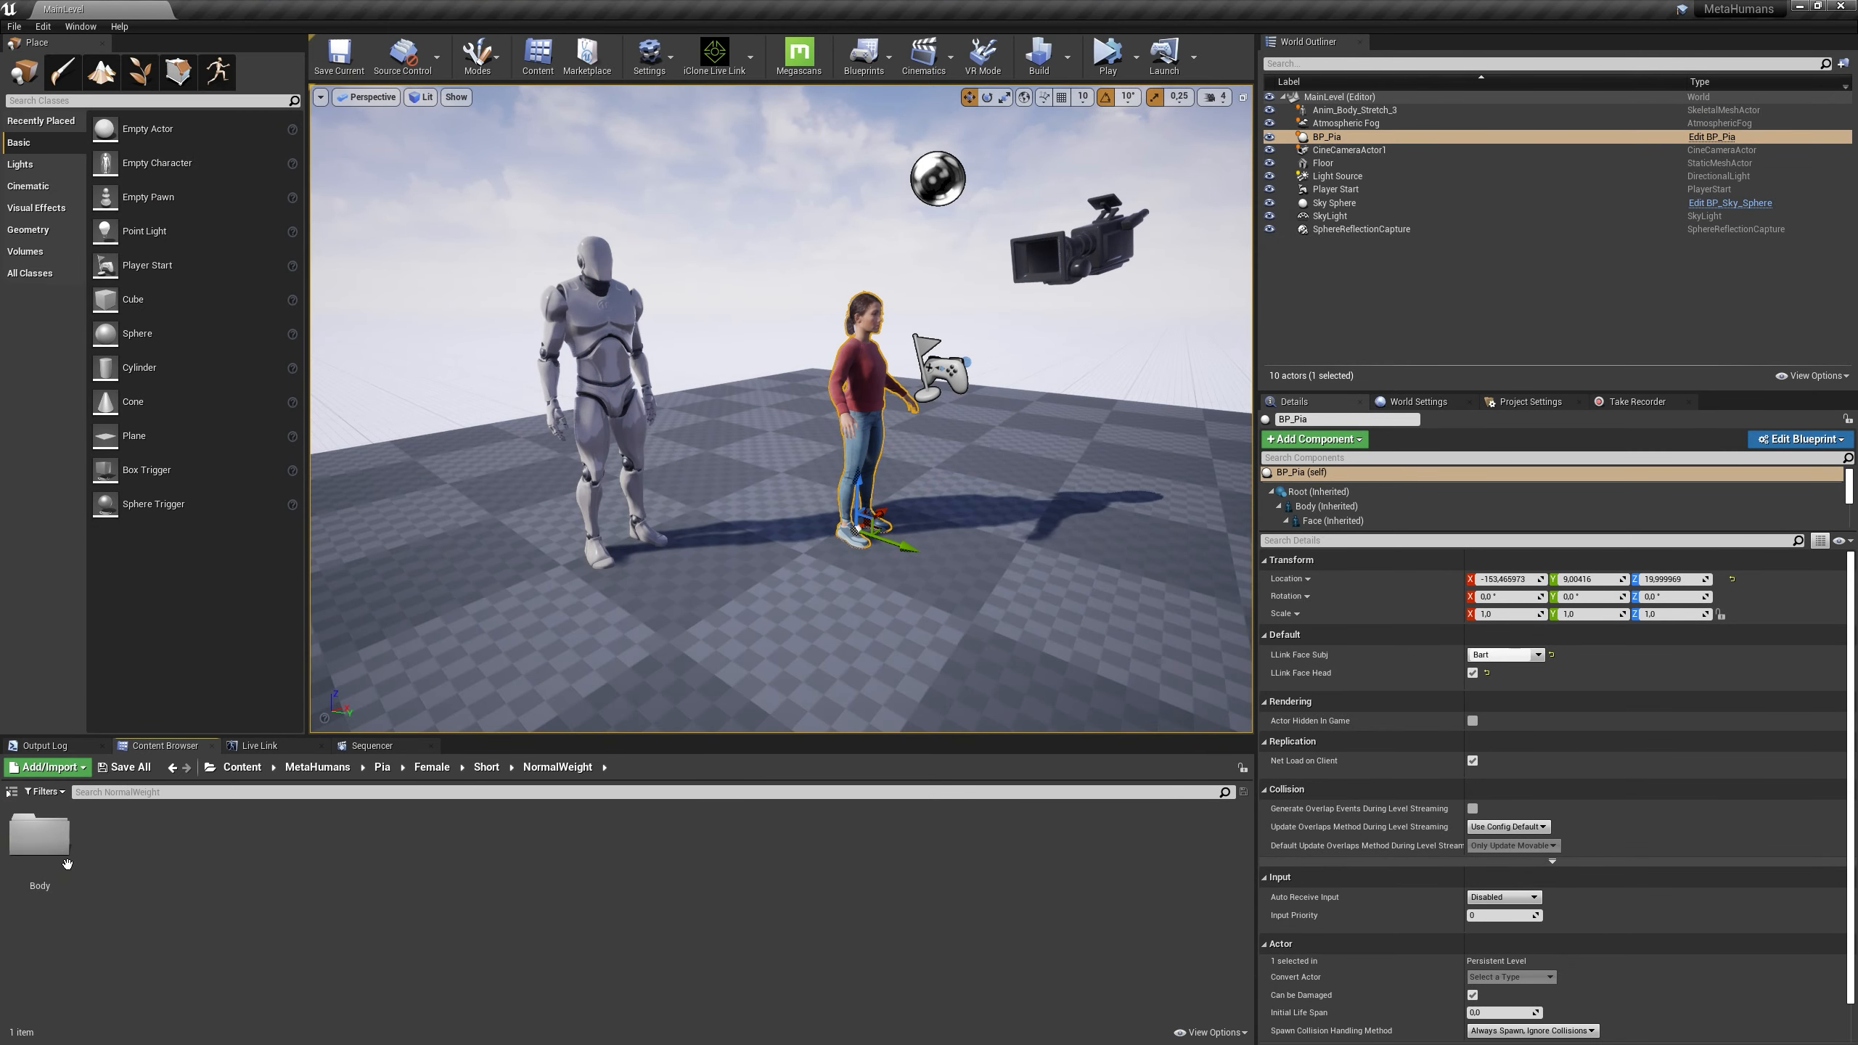
click(381, 766)
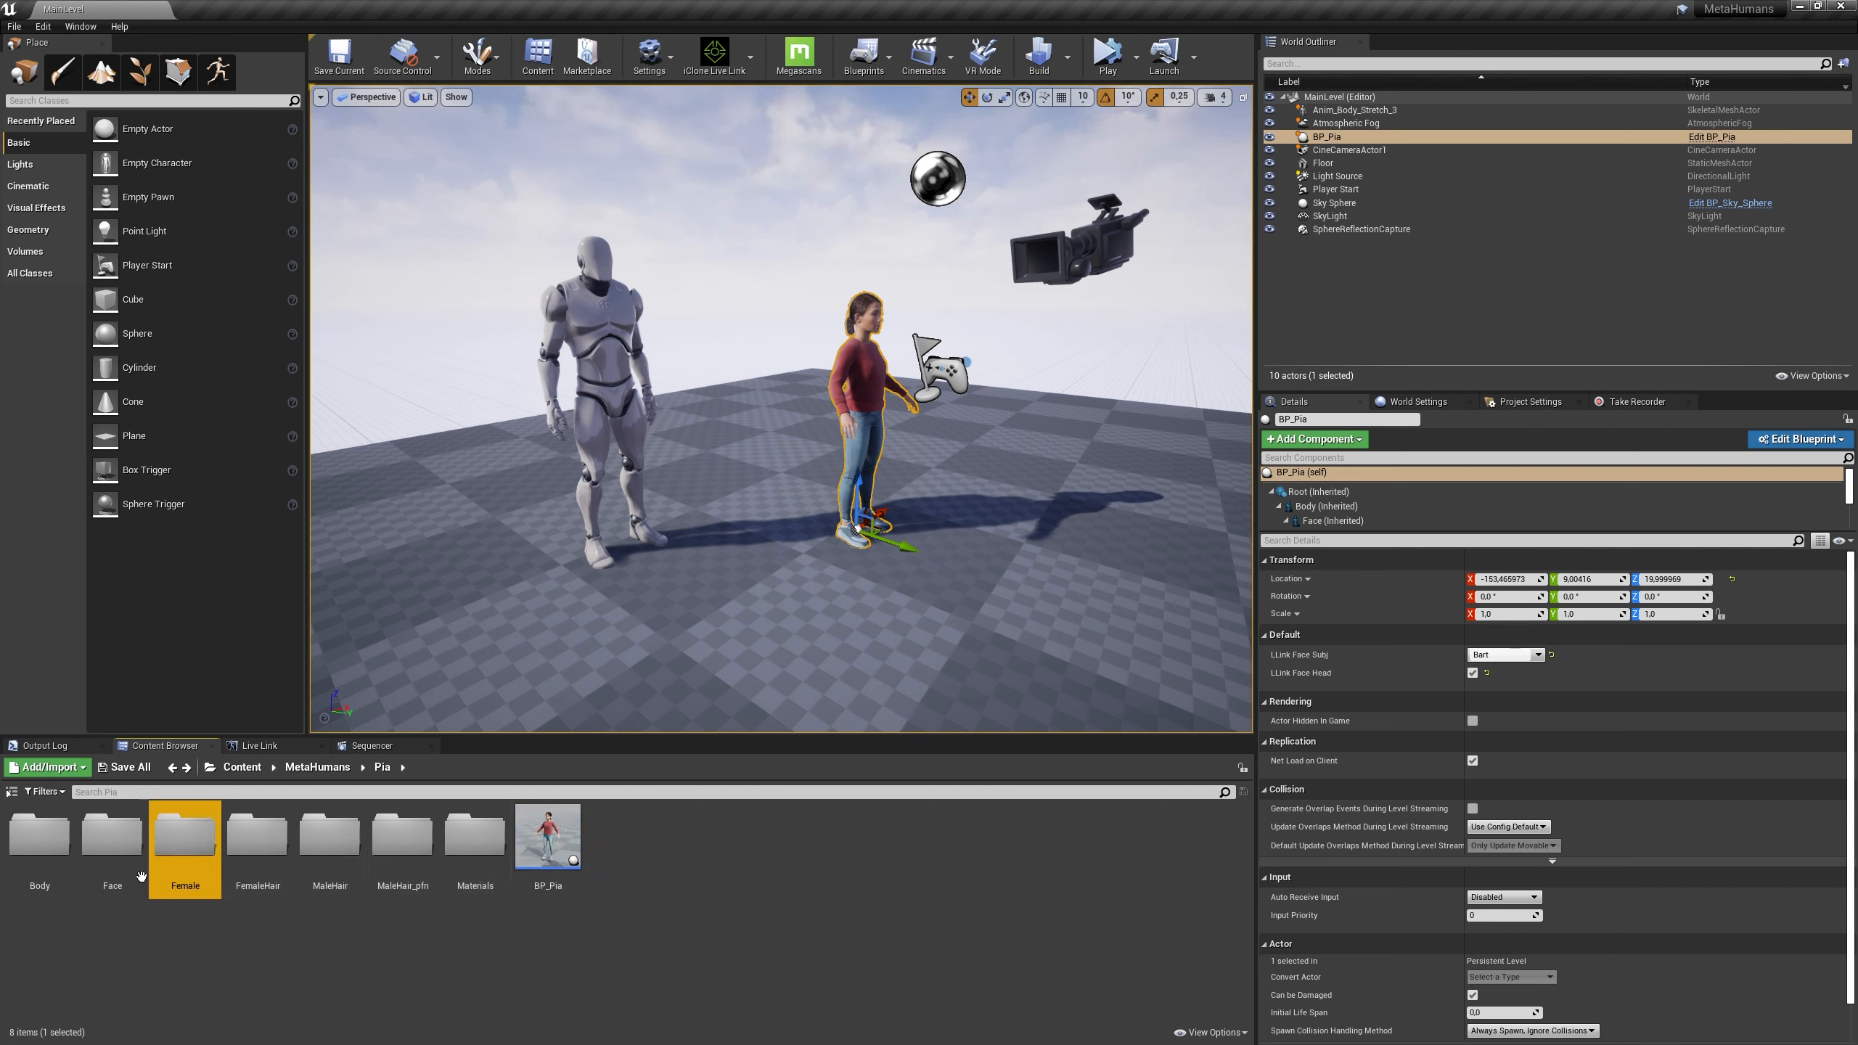
click(111, 834)
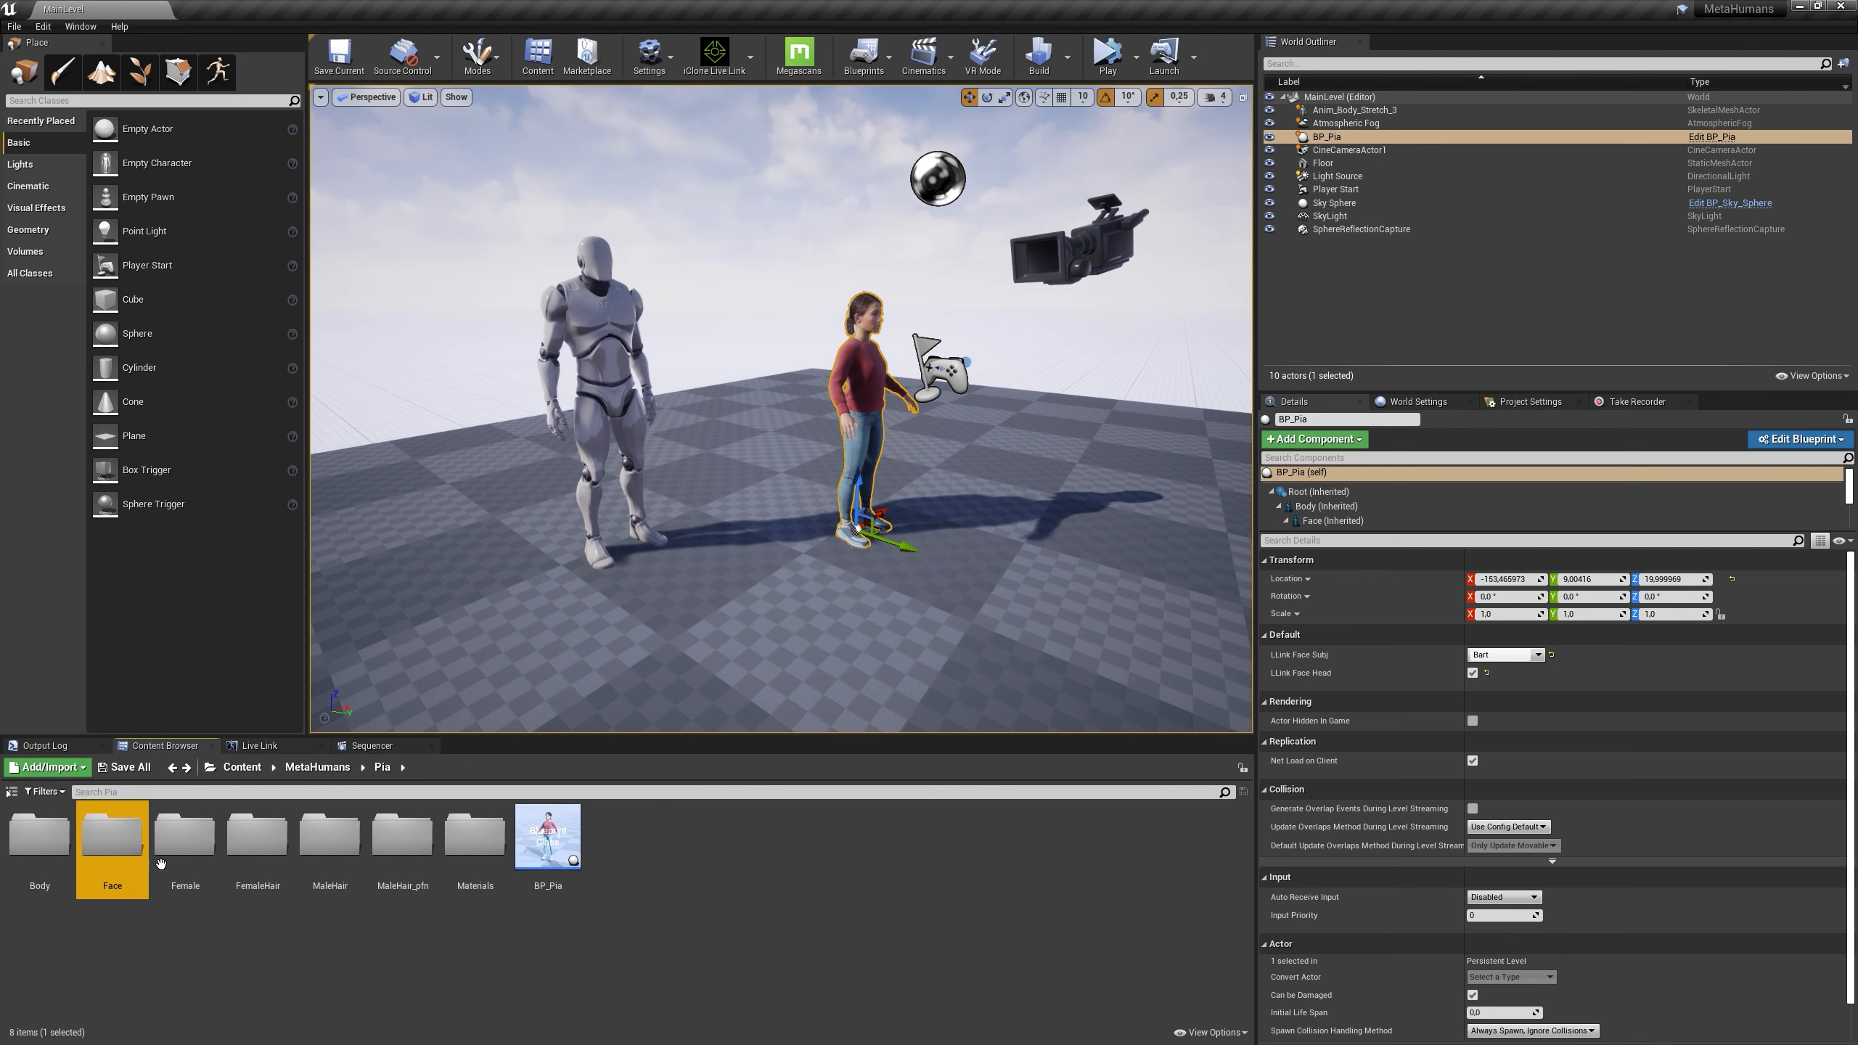
click(184, 834)
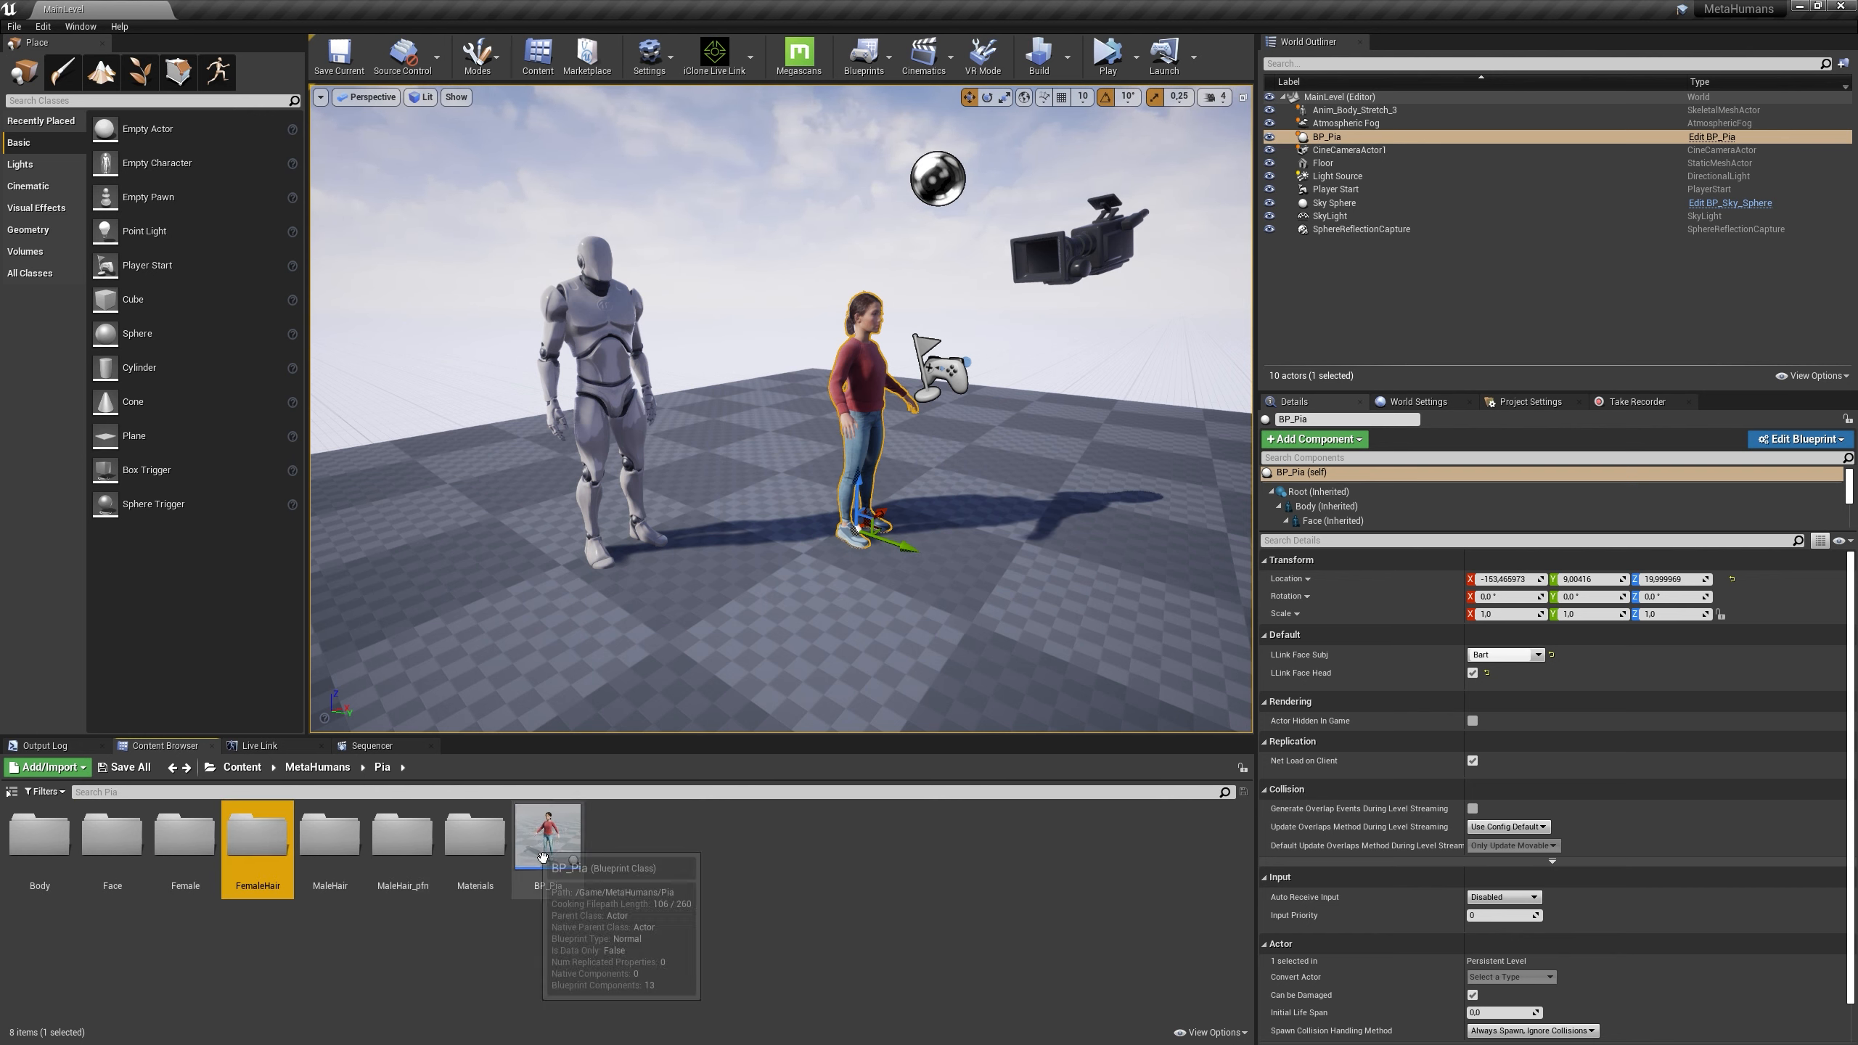
double_click(184, 830)
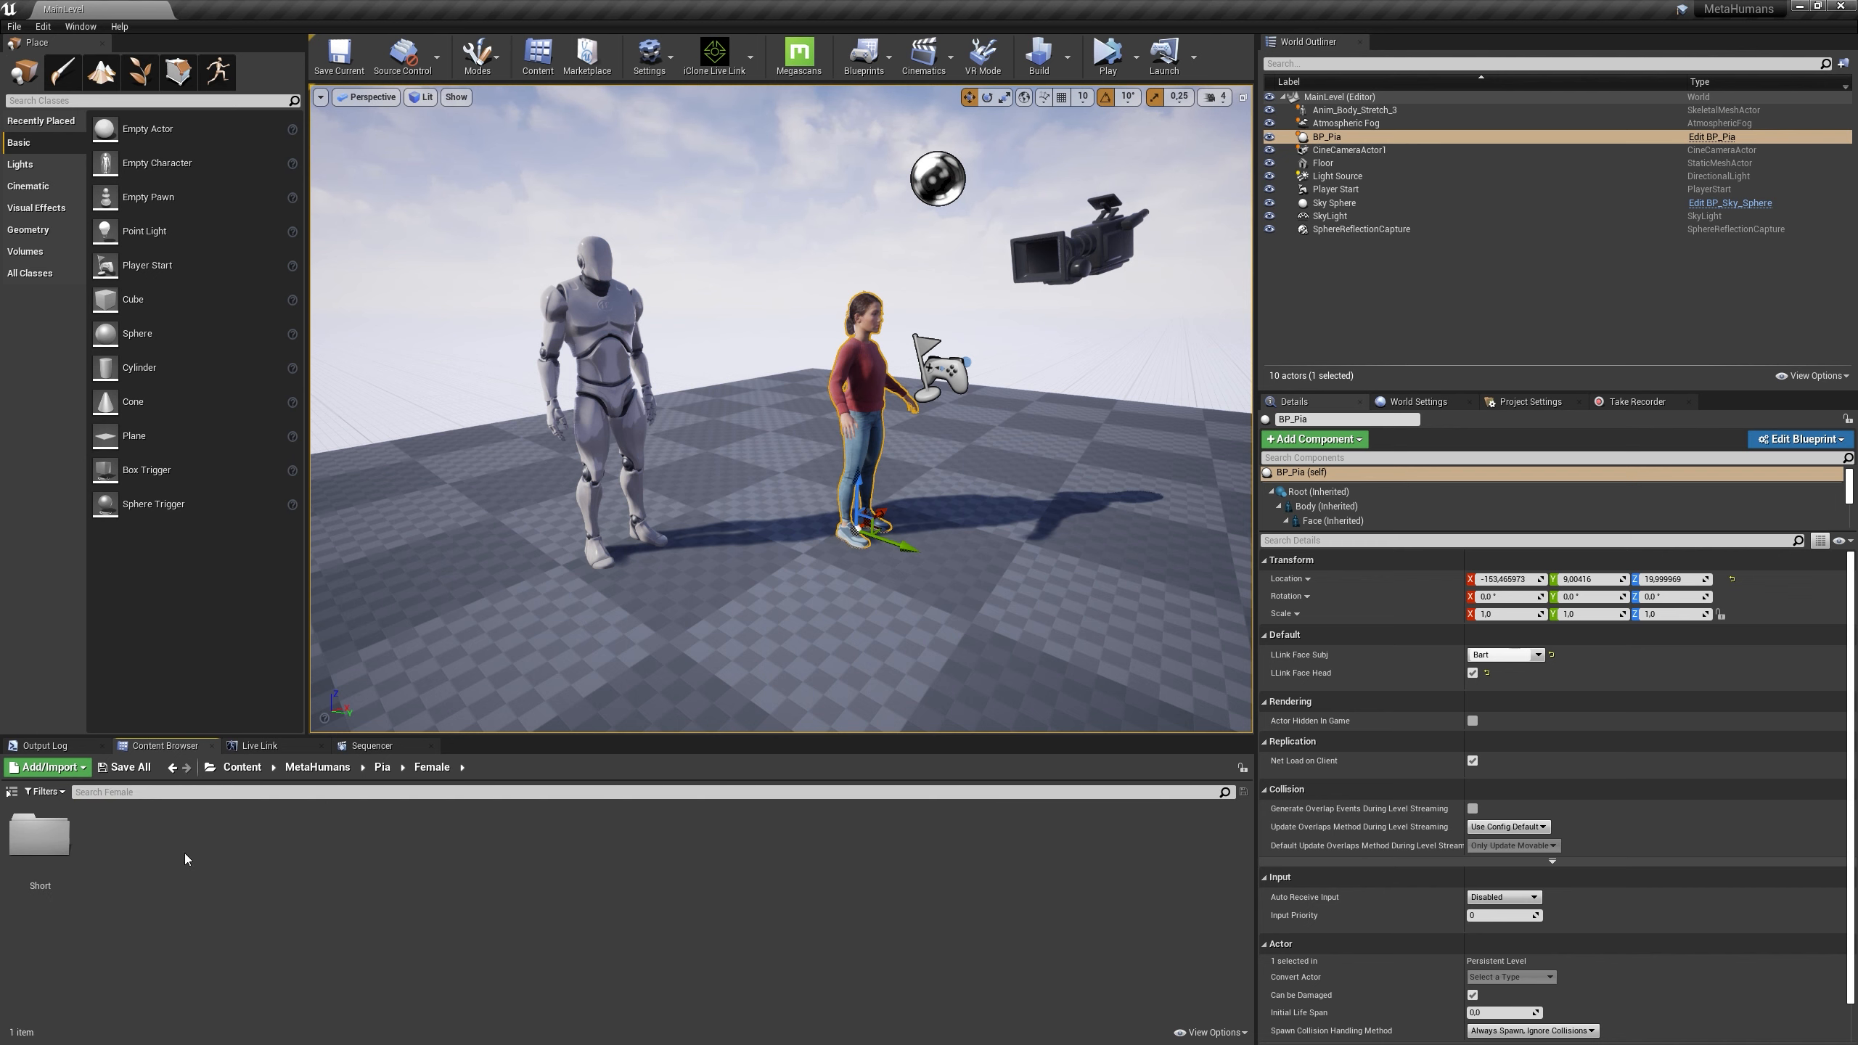
double_click(39, 833)
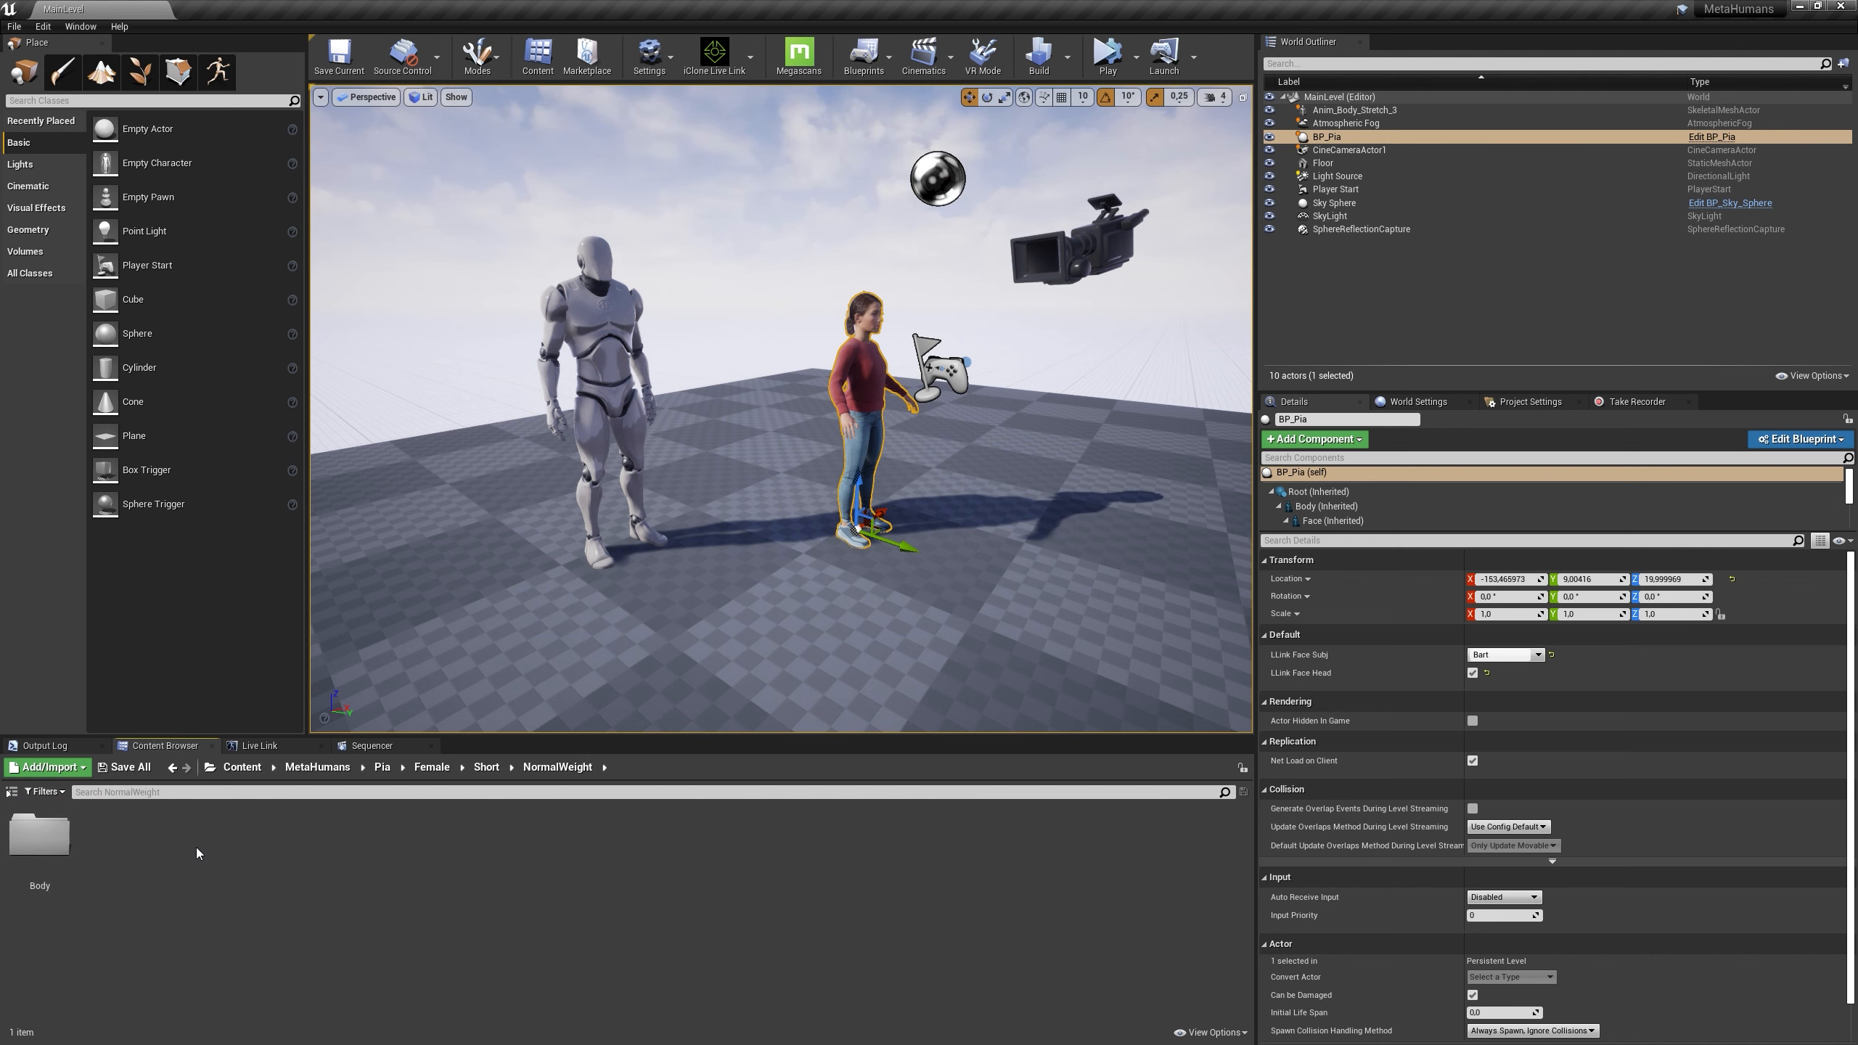
double_click(38, 830)
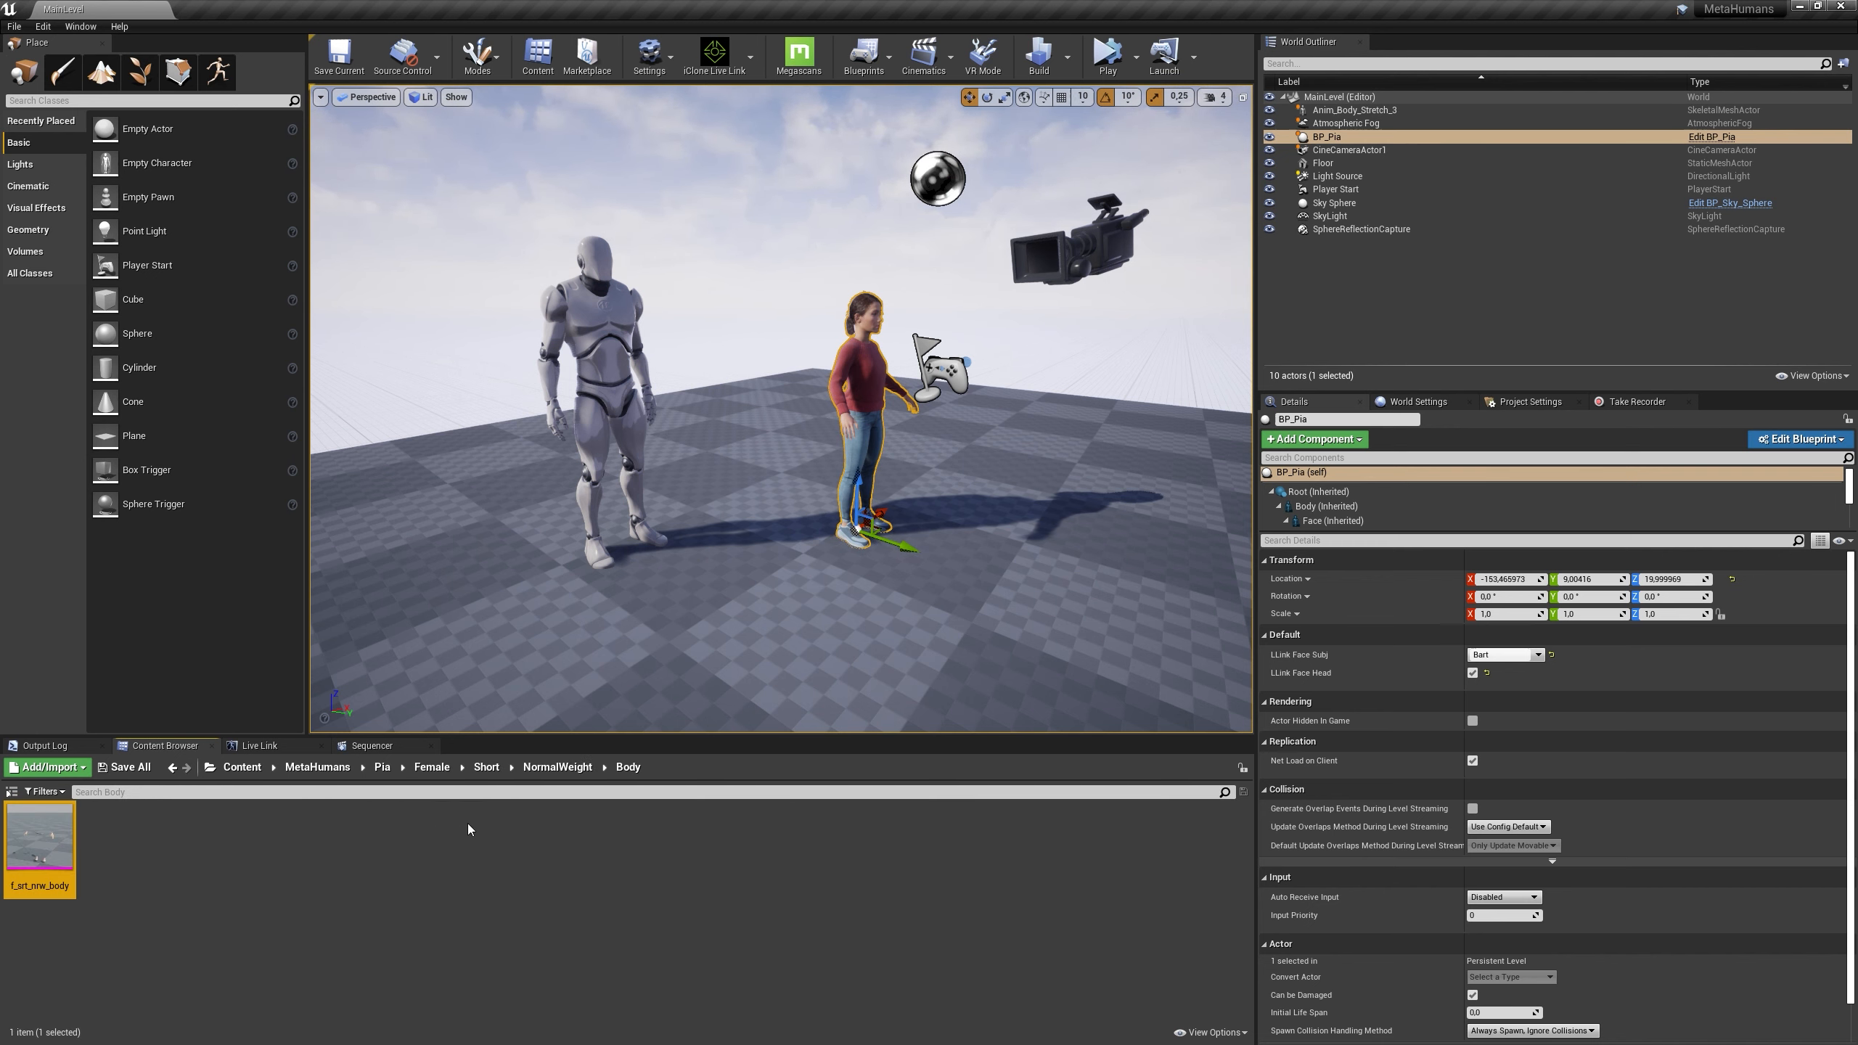
double_click(39, 838)
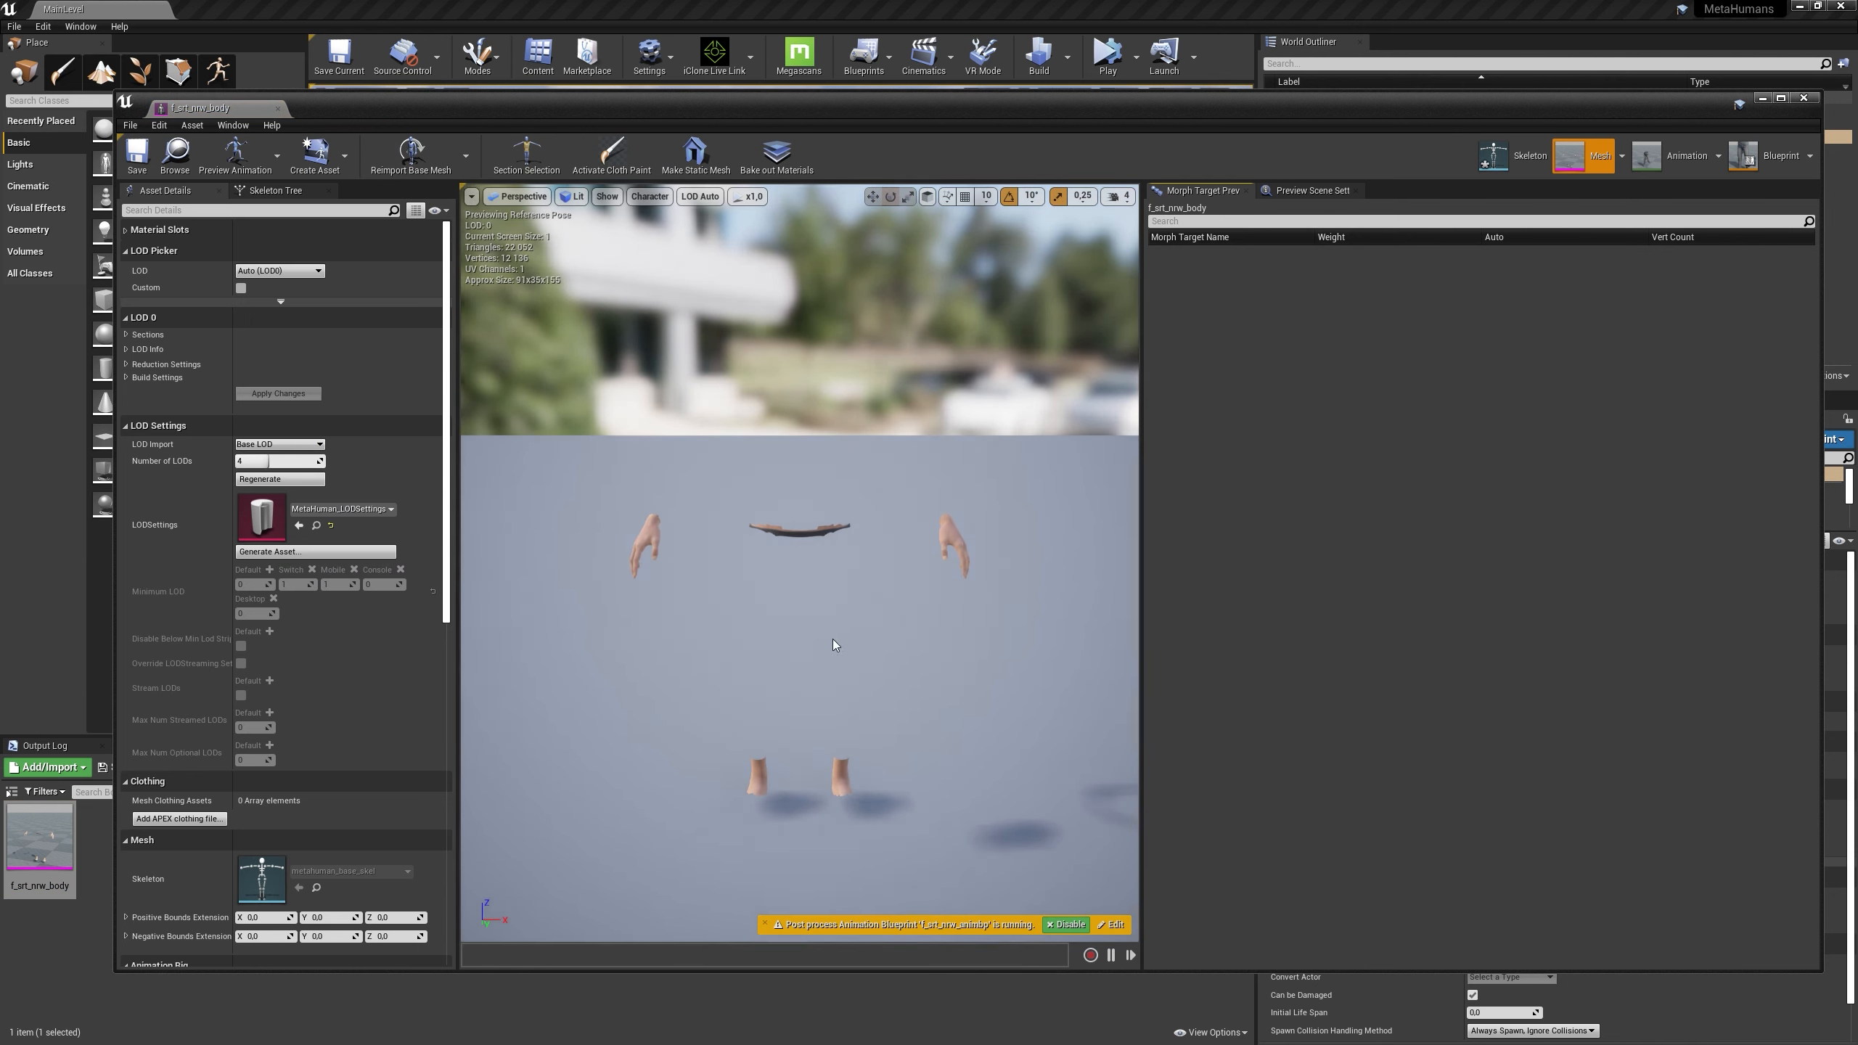
mouse_move(819, 599)
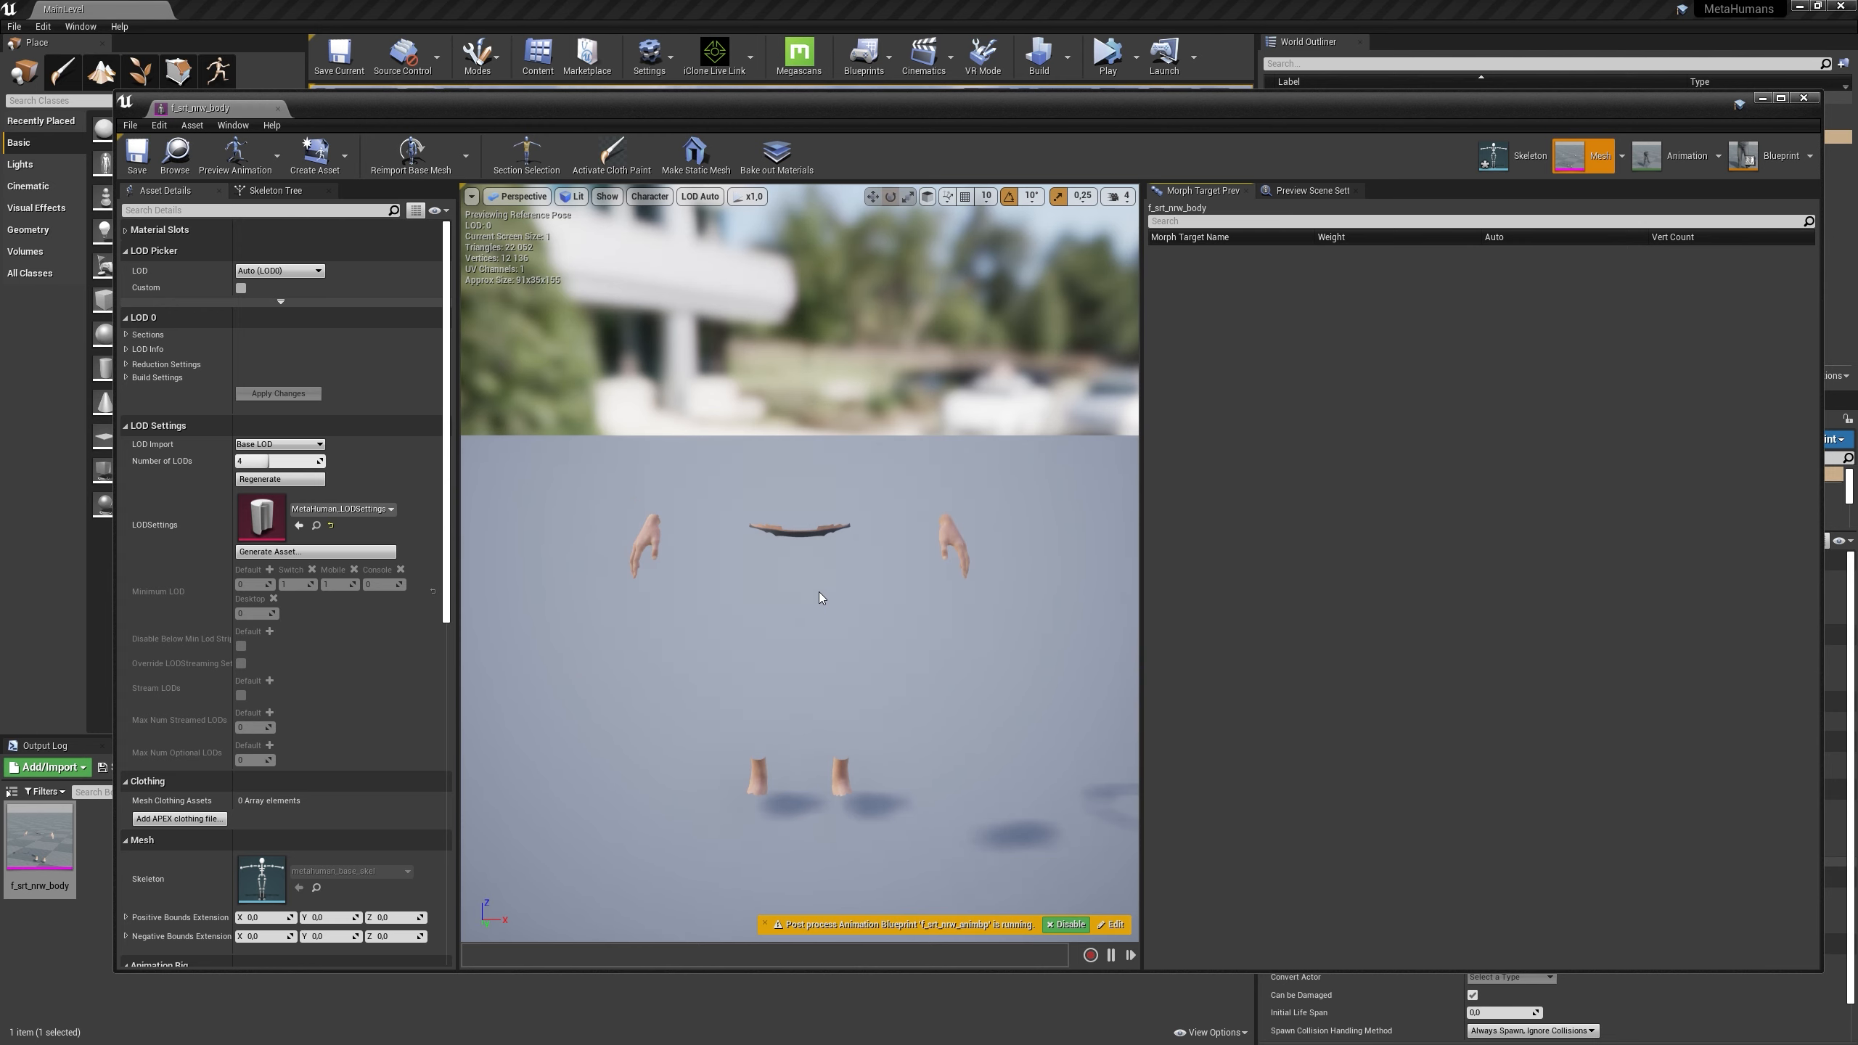
mouse_move(863, 580)
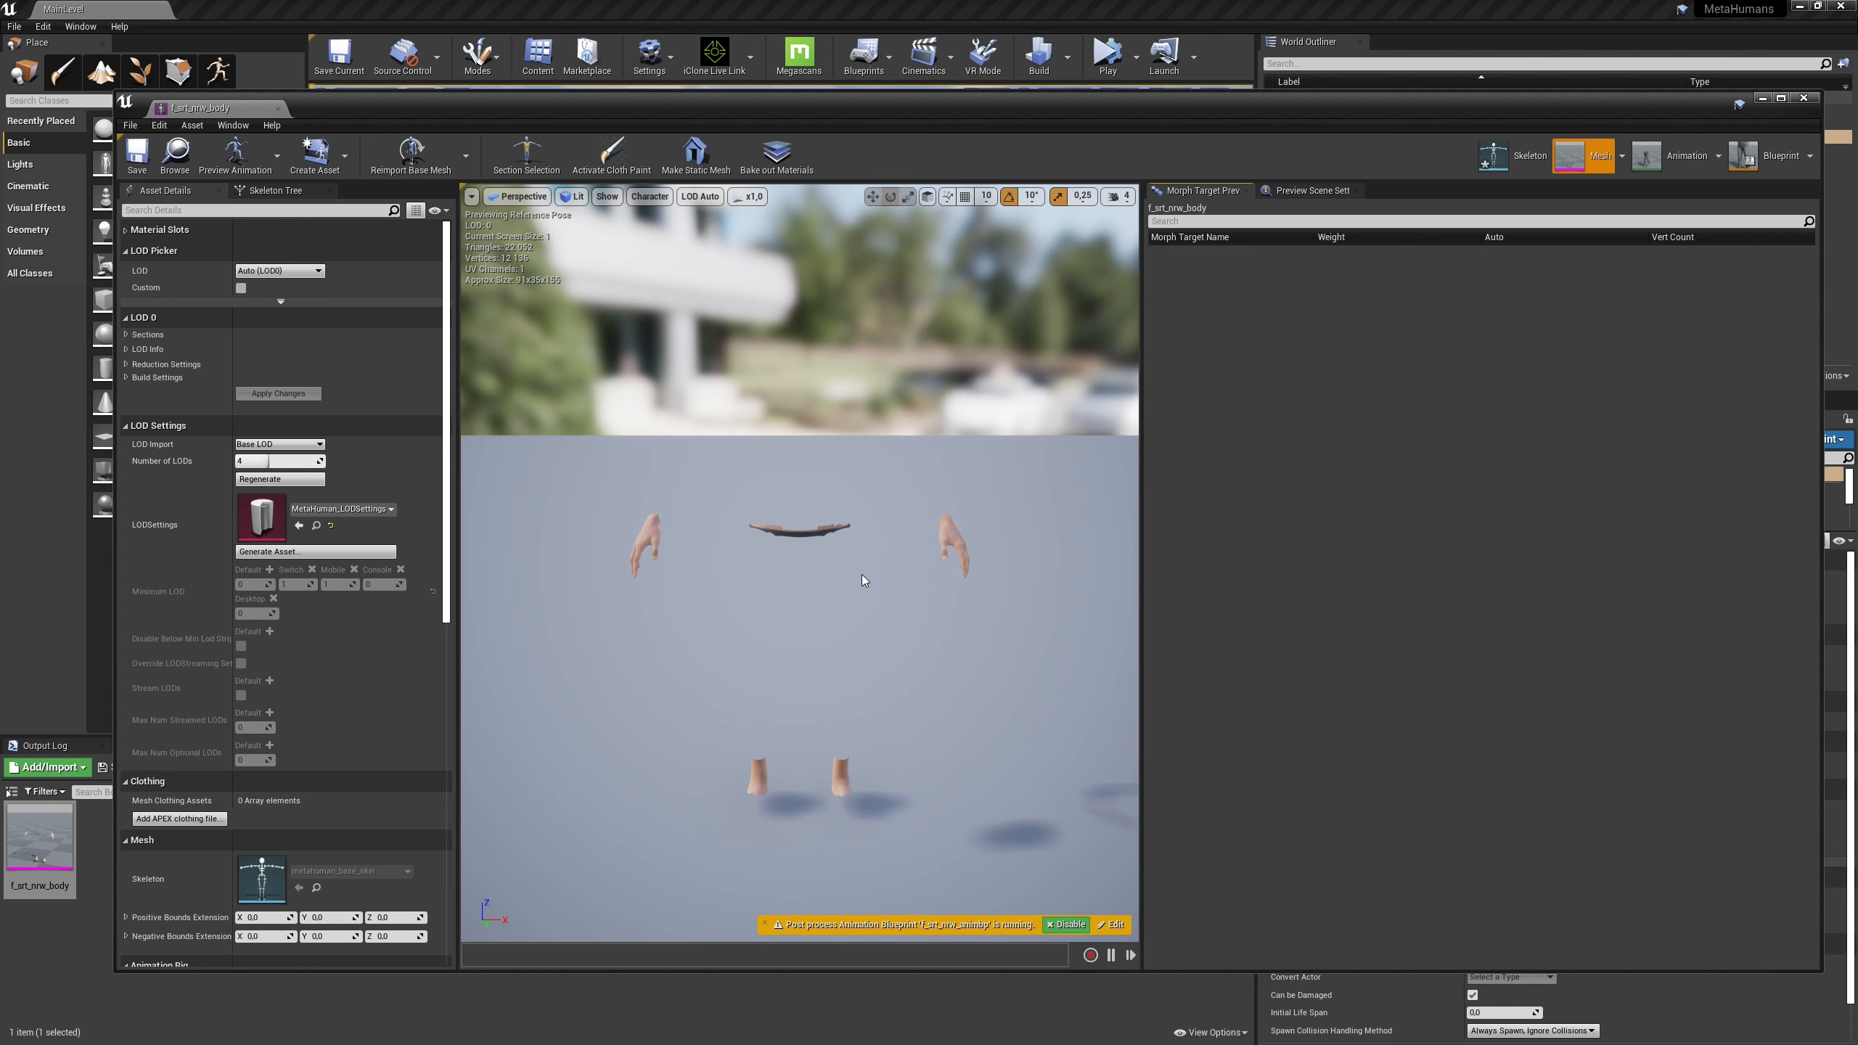
mouse_move(389, 617)
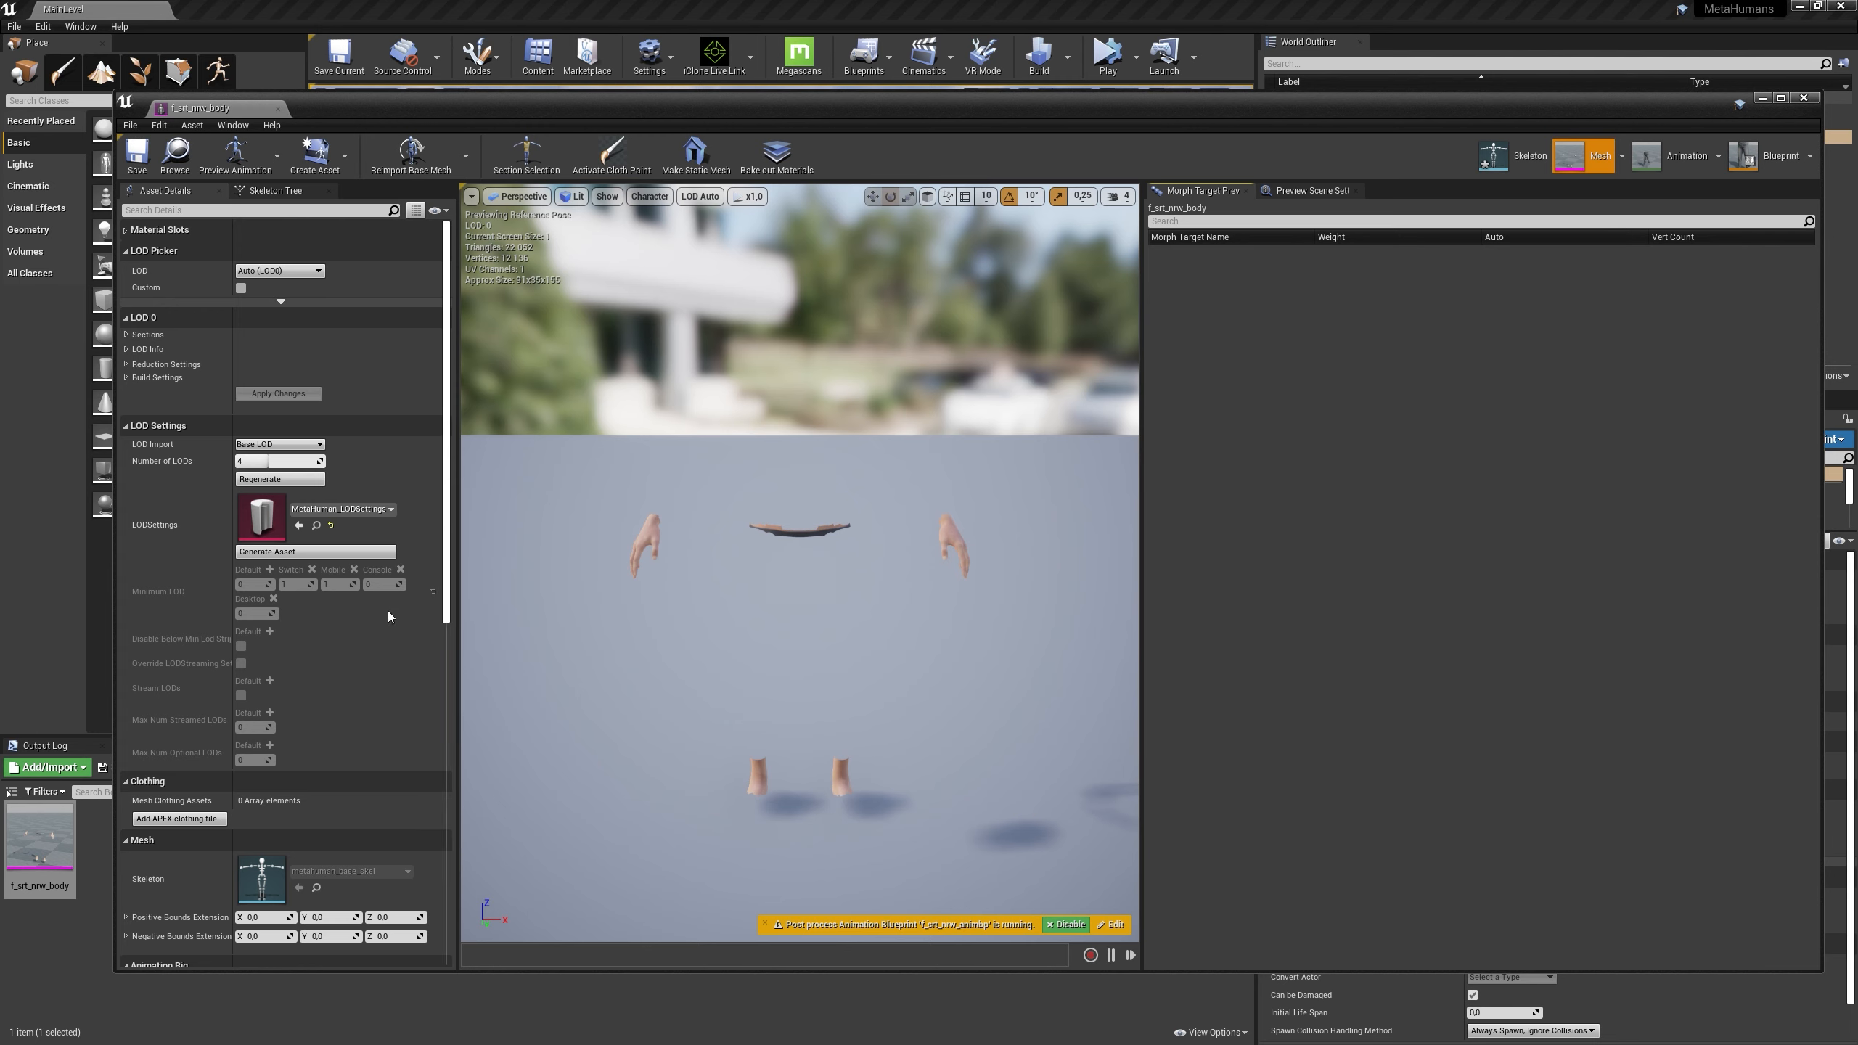
Show f_srt_nrw_body's bone hierarchy in the Skeleton Tree tab
click(276, 191)
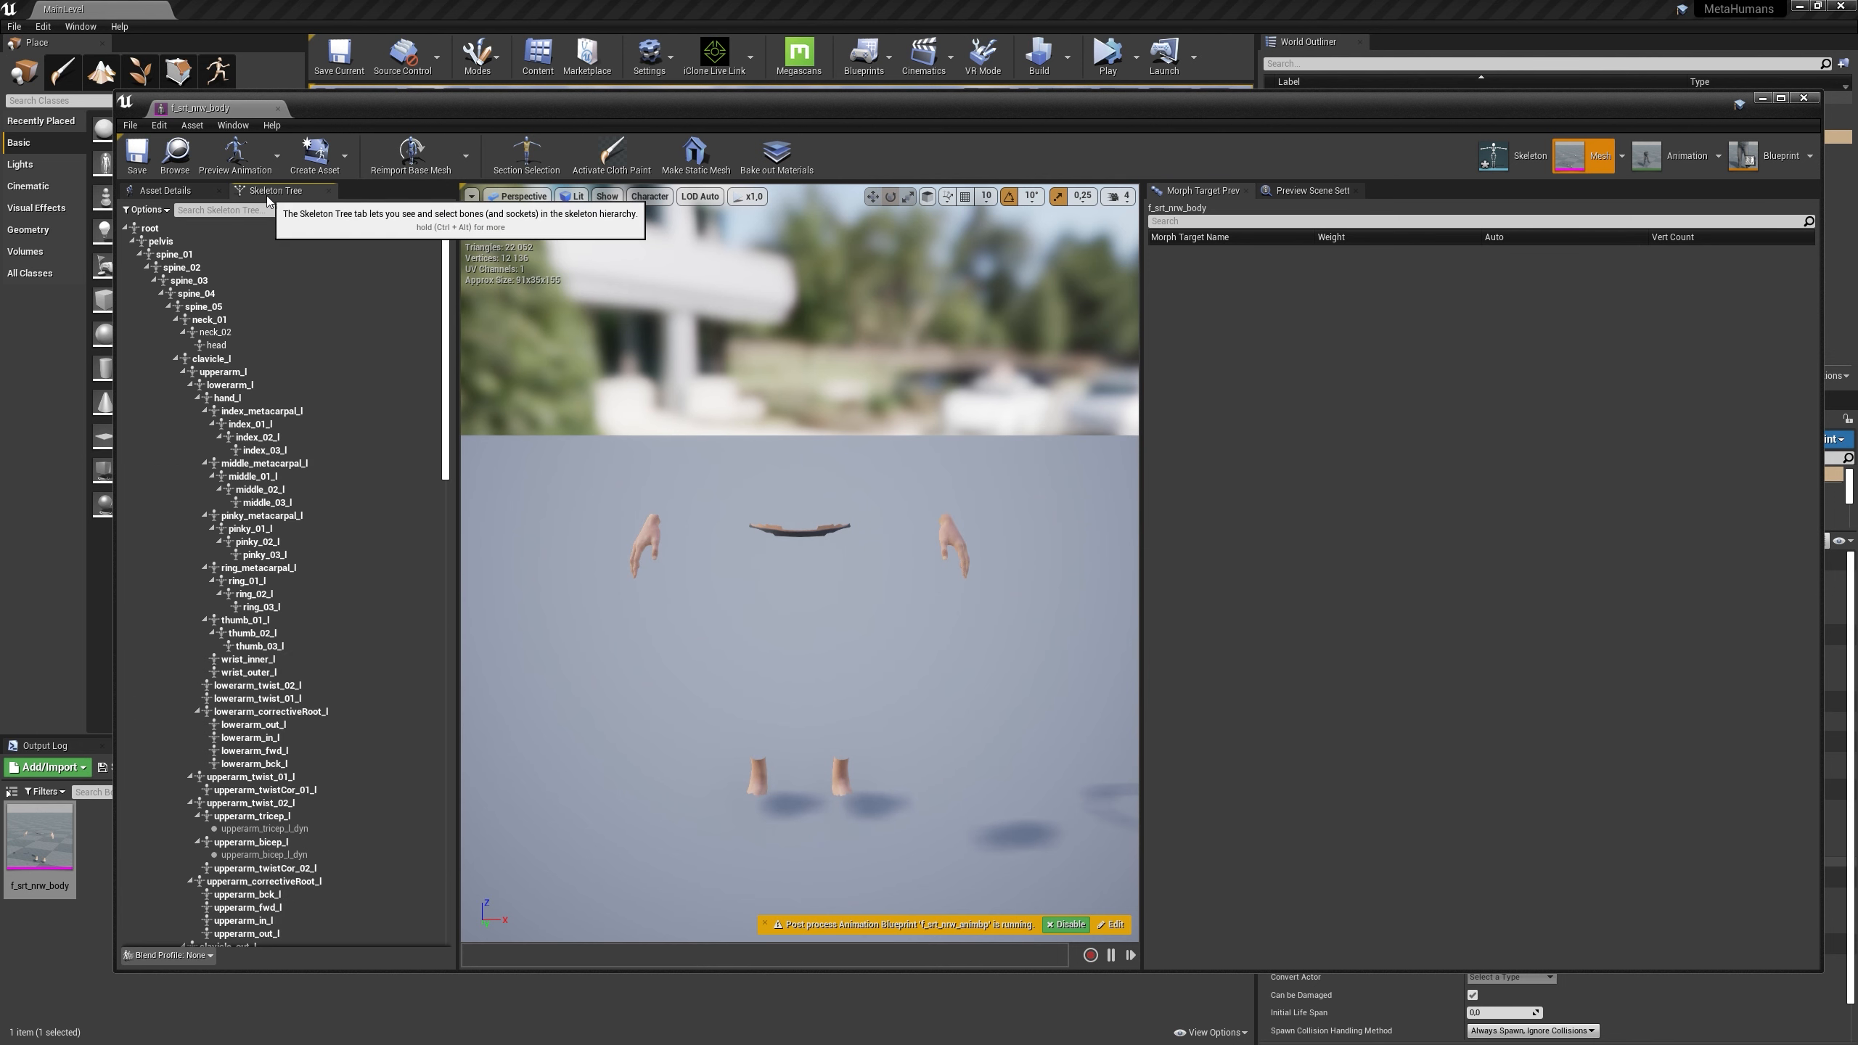
mouse_move(163, 191)
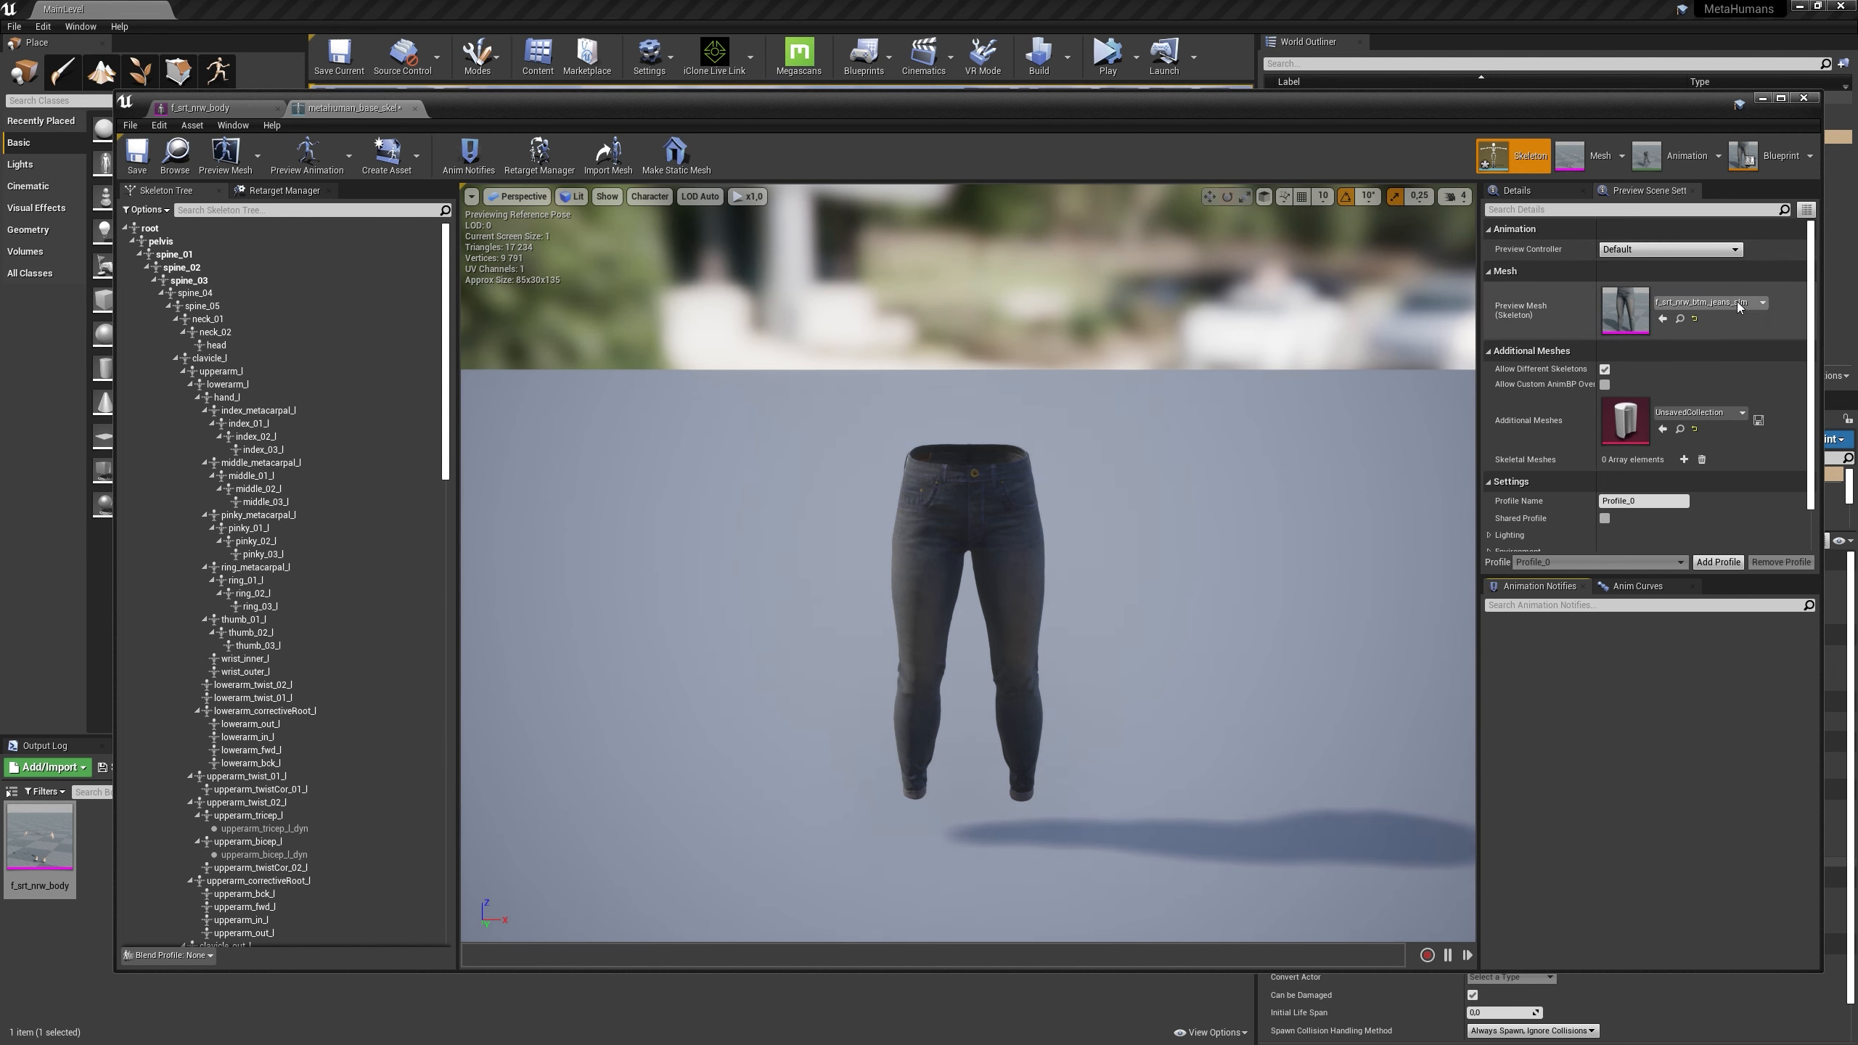
mouse_move(1707, 302)
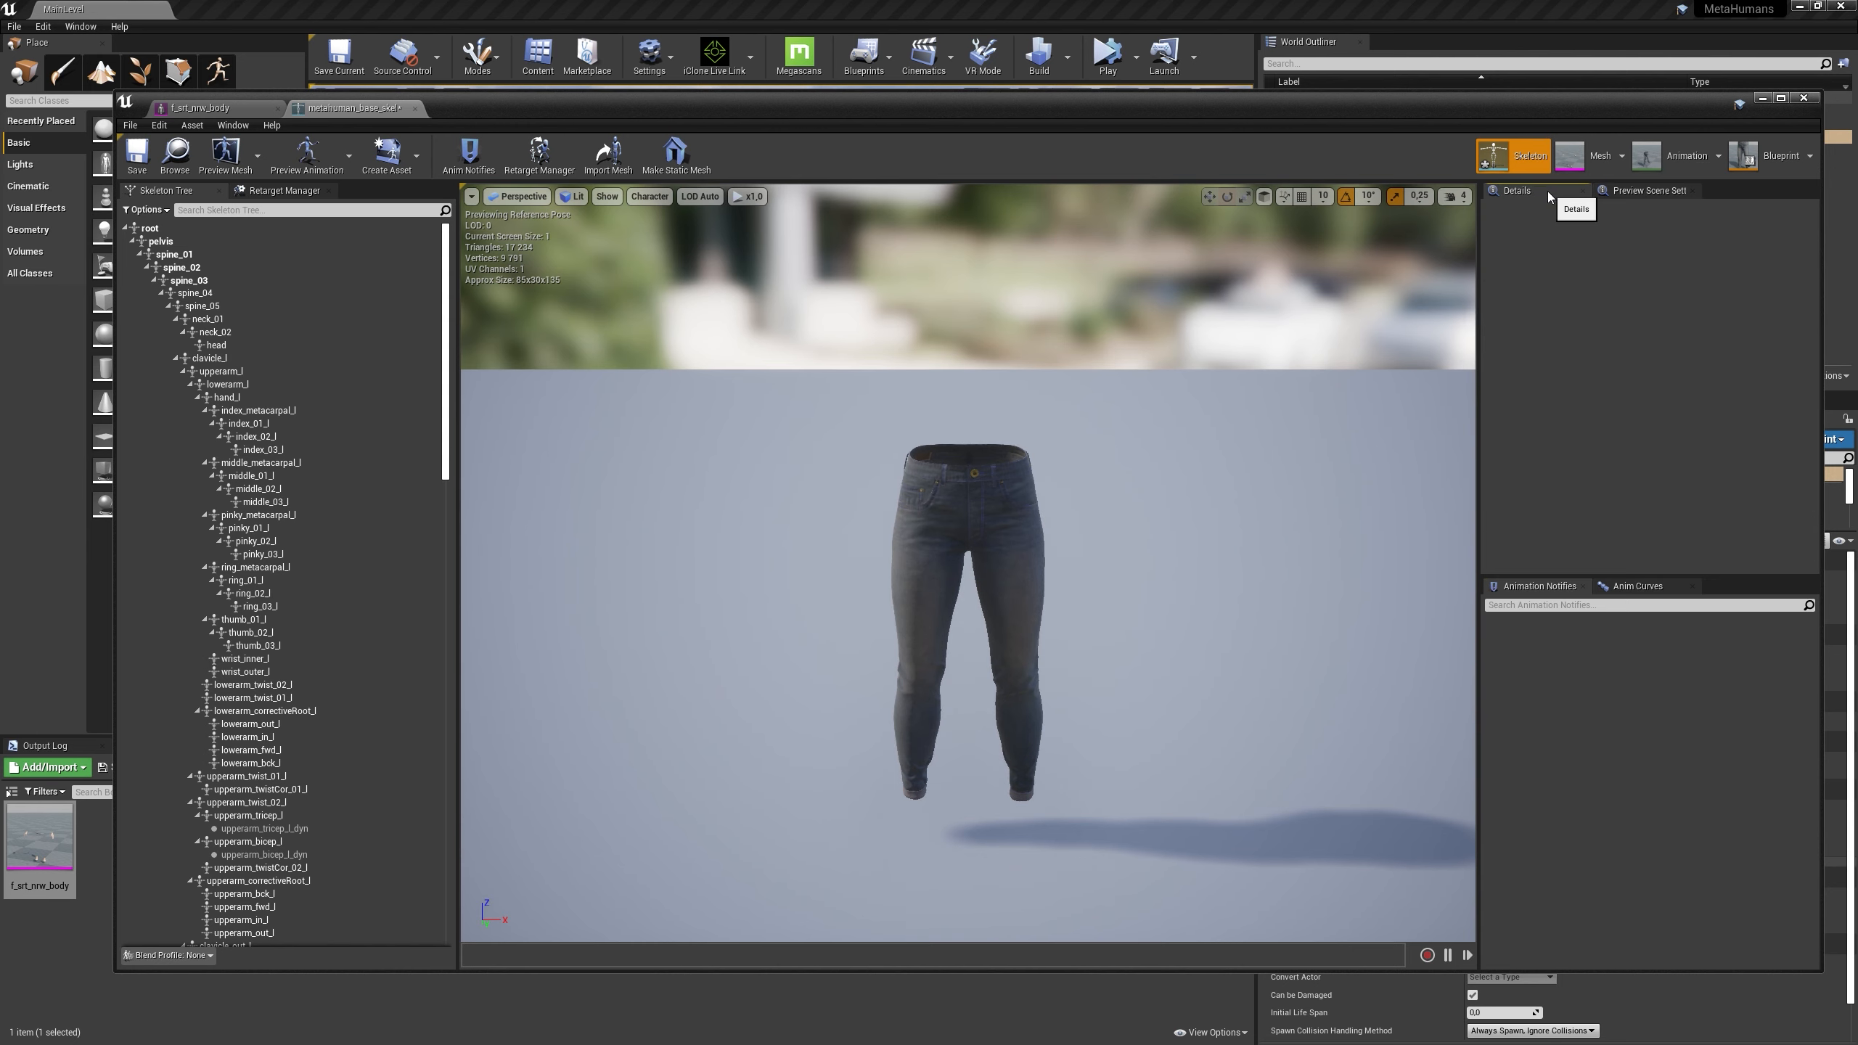
mouse_move(1650, 189)
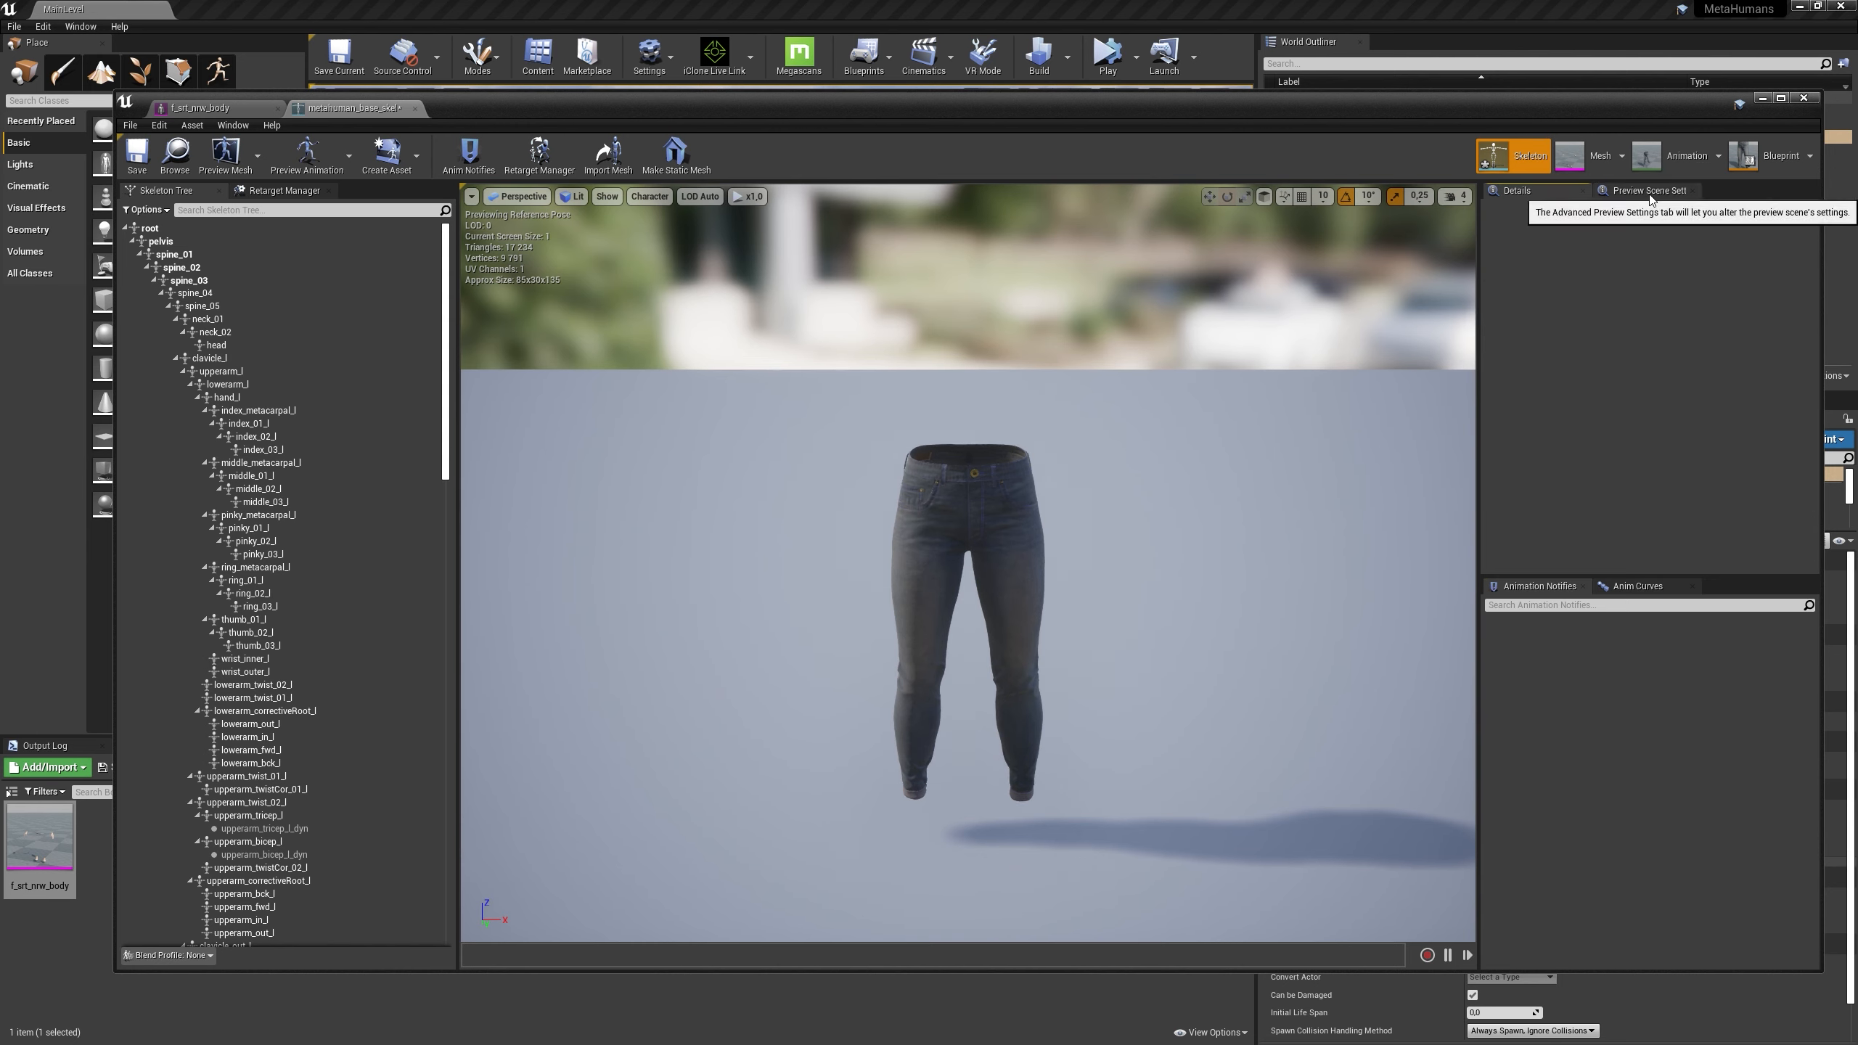
Set the skeleton's Preview Mesh to f_srt_nrw_body
click(1647, 190)
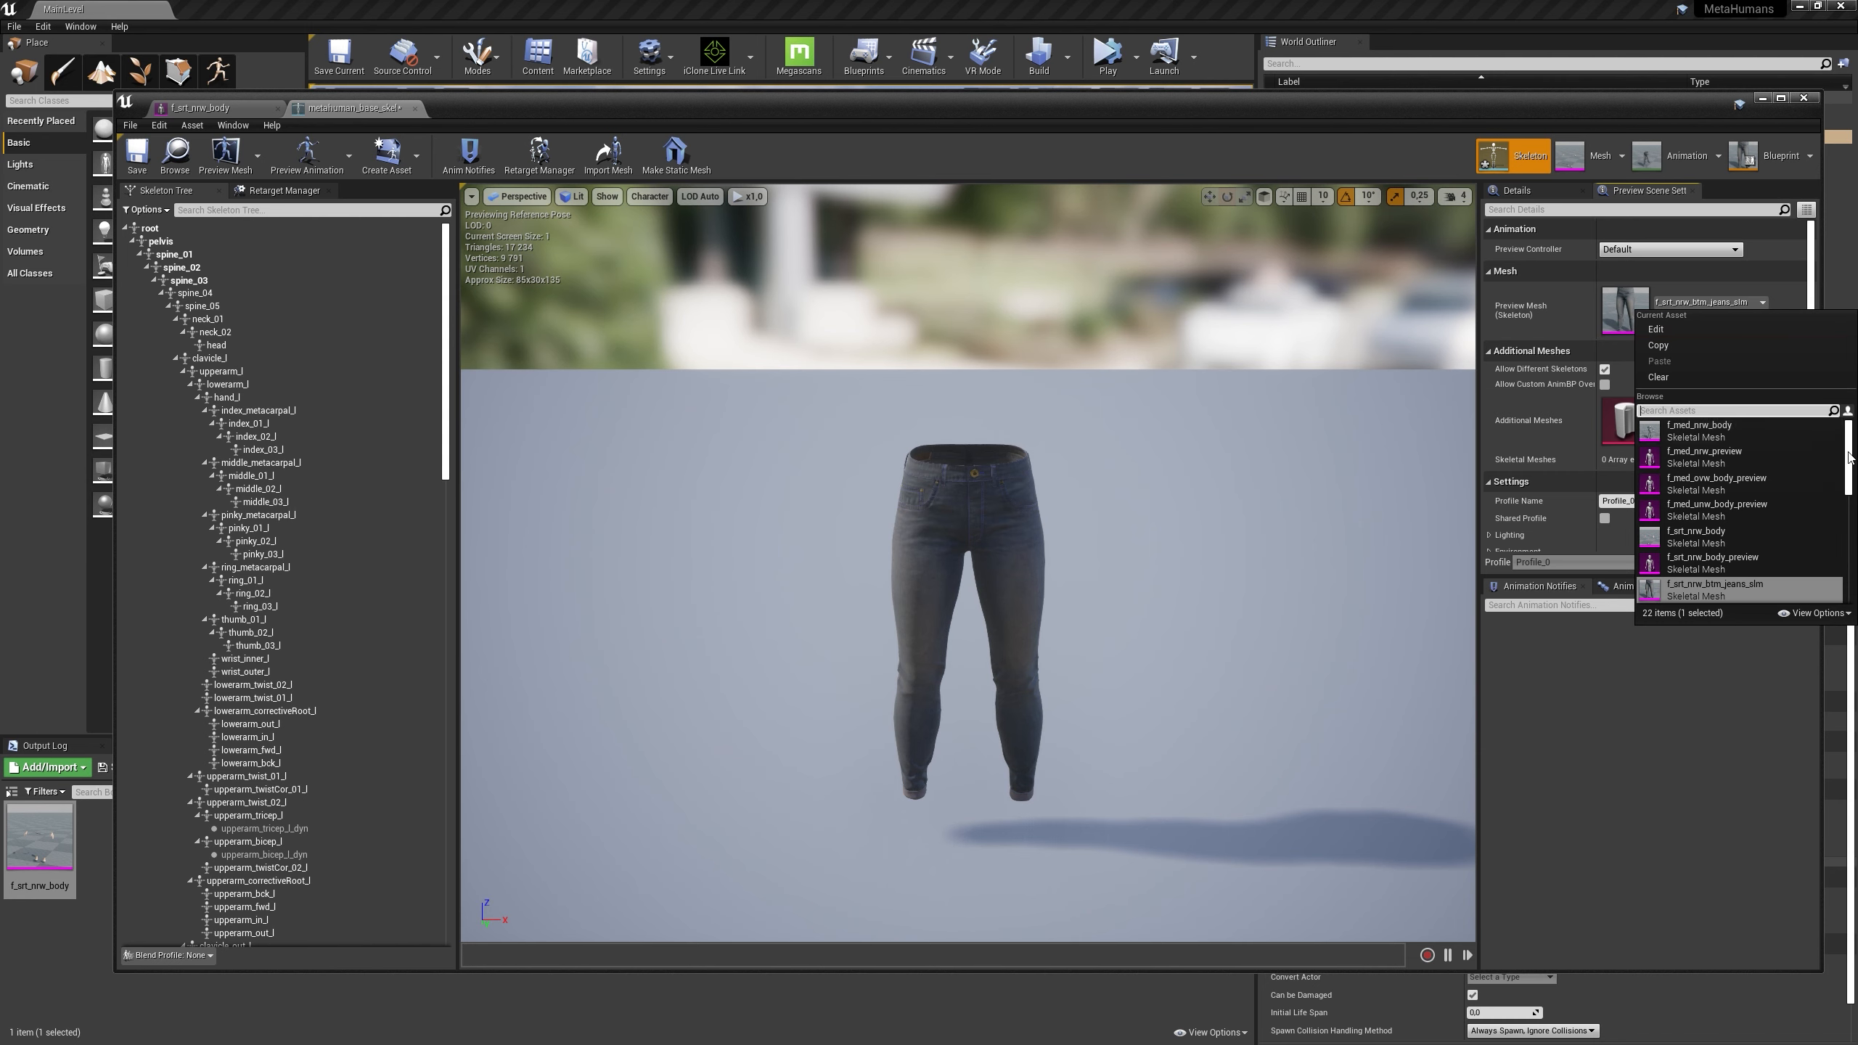
scroll(down, 3)
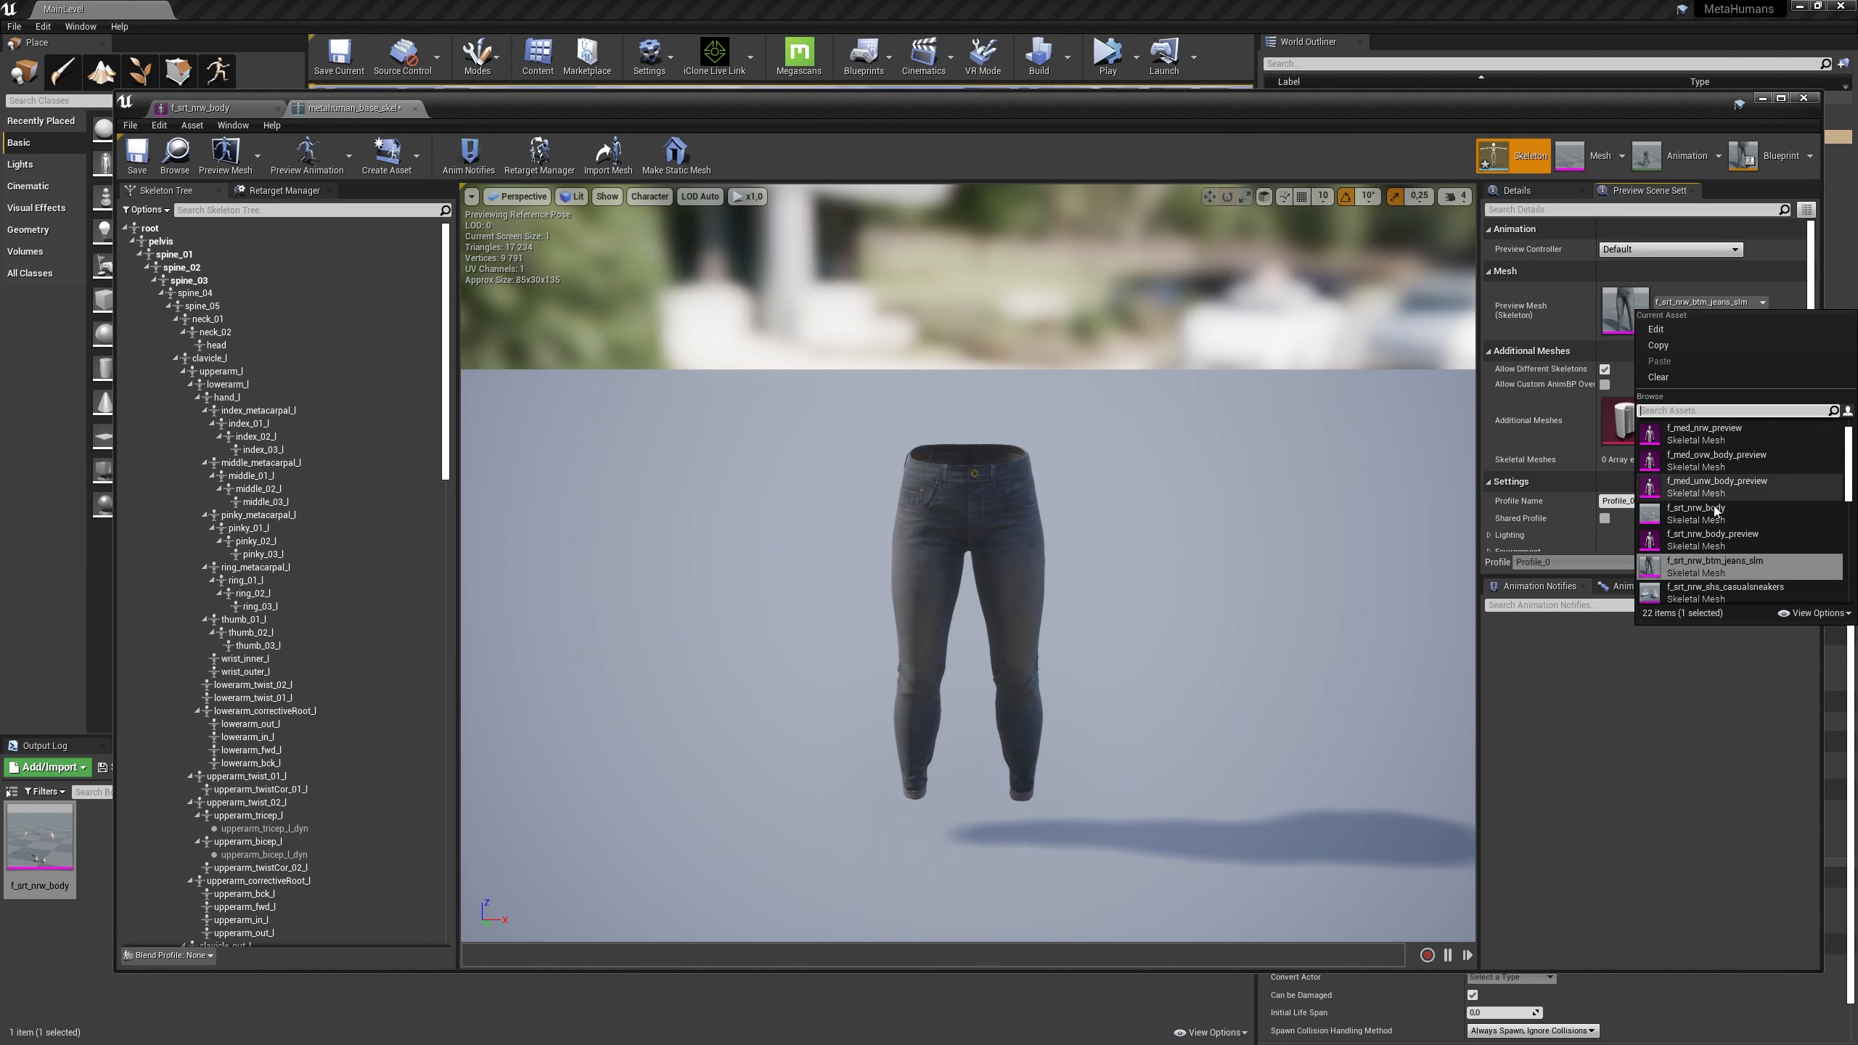
click(1693, 508)
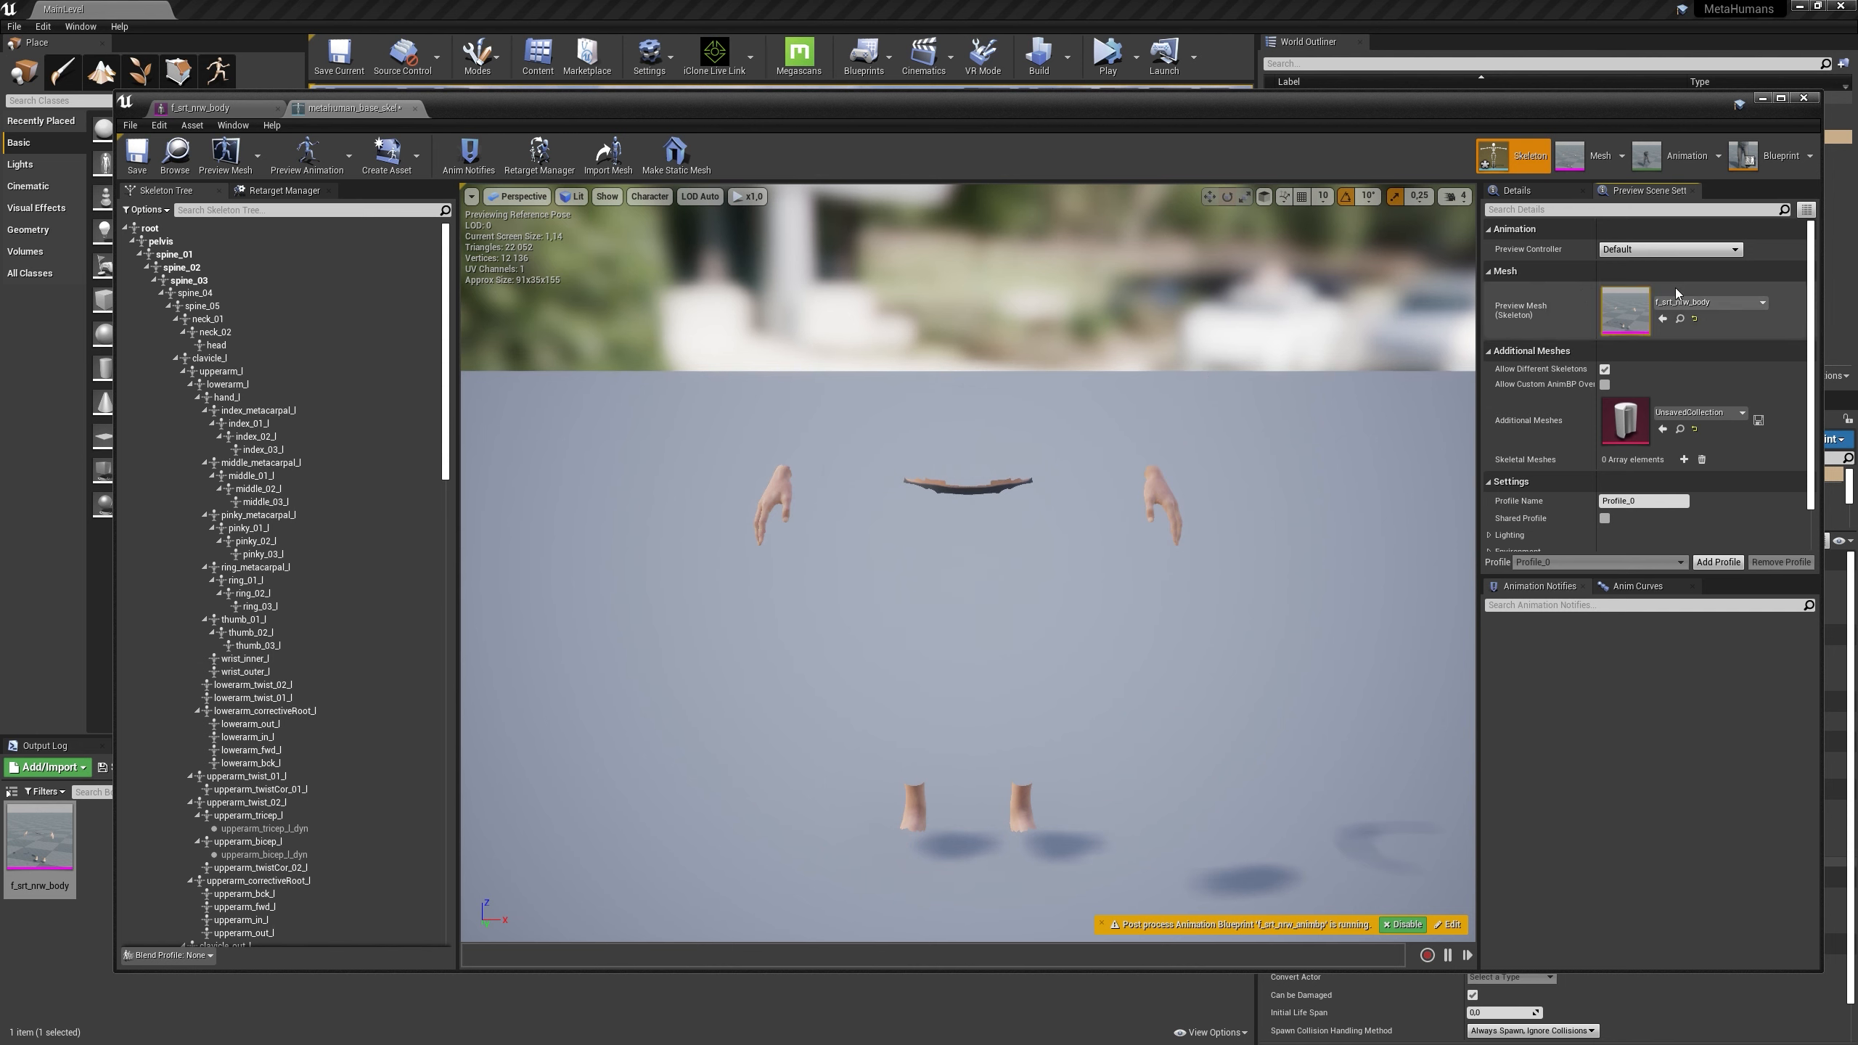
Play a calf preview animation on the body mesh and browse the animation list again
click(1742, 301)
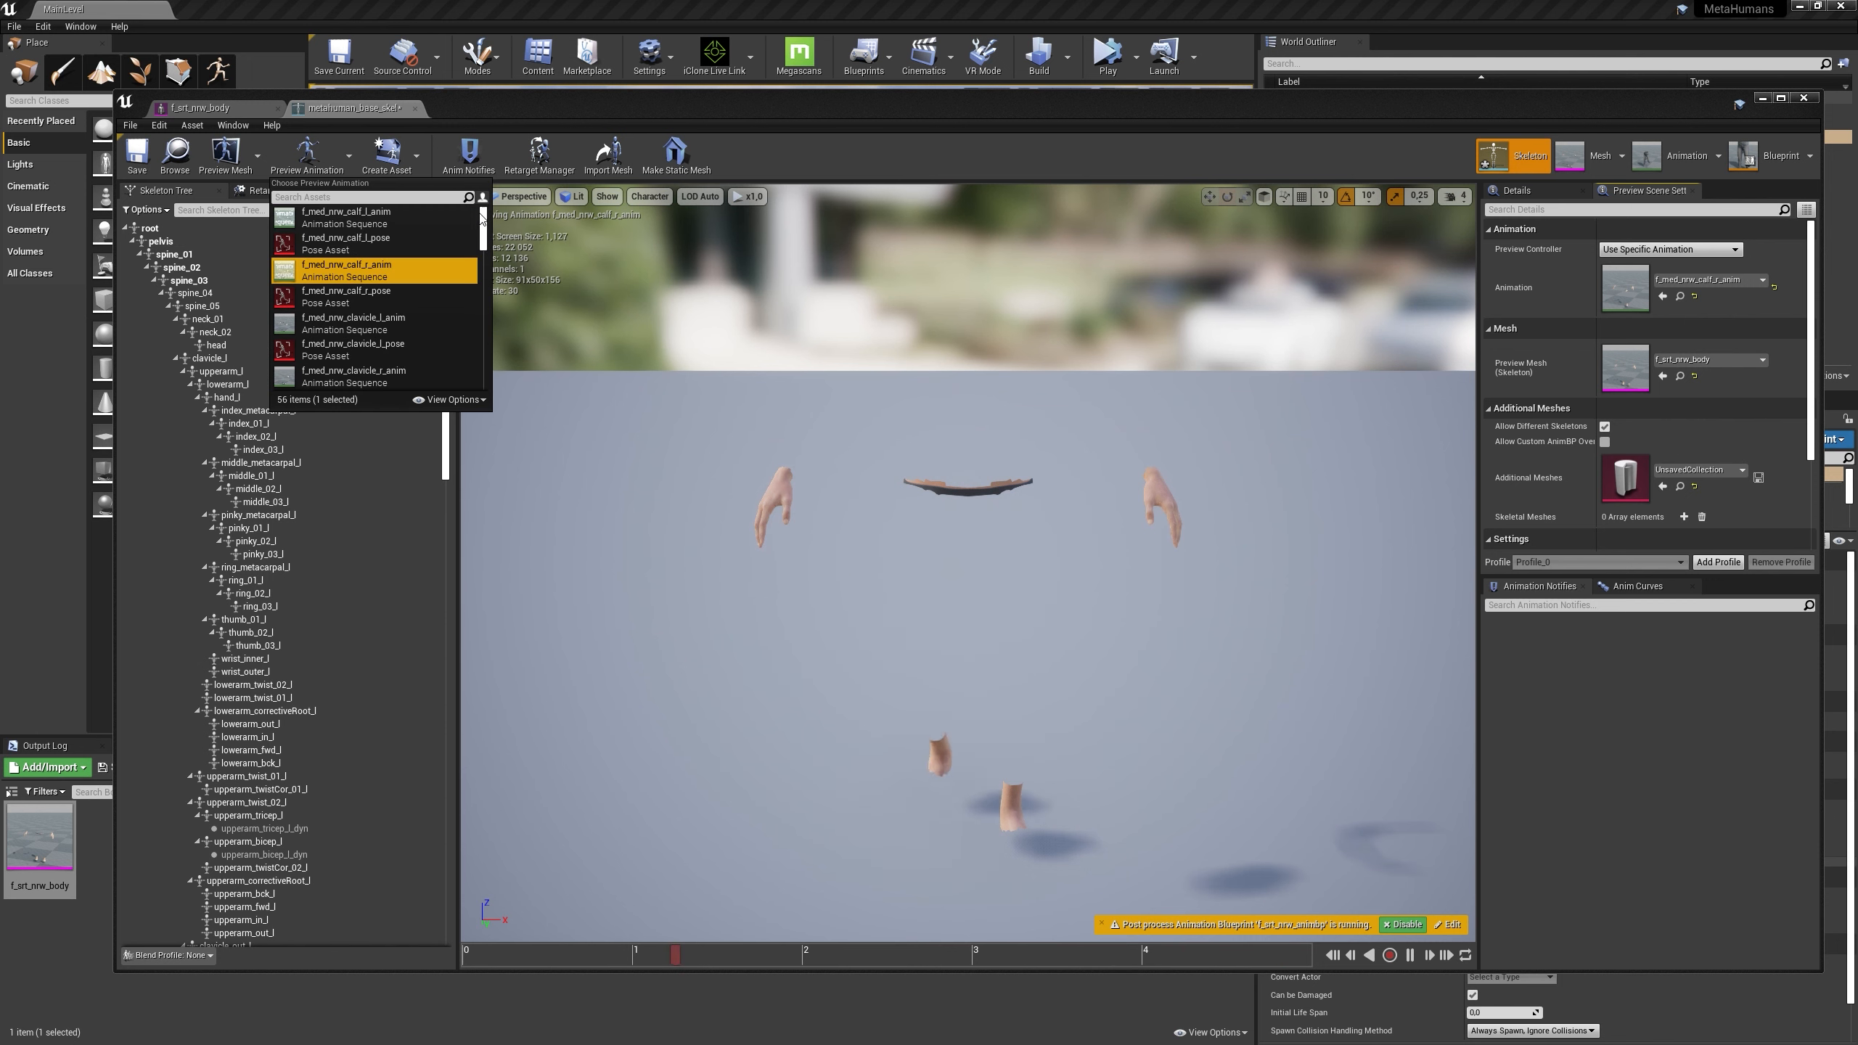
click(350, 270)
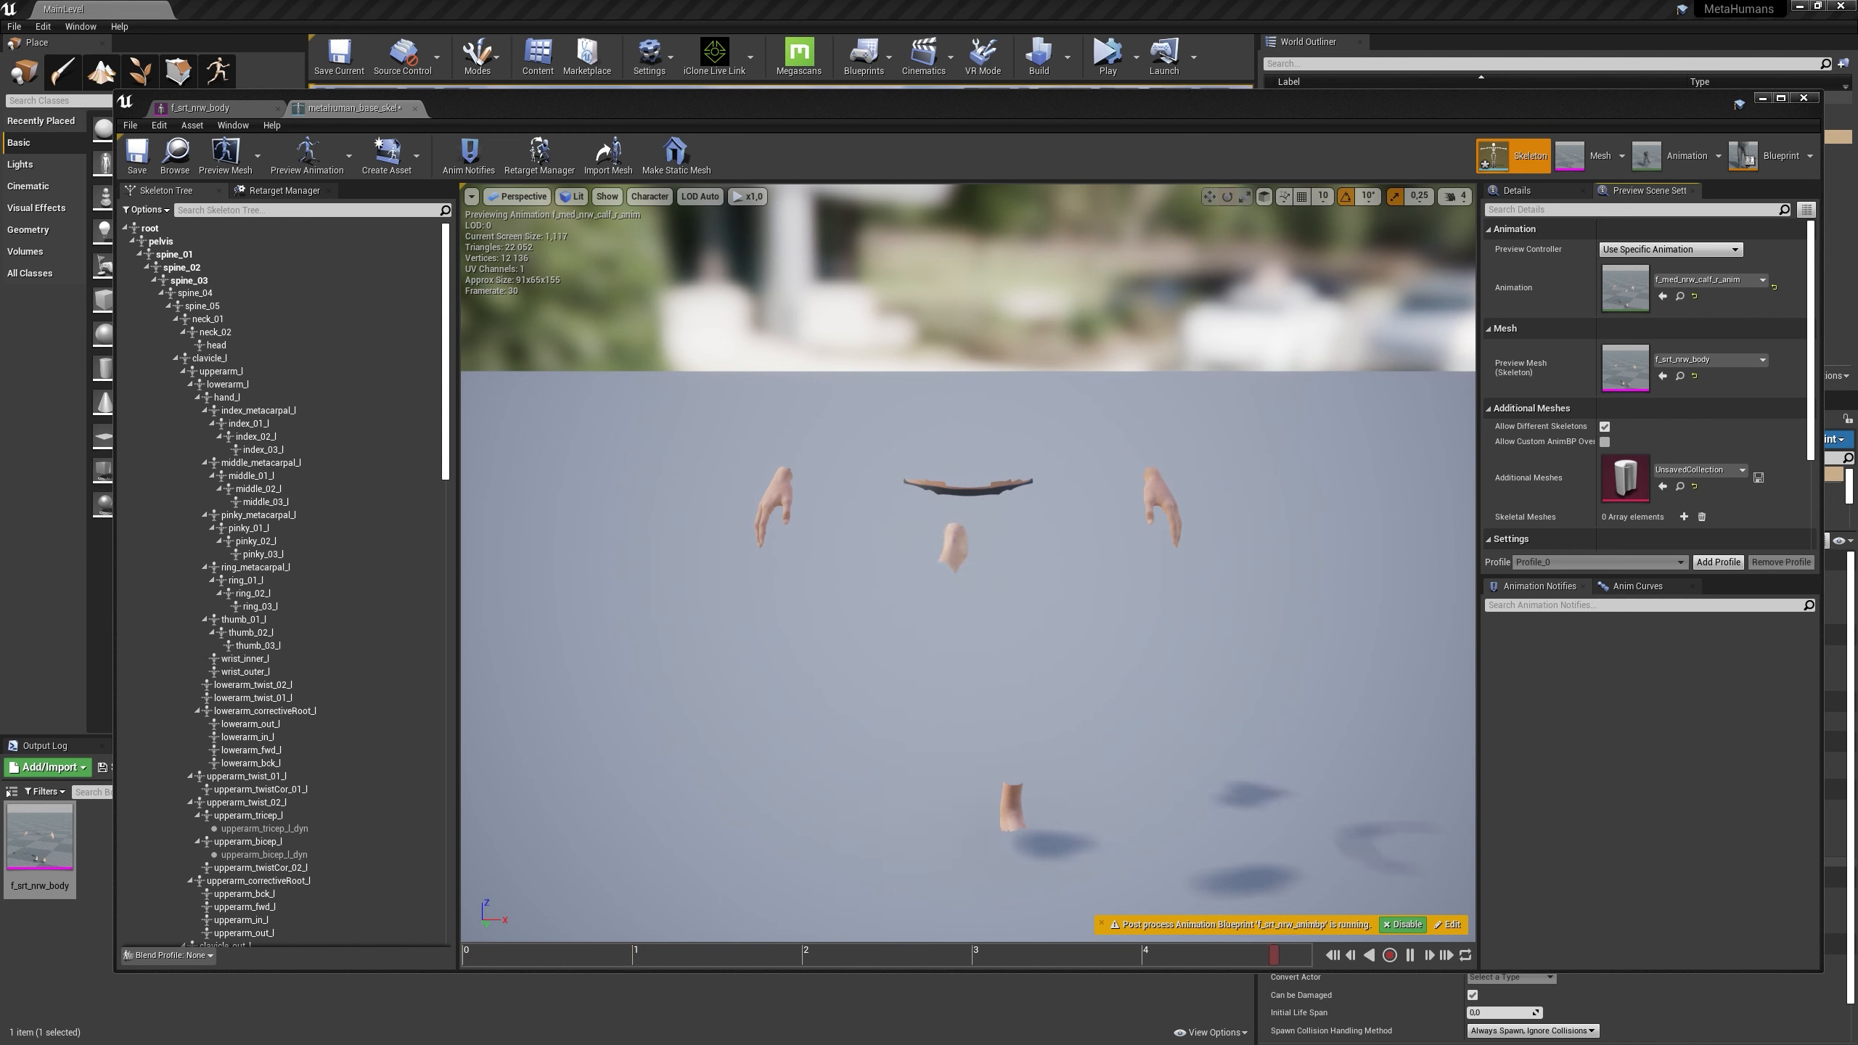
click(307, 155)
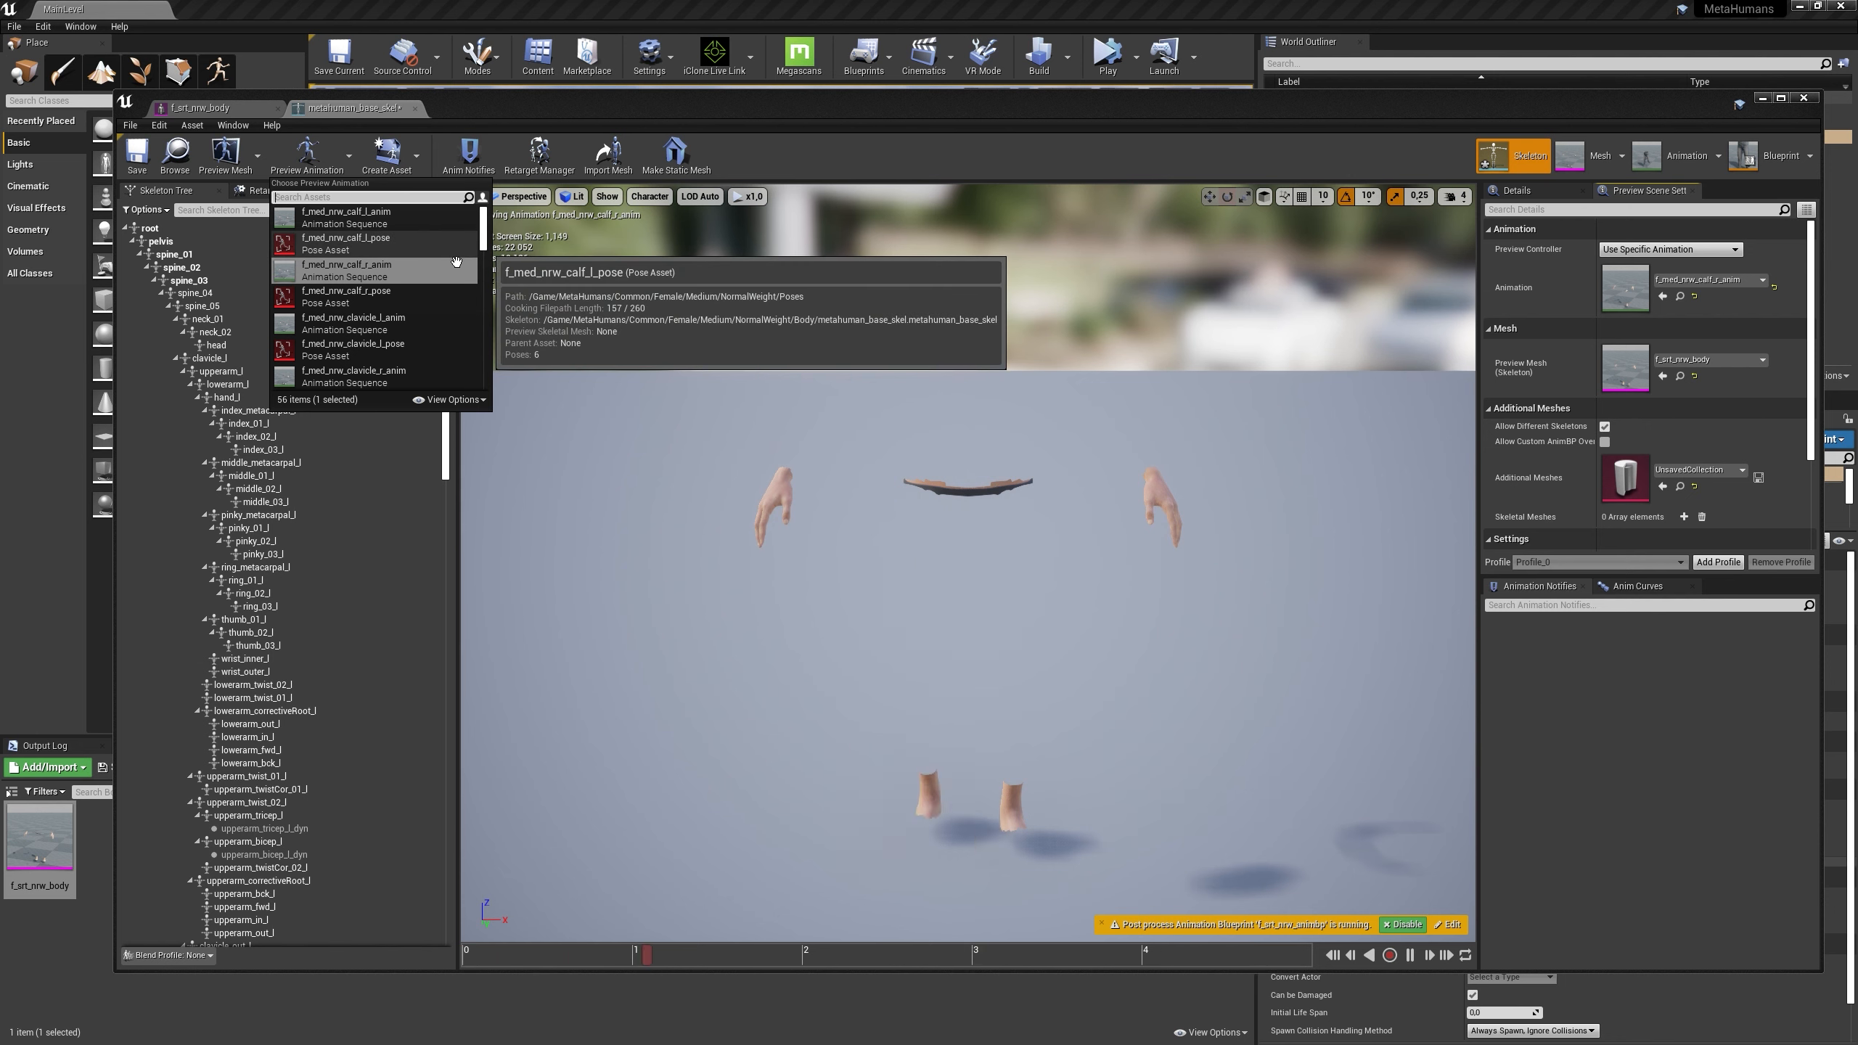
scroll(down, 3)
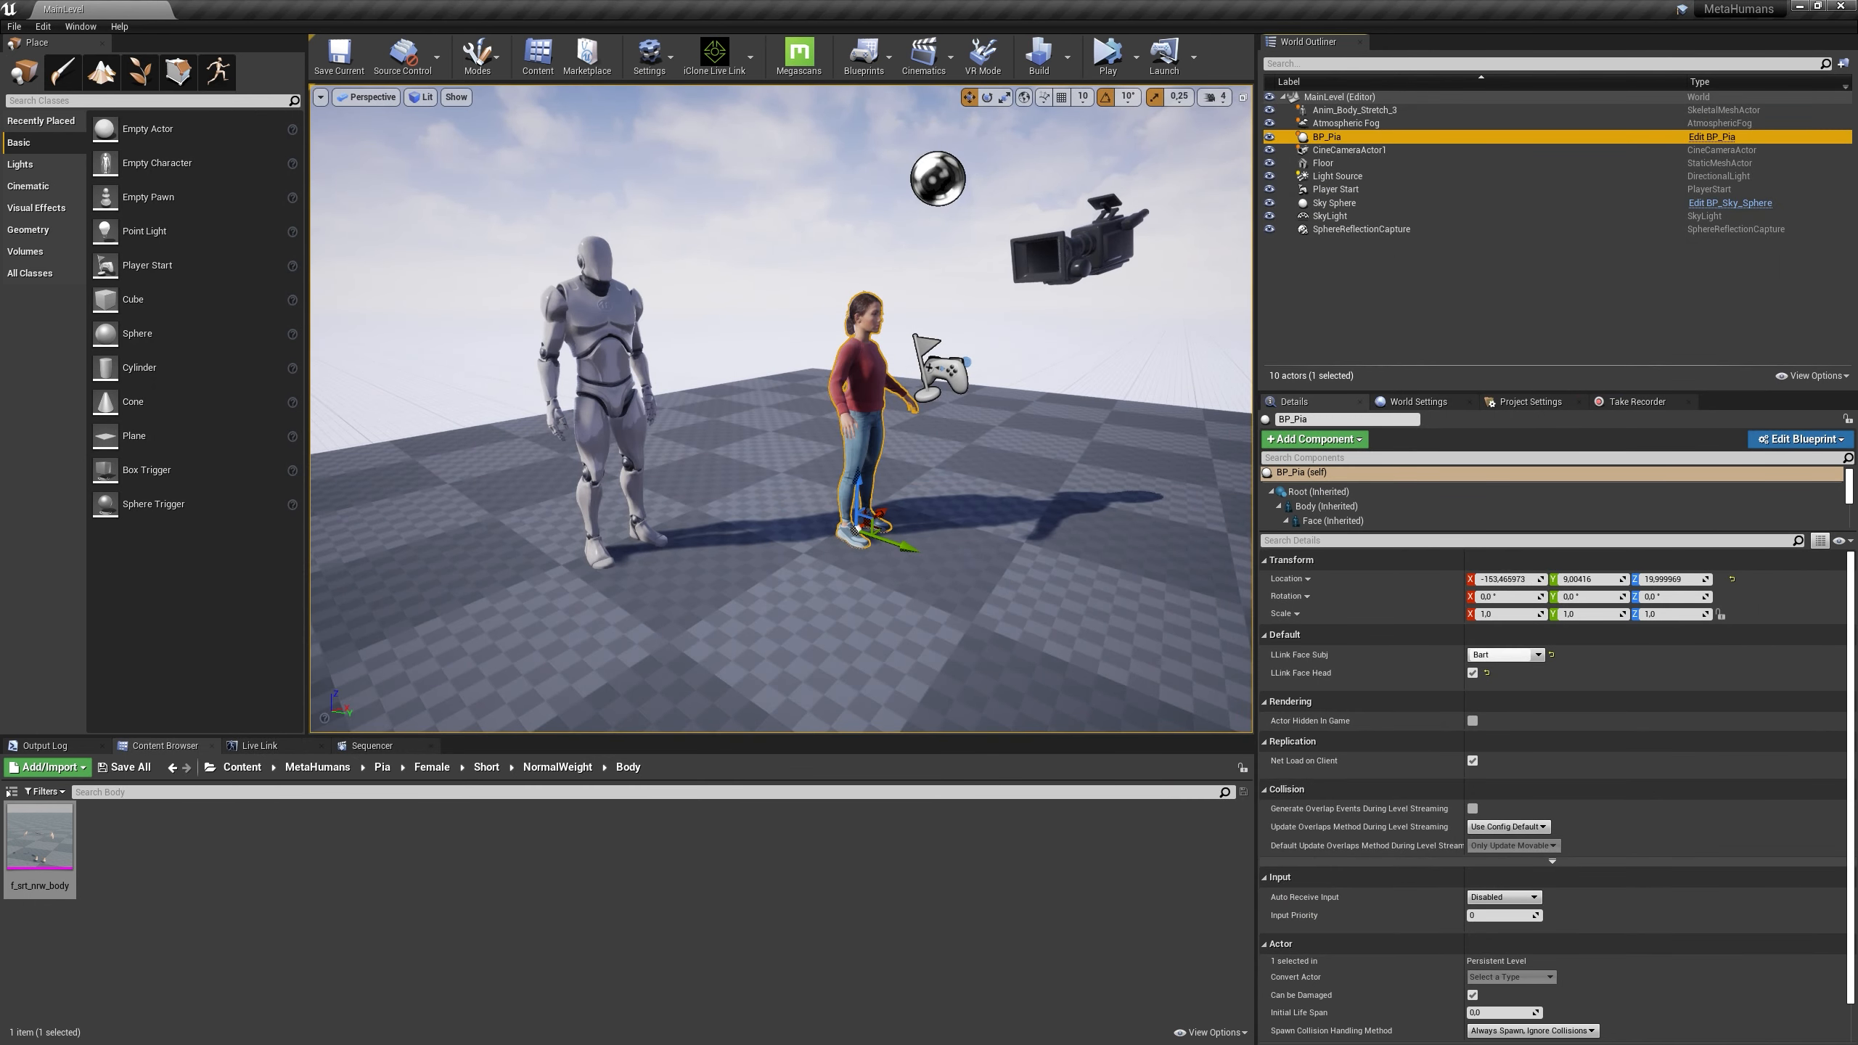
Browse AnimStarterPack, then GenericNPCAnimPack > Character > Mesh
click(432, 766)
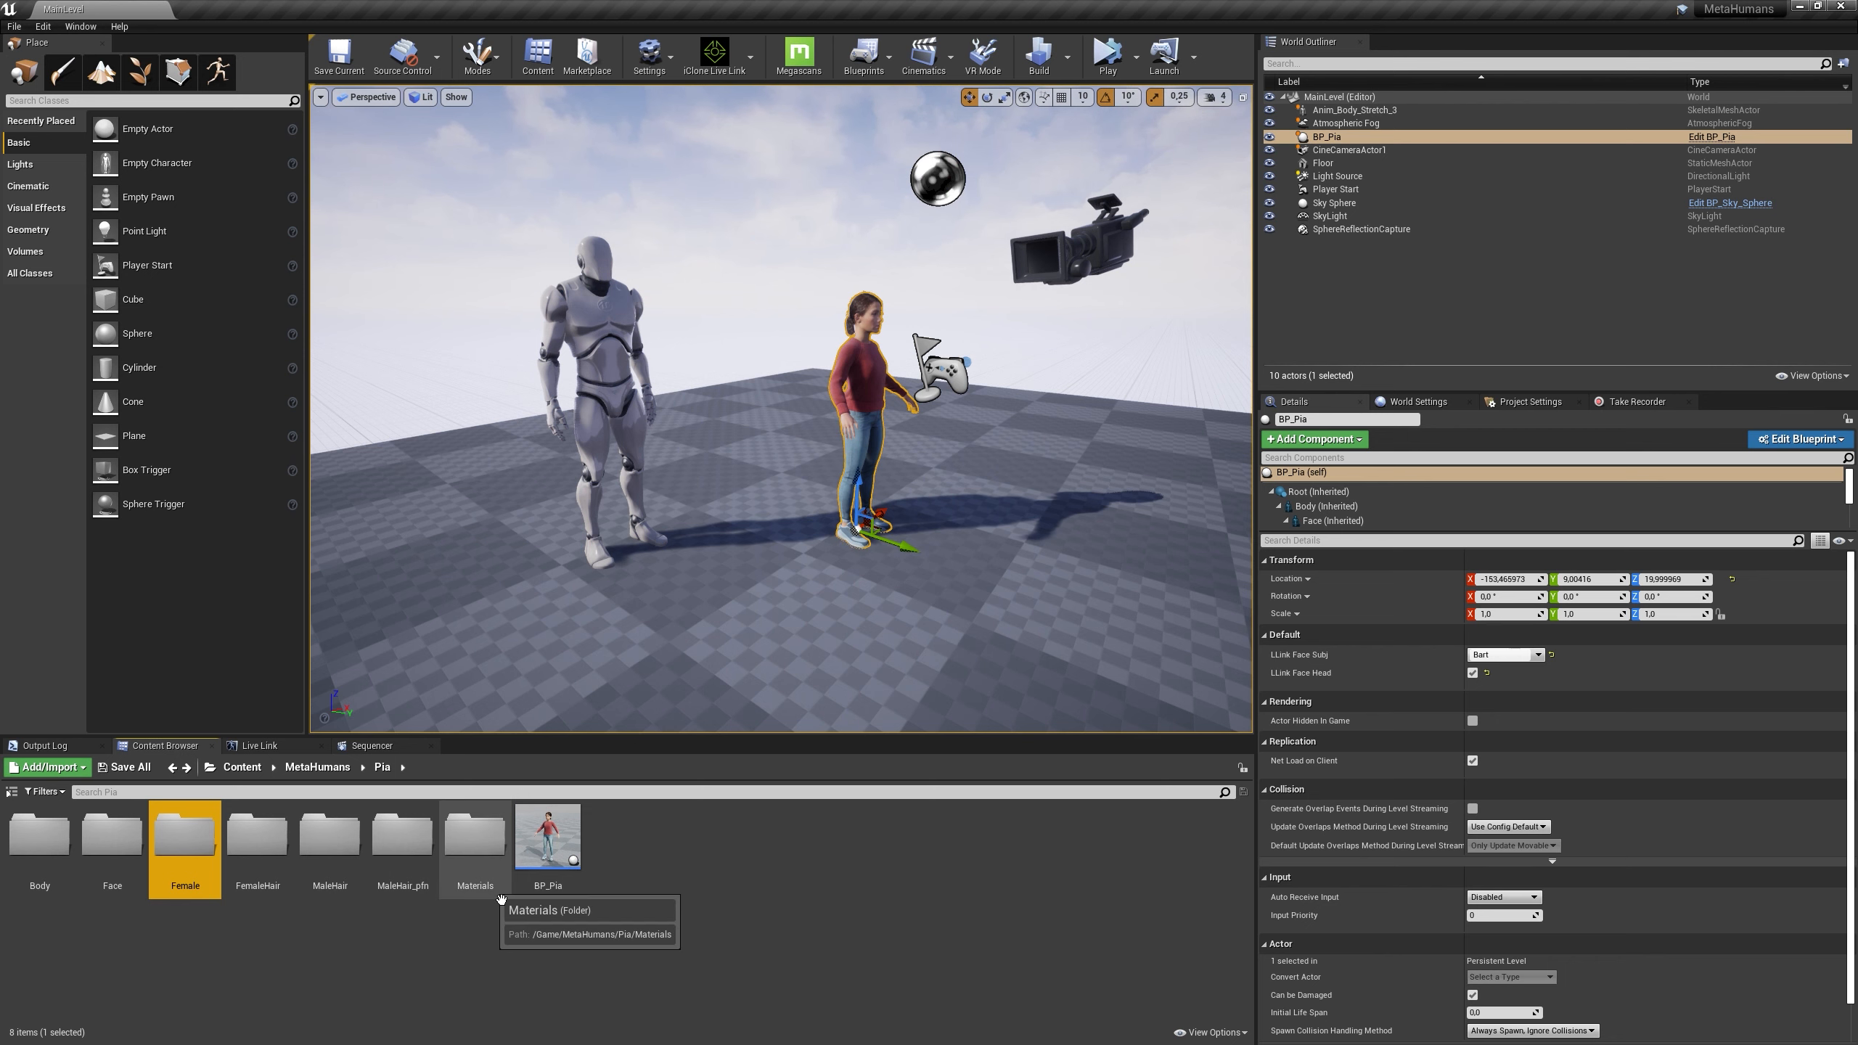
click(243, 766)
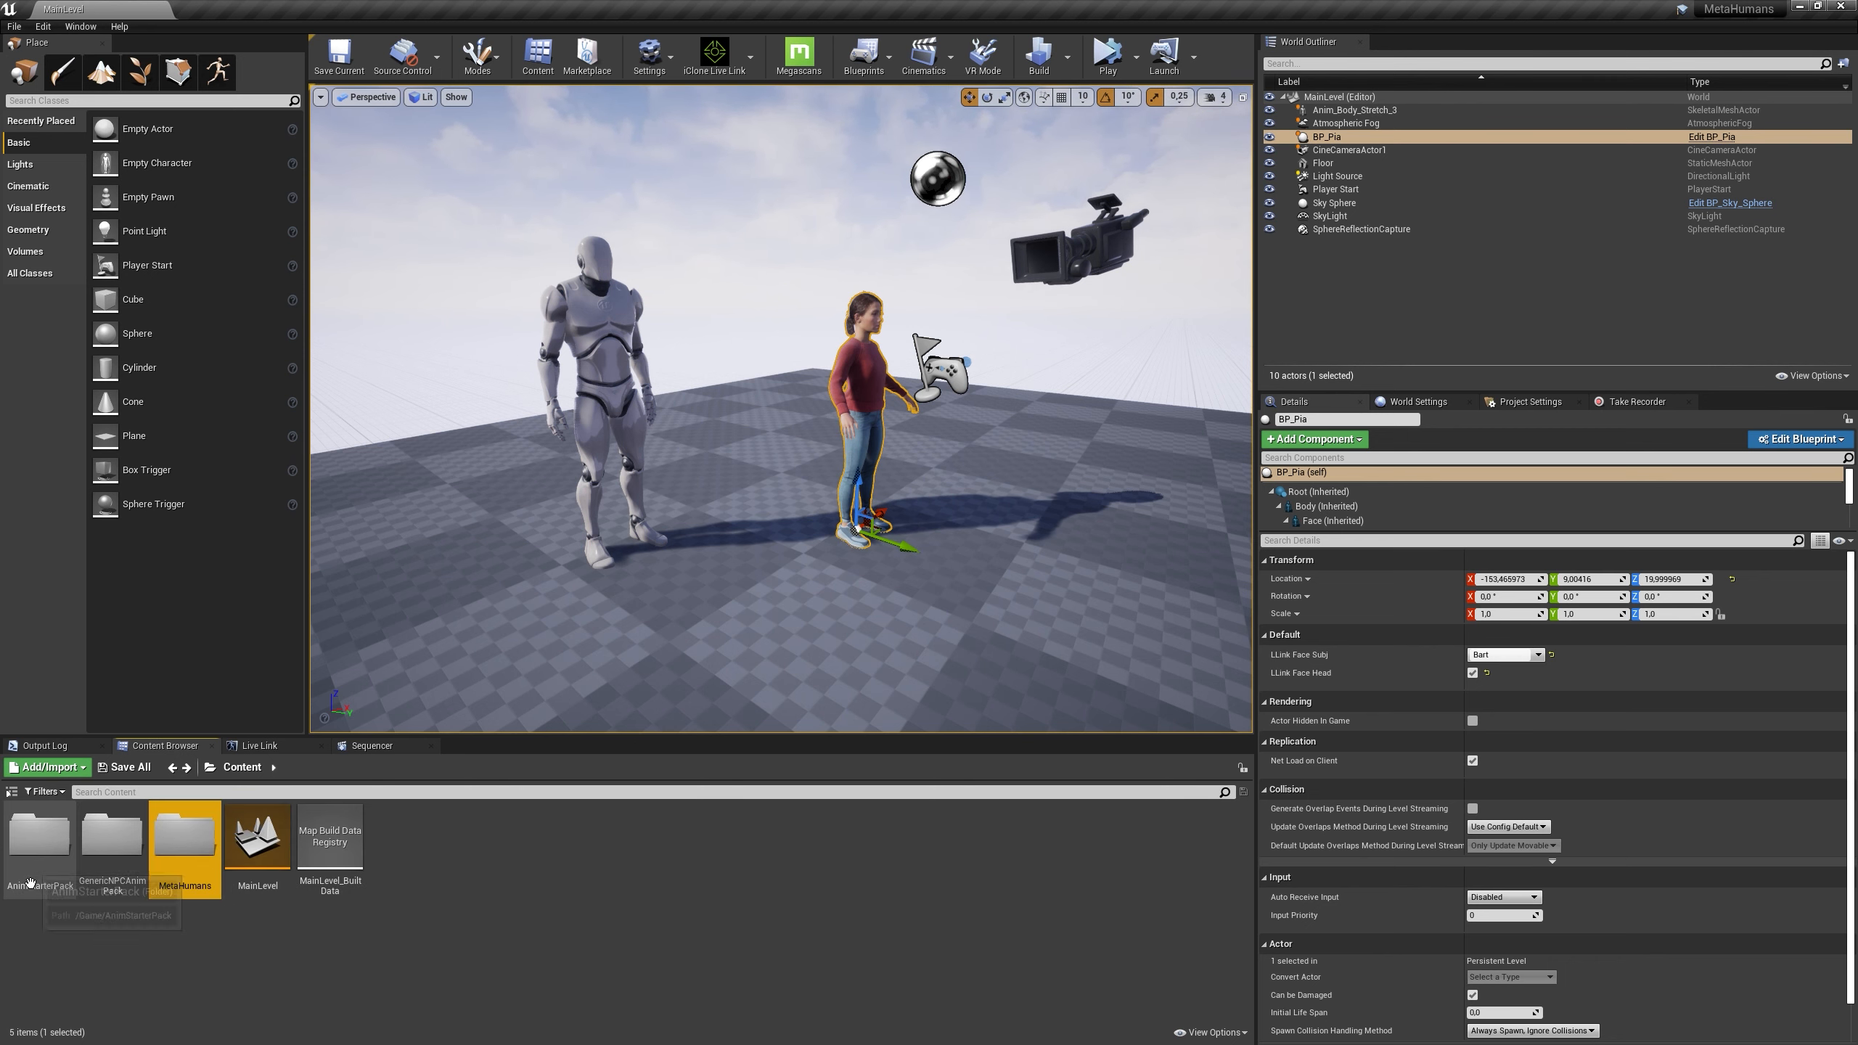
double_click(38, 835)
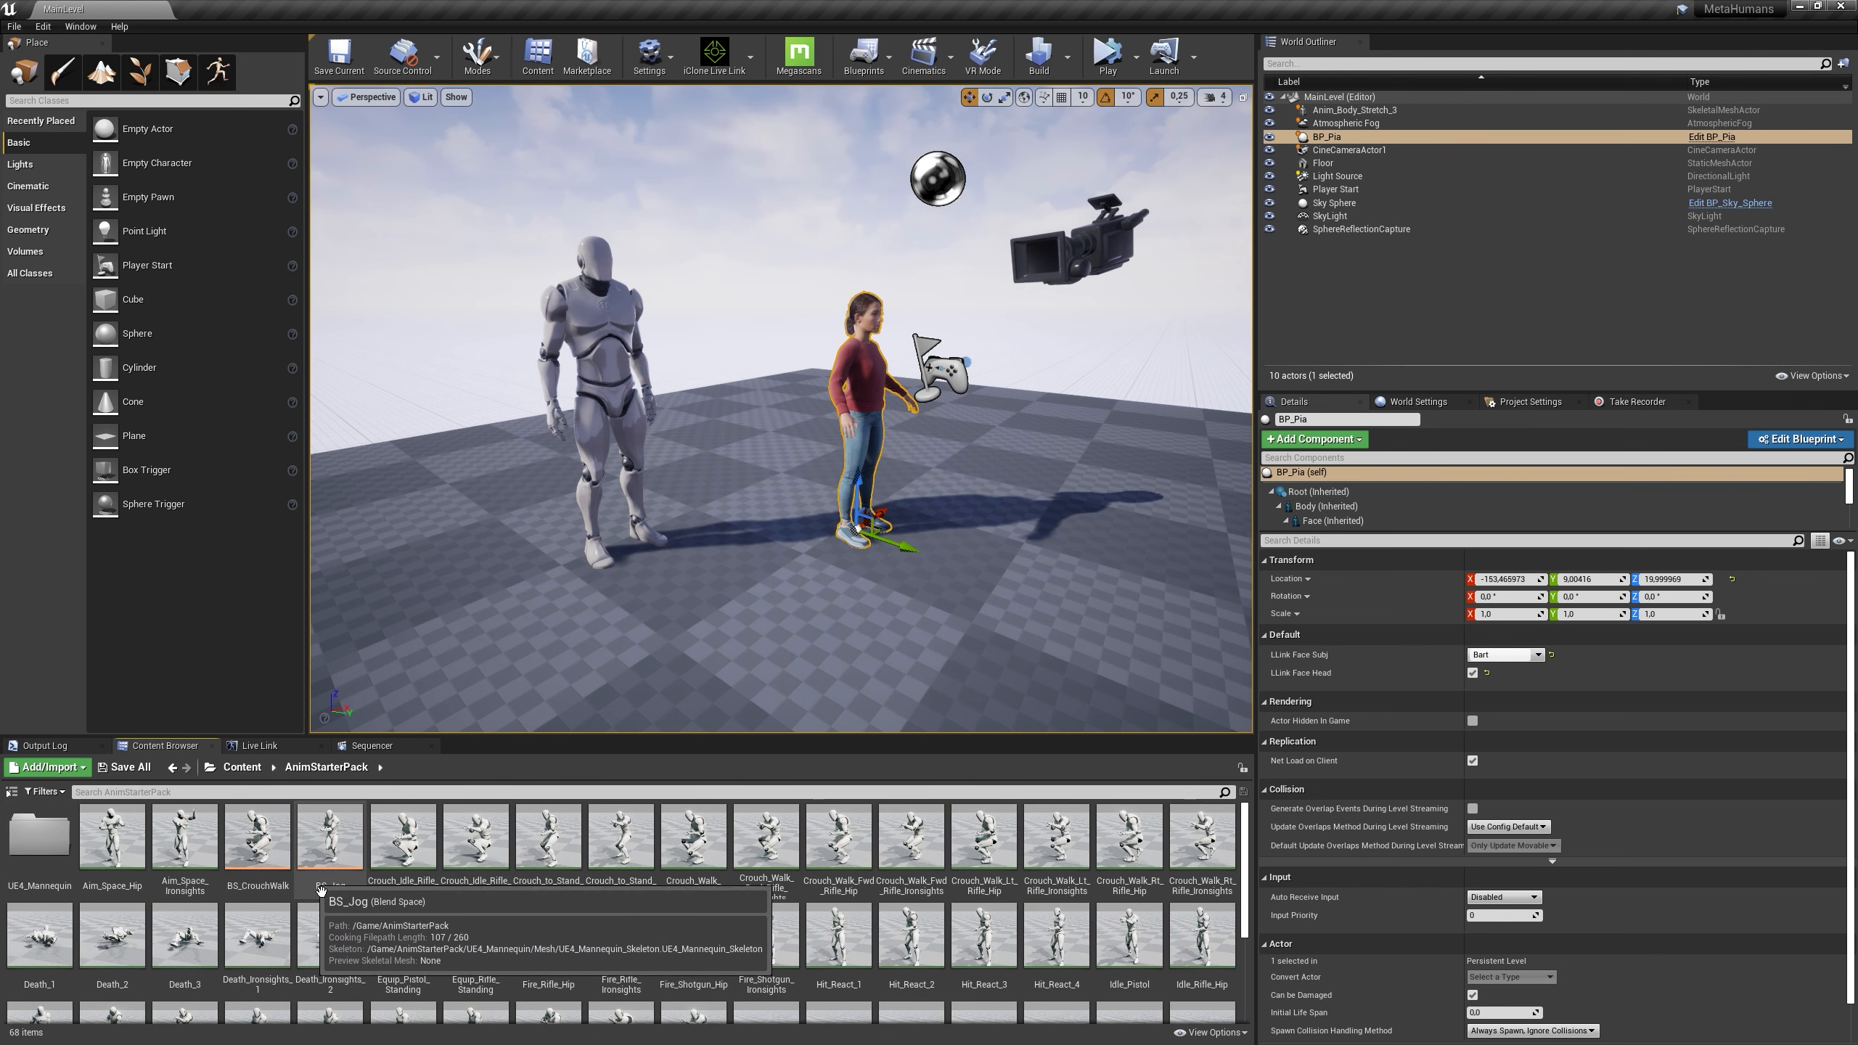
click(241, 767)
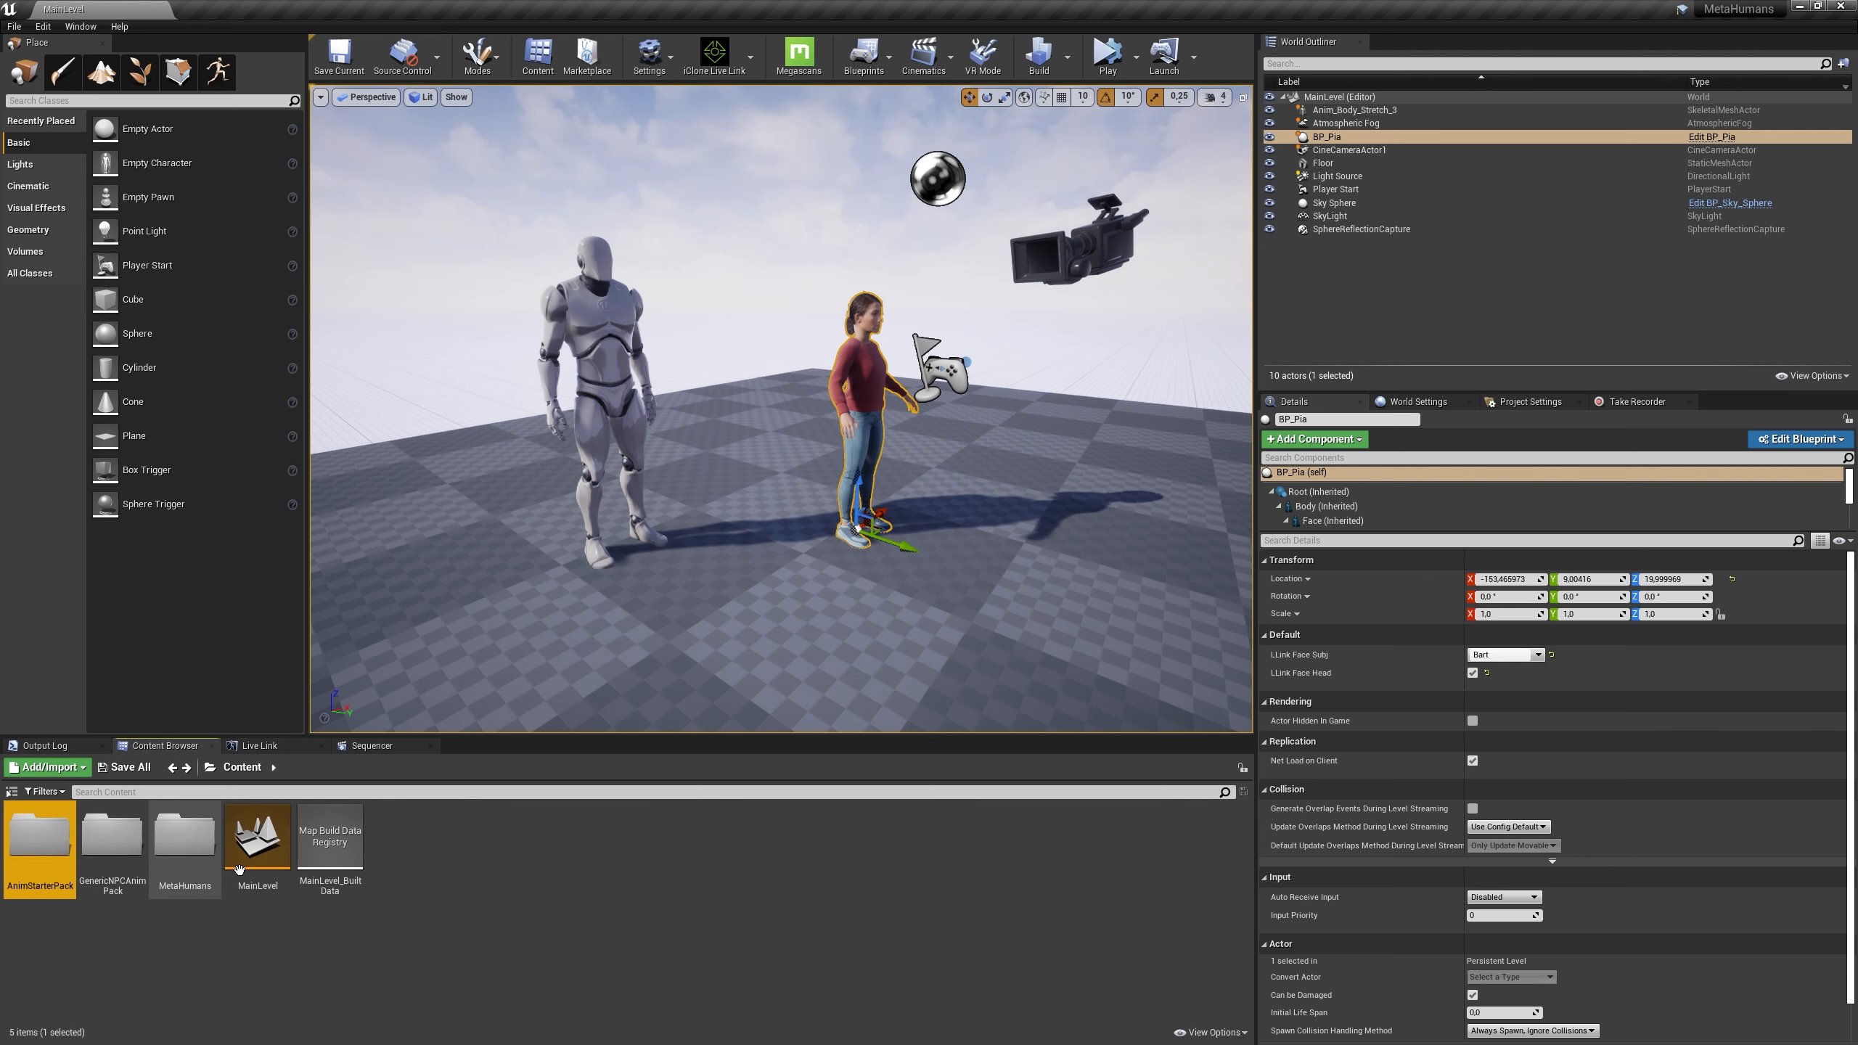
double_click(111, 836)
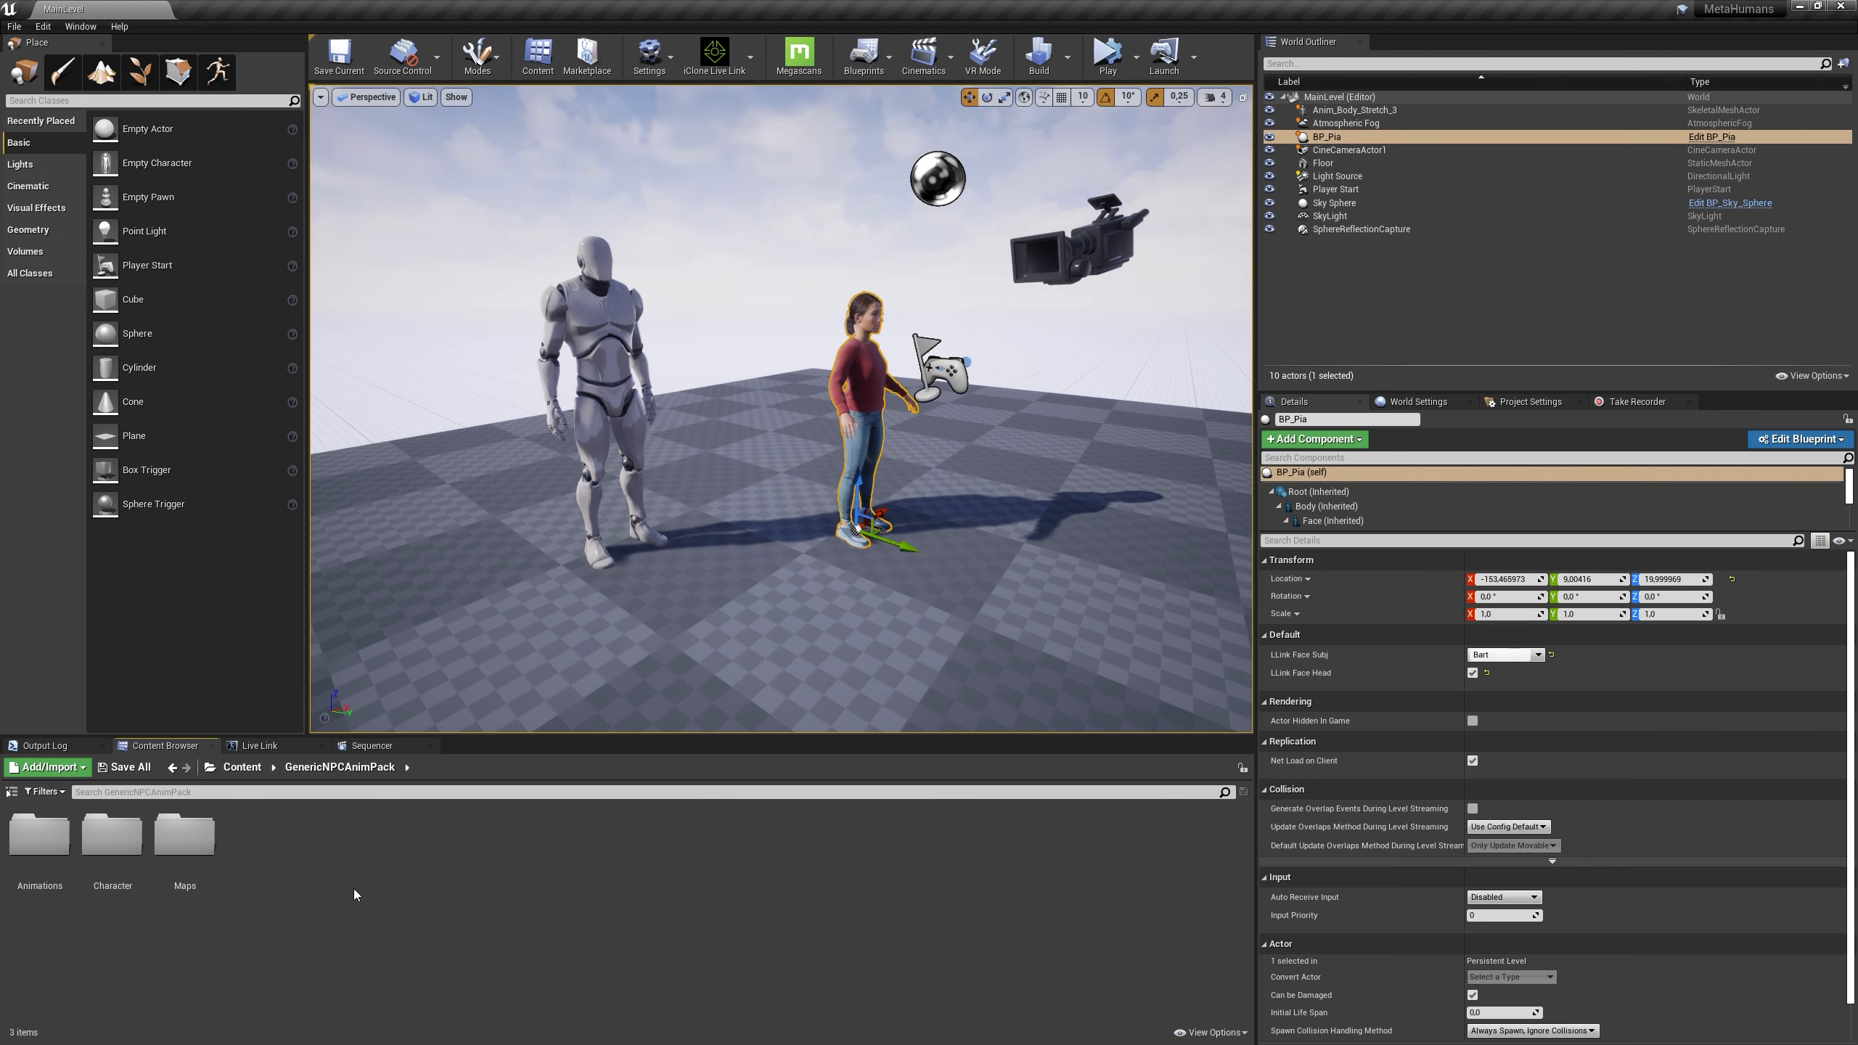
double_click(111, 832)
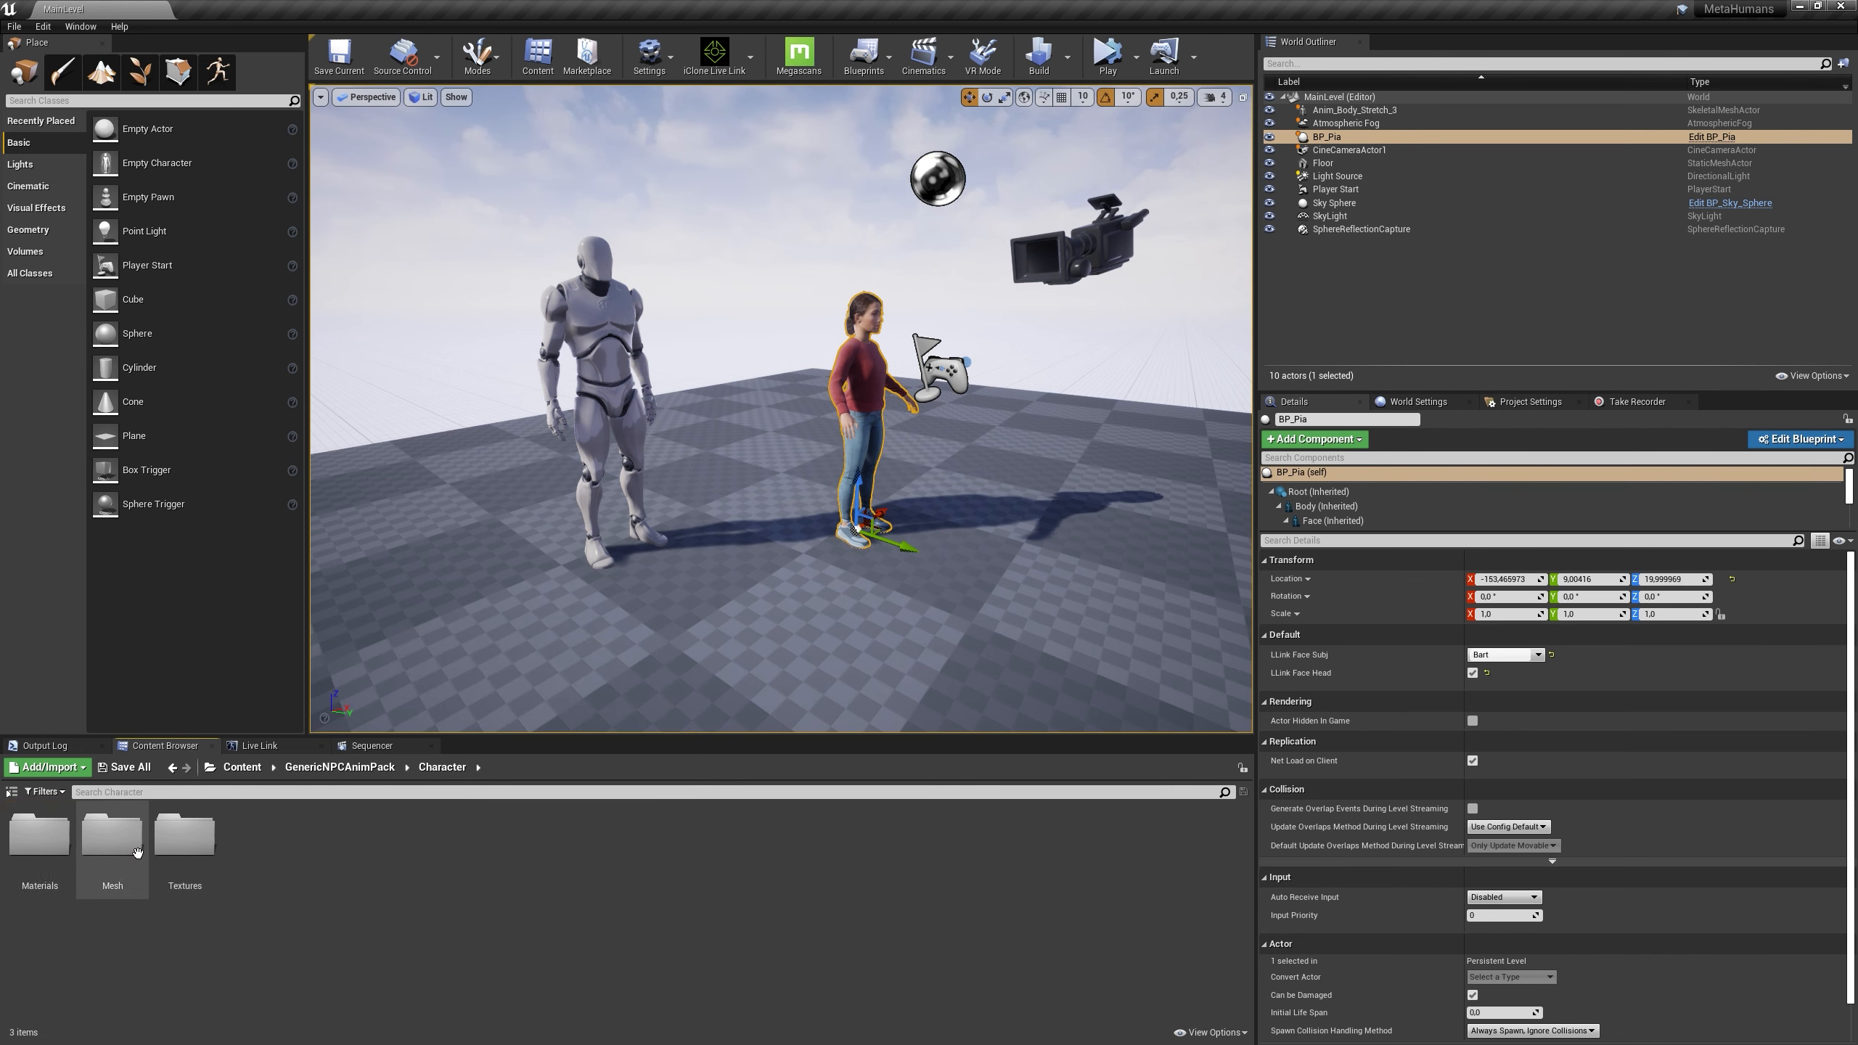
double_click(111, 836)
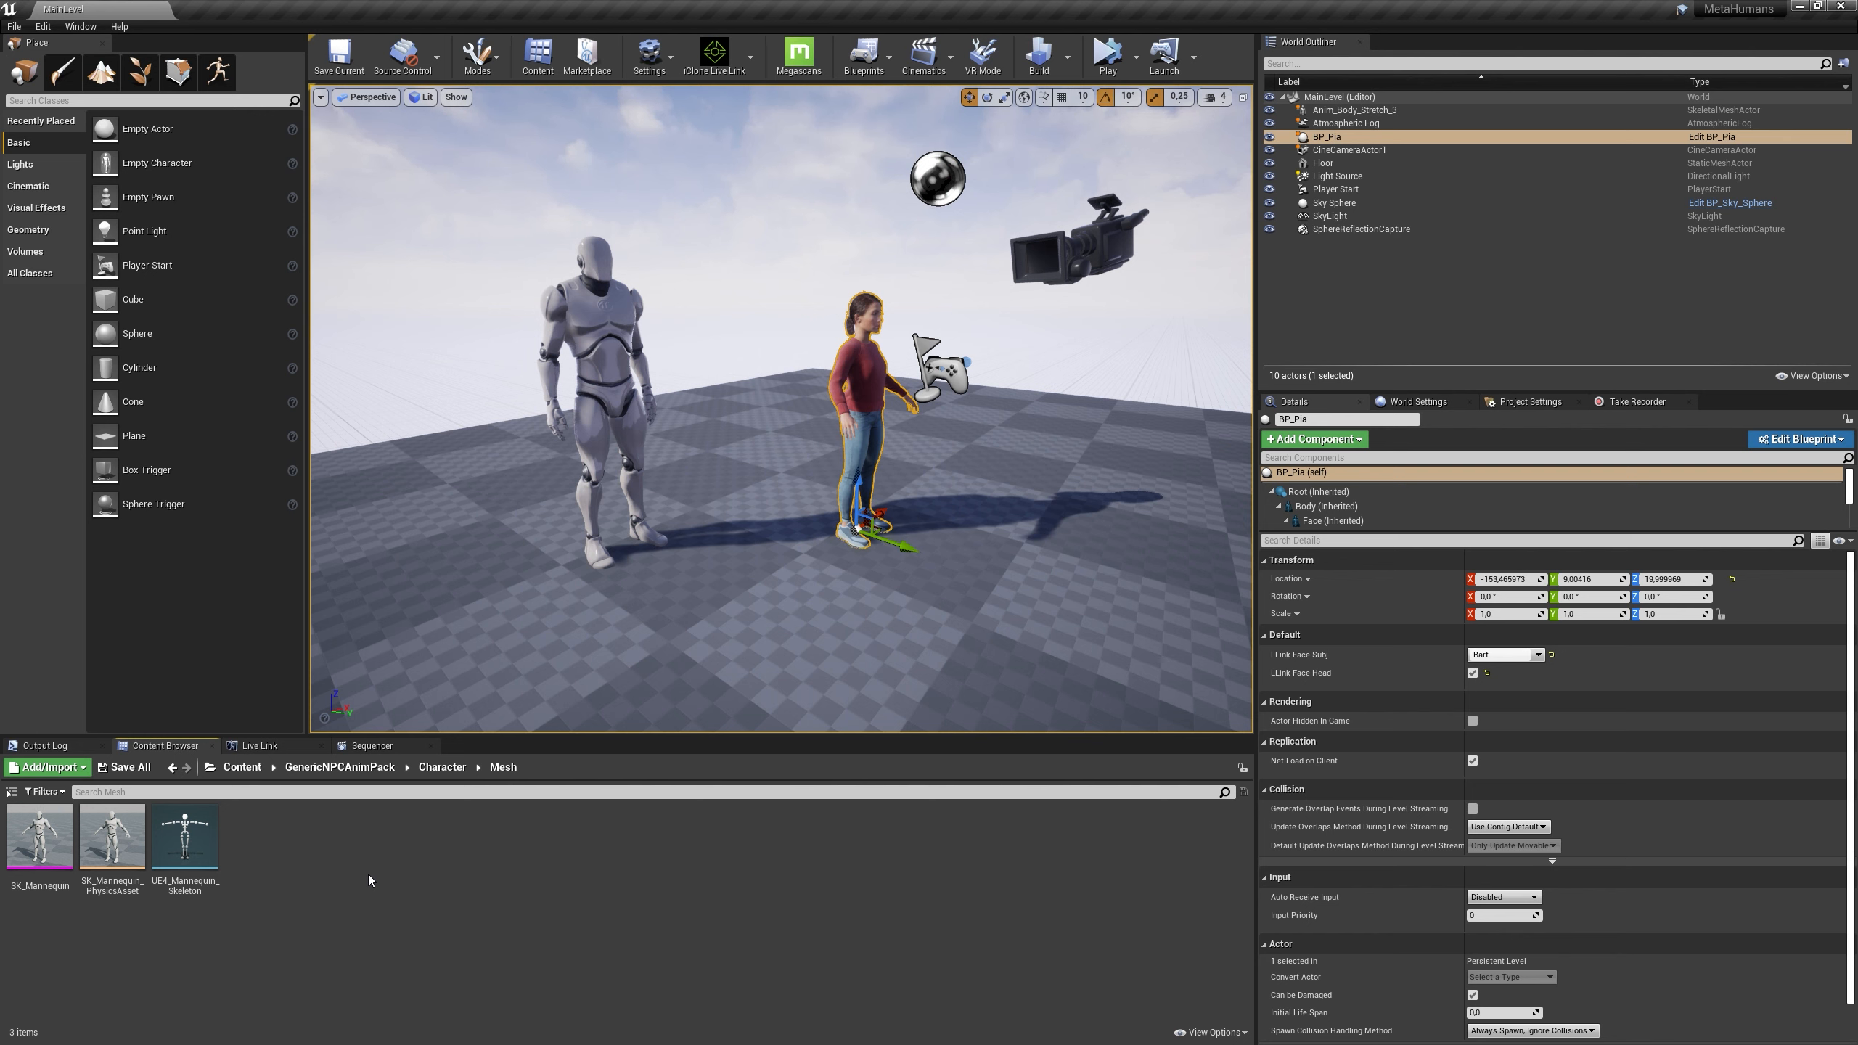
mouse_move(169, 864)
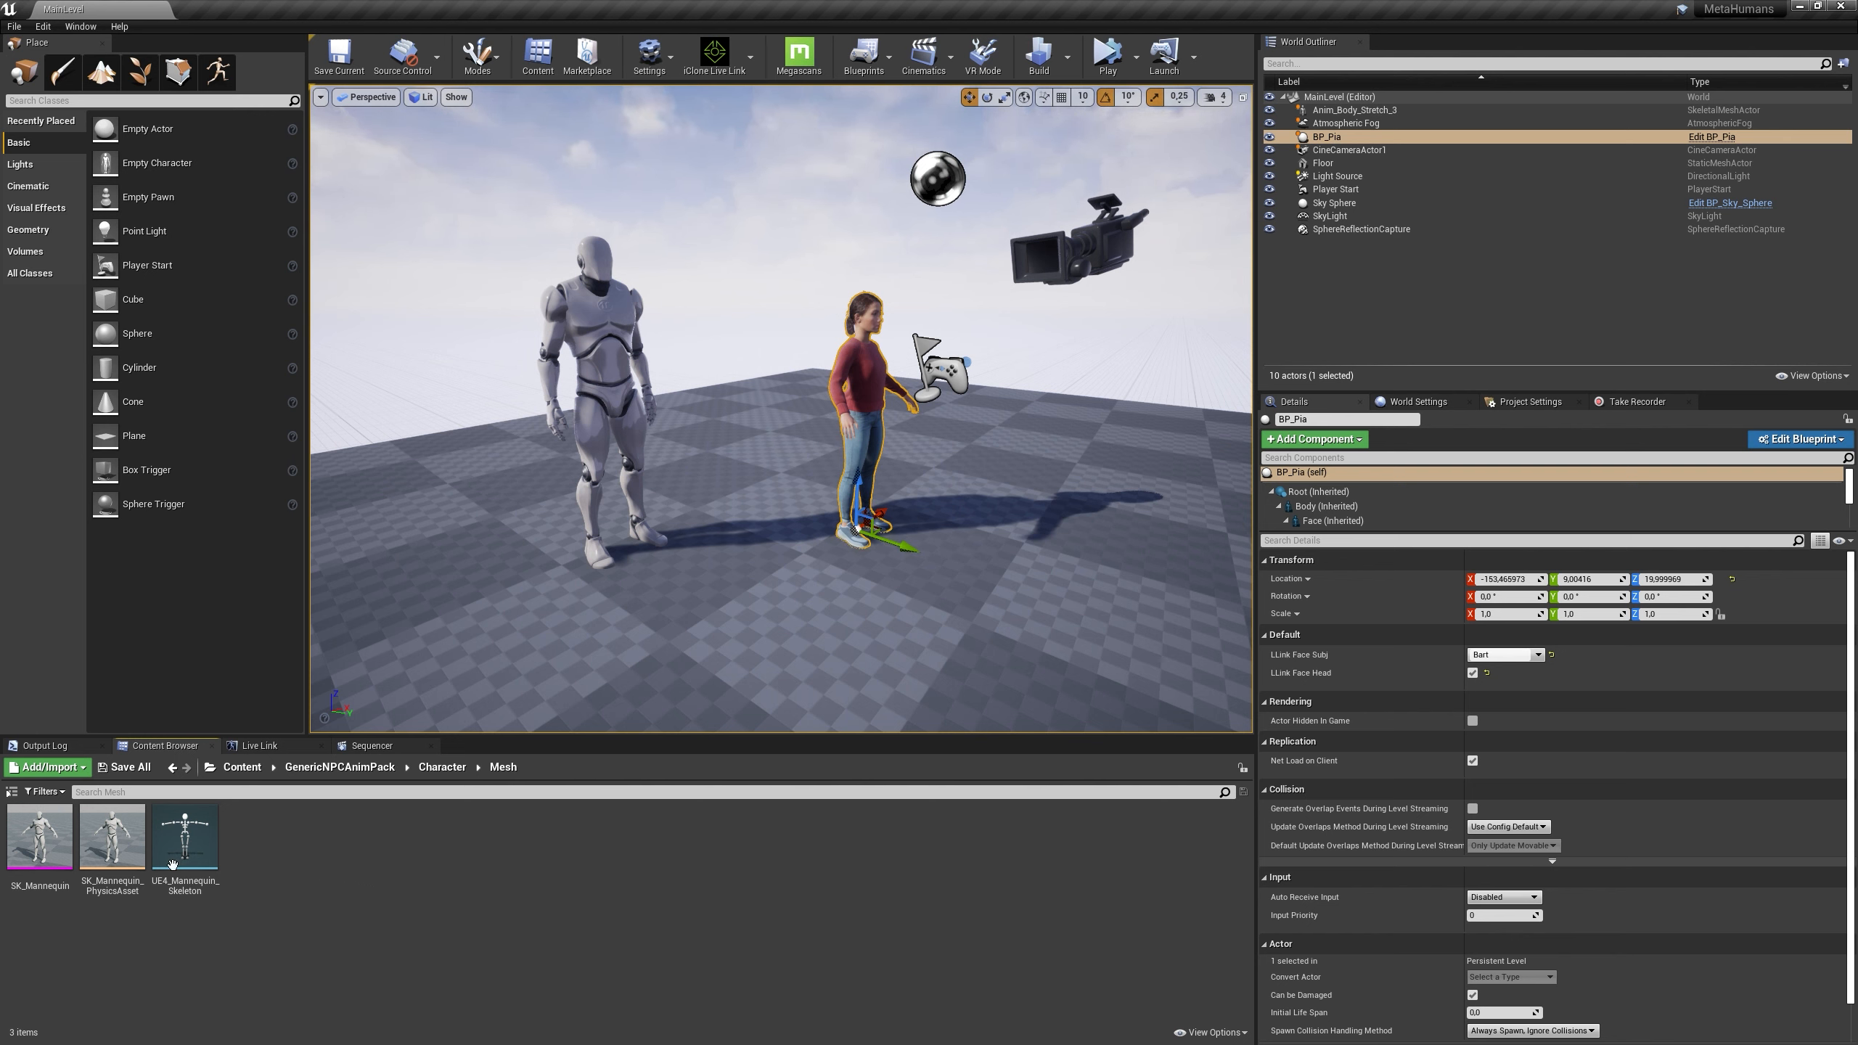
Navigate back and open the GenericNPCAnimPack Animations folder
right_click(39, 833)
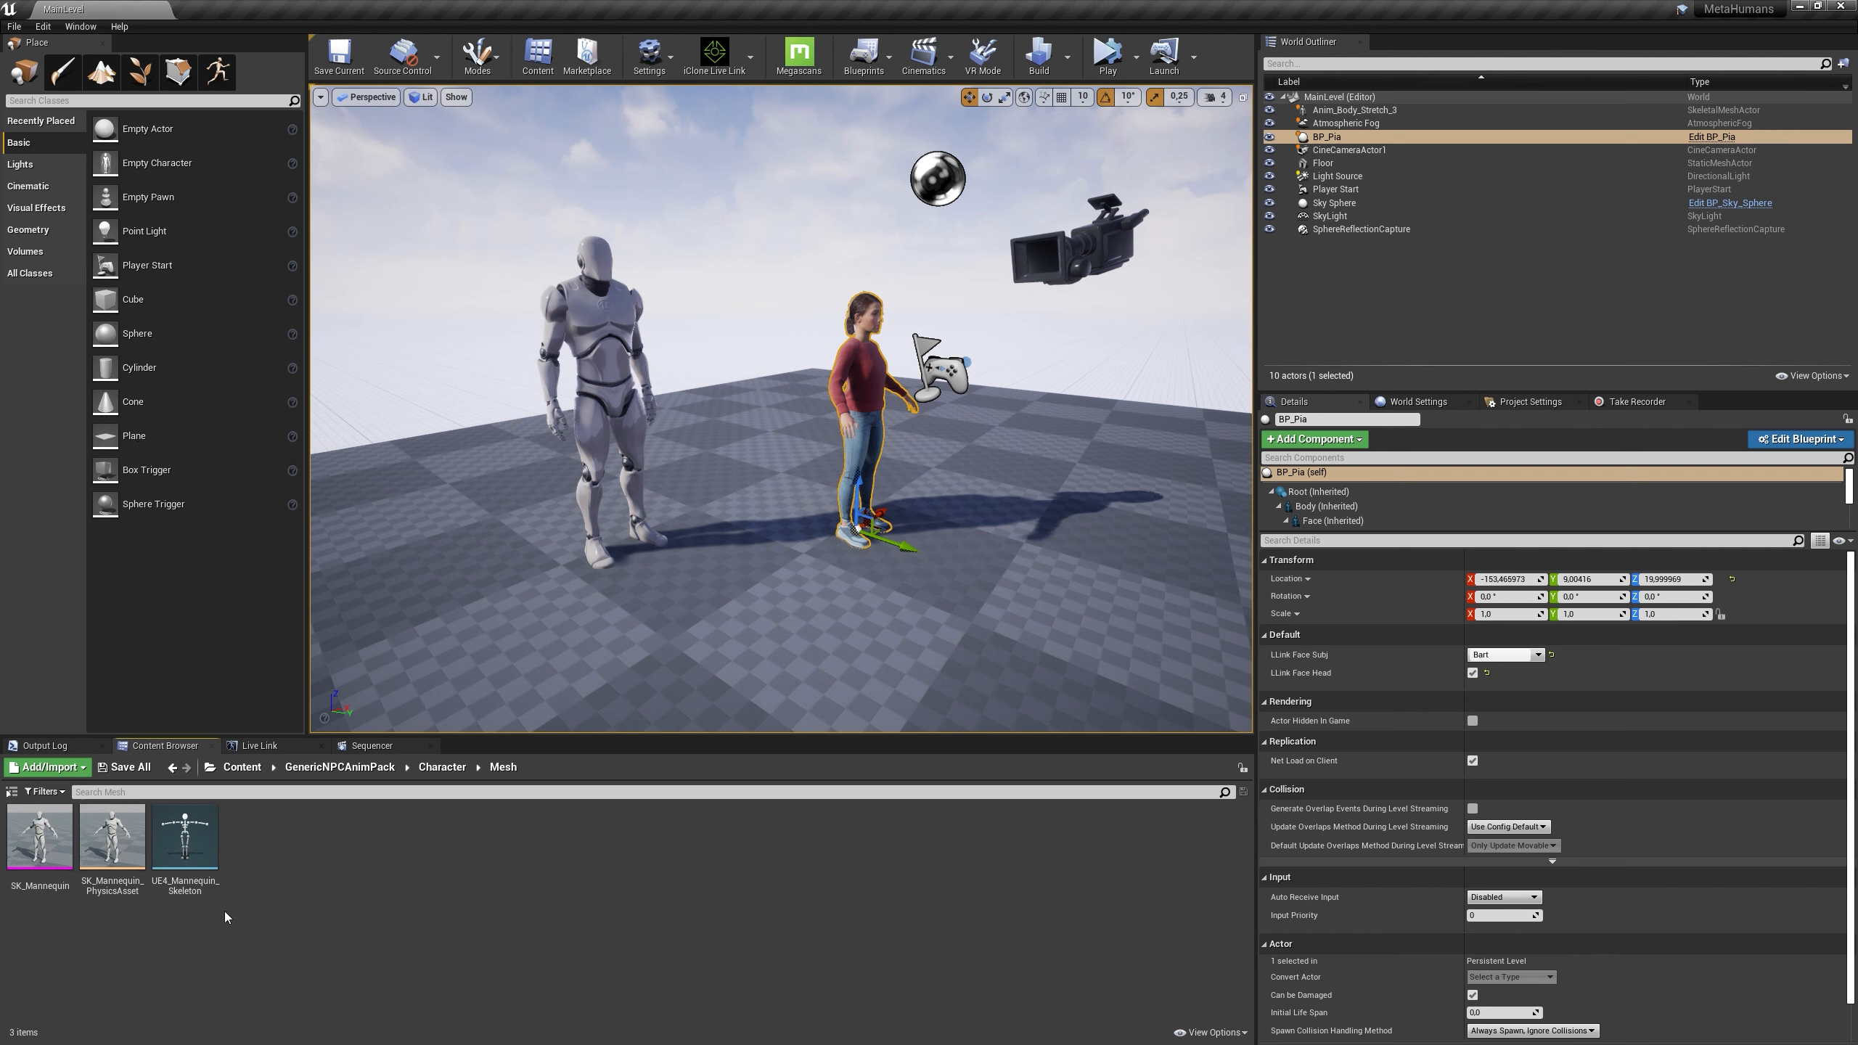
right_click(111, 834)
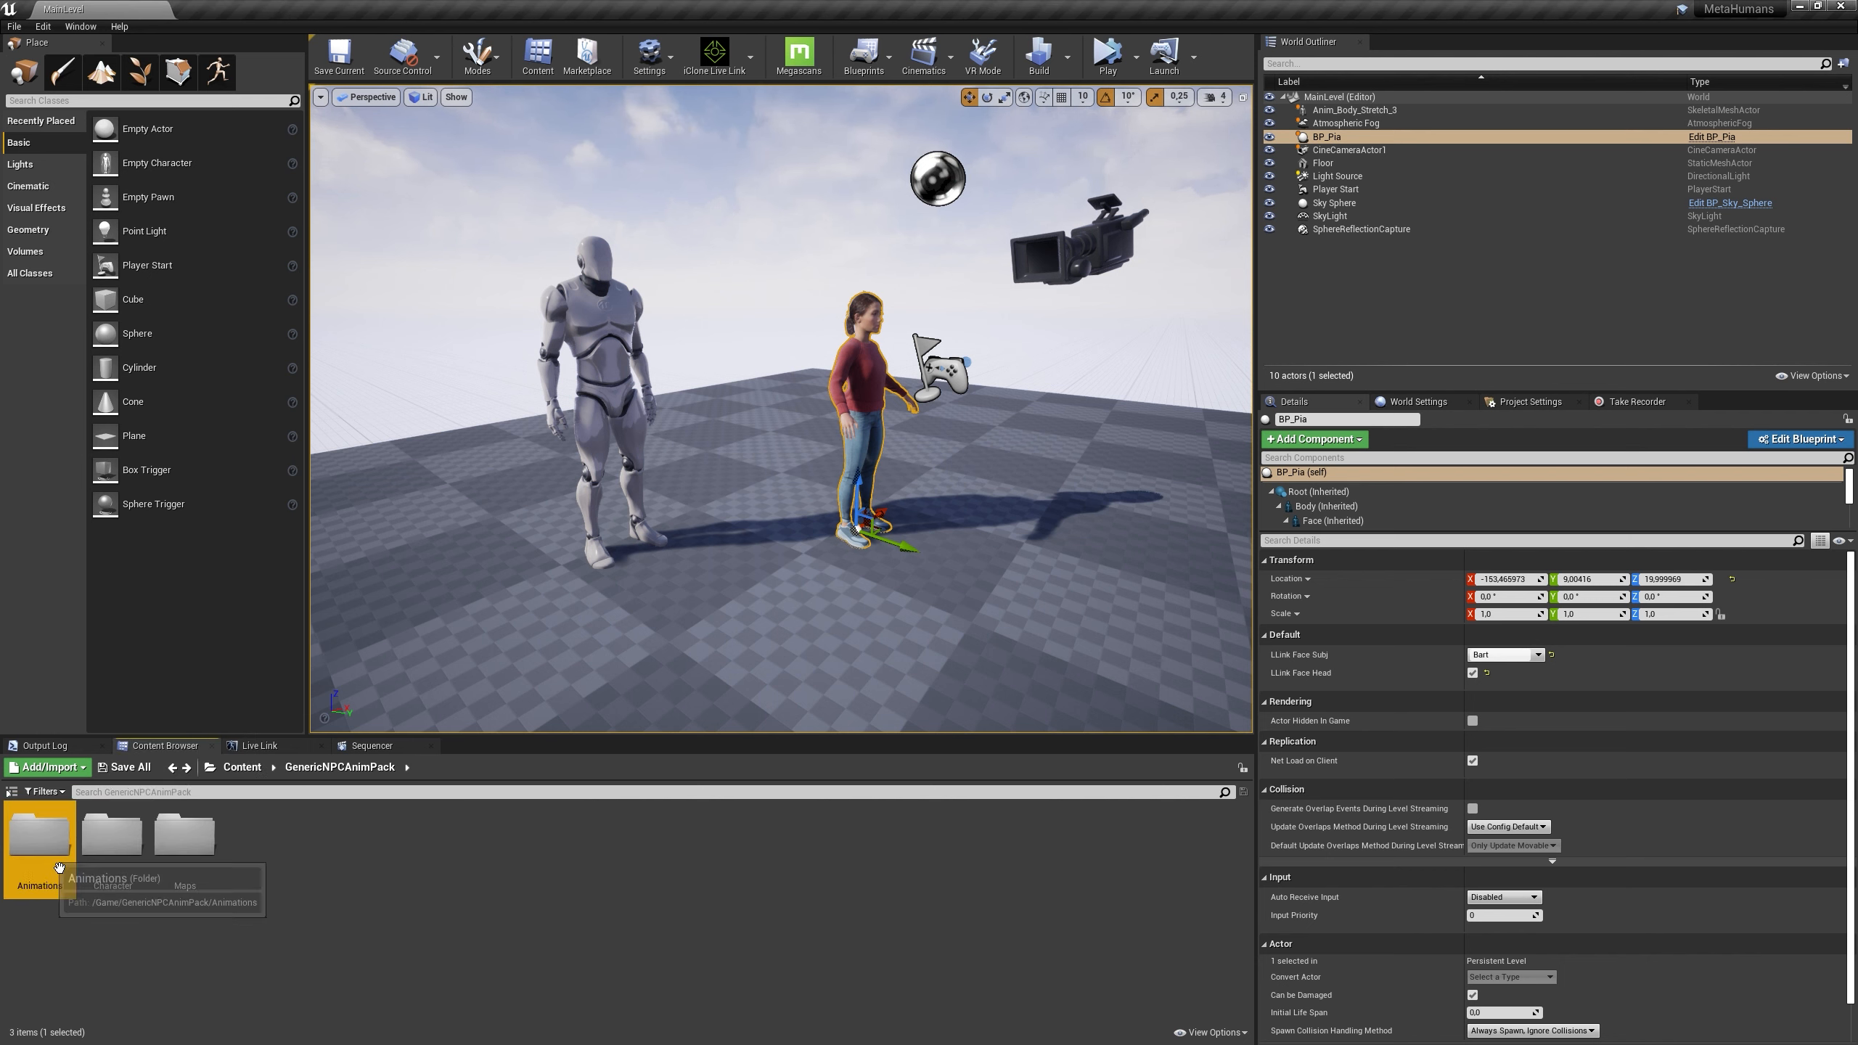
double_click(40, 829)
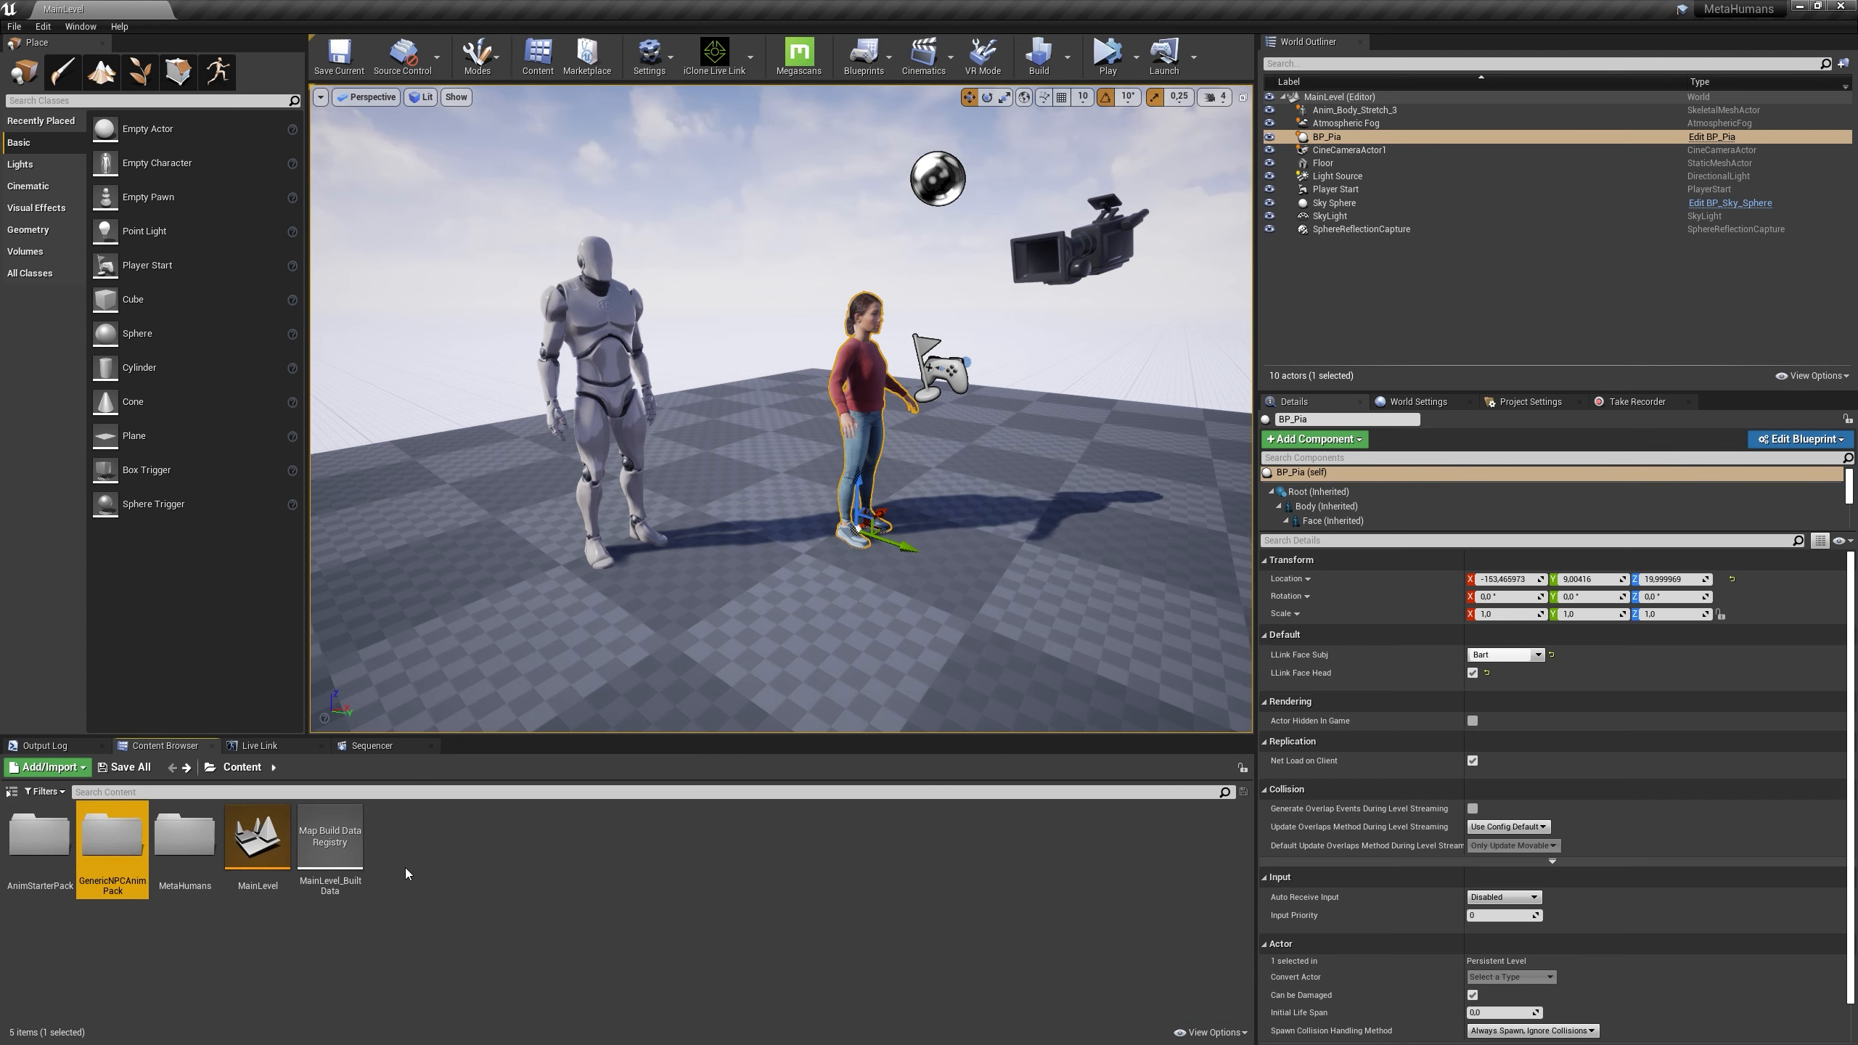
double_click(37, 835)
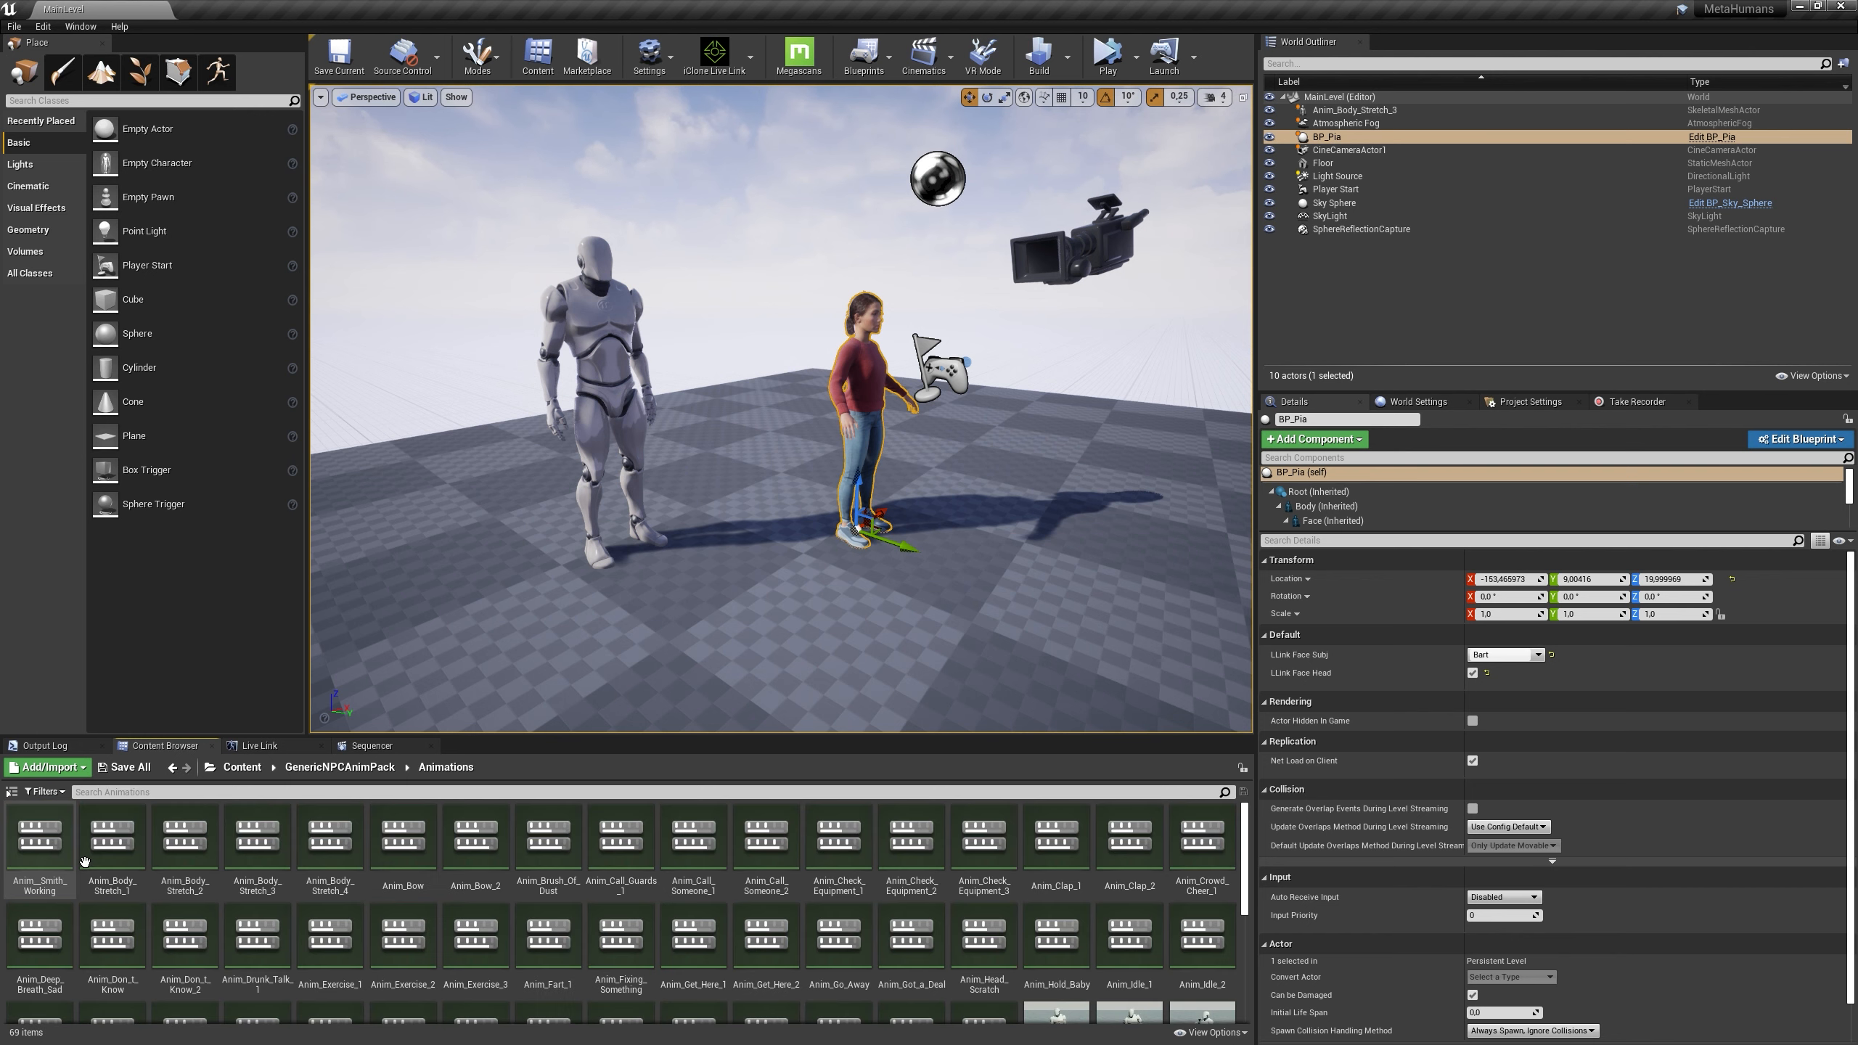
Retarget Anim_Bow to the mannequin skeleton and save the MetaHuman base skeleton
right_click(403, 835)
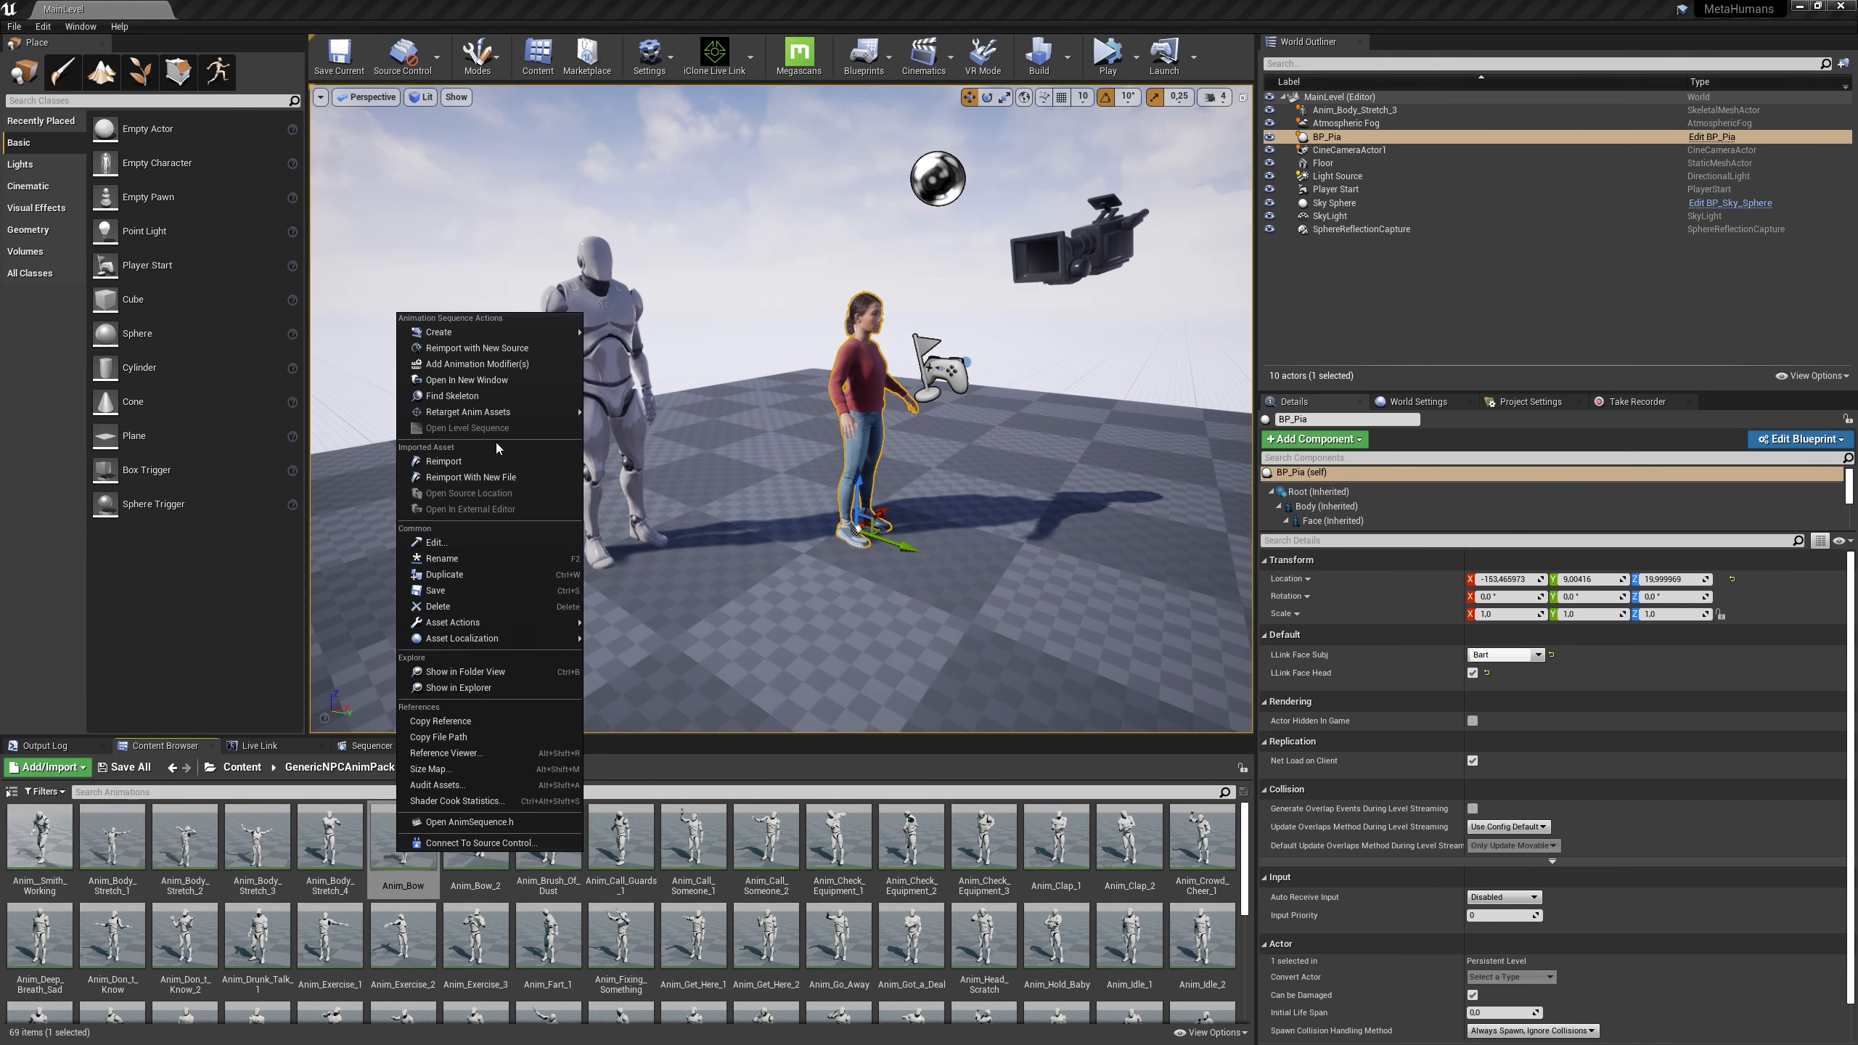
click(470, 412)
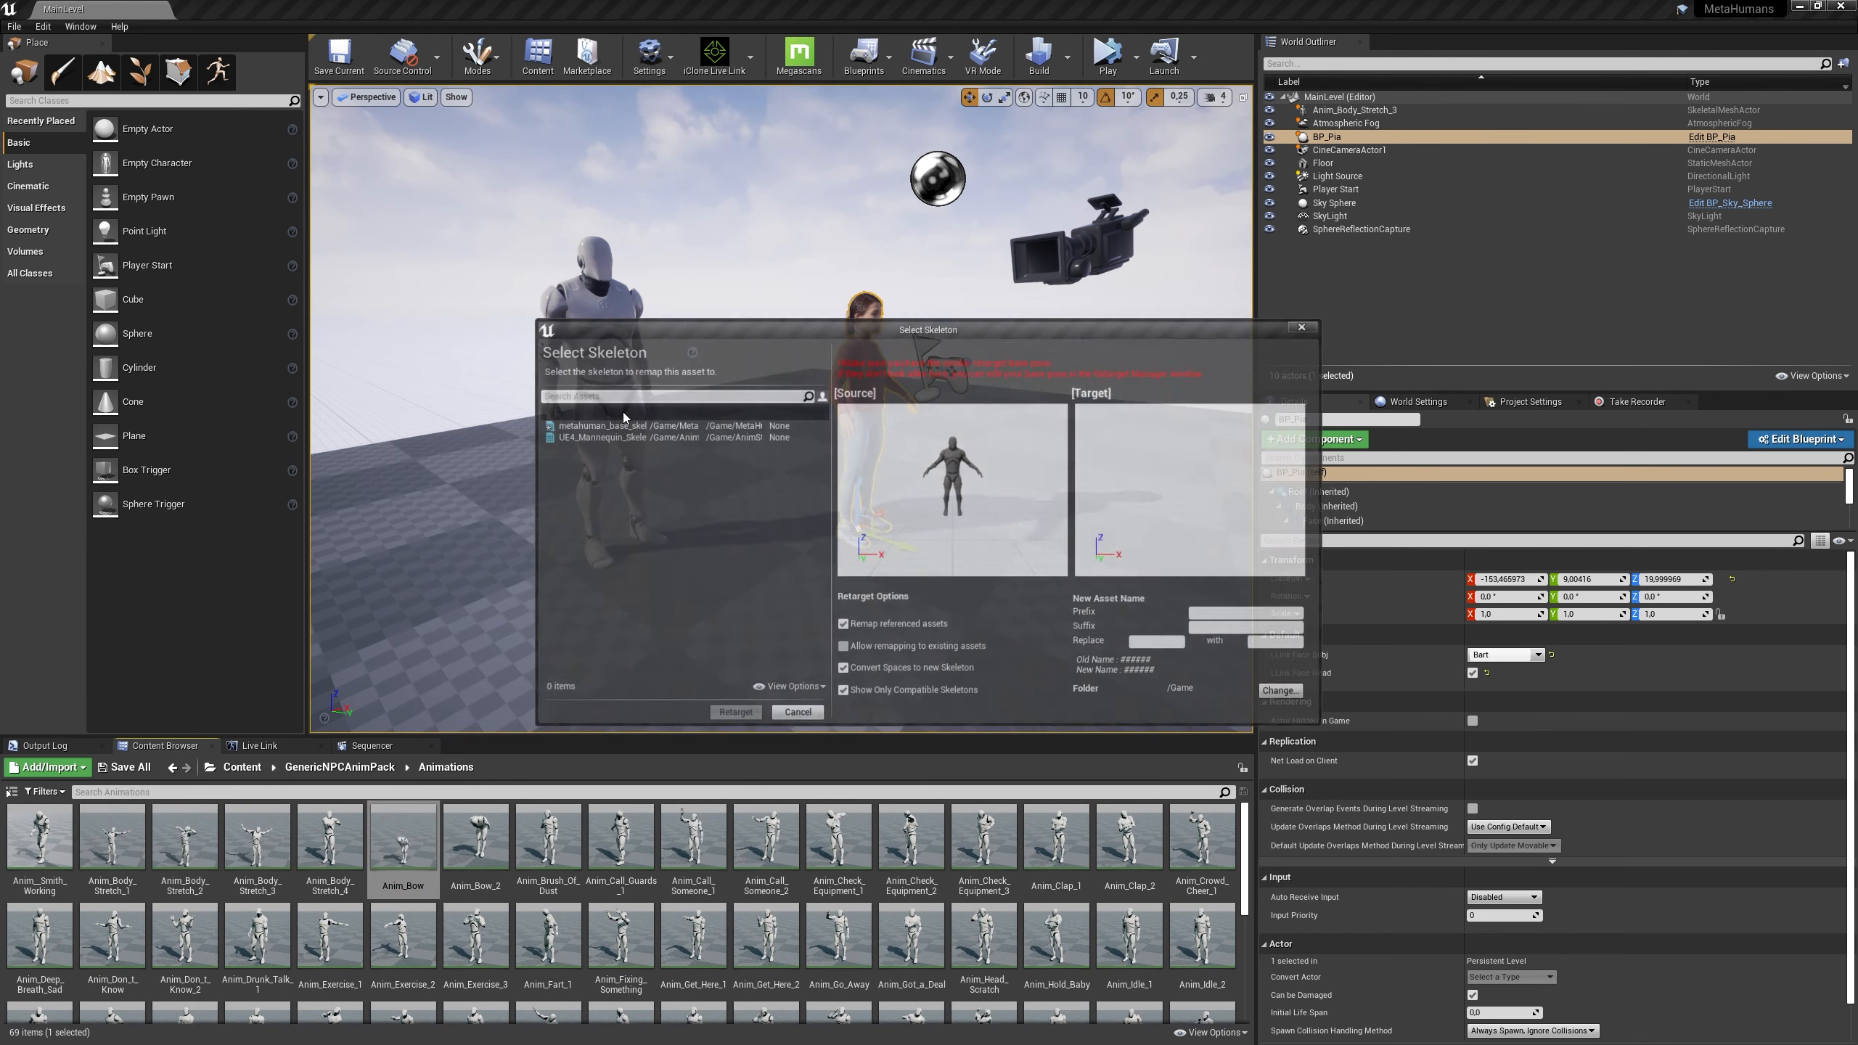
click(628, 437)
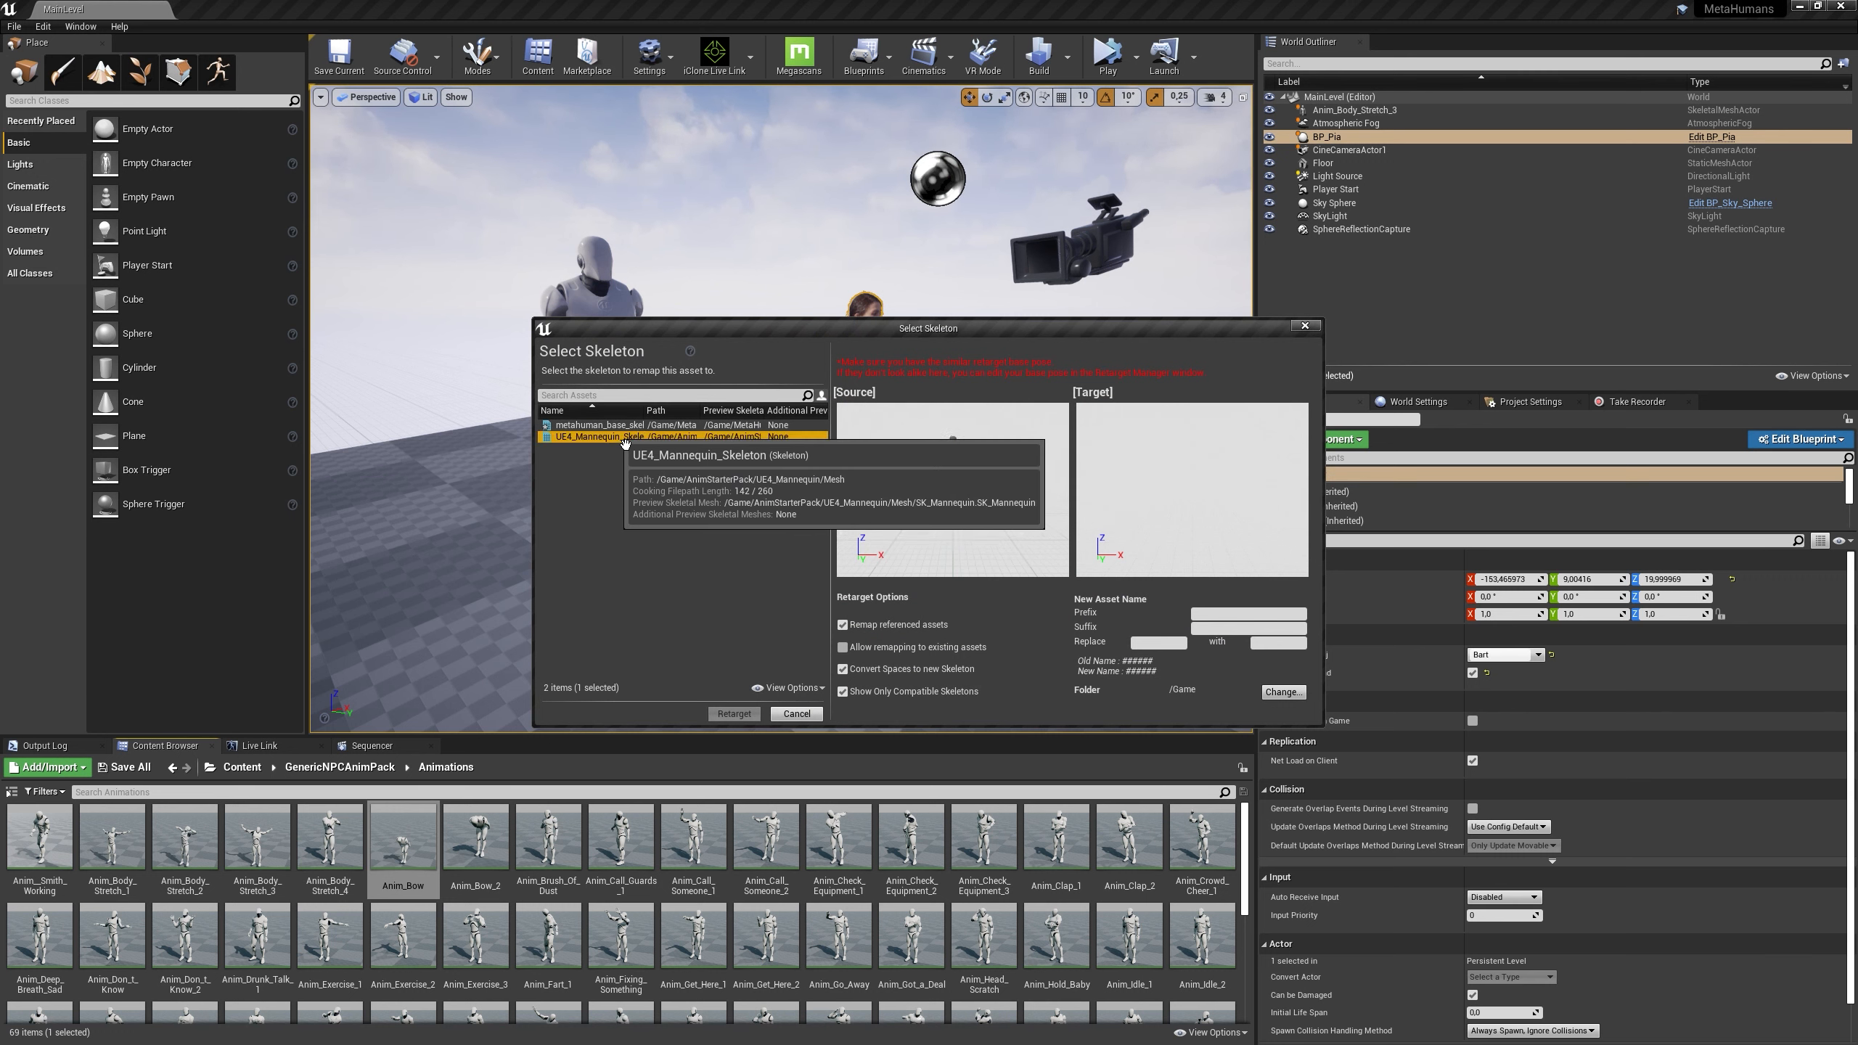
click(646, 437)
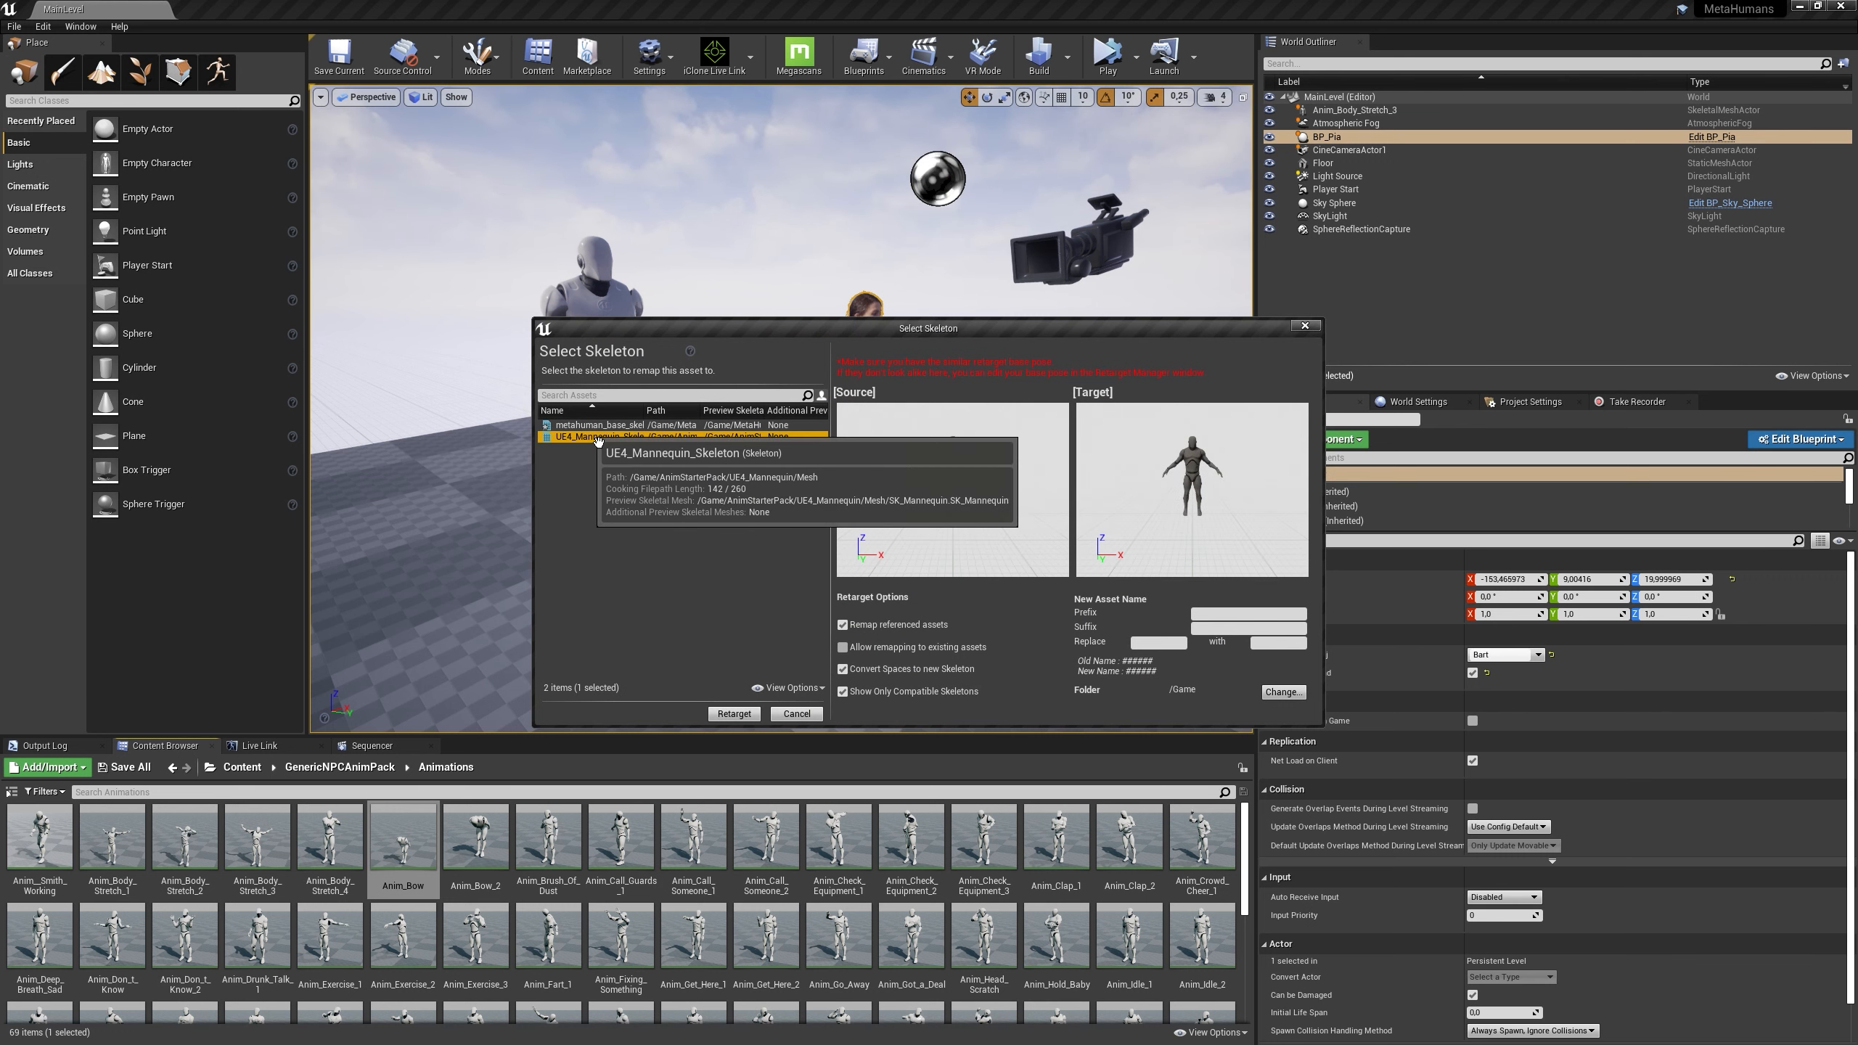
click(601, 436)
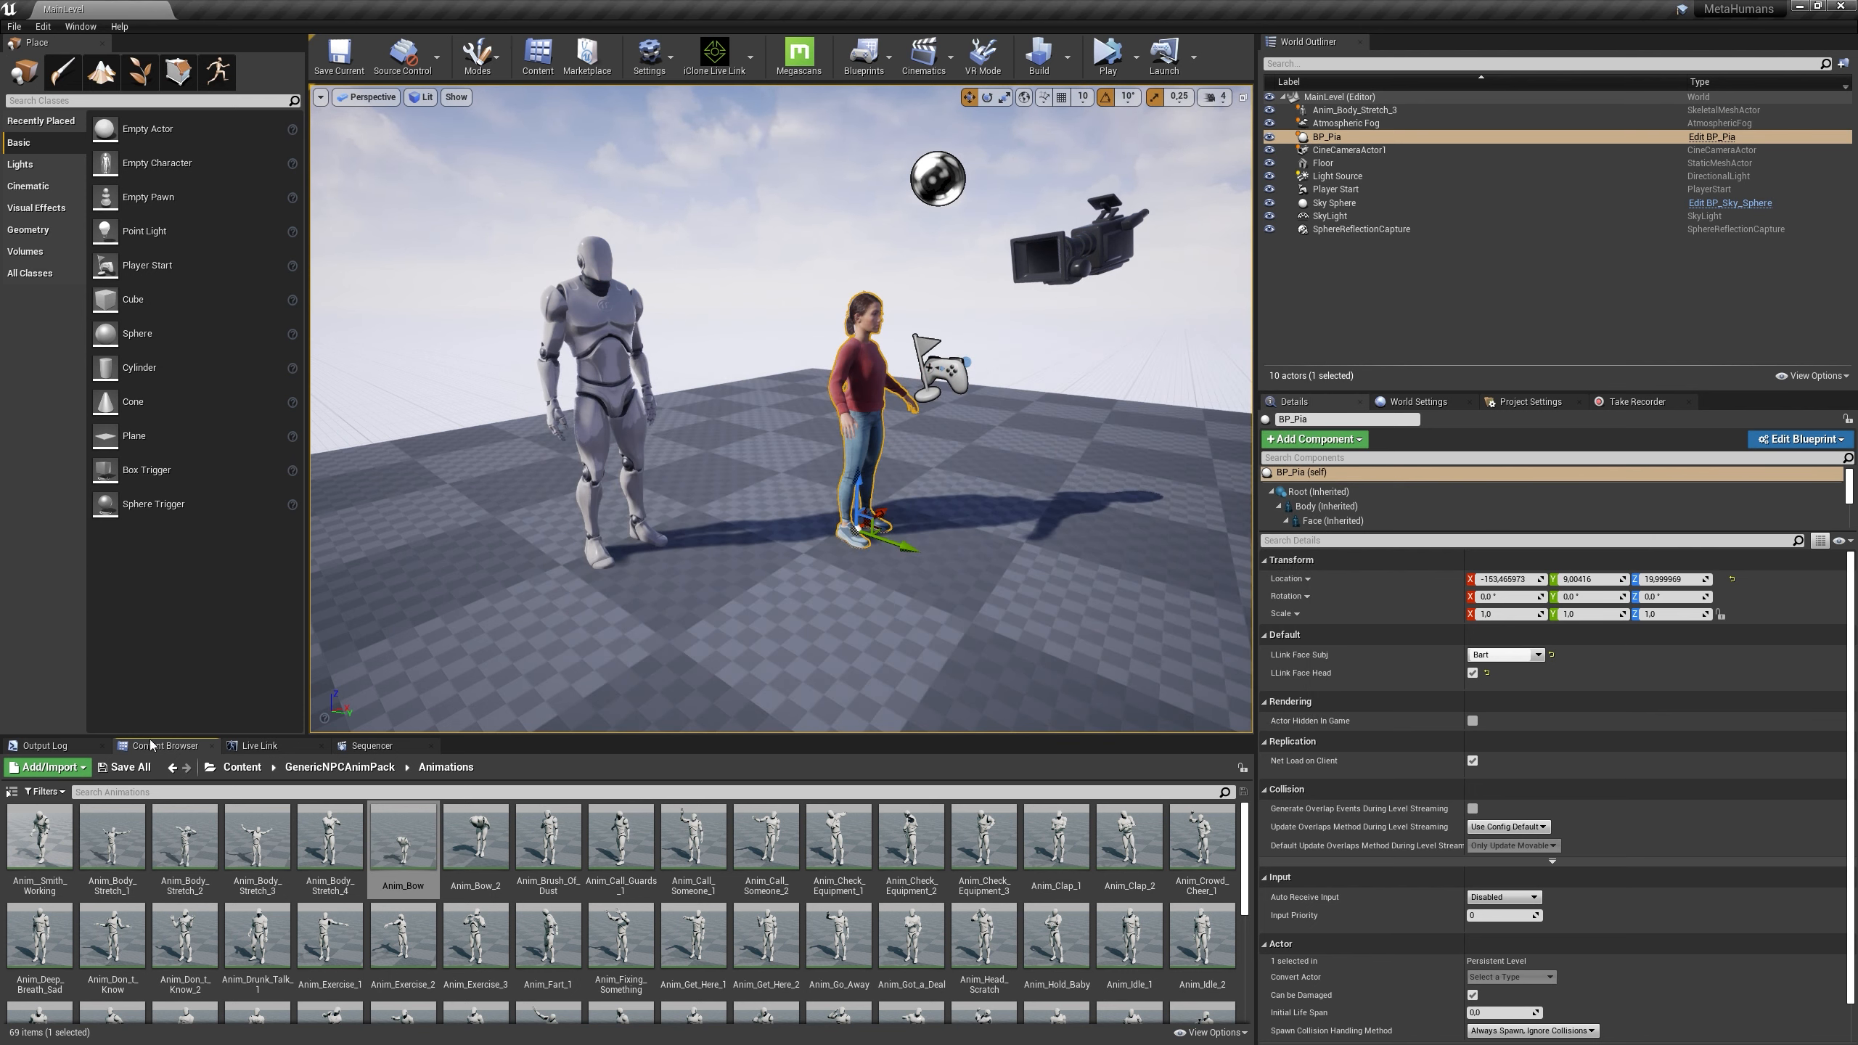
click(122, 766)
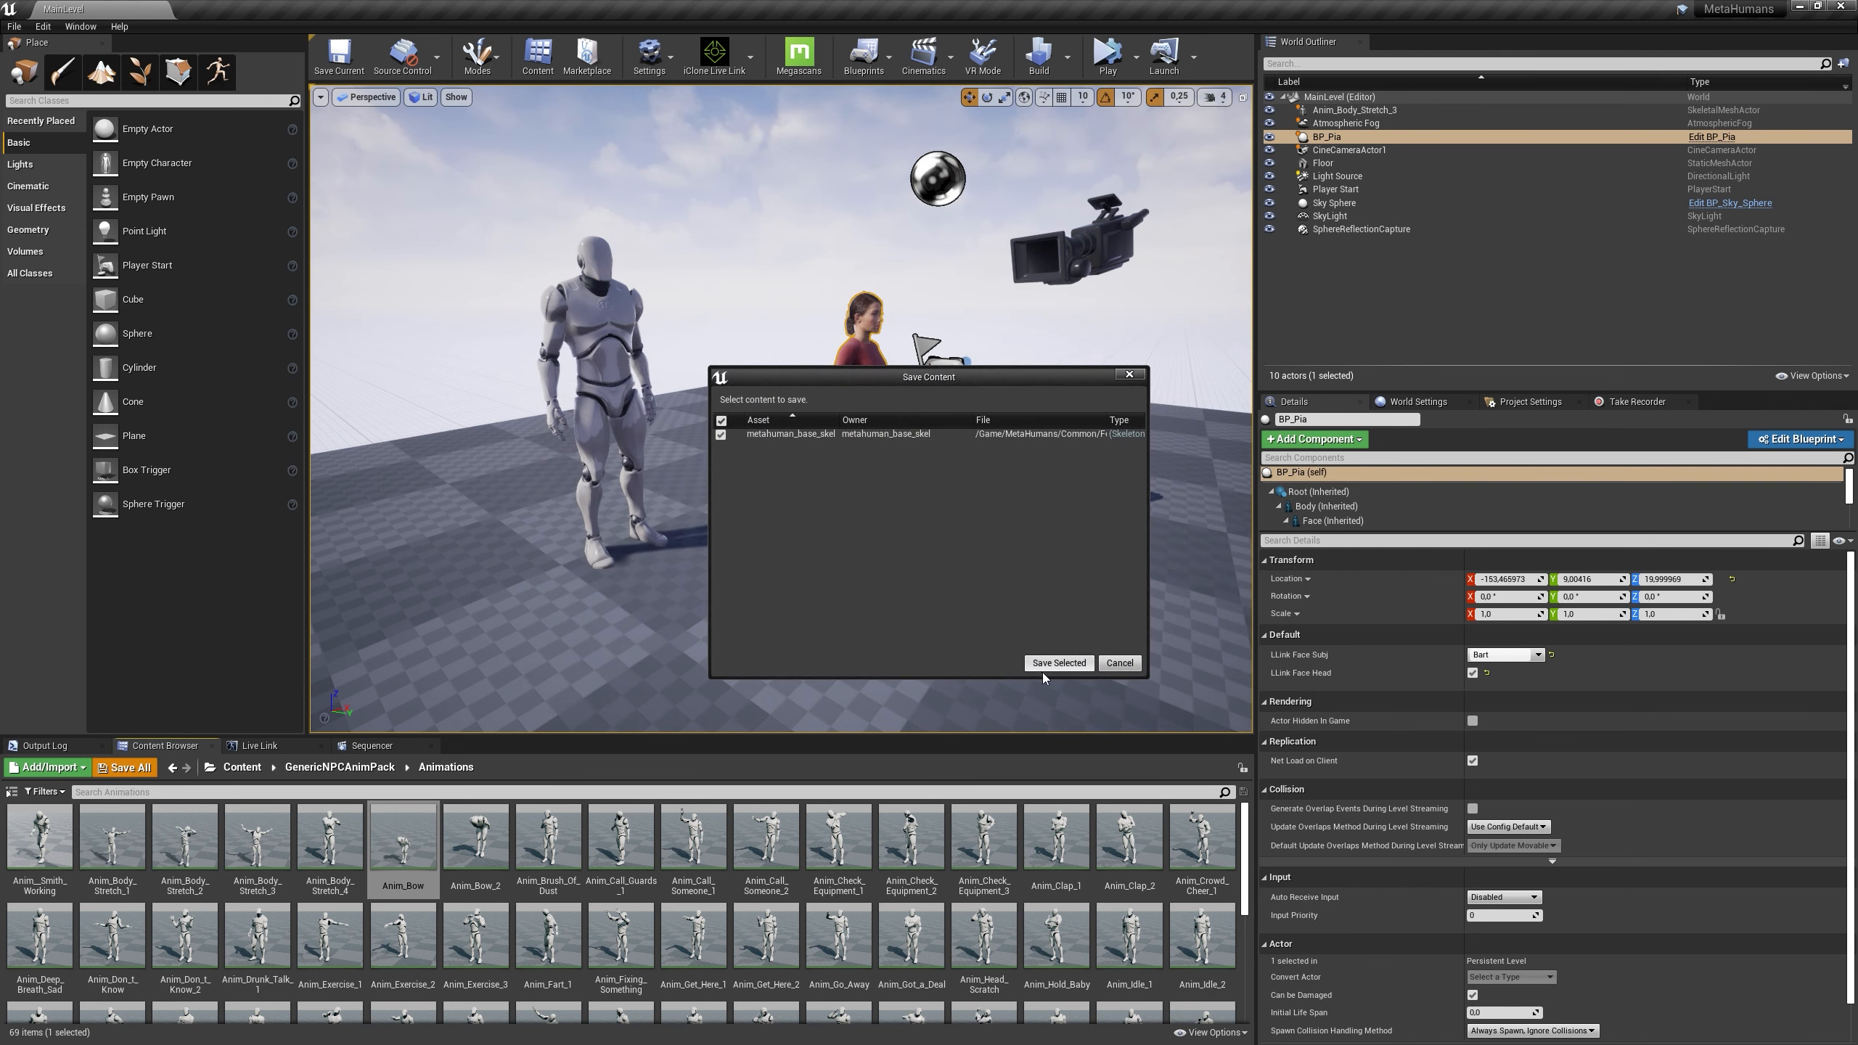
click(1058, 663)
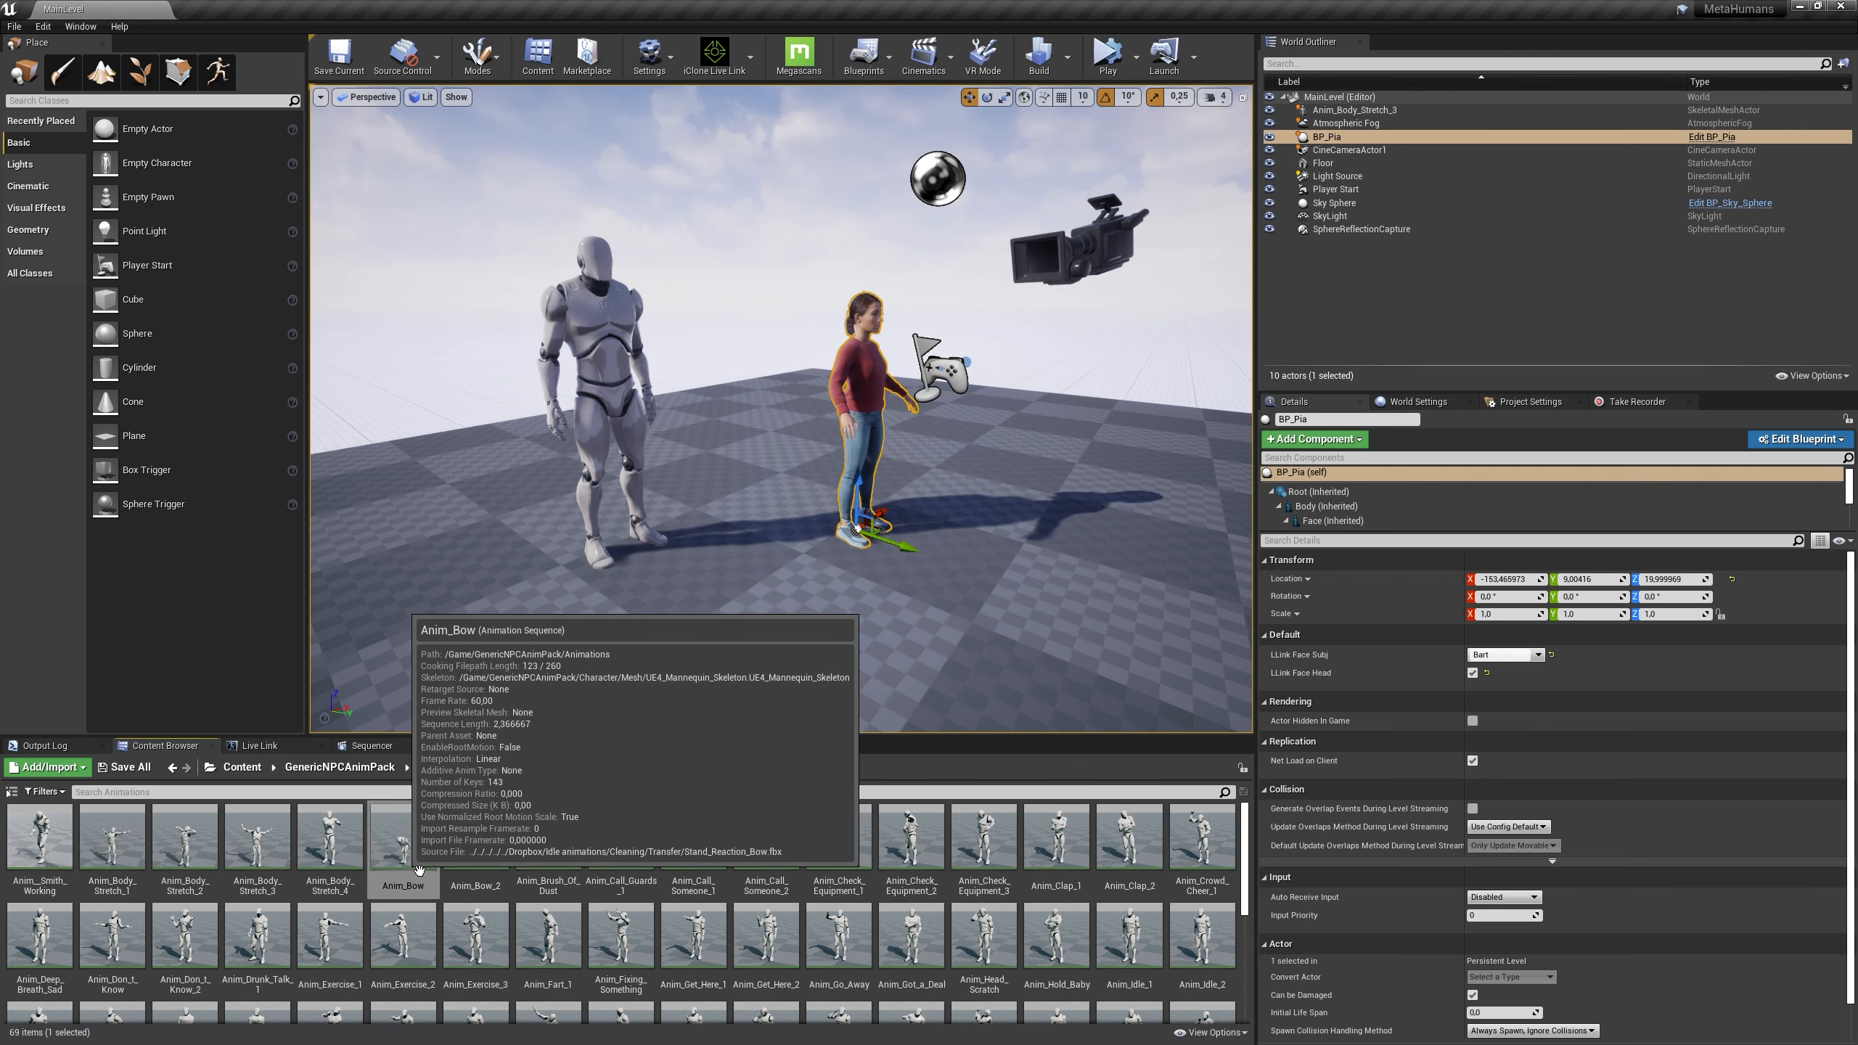
Retarget the exercise animation onto metahuman_base_skel
right_click(402, 841)
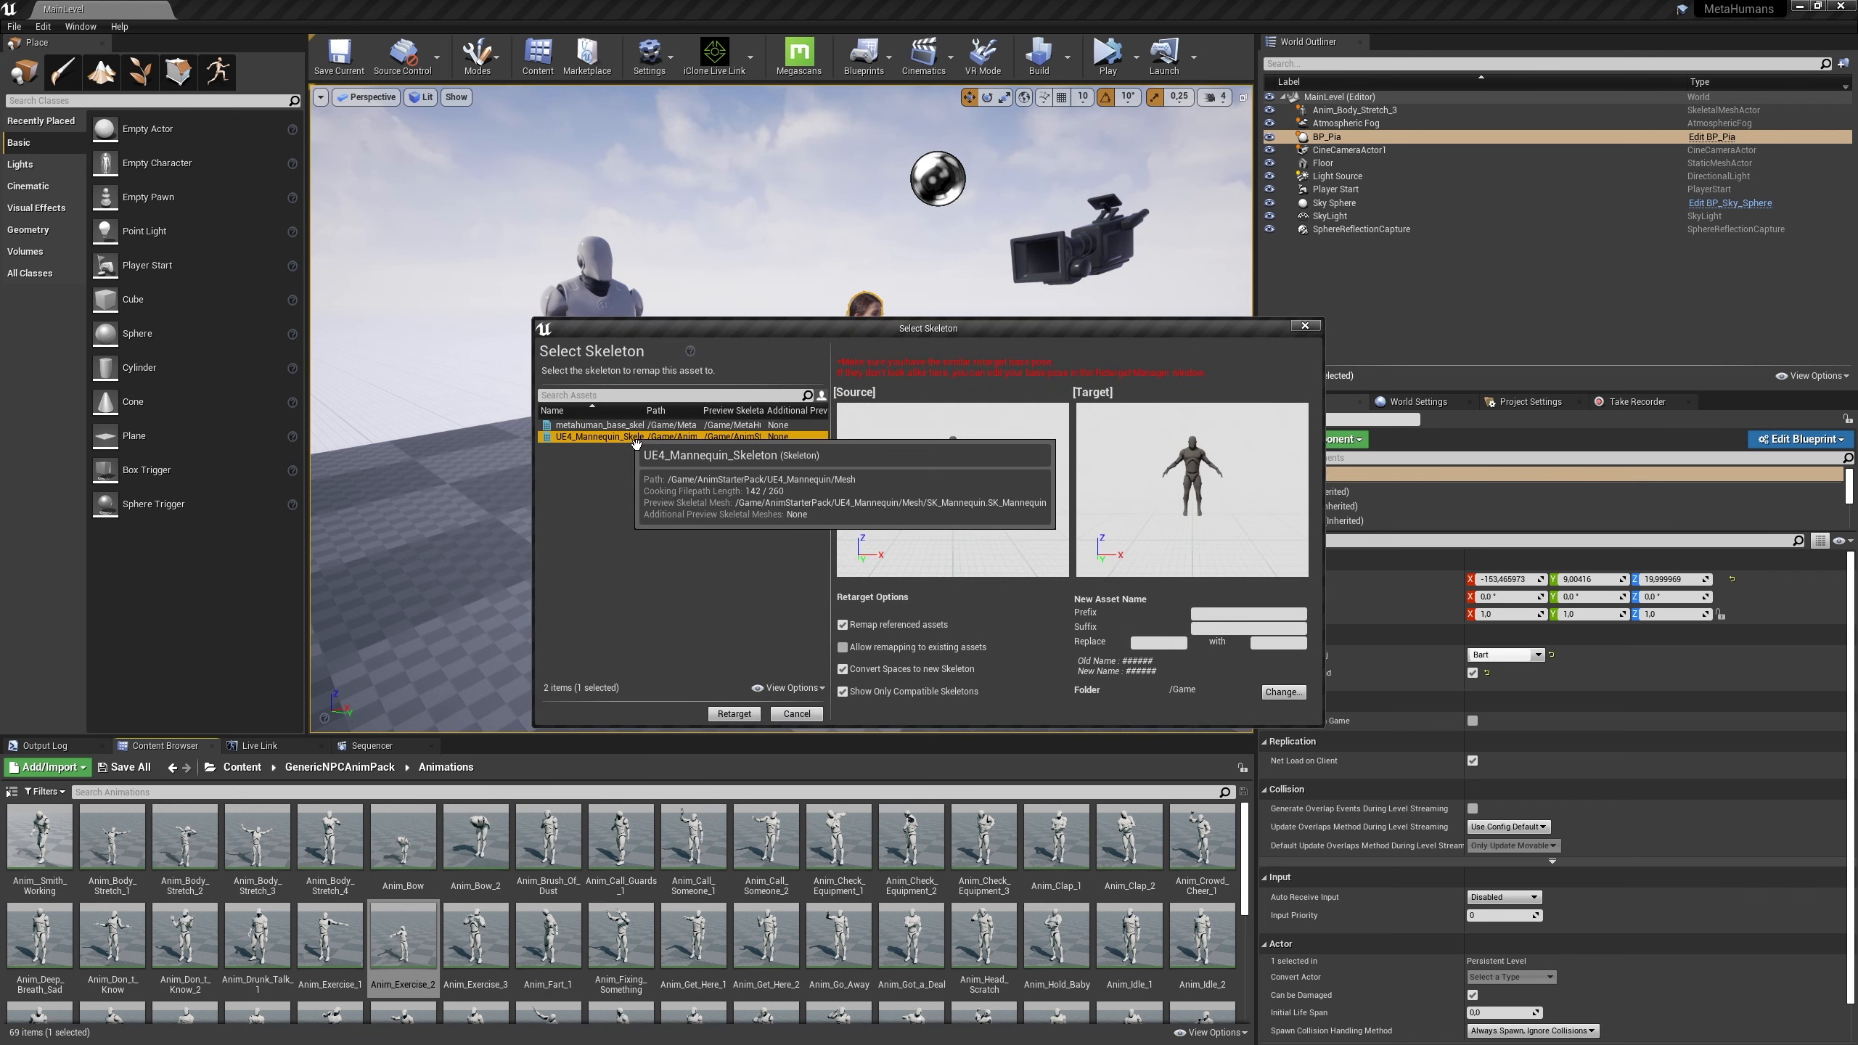
click(616, 423)
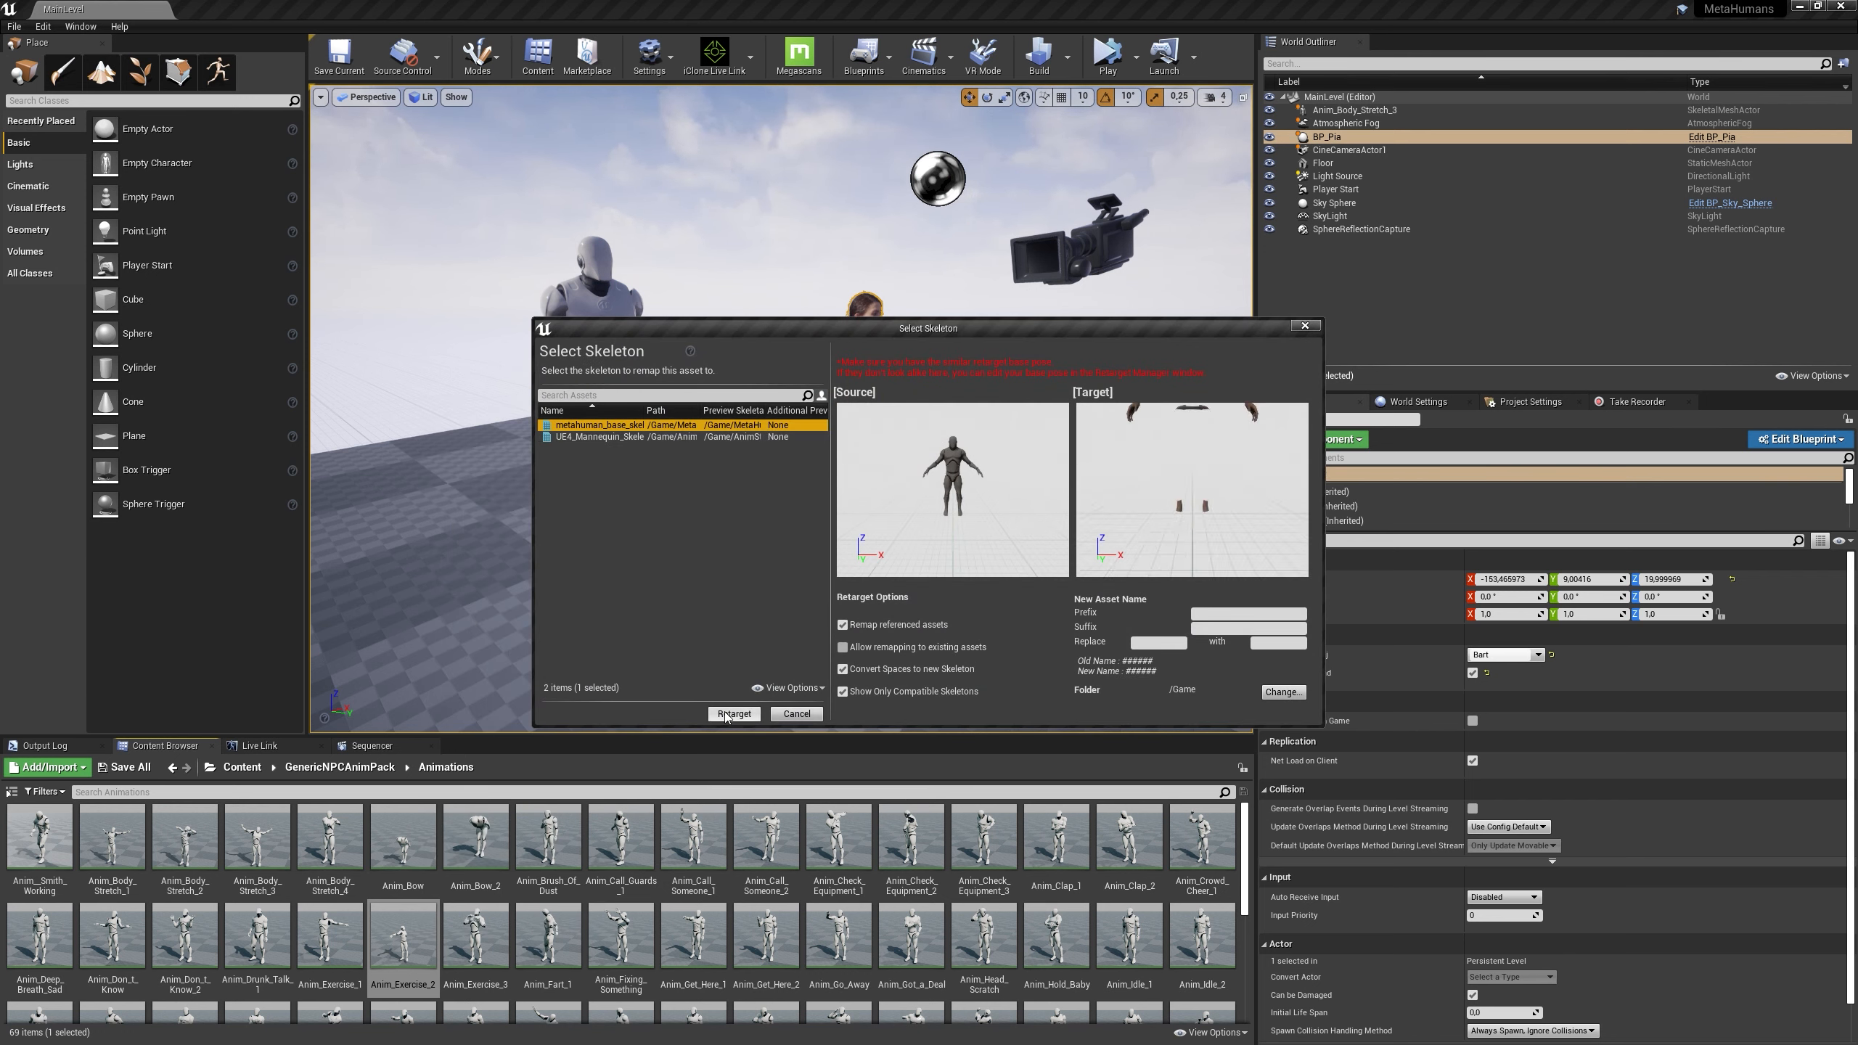
click(734, 714)
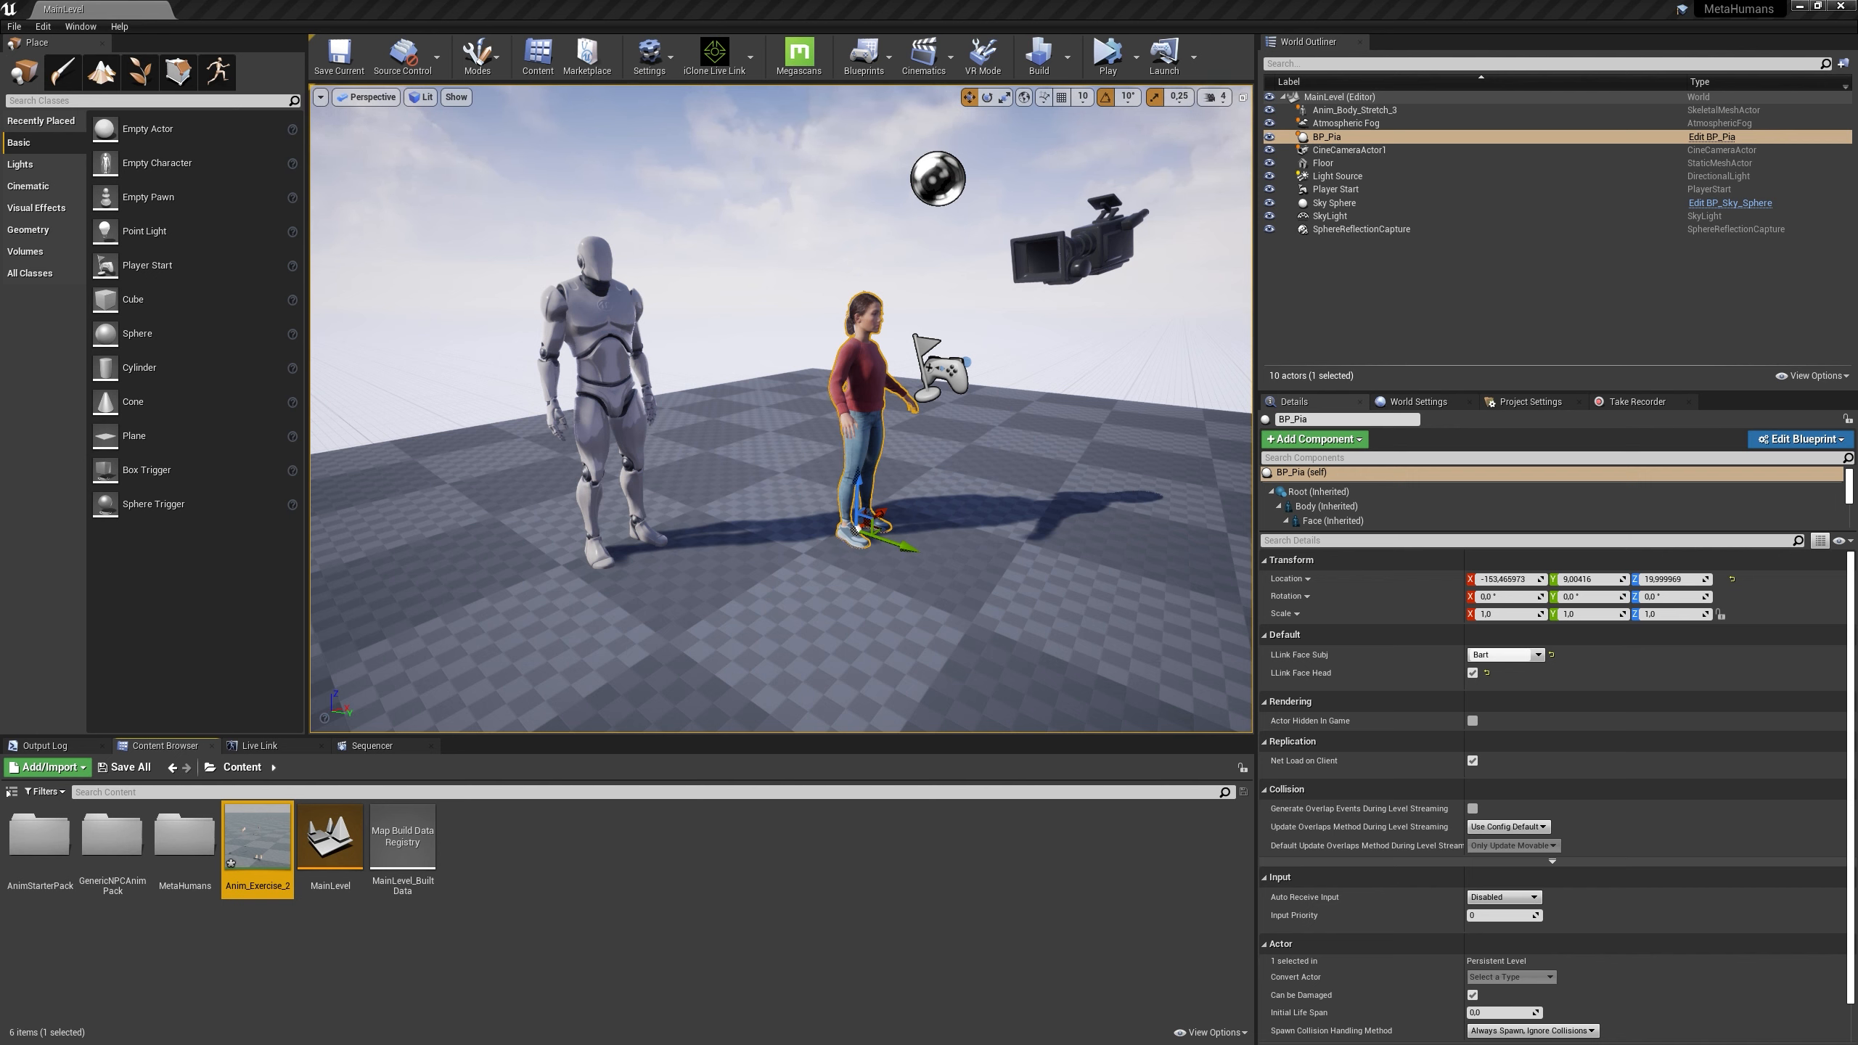
Make BP_Pia's Body play Anim_Exercise_2 as its animation asset and compile
click(126, 767)
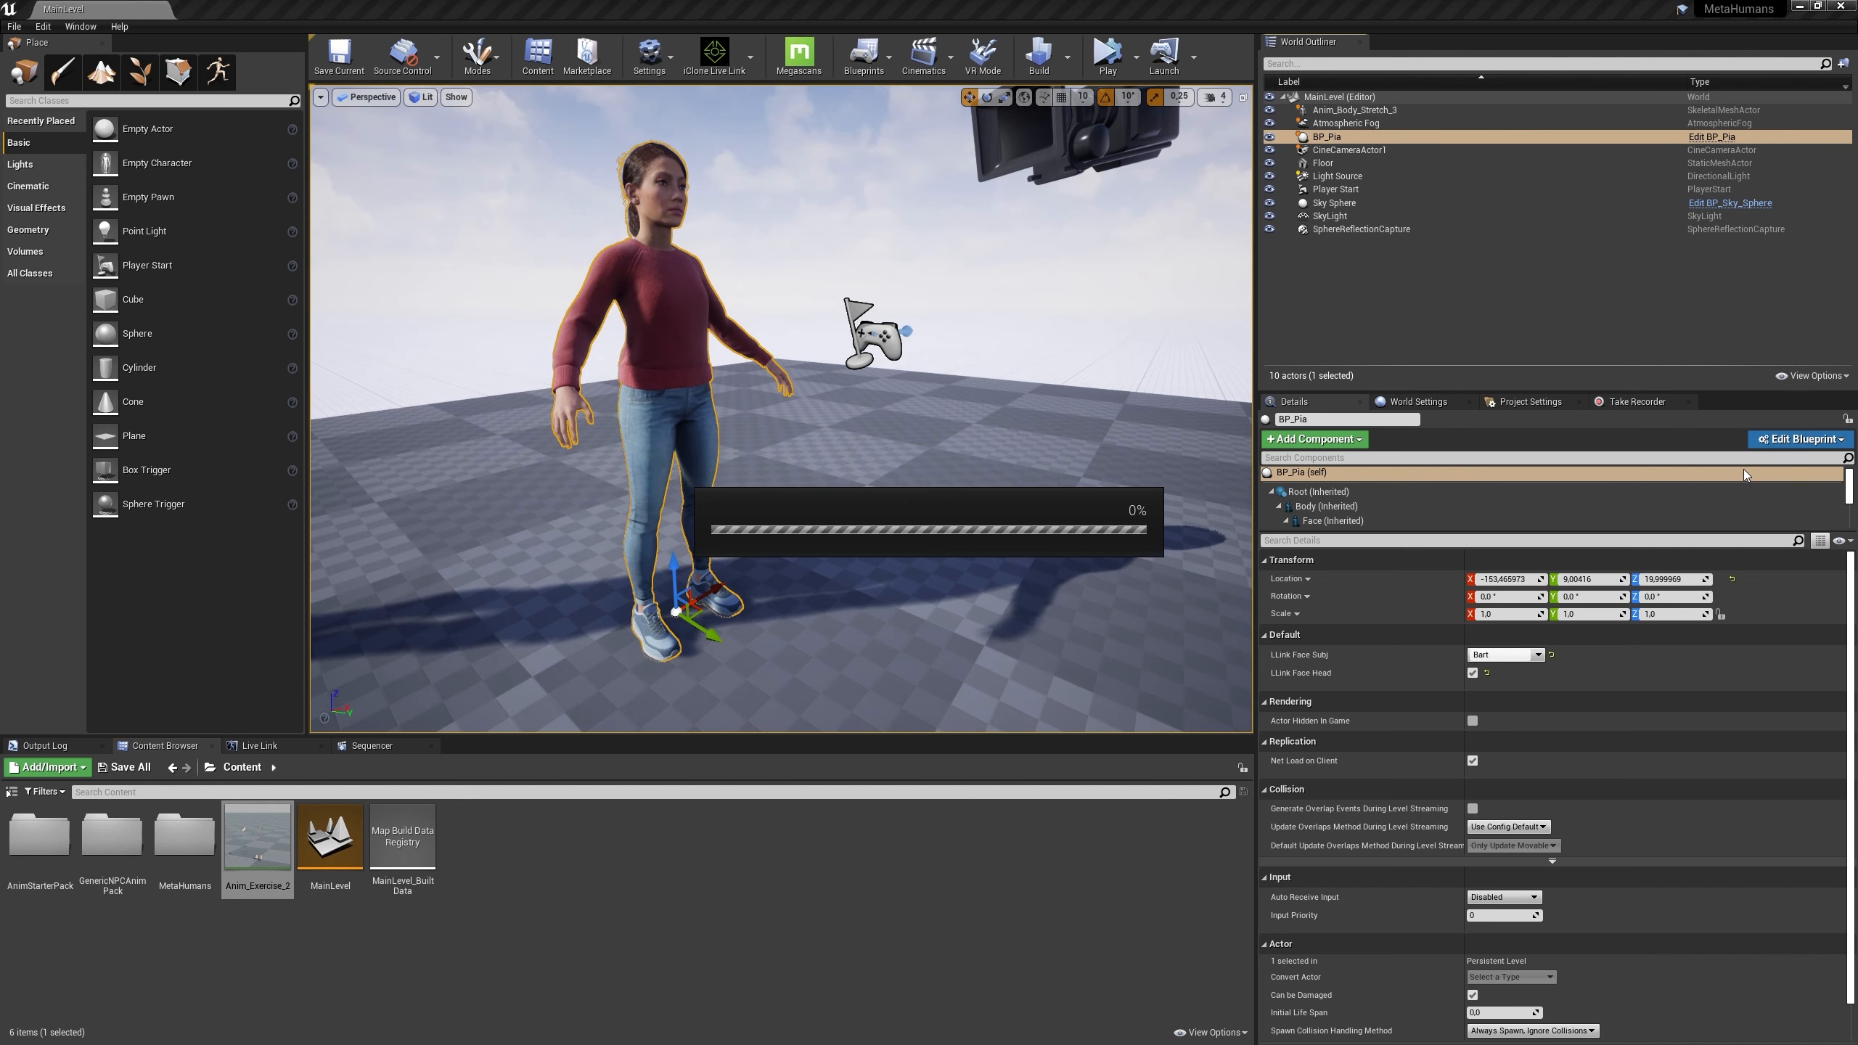
click(1798, 439)
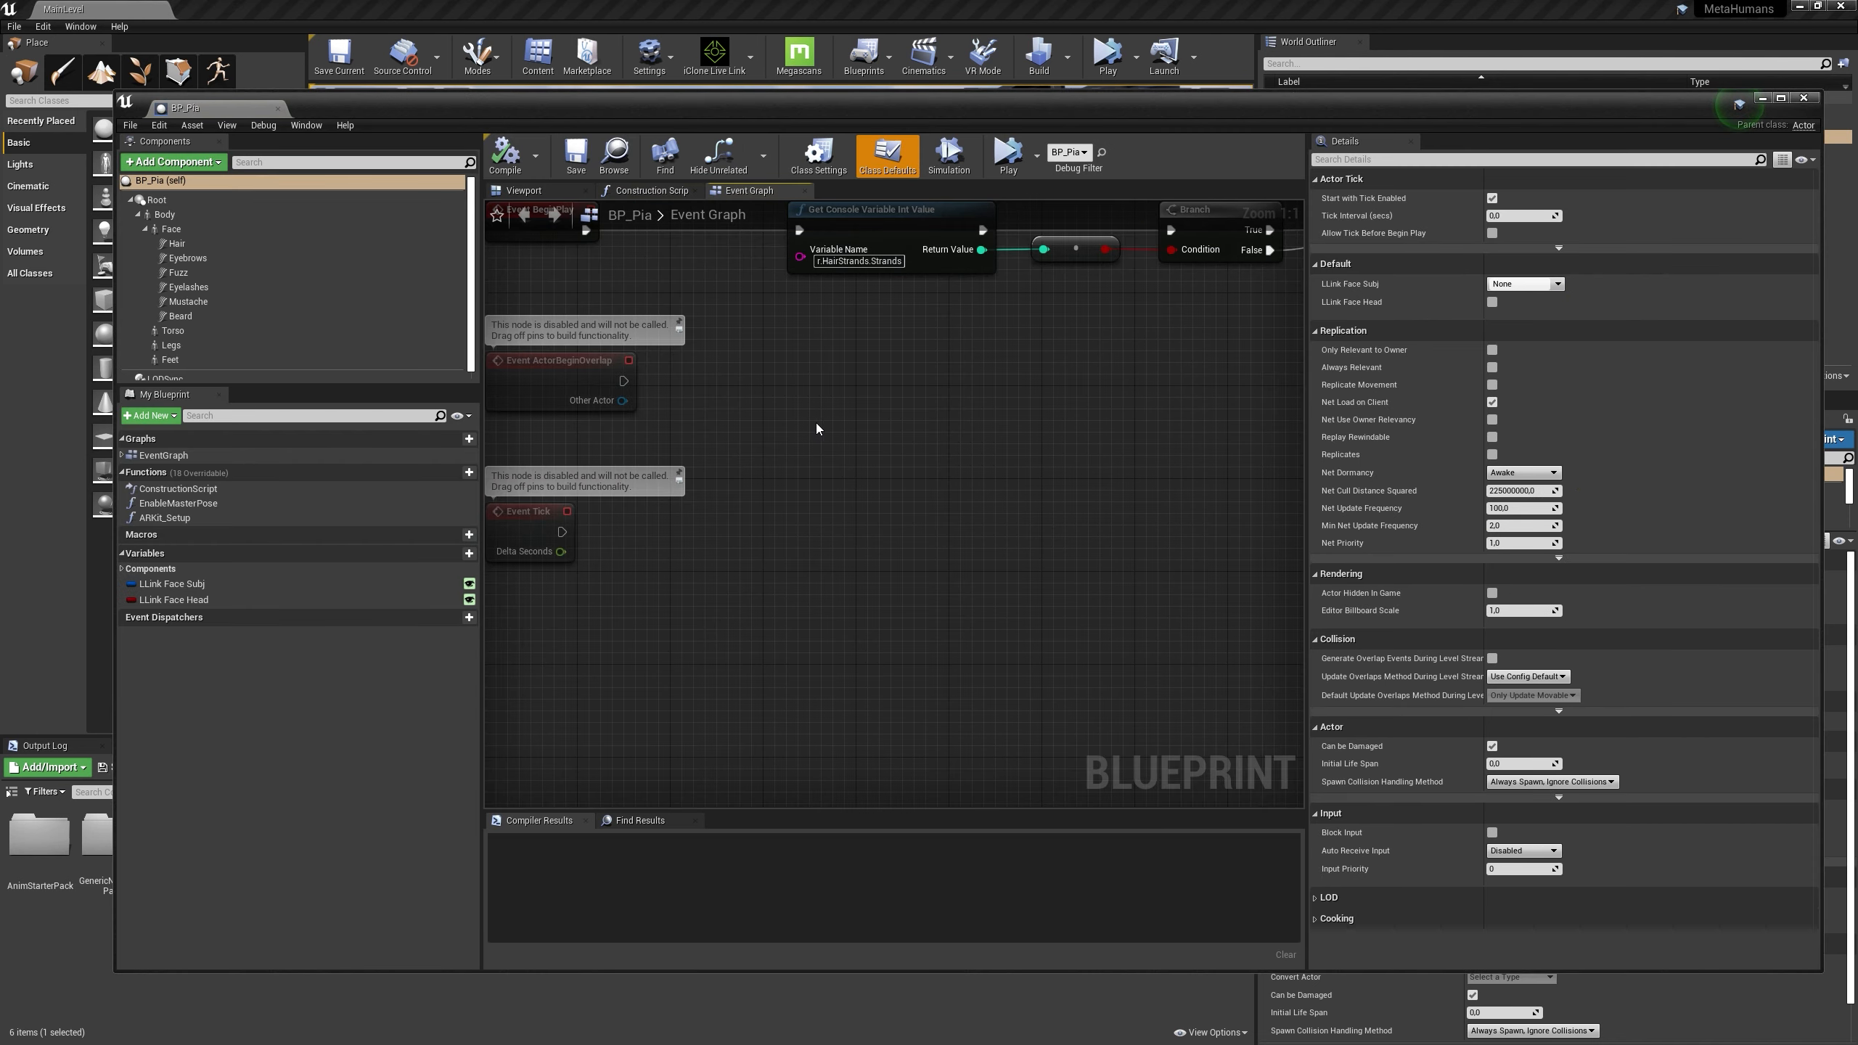
click(163, 214)
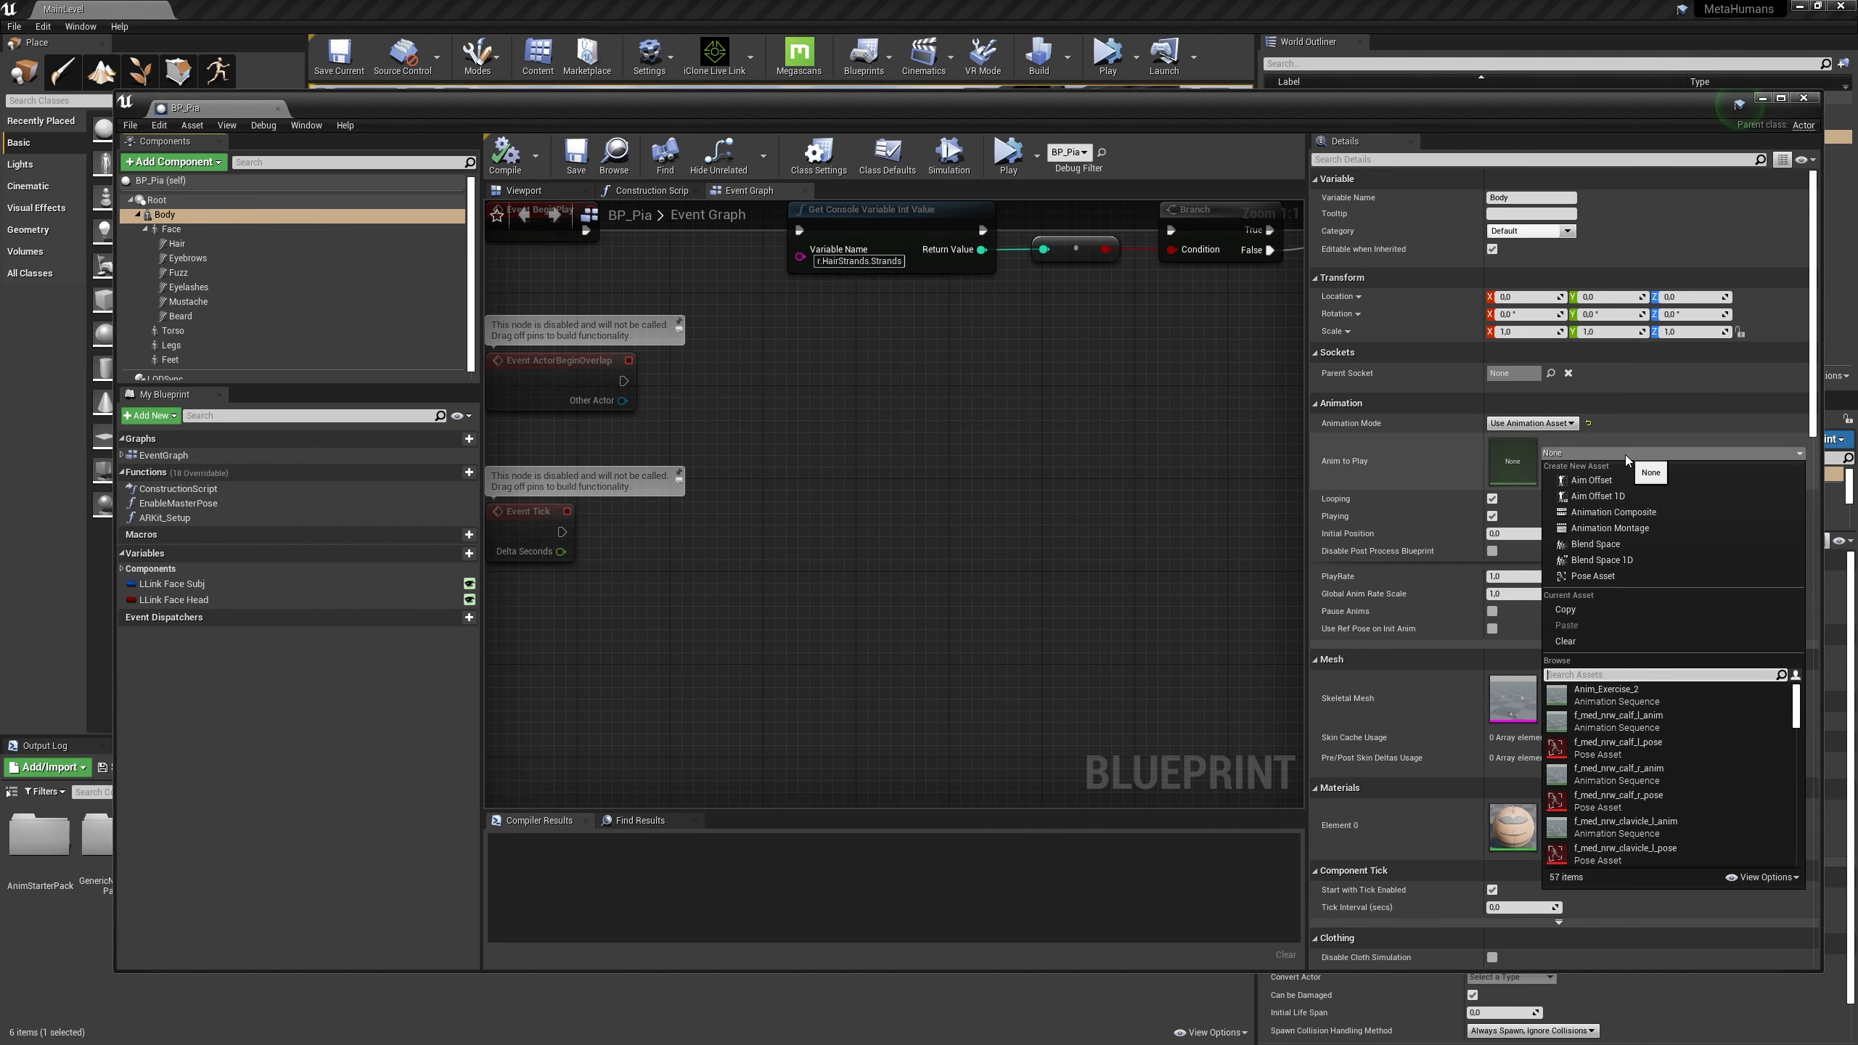
click(1605, 689)
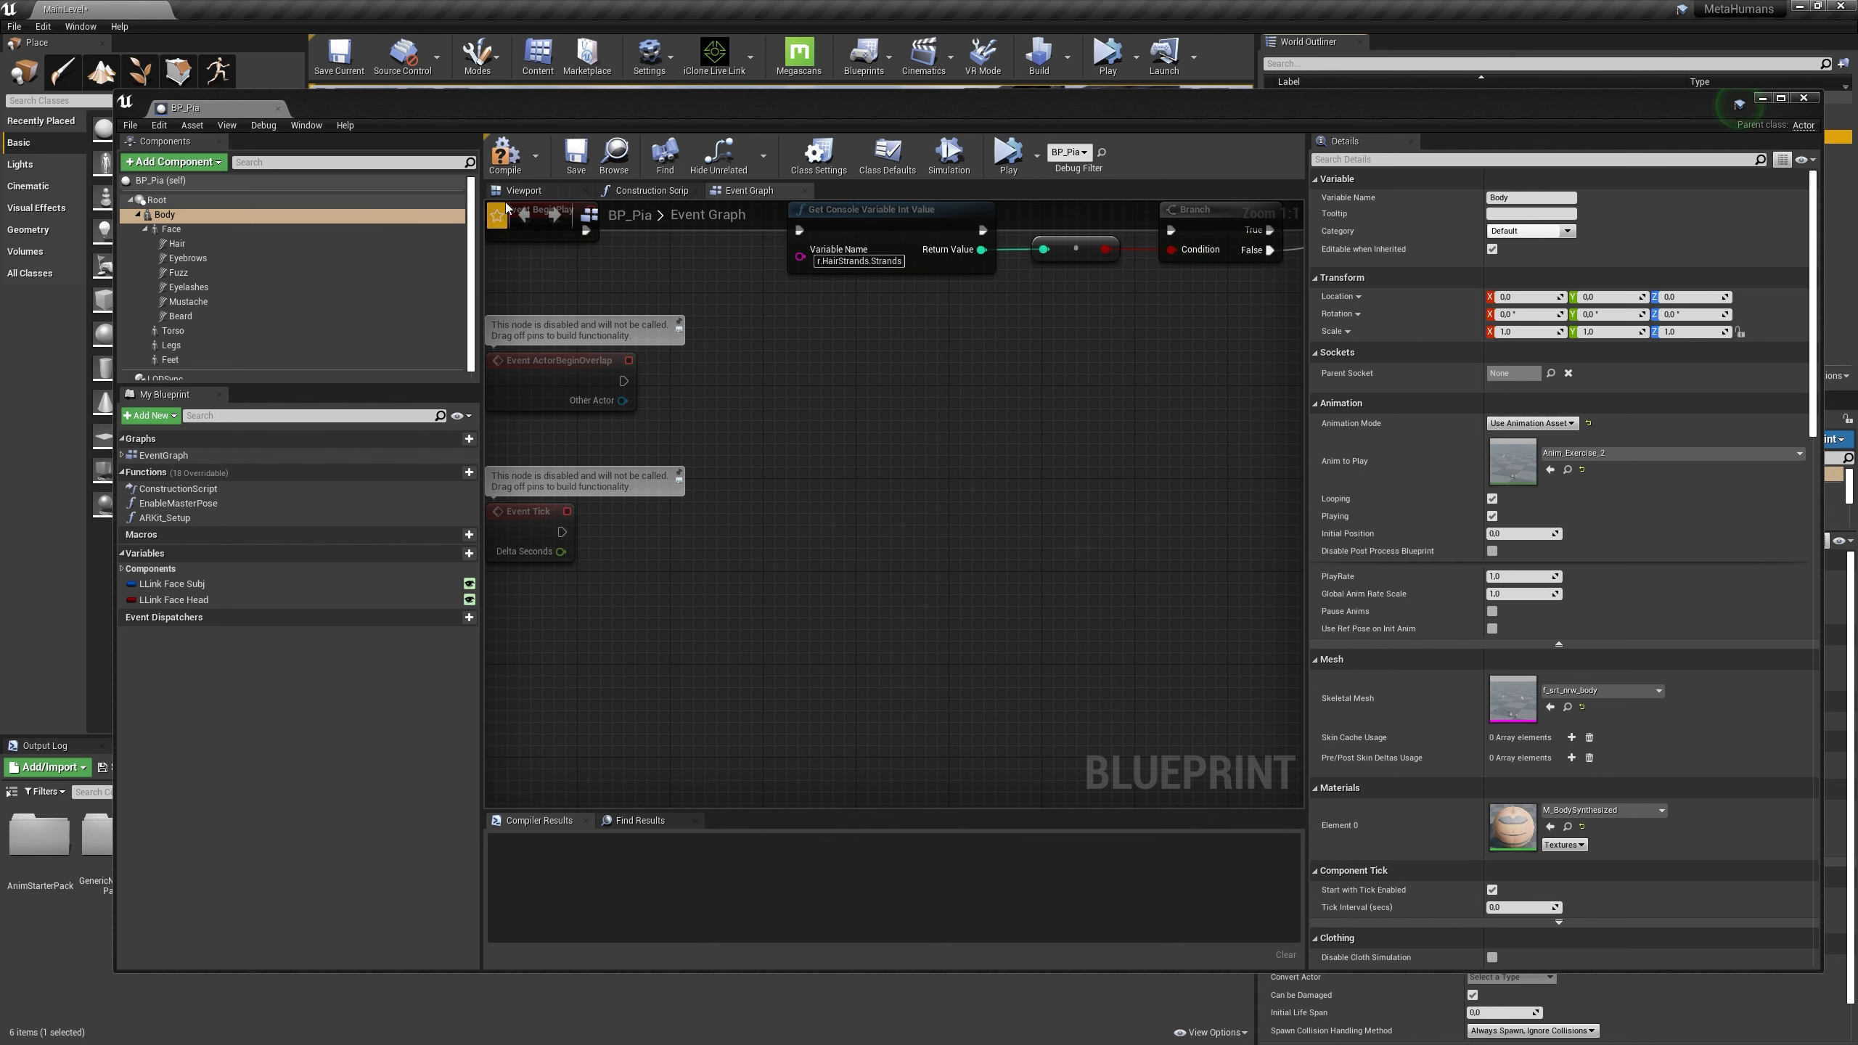
click(505, 154)
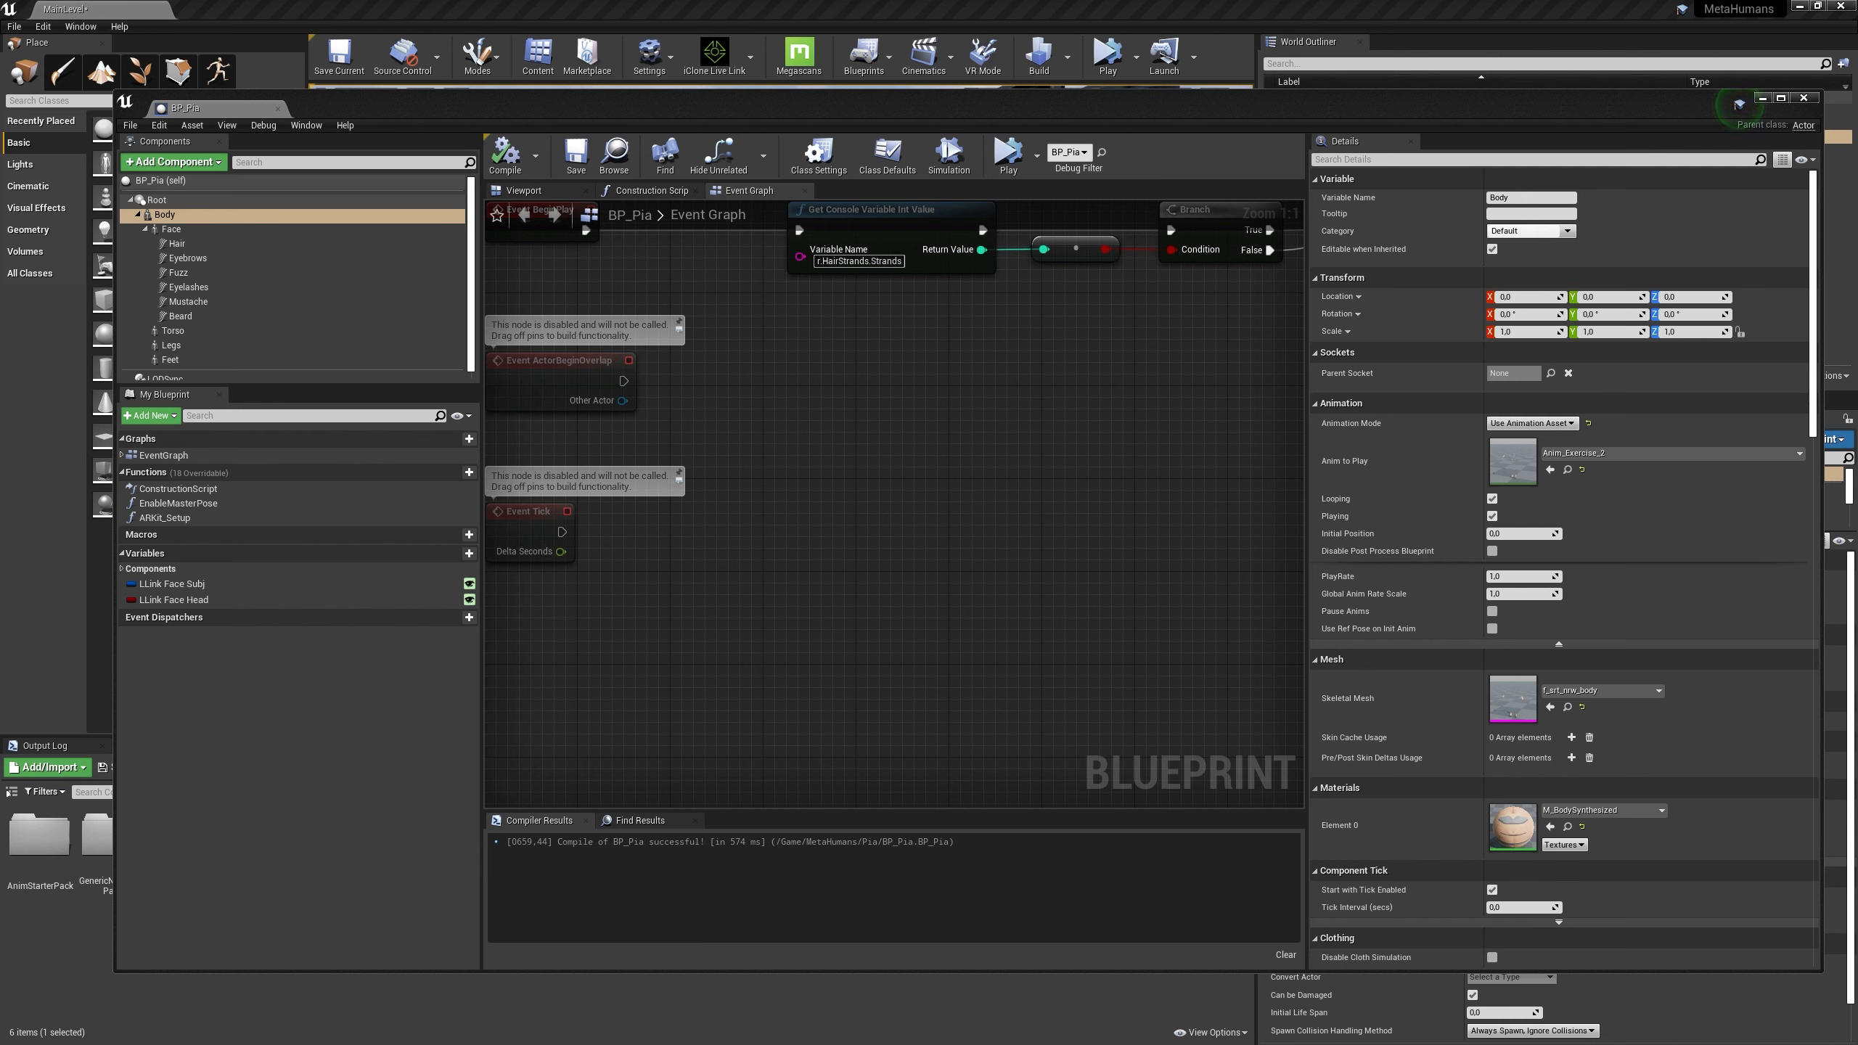
mouse_move(1682, 88)
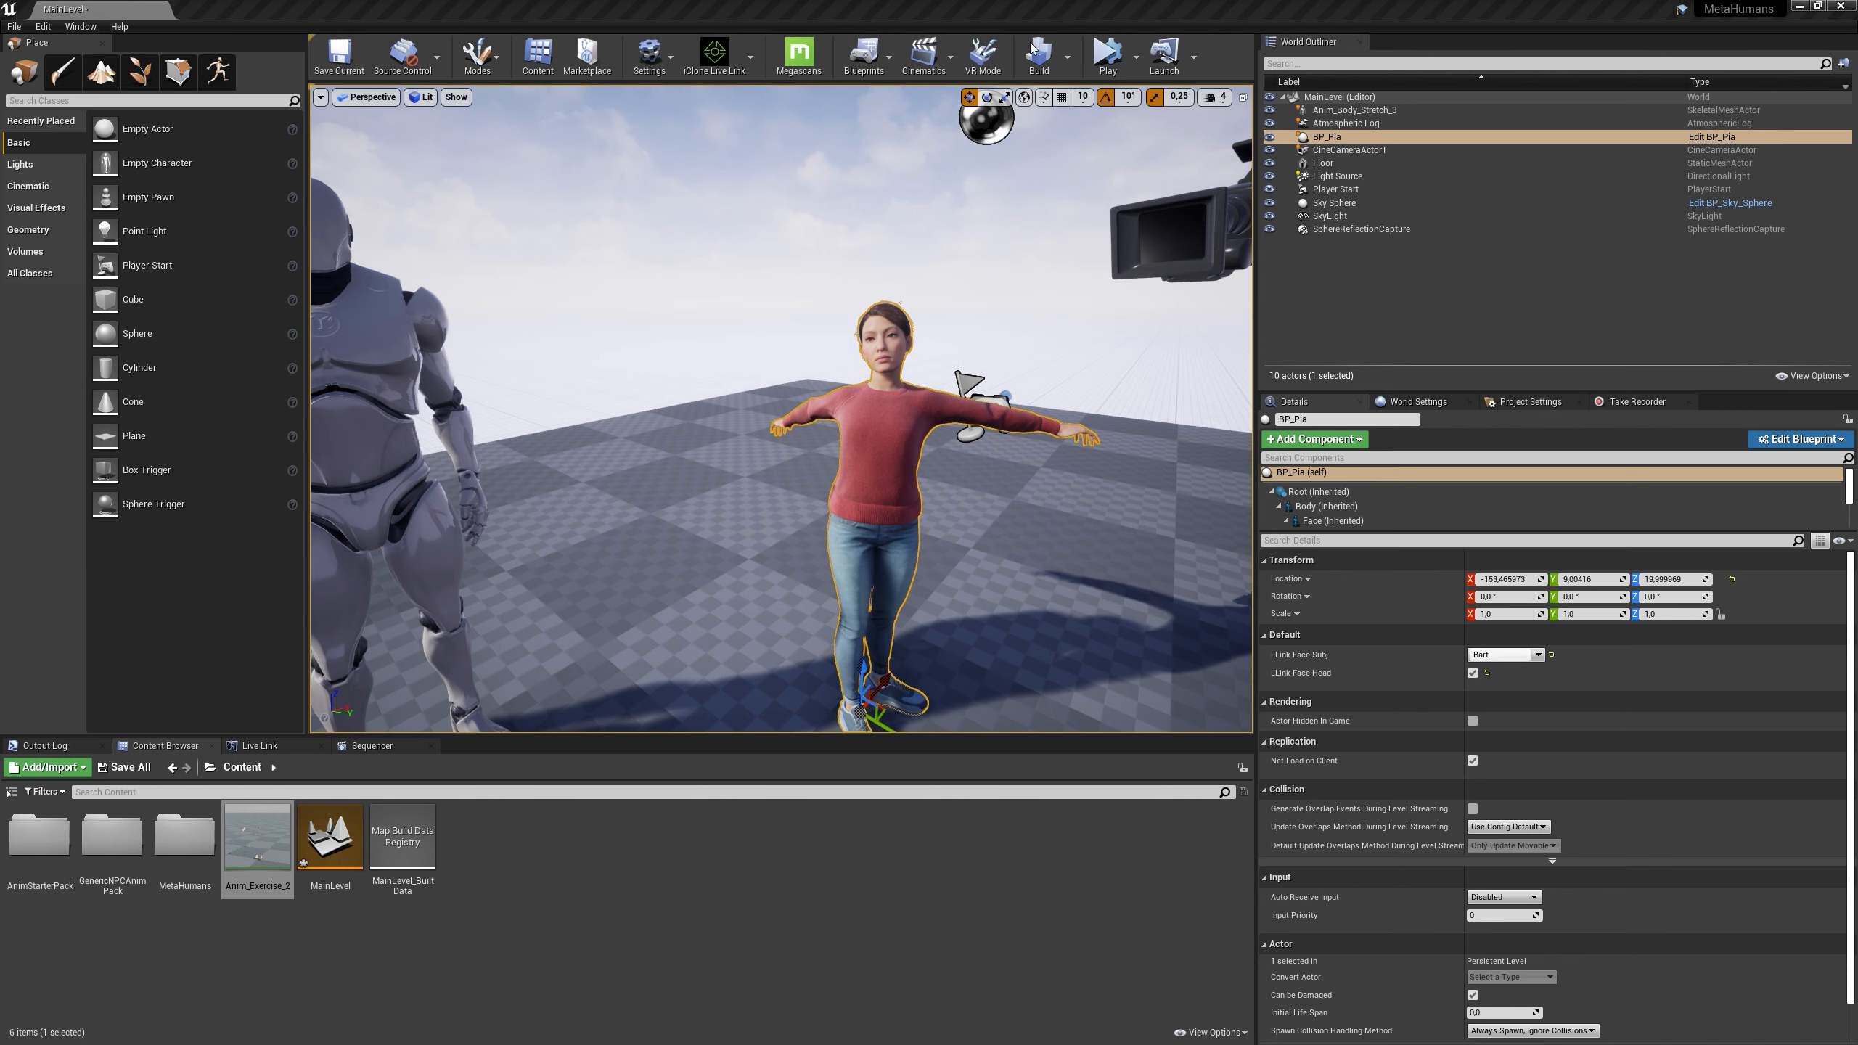
click(1105, 54)
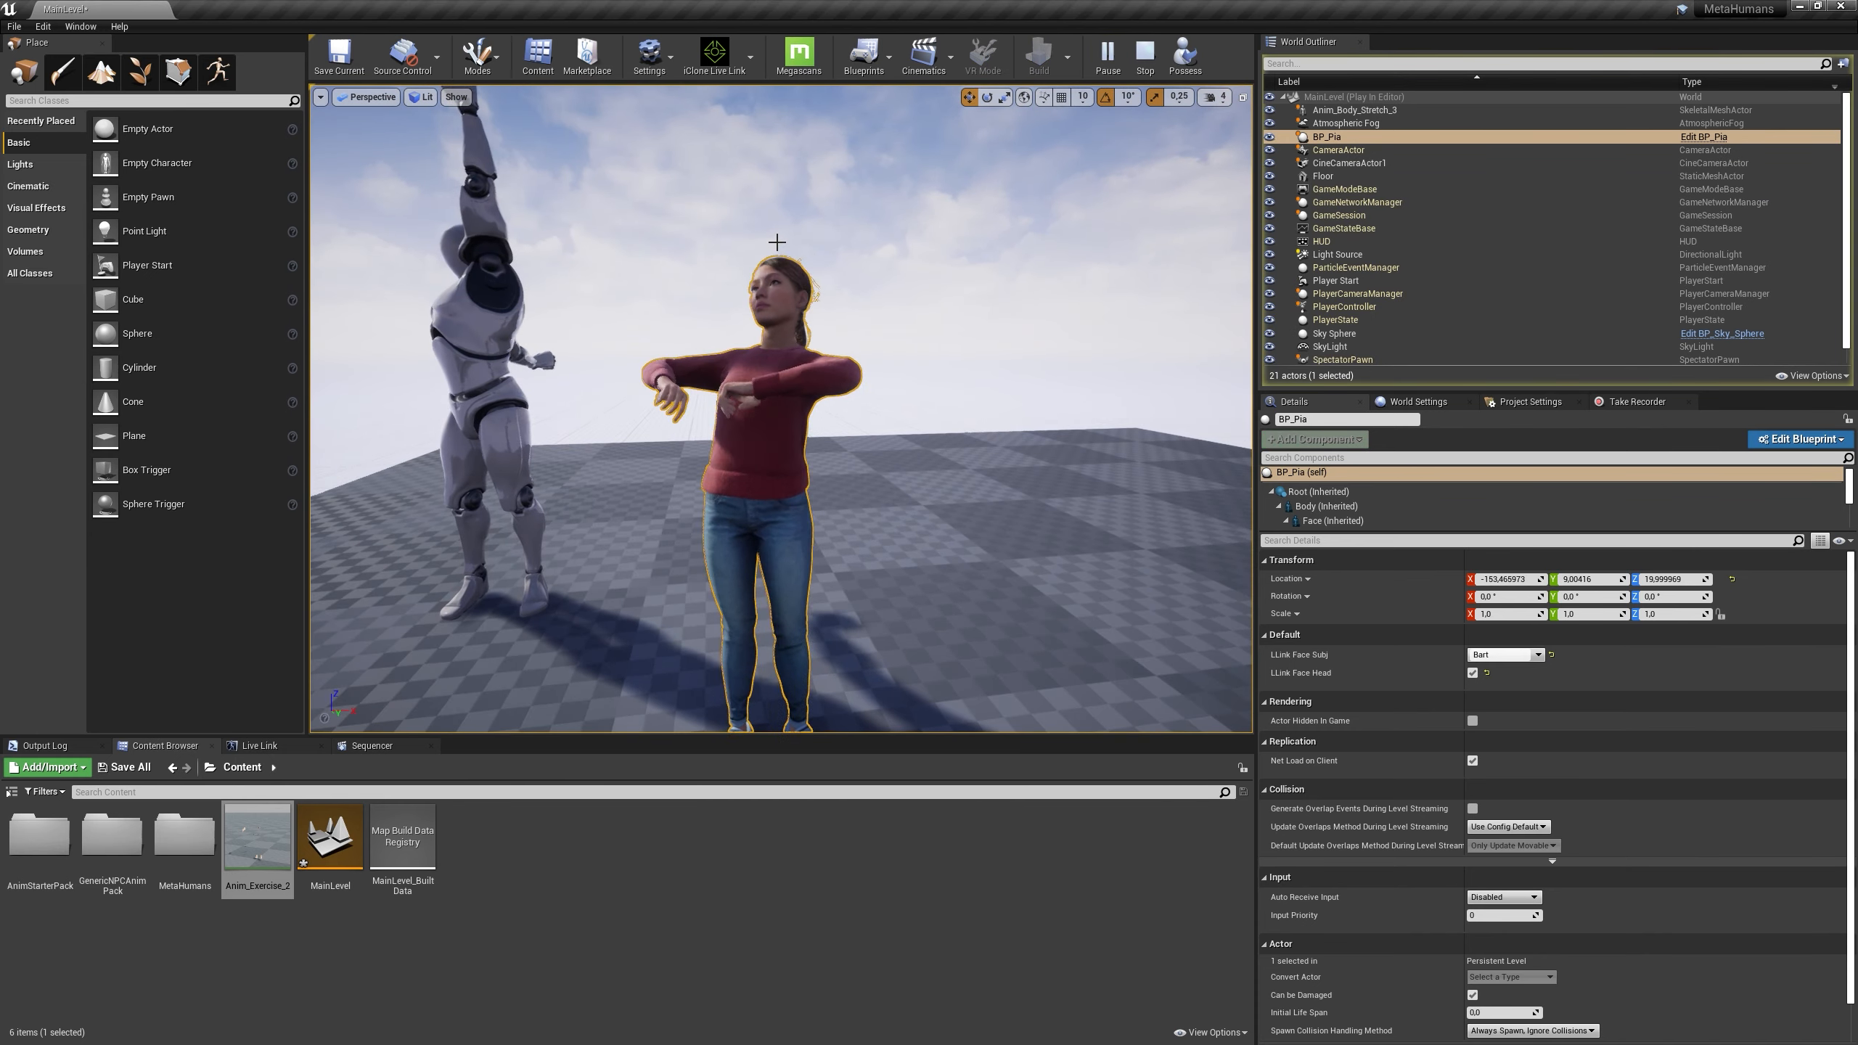
click(1331, 333)
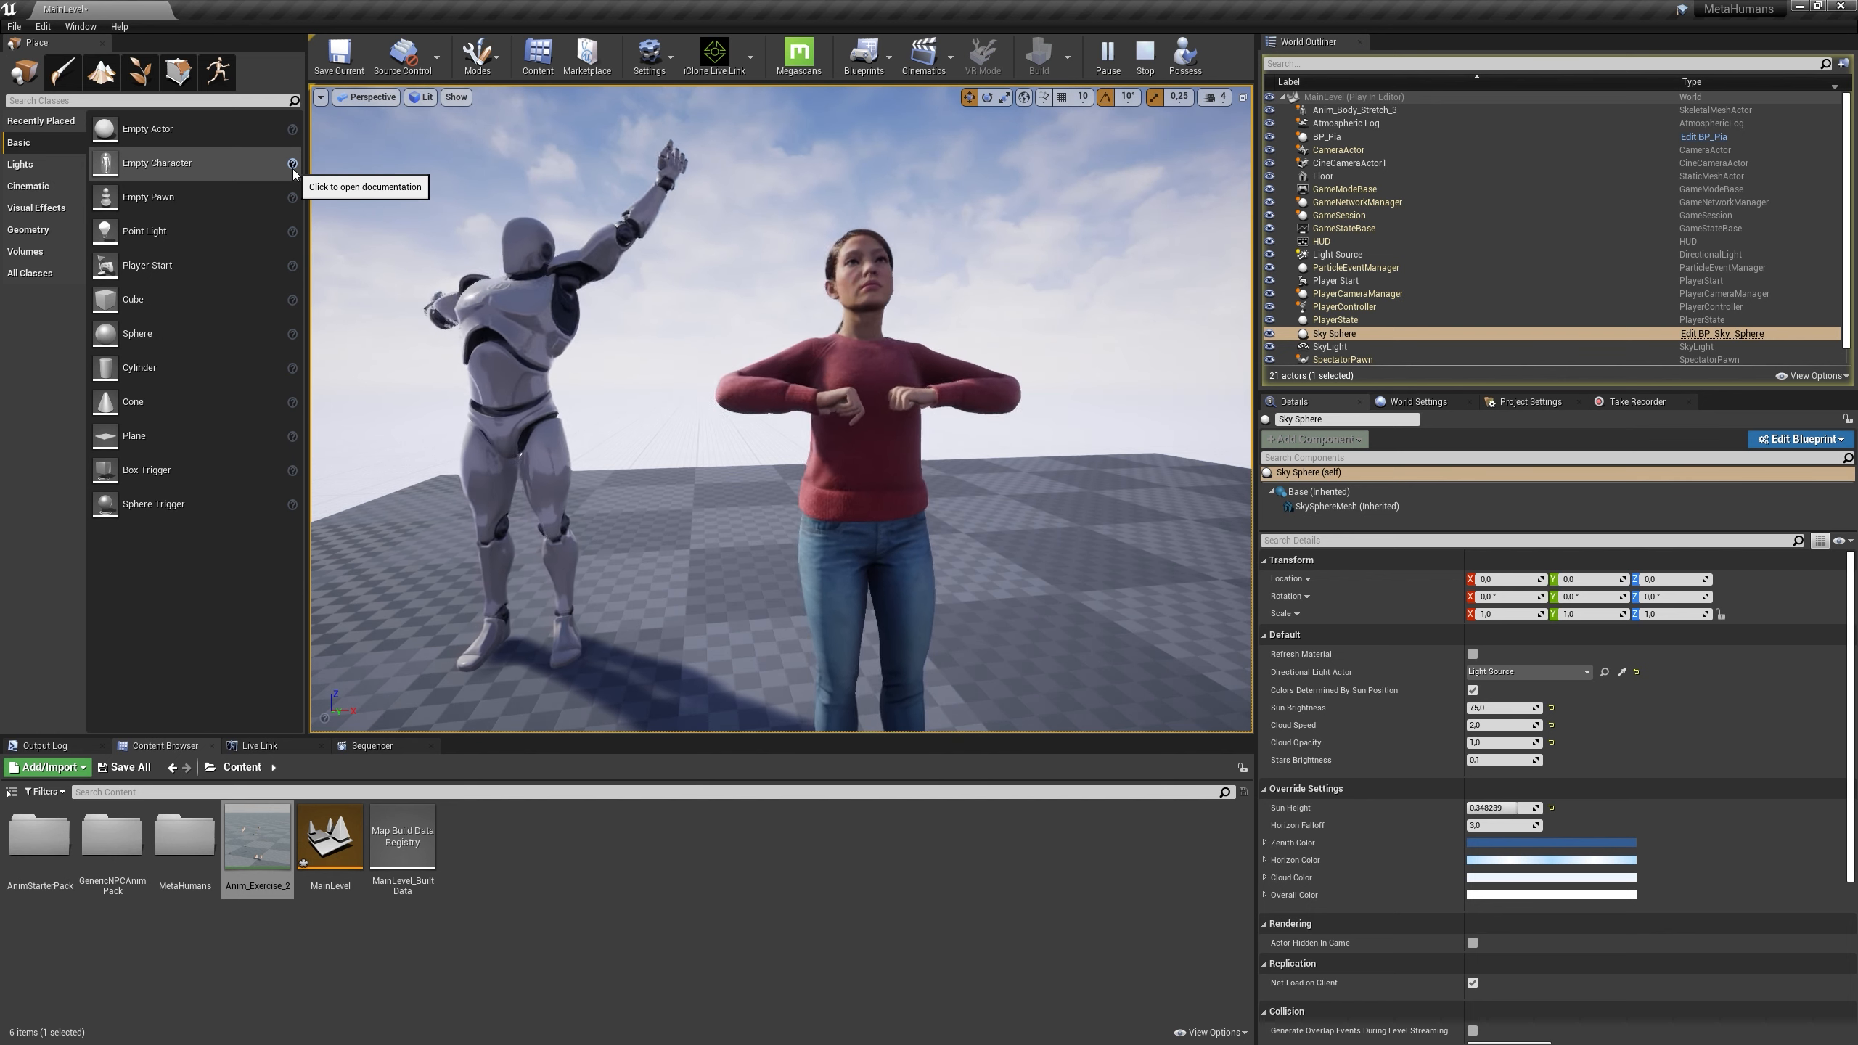
key(alt+z)
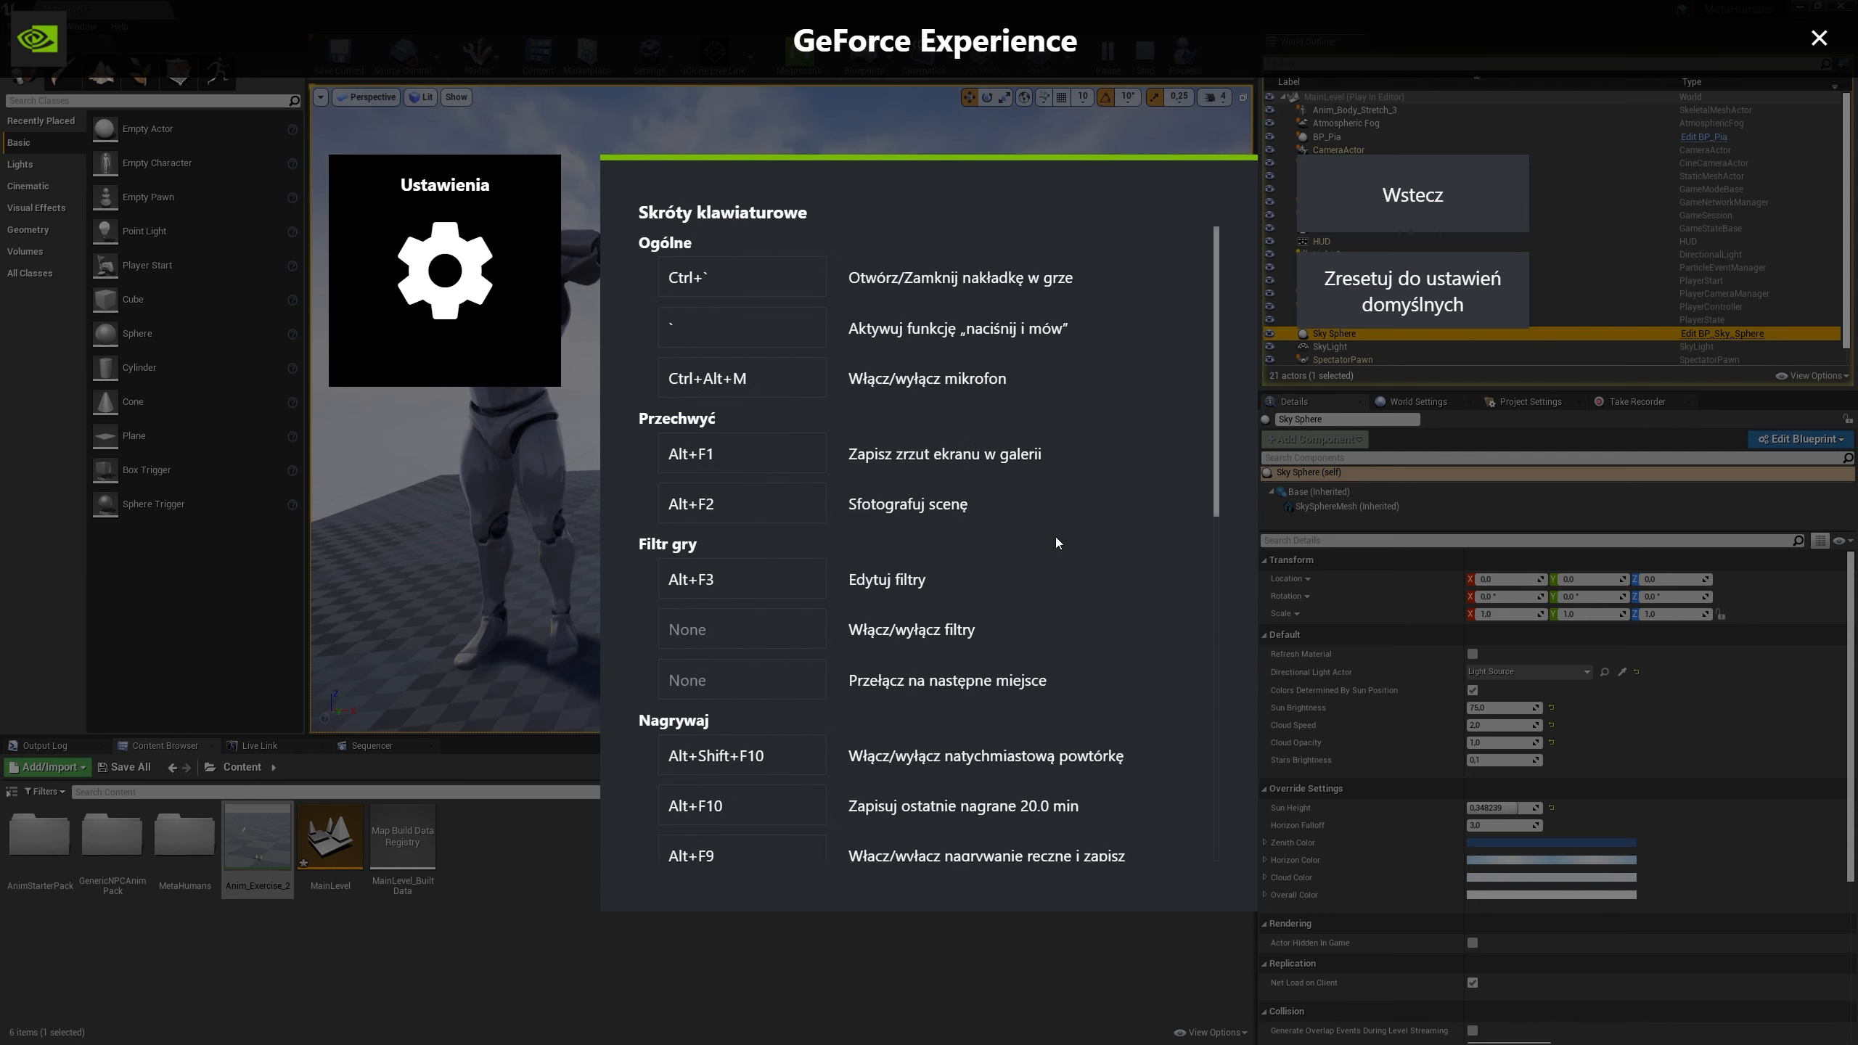
scroll(down, 3)
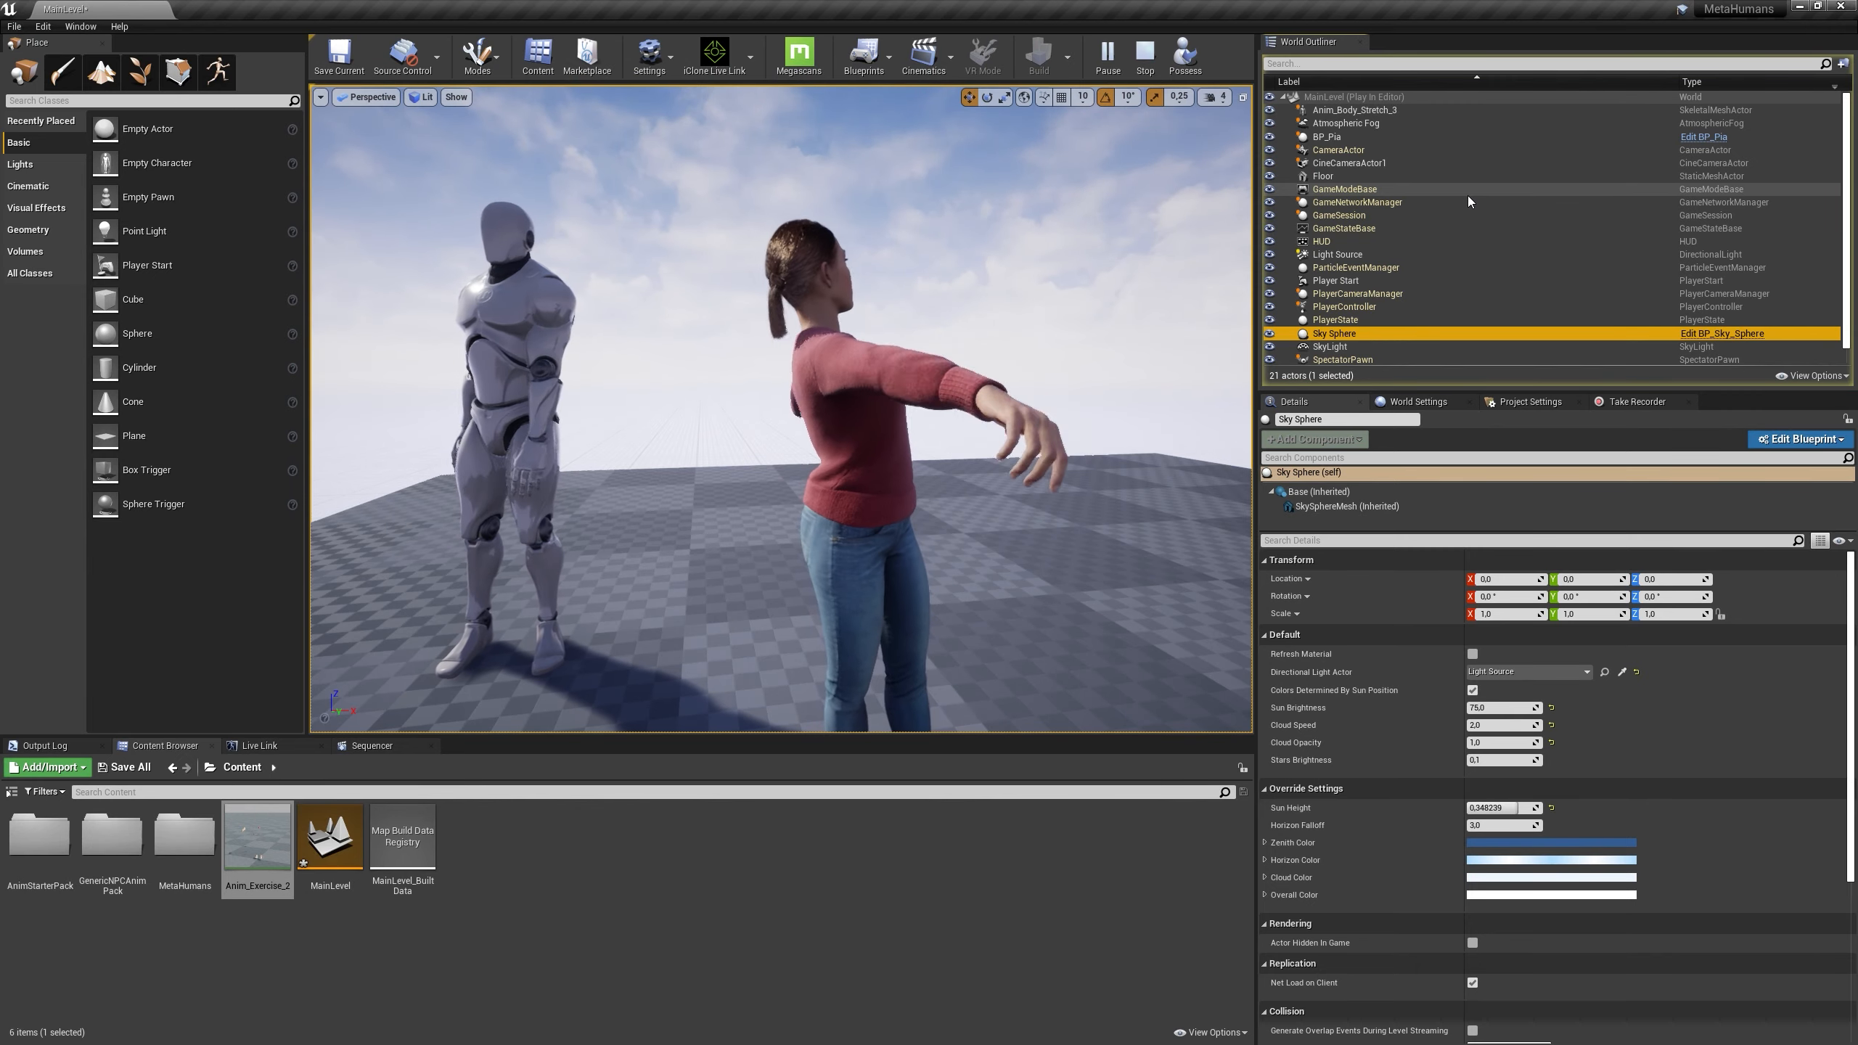
click(1142, 56)
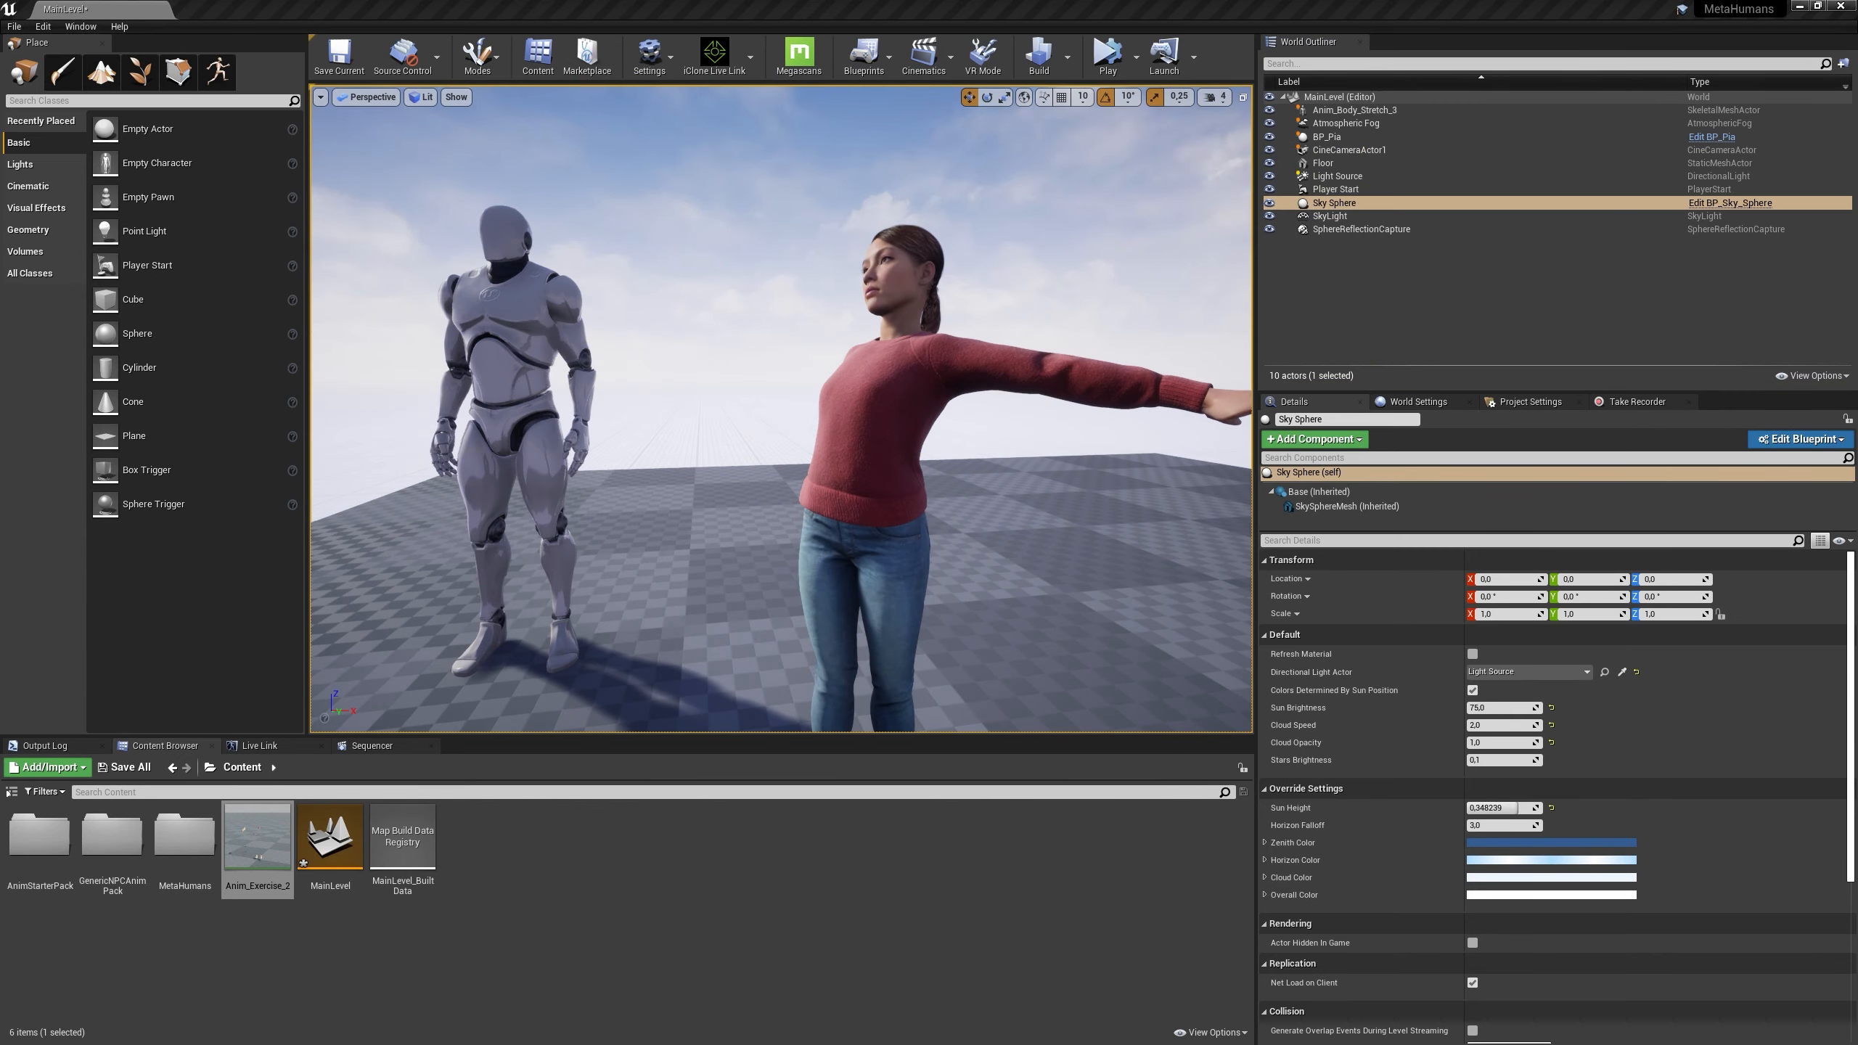